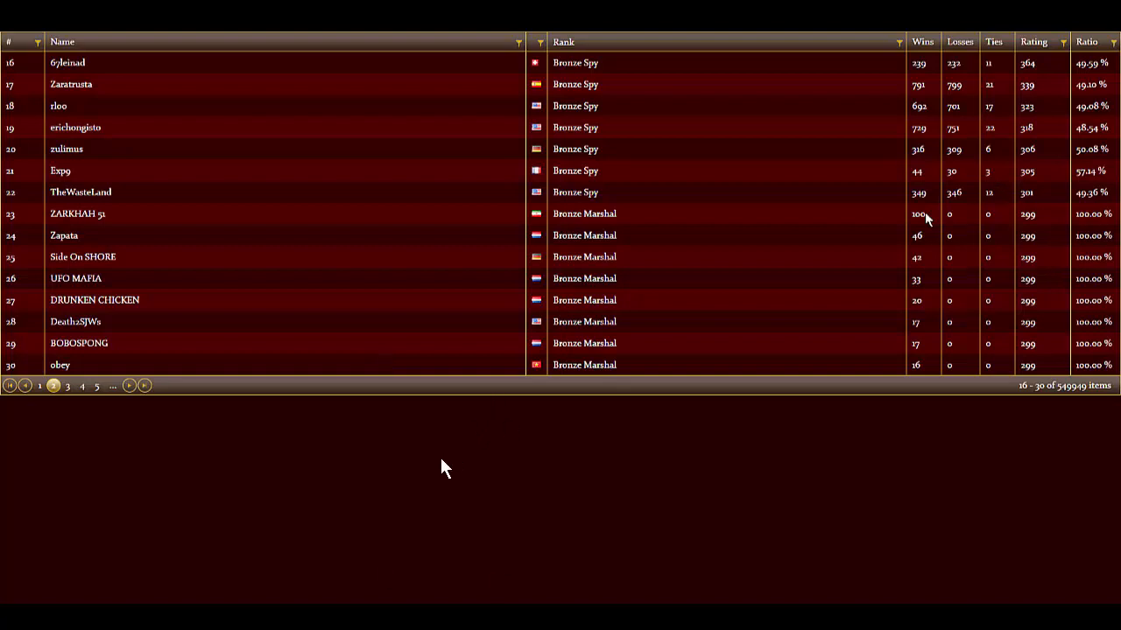
mouse_move(378, 529)
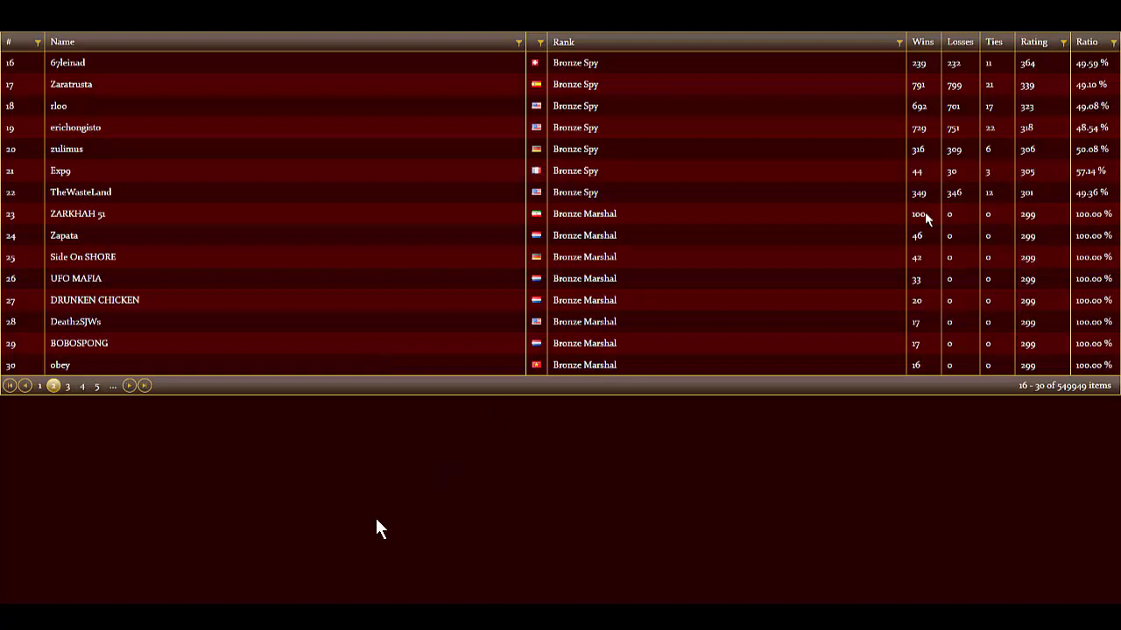
mouse_move(294, 493)
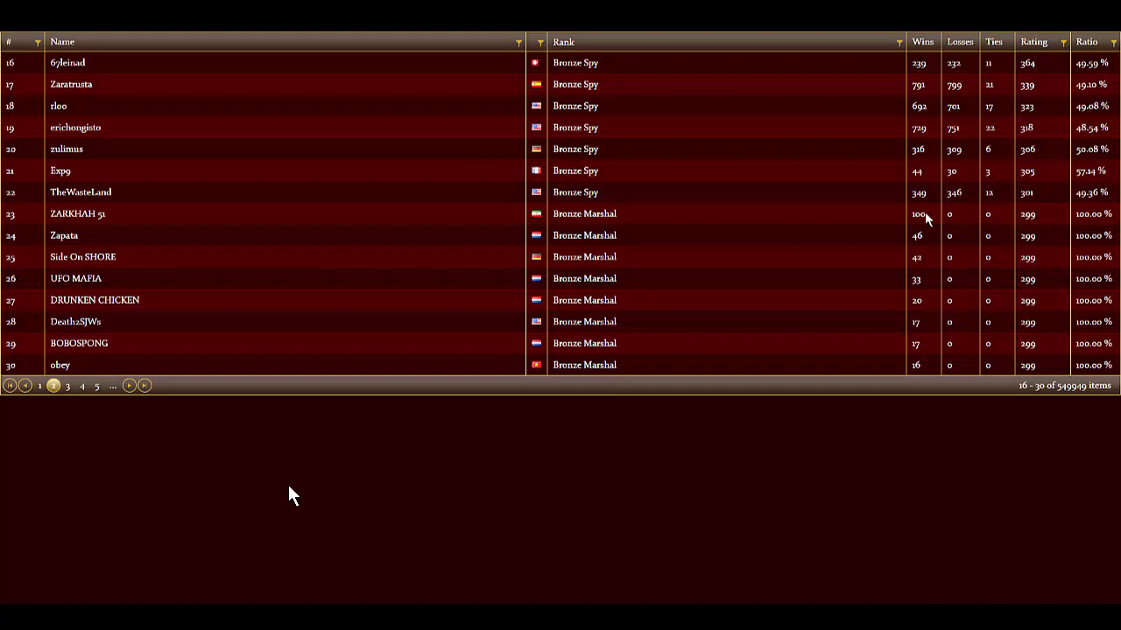
mouse_move(235, 497)
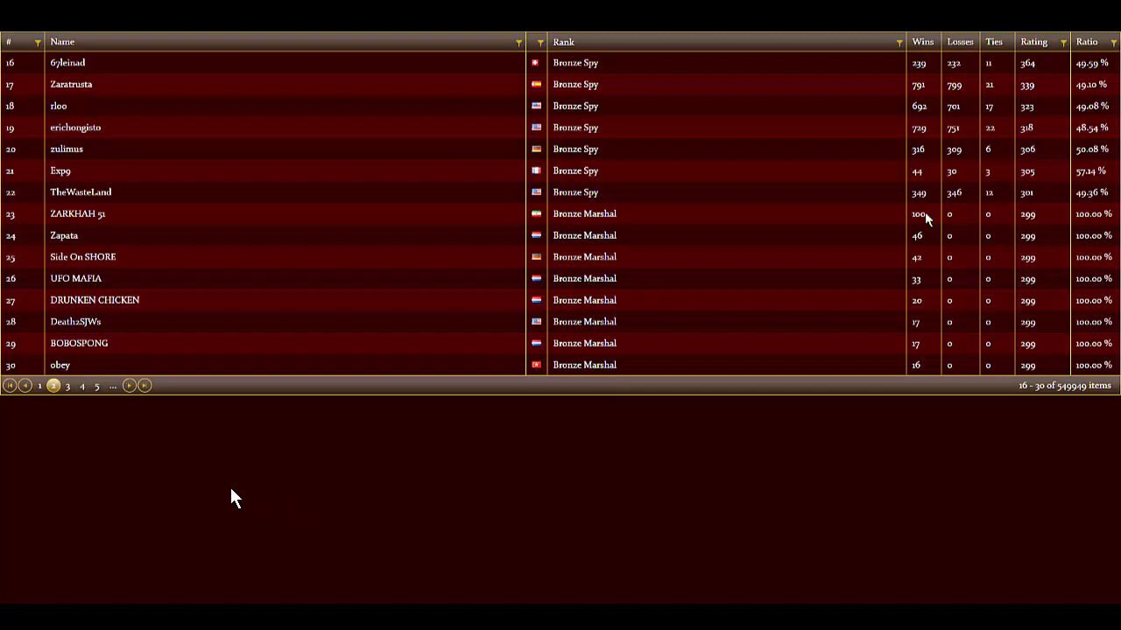
mouse_move(245, 511)
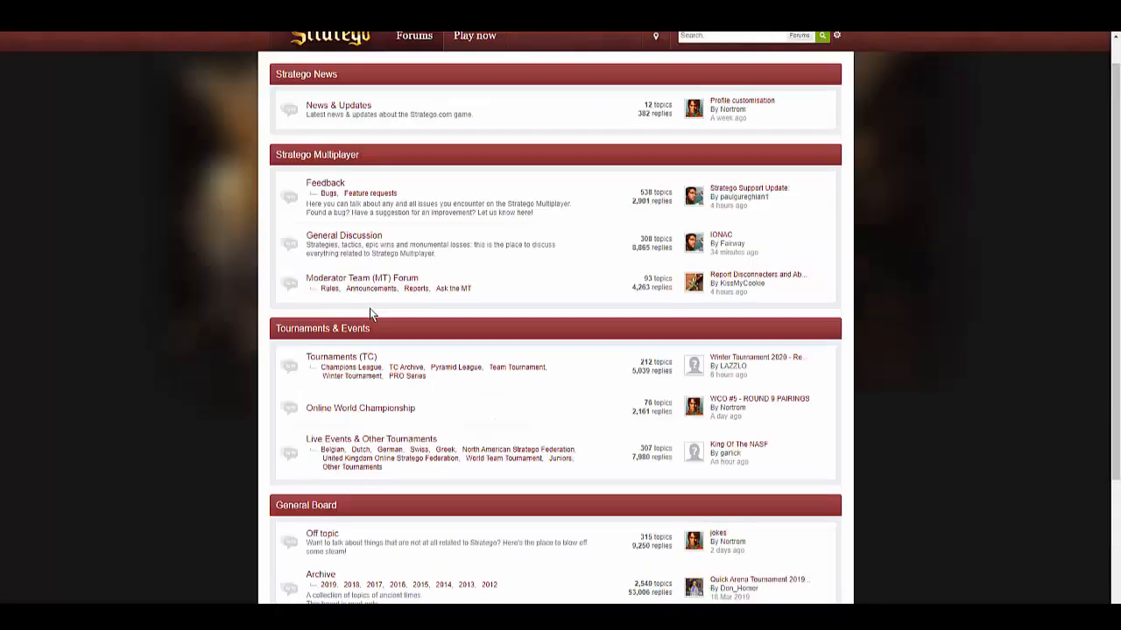
mouse_move(488, 341)
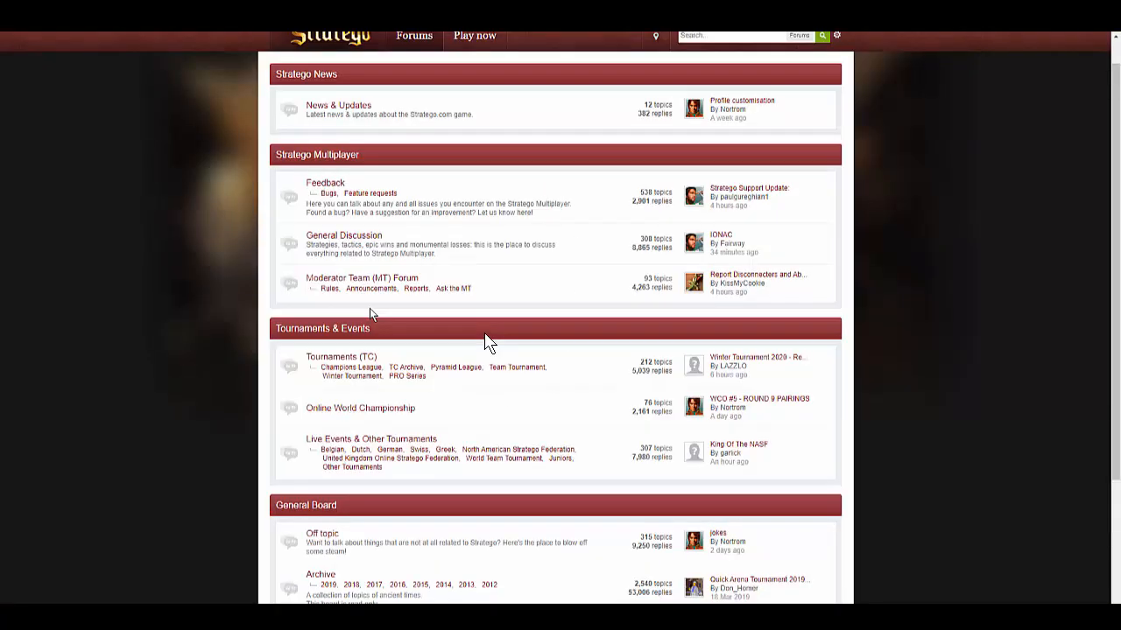
mouse_move(511, 304)
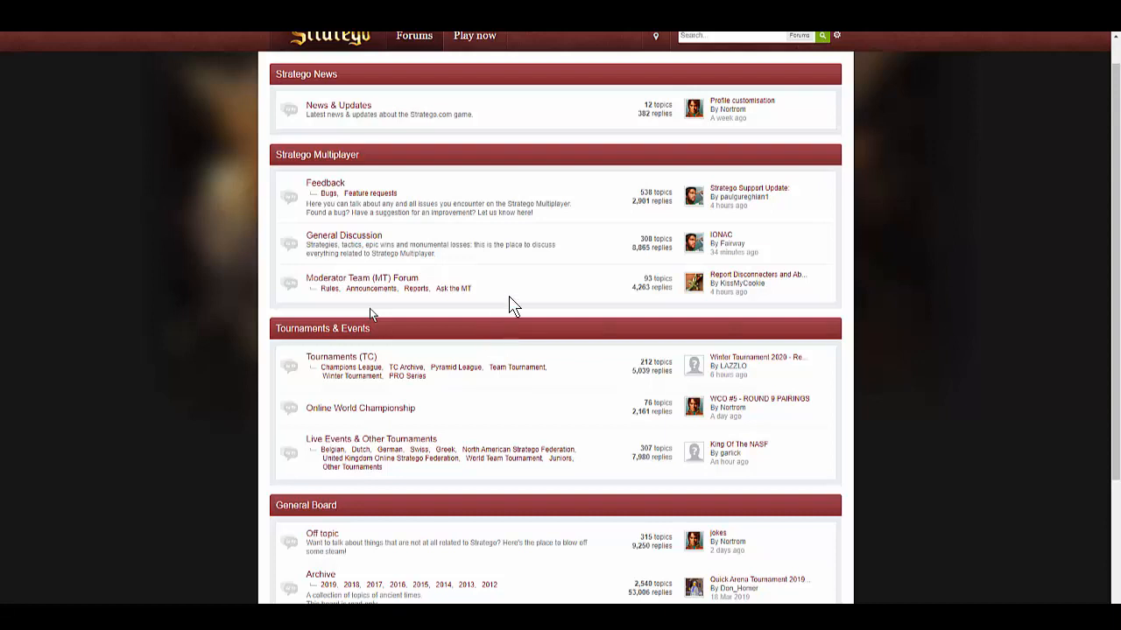
mouse_move(511, 301)
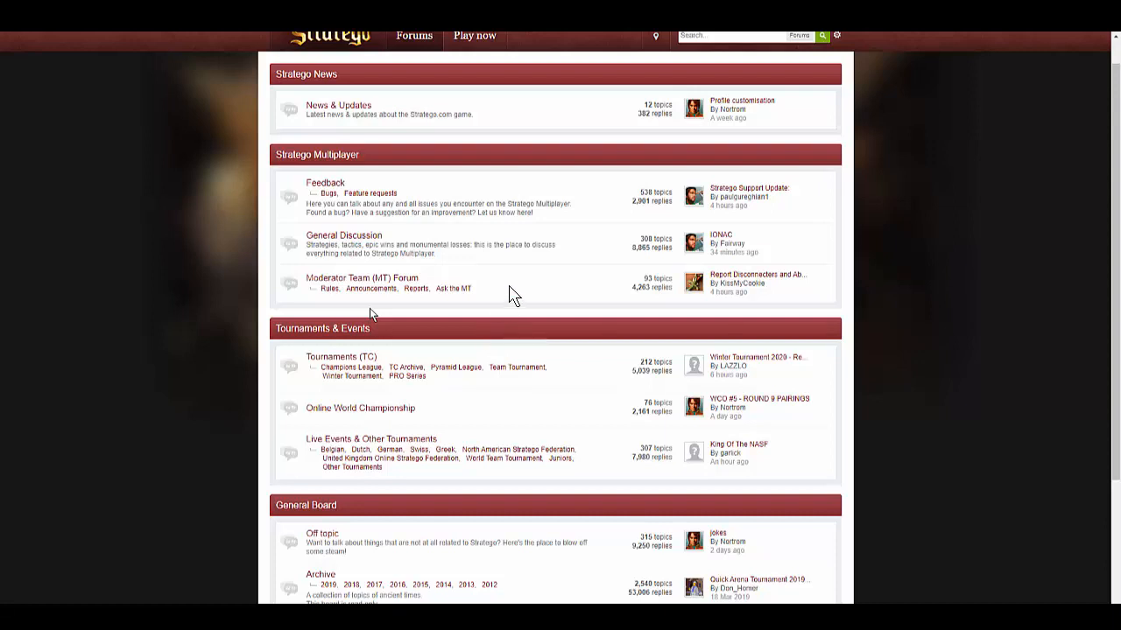
mouse_move(525, 294)
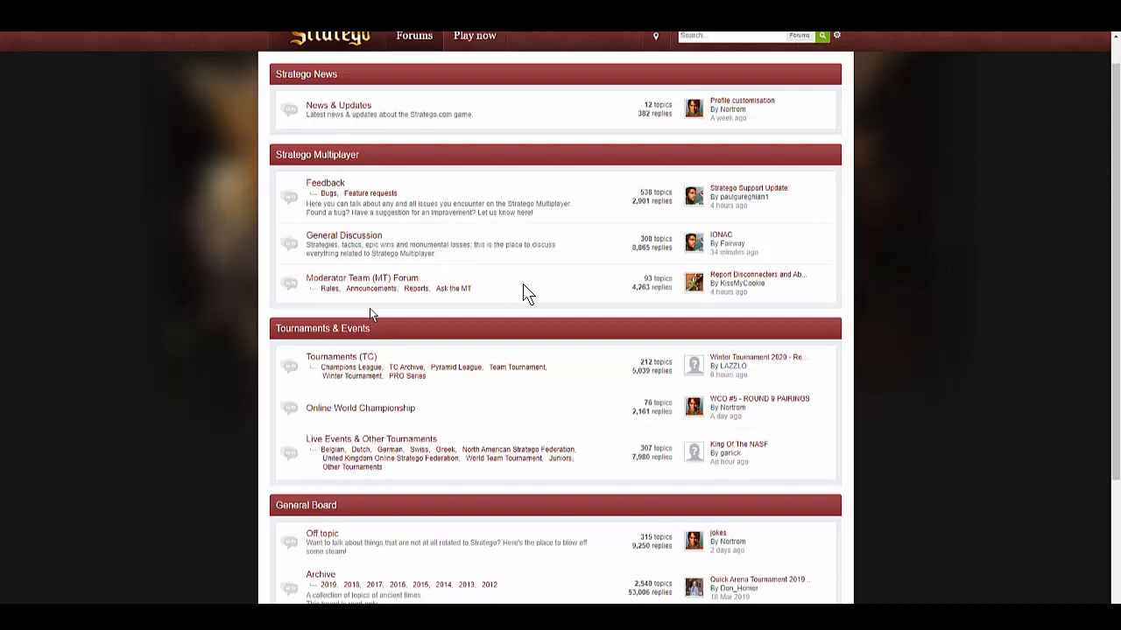
mouse_move(494, 287)
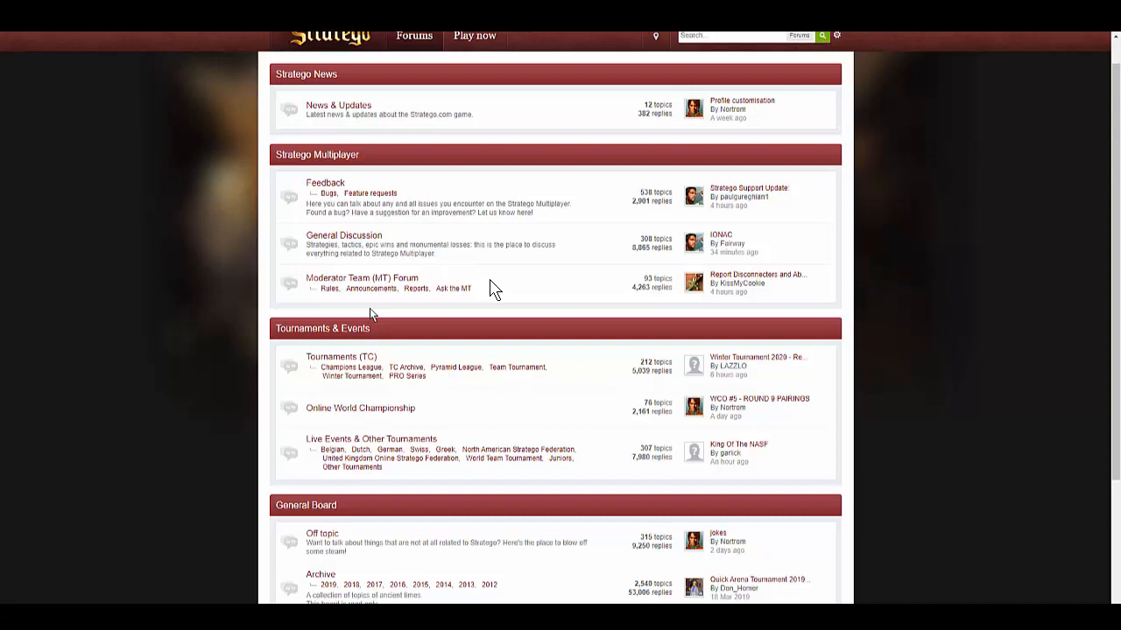
mouse_move(541, 294)
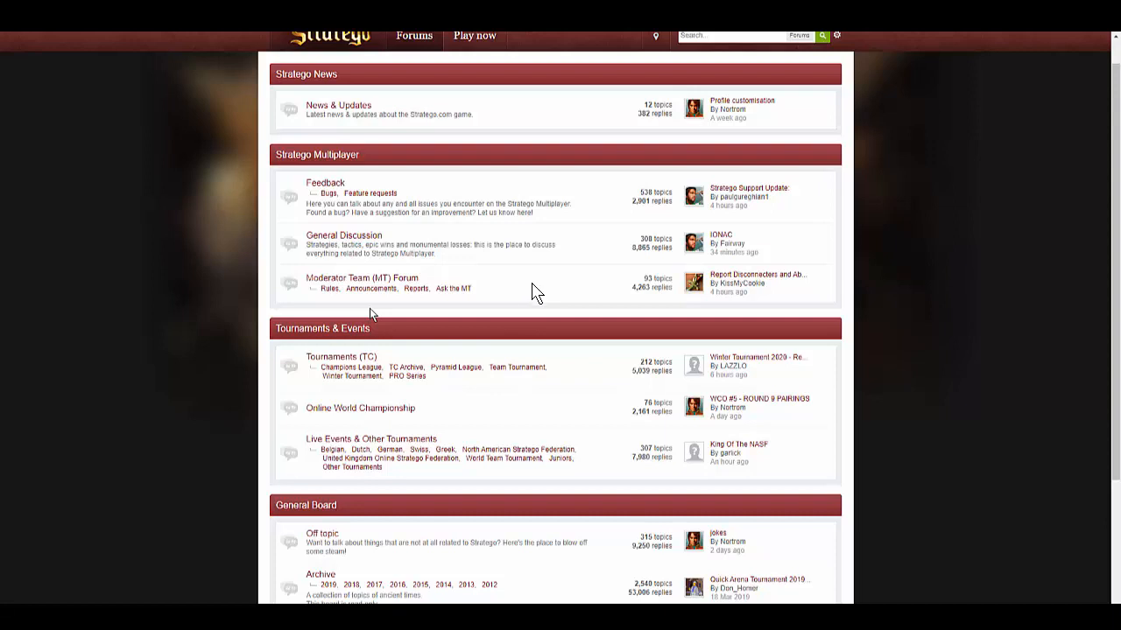
mouse_move(322, 297)
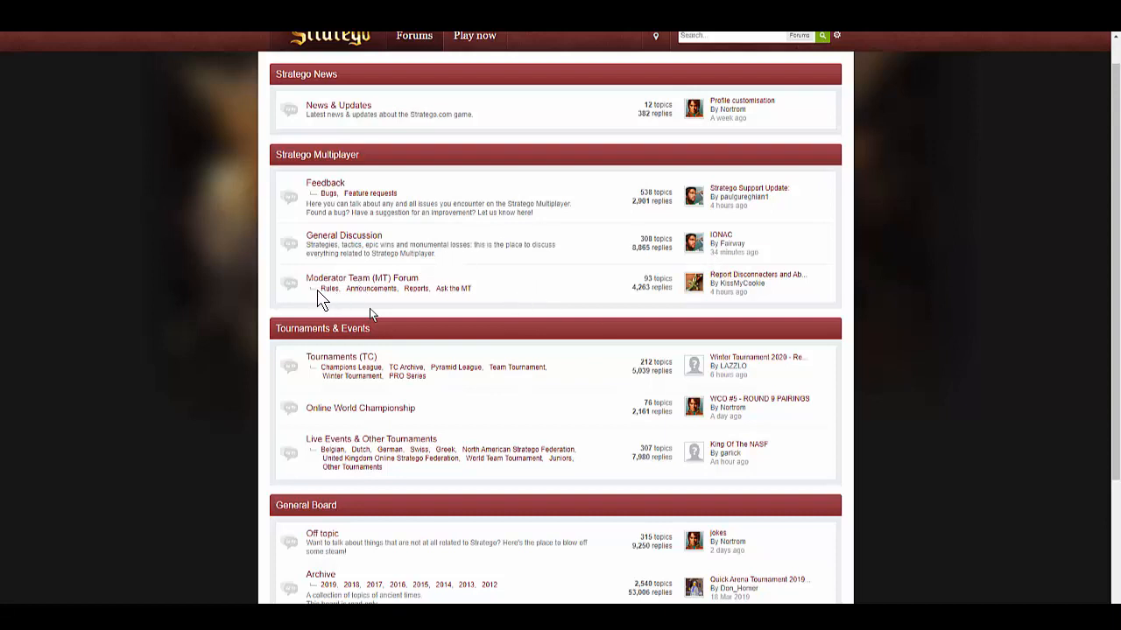
mouse_move(326, 59)
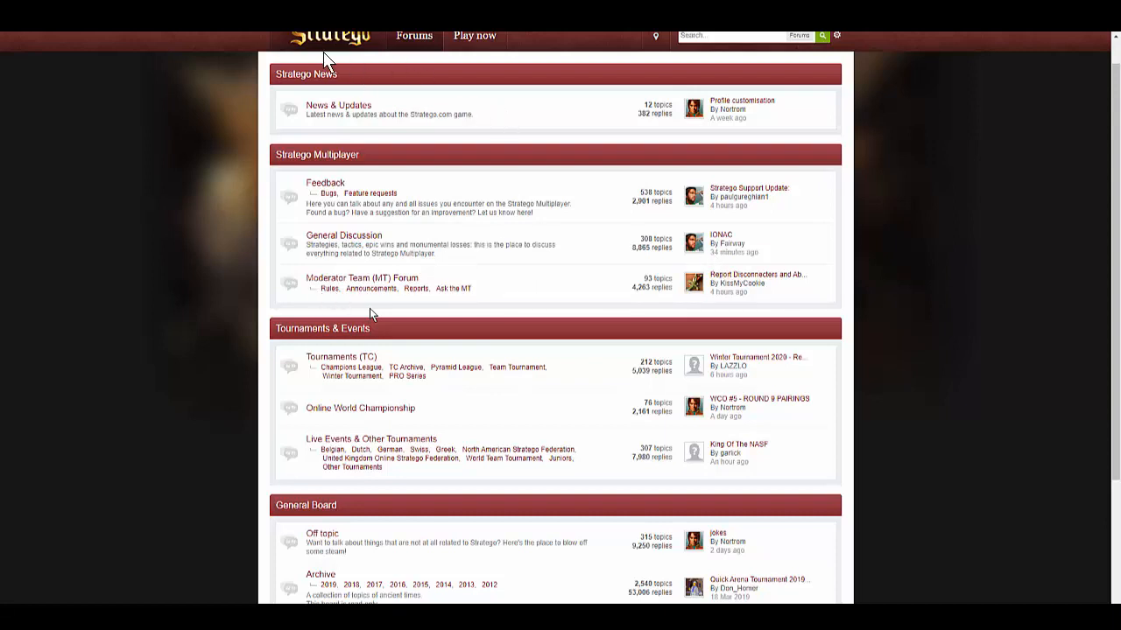
mouse_move(341, 291)
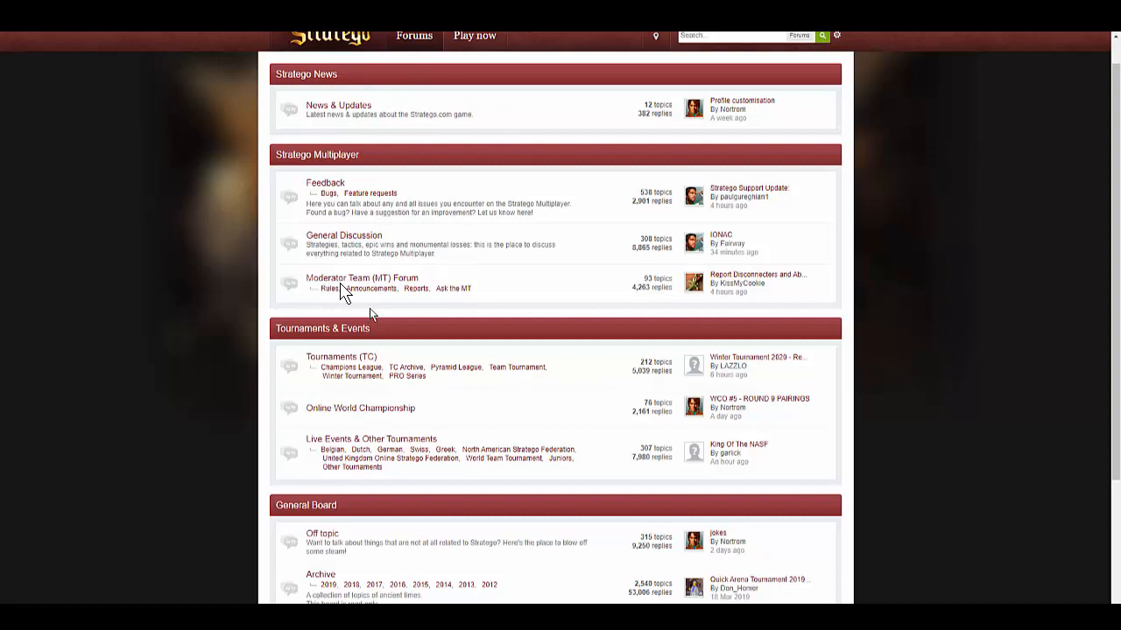
mouse_move(334, 301)
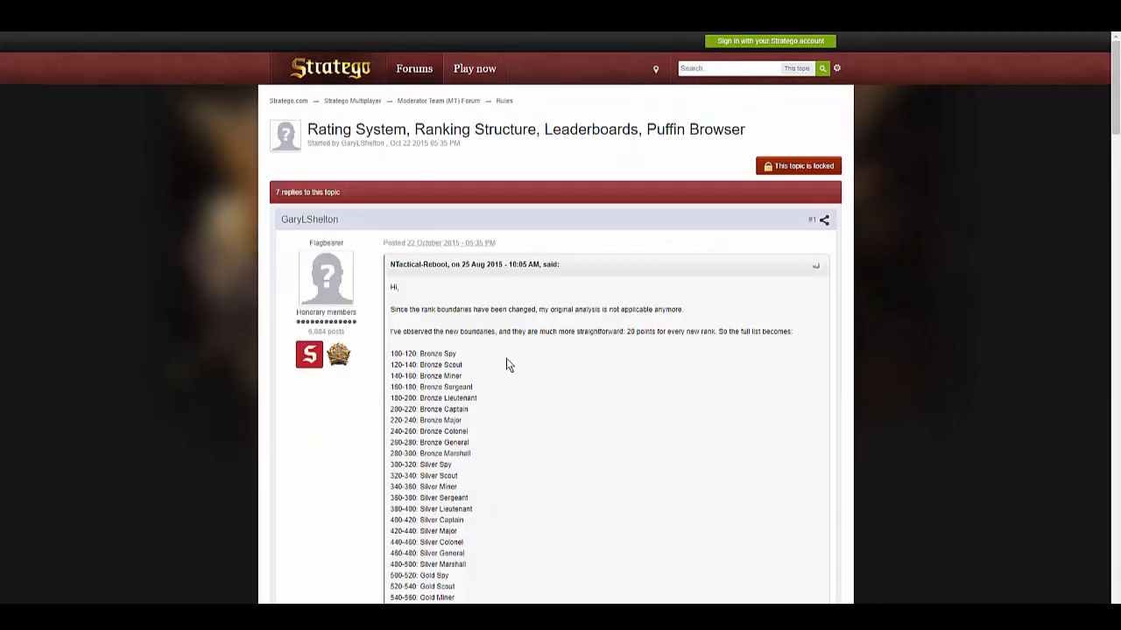
Open the locked 'Rating System, Ranking Structure, Leaderboards, Puffin Browser' thread from the Rules list
click(504, 99)
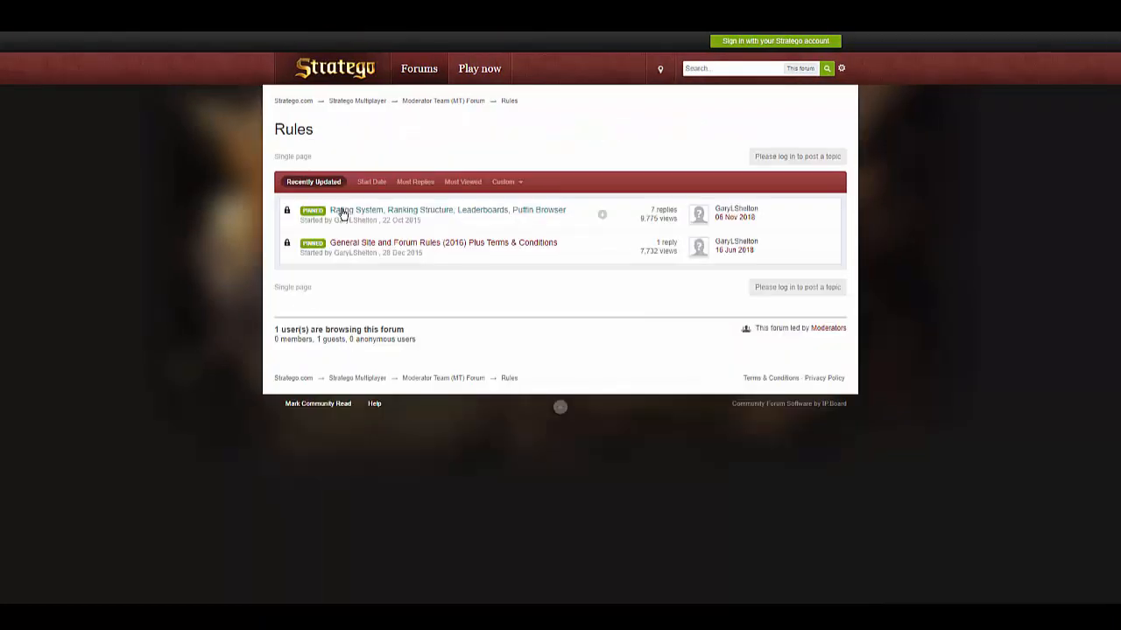
mouse_move(301, 224)
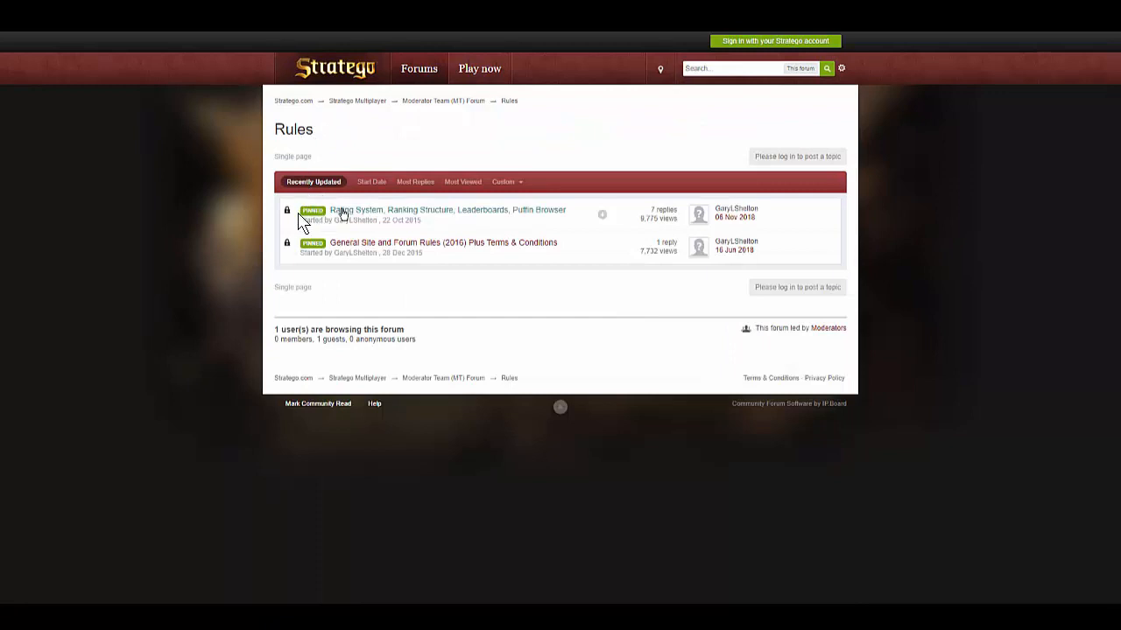
mouse_move(396, 219)
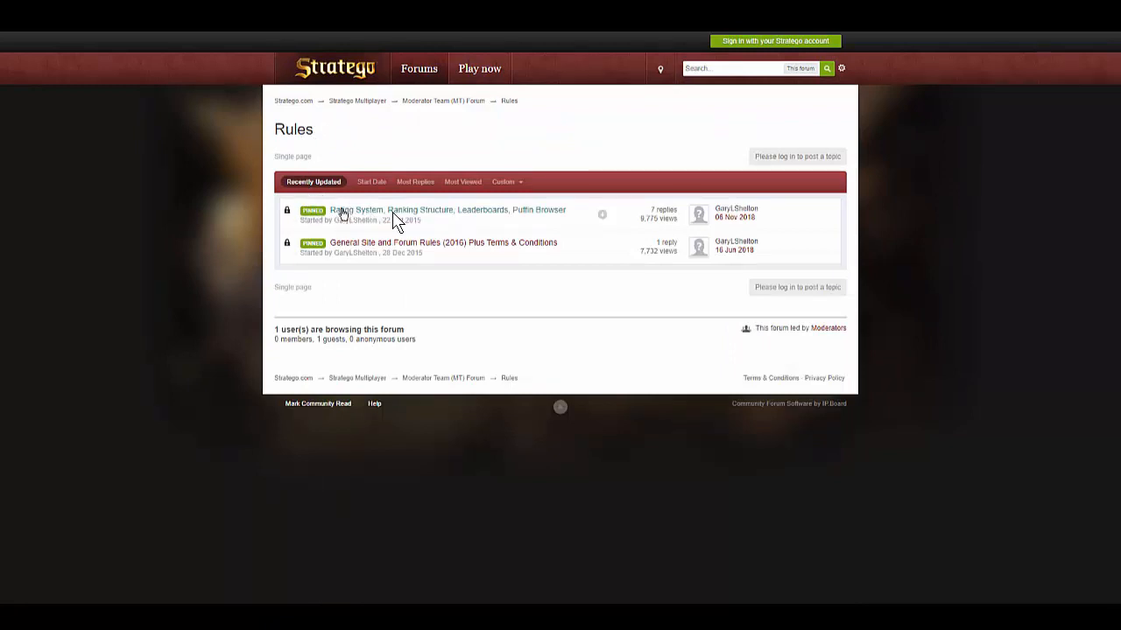
mouse_move(501, 220)
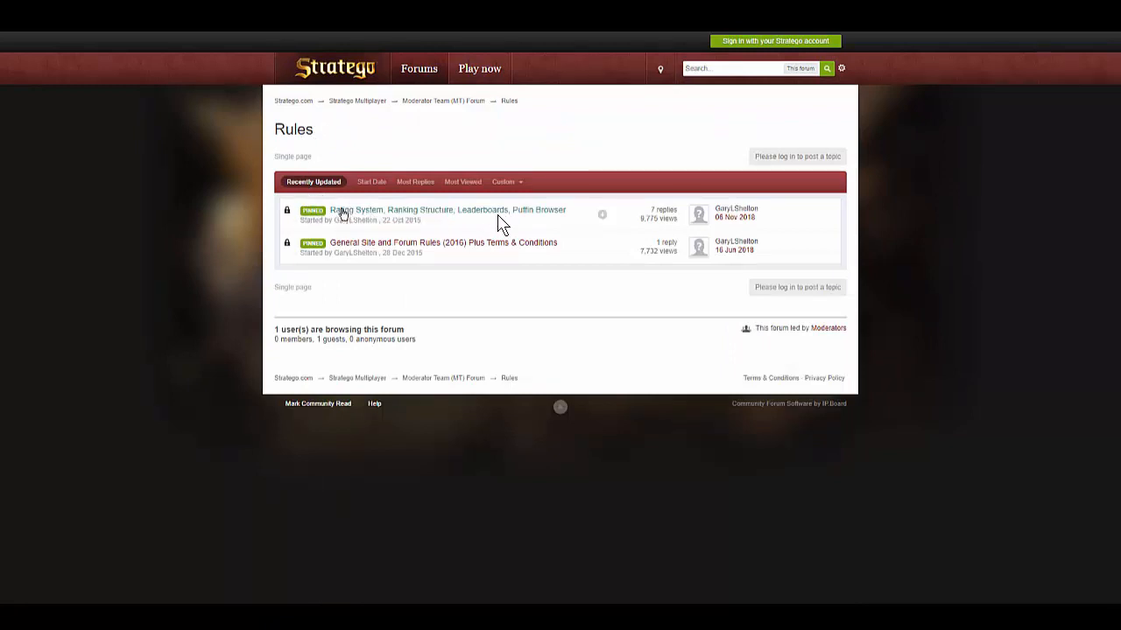
mouse_move(560, 462)
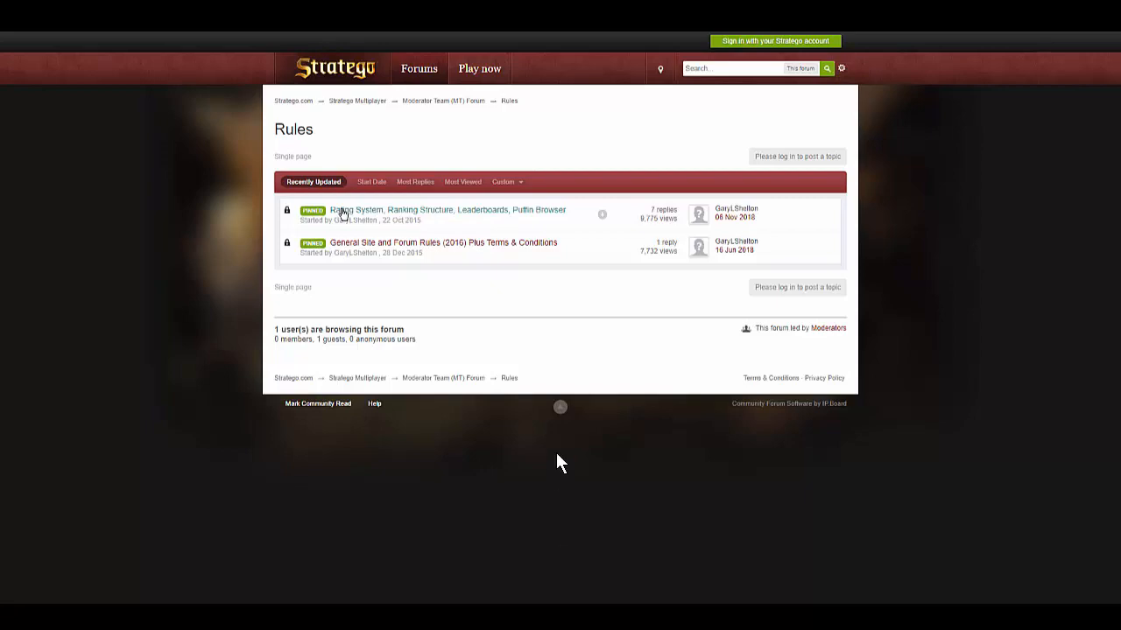
click(452, 210)
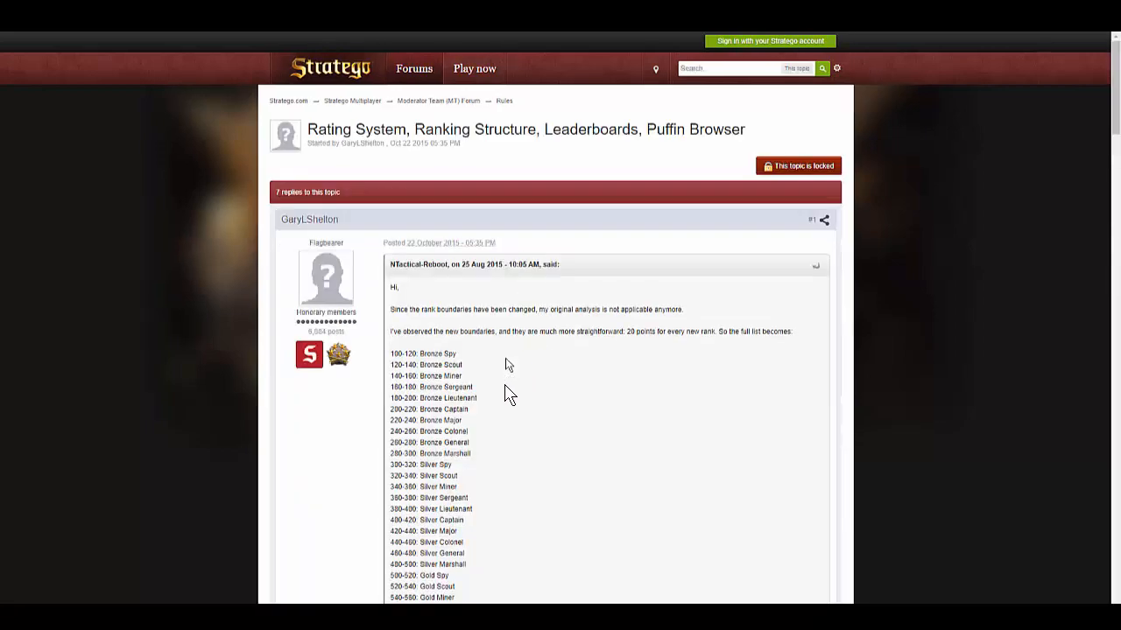
Scroll to the post linking the Bronze, Silver, Gold and Platinum leaderboards and bring up a link's options
scroll(down, 3)
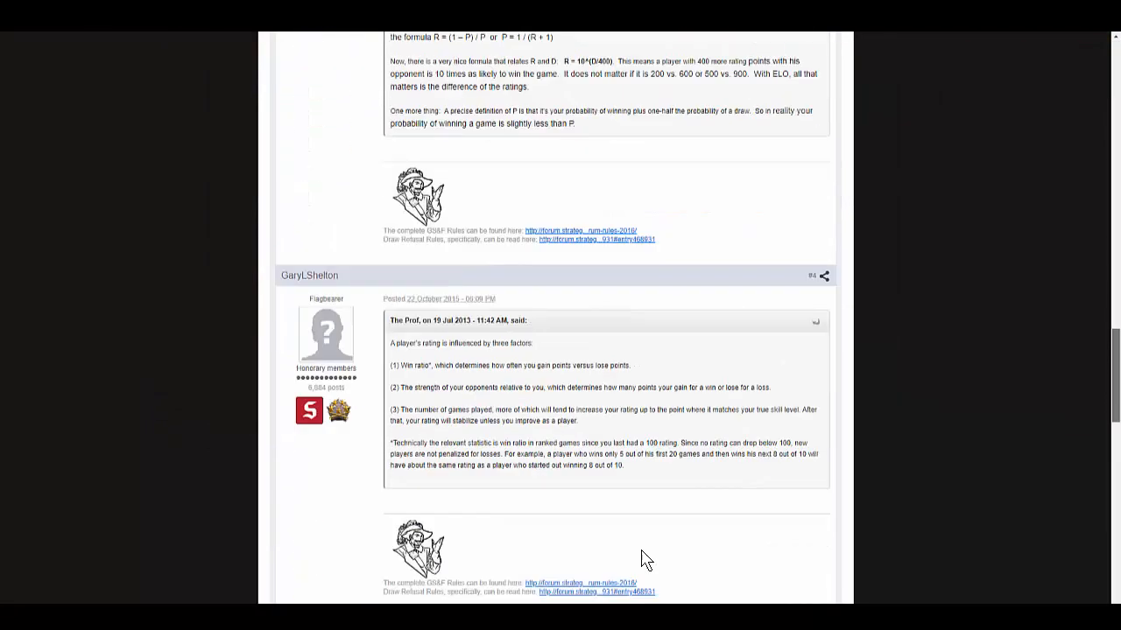
scroll(down, 3)
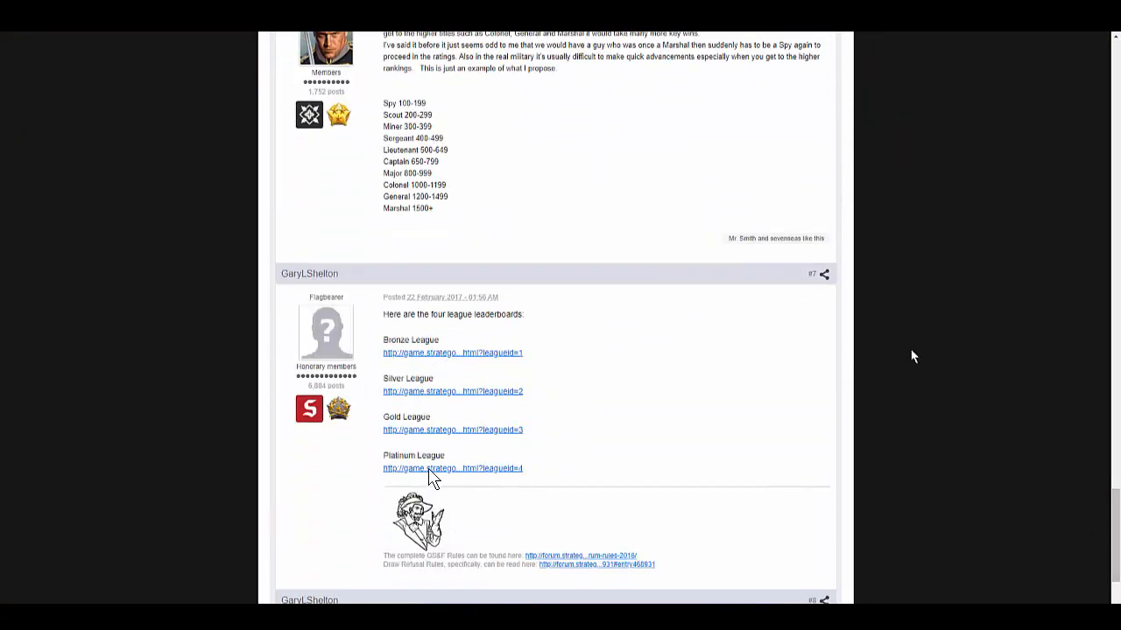
mouse_move(464, 487)
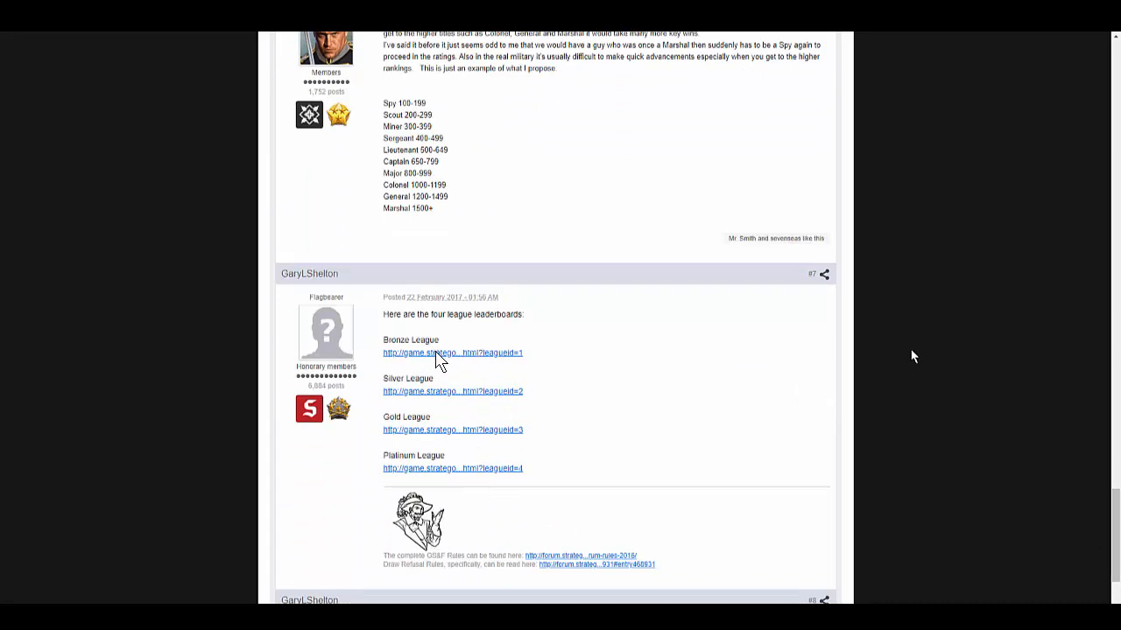
mouse_move(469, 362)
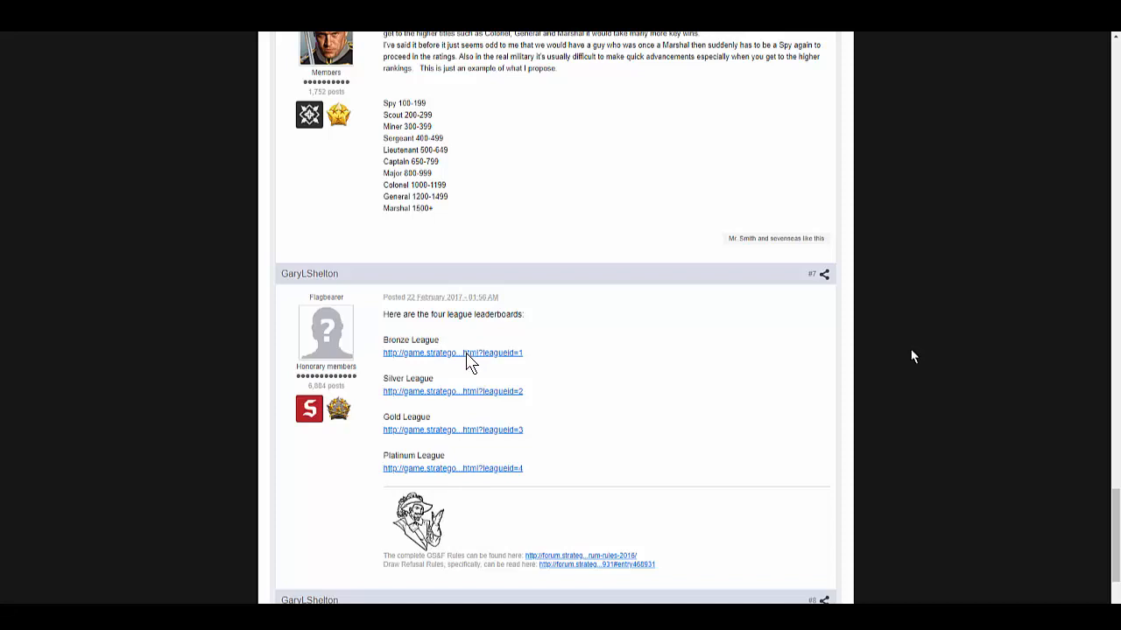
mouse_move(504, 360)
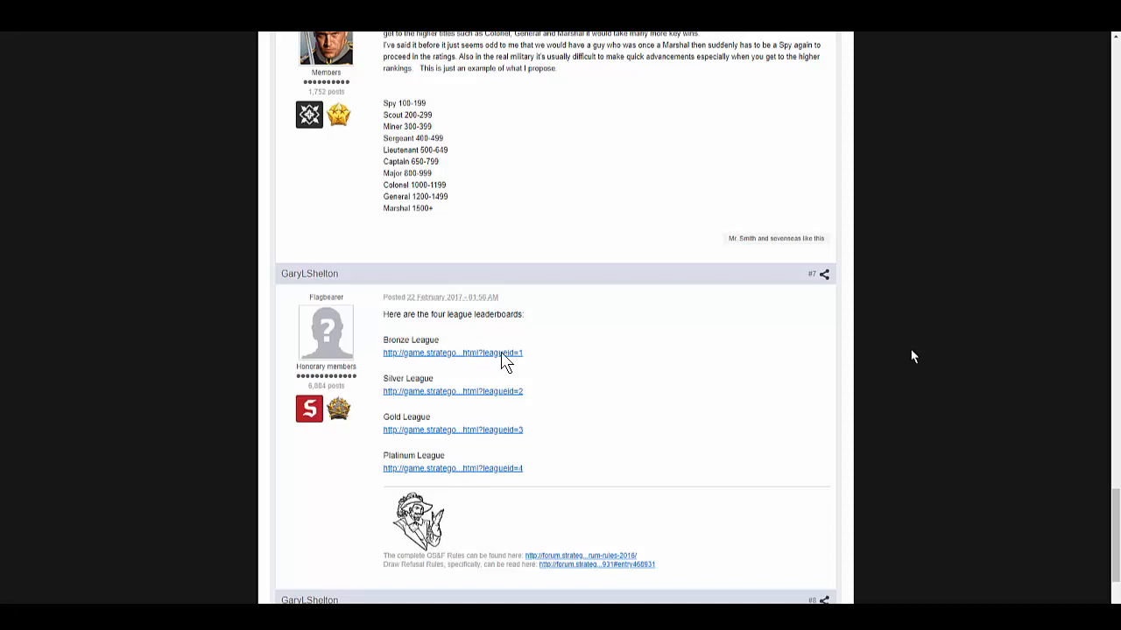
mouse_move(569, 352)
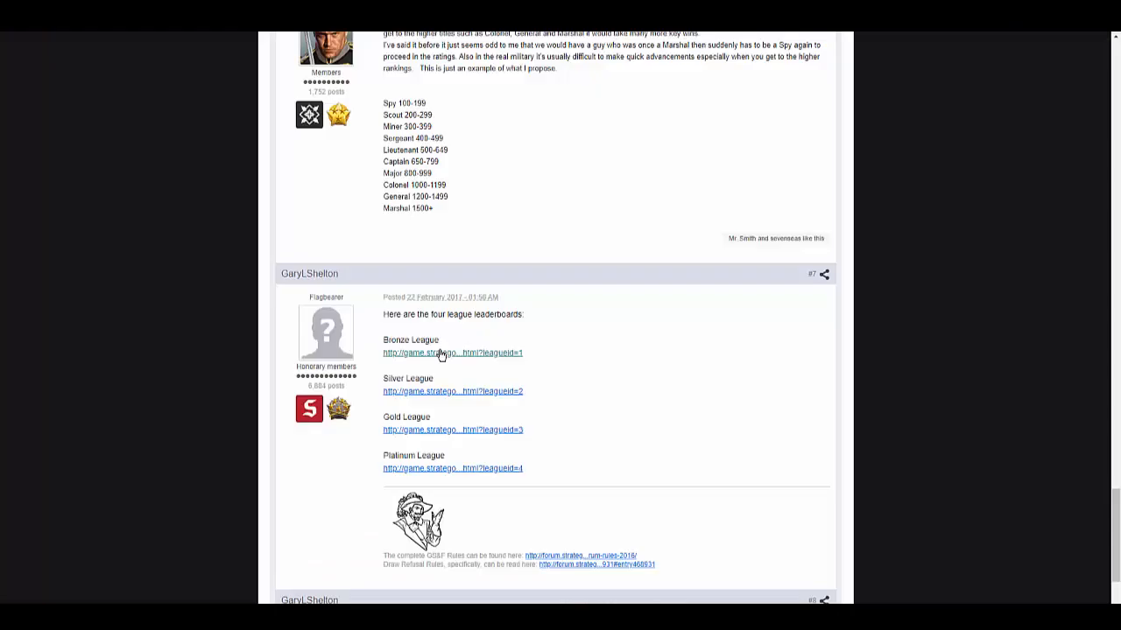
right_click(452, 467)
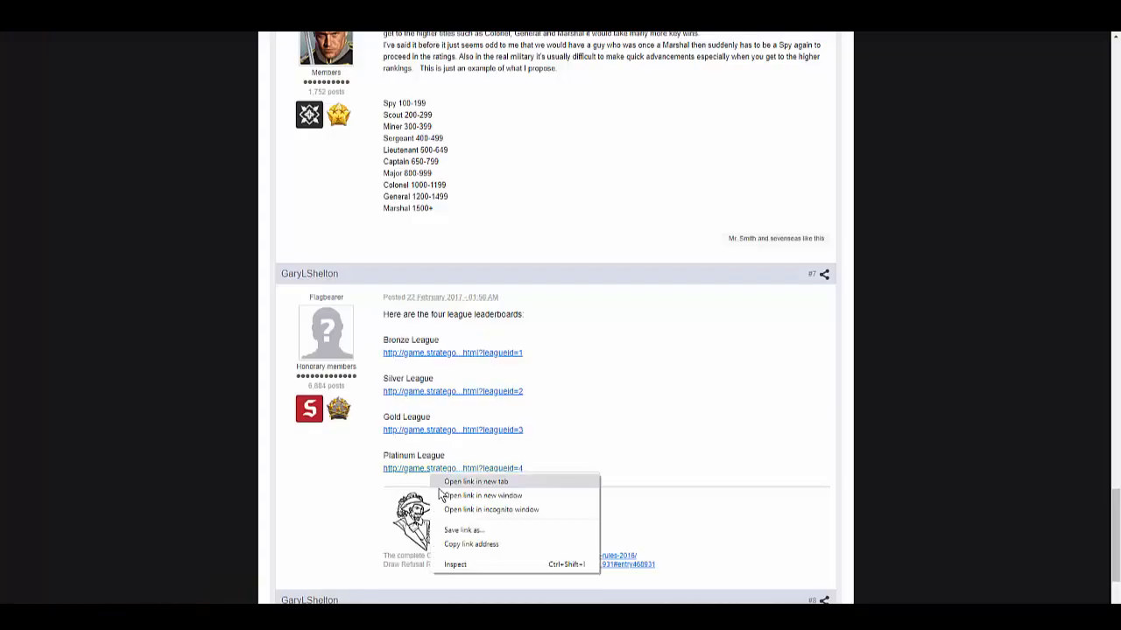
Open the league leaderboard in a new tab, listing the top 15 Bronze Spy players
click(476, 482)
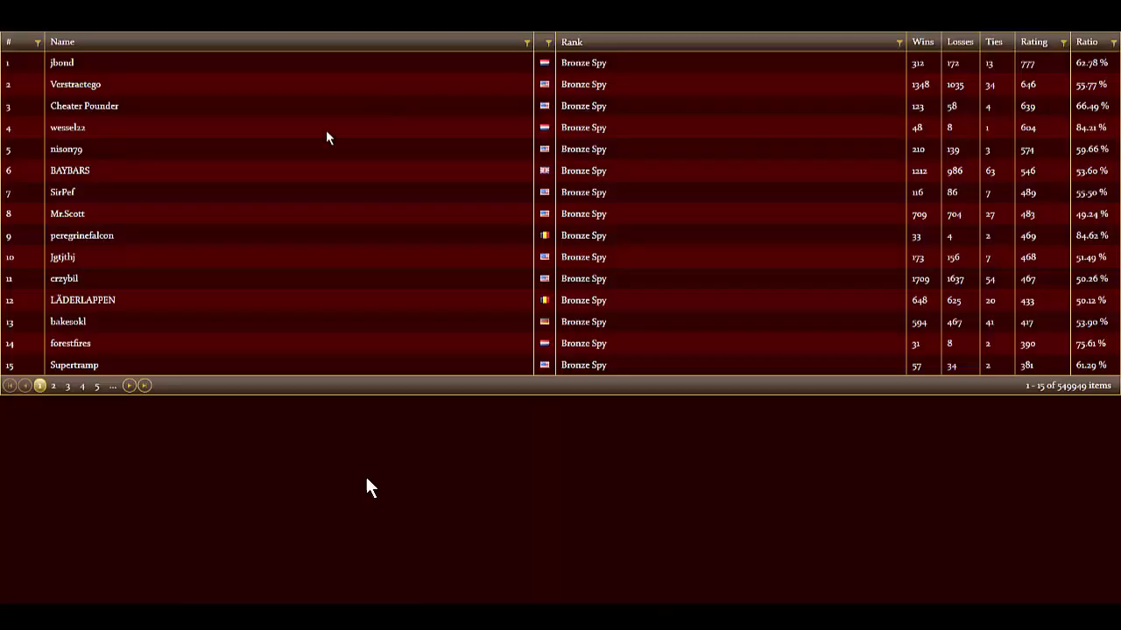
mouse_move(505, 294)
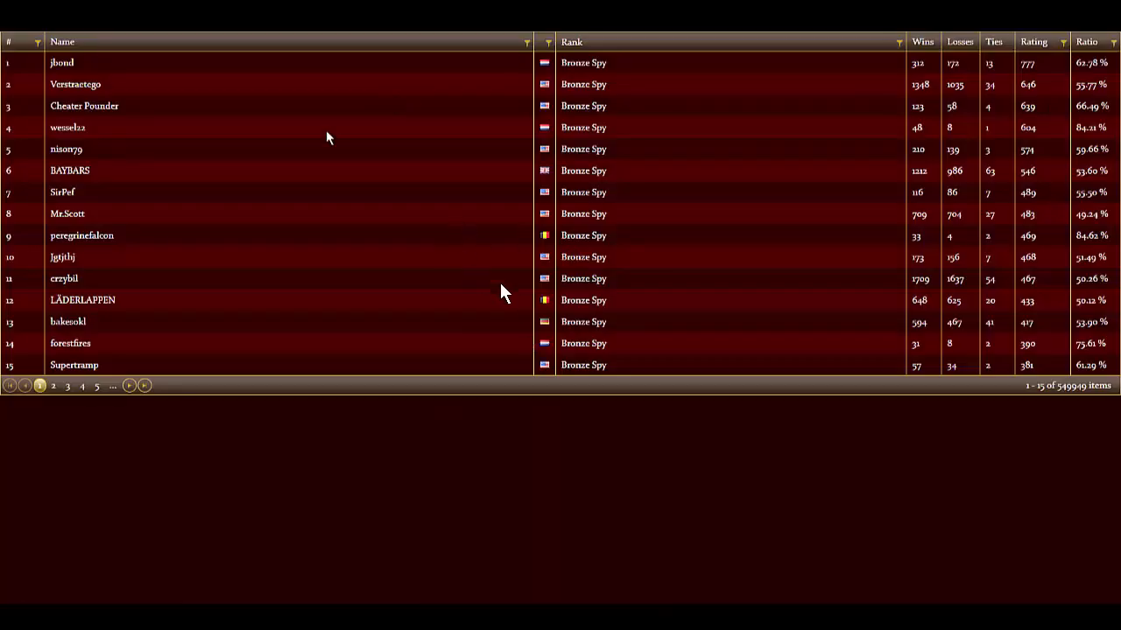
mouse_move(144, 103)
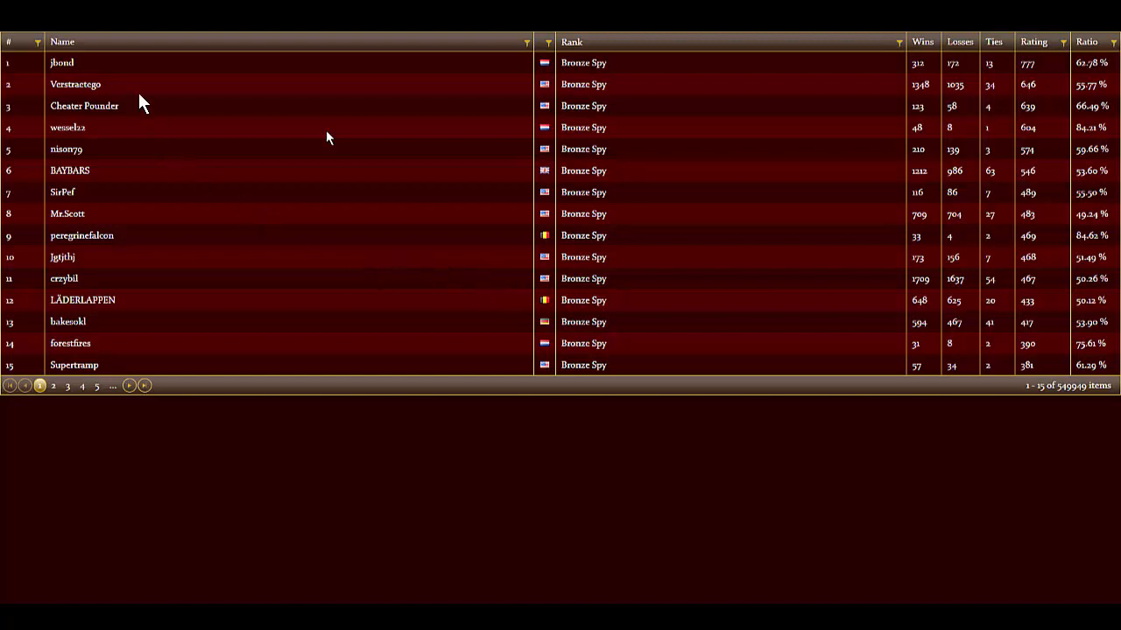
mouse_move(21, 366)
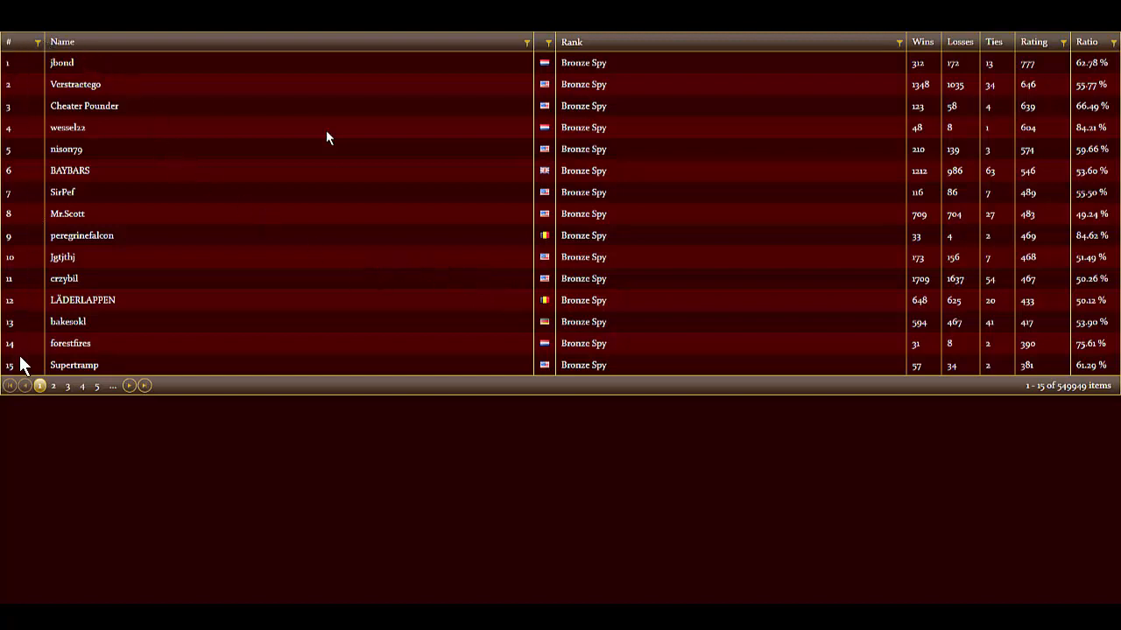
mouse_move(592, 319)
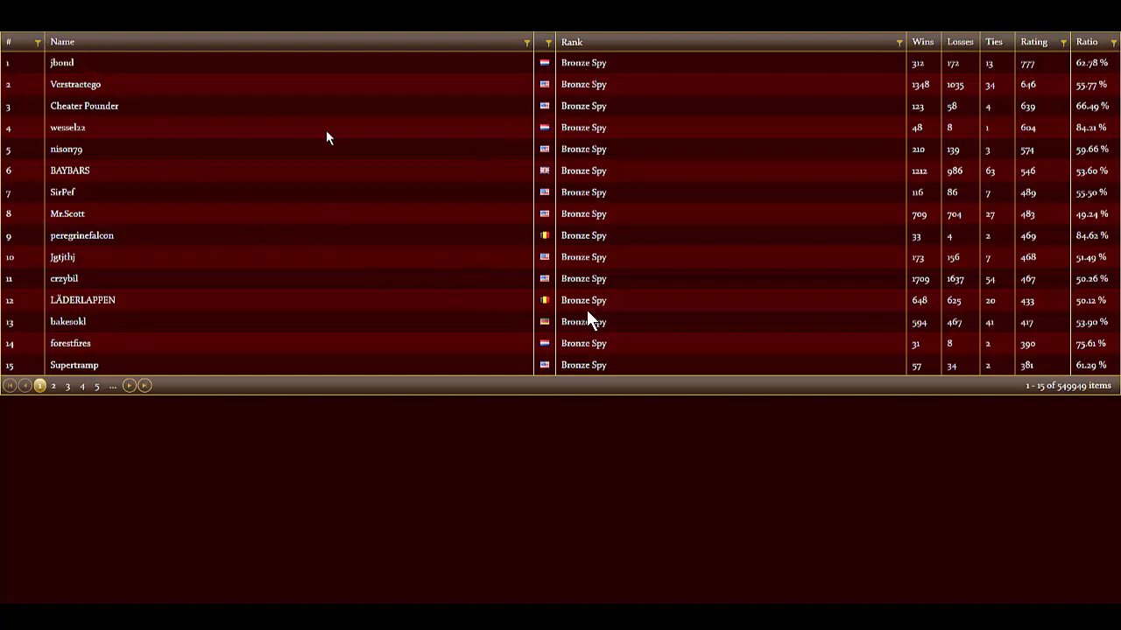
mouse_move(1100, 137)
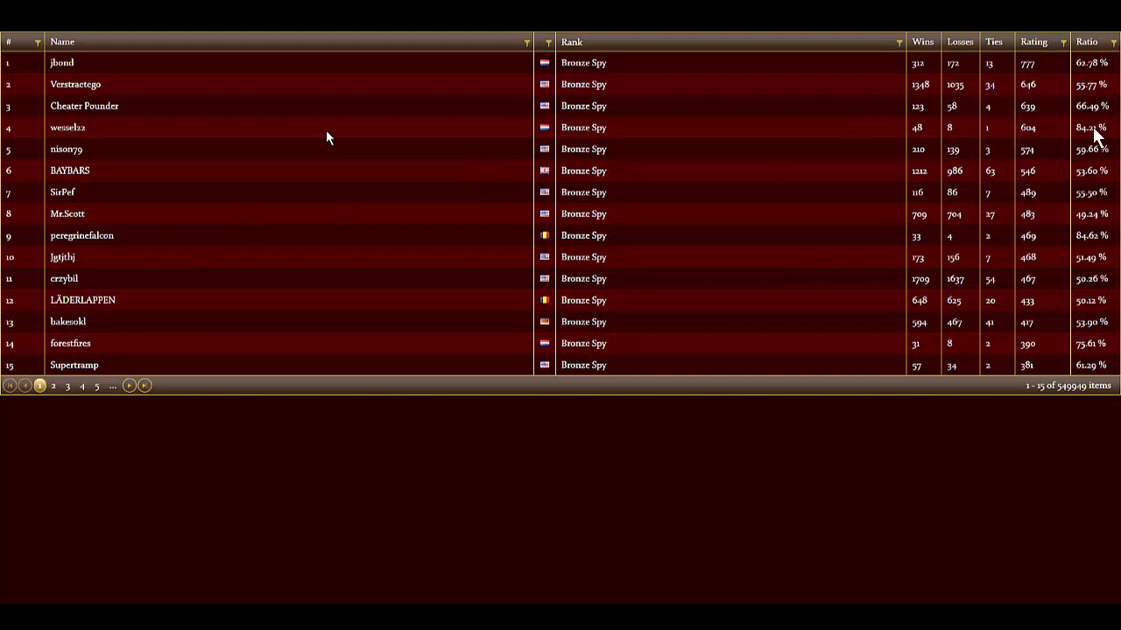
mouse_move(218, 196)
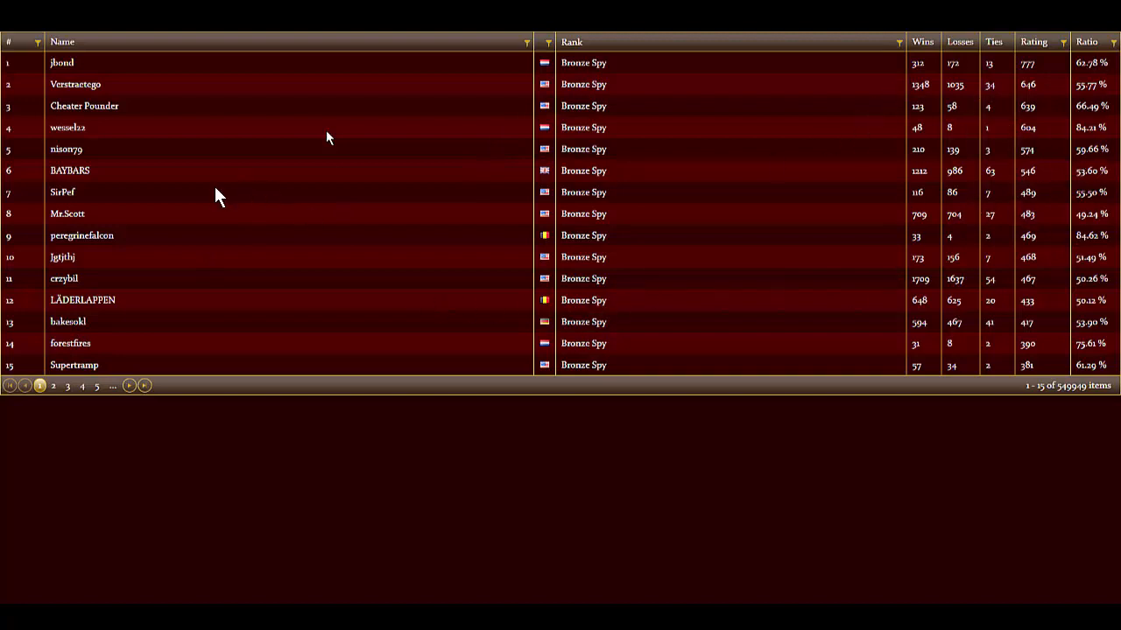
mouse_move(32, 266)
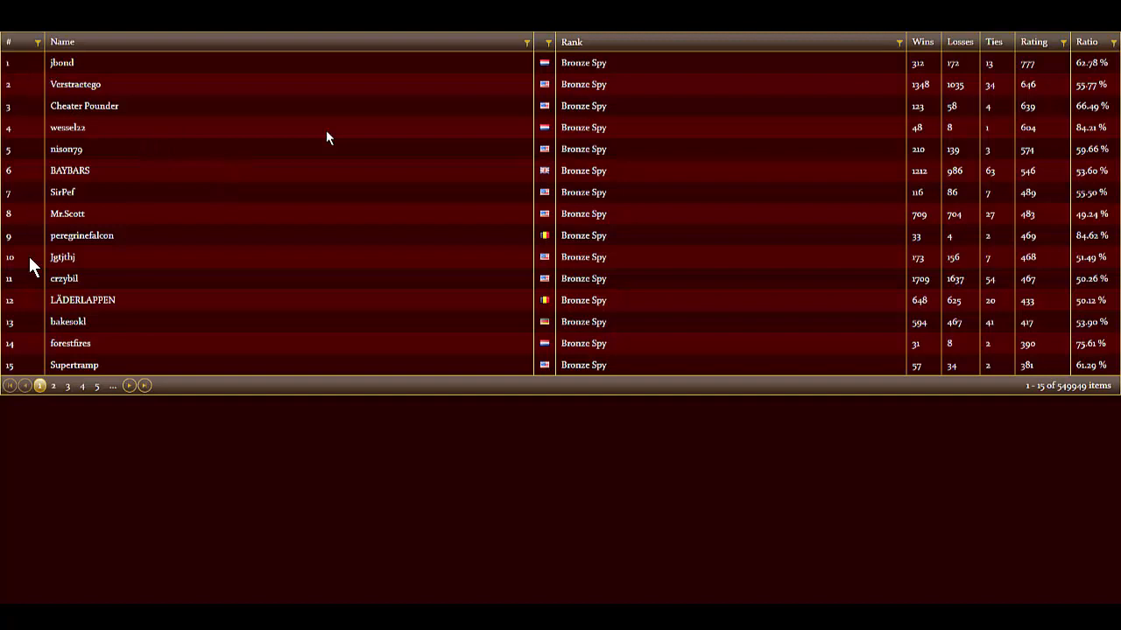
mouse_move(67, 401)
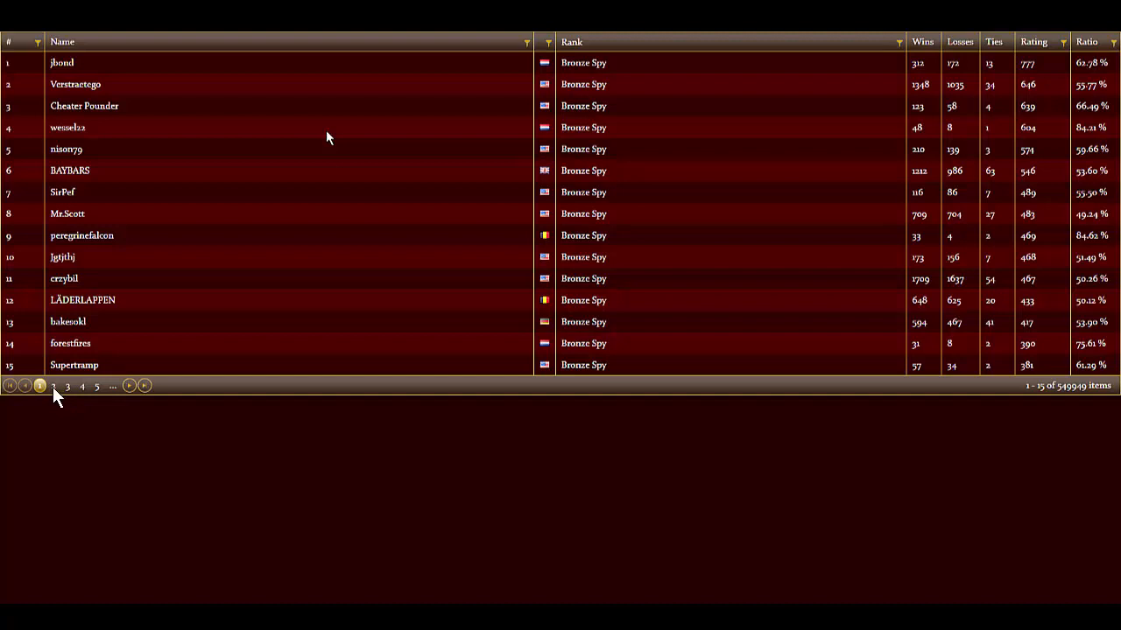
mouse_move(69, 396)
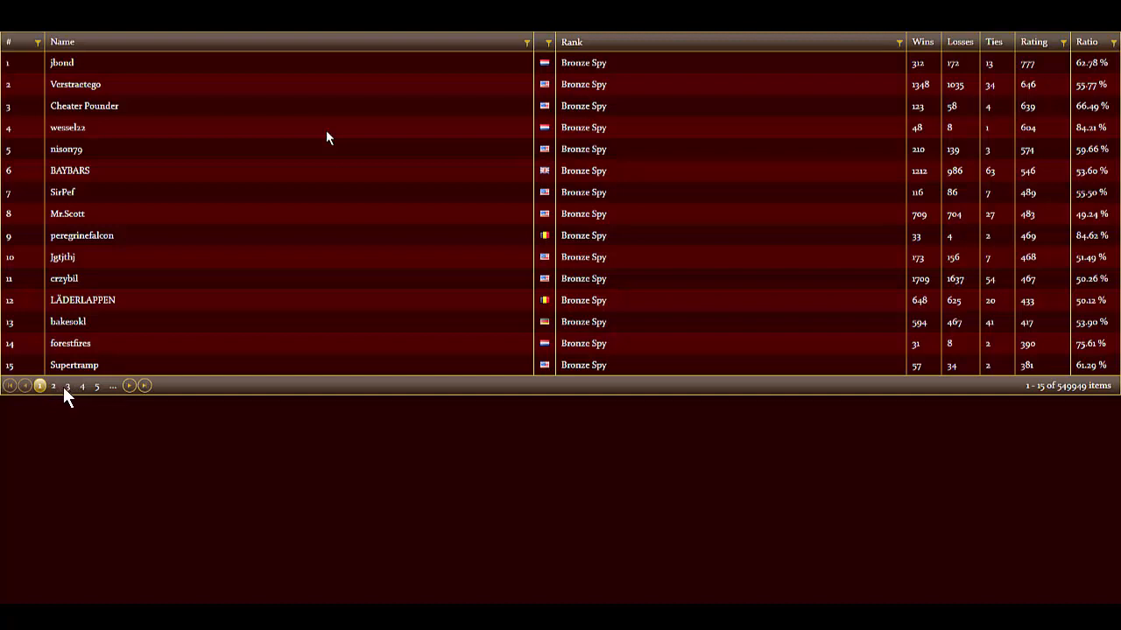
mouse_move(95, 392)
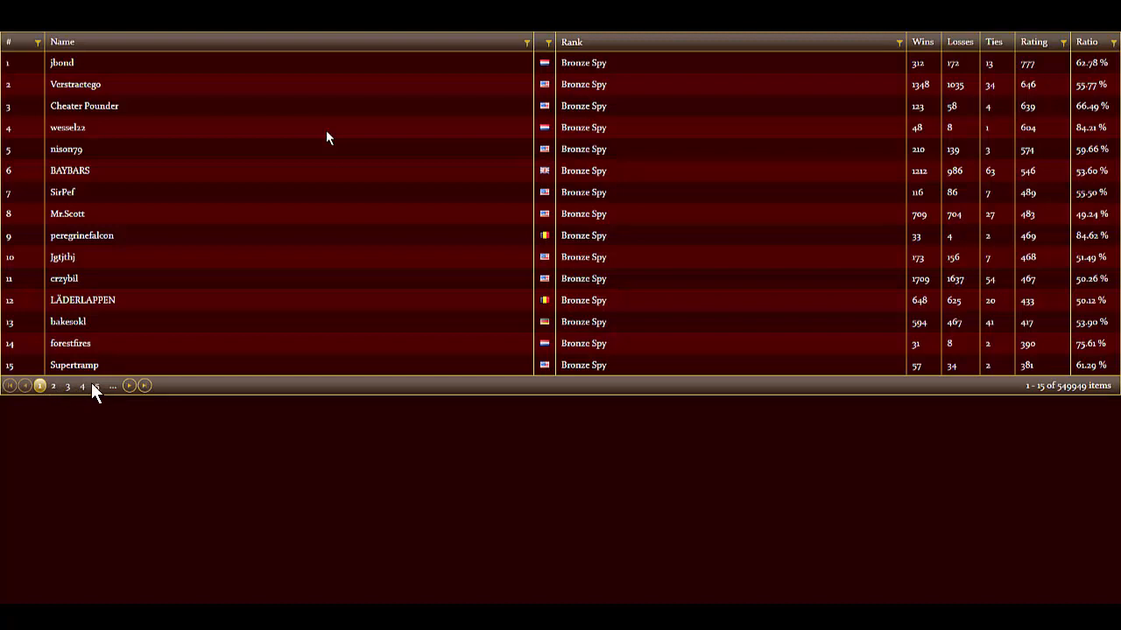
mouse_move(480, 126)
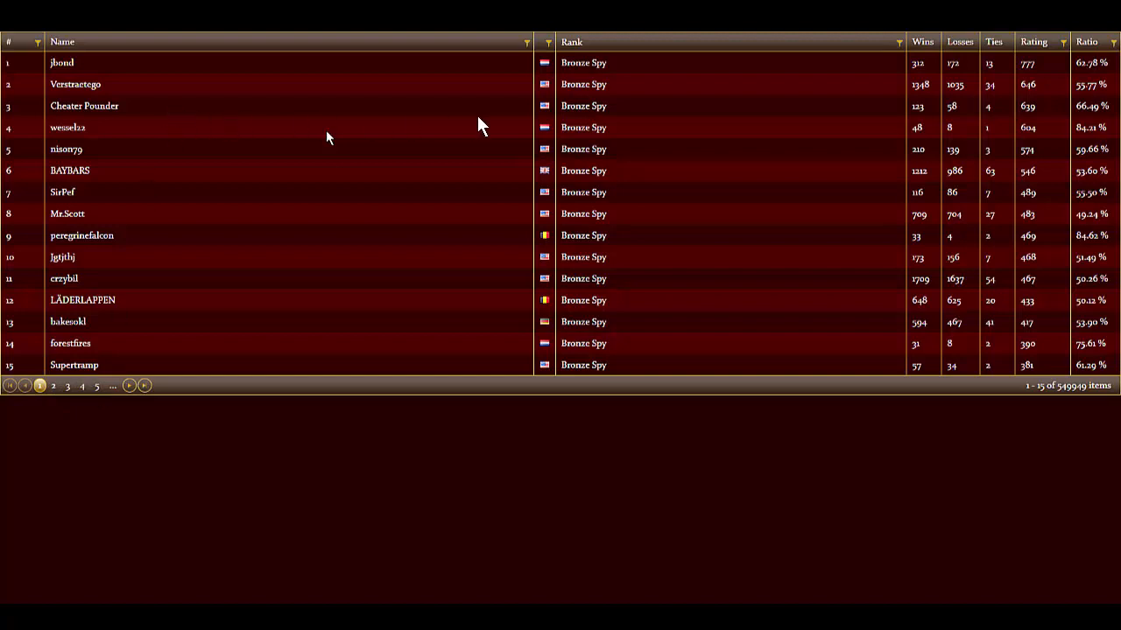
mouse_move(442, 249)
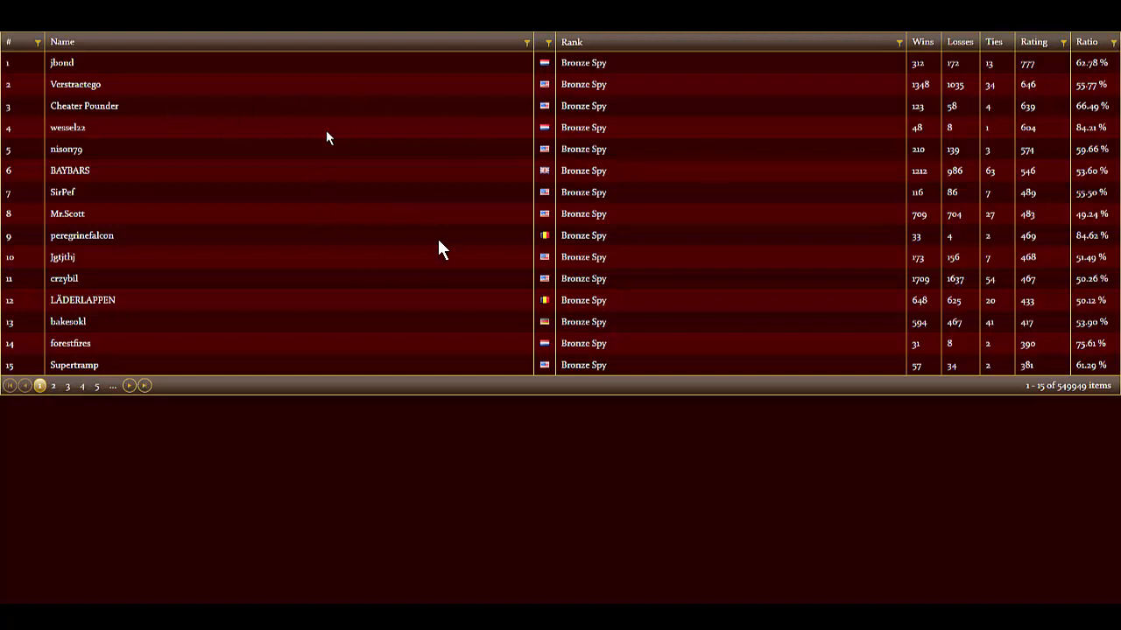
mouse_move(655, 178)
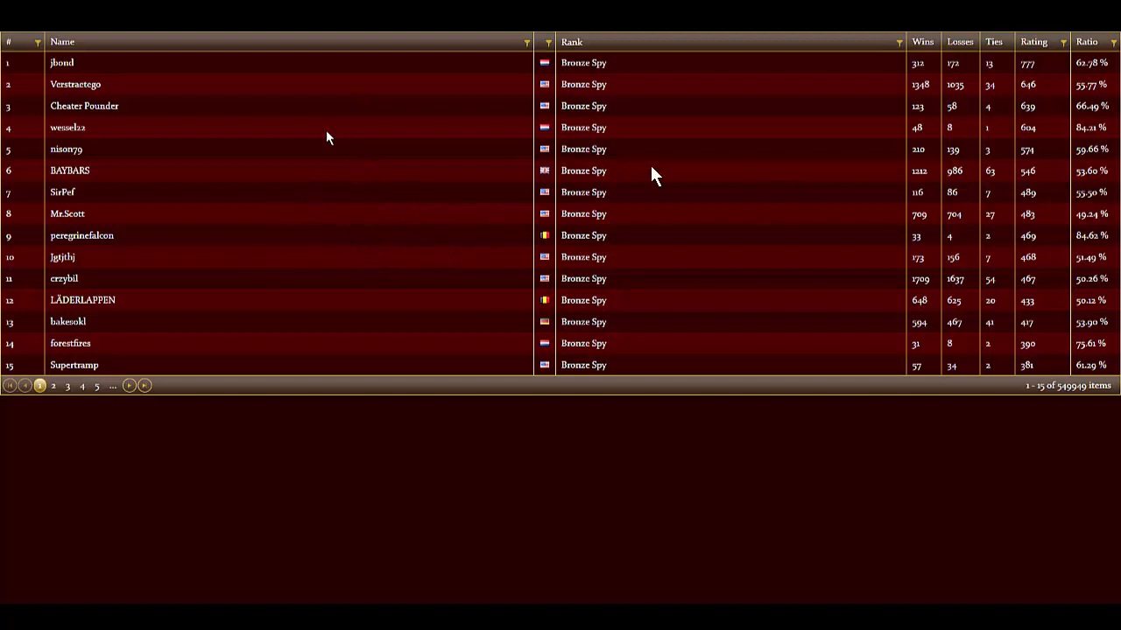
mouse_move(529, 225)
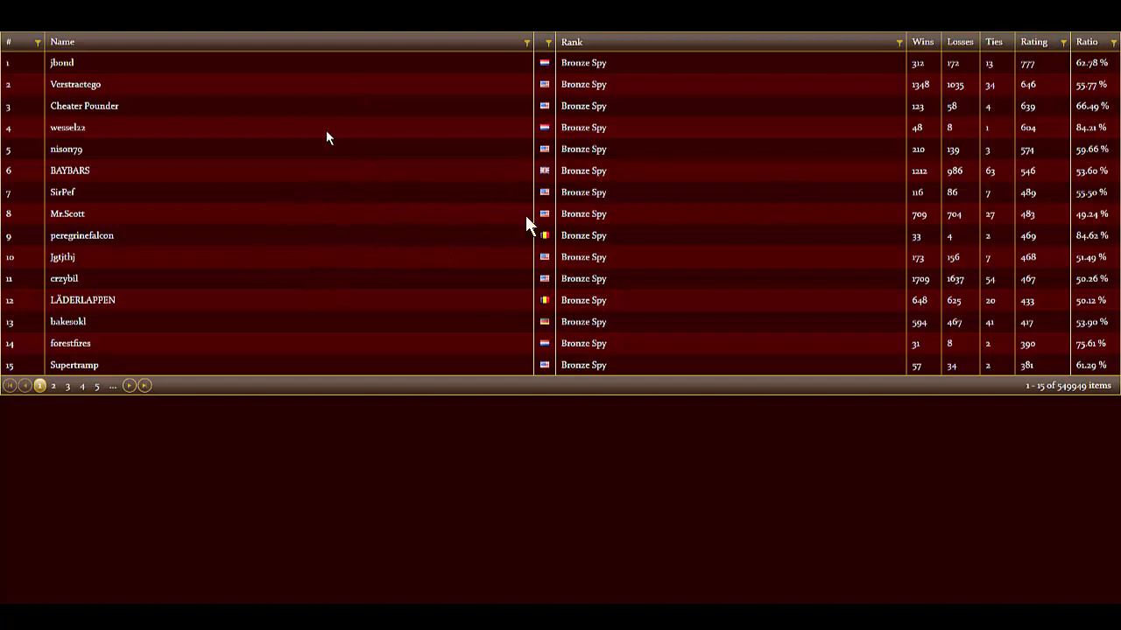
mouse_move(924, 137)
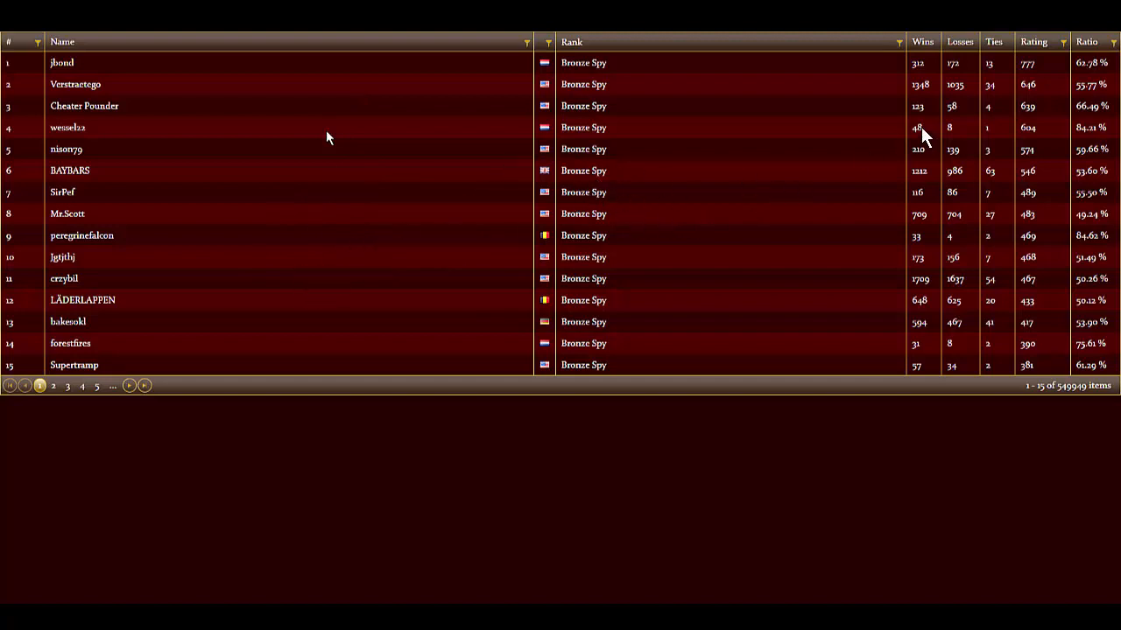
mouse_move(1040, 74)
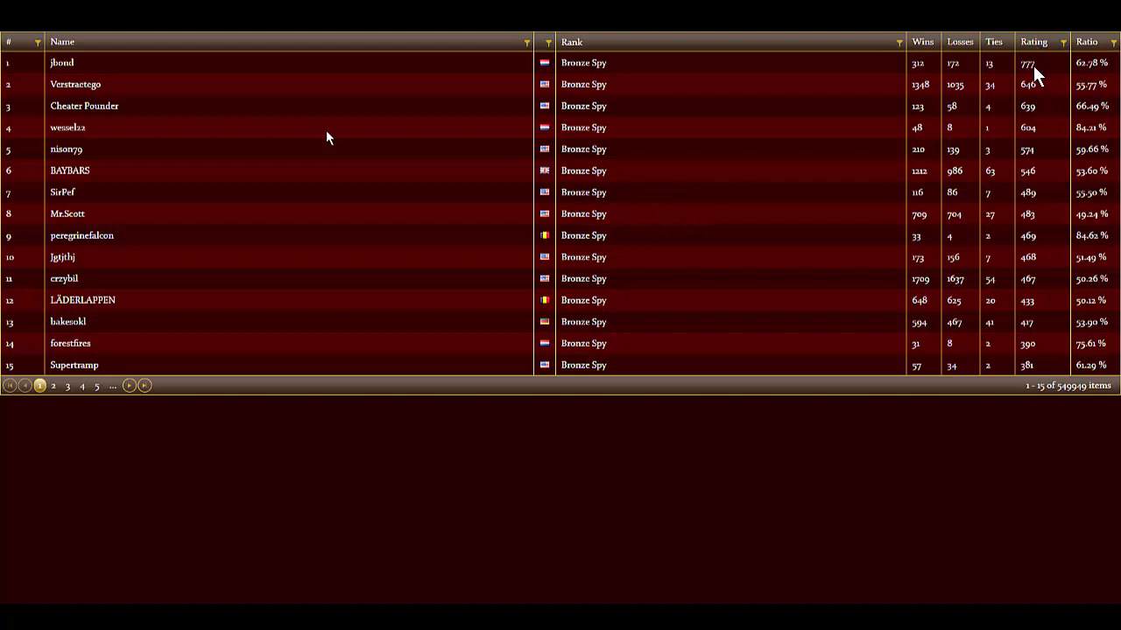
mouse_move(1047, 160)
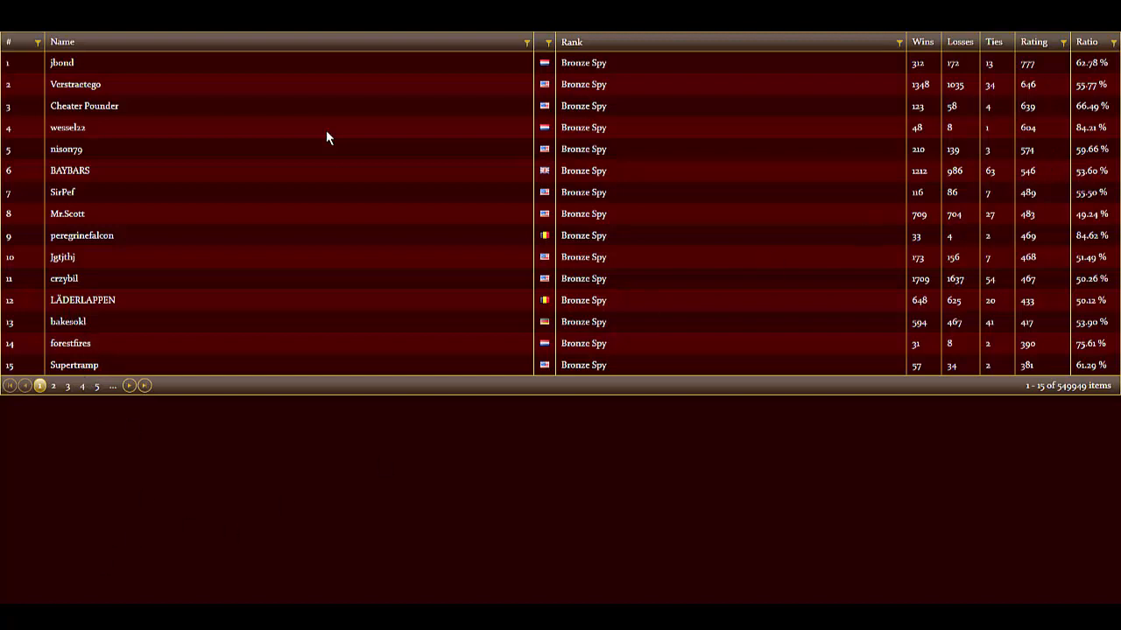
mouse_move(54, 395)
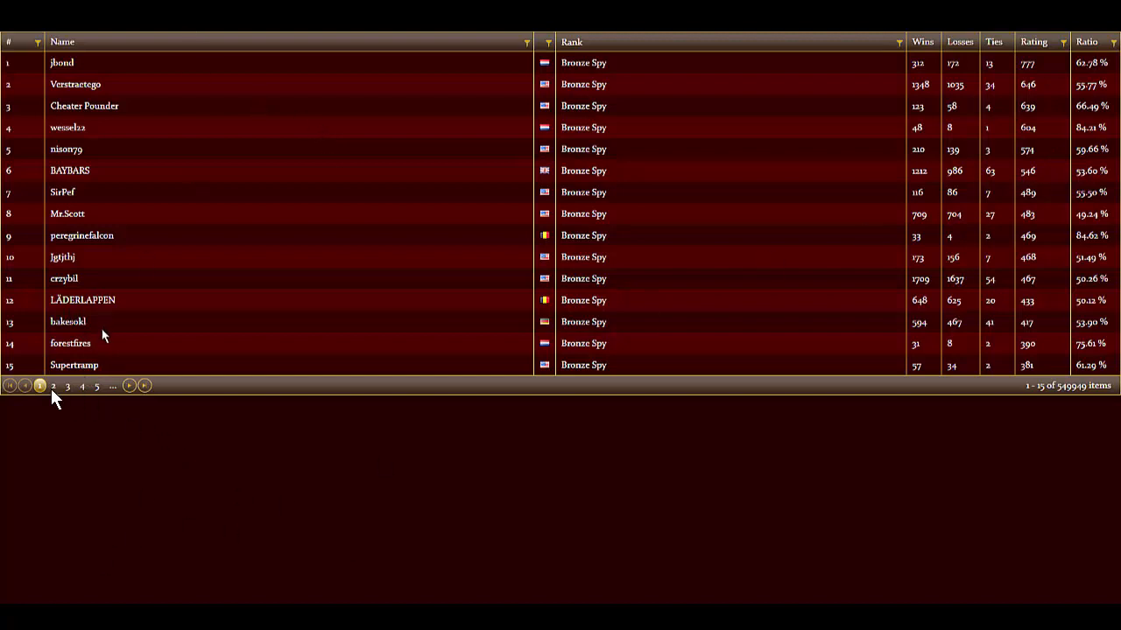
mouse_move(326, 298)
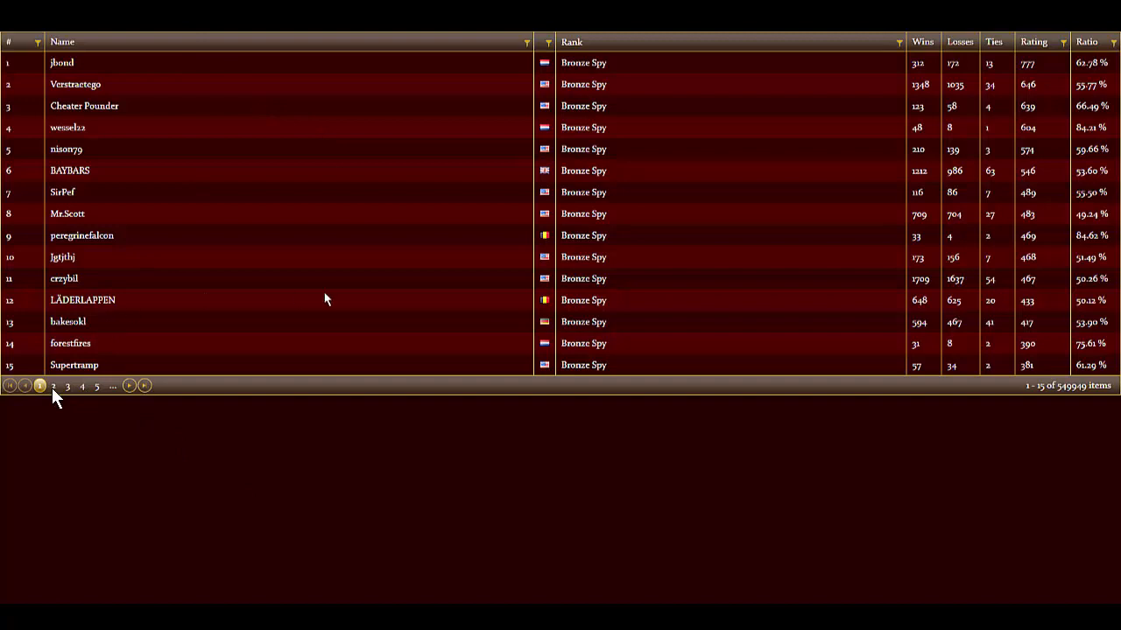
mouse_move(632, 508)
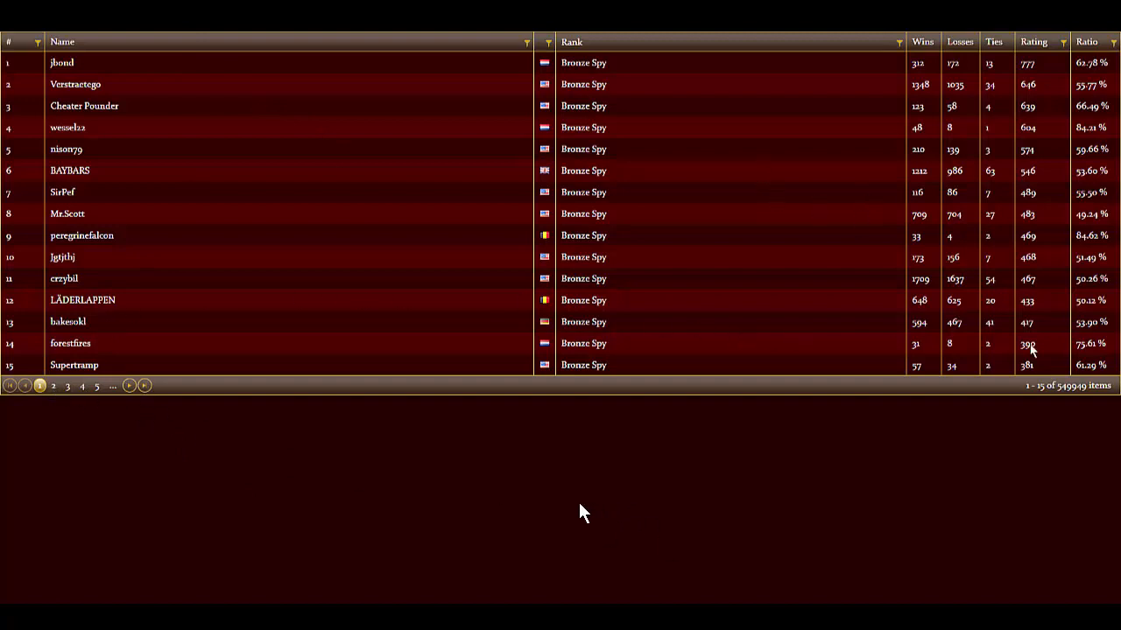
mouse_move(161, 107)
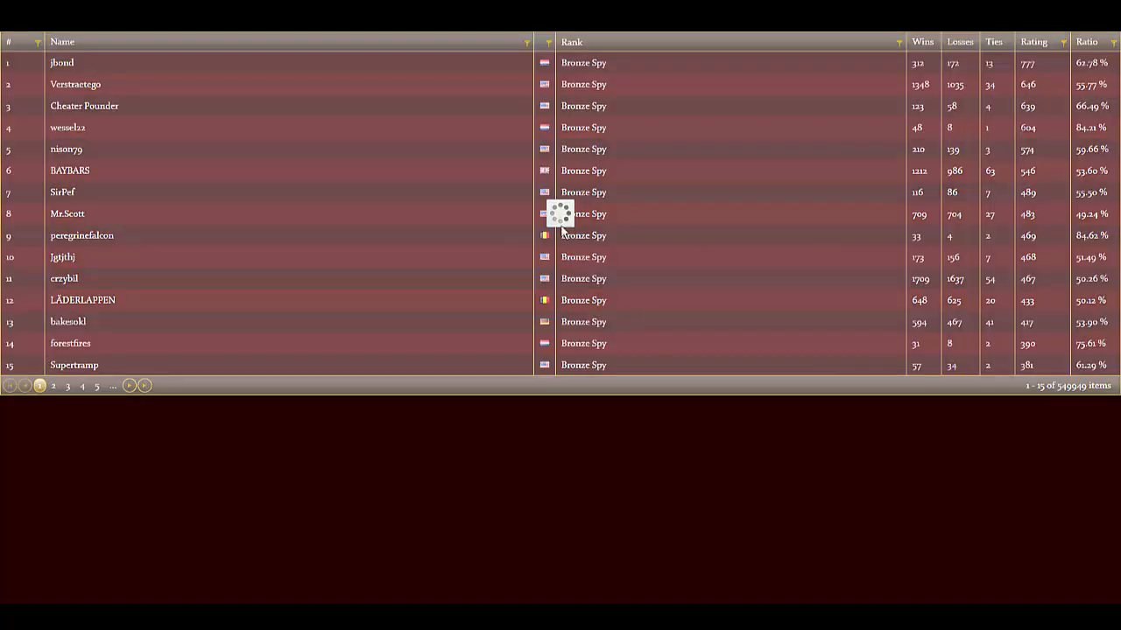
mouse_move(525, 214)
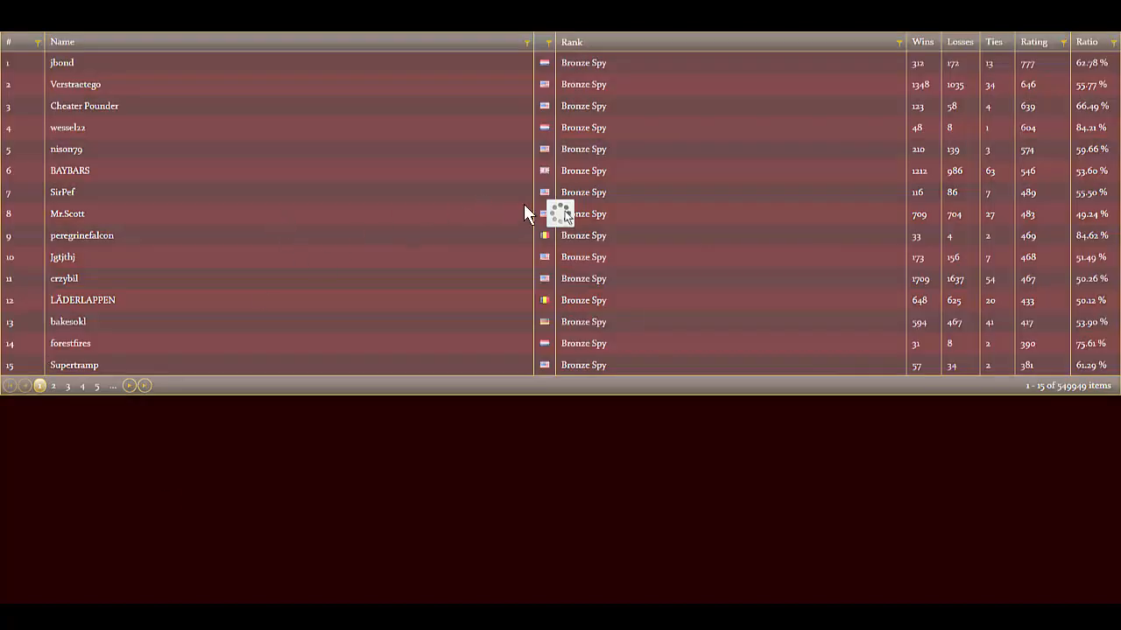
mouse_move(563, 214)
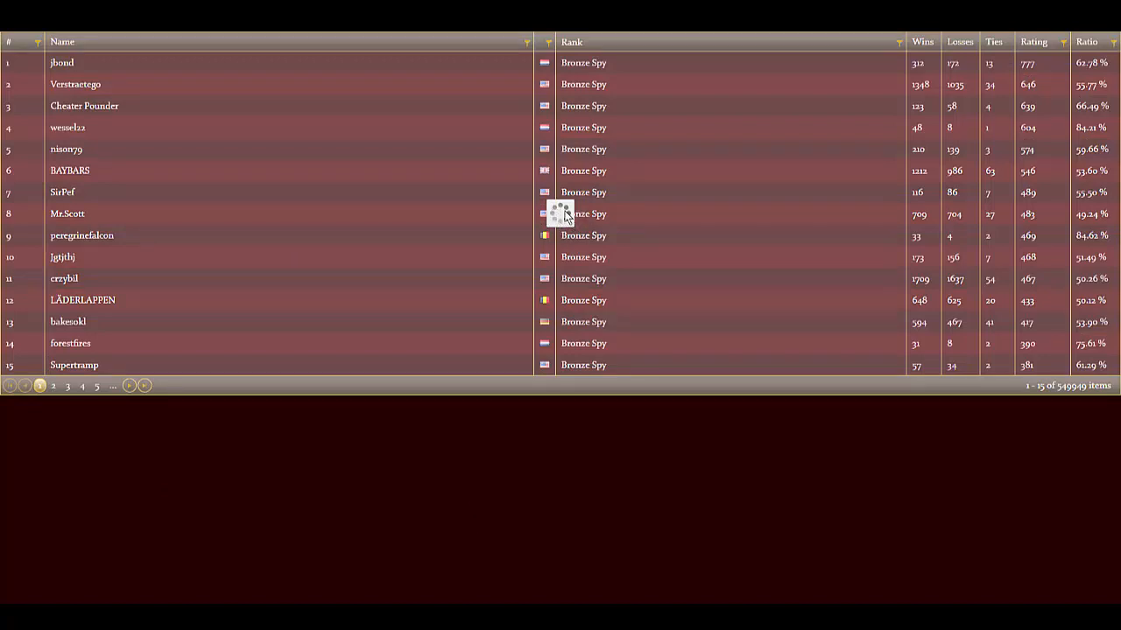
mouse_move(599, 278)
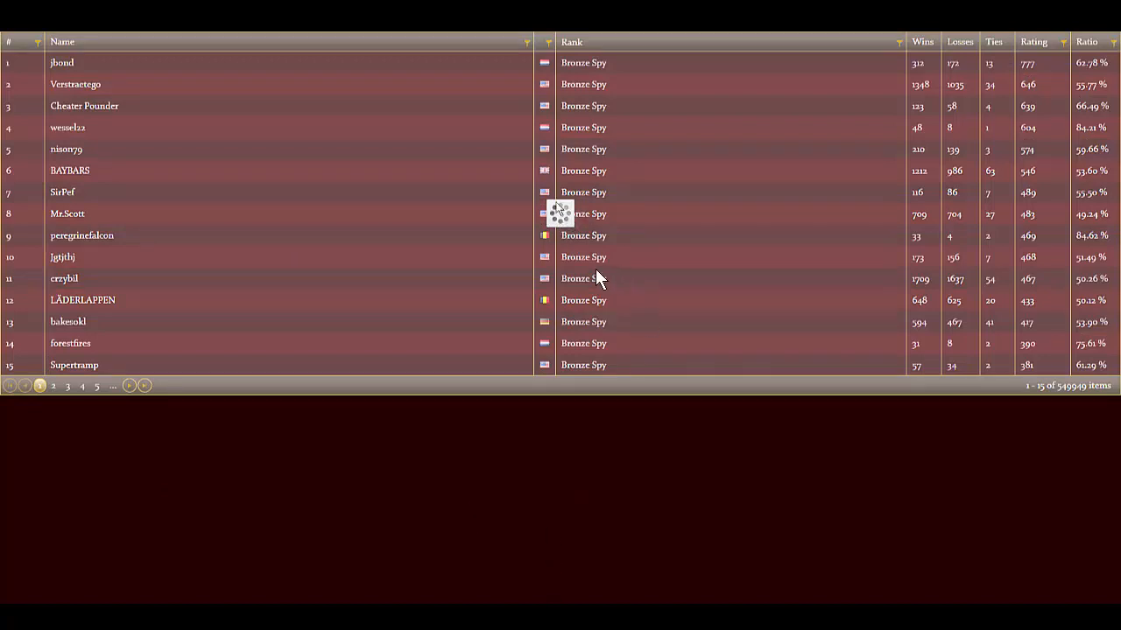
mouse_move(569, 213)
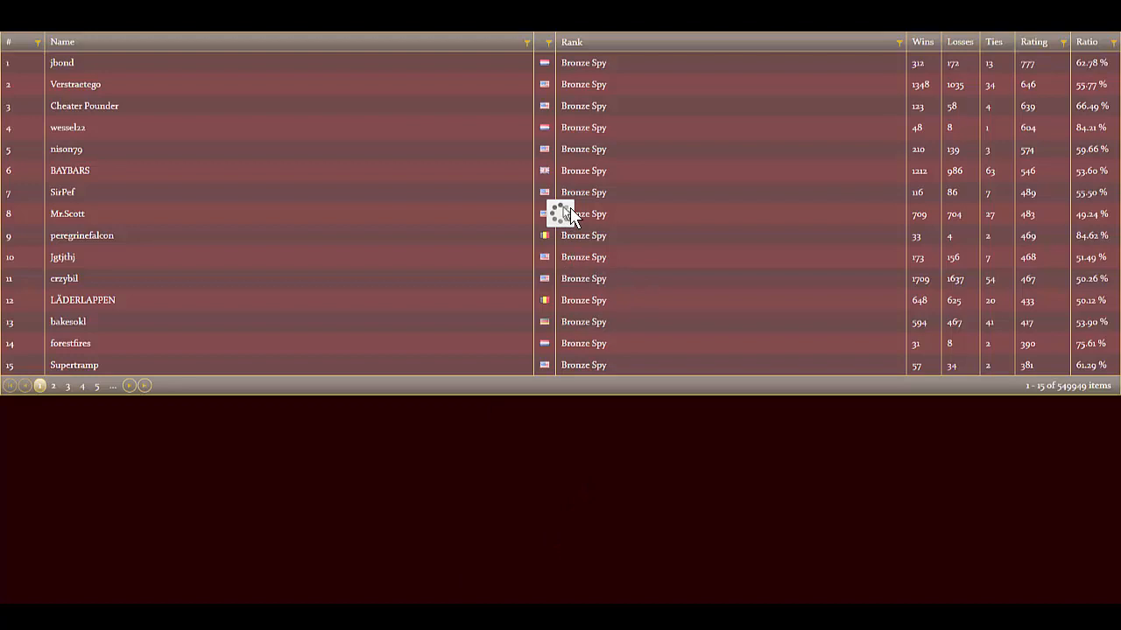
click(53, 387)
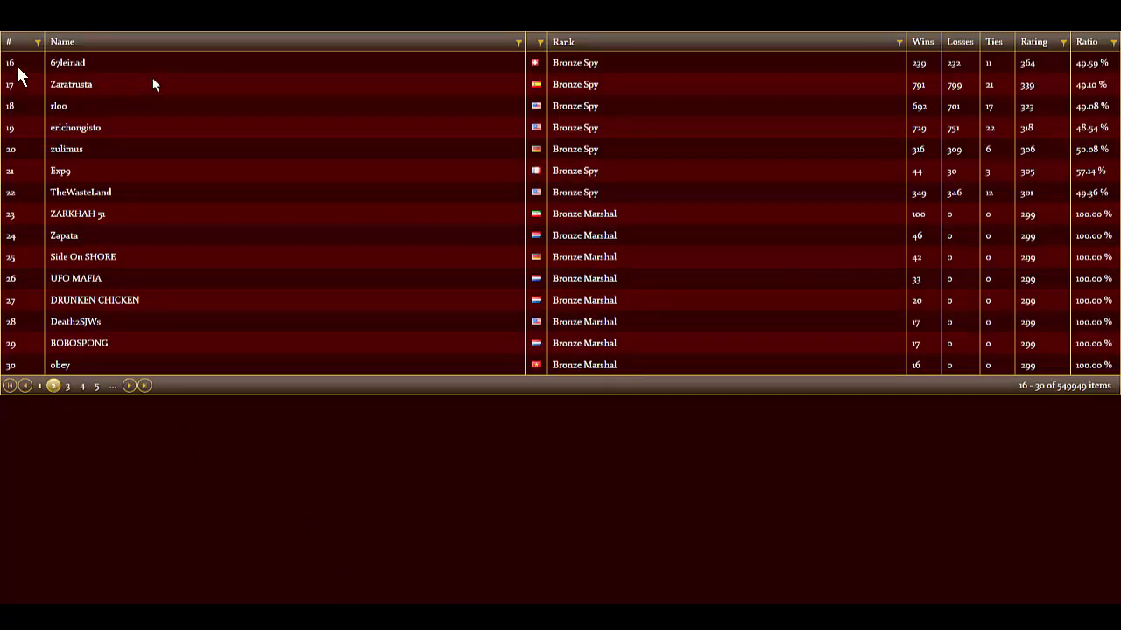
mouse_move(25, 184)
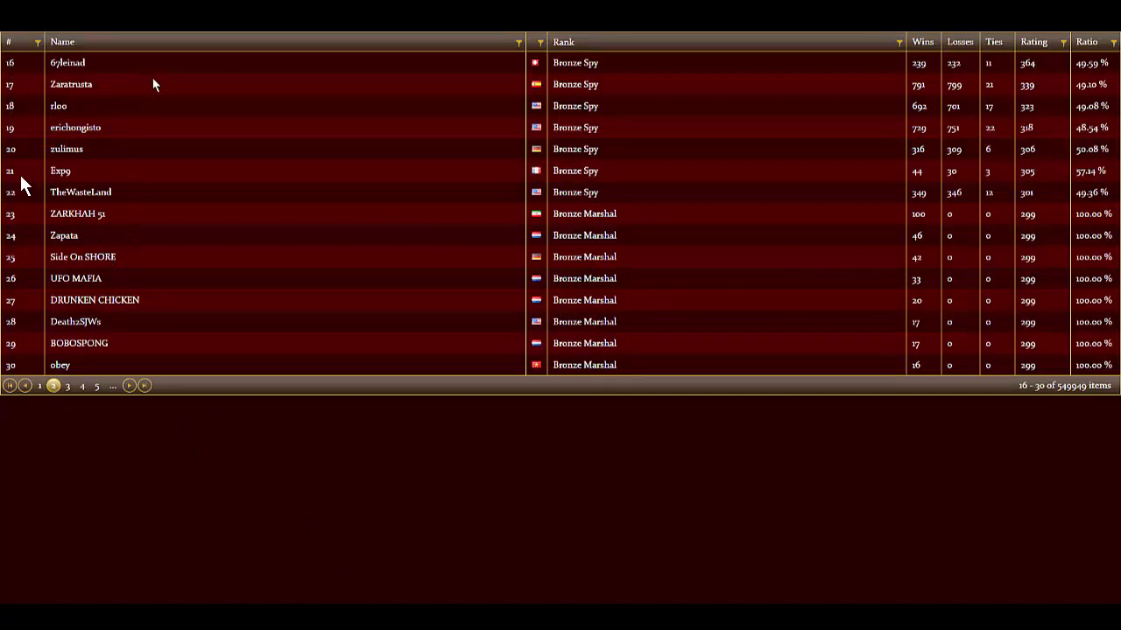
mouse_move(595, 242)
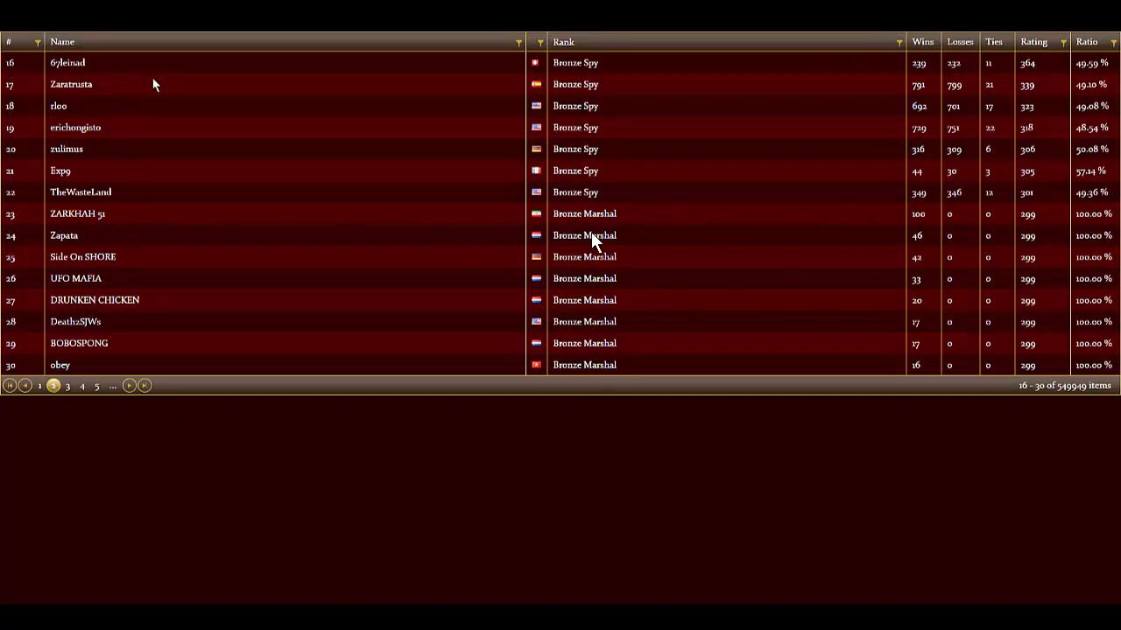
mouse_move(193, 270)
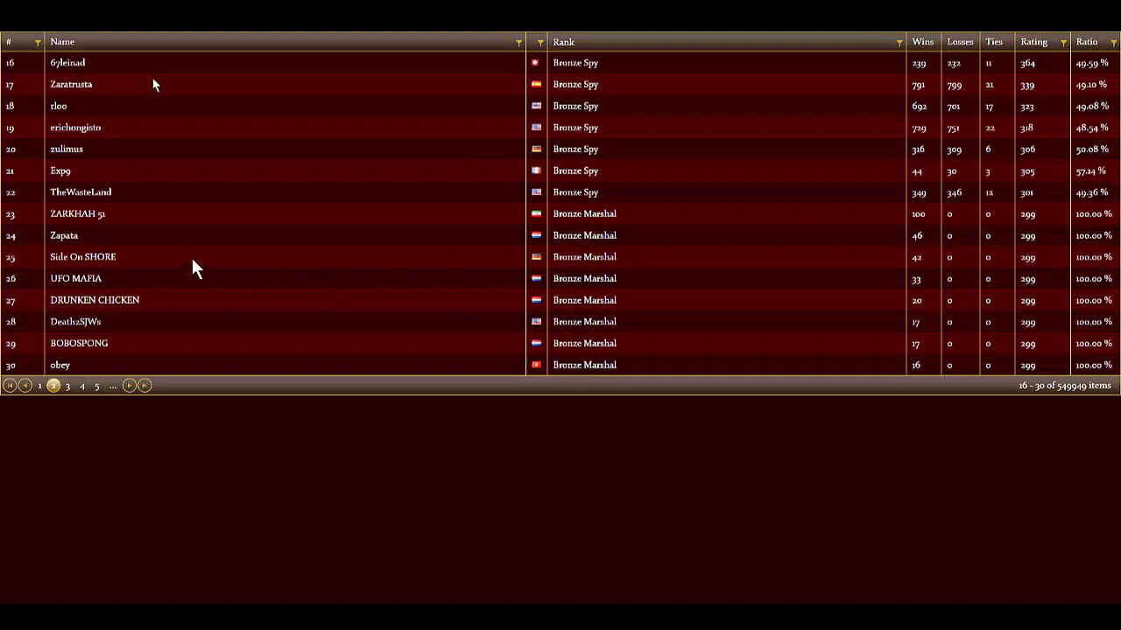
mouse_move(377, 315)
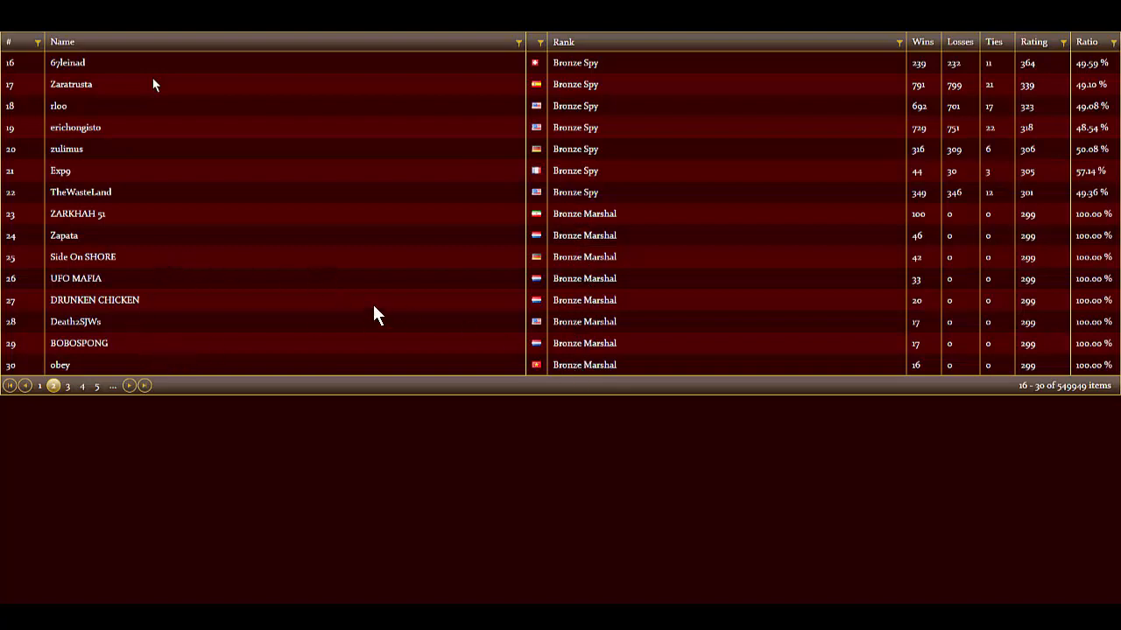
mouse_move(648, 173)
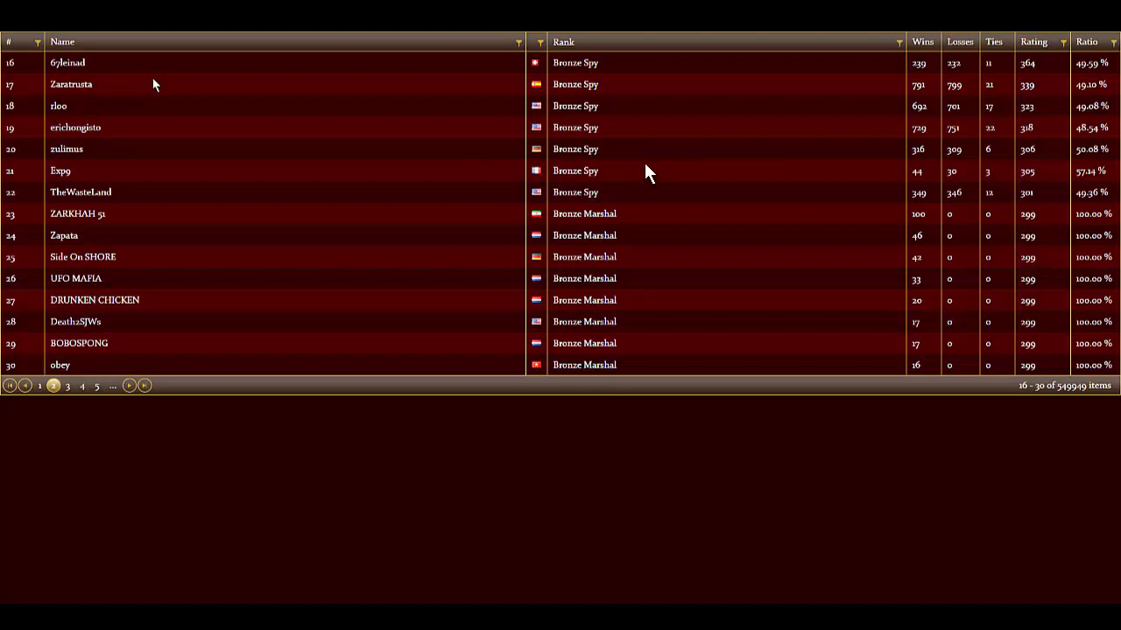
mouse_move(1100, 411)
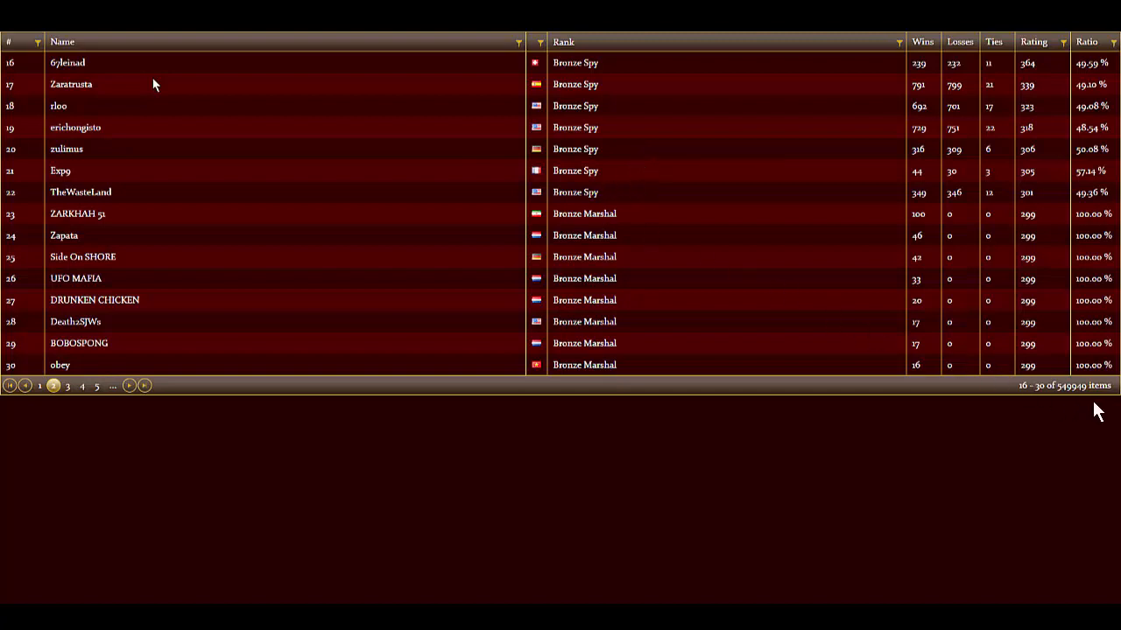
mouse_move(1107, 371)
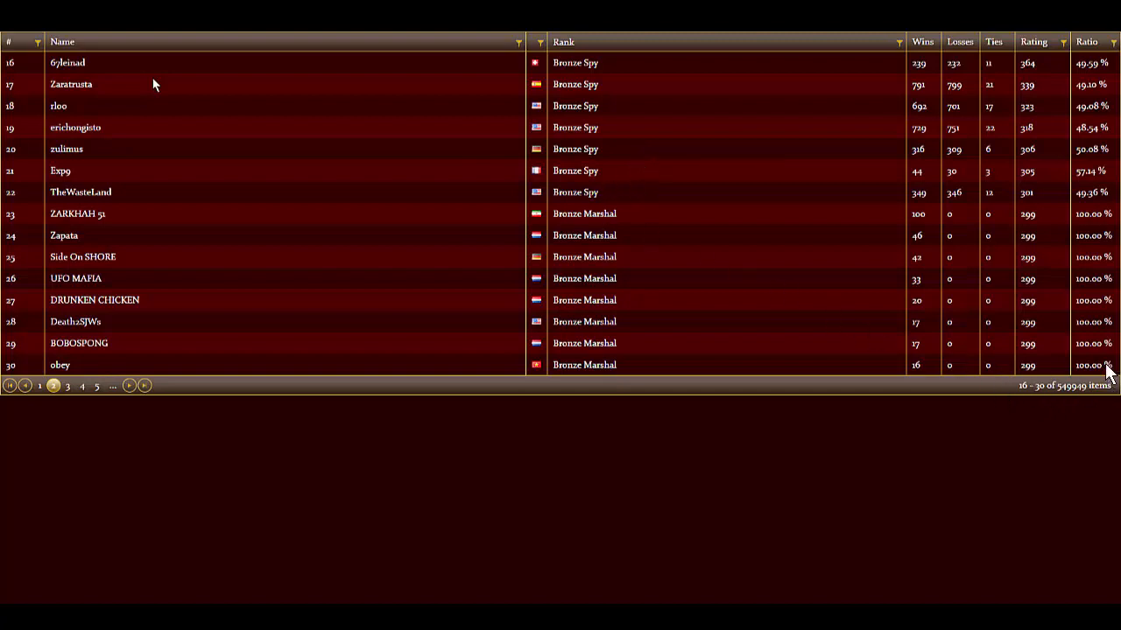
mouse_move(1071, 405)
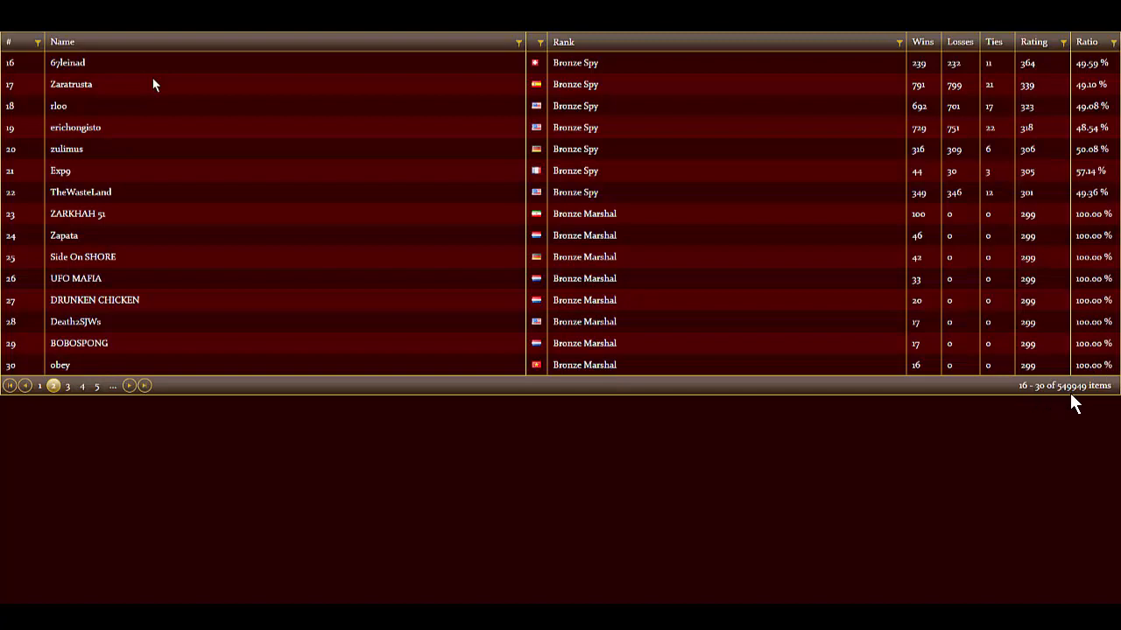
mouse_move(1092, 403)
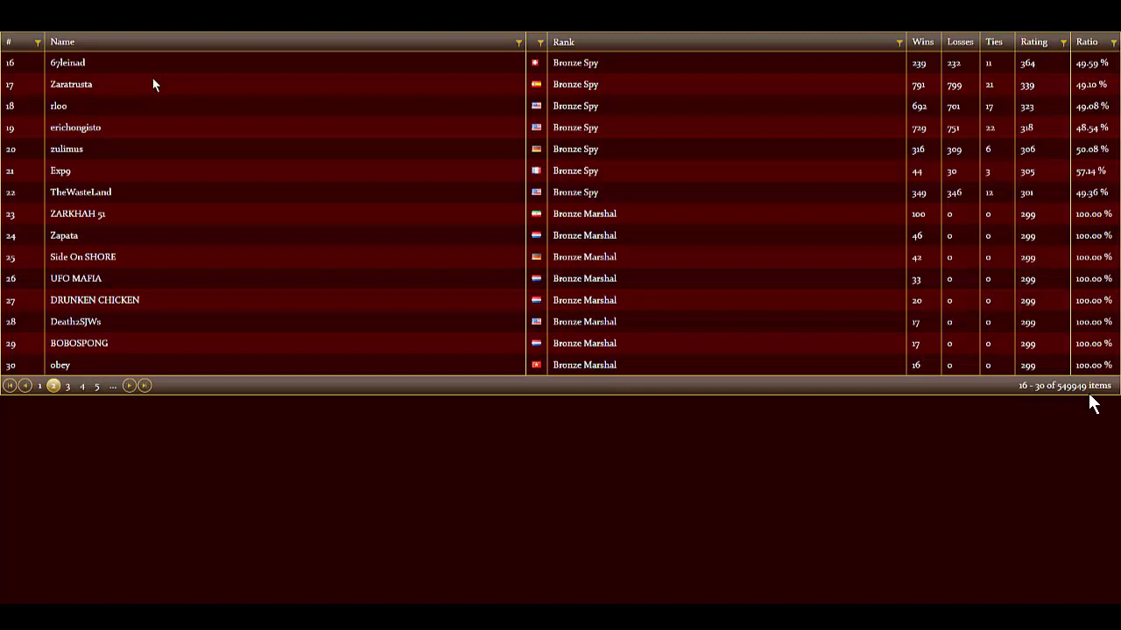
mouse_move(1105, 389)
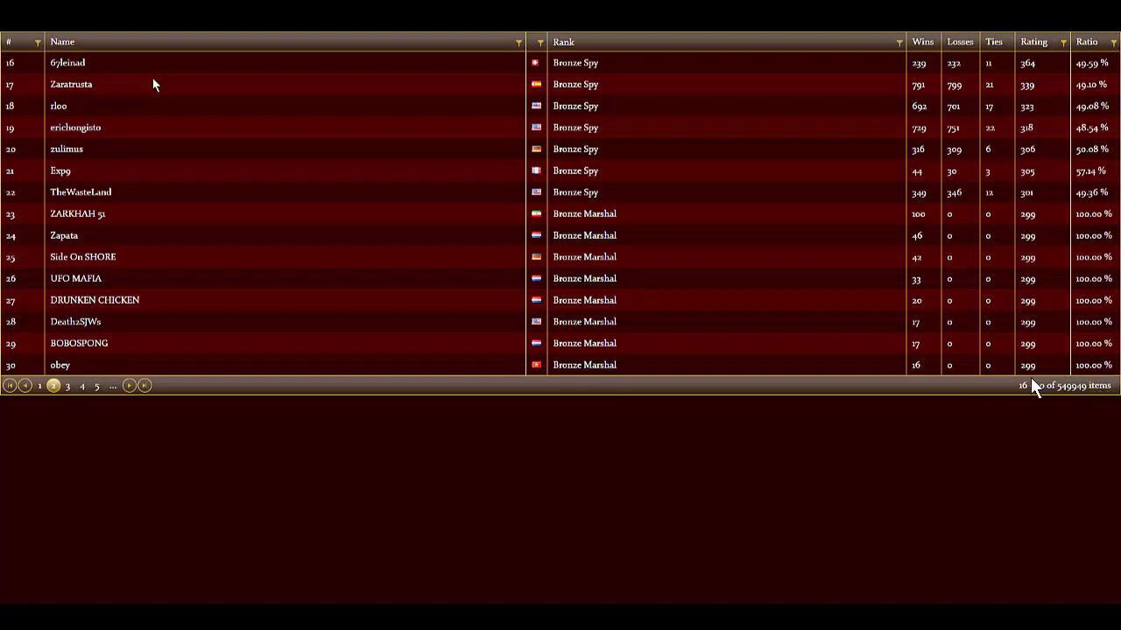
mouse_move(1077, 399)
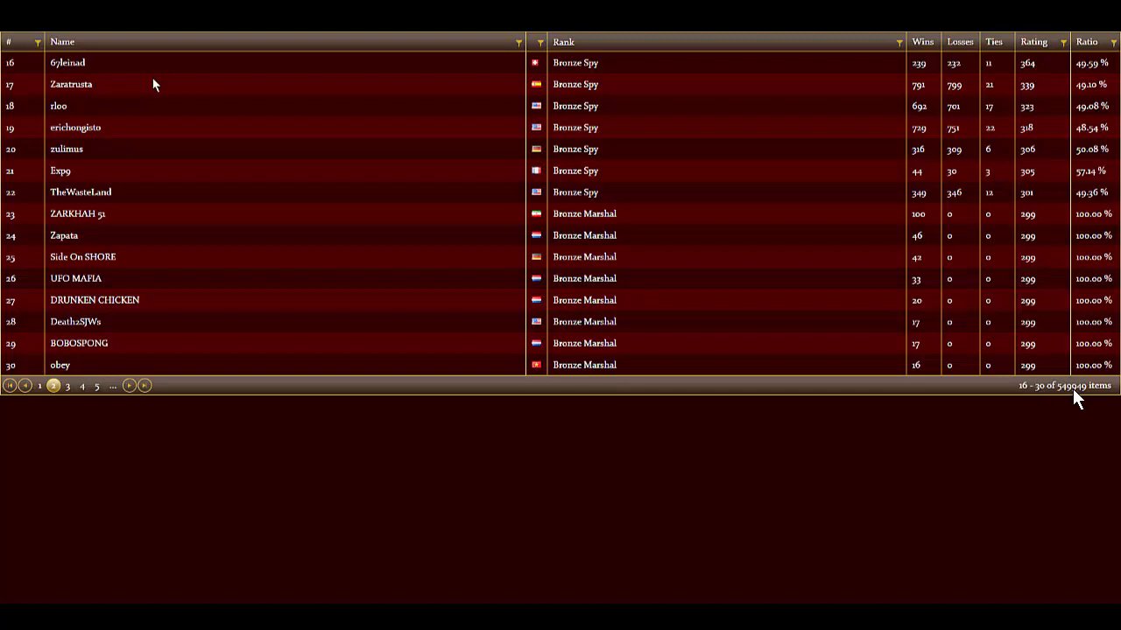
mouse_move(1050, 404)
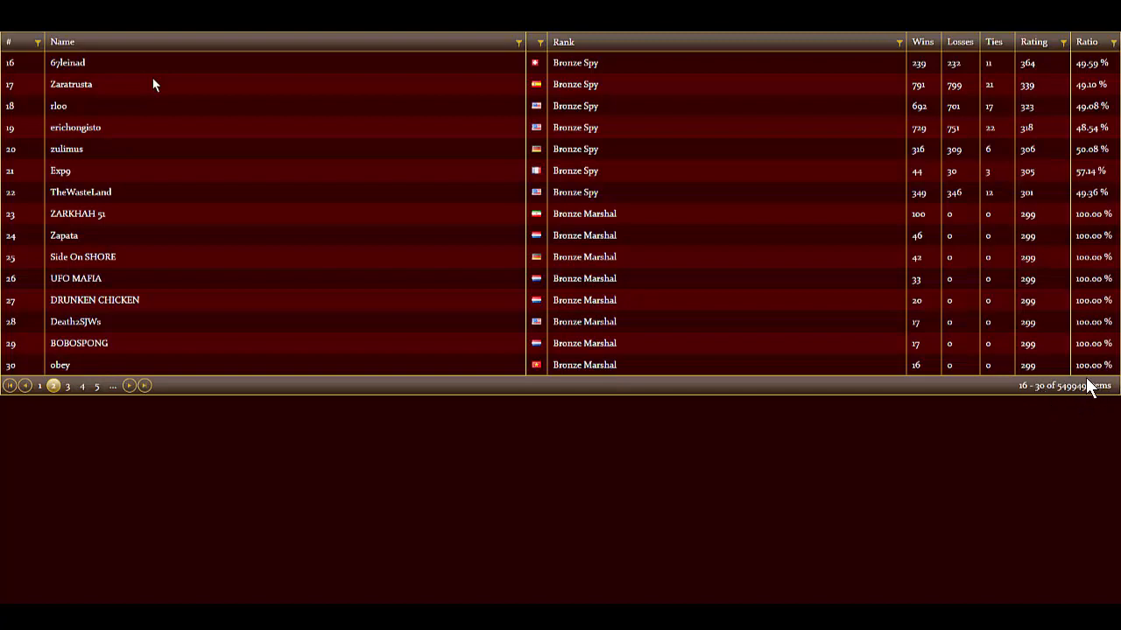
mouse_move(1006, 383)
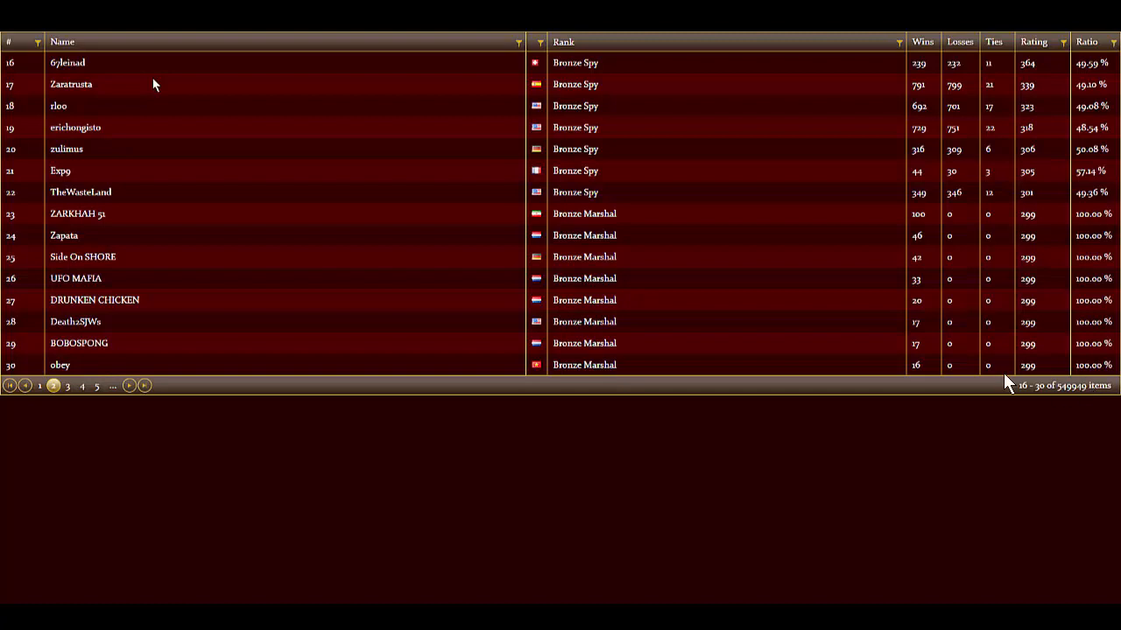
mouse_move(827, 354)
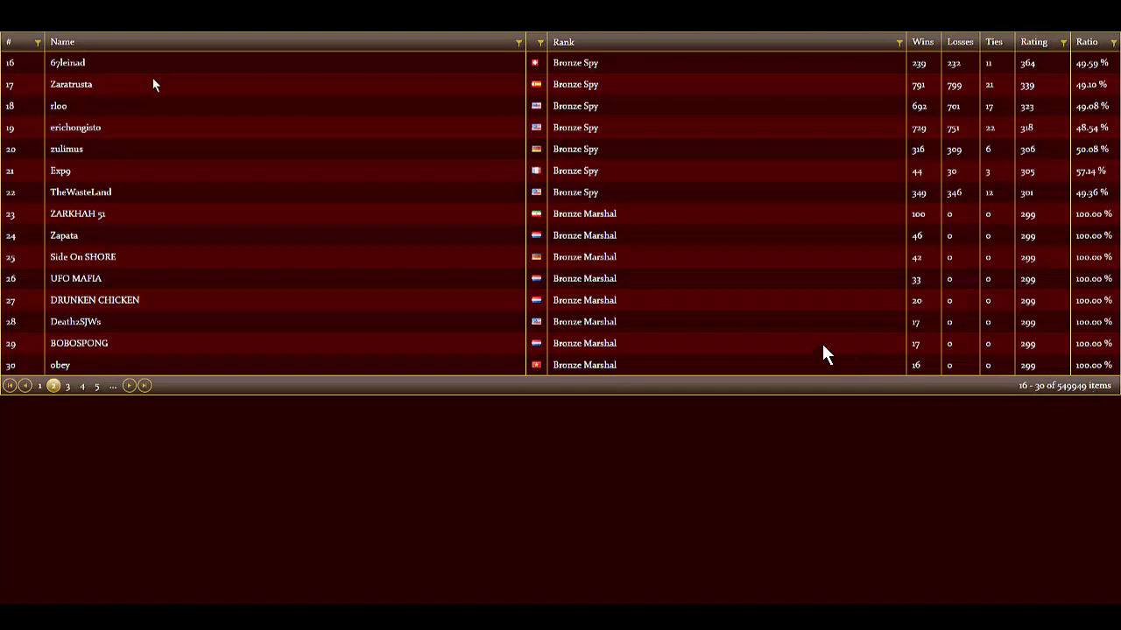
mouse_move(774, 305)
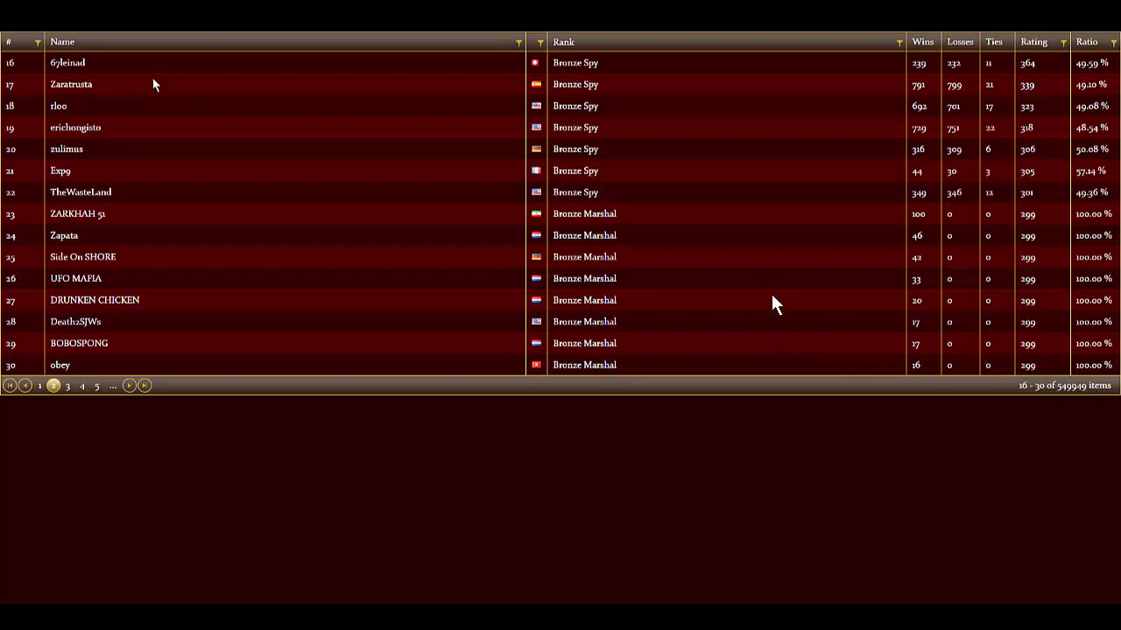
mouse_move(698, 298)
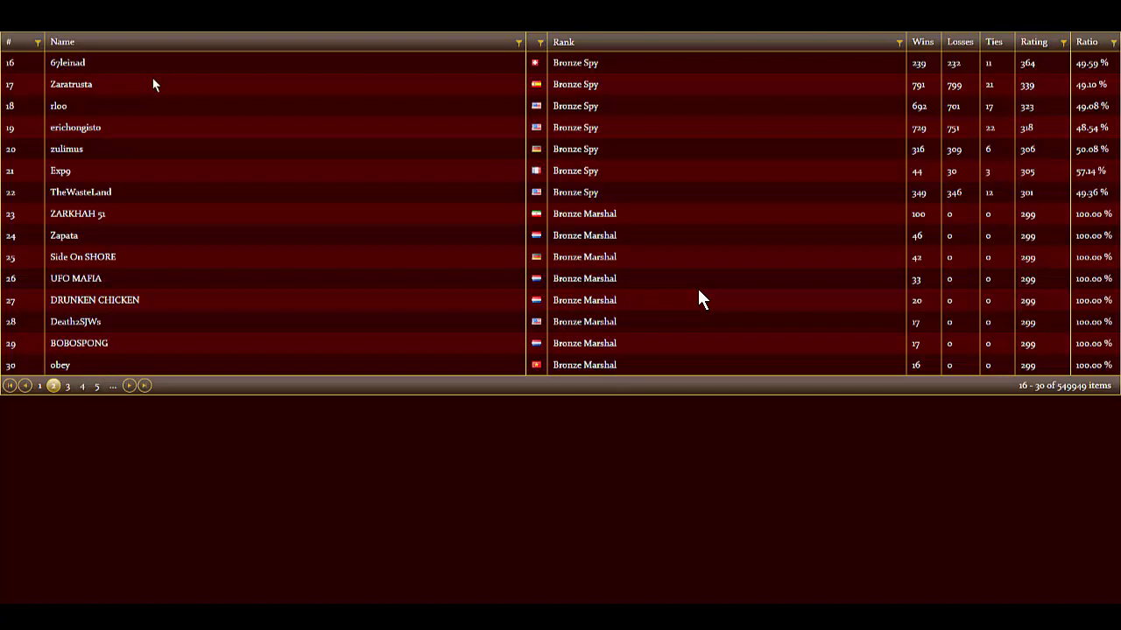
mouse_move(732, 301)
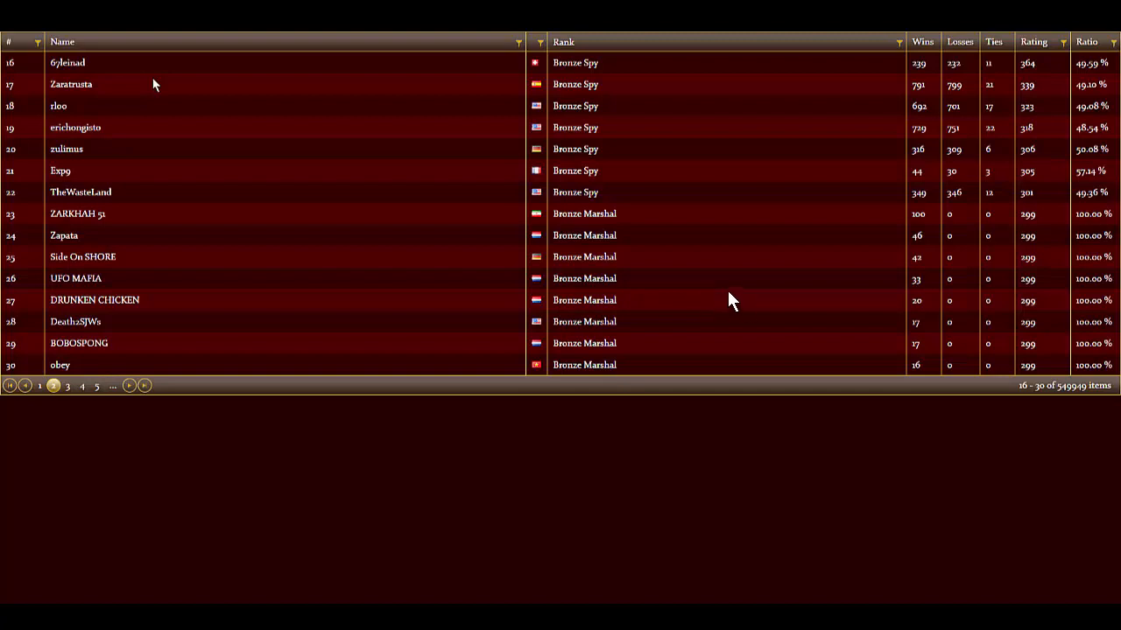
mouse_move(692, 294)
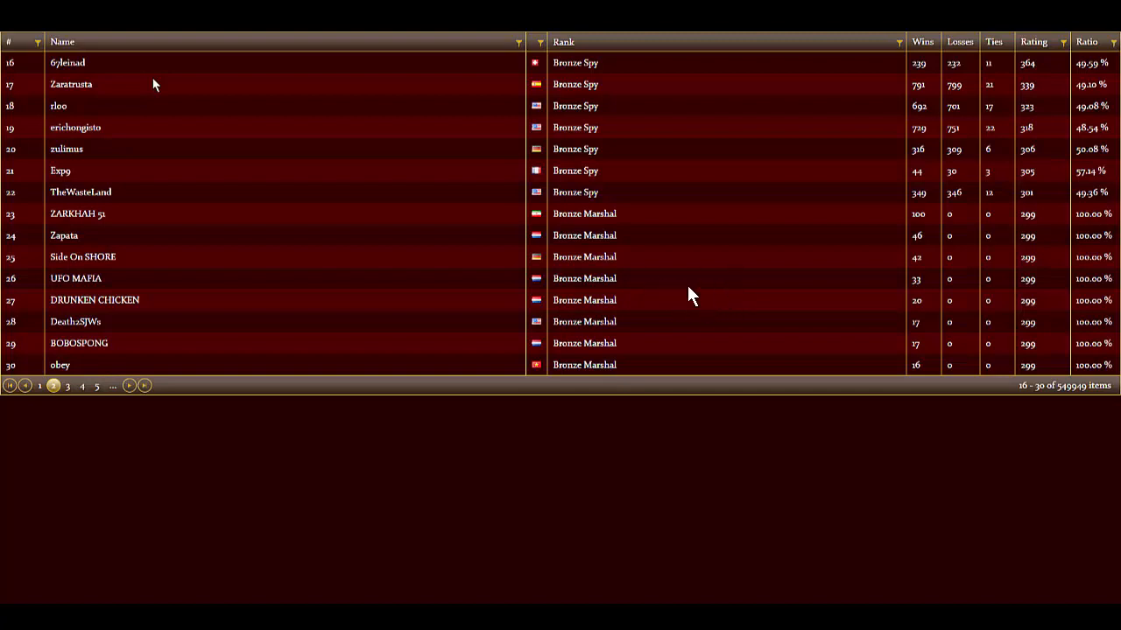
mouse_move(576, 219)
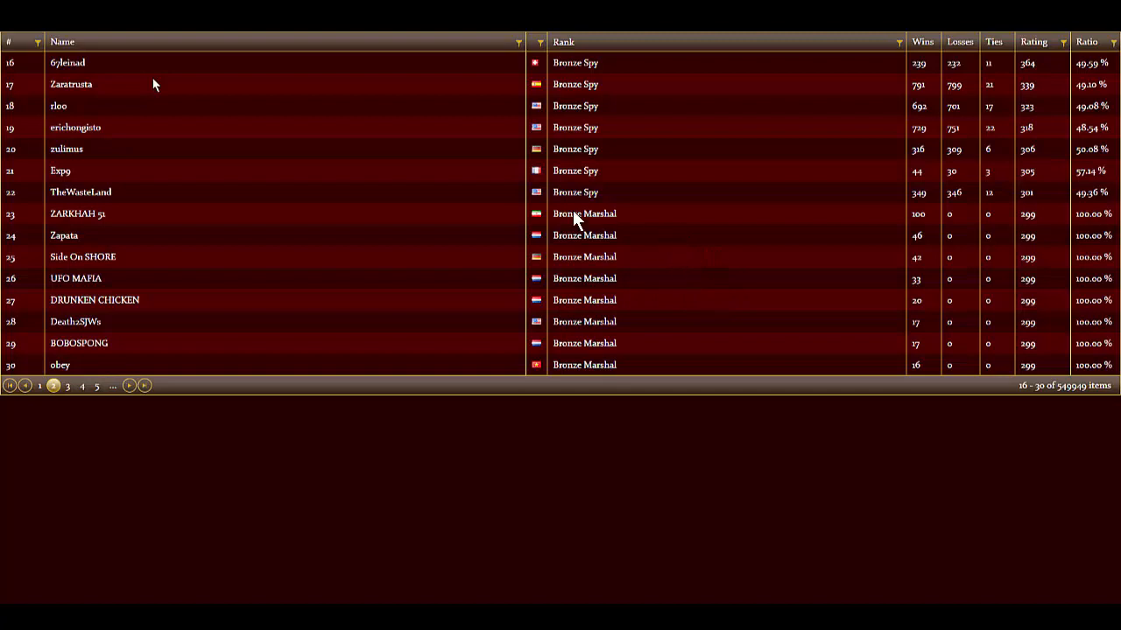
mouse_move(722, 301)
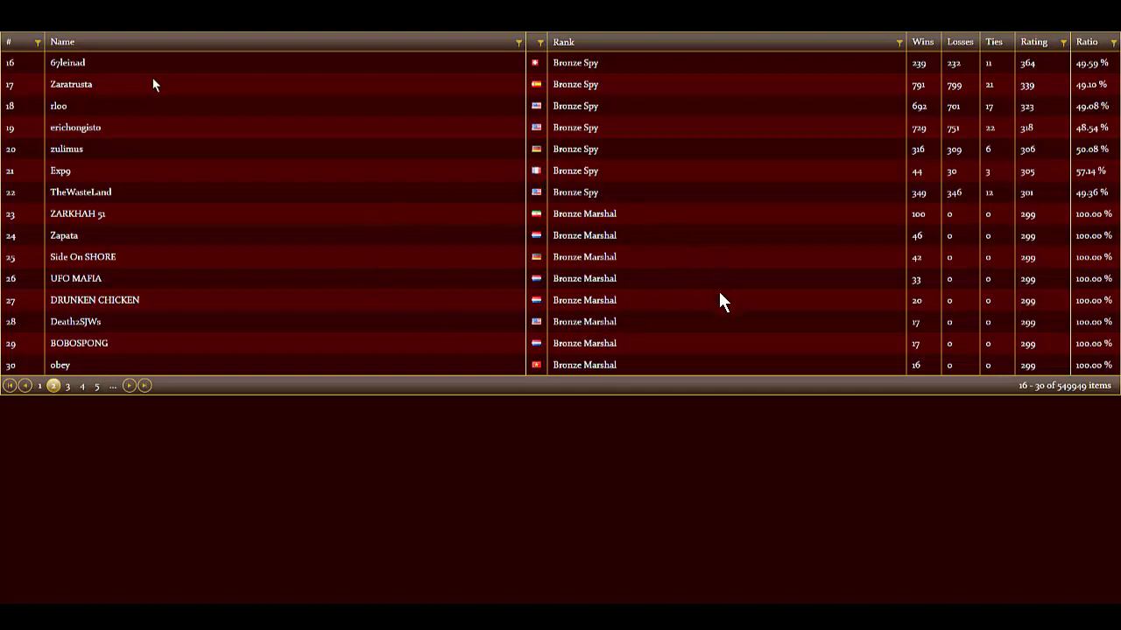
mouse_move(1084, 399)
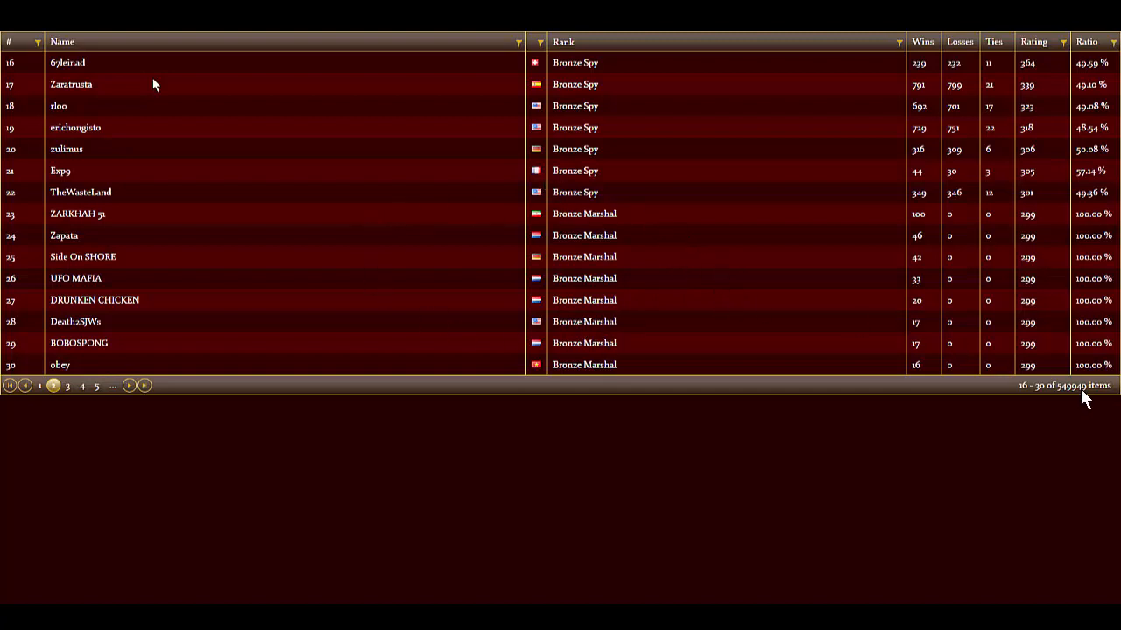
mouse_move(1096, 395)
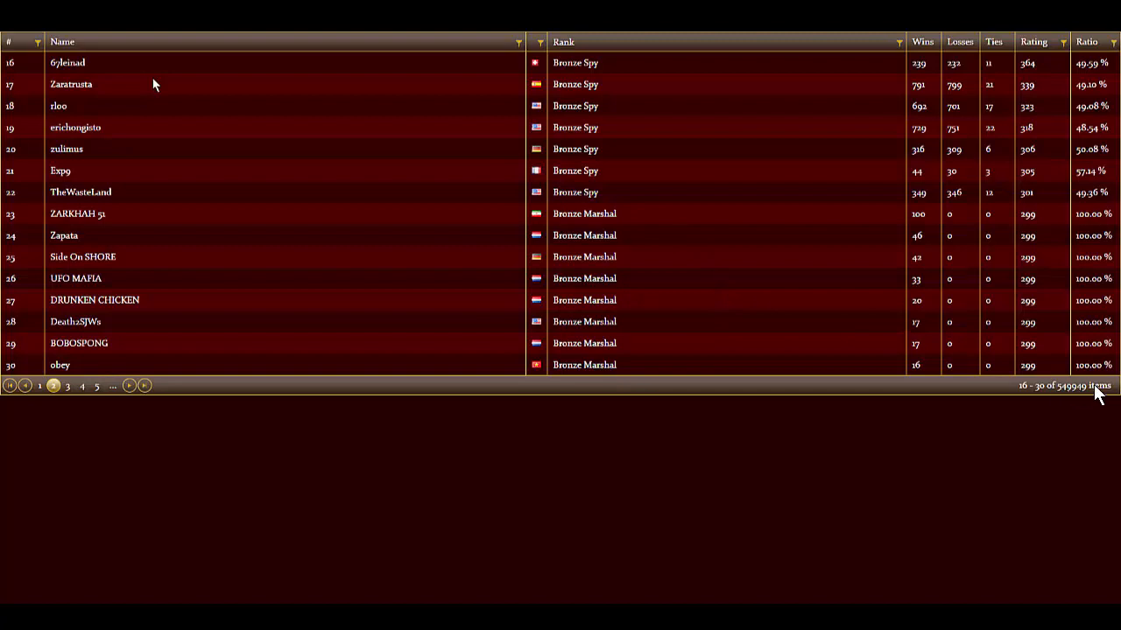
mouse_move(1061, 401)
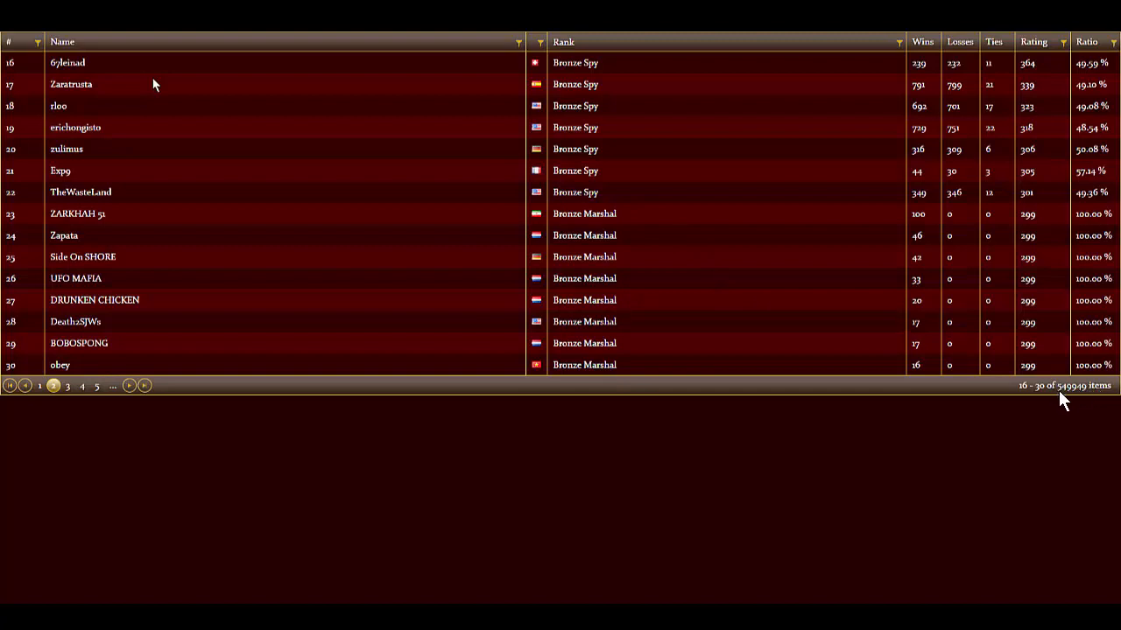
mouse_move(1075, 399)
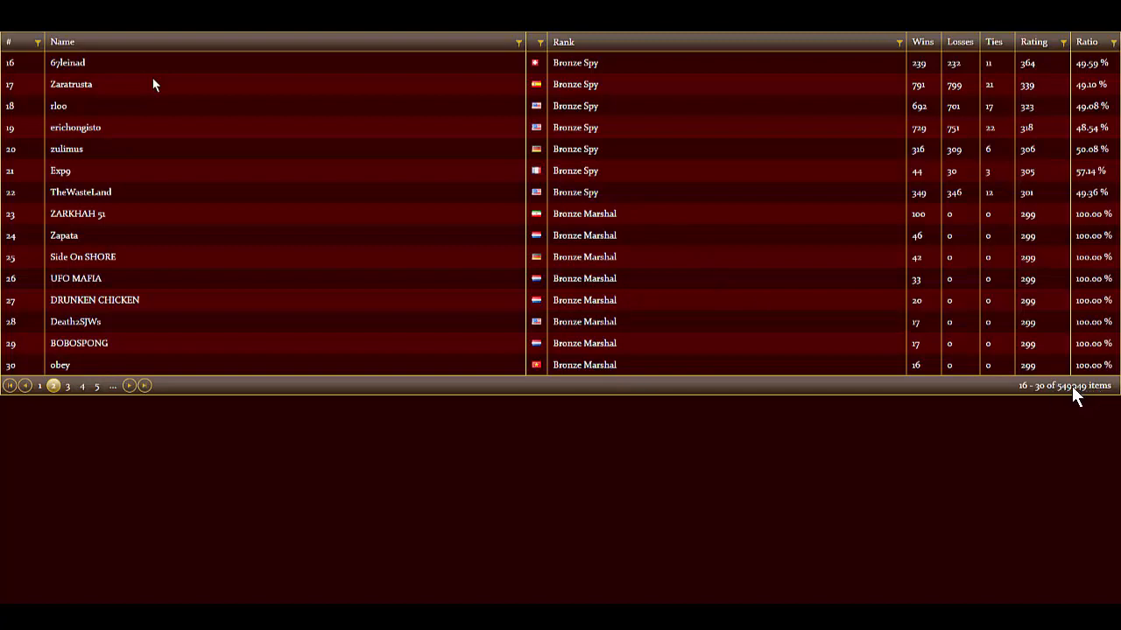
mouse_move(1054, 399)
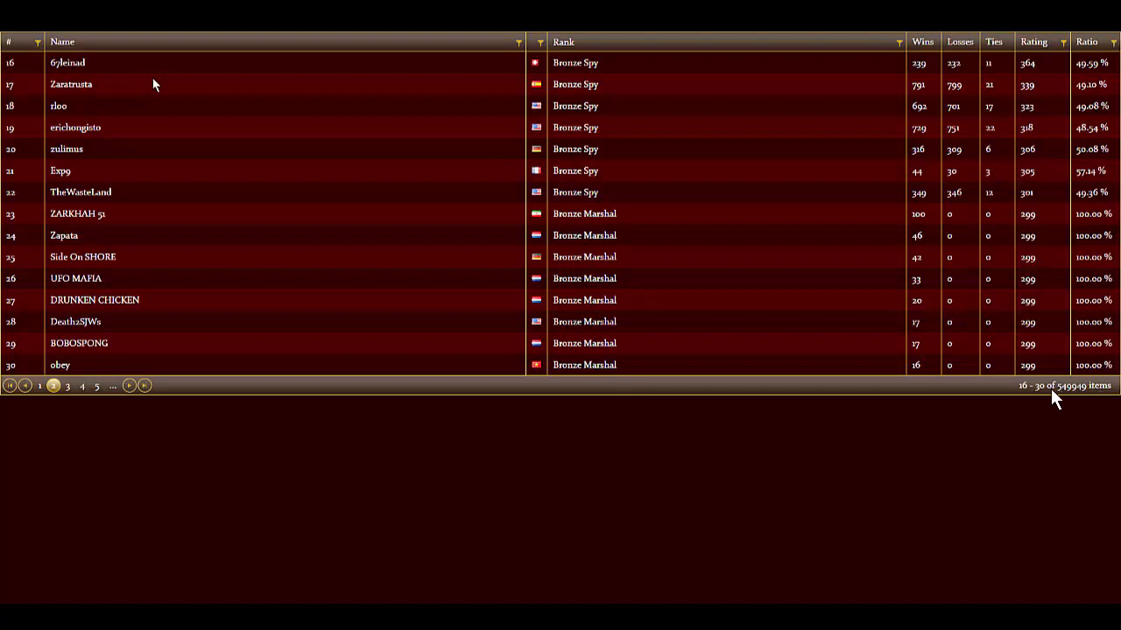
mouse_move(1065, 403)
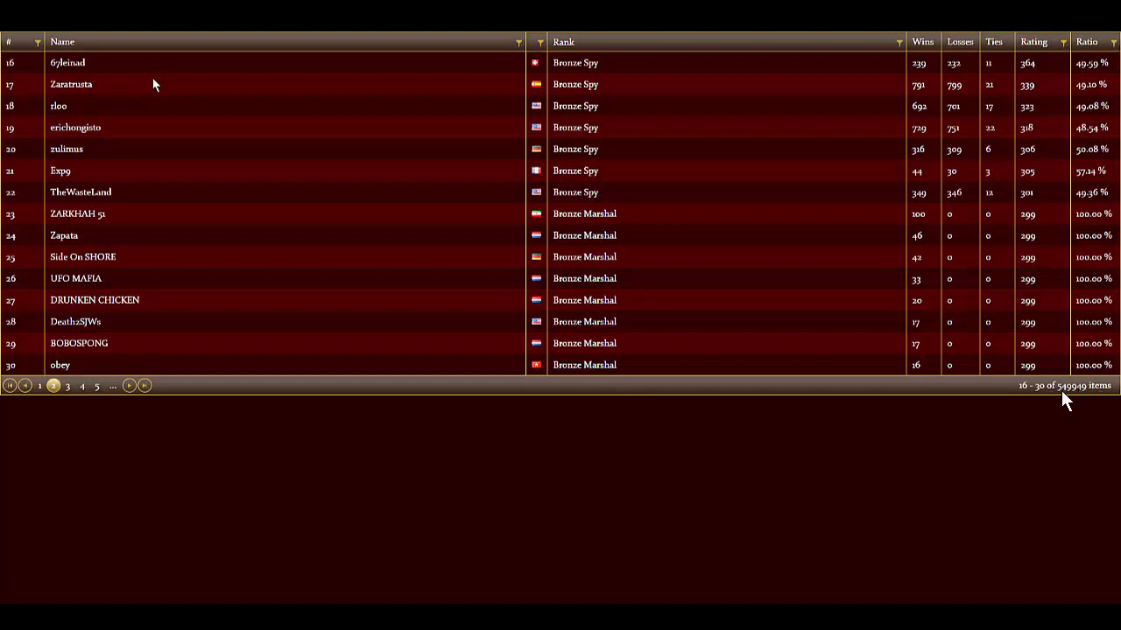
mouse_move(679, 336)
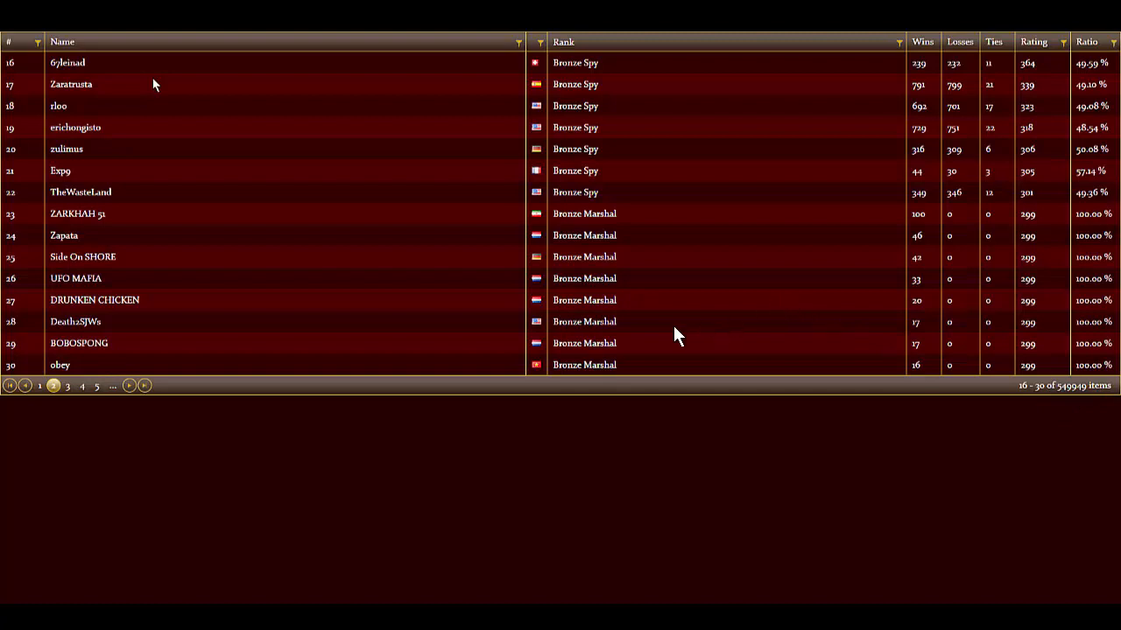
mouse_move(613, 214)
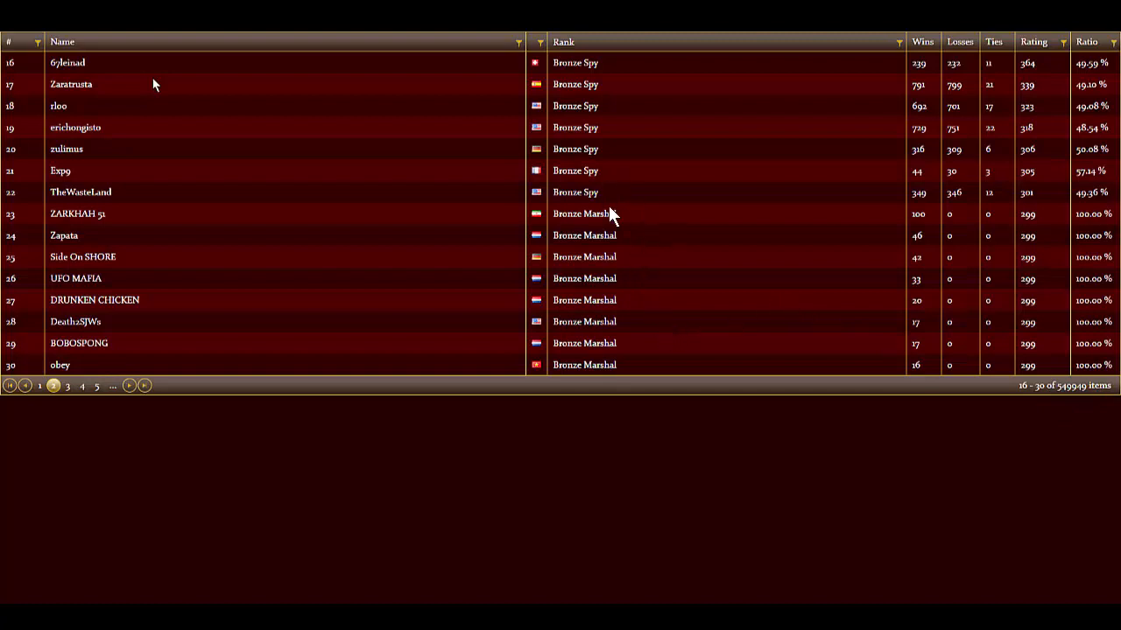
mouse_move(648, 273)
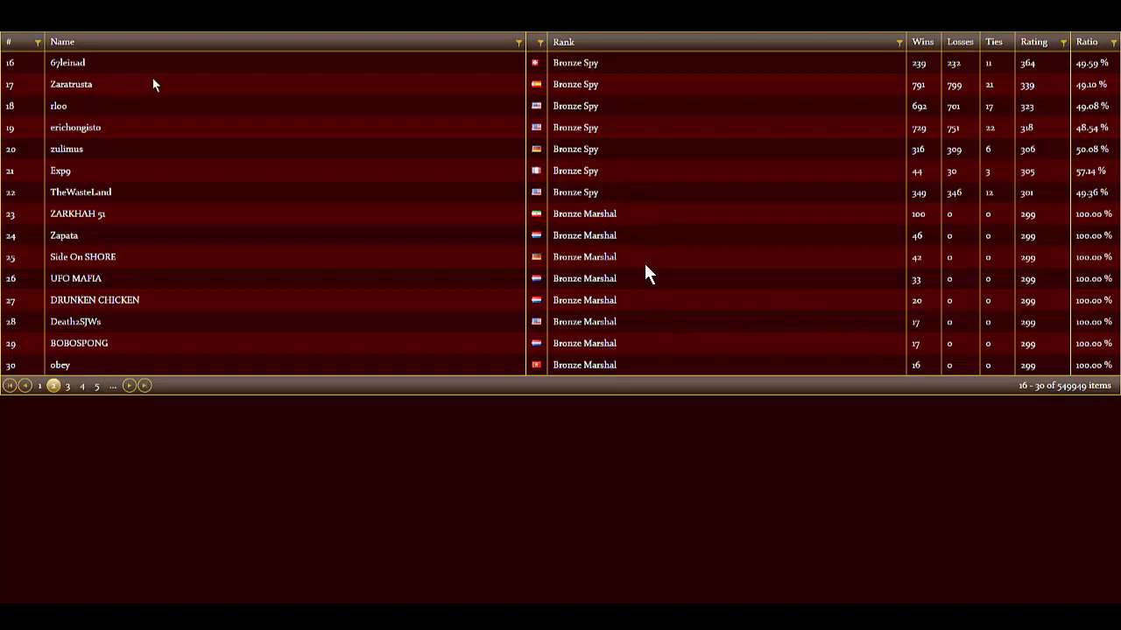
mouse_move(564, 244)
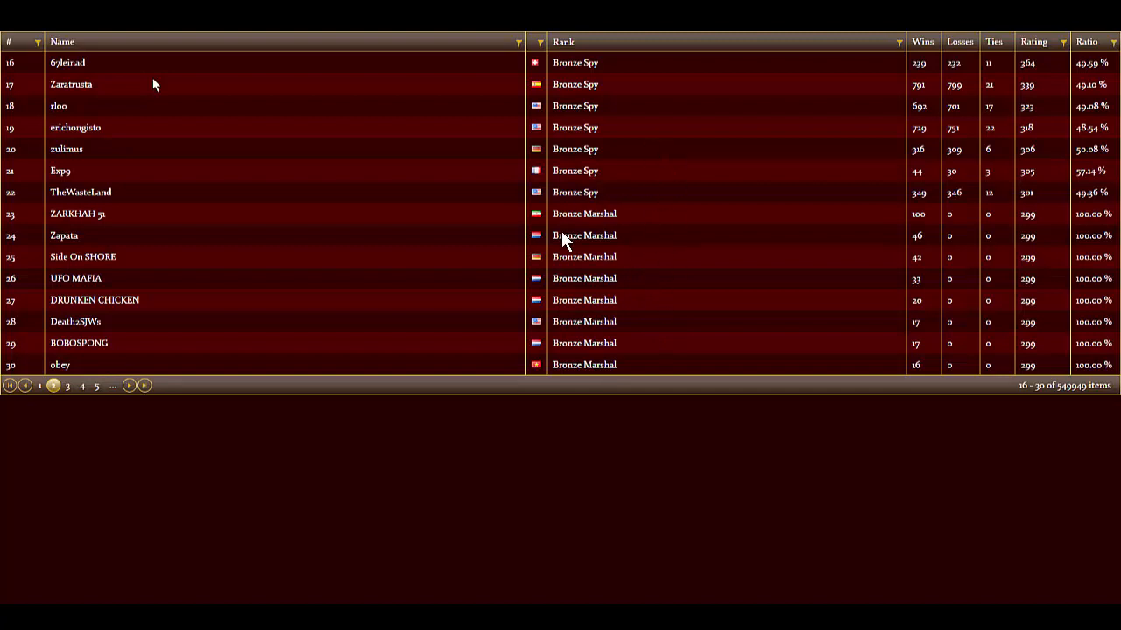
mouse_move(473, 220)
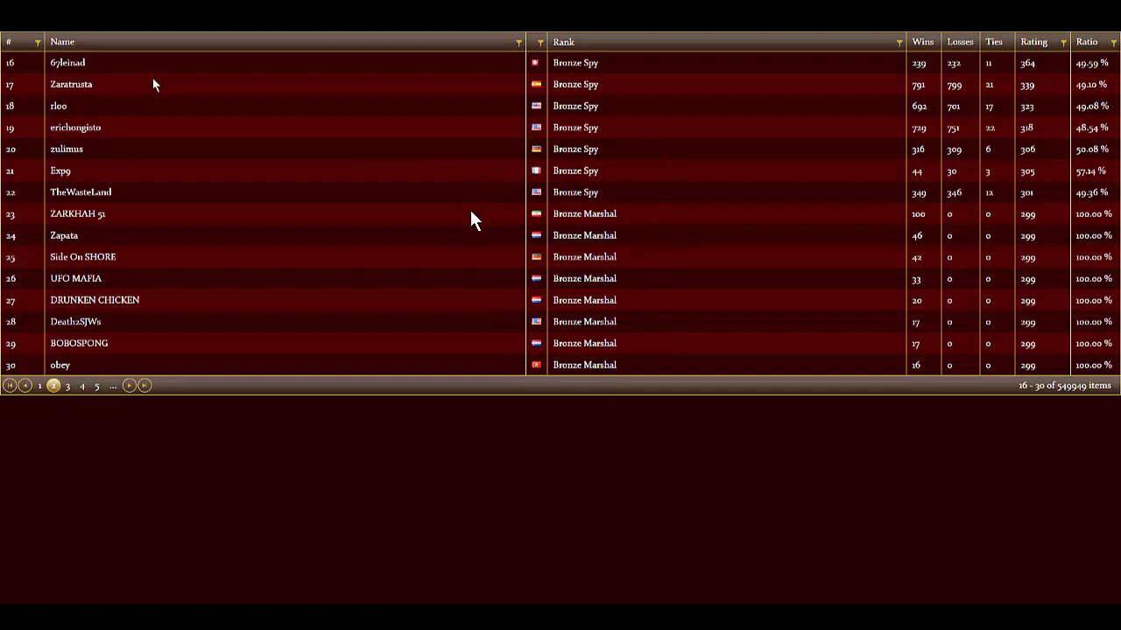
mouse_move(1033, 399)
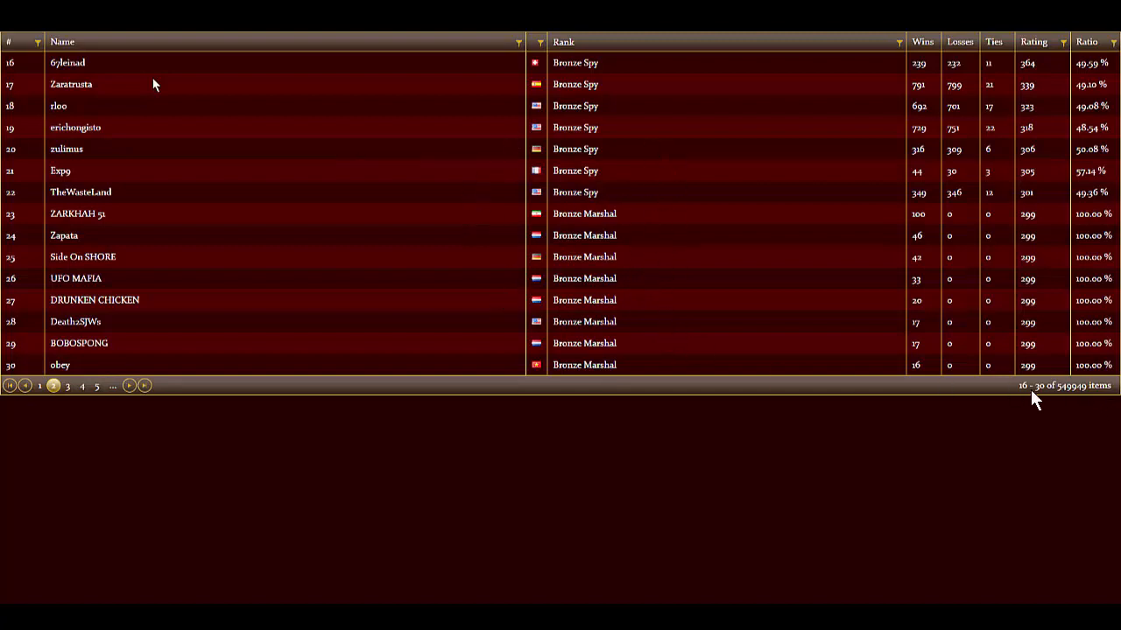
mouse_move(714, 178)
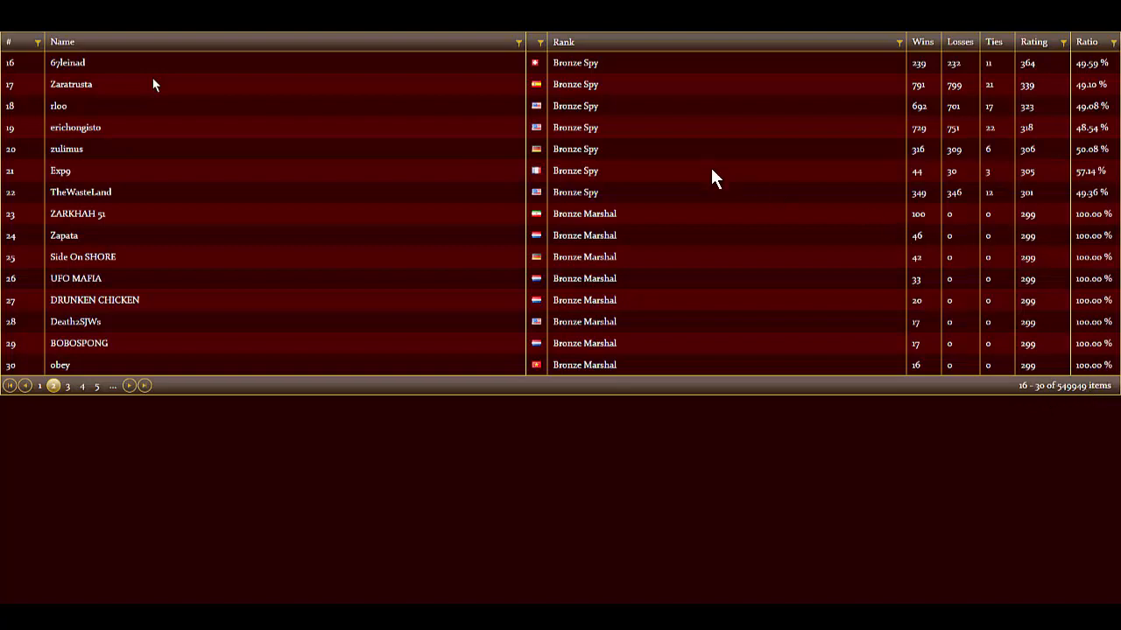
mouse_move(532, 151)
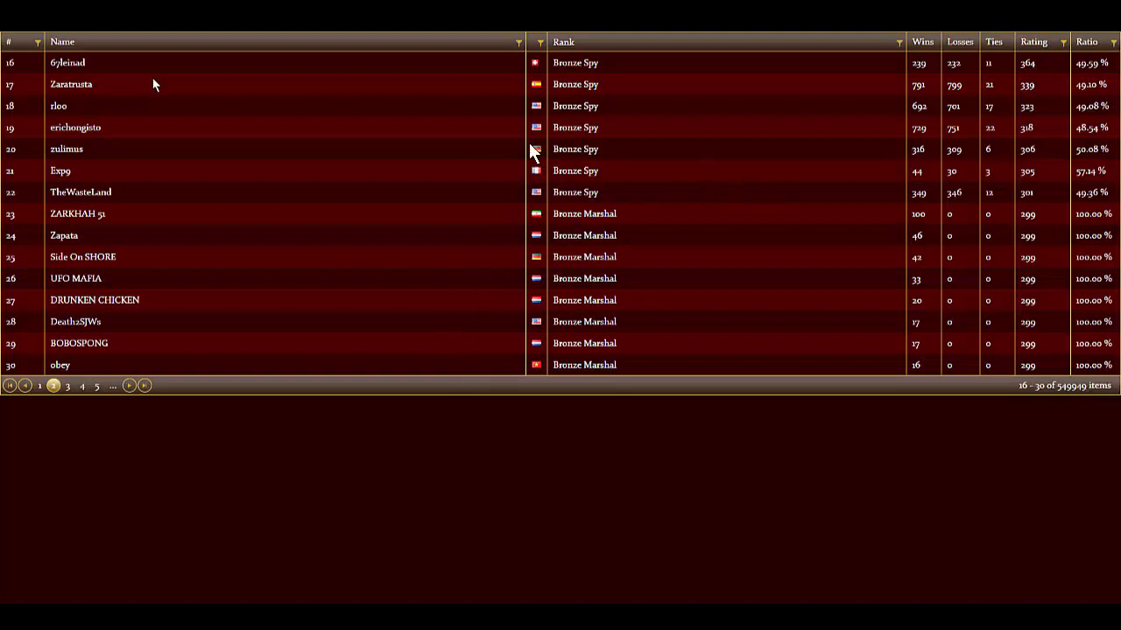
mouse_move(448, 312)
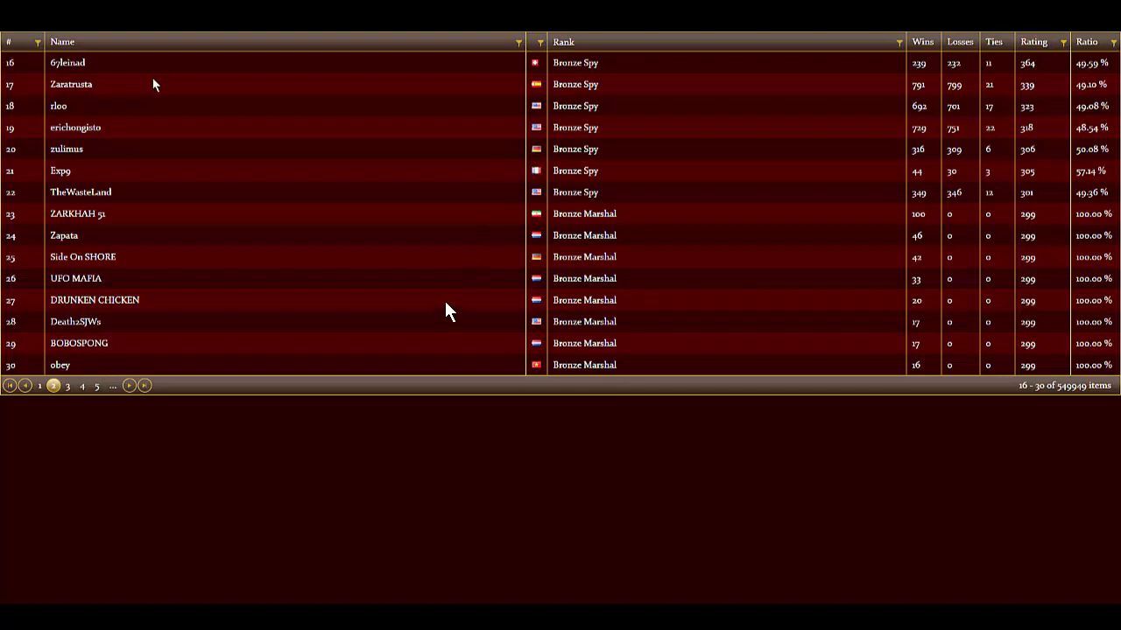
mouse_move(455, 212)
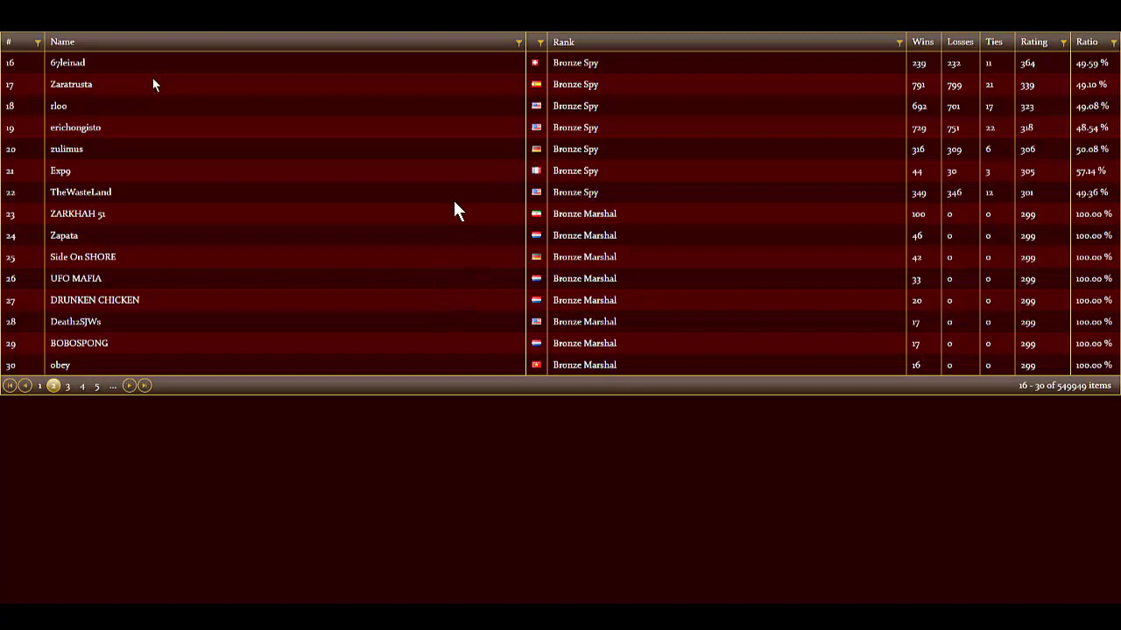
mouse_move(404, 218)
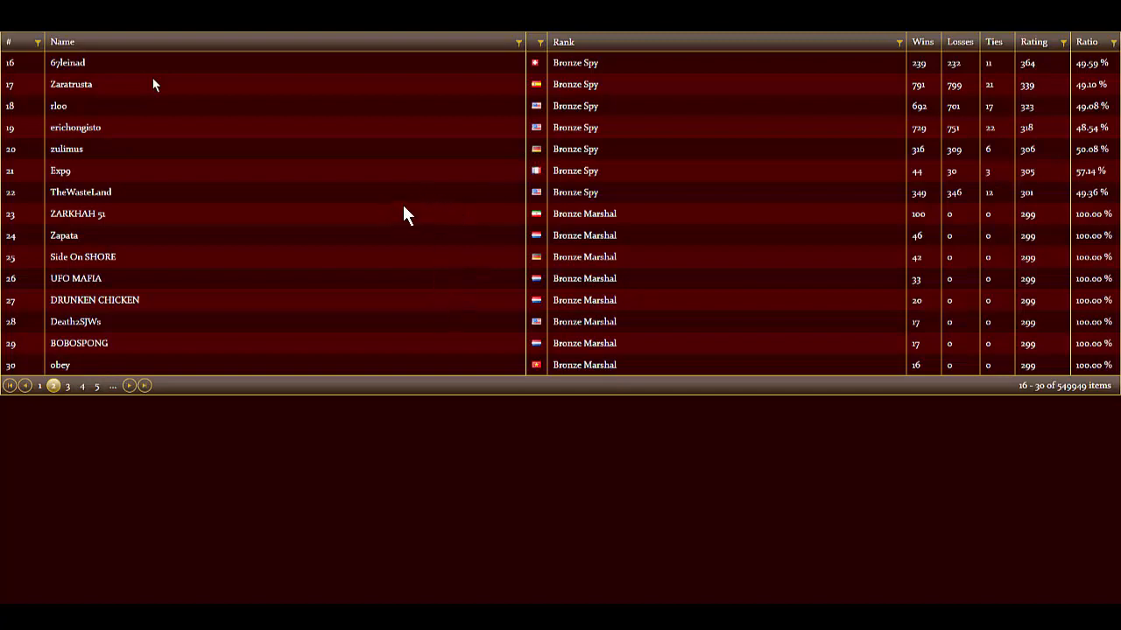
mouse_move(368, 282)
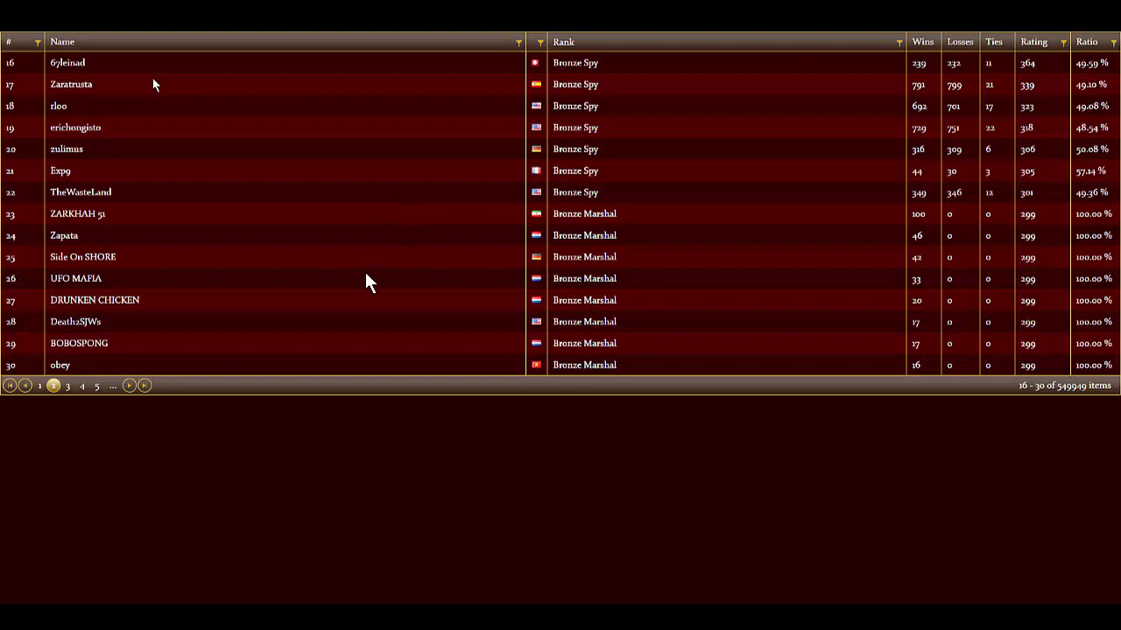
mouse_move(305, 331)
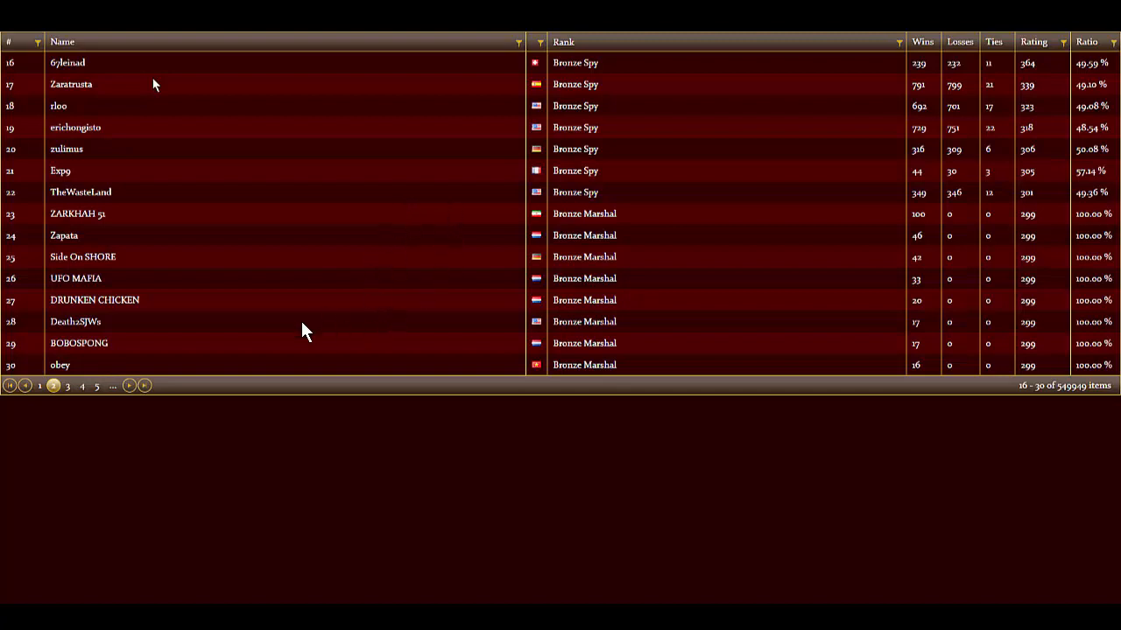
mouse_move(318, 317)
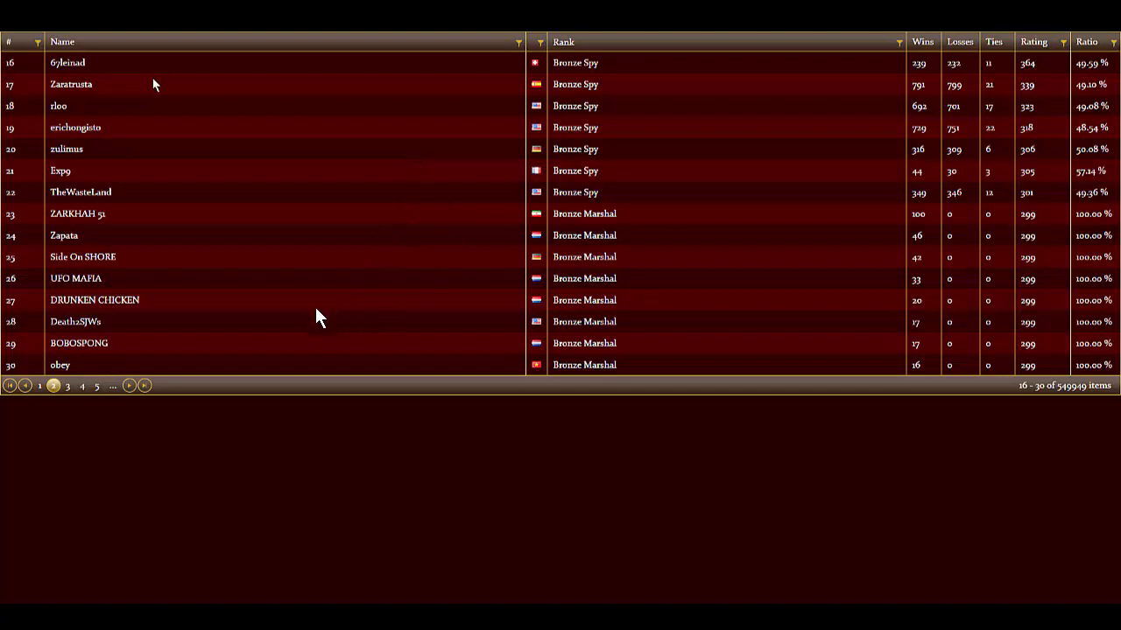
mouse_move(438, 189)
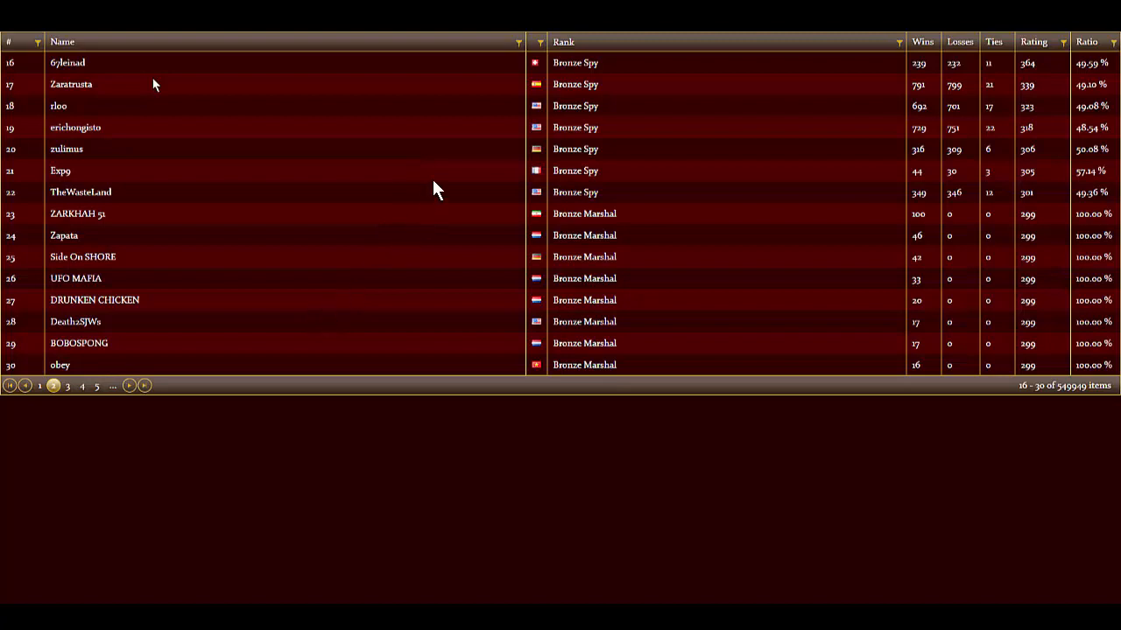
mouse_move(463, 196)
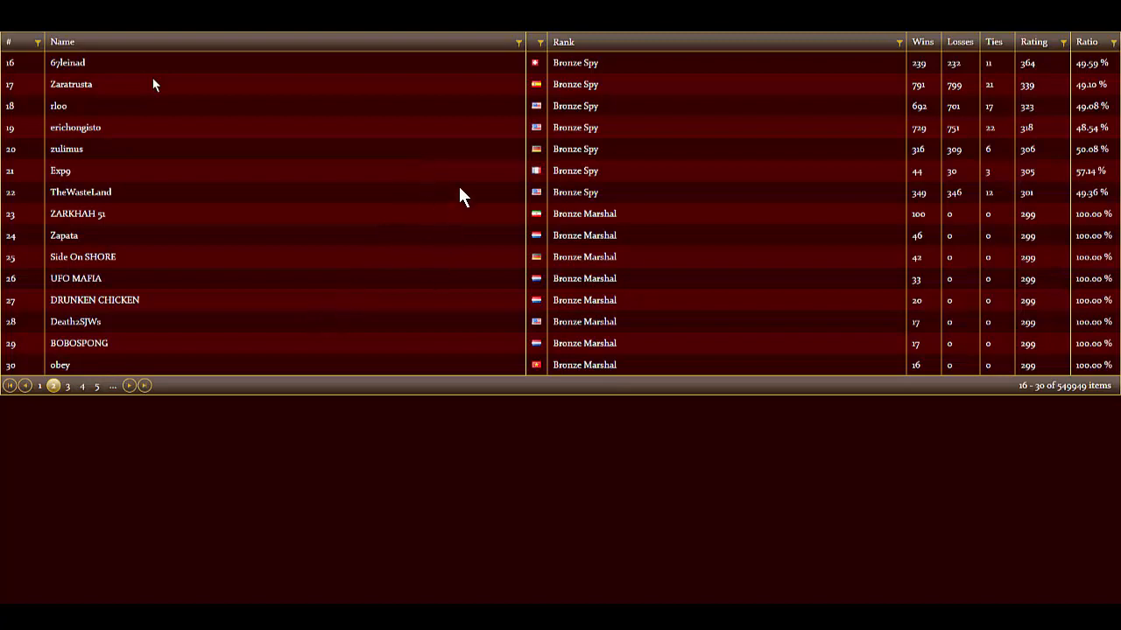
mouse_move(473, 168)
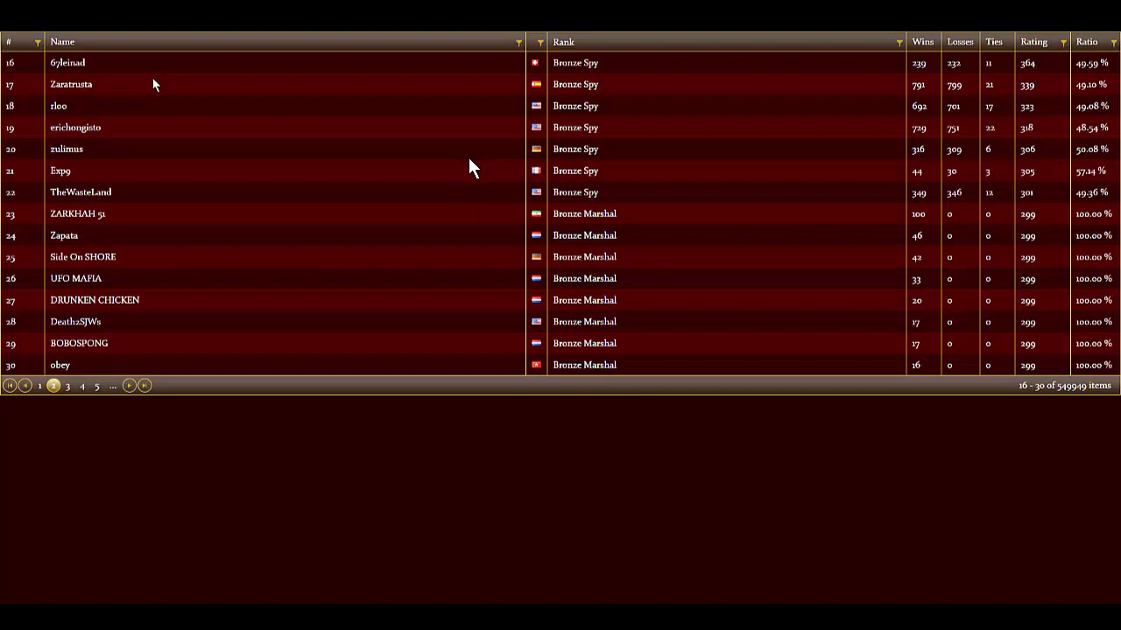
mouse_move(494, 203)
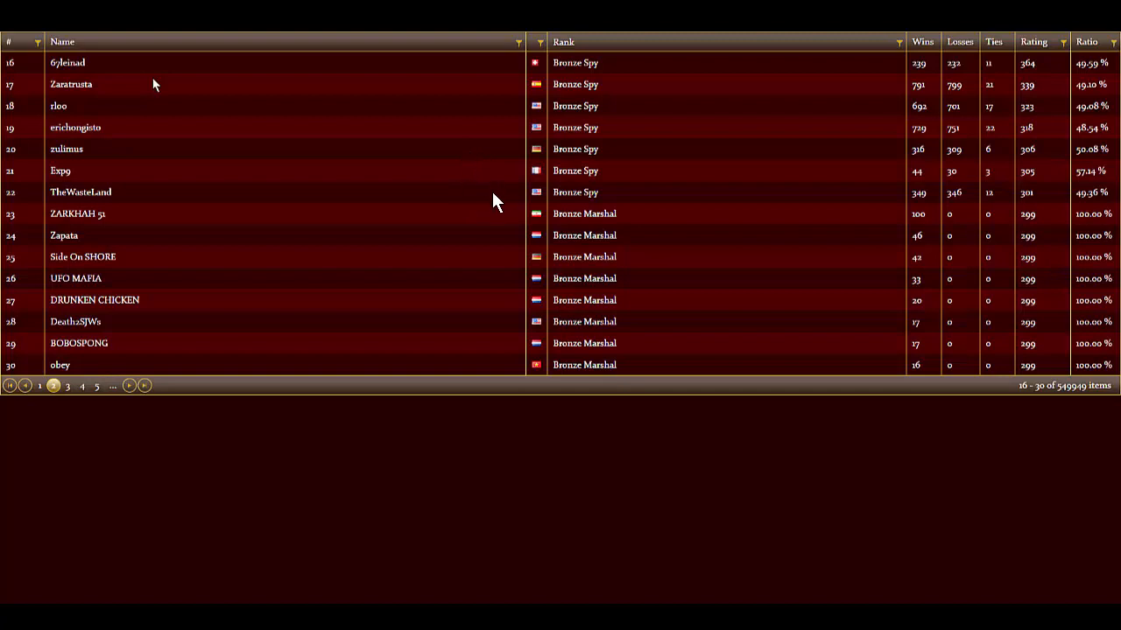
mouse_move(392, 218)
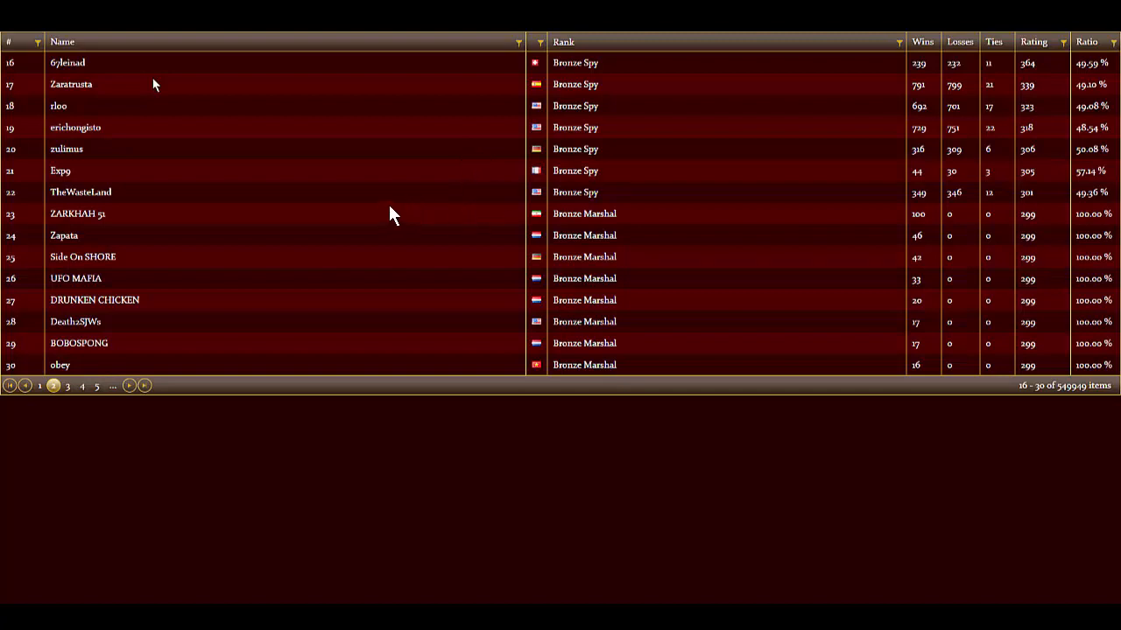
mouse_move(359, 211)
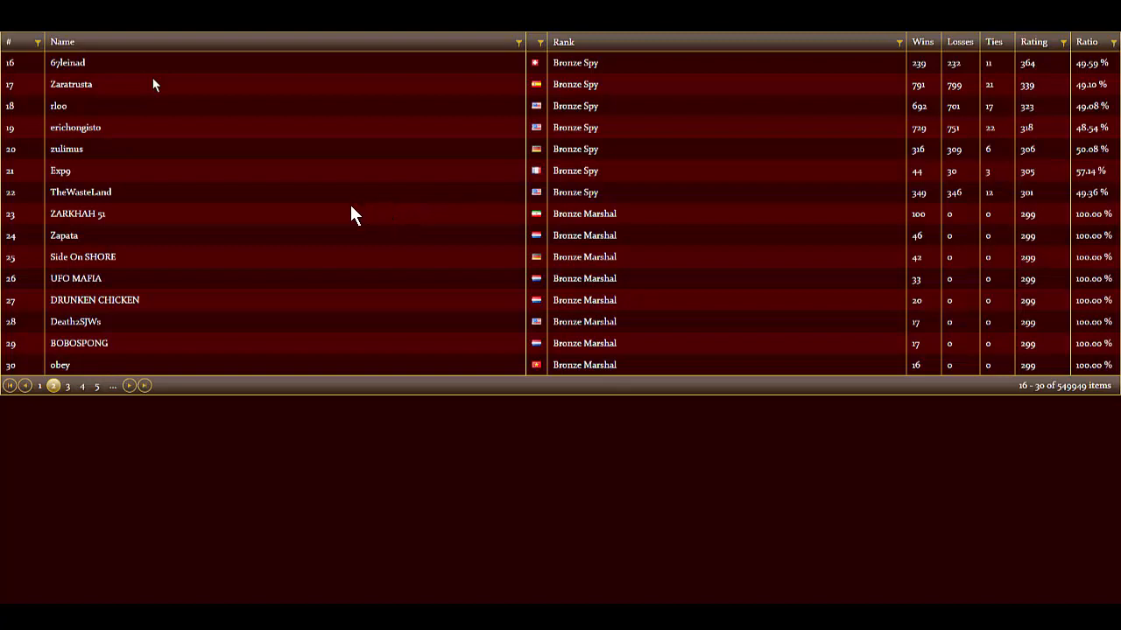
mouse_move(339, 221)
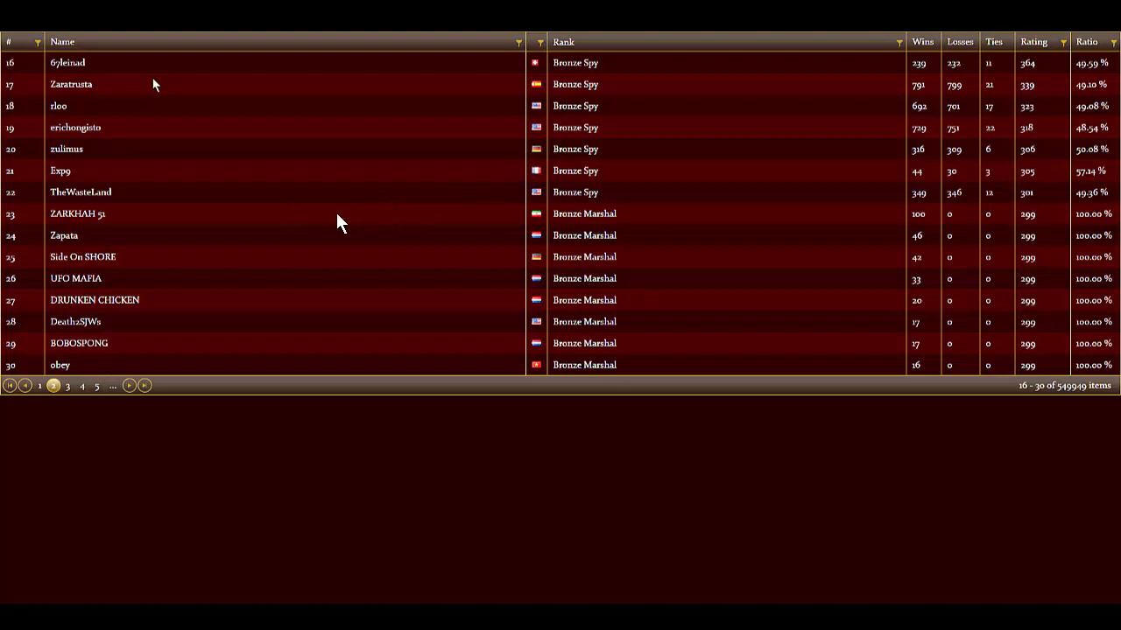
mouse_move(464, 347)
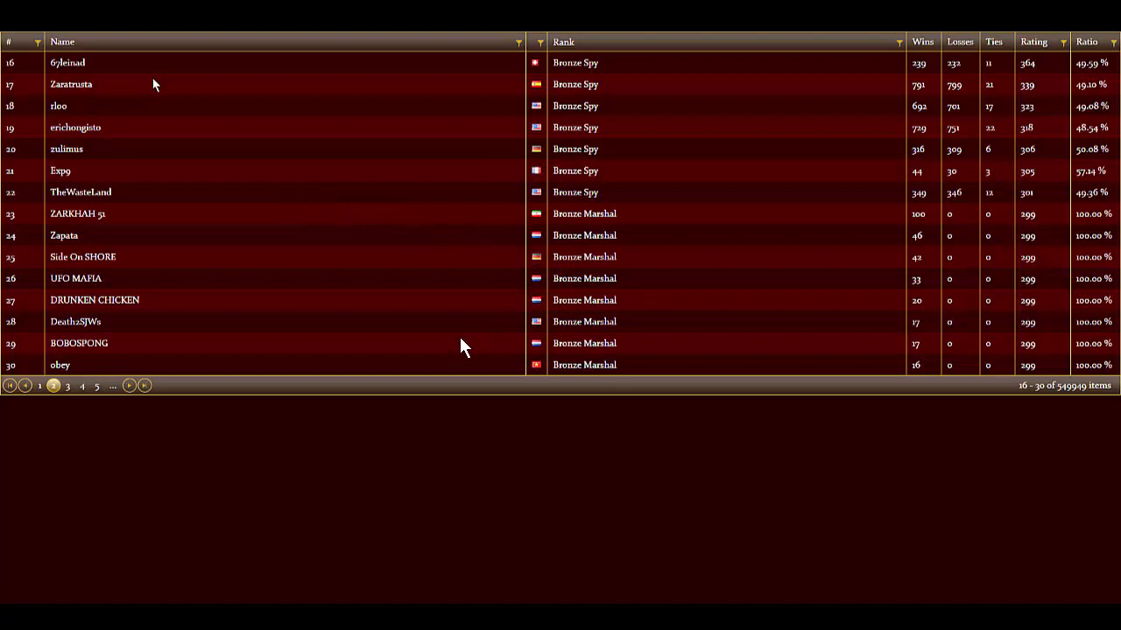
mouse_move(395, 342)
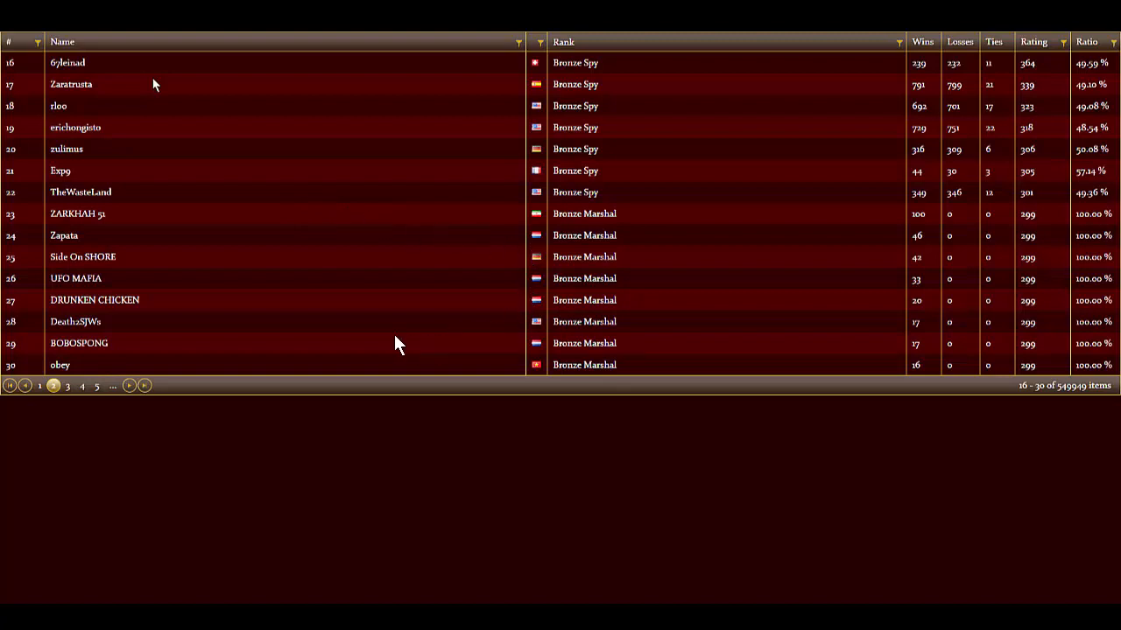
mouse_move(427, 217)
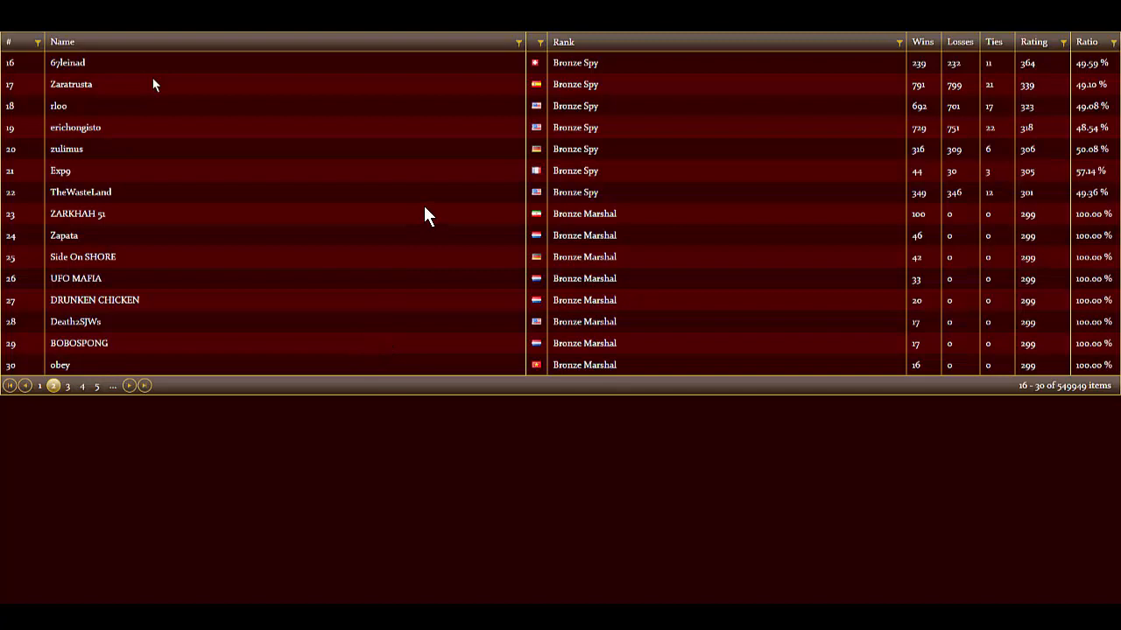
mouse_move(297, 341)
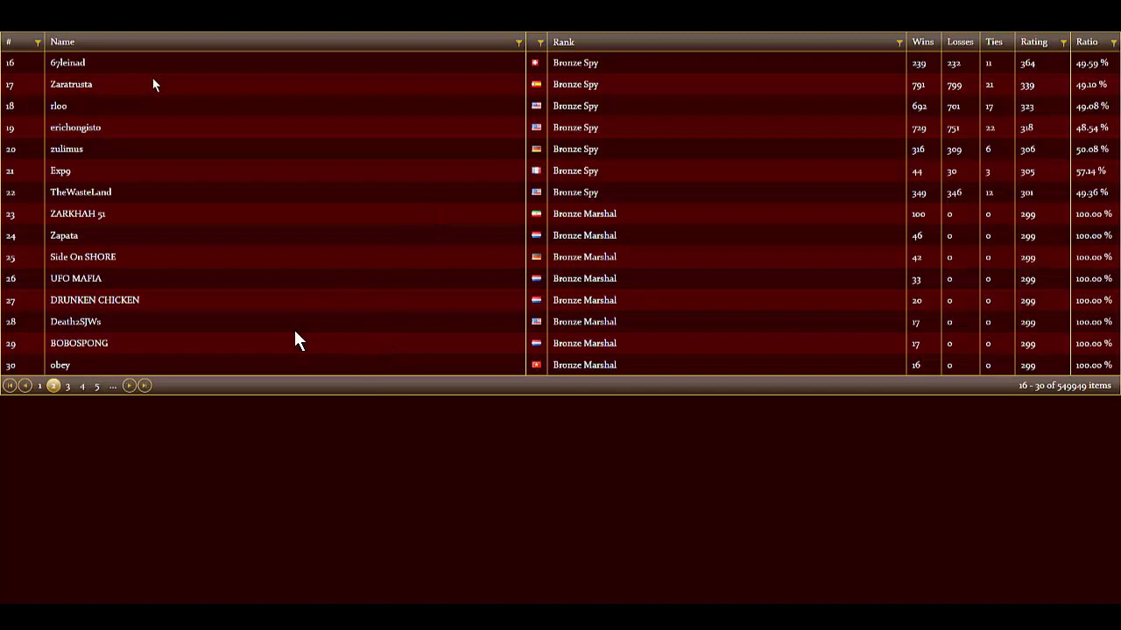
mouse_move(364, 354)
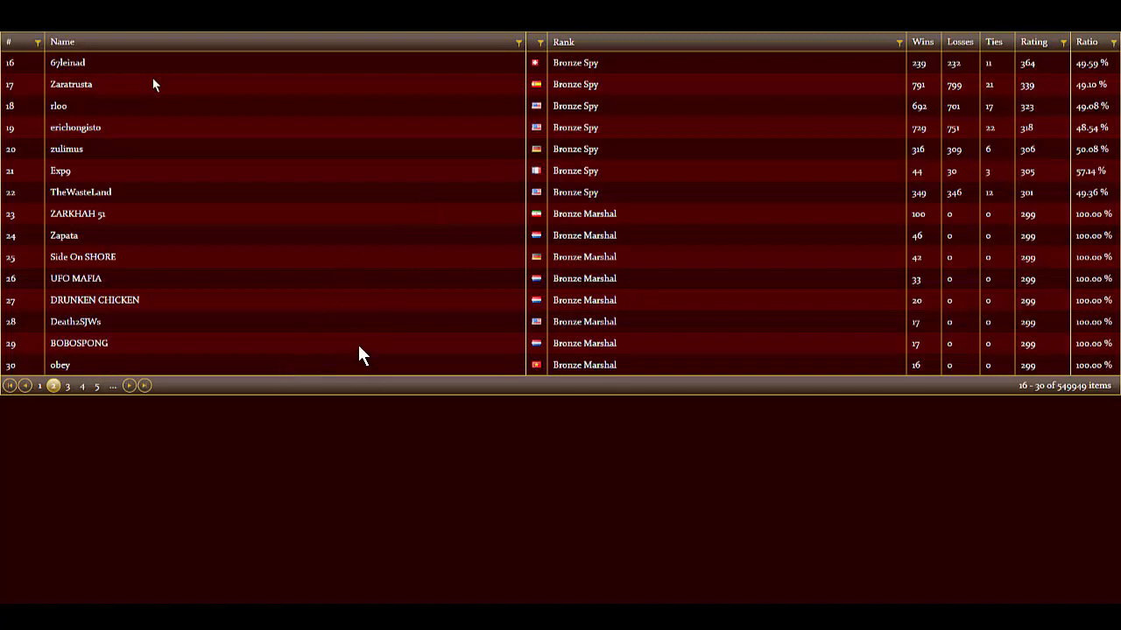
mouse_move(441, 196)
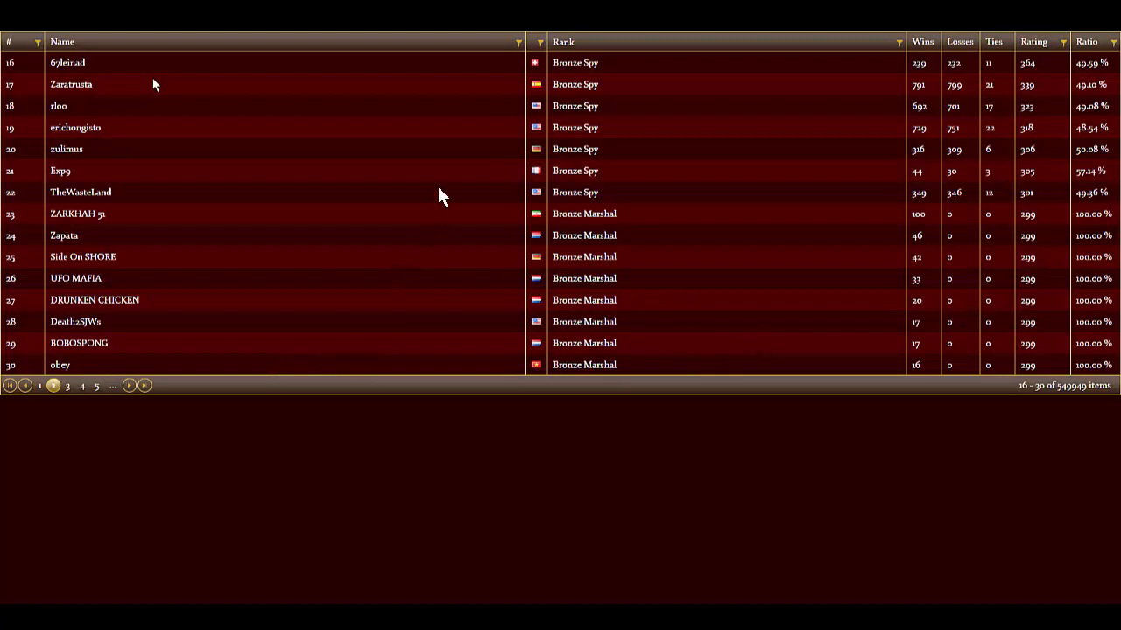
mouse_move(403, 225)
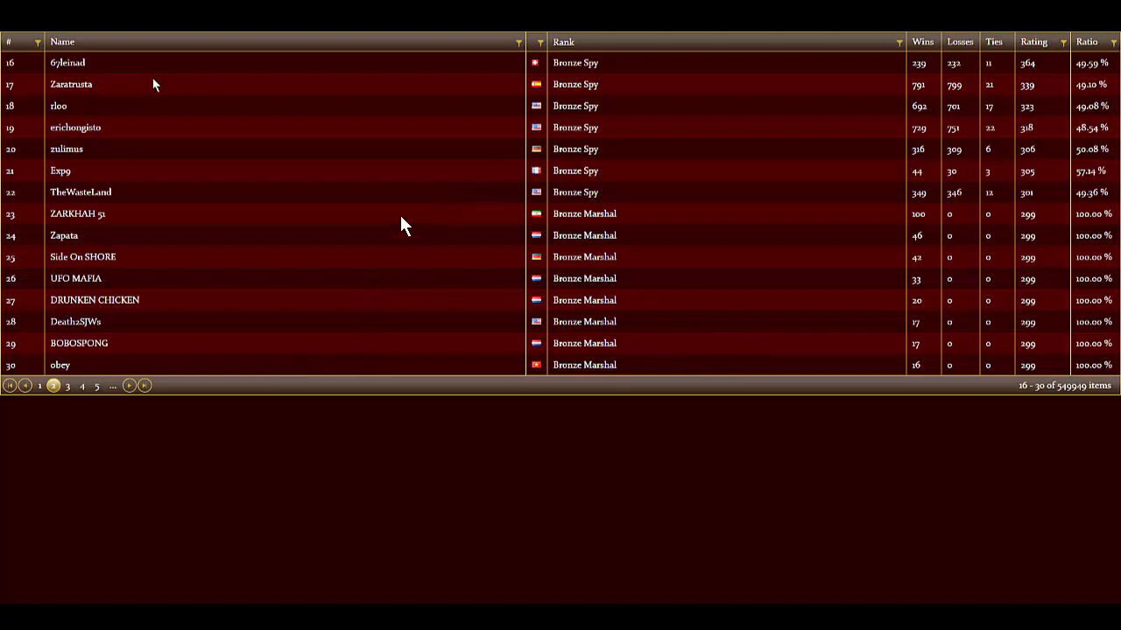
mouse_move(406, 217)
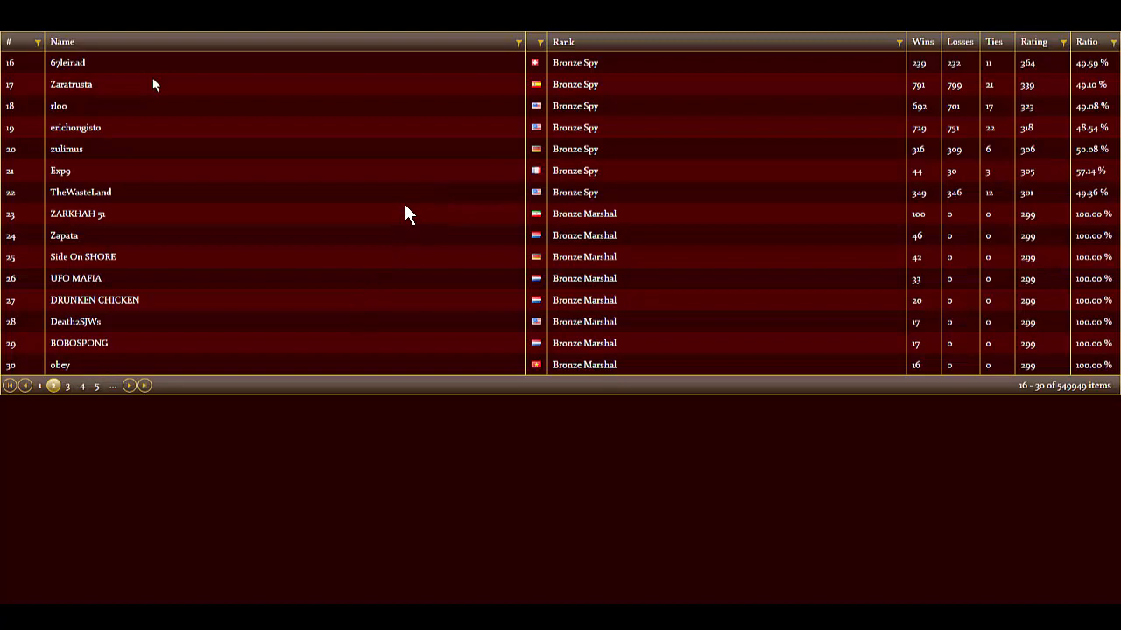
mouse_move(274, 341)
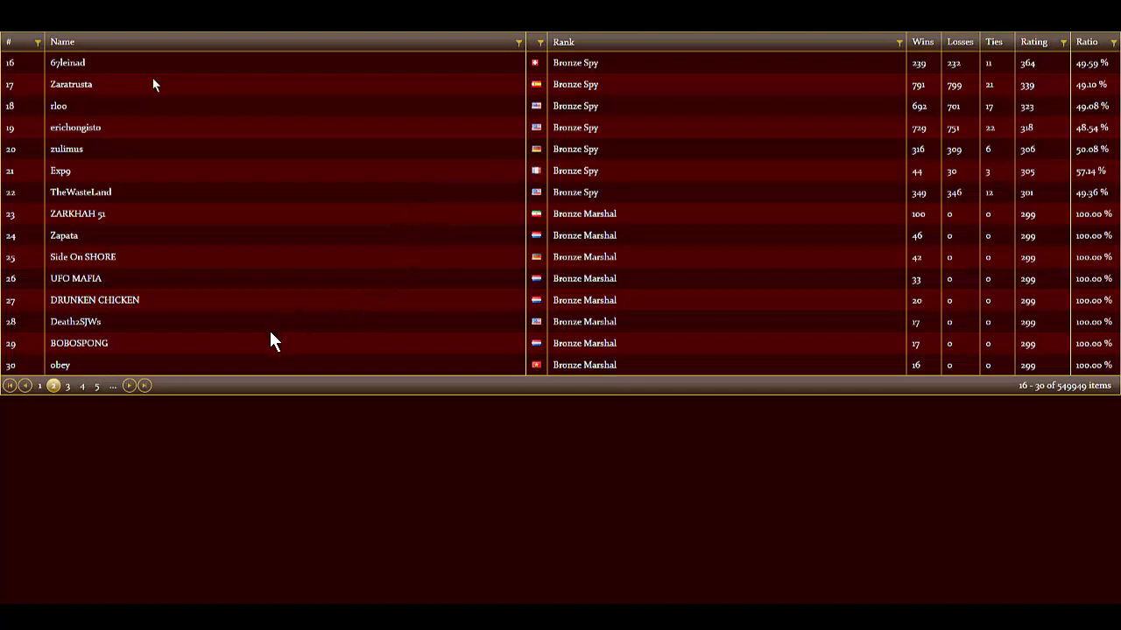
mouse_move(337, 312)
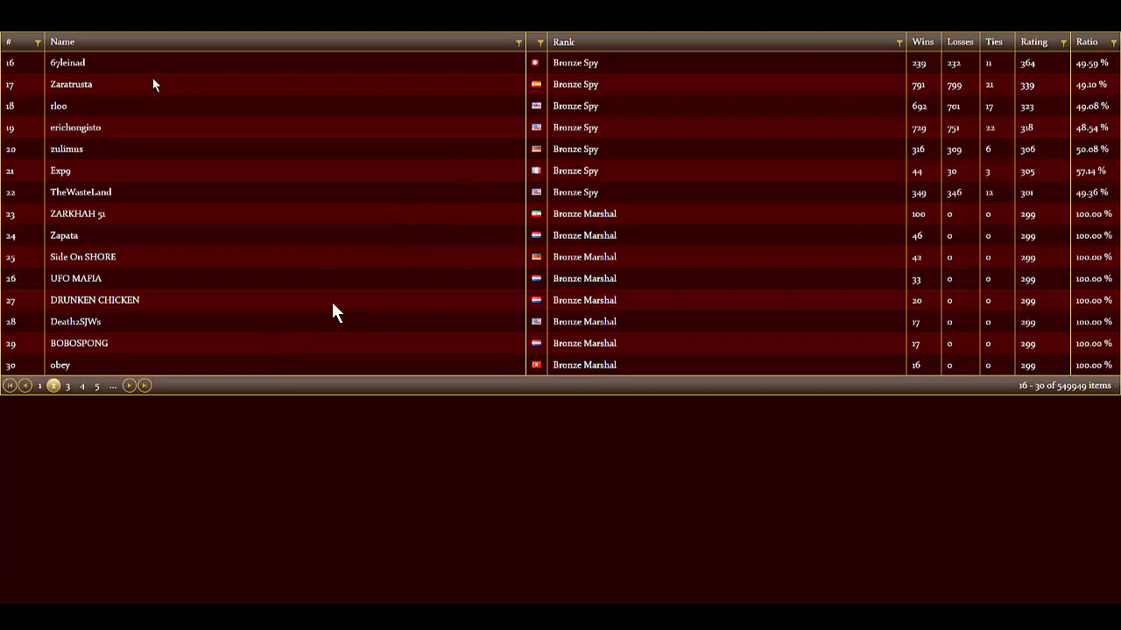
mouse_move(466, 159)
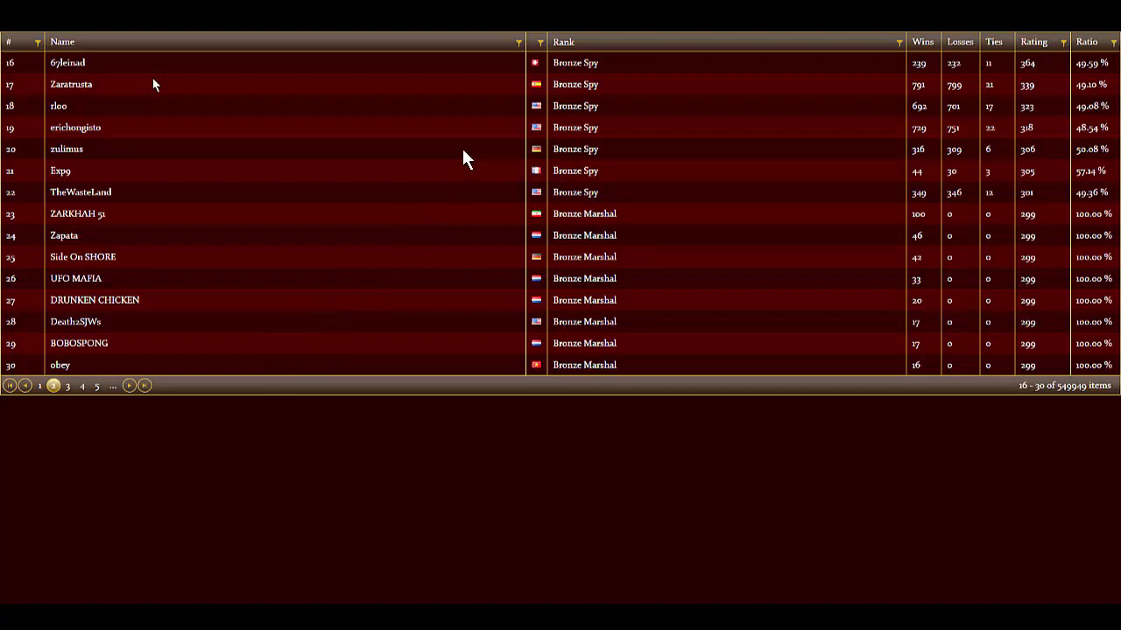
mouse_move(907, 358)
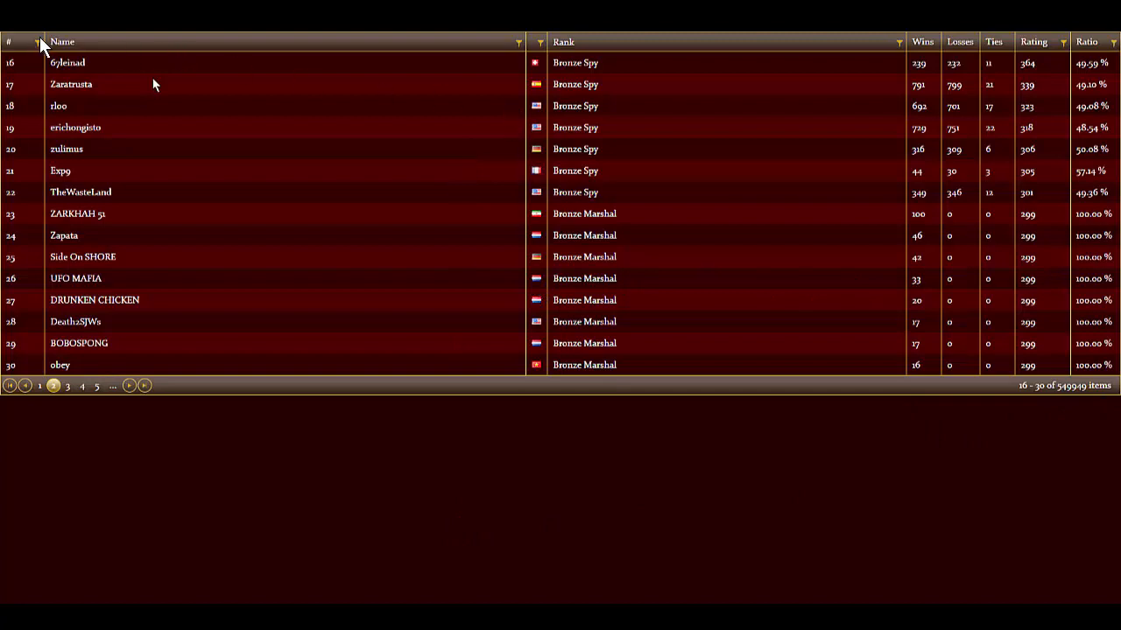
mouse_move(105, 84)
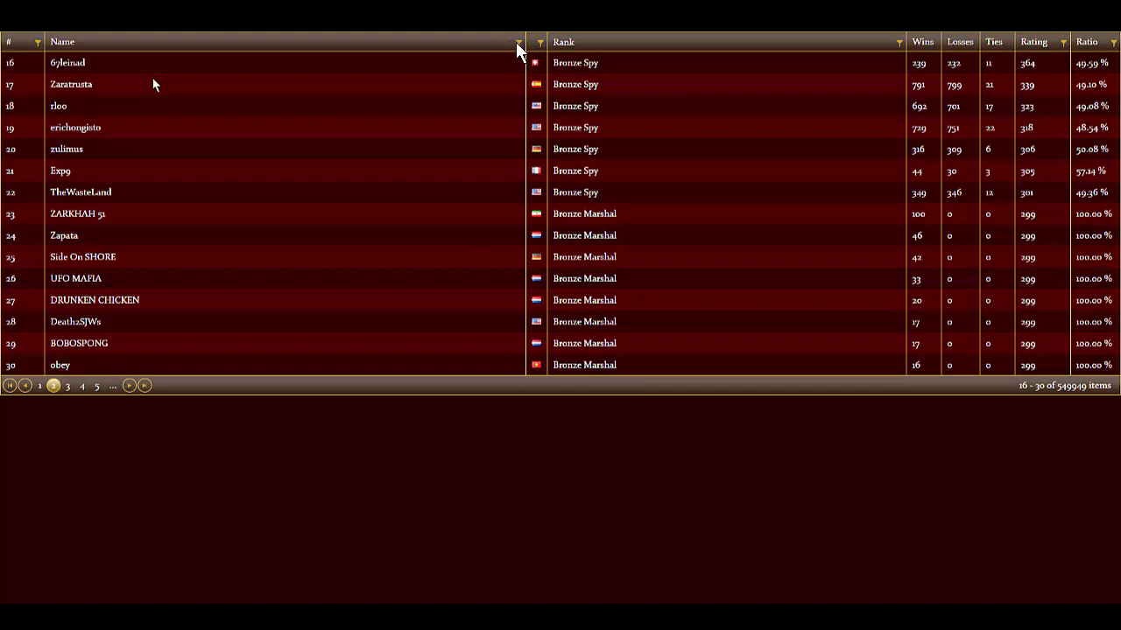
mouse_move(119, 329)
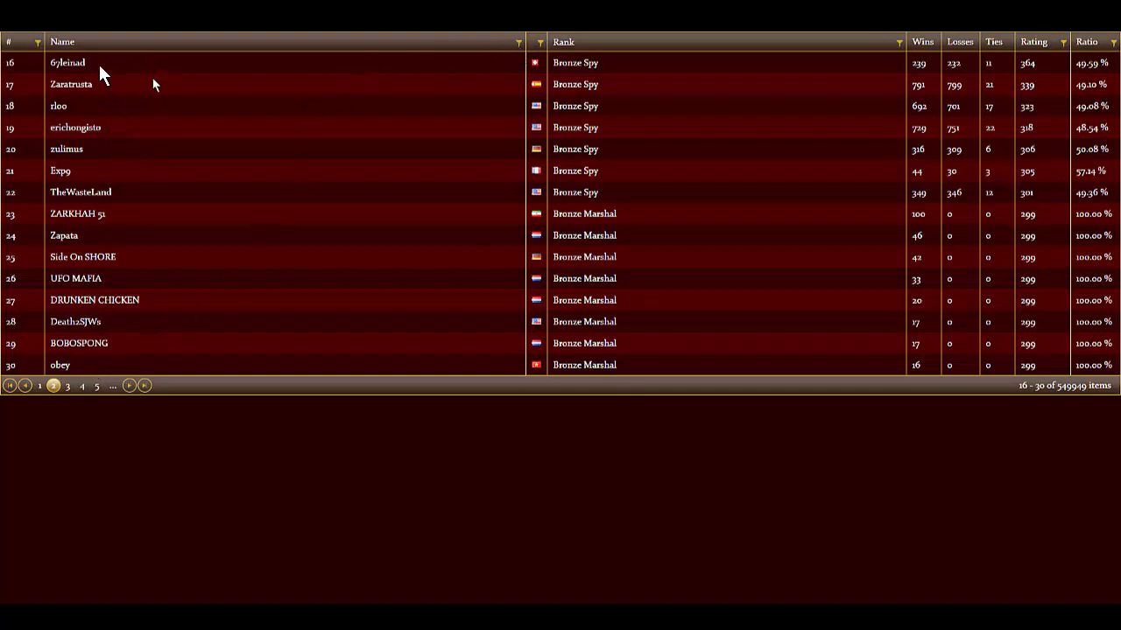
mouse_move(168, 179)
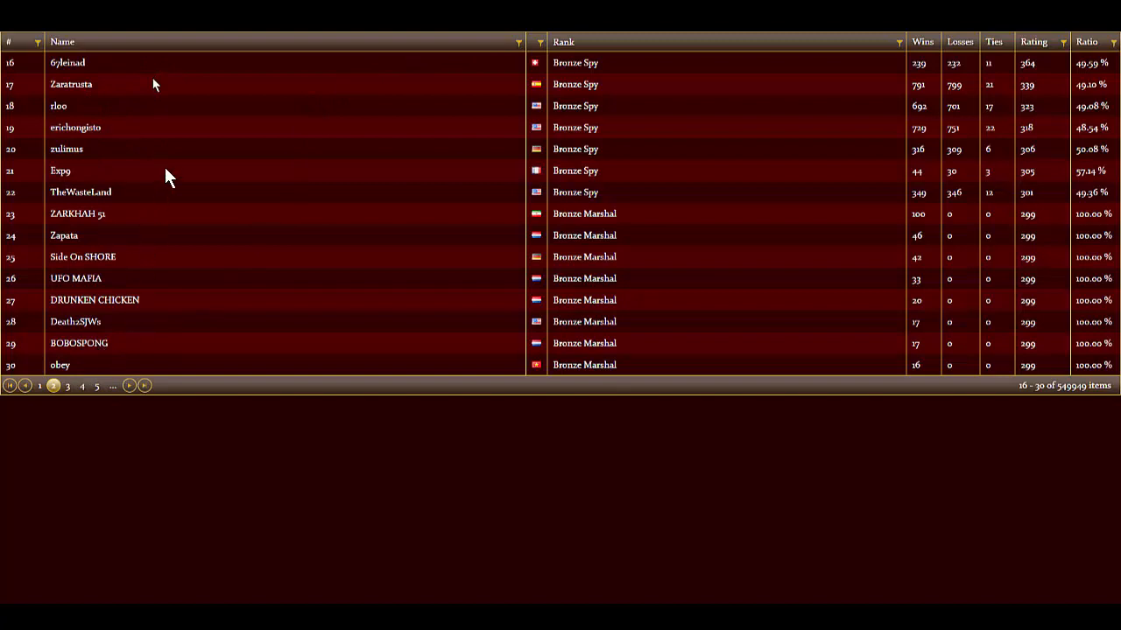
mouse_move(63, 95)
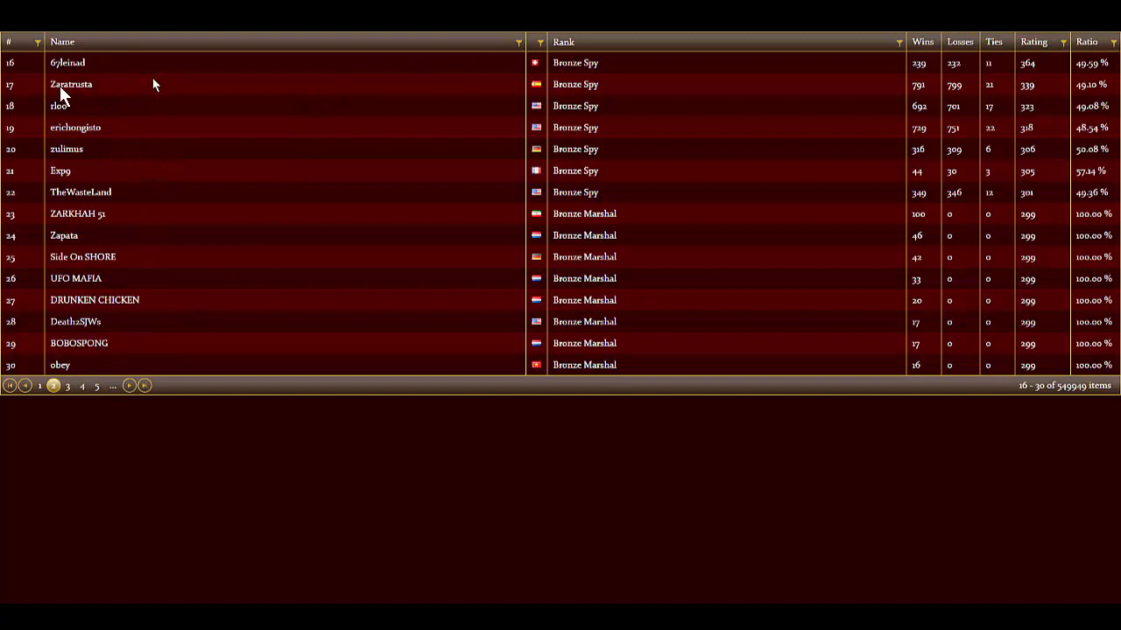
mouse_move(90, 319)
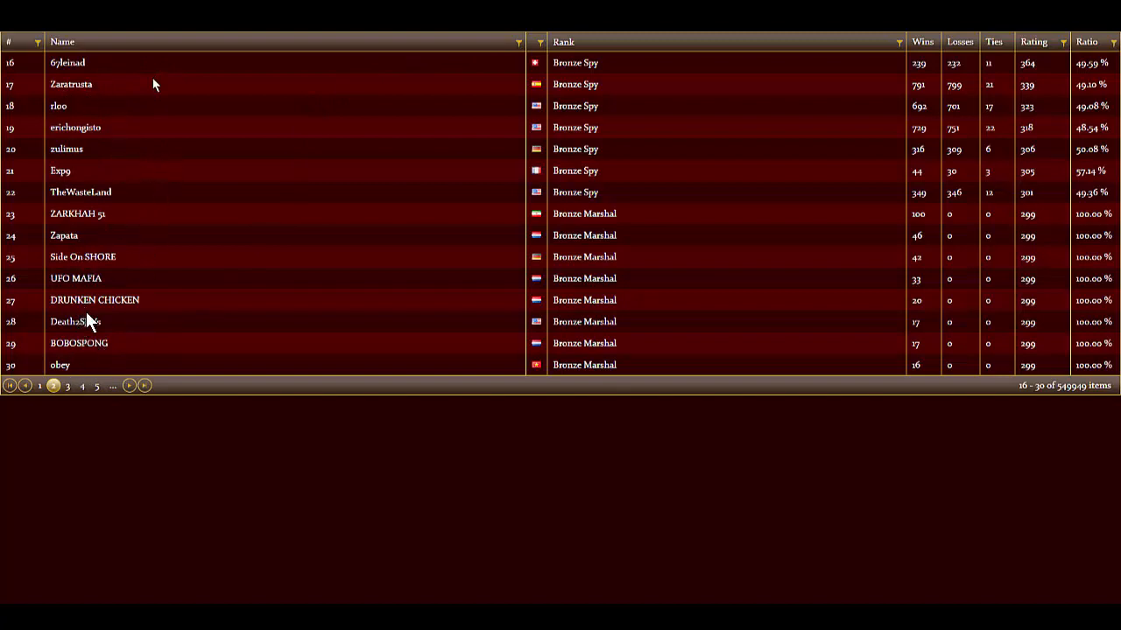
mouse_move(242, 131)
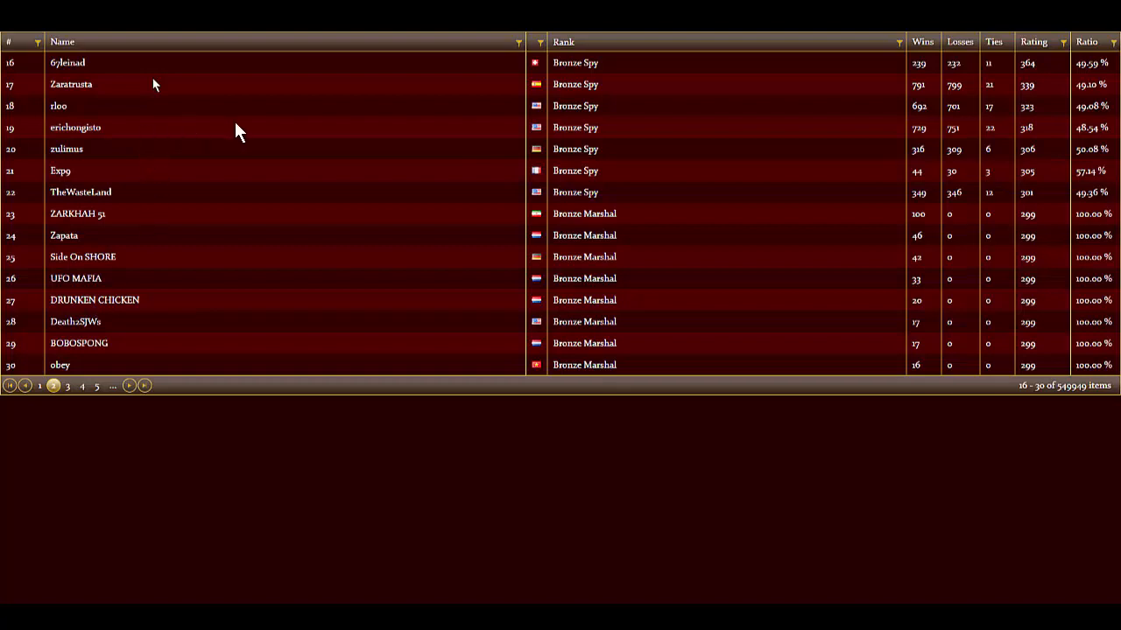
mouse_move(154, 84)
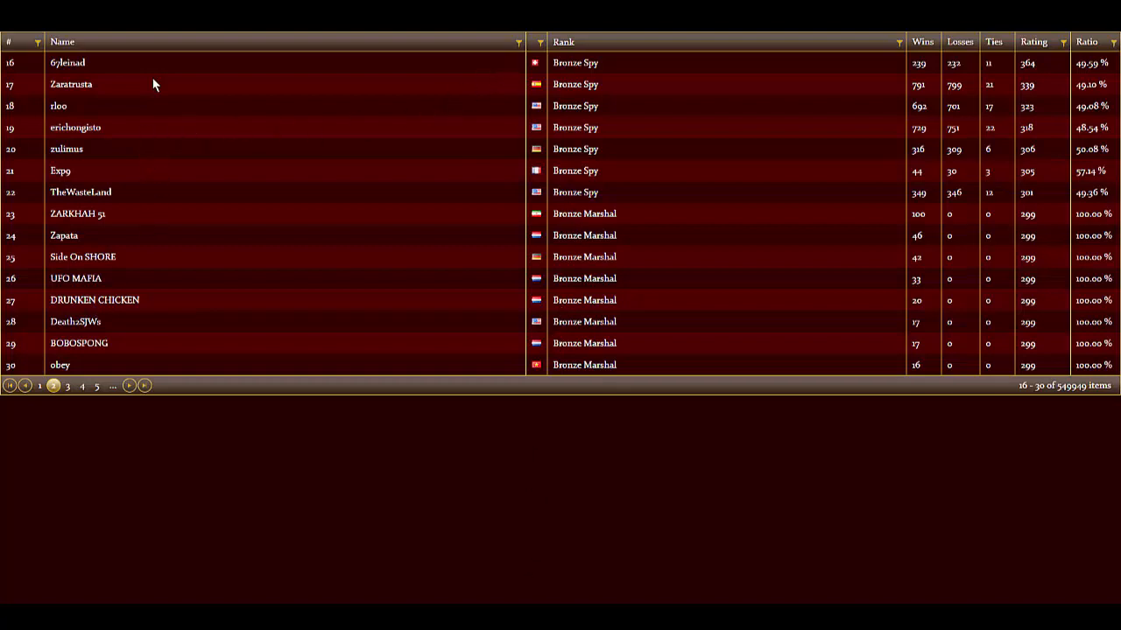
mouse_move(840, 168)
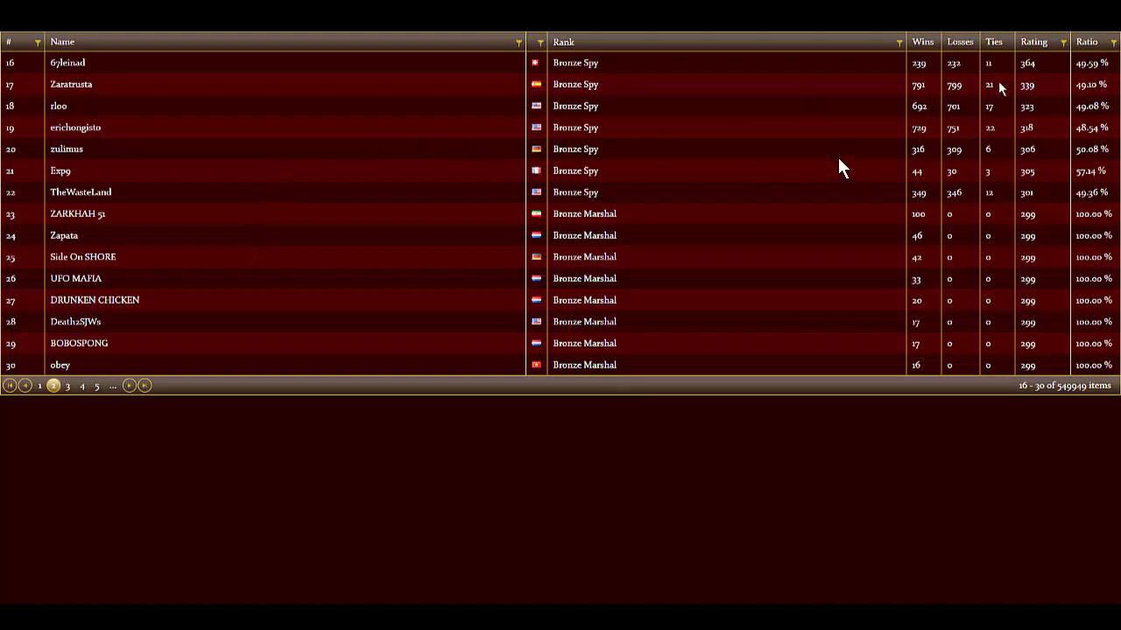
mouse_move(1012, 217)
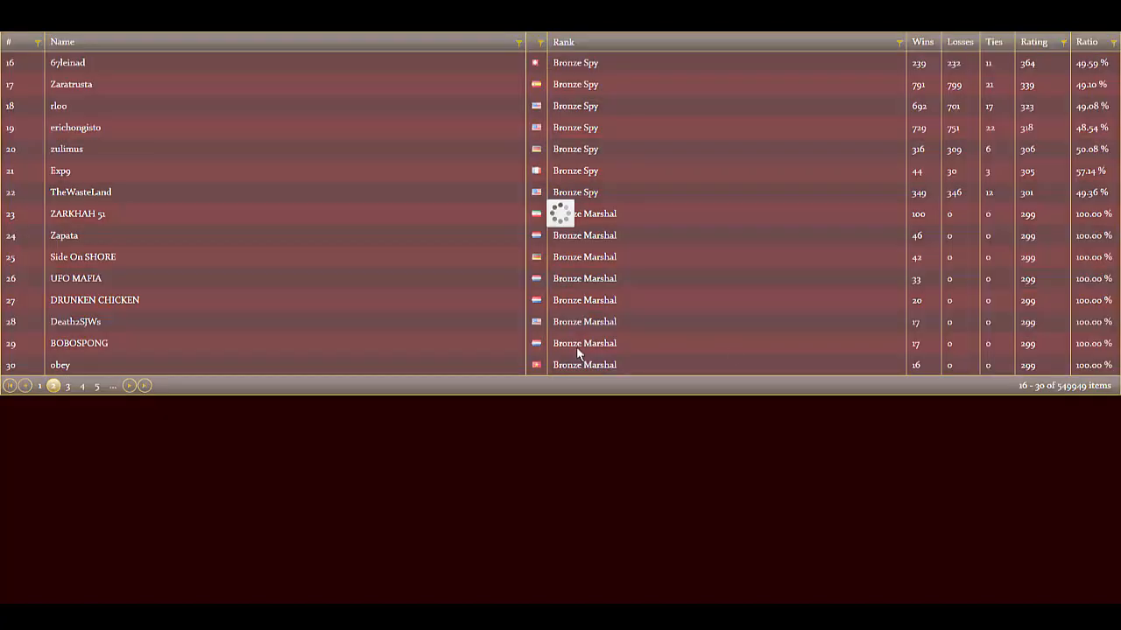
mouse_move(100, 83)
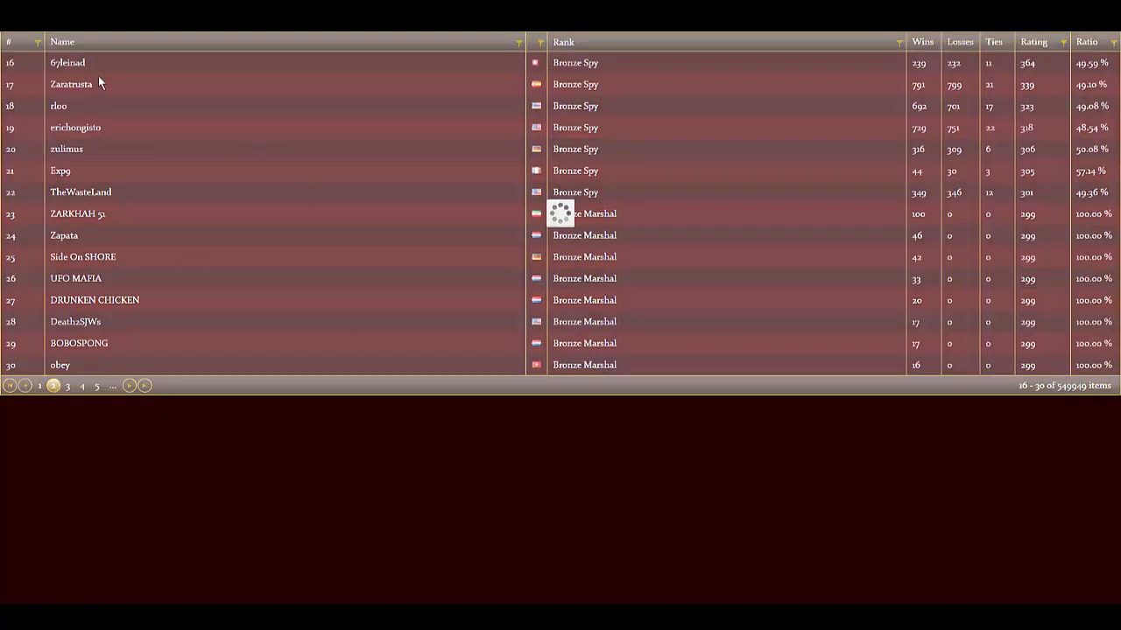
mouse_move(95, 602)
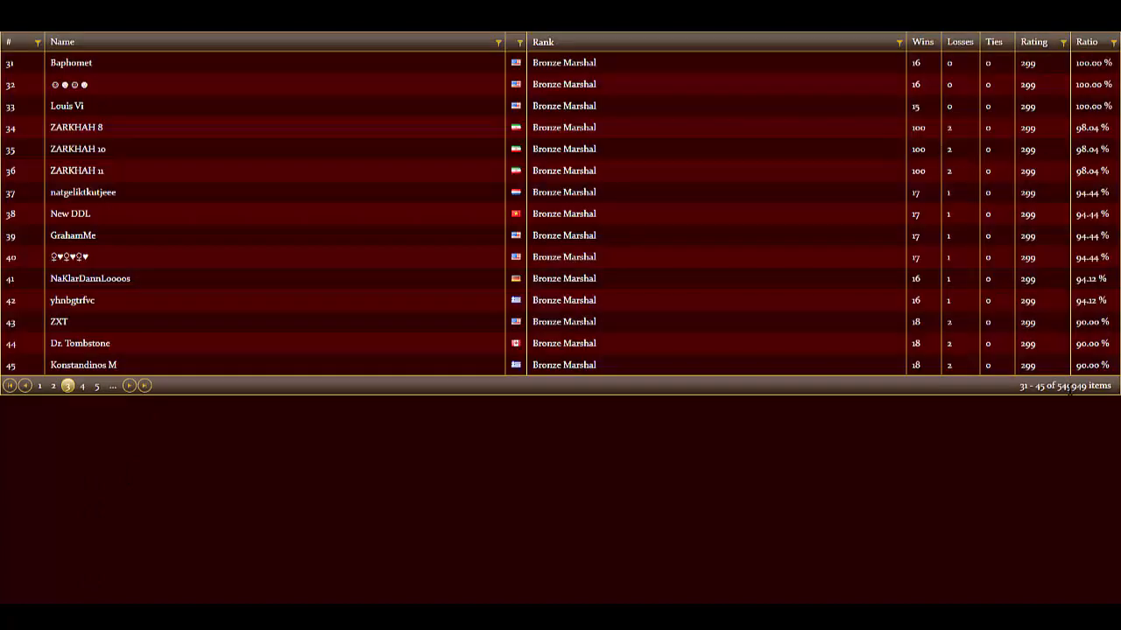
click(519, 42)
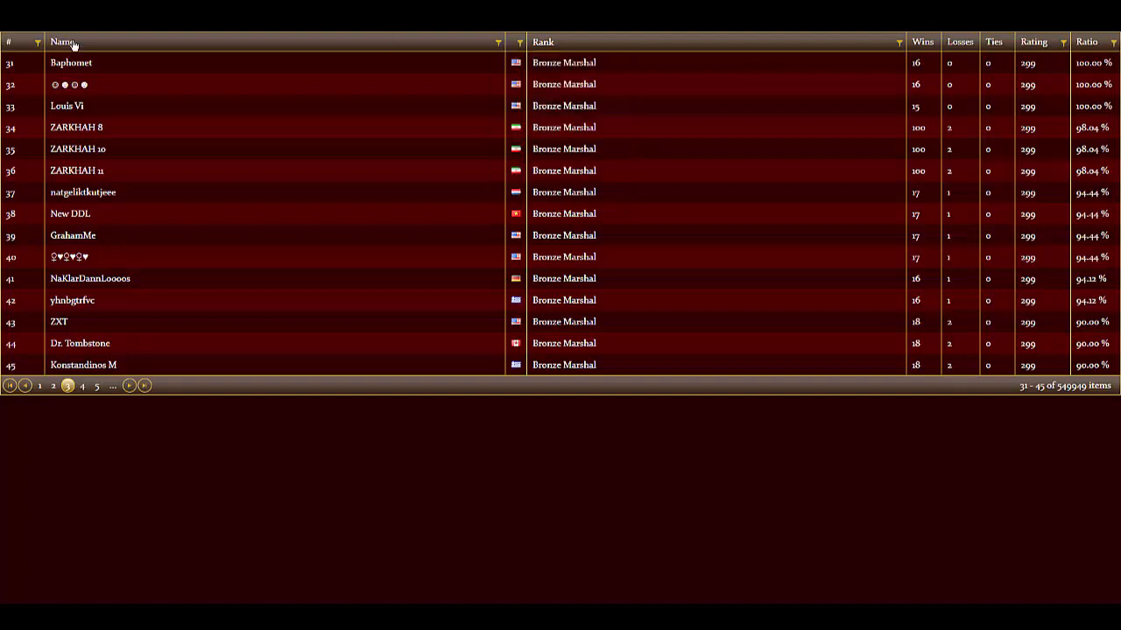
click(497, 42)
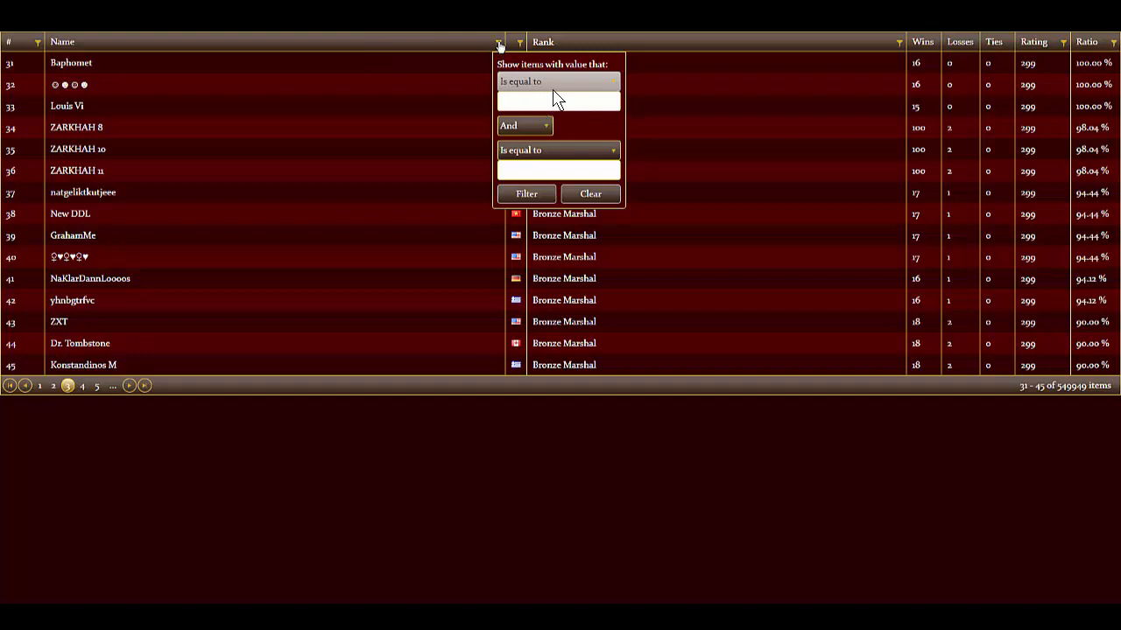
mouse_move(511, 85)
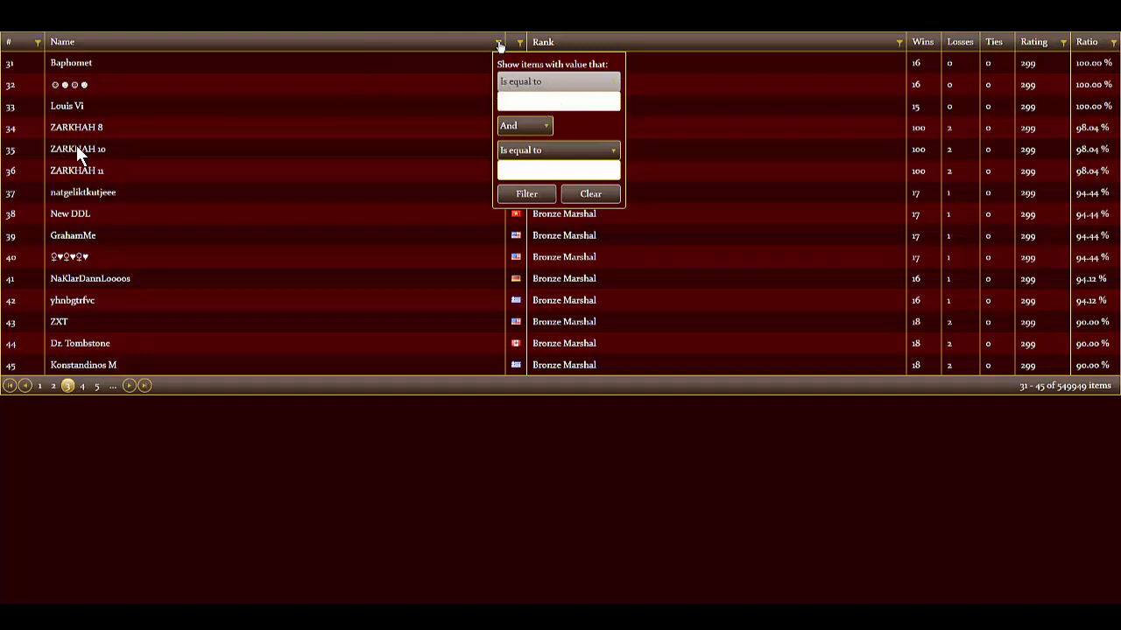
mouse_move(79, 151)
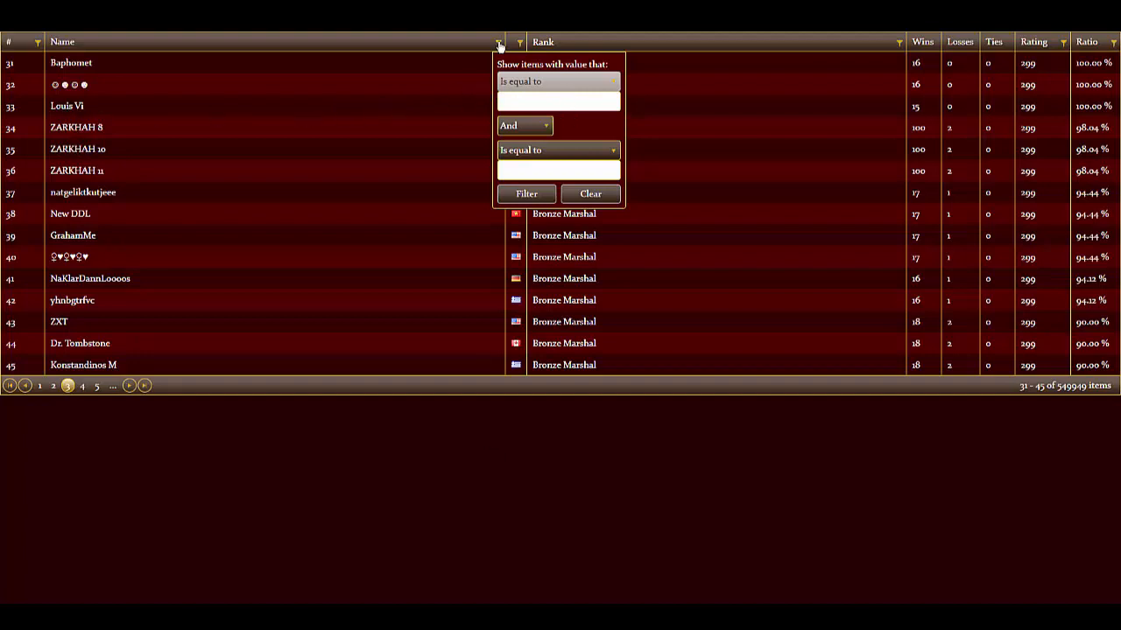
mouse_move(521, 98)
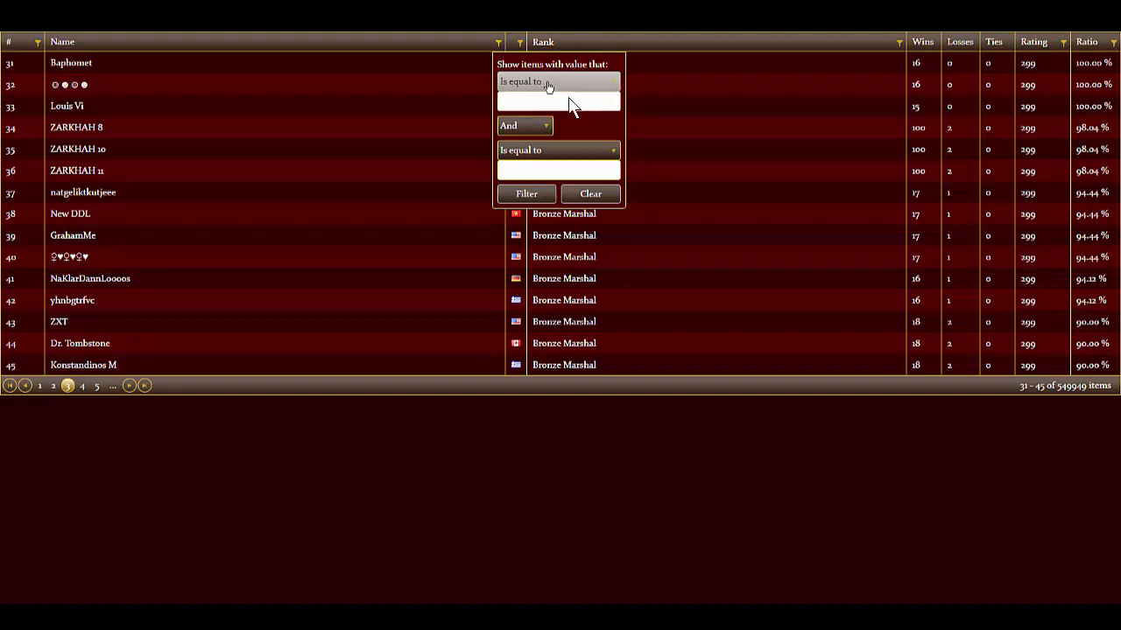
Filter the leaderboard's Name column with the Contains condition and submit the filter
click(557, 83)
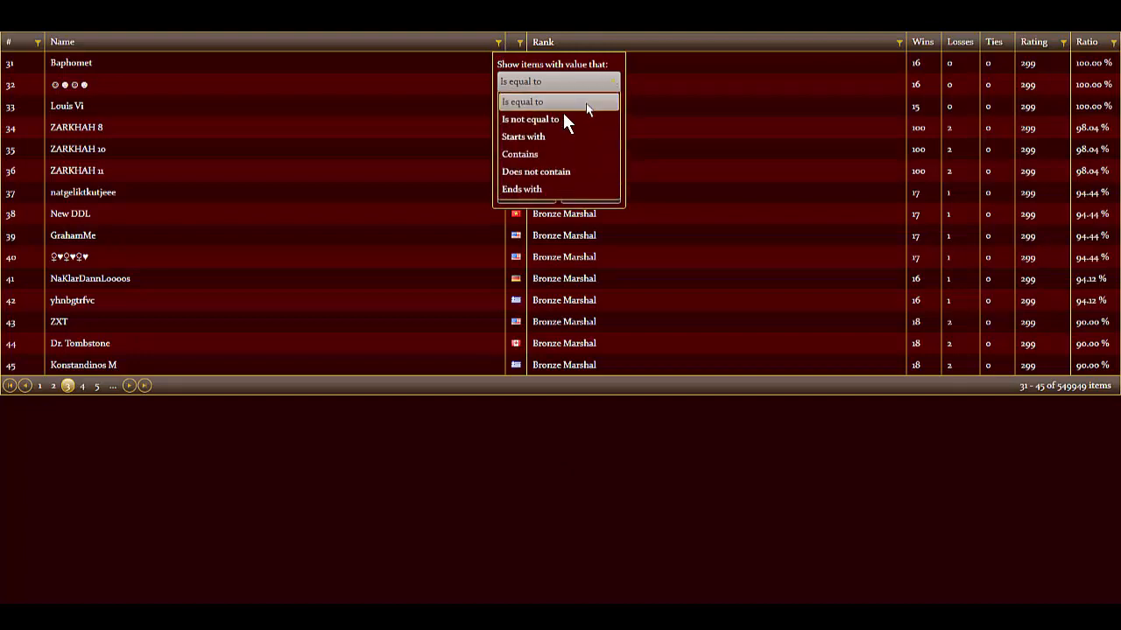
click(518, 154)
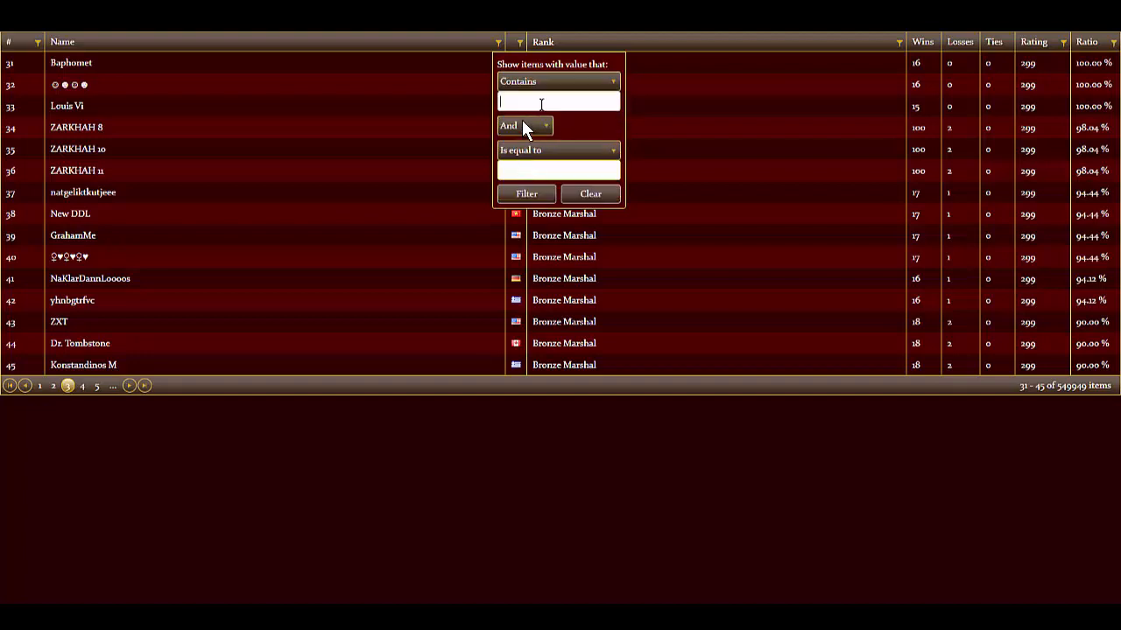
mouse_move(515, 114)
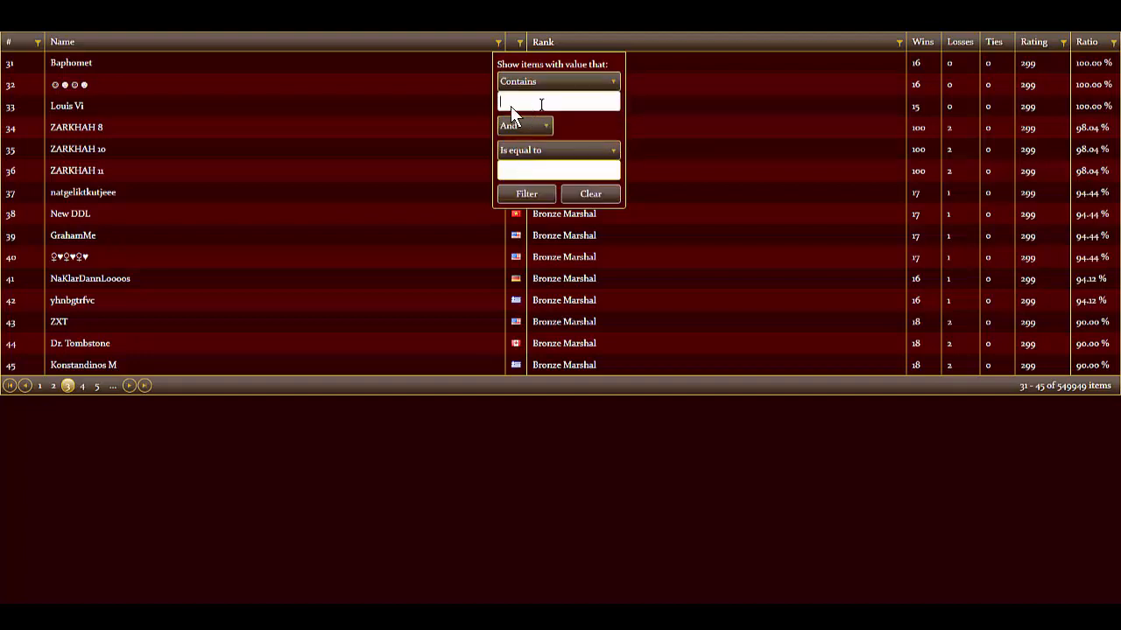
mouse_move(497, 189)
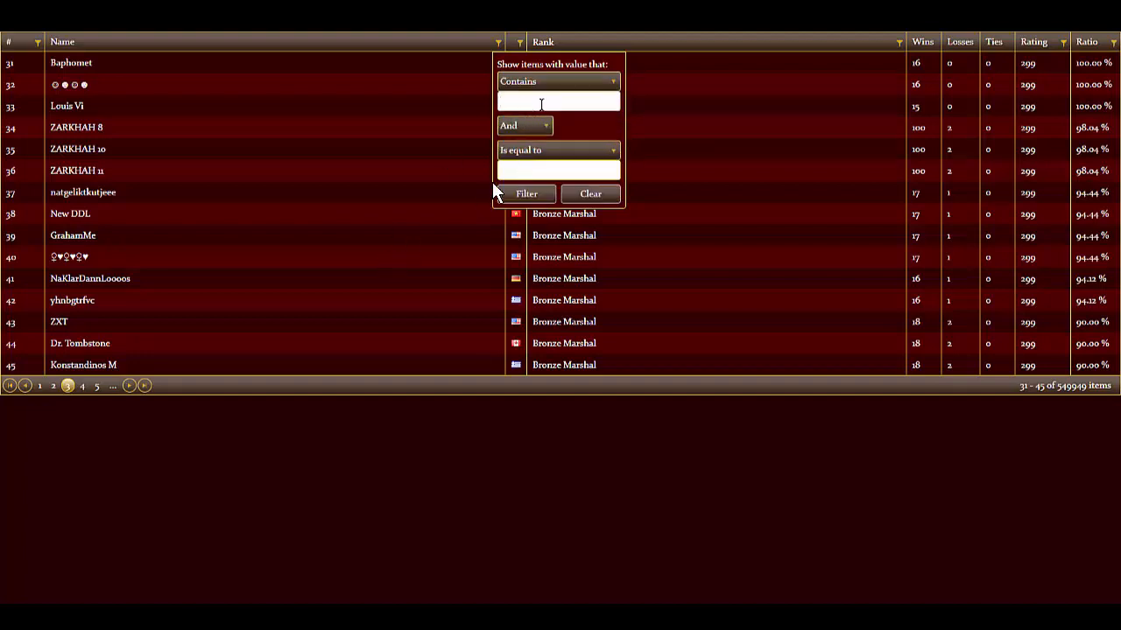
text(col)
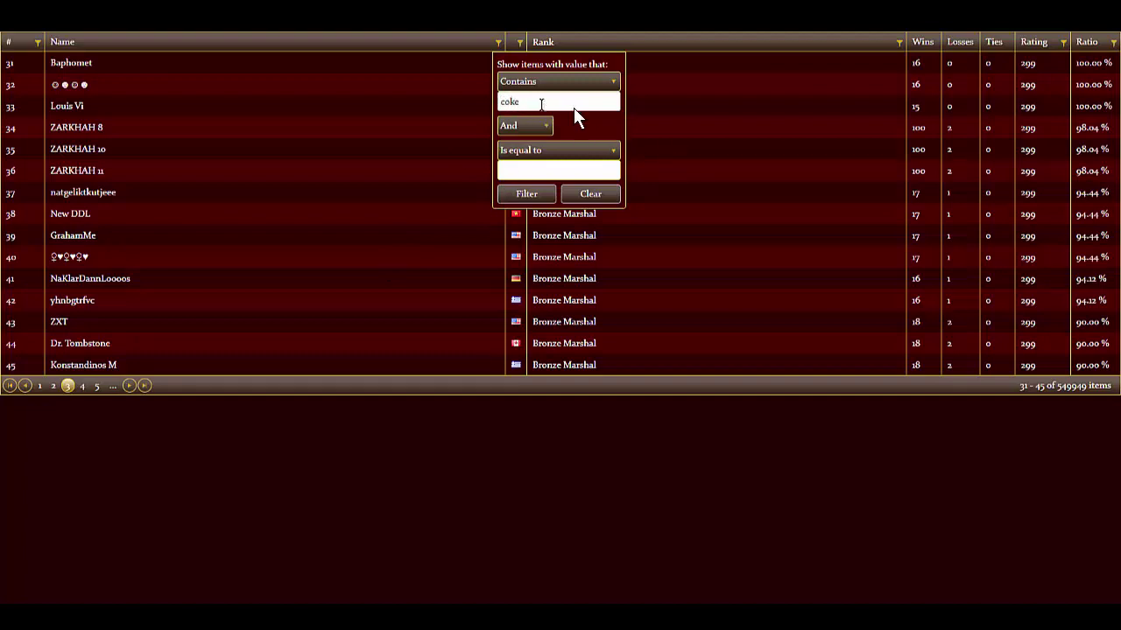
mouse_move(525, 192)
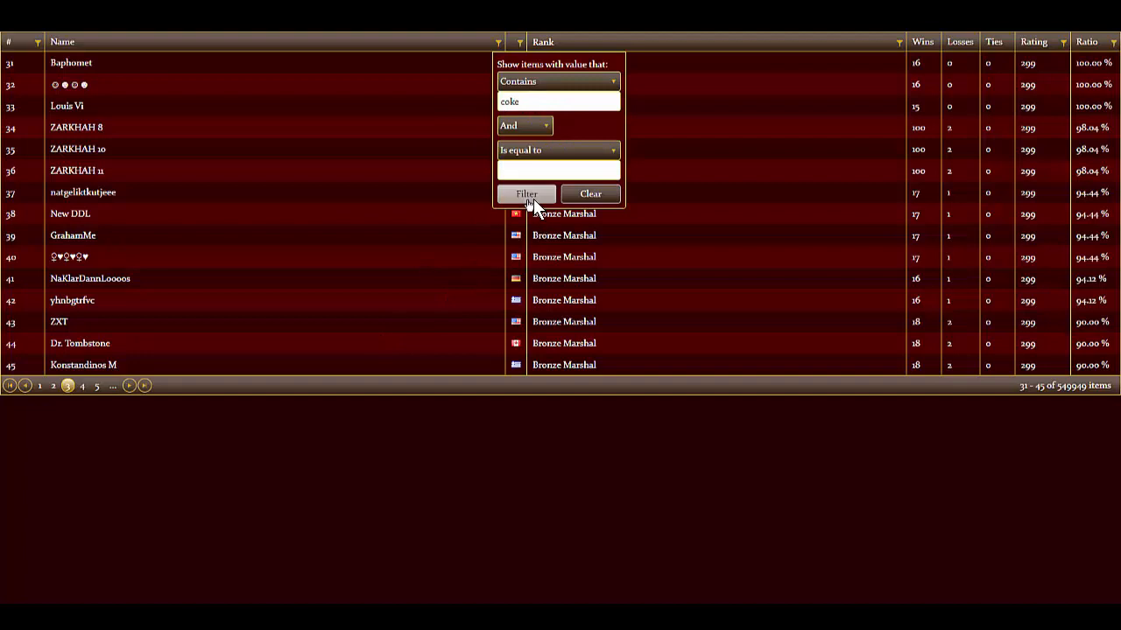
click(525, 192)
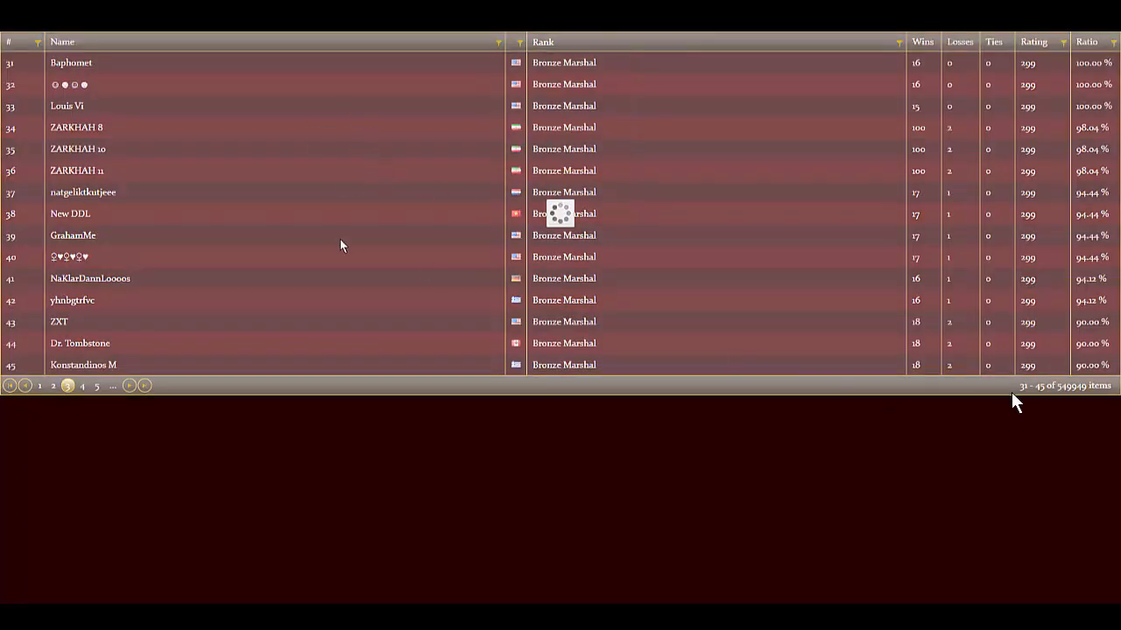
mouse_move(392, 173)
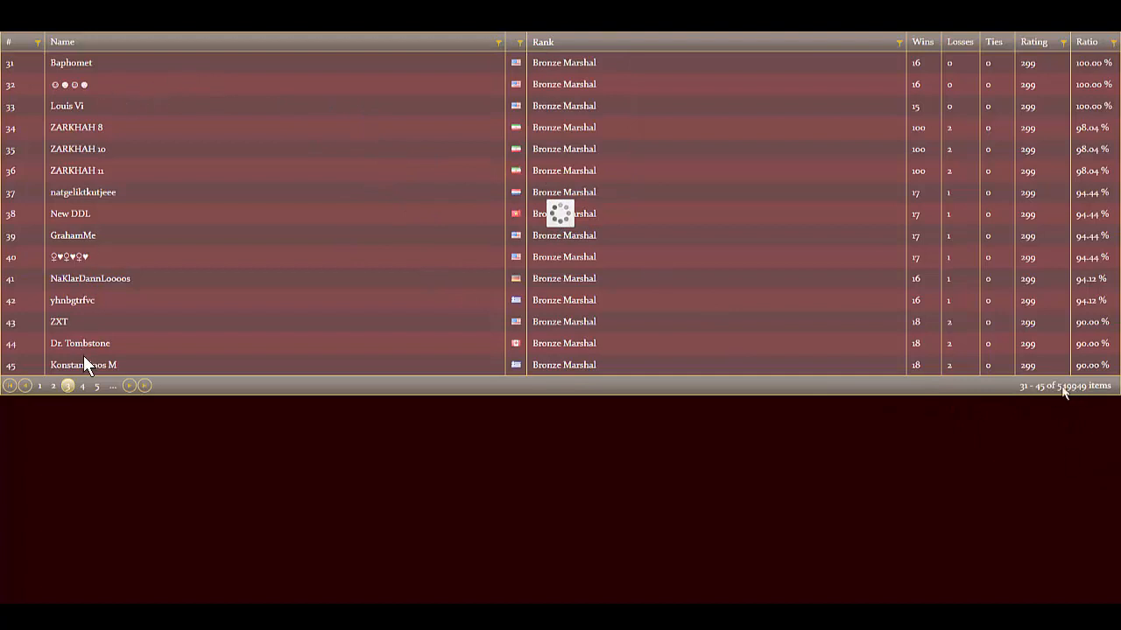
mouse_move(669, 266)
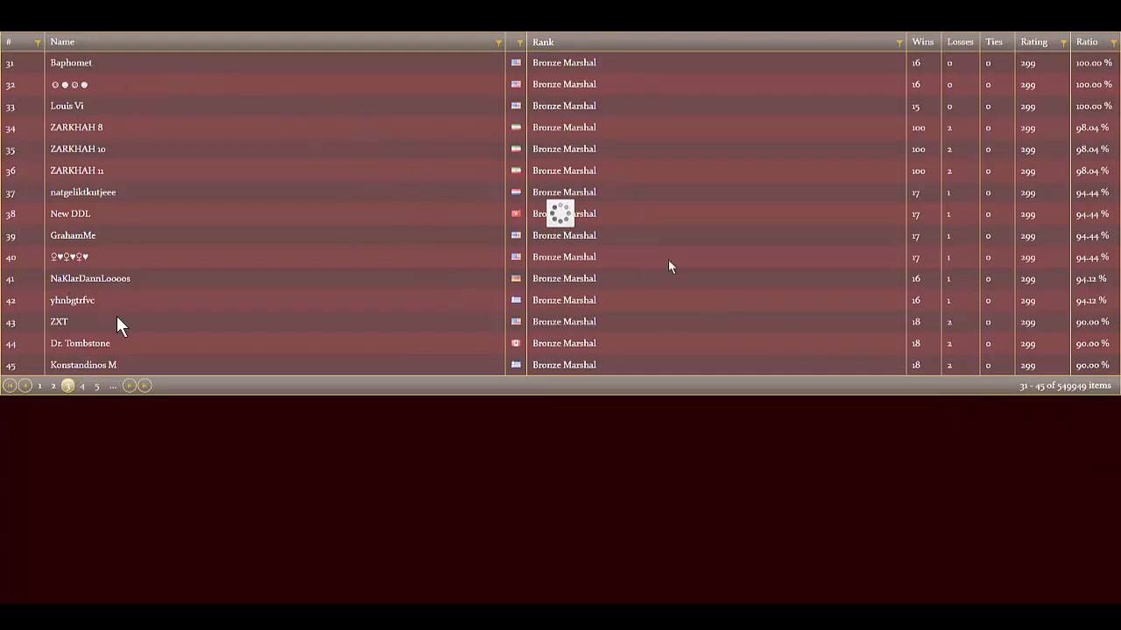
mouse_move(434, 210)
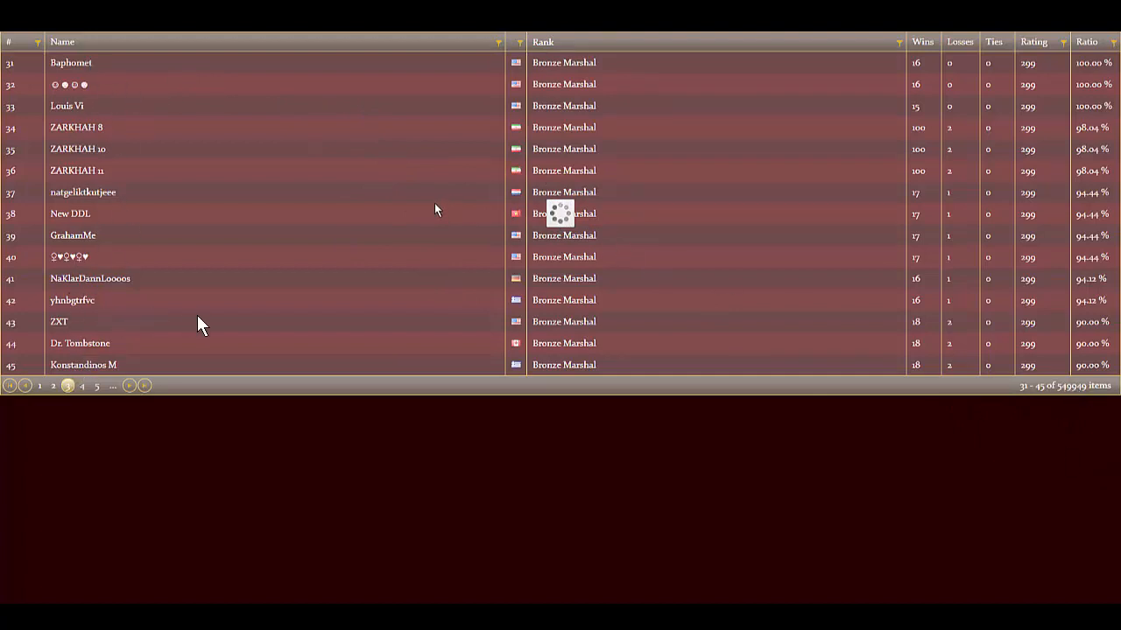
Load the filtered leaderboard of 36 players whose names contain 'coke'
click(436, 42)
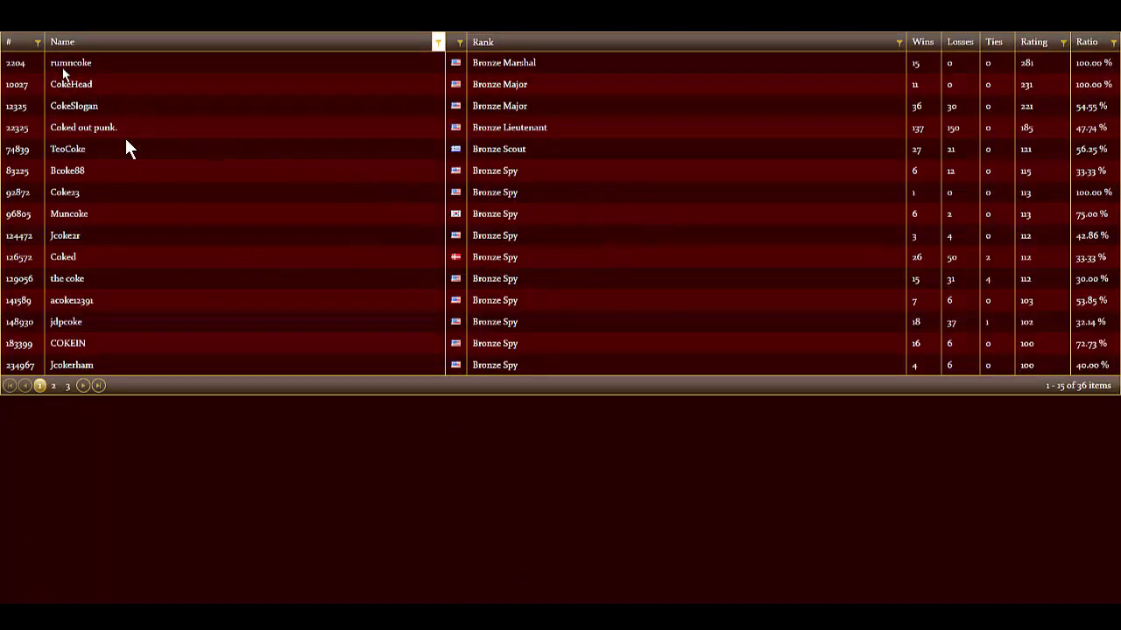
mouse_move(18, 73)
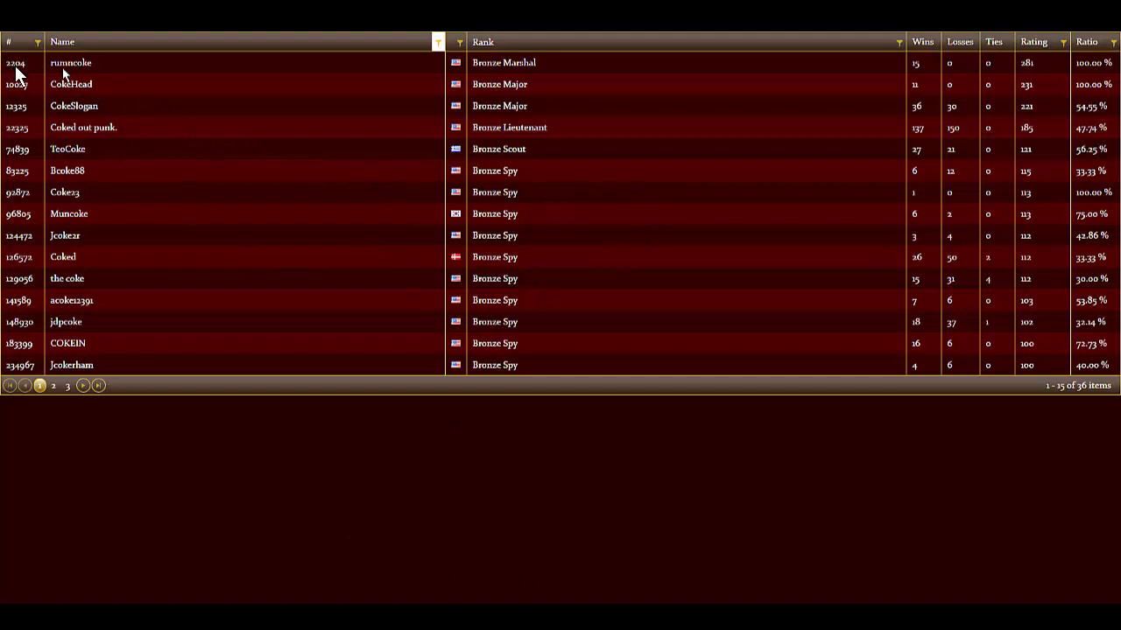
mouse_move(31, 79)
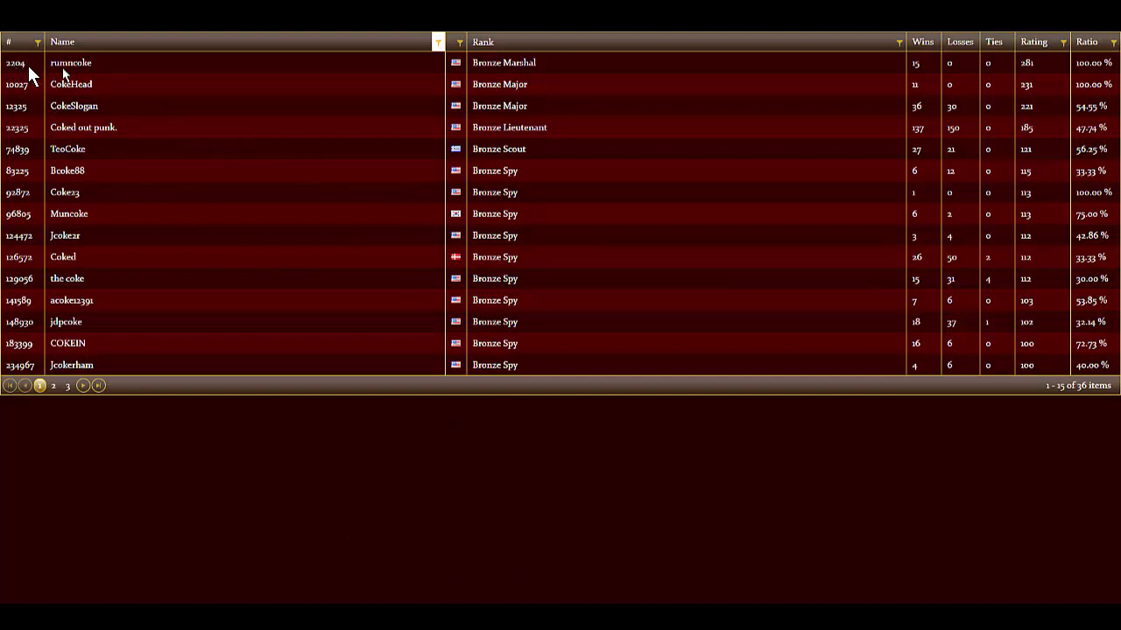
mouse_move(508, 79)
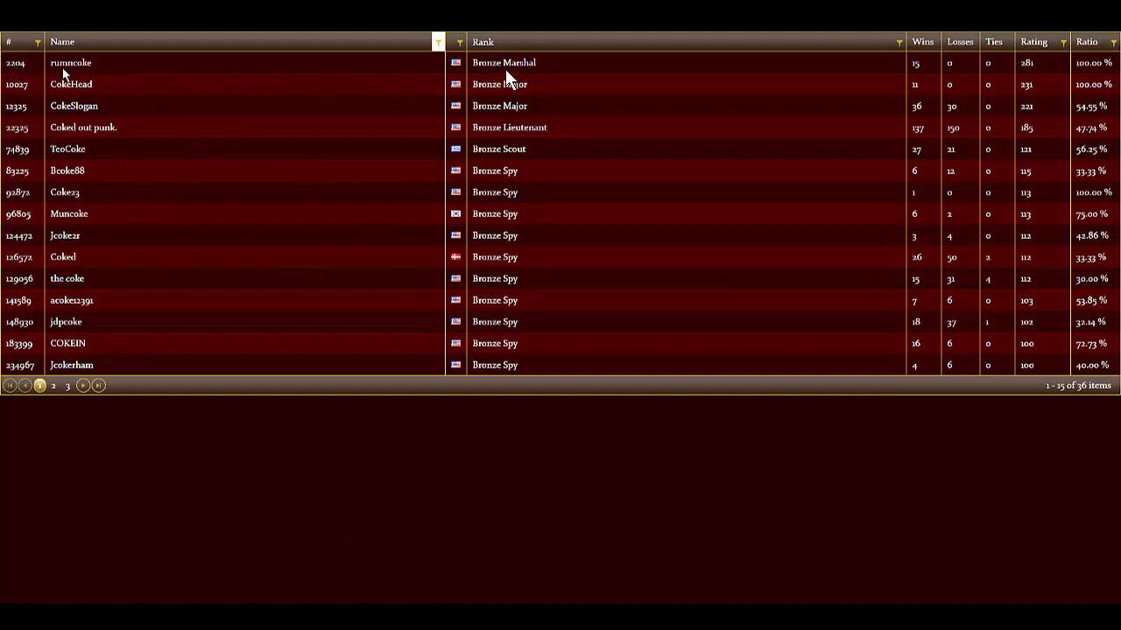
mouse_move(1030, 79)
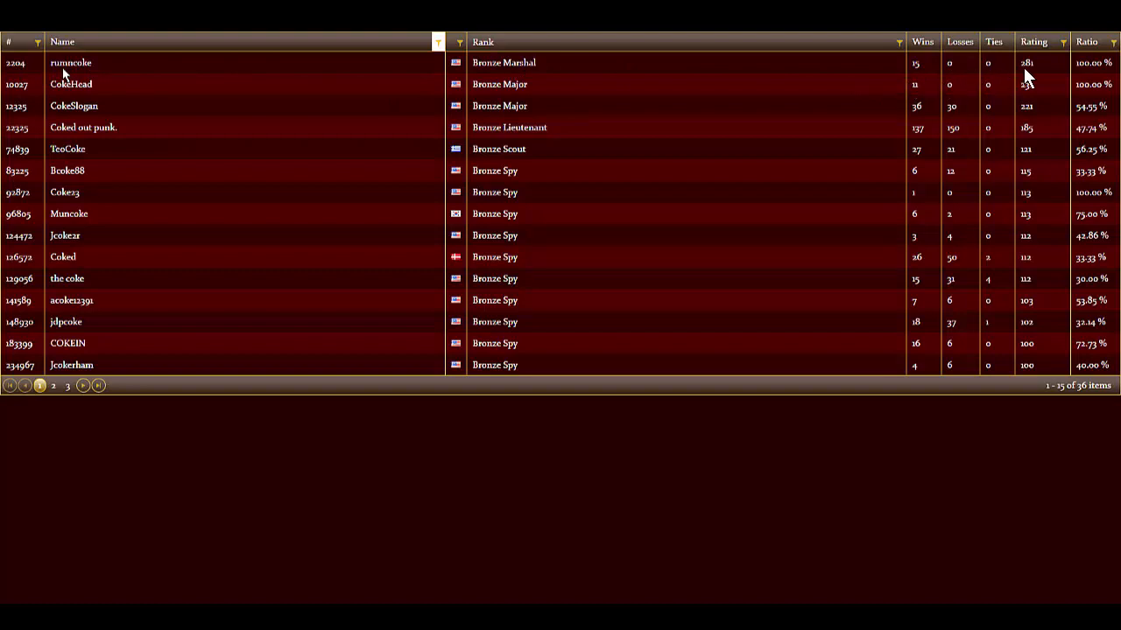
mouse_move(491, 86)
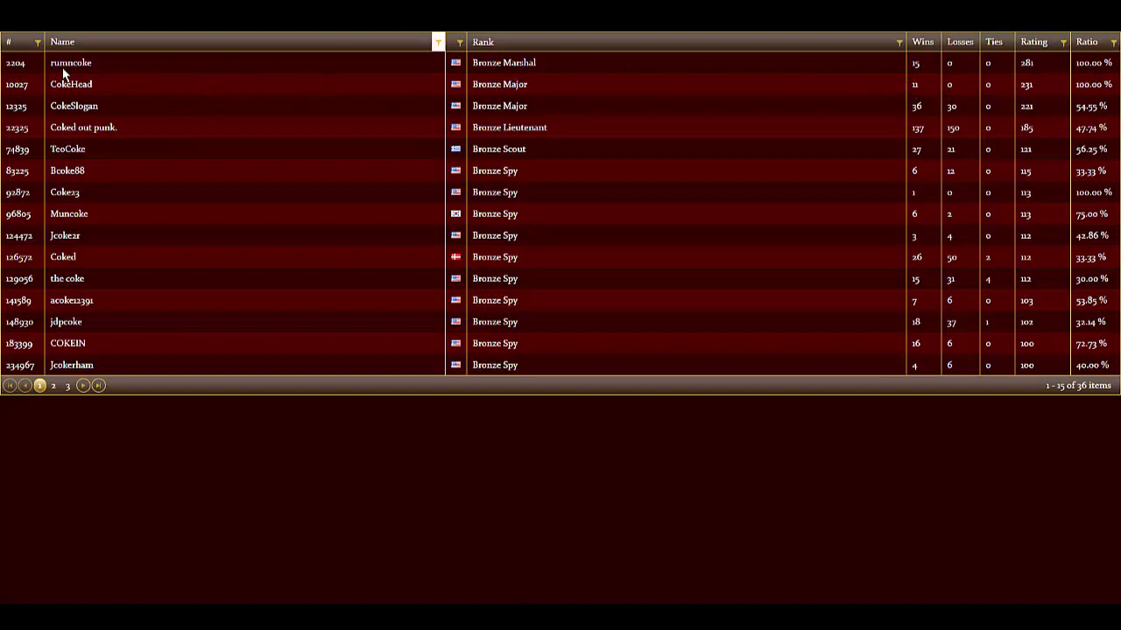
mouse_move(413, 142)
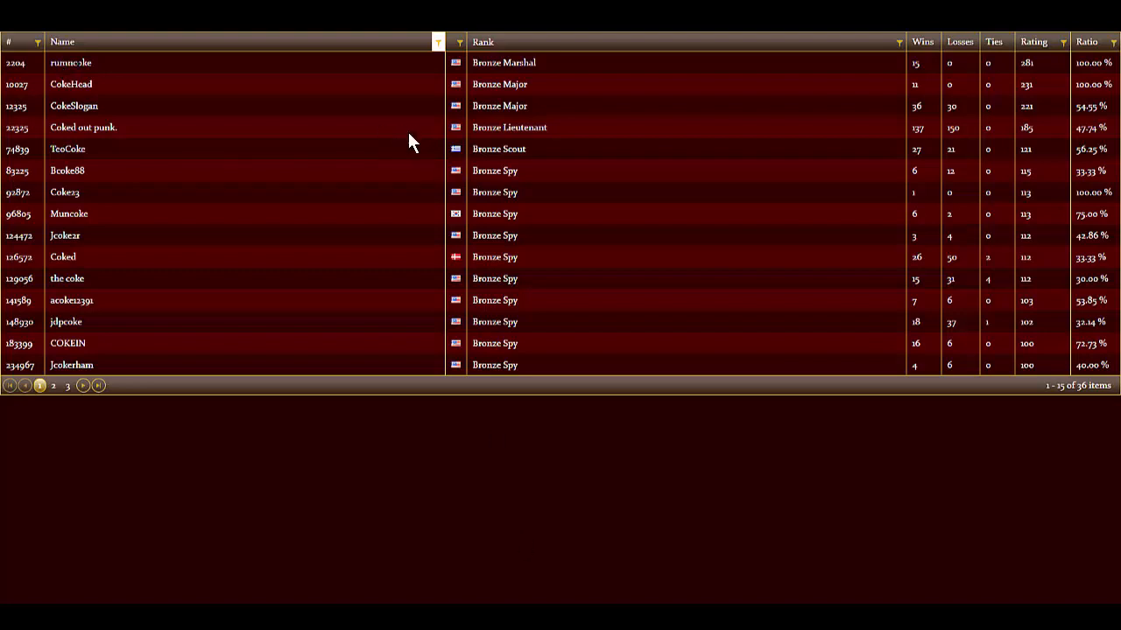
mouse_move(881, 84)
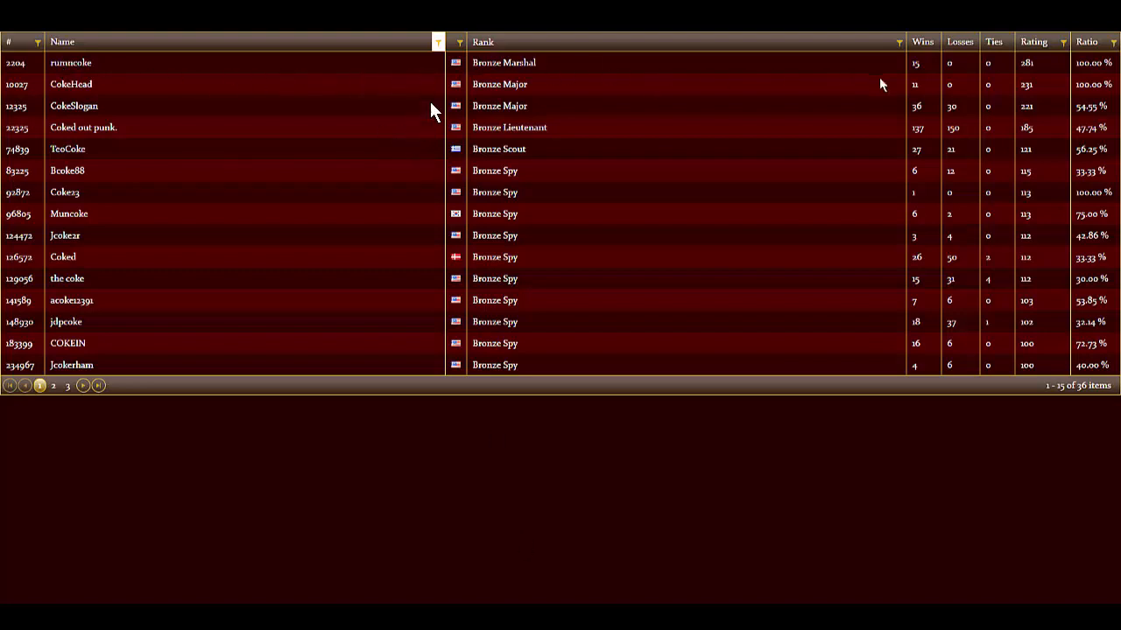
mouse_move(1037, 72)
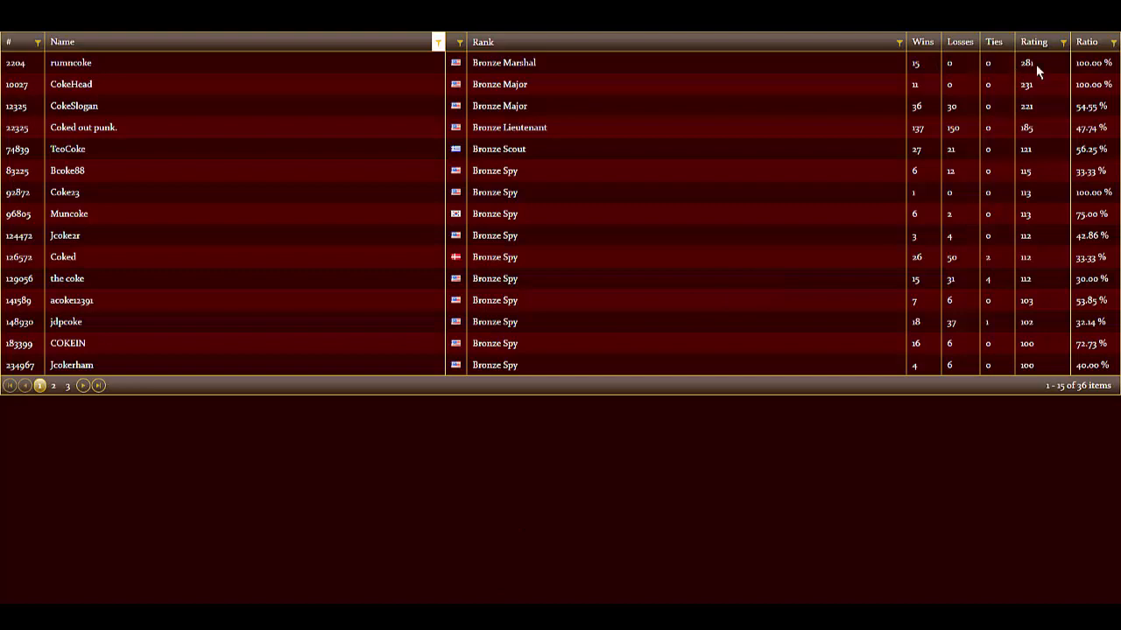
mouse_move(681, 350)
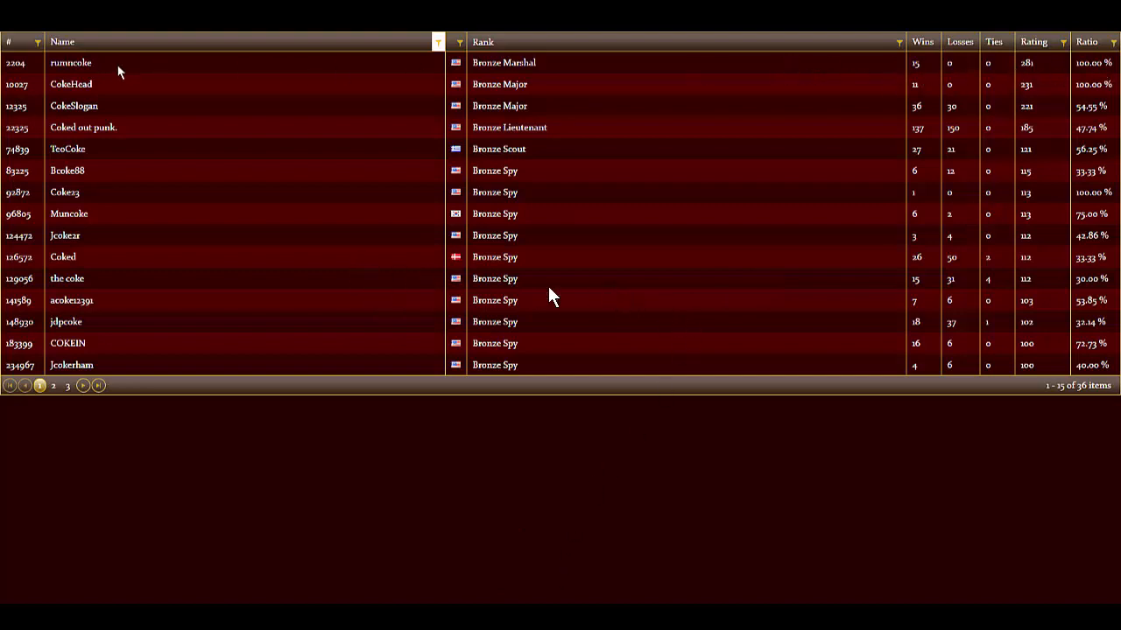
mouse_move(344, 231)
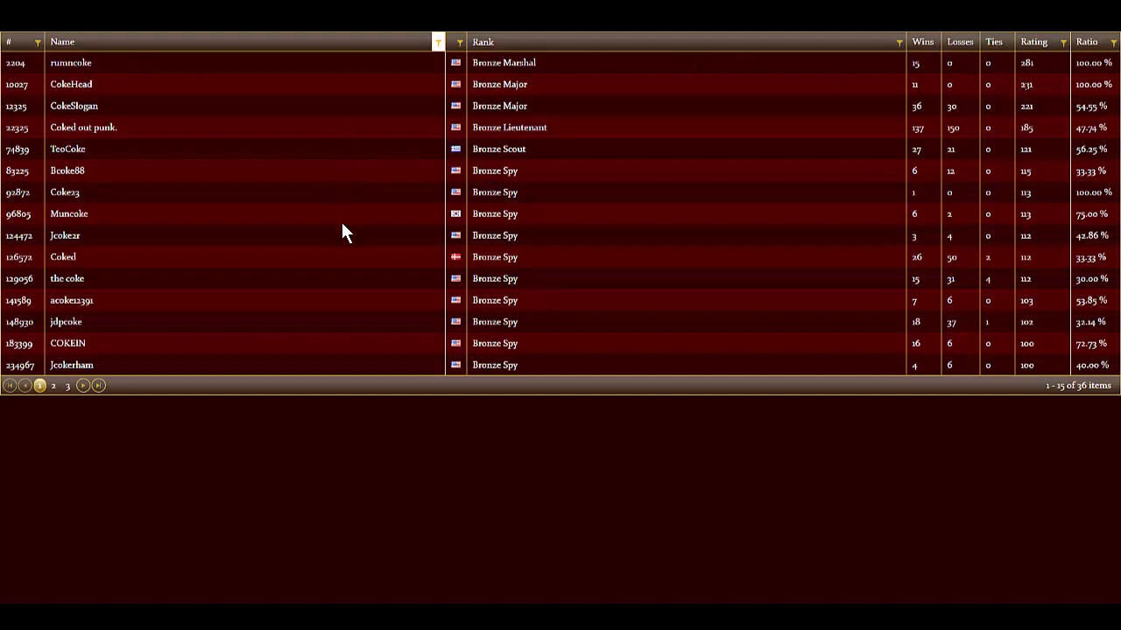
mouse_move(388, 244)
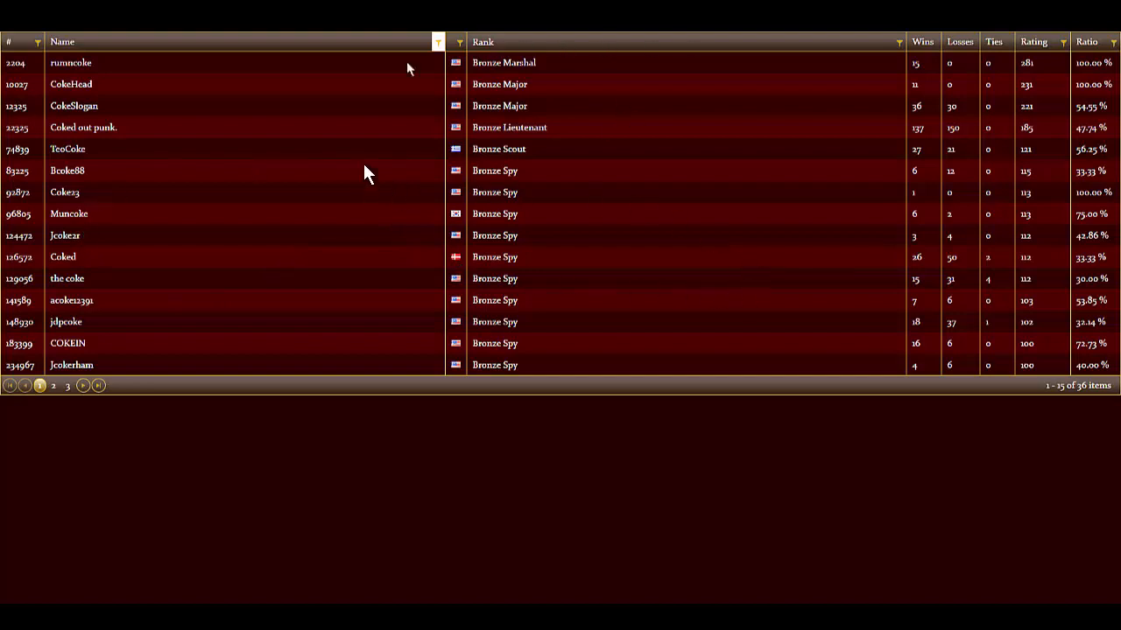
mouse_move(928, 77)
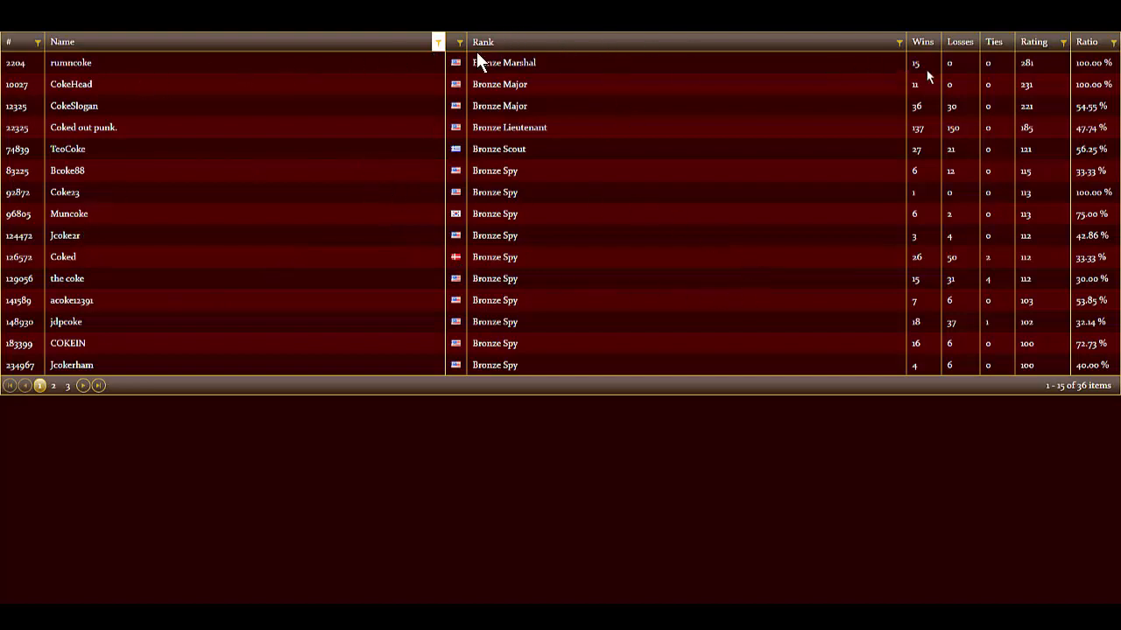
mouse_move(479, 161)
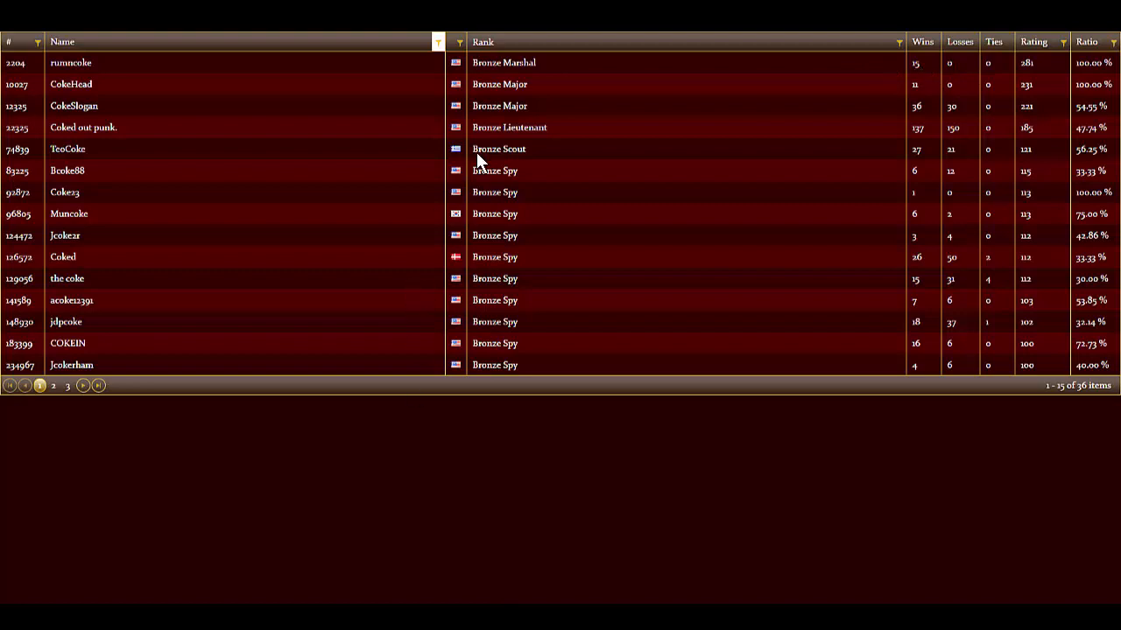
mouse_move(1009, 346)
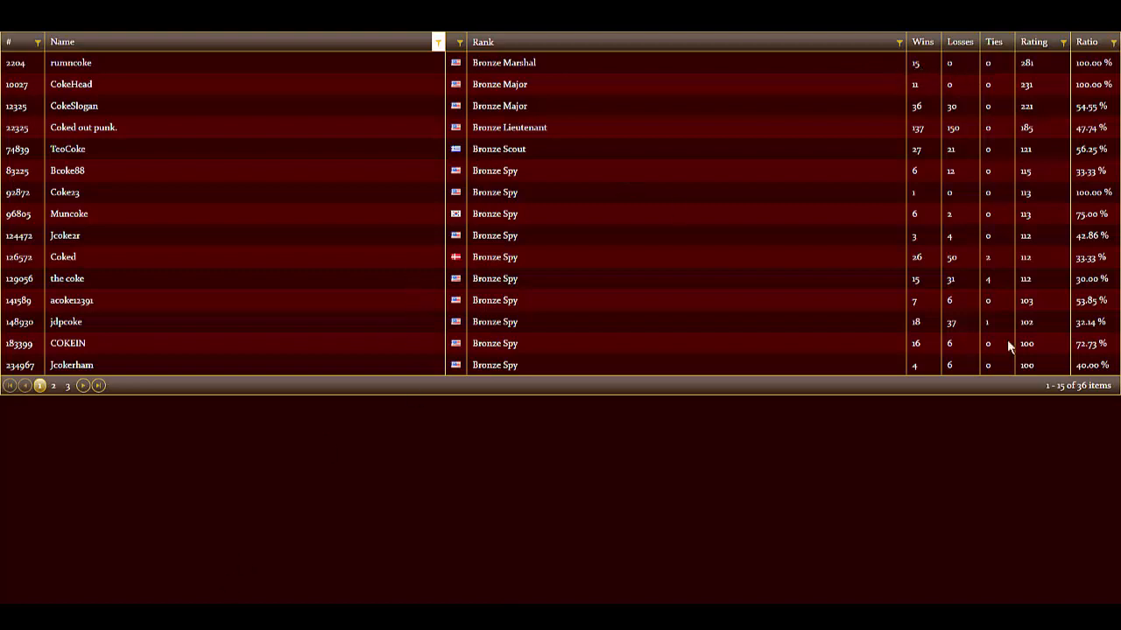
Reopen the Name filter form, still holding 'contains coke', to change its search text
click(437, 42)
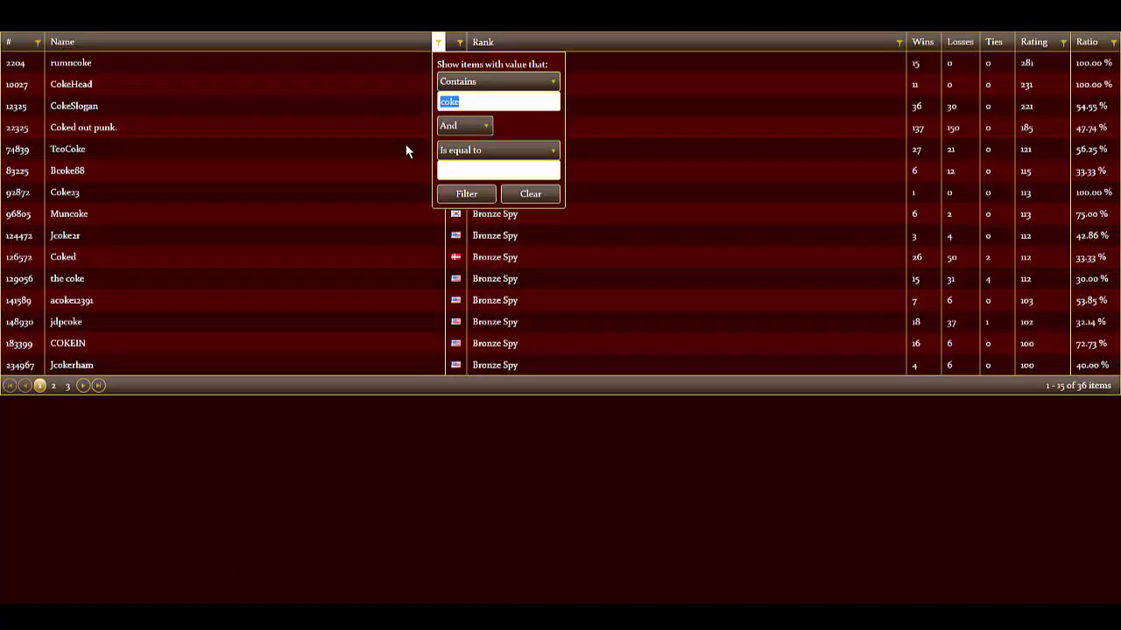
mouse_move(480, 127)
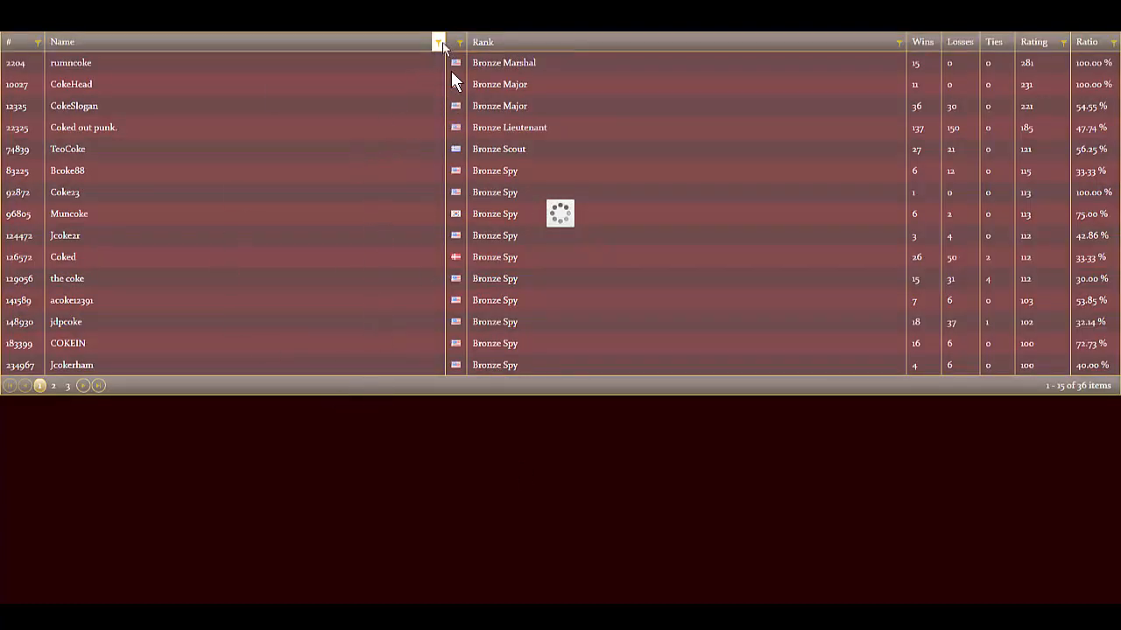
mouse_move(529, 91)
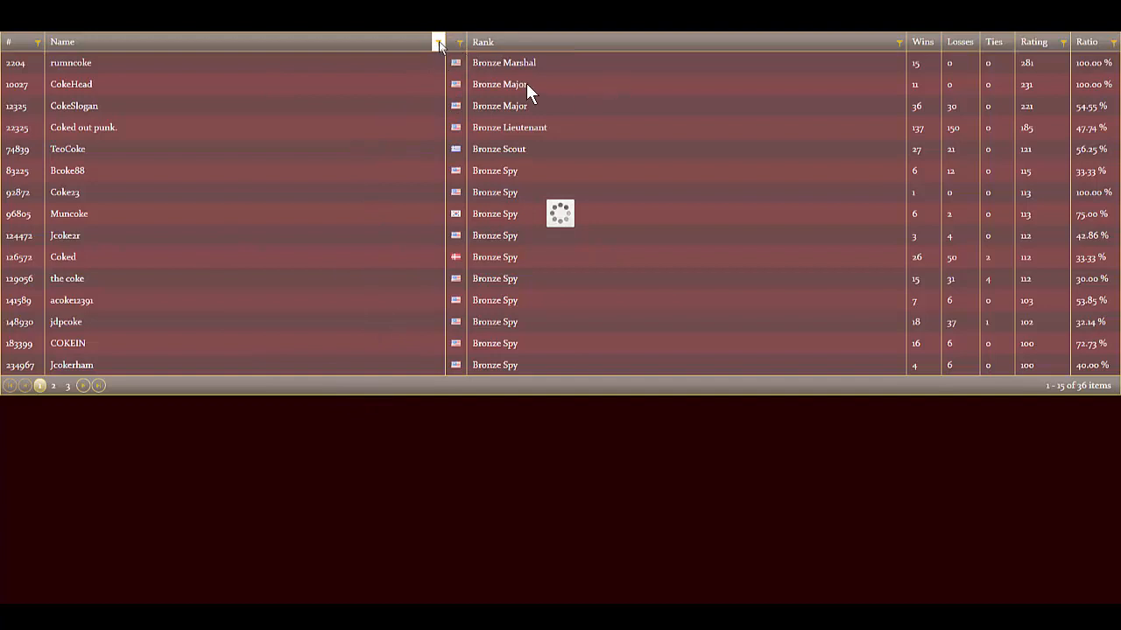
mouse_move(424, 154)
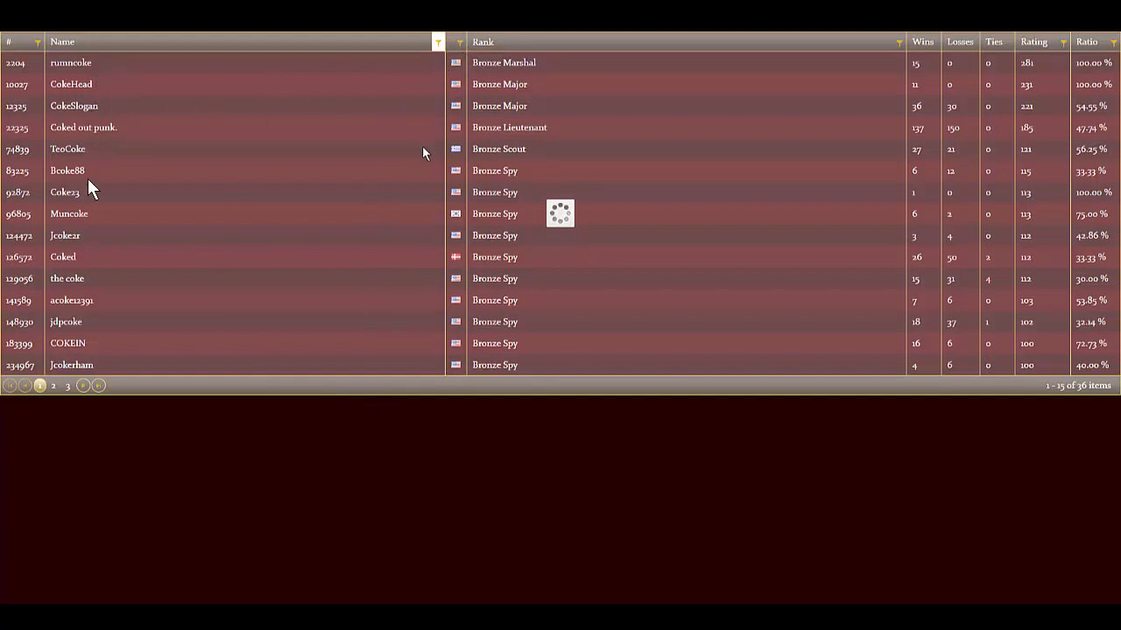
mouse_move(119, 376)
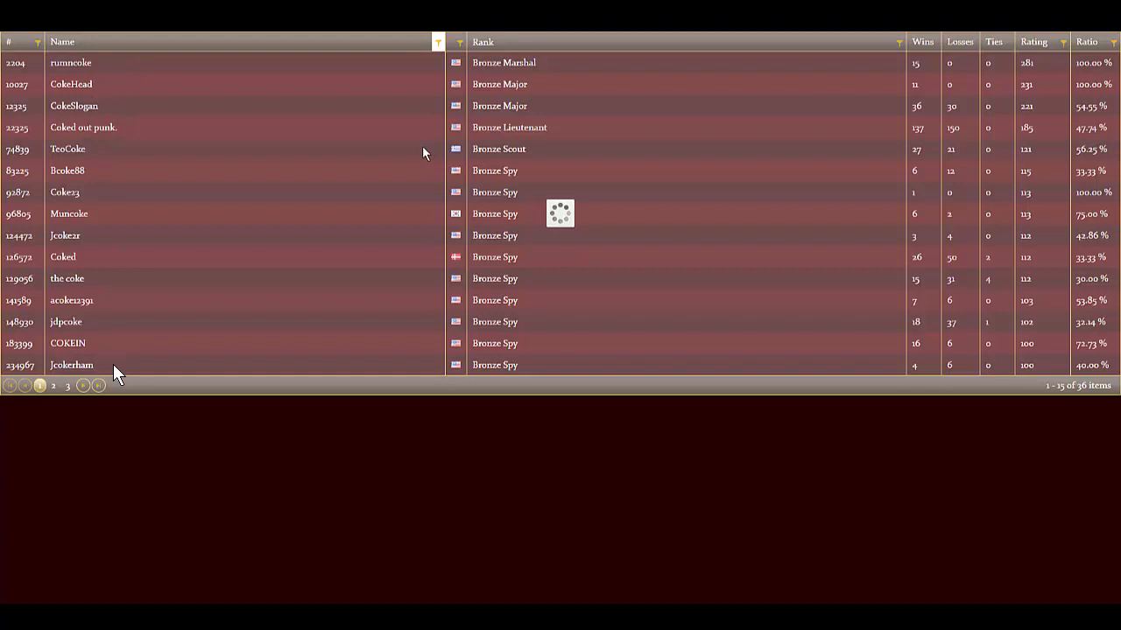
mouse_move(570, 226)
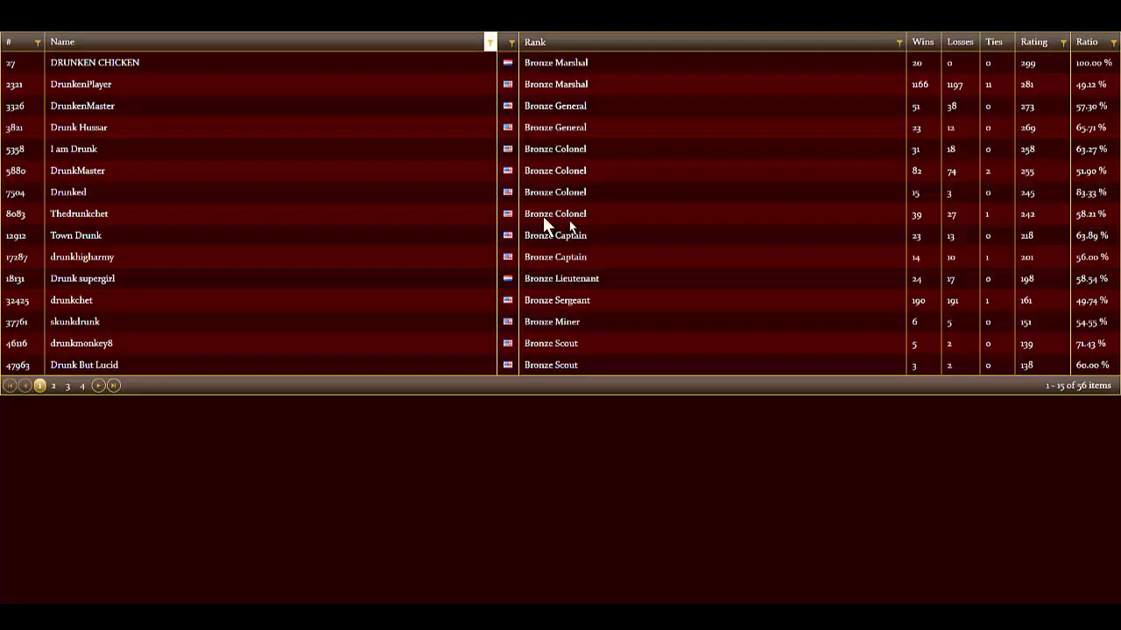
mouse_move(417, 598)
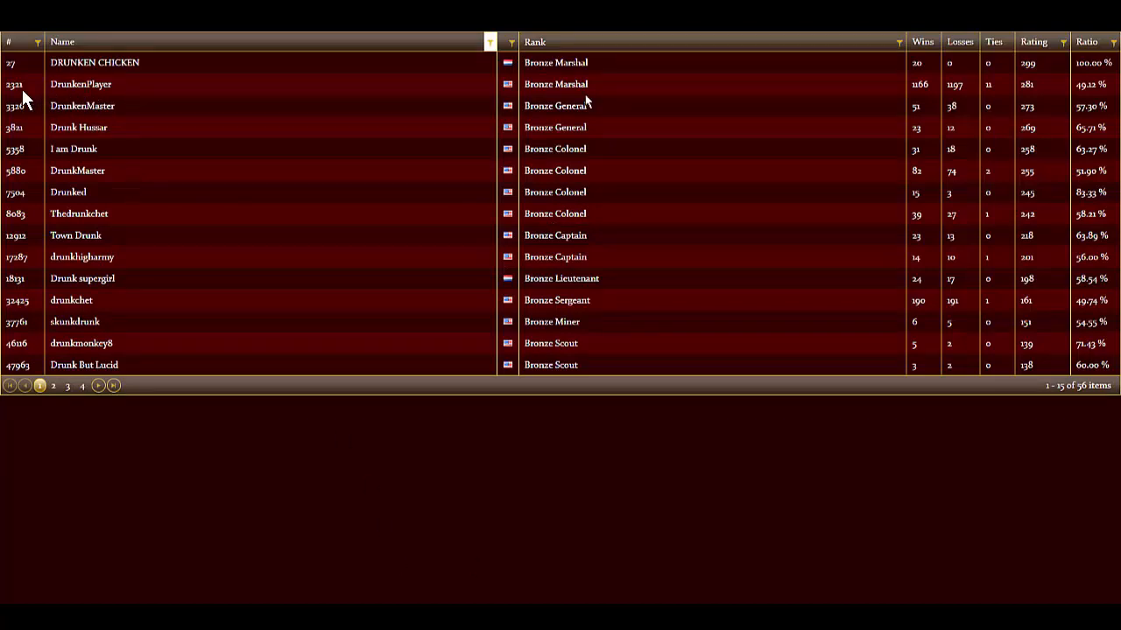
mouse_move(910, 87)
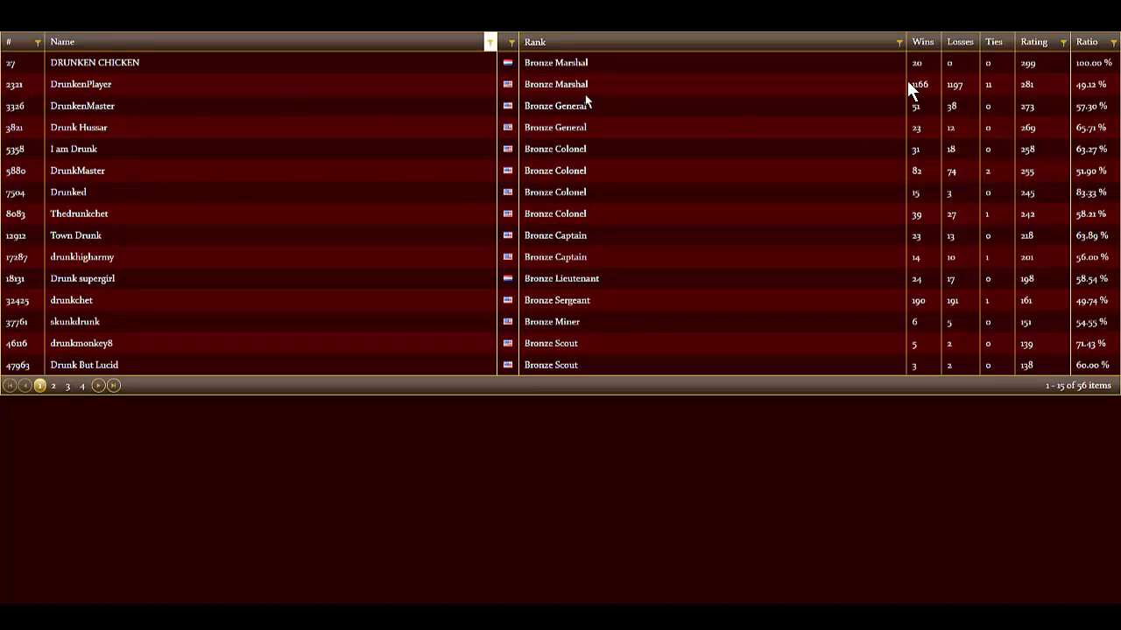
mouse_move(354, 343)
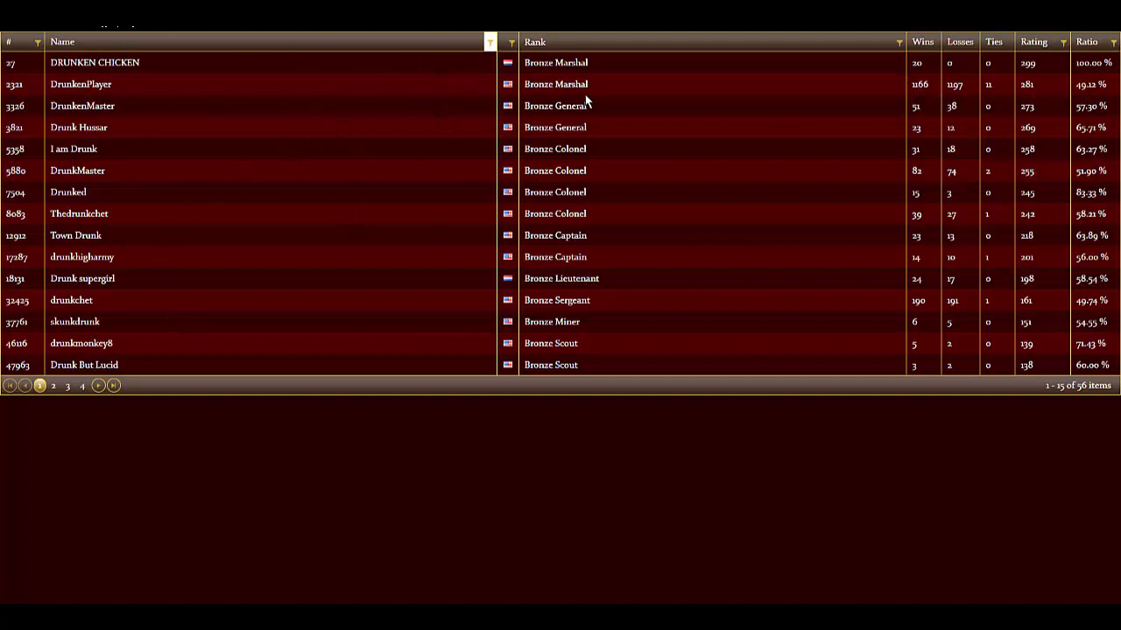
mouse_move(1016, 98)
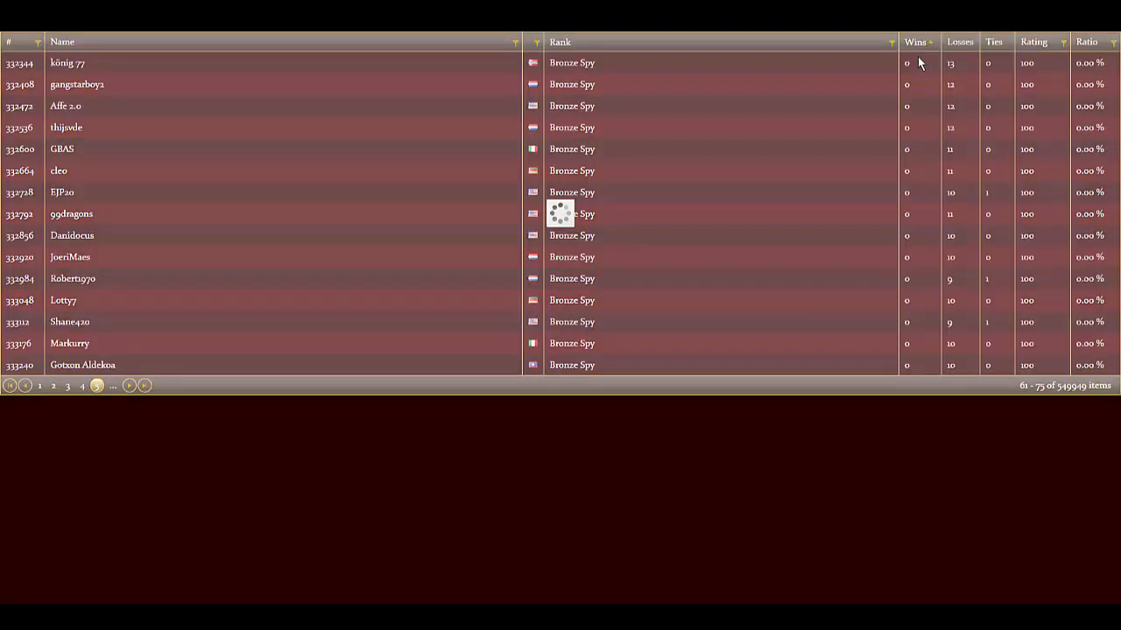
Sort the full 549,949-player leaderboard by wins, highest first
click(916, 42)
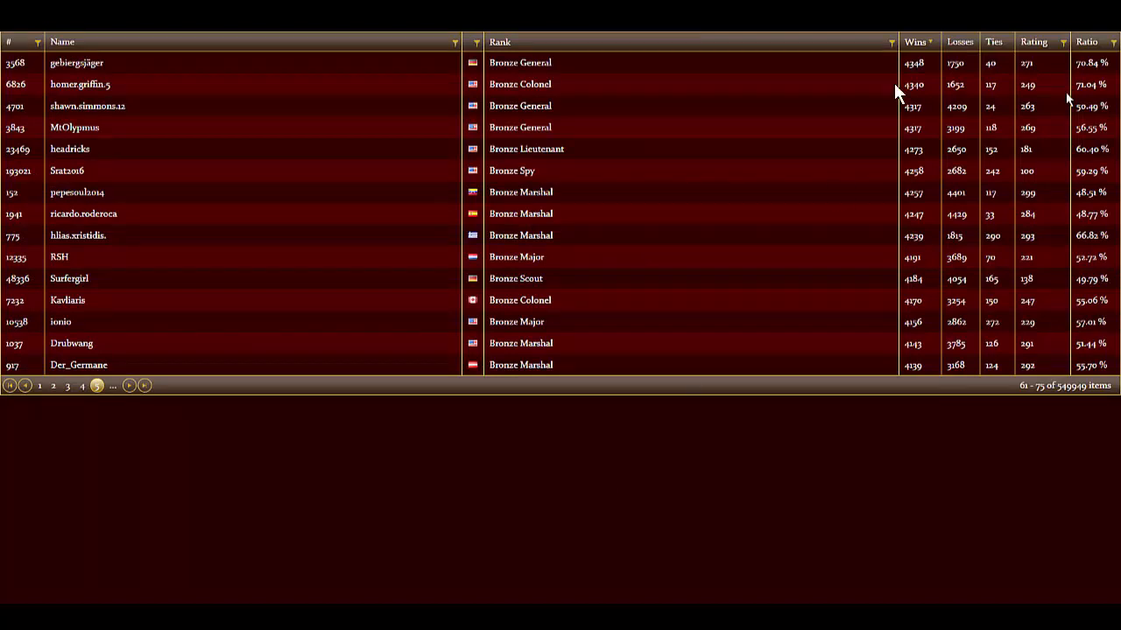
mouse_move(914, 46)
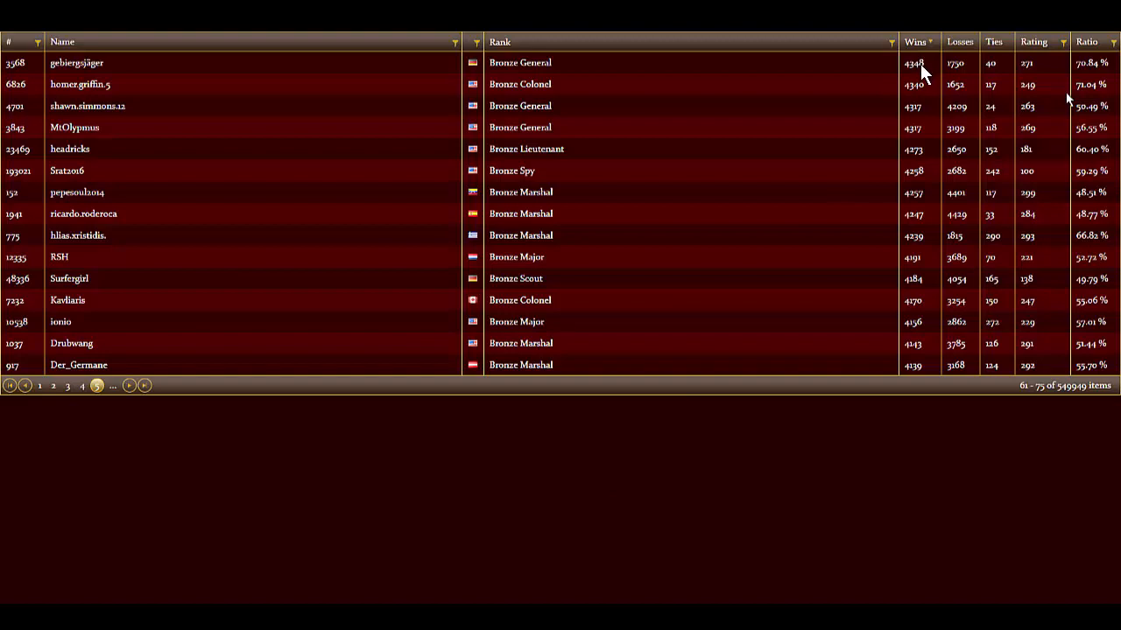
mouse_move(96, 410)
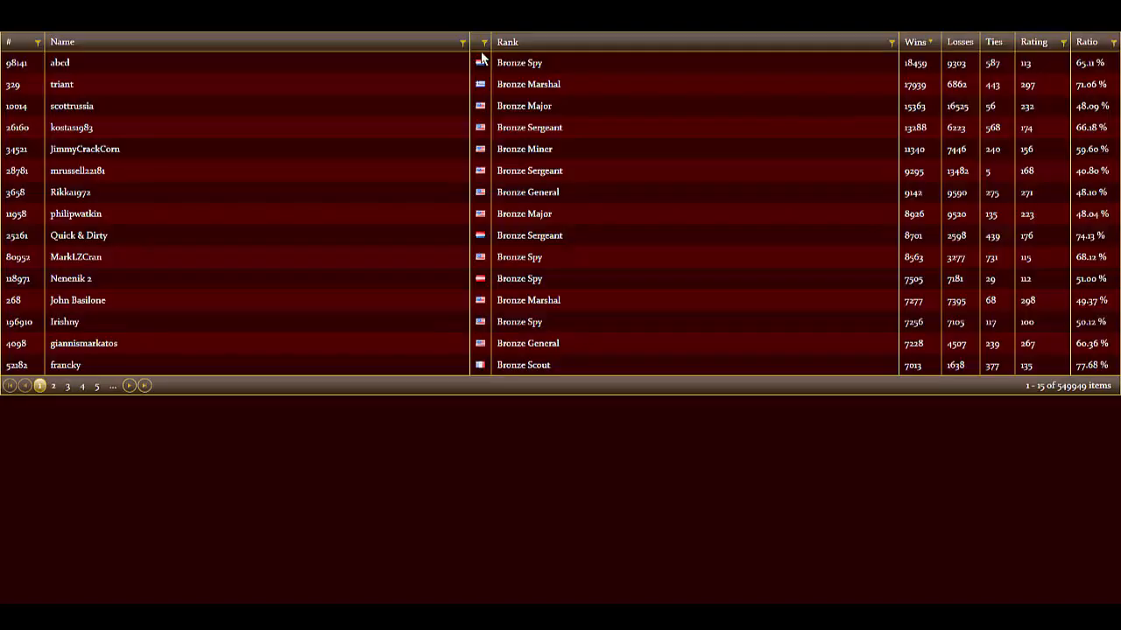
mouse_move(79, 72)
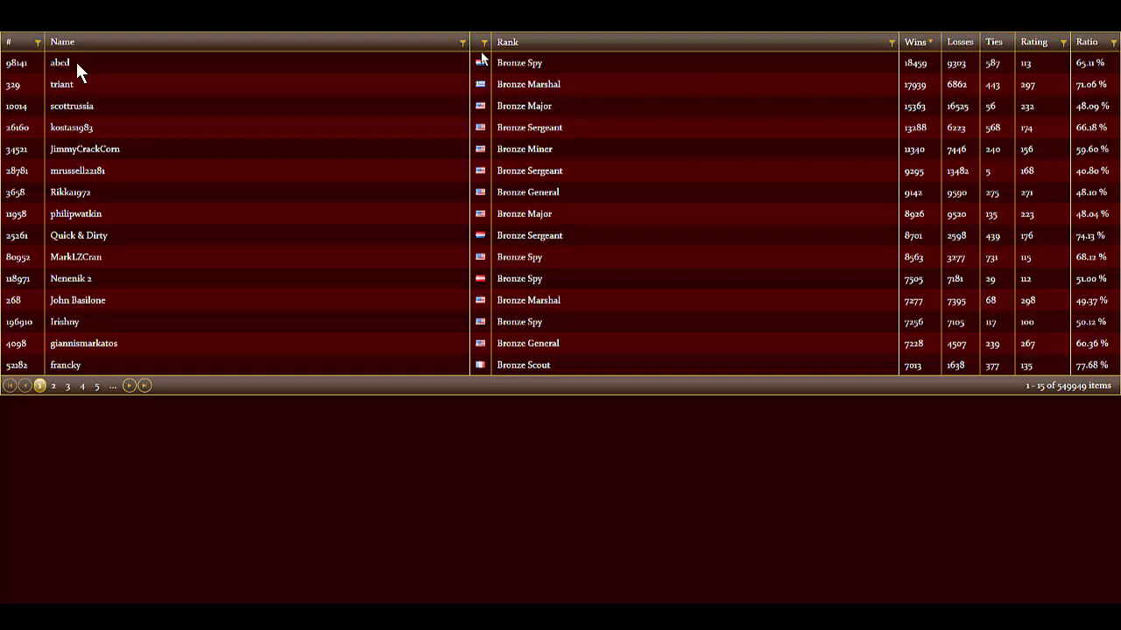
mouse_move(928, 78)
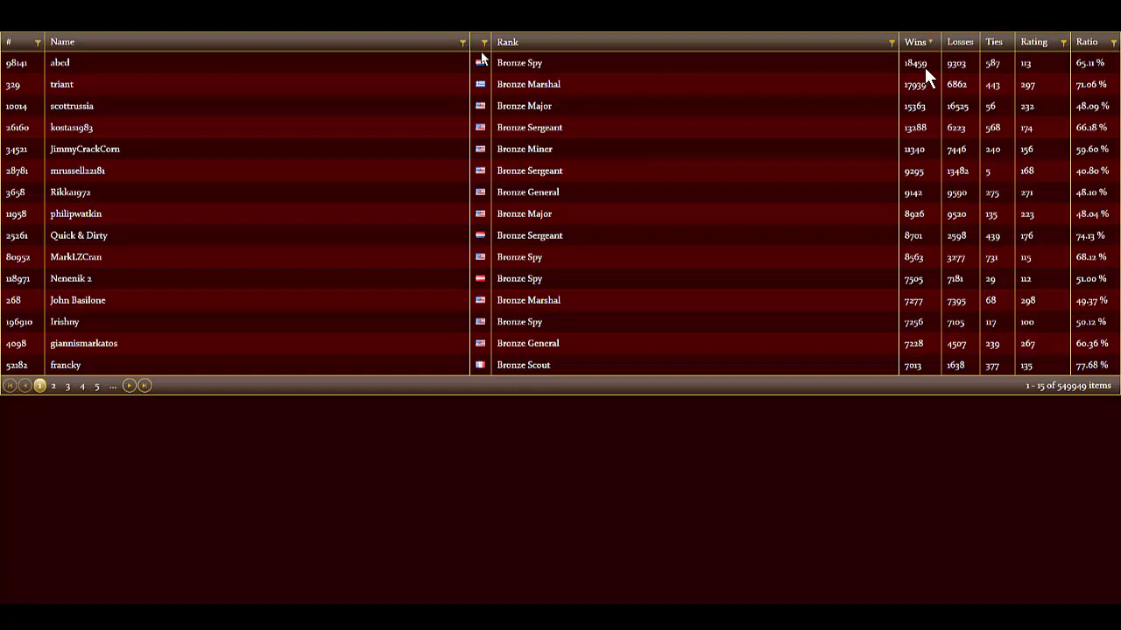
mouse_move(977, 76)
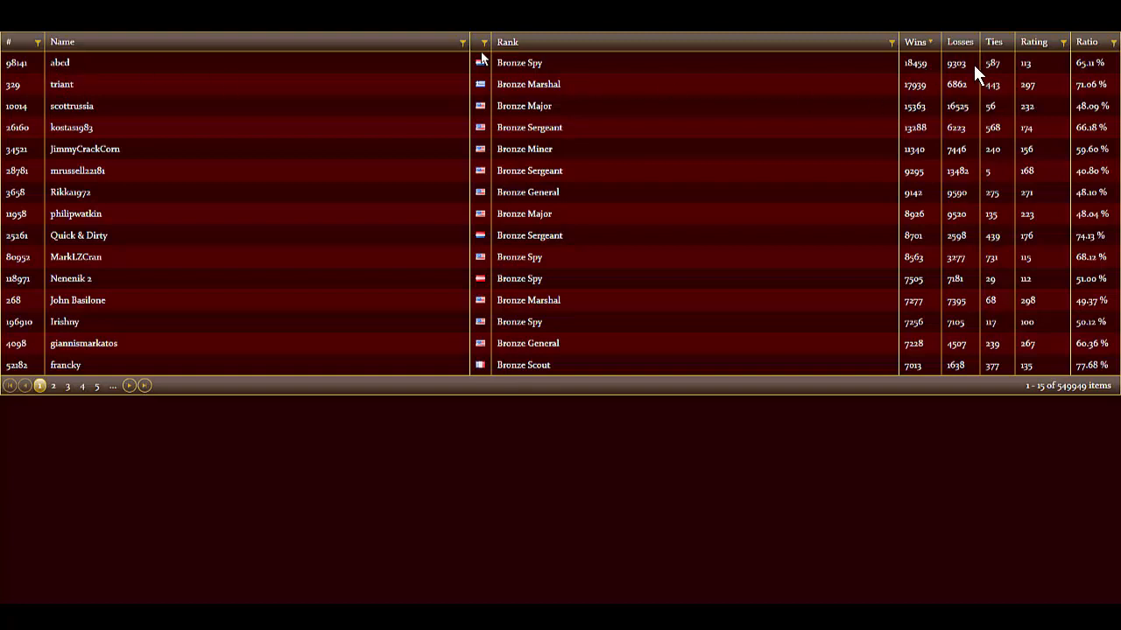
mouse_move(70, 119)
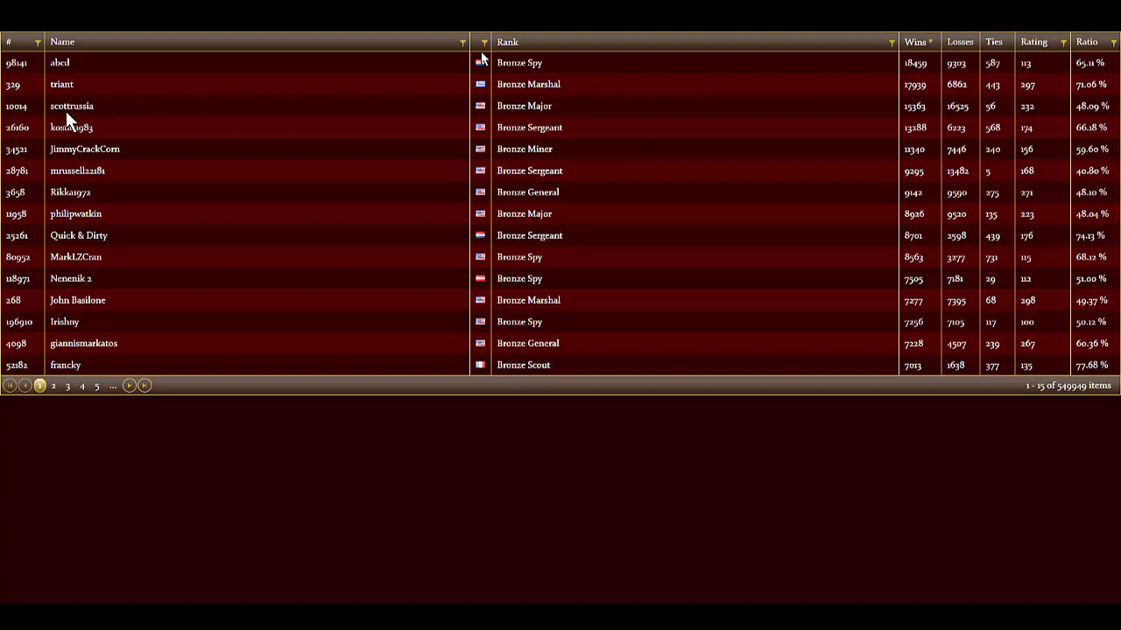
mouse_move(756, 149)
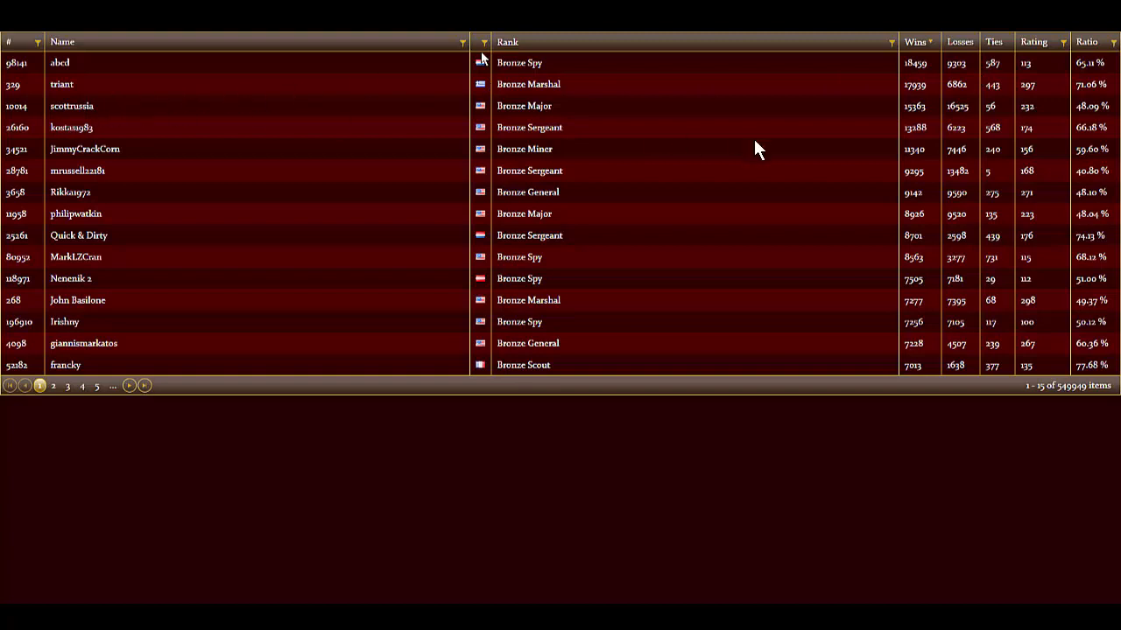
mouse_move(981, 126)
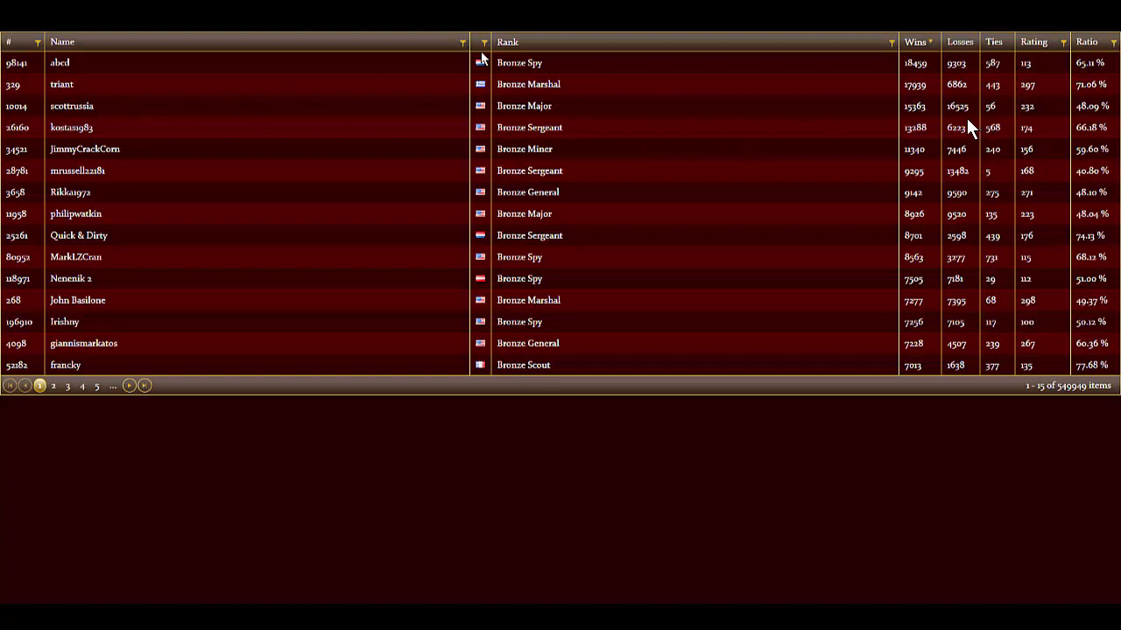
mouse_move(919, 121)
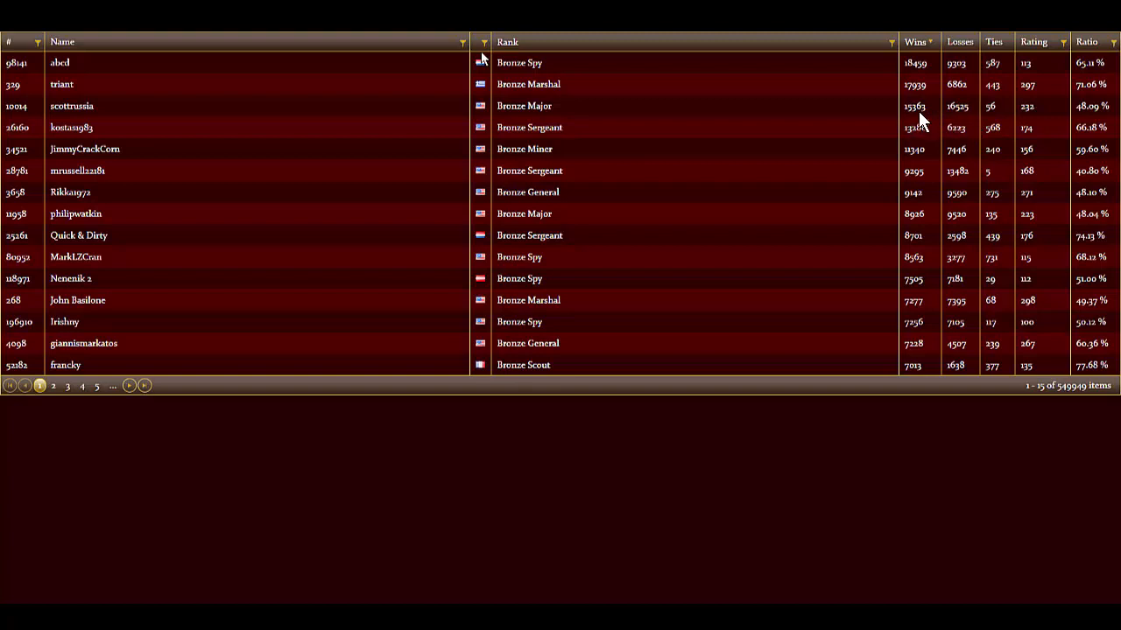
mouse_move(166, 105)
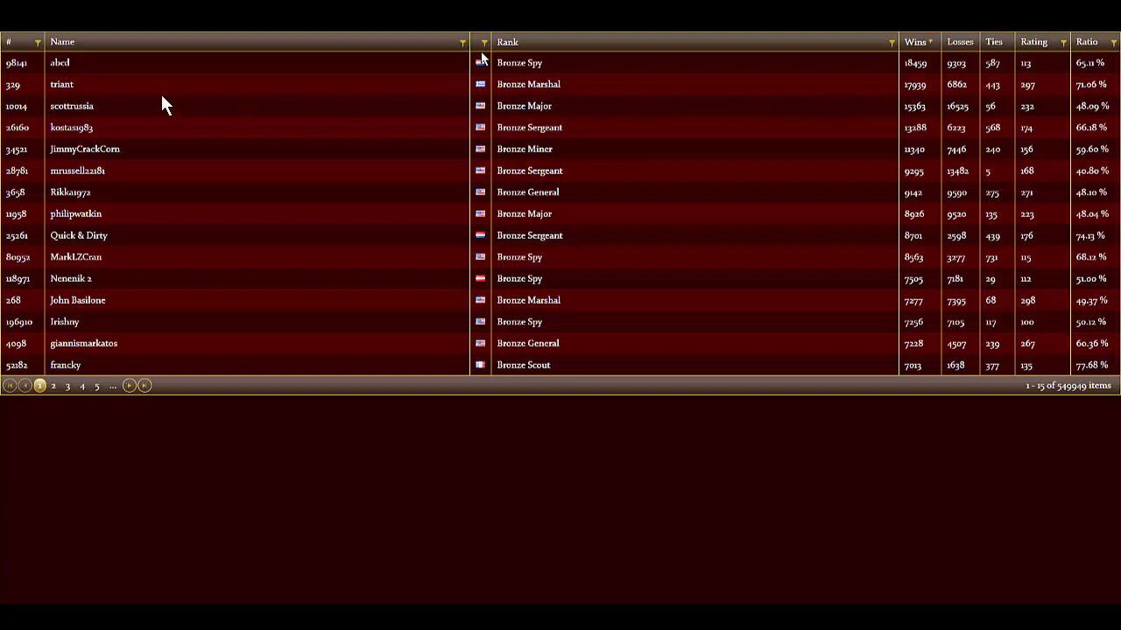
mouse_move(635, 155)
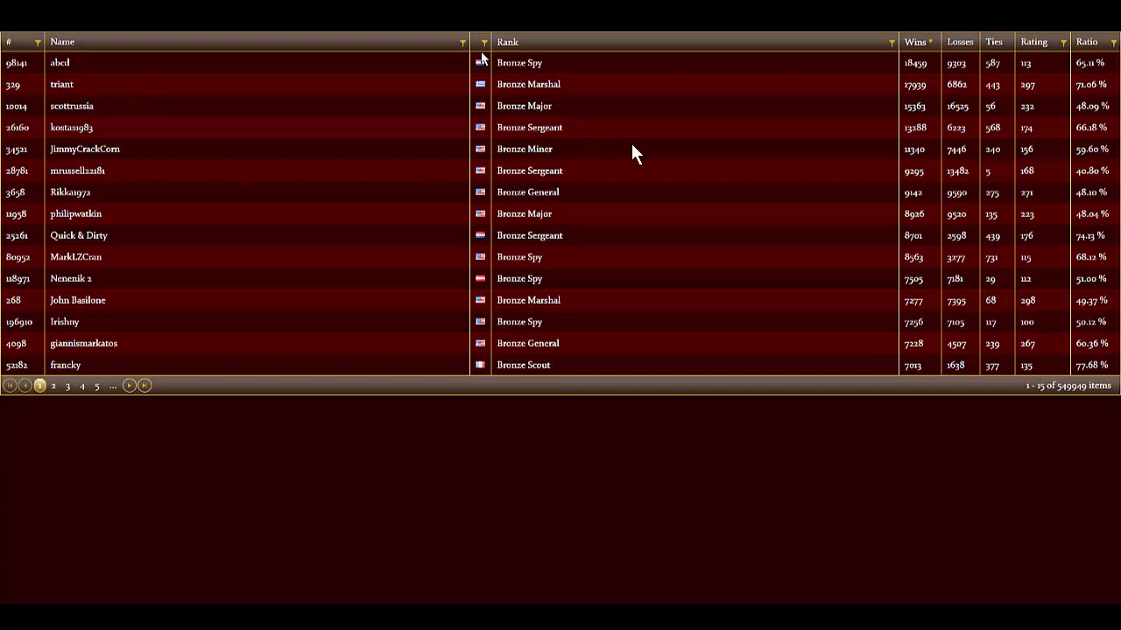
mouse_move(966, 158)
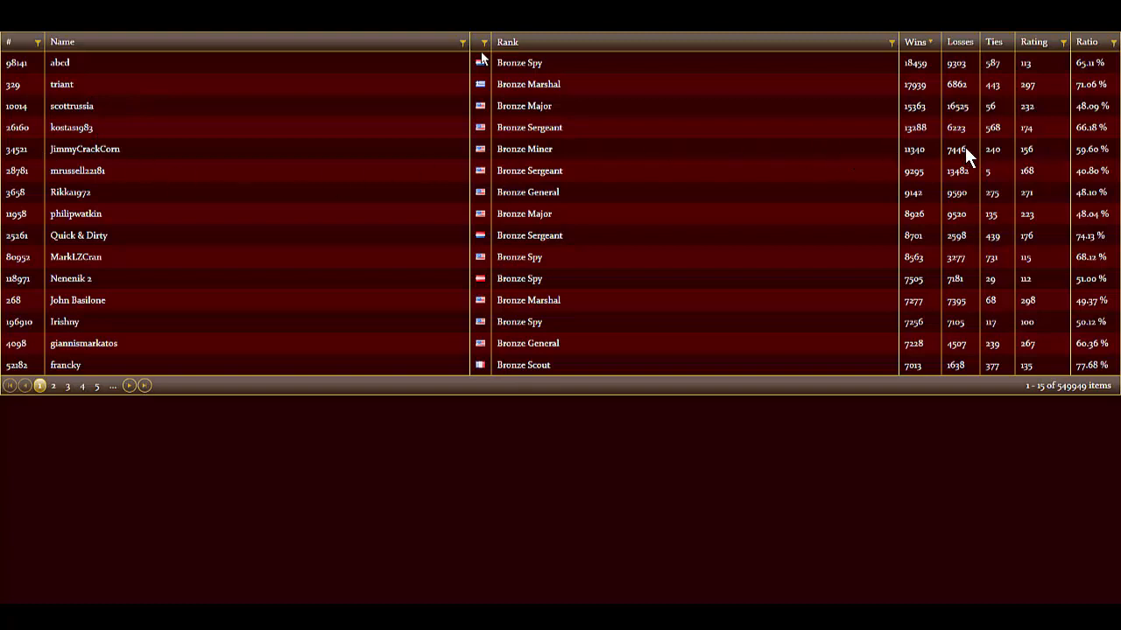
mouse_move(138, 140)
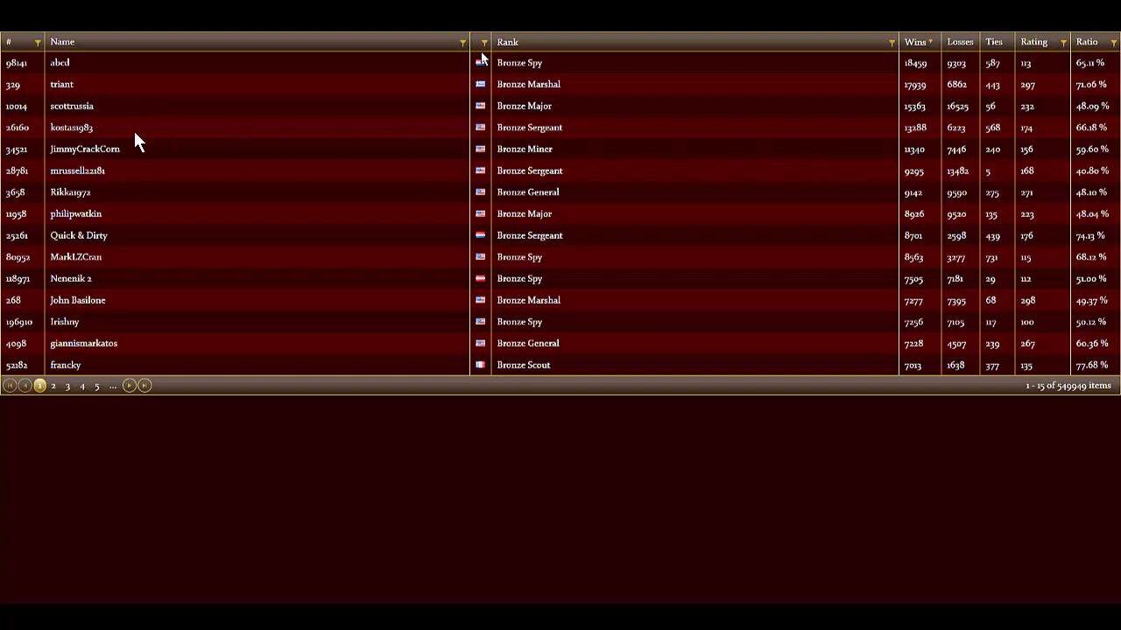
mouse_move(150, 158)
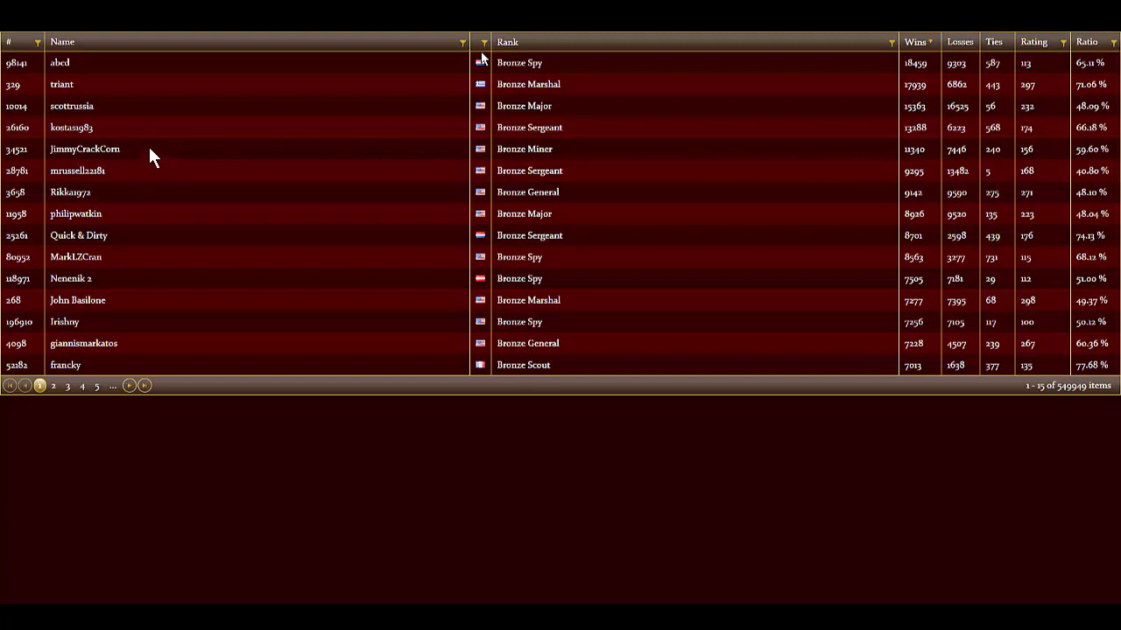
mouse_move(144, 154)
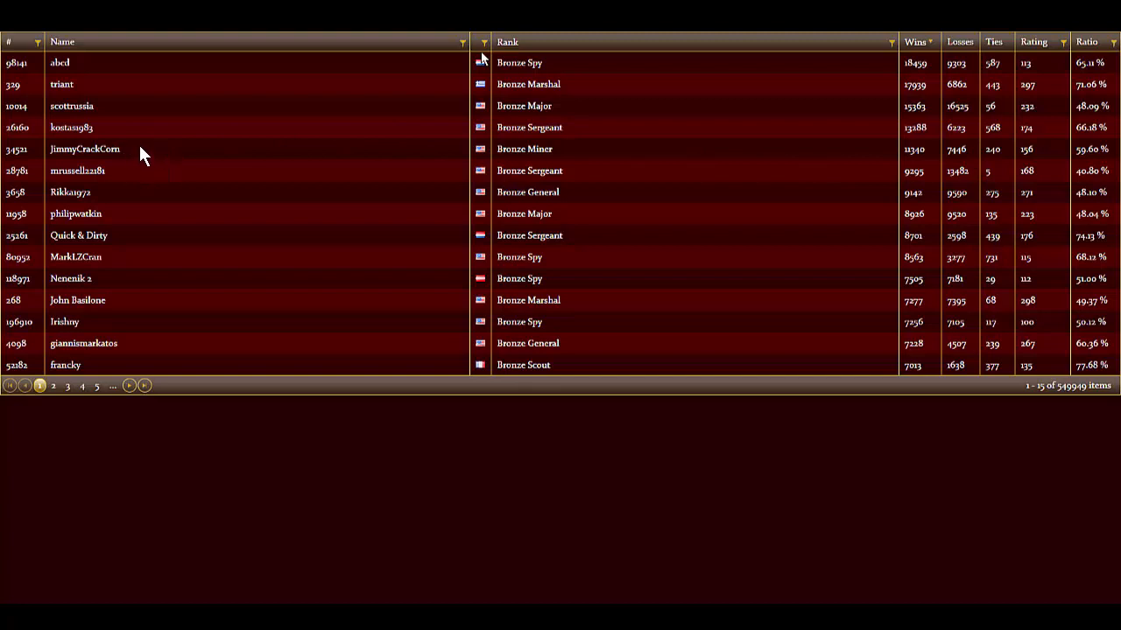
mouse_move(126, 158)
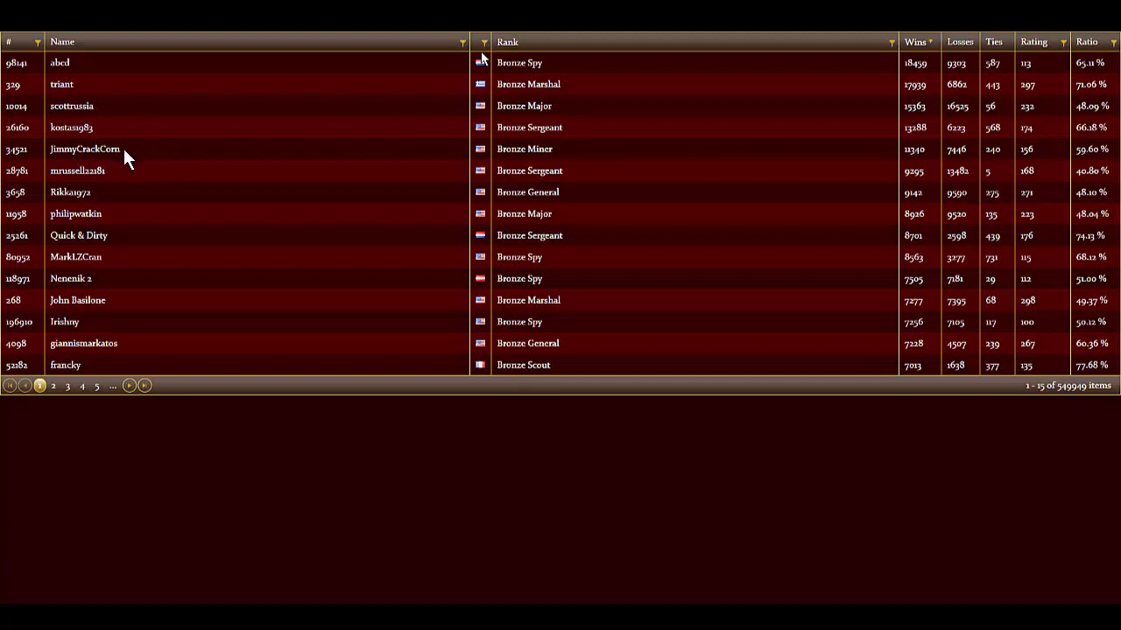
mouse_move(144, 157)
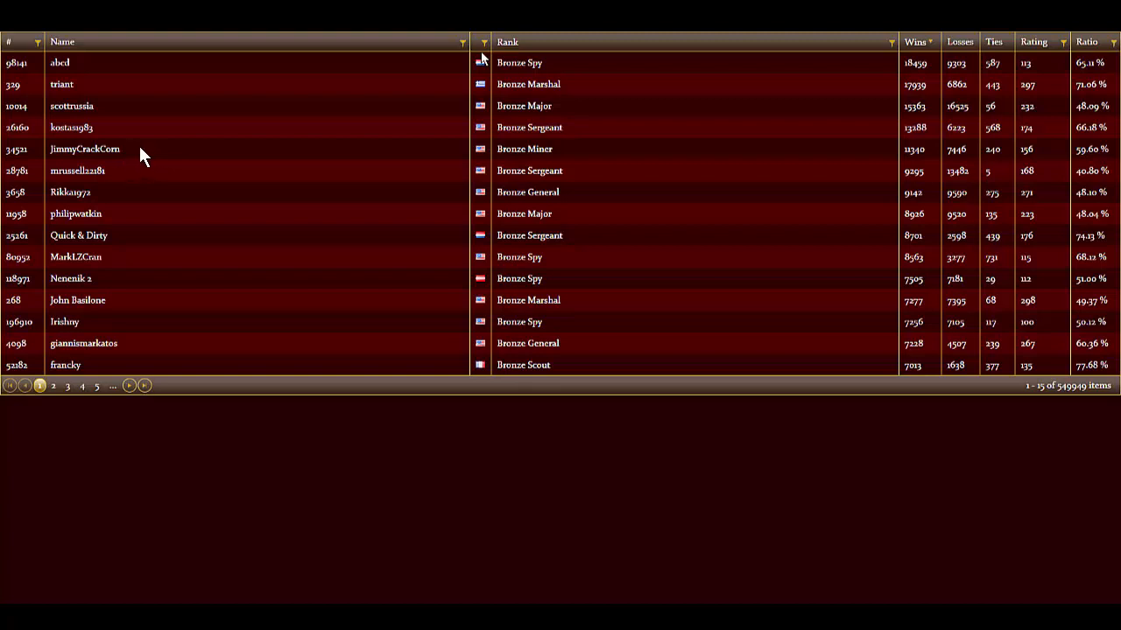
mouse_move(865, 168)
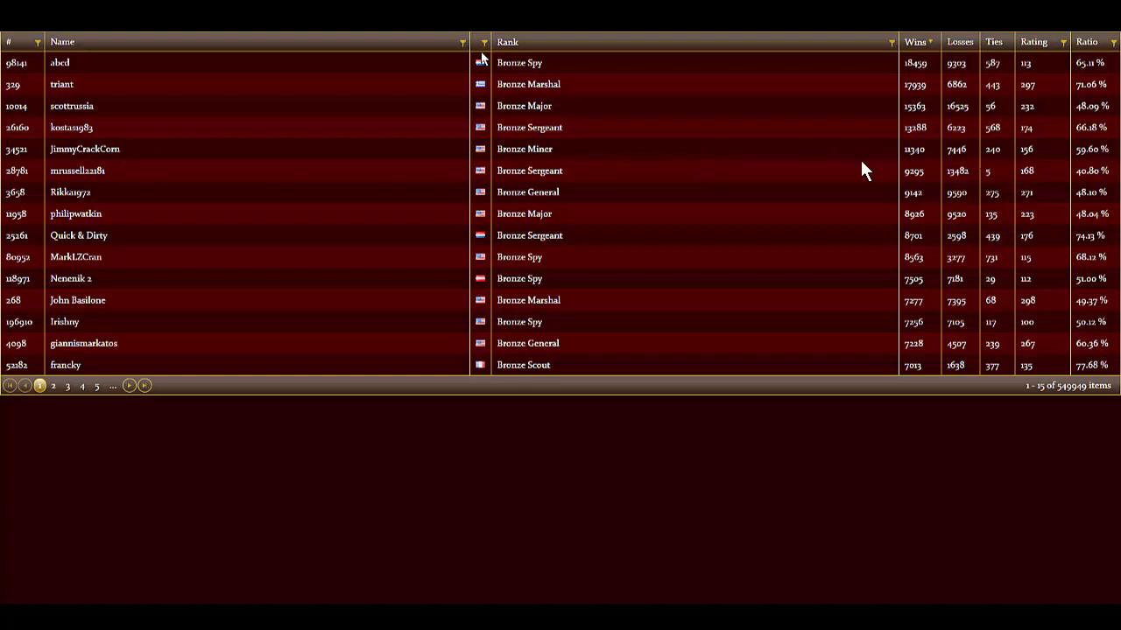
mouse_move(167, 159)
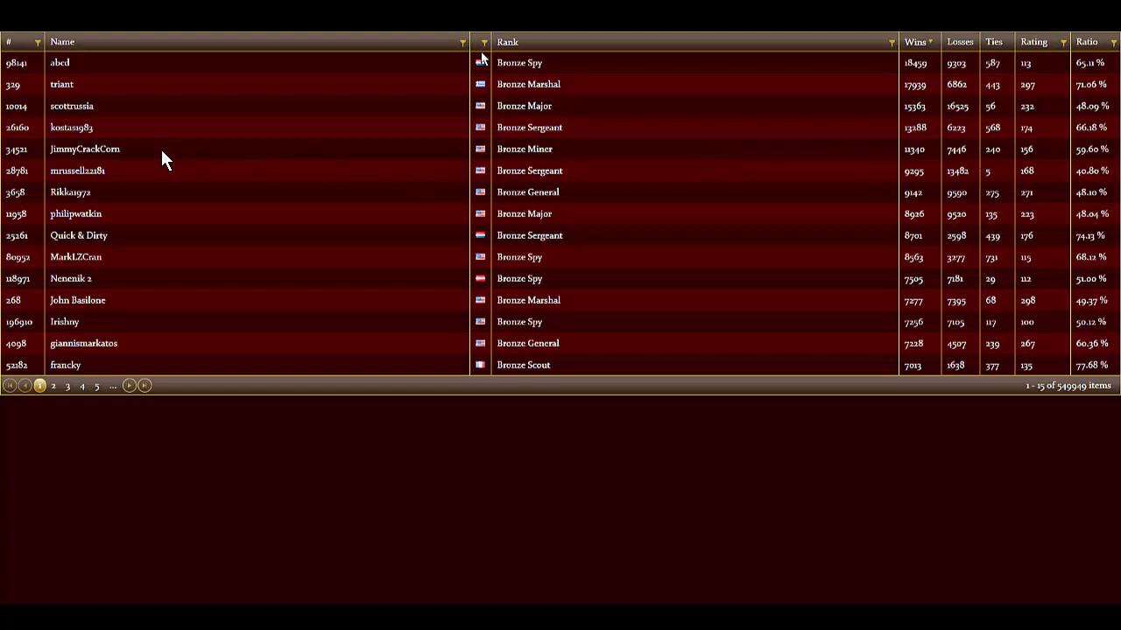
mouse_move(501, 171)
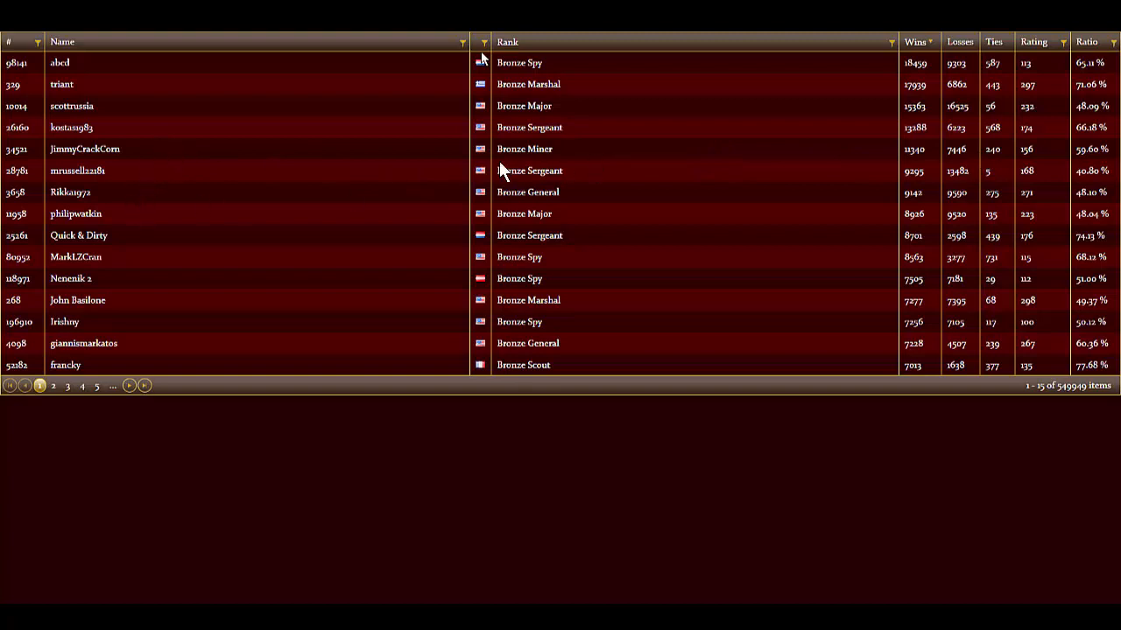
mouse_move(896, 154)
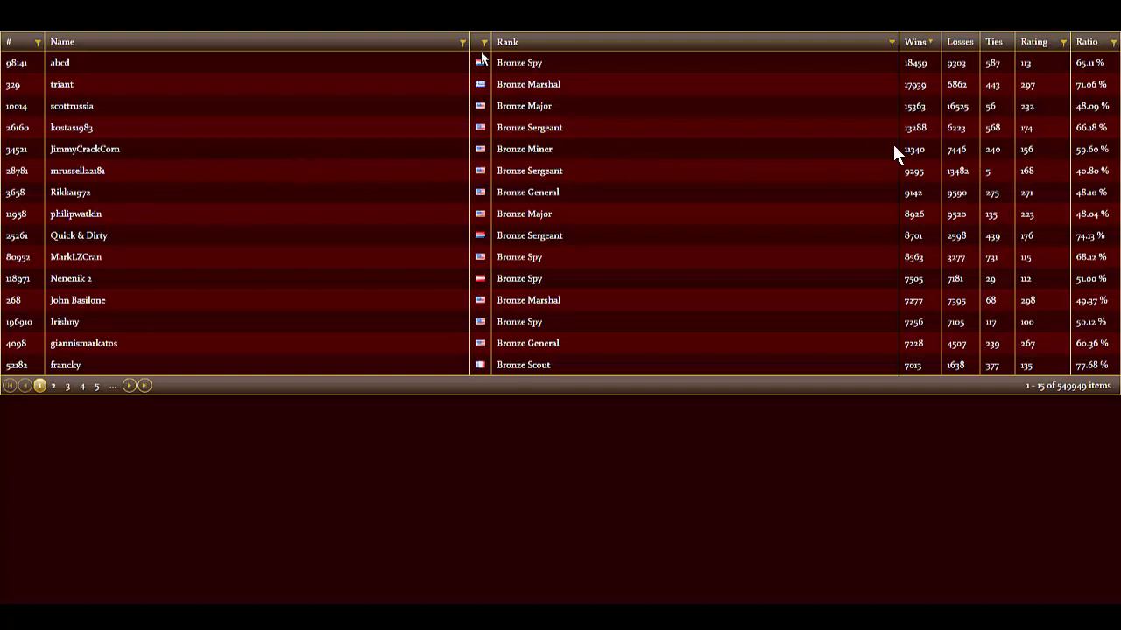
mouse_move(143, 192)
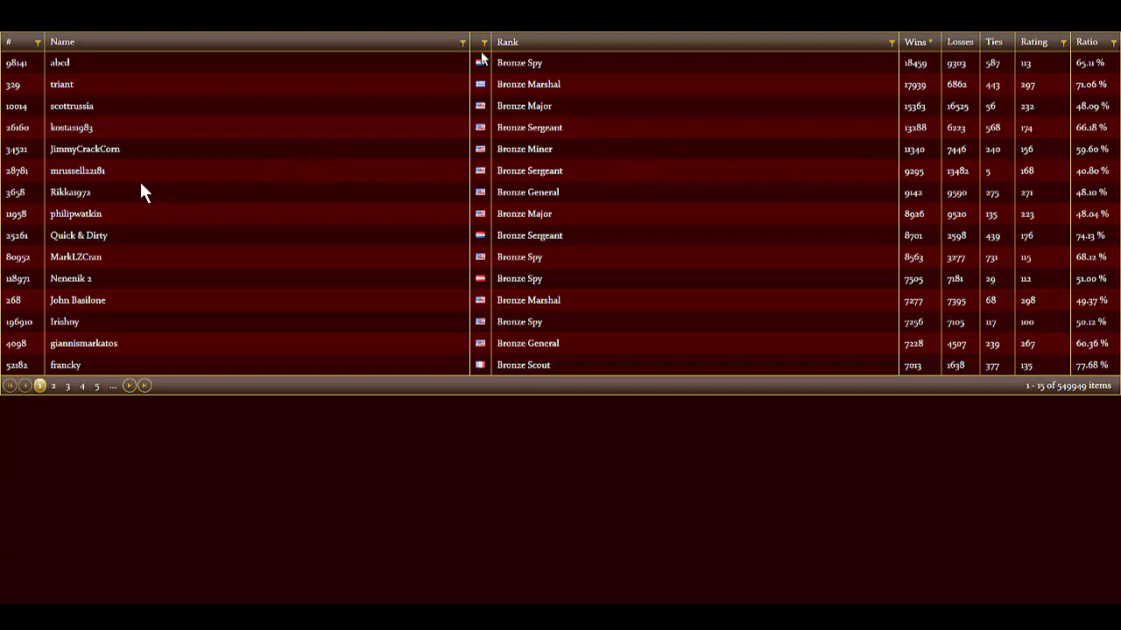
mouse_move(909, 147)
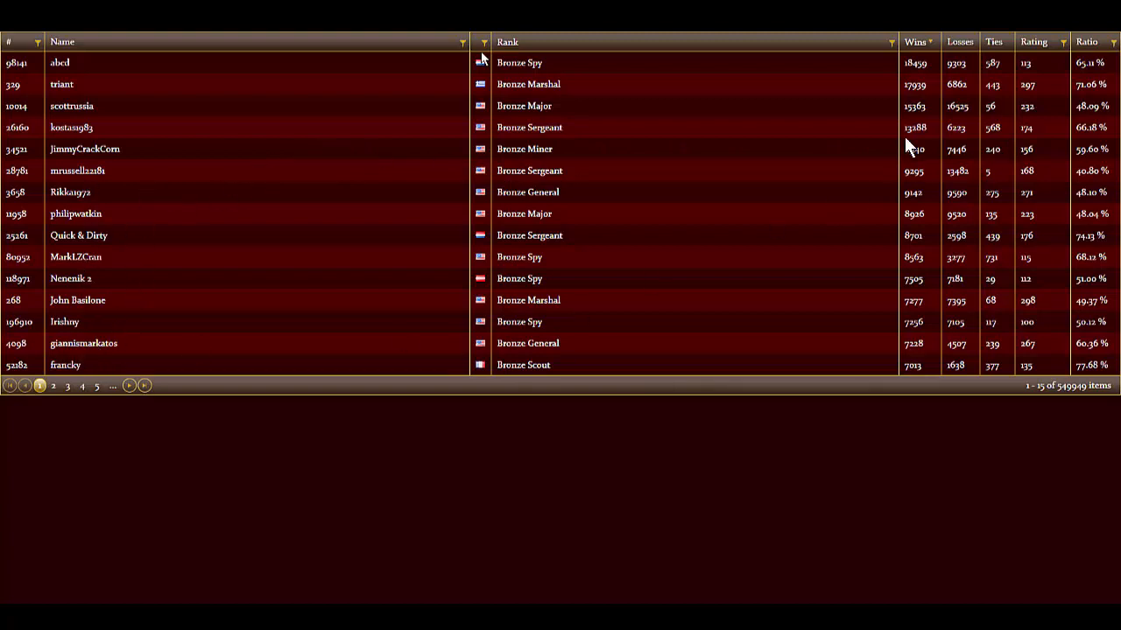
mouse_move(987, 55)
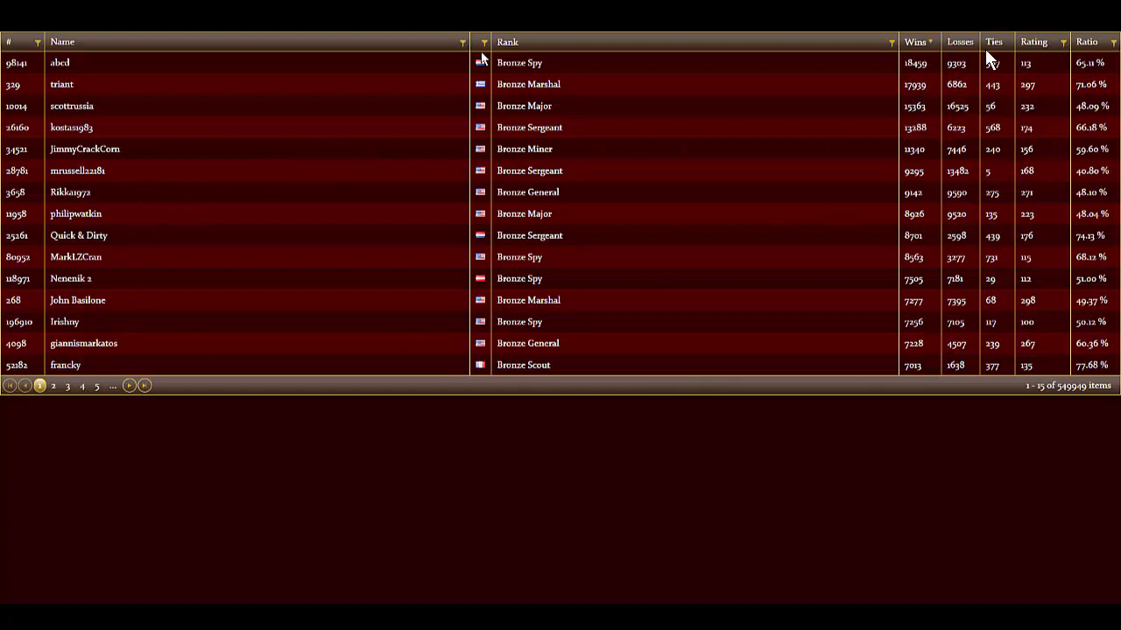
mouse_move(944, 343)
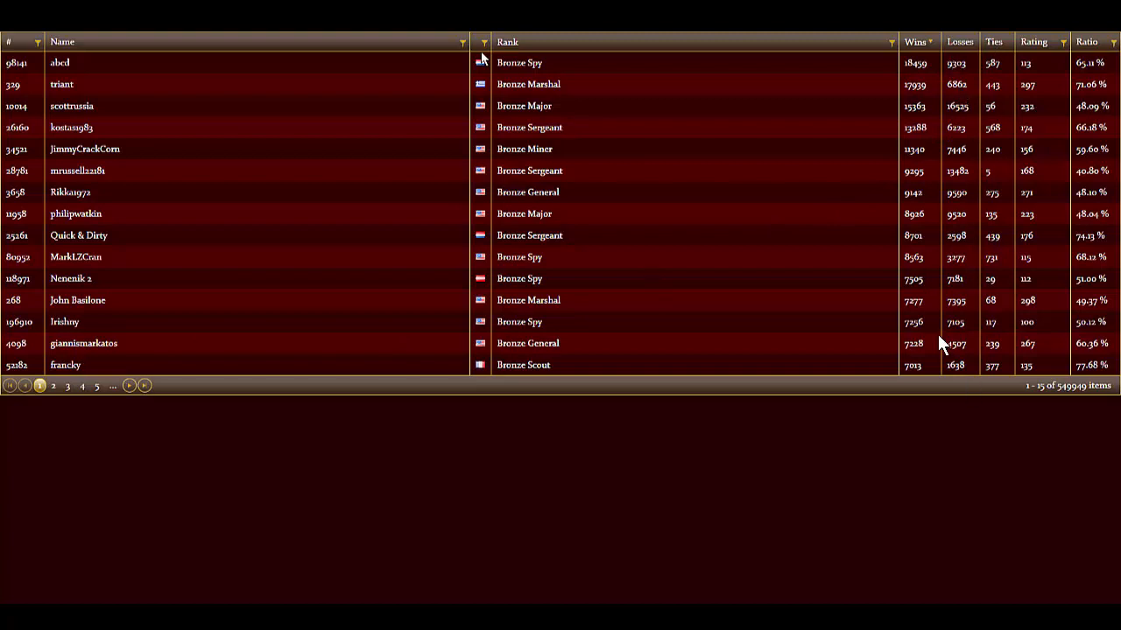
mouse_move(956, 366)
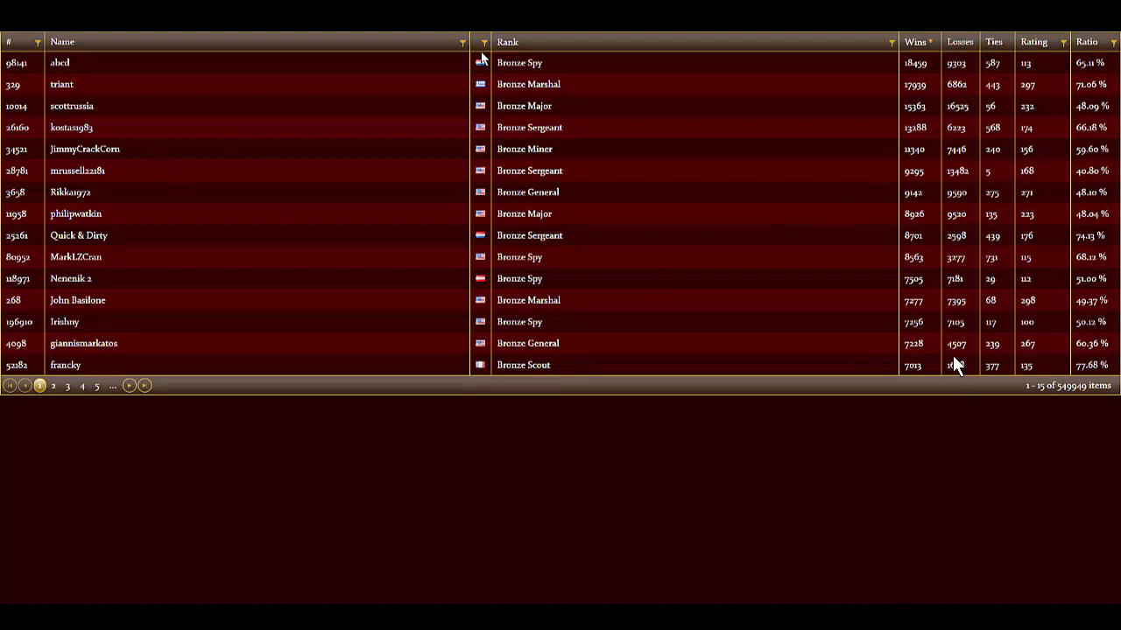
mouse_move(1064, 399)
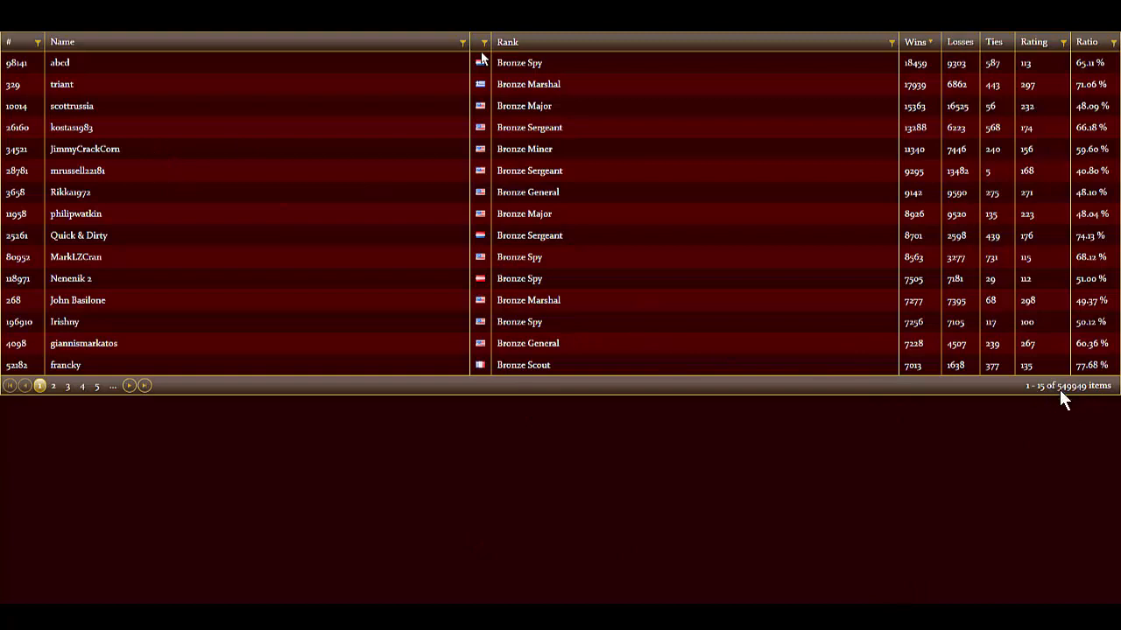
mouse_move(1061, 402)
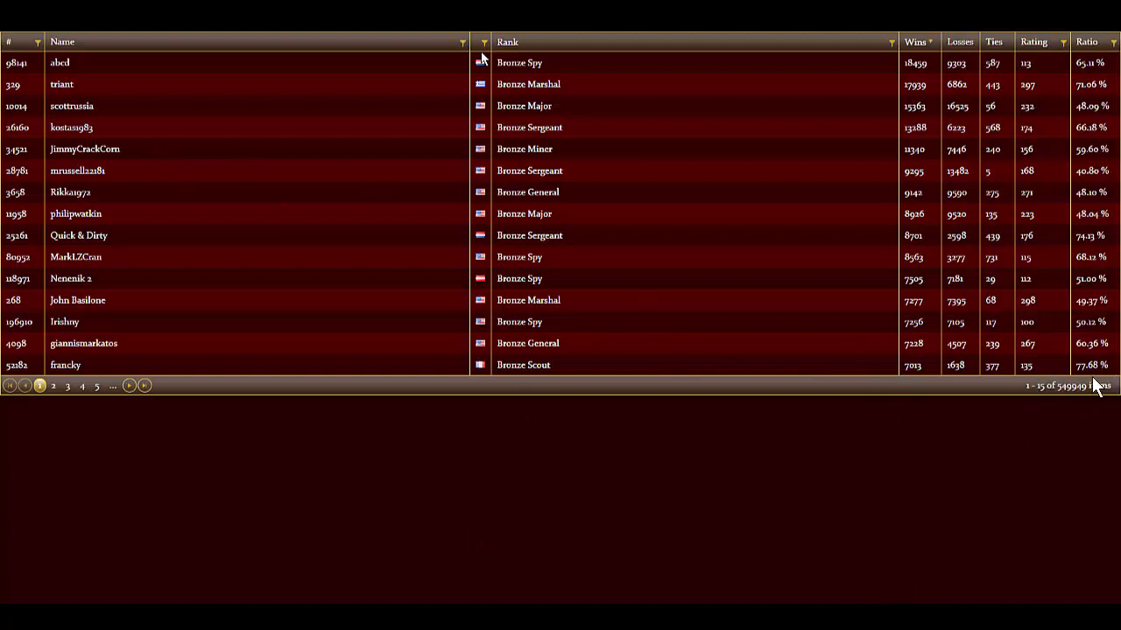
mouse_move(1047, 399)
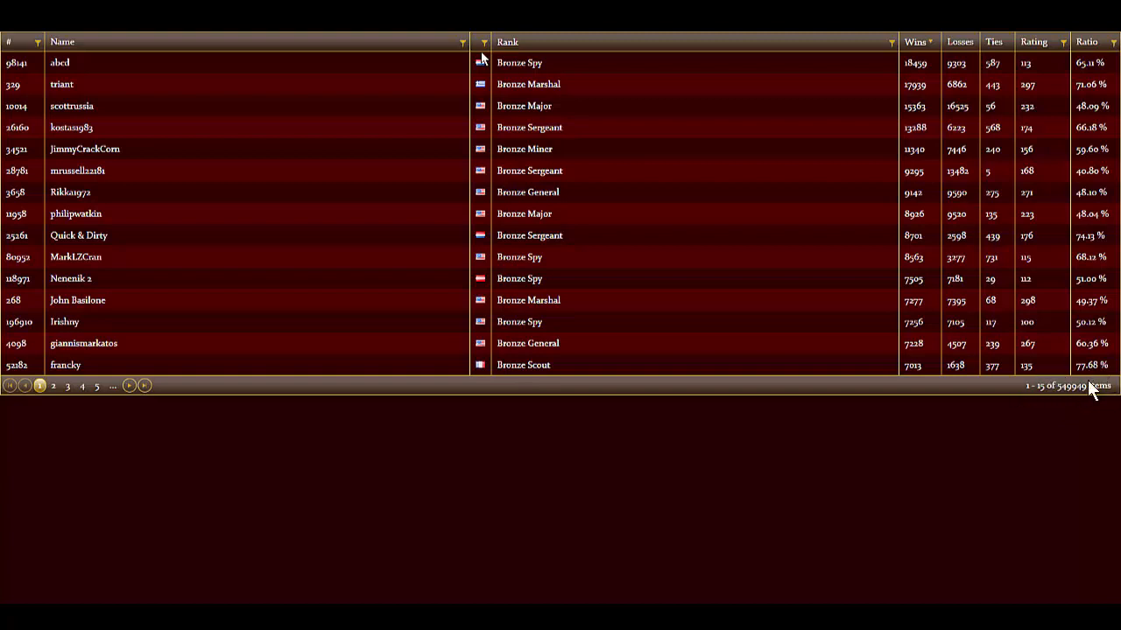
mouse_move(739, 298)
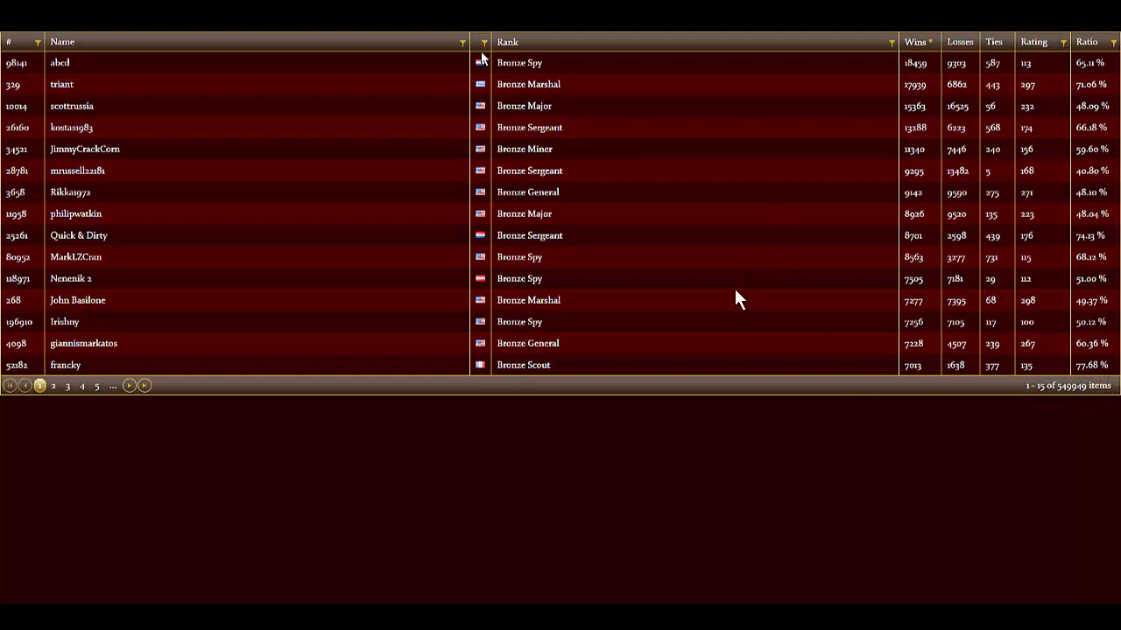
mouse_move(1089, 378)
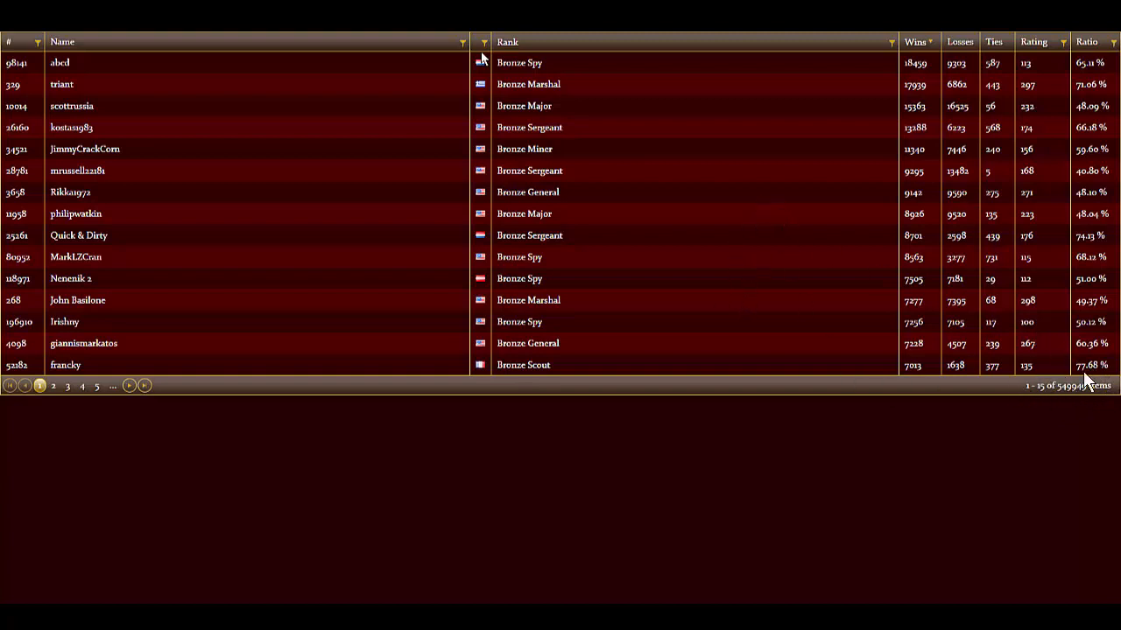
mouse_move(851, 336)
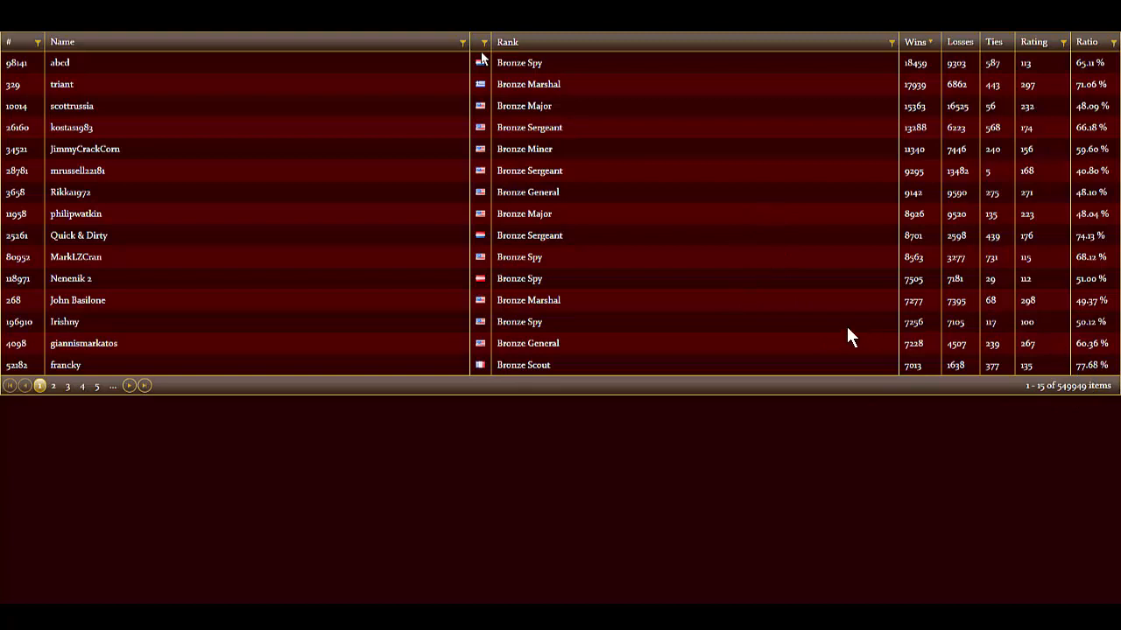
mouse_move(733, 203)
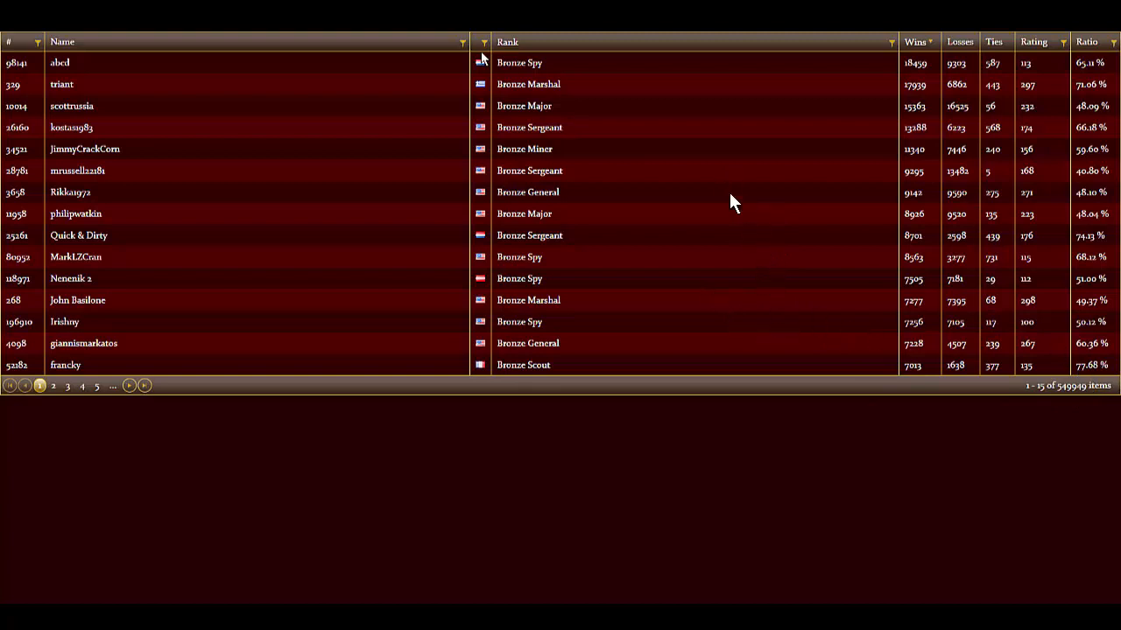
mouse_move(686, 207)
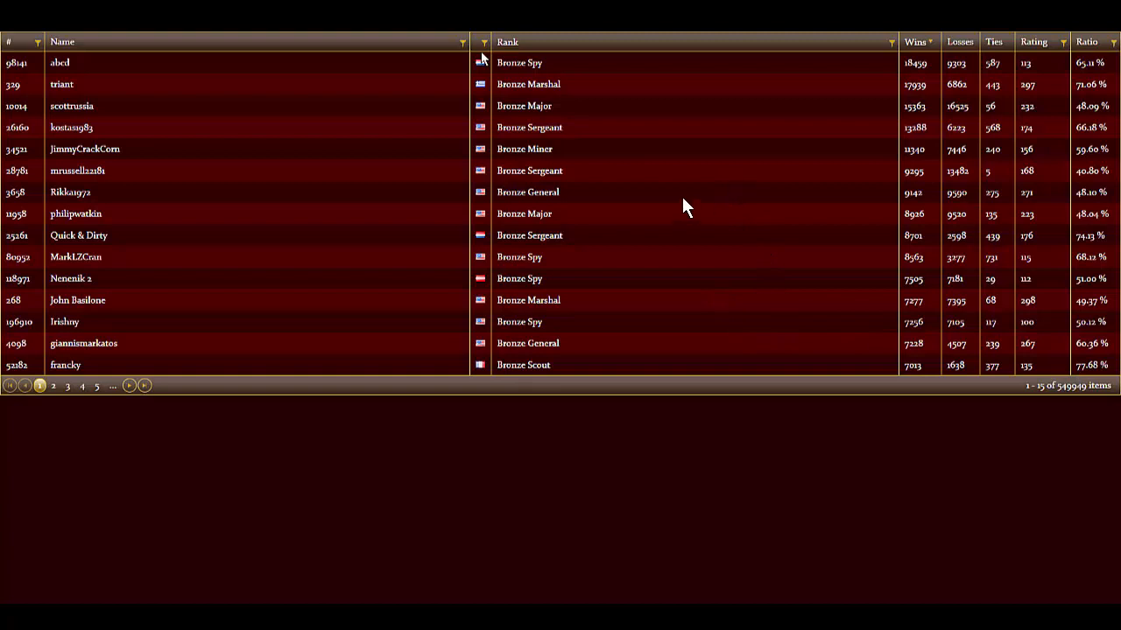
mouse_move(539, 96)
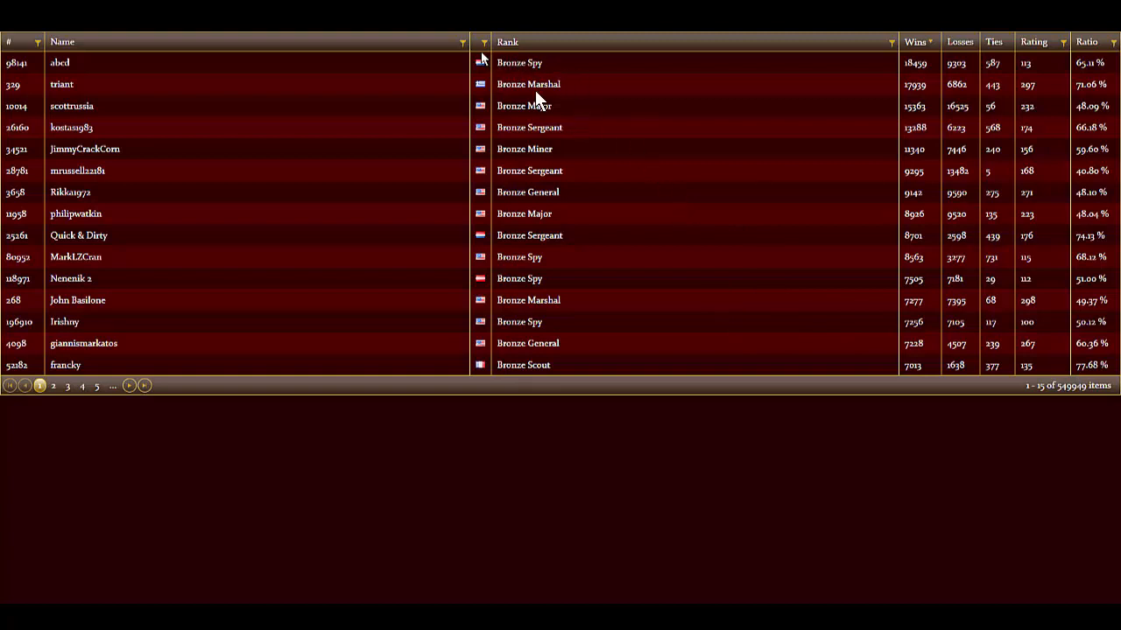
mouse_move(634, 377)
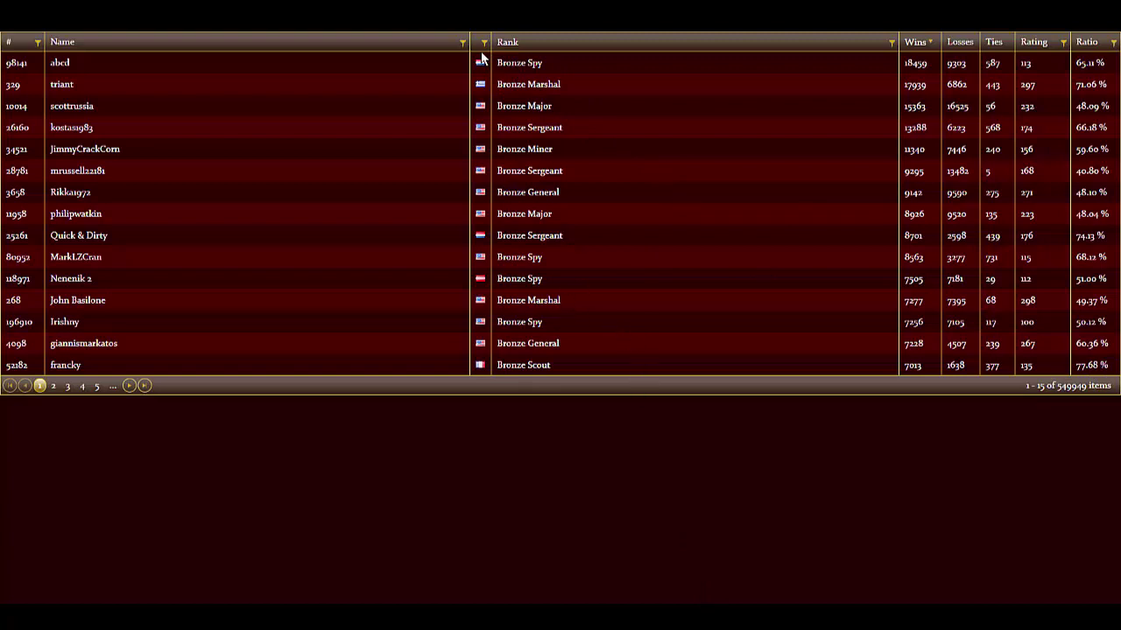
mouse_move(472, 105)
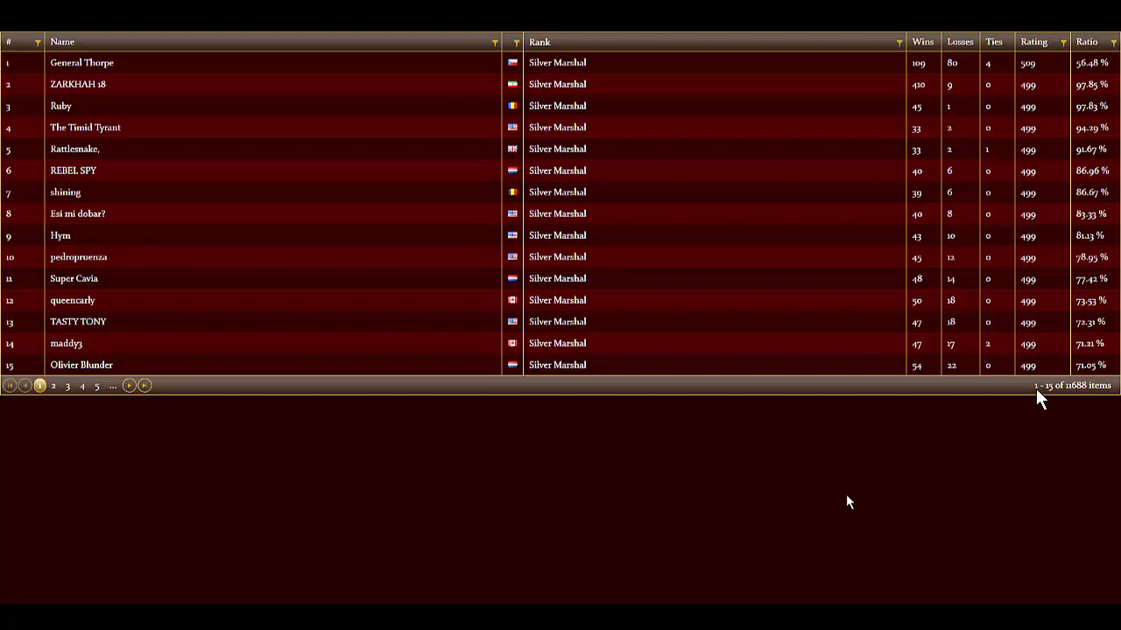
mouse_move(1071, 401)
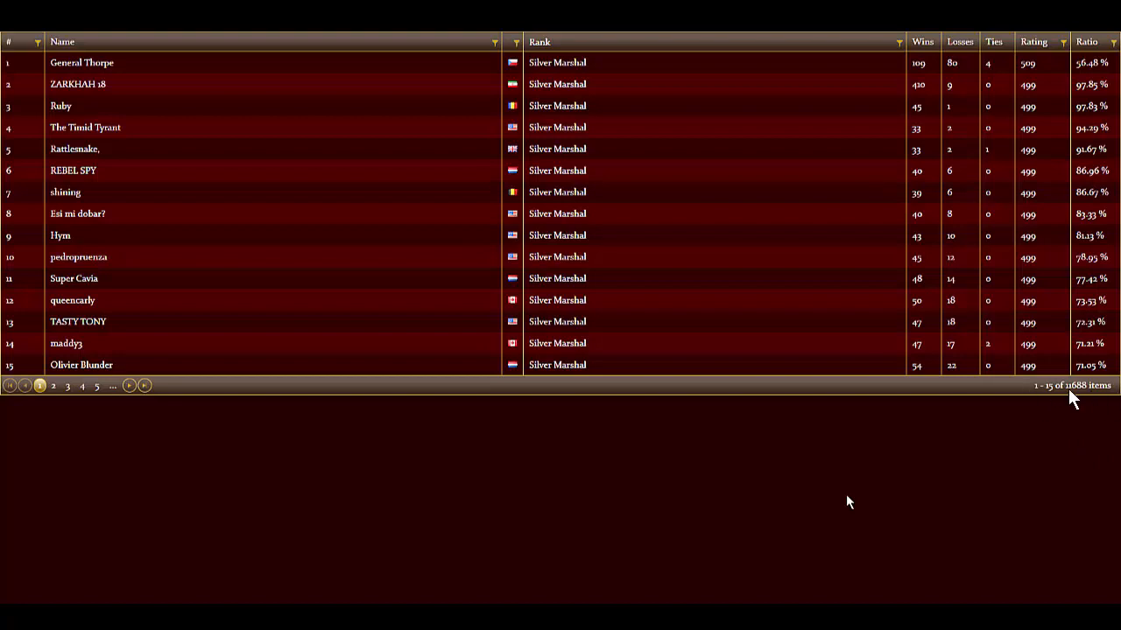
mouse_move(1077, 400)
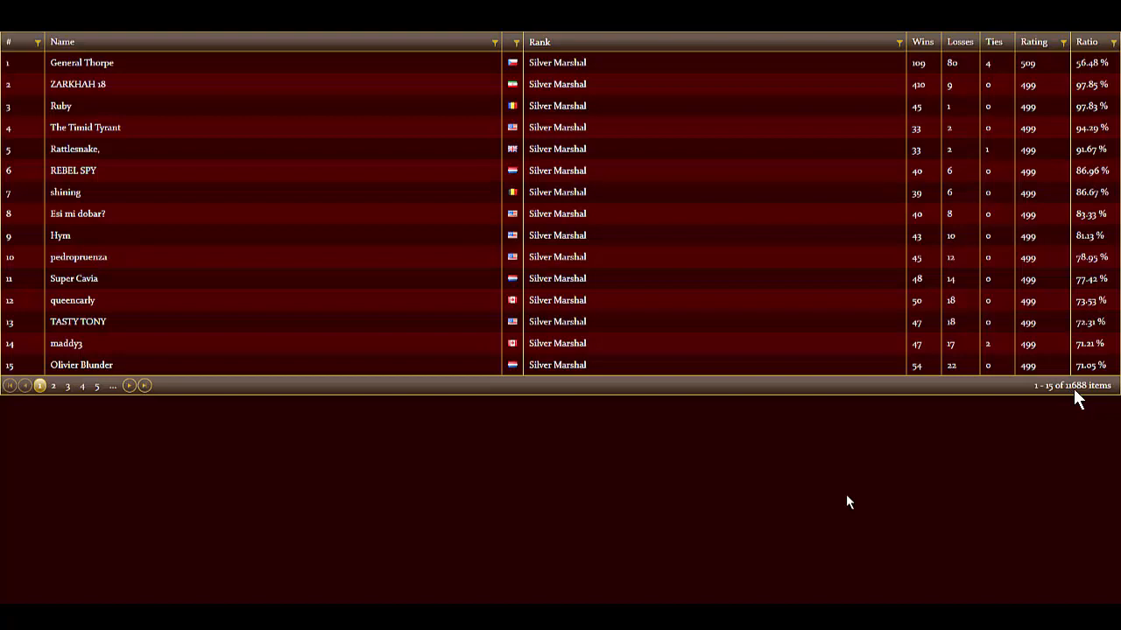
mouse_move(1075, 396)
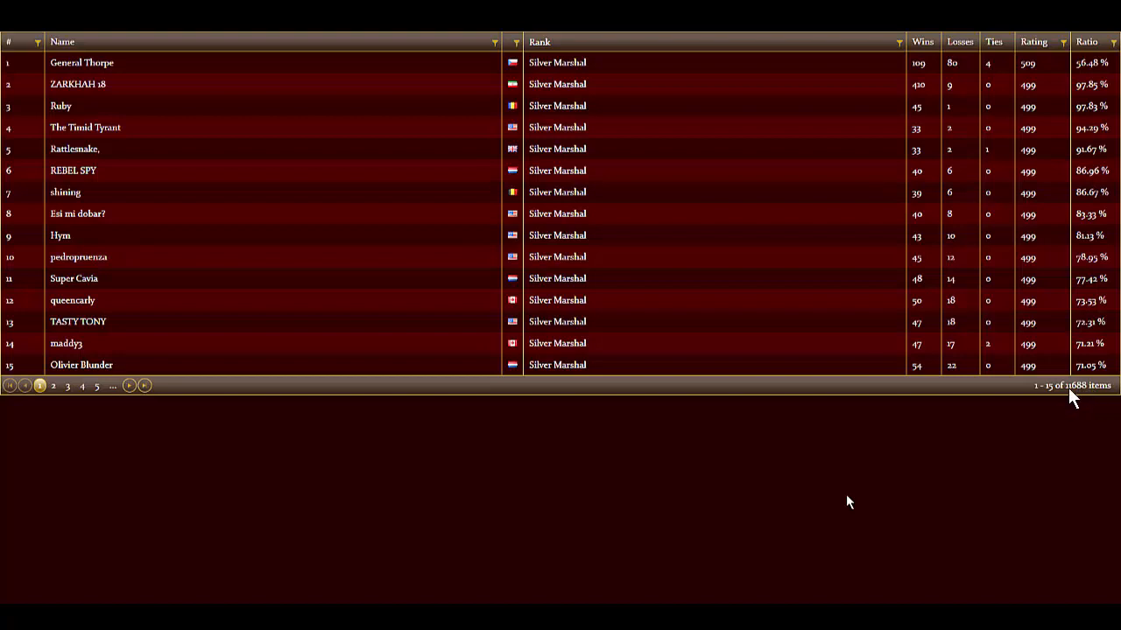
mouse_move(1071, 399)
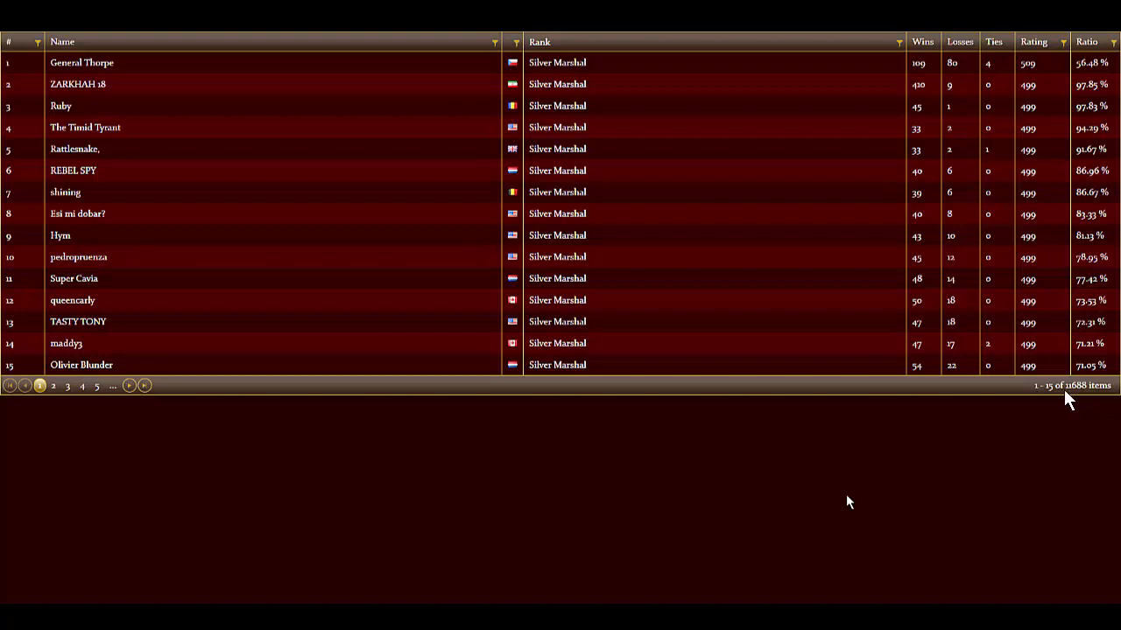
mouse_move(989, 418)
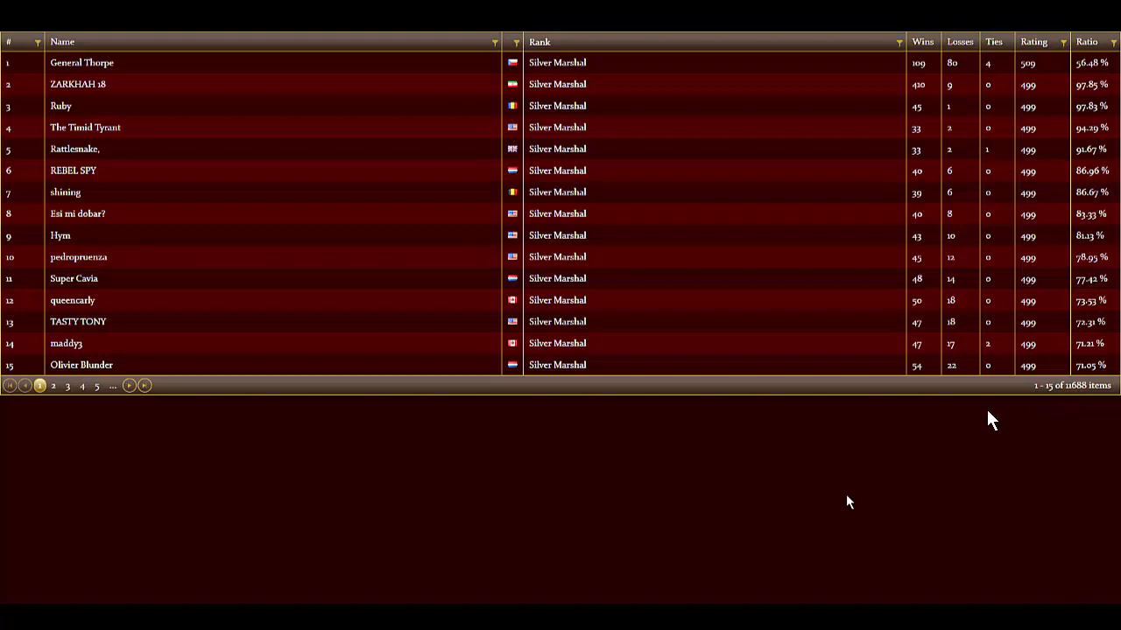
mouse_move(609, 497)
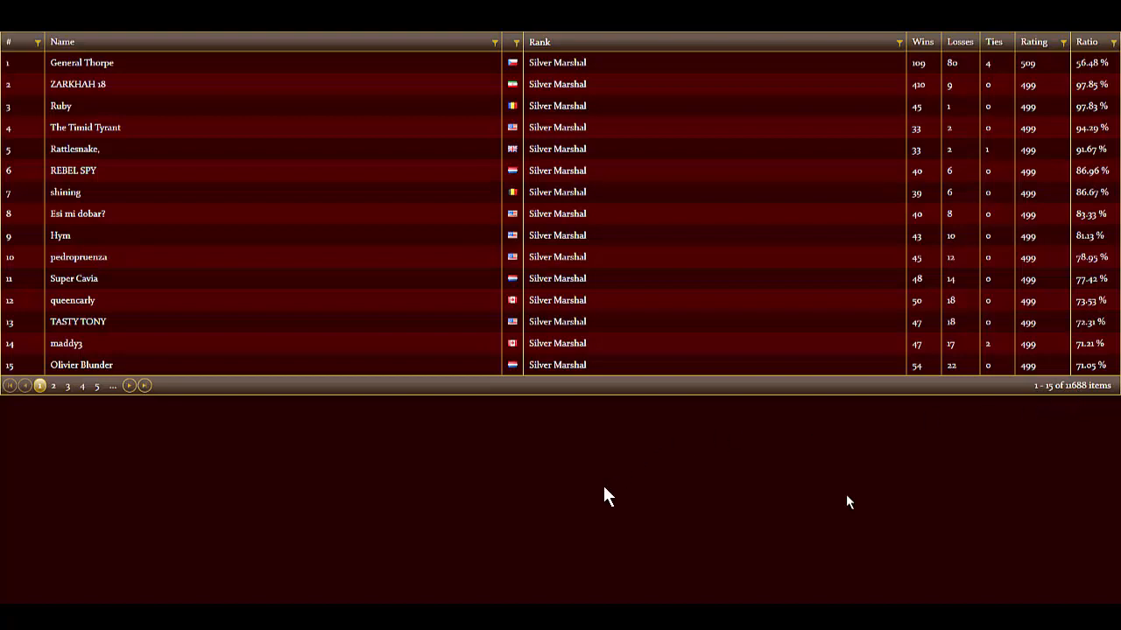
mouse_move(644, 420)
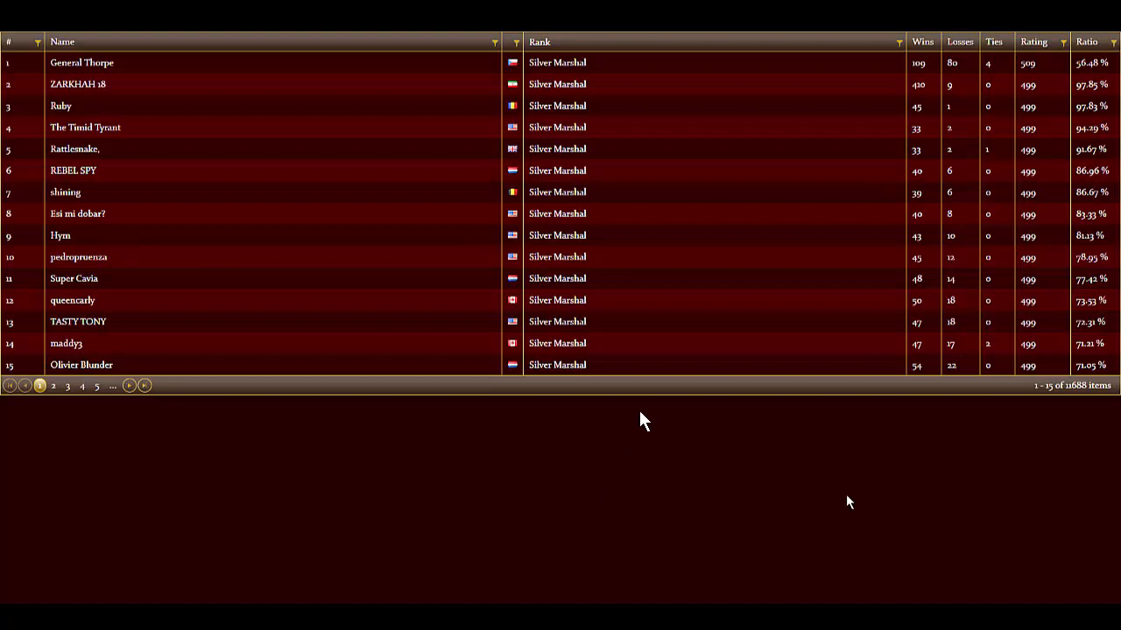
mouse_move(676, 342)
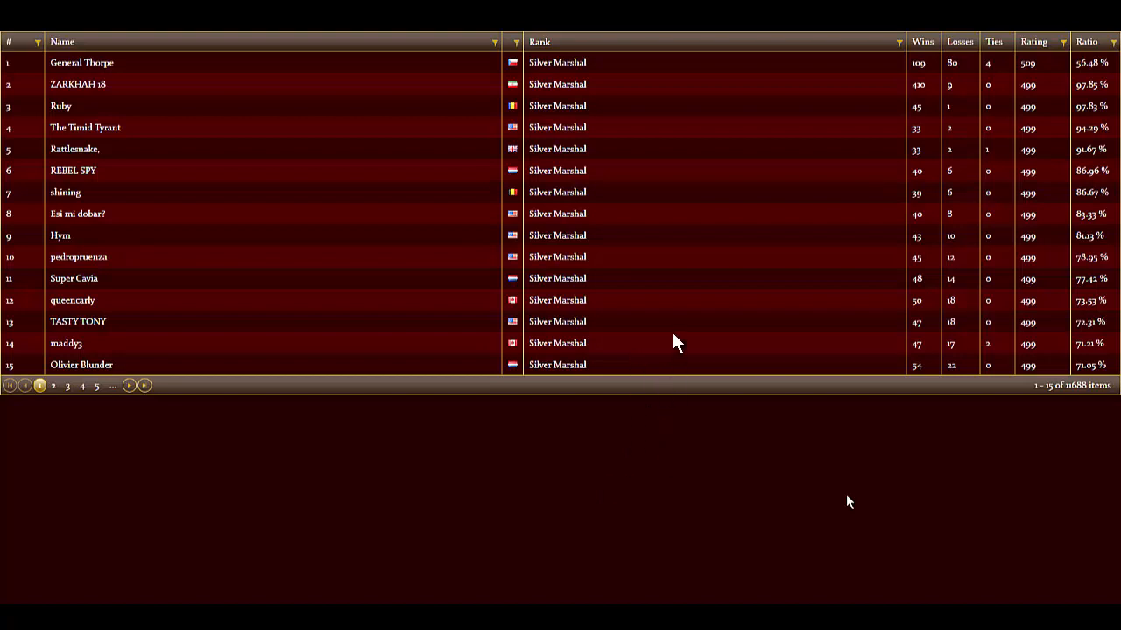
mouse_move(1068, 399)
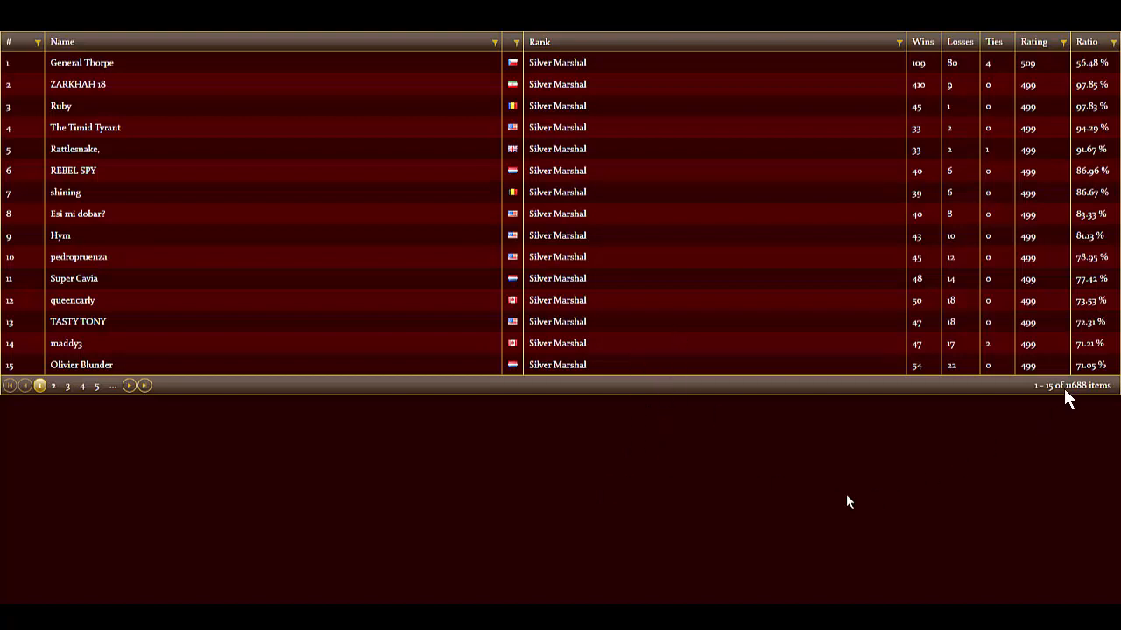
mouse_move(1089, 401)
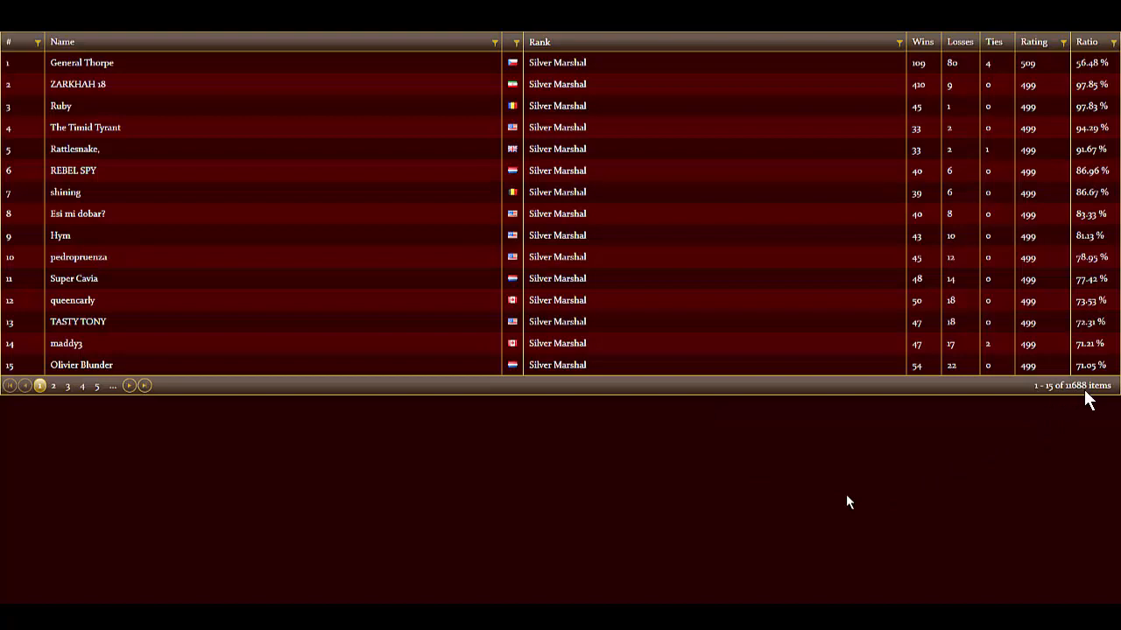
mouse_move(1082, 396)
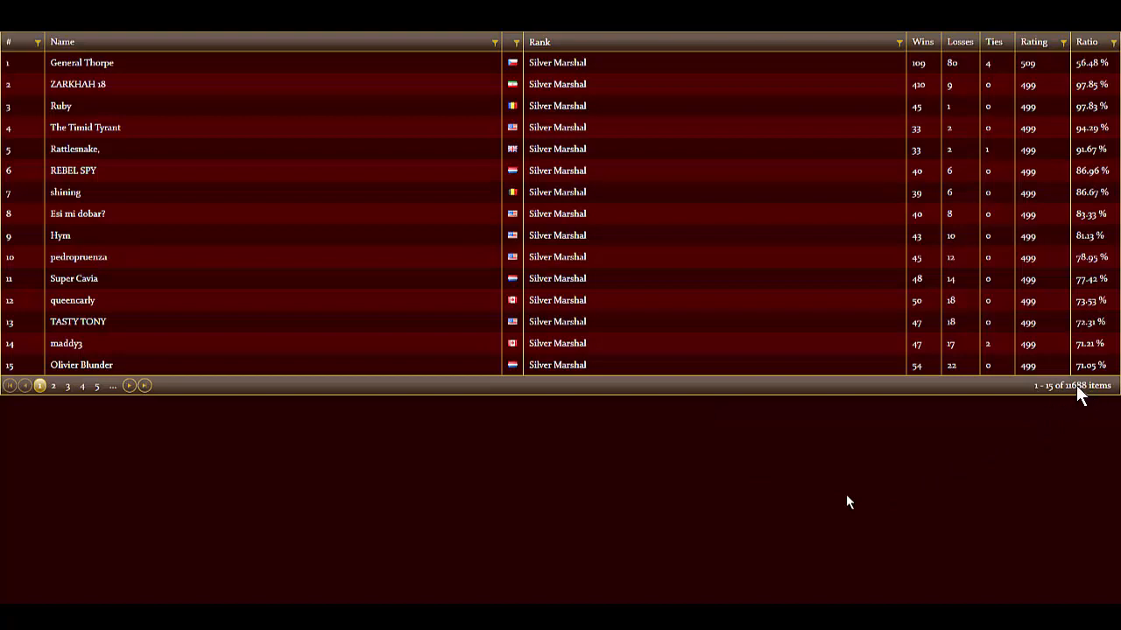
mouse_move(150, 217)
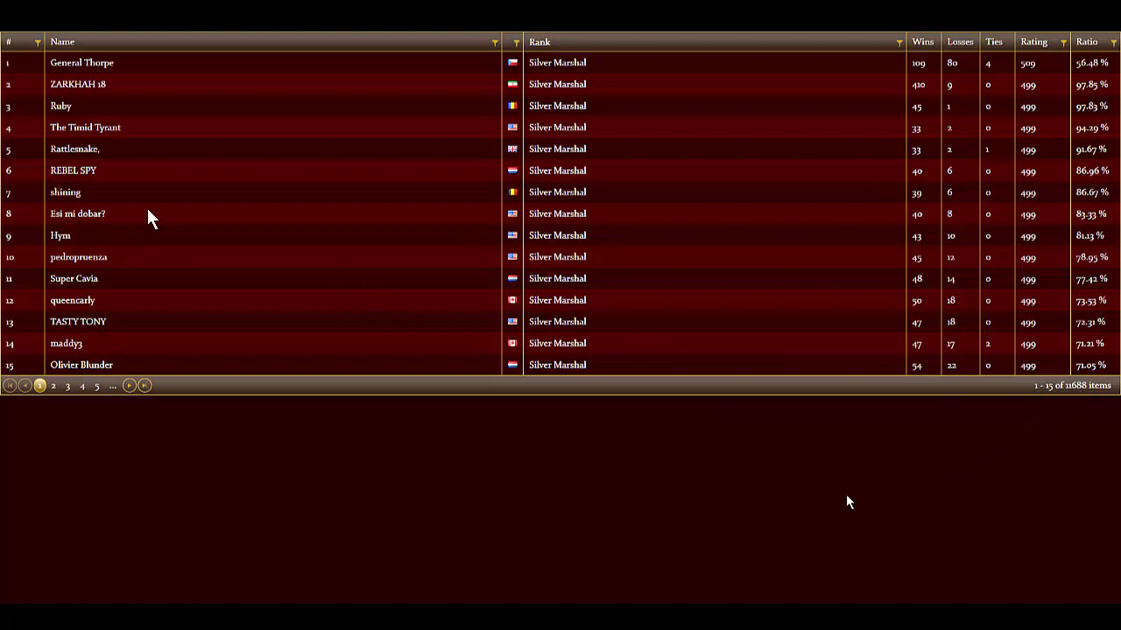
mouse_move(159, 210)
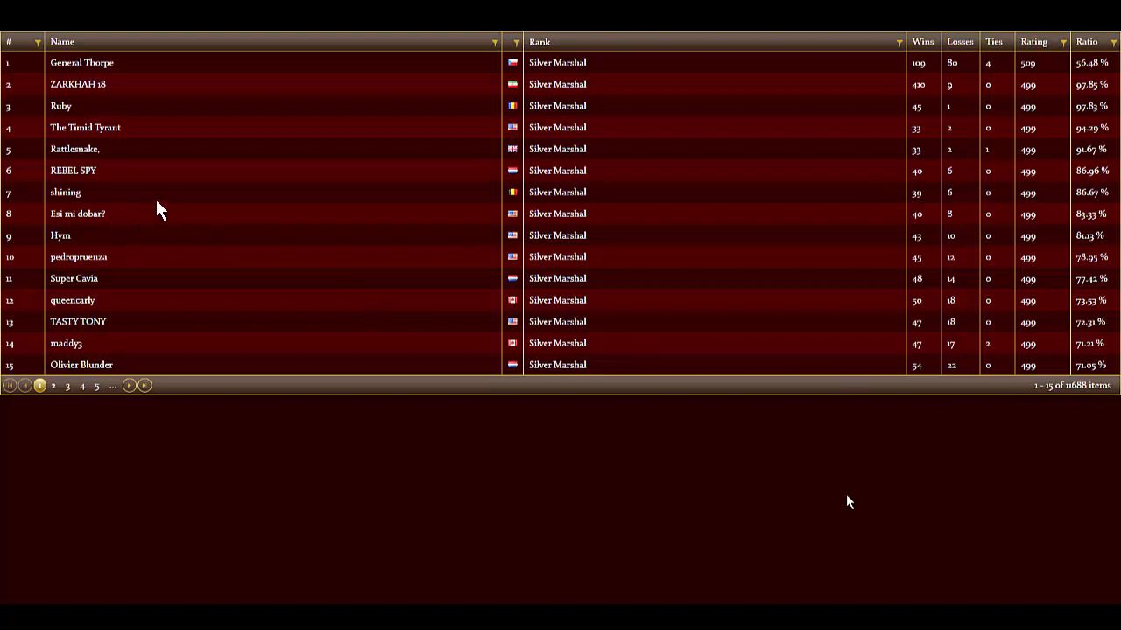
mouse_move(1078, 394)
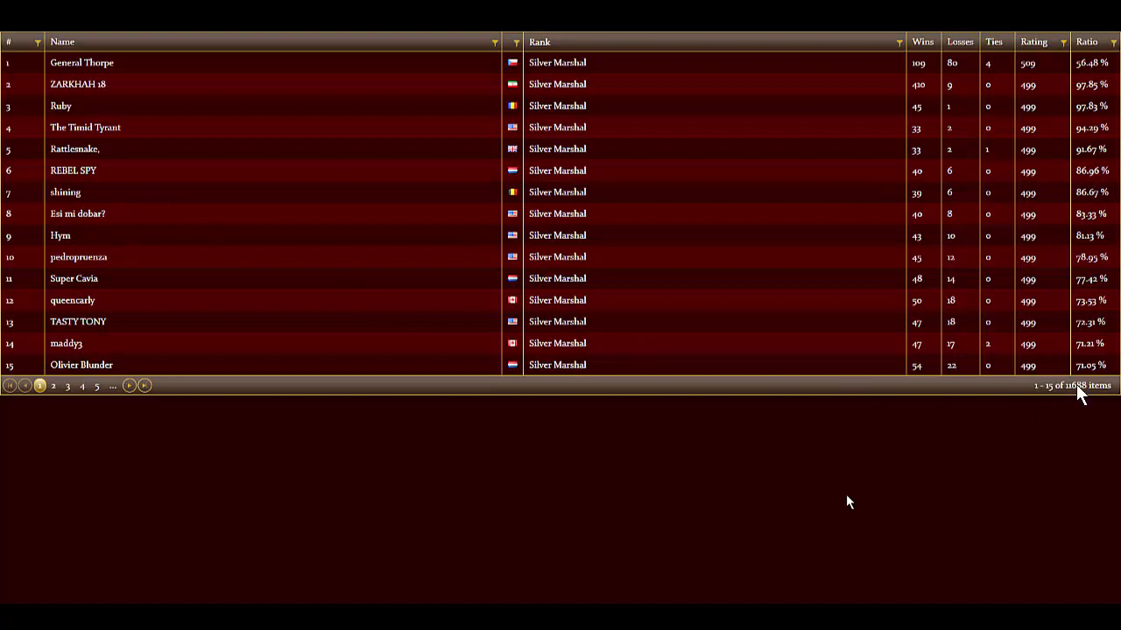
mouse_move(1065, 392)
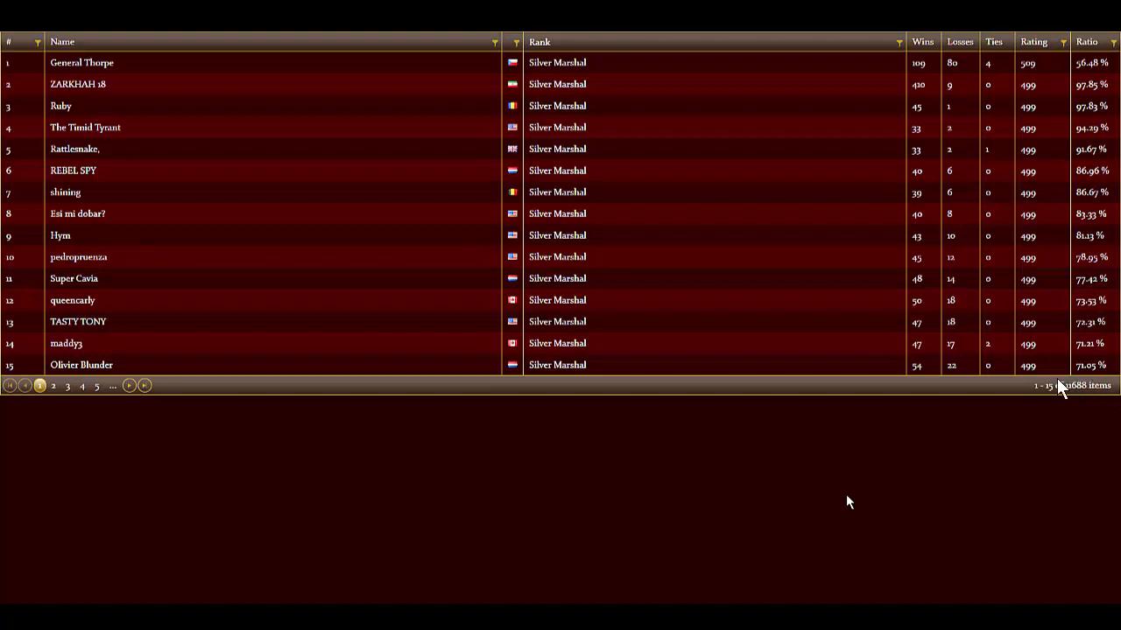
mouse_move(349, 278)
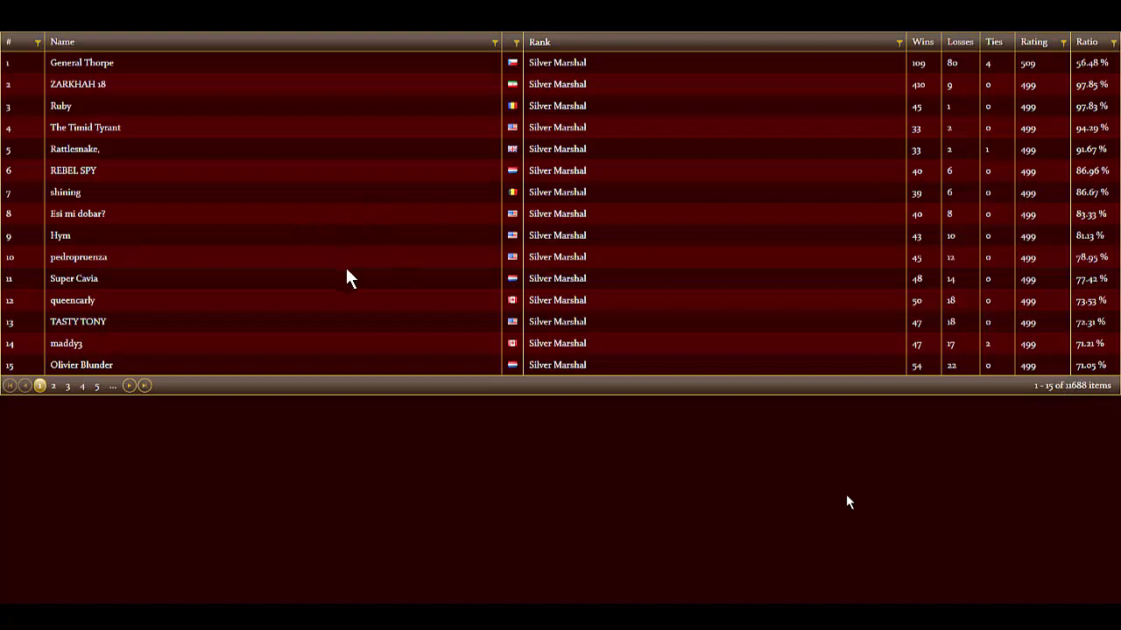
mouse_move(1068, 394)
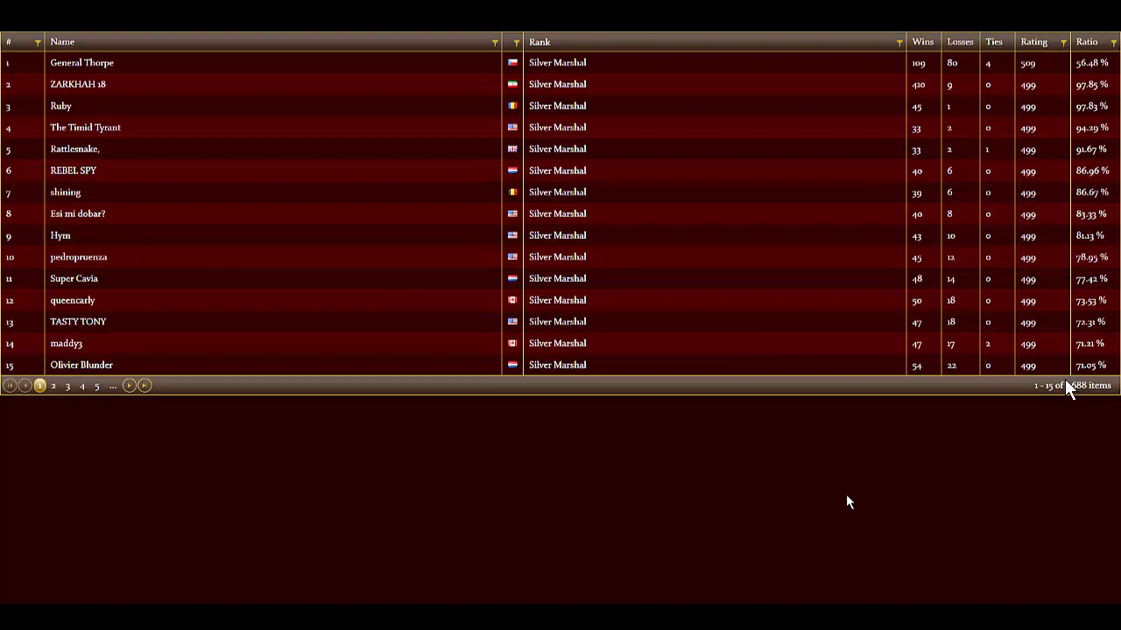
mouse_move(1059, 389)
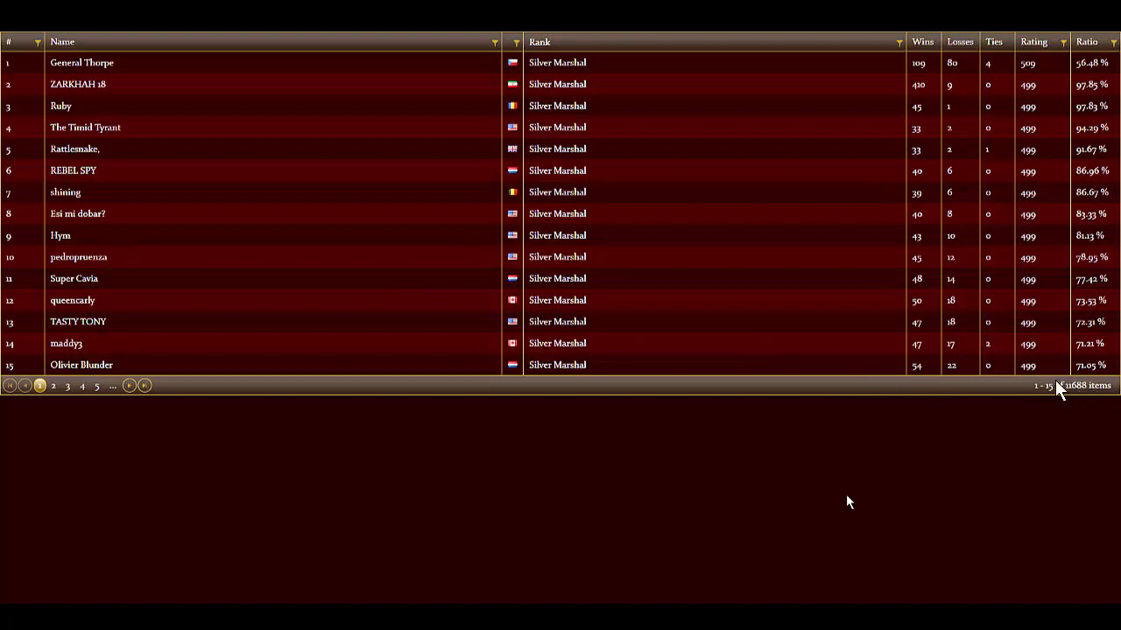
mouse_move(420, 278)
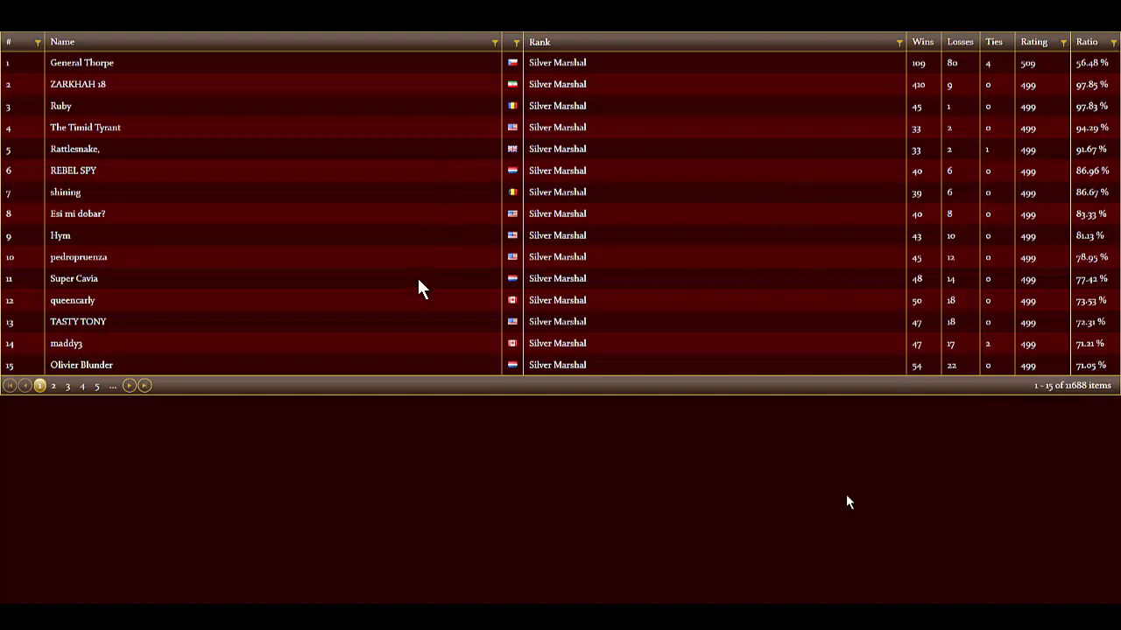
mouse_move(401, 178)
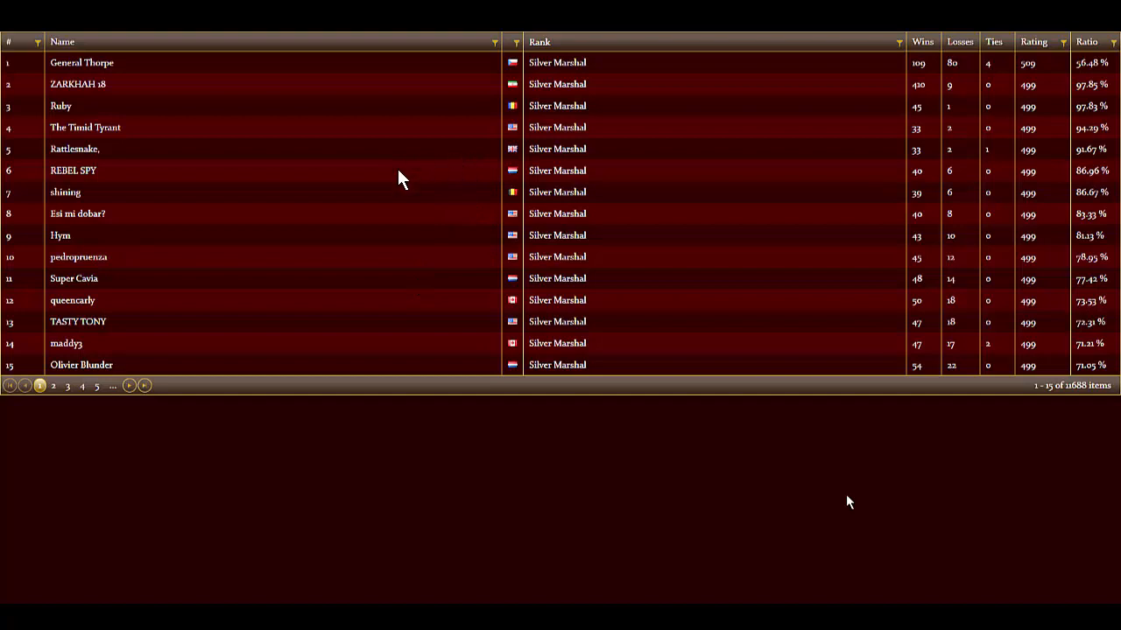
mouse_move(272, 438)
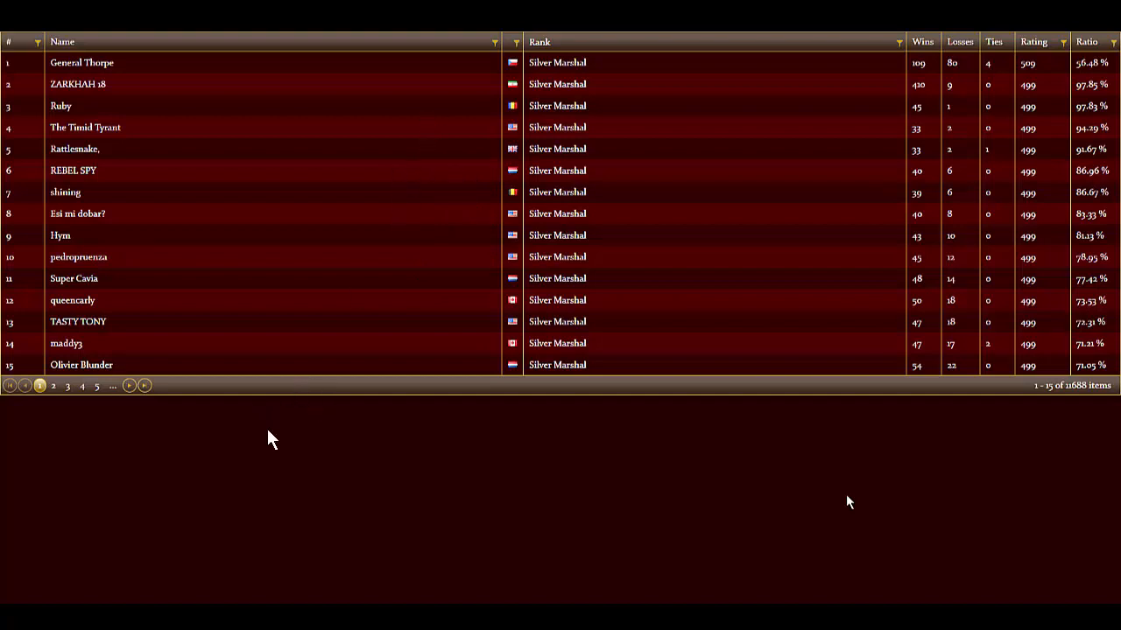
mouse_move(478, 140)
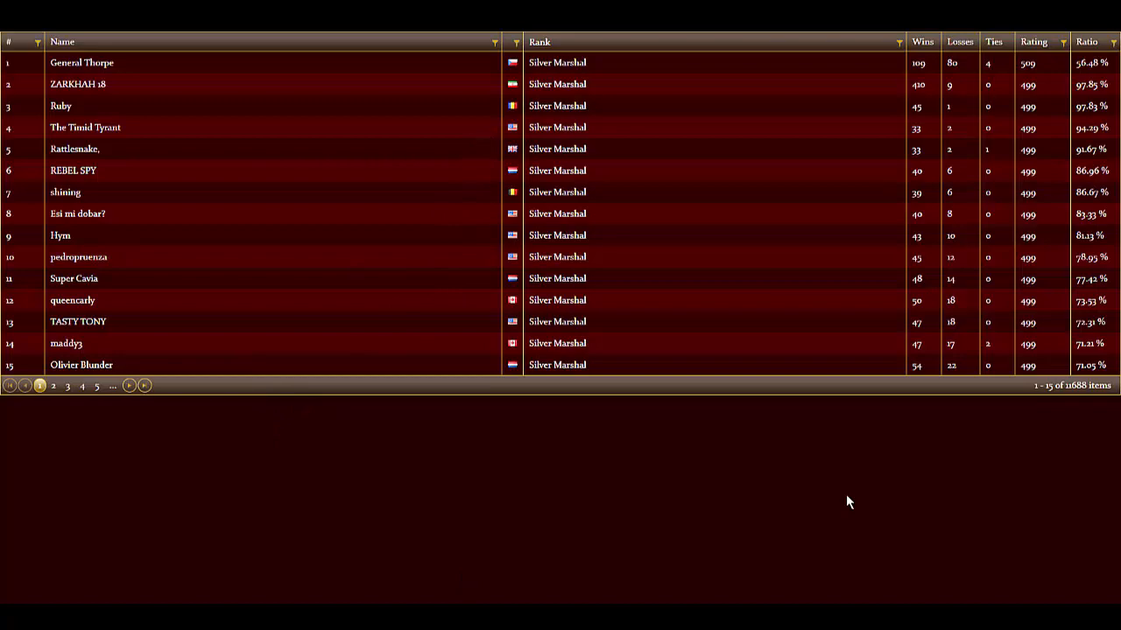
mouse_move(884, 346)
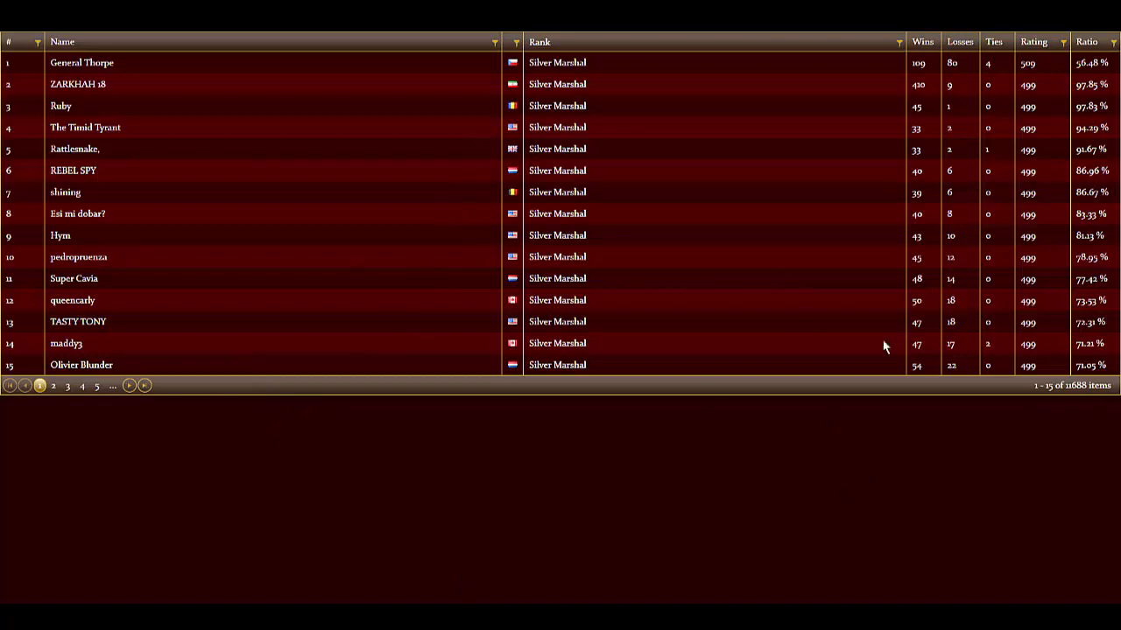
Sort the Silver leaderboard by wins, most wins first
click(915, 42)
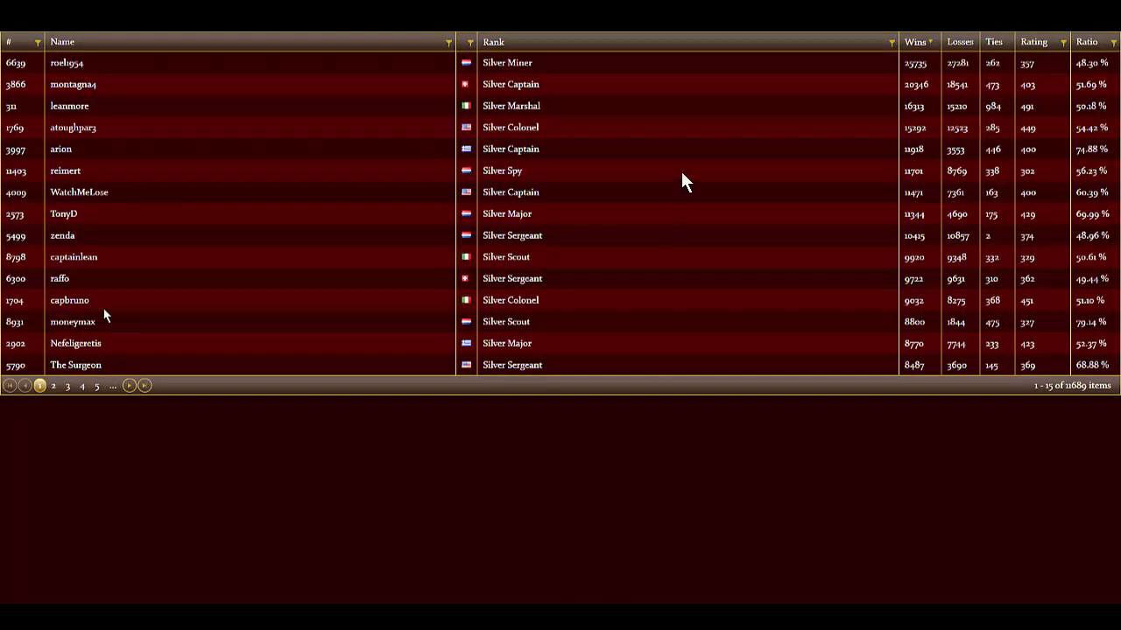
mouse_move(723, 51)
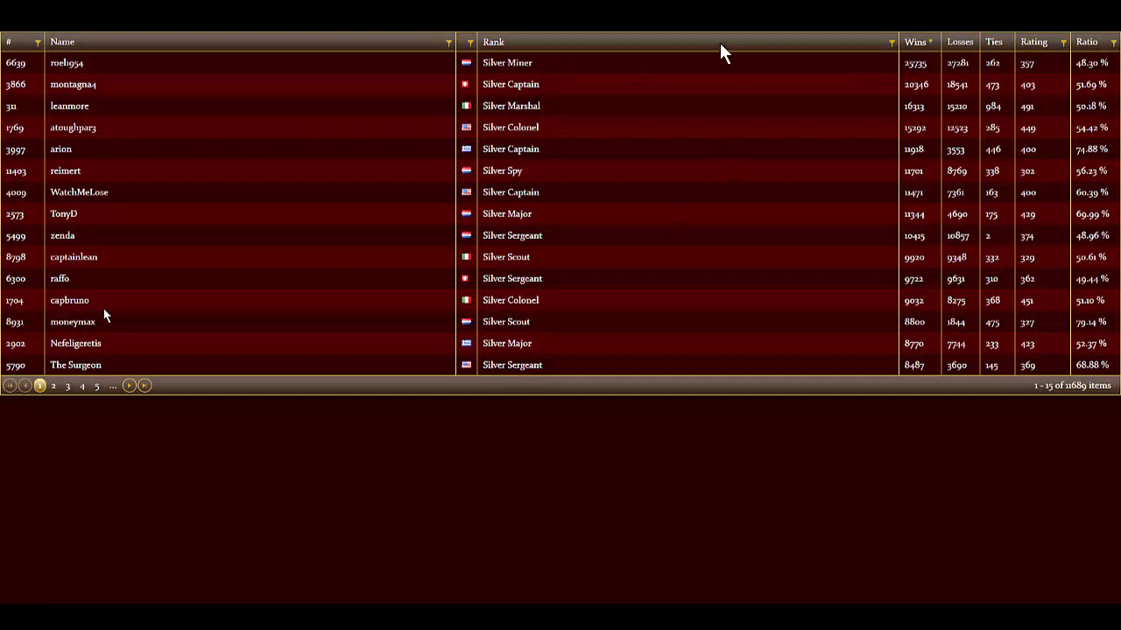
mouse_move(144, 73)
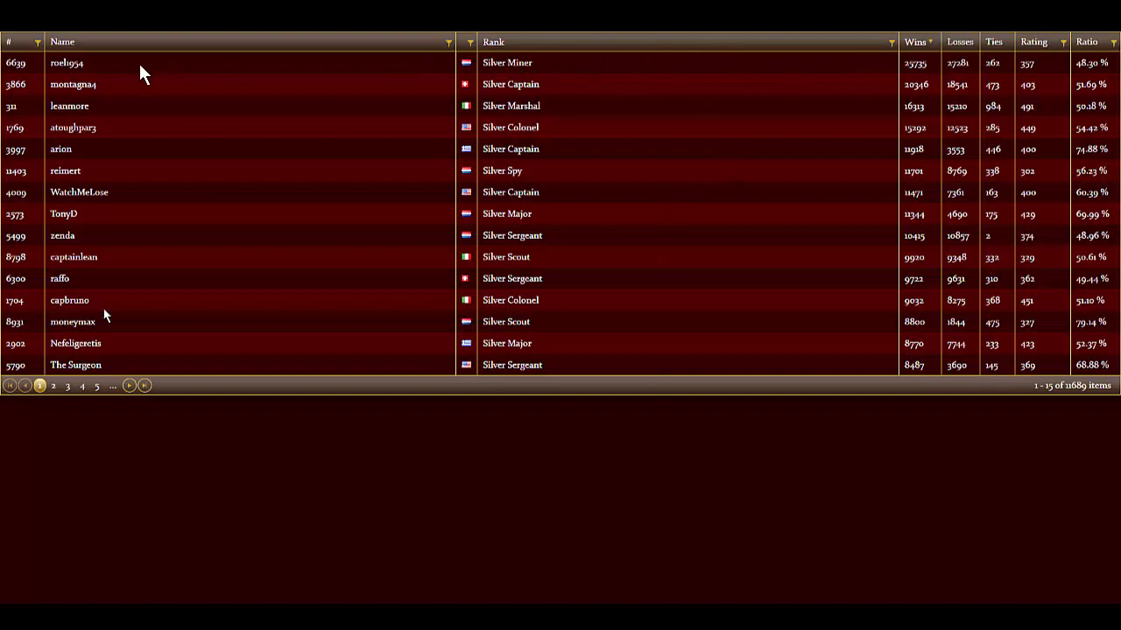
mouse_move(962, 79)
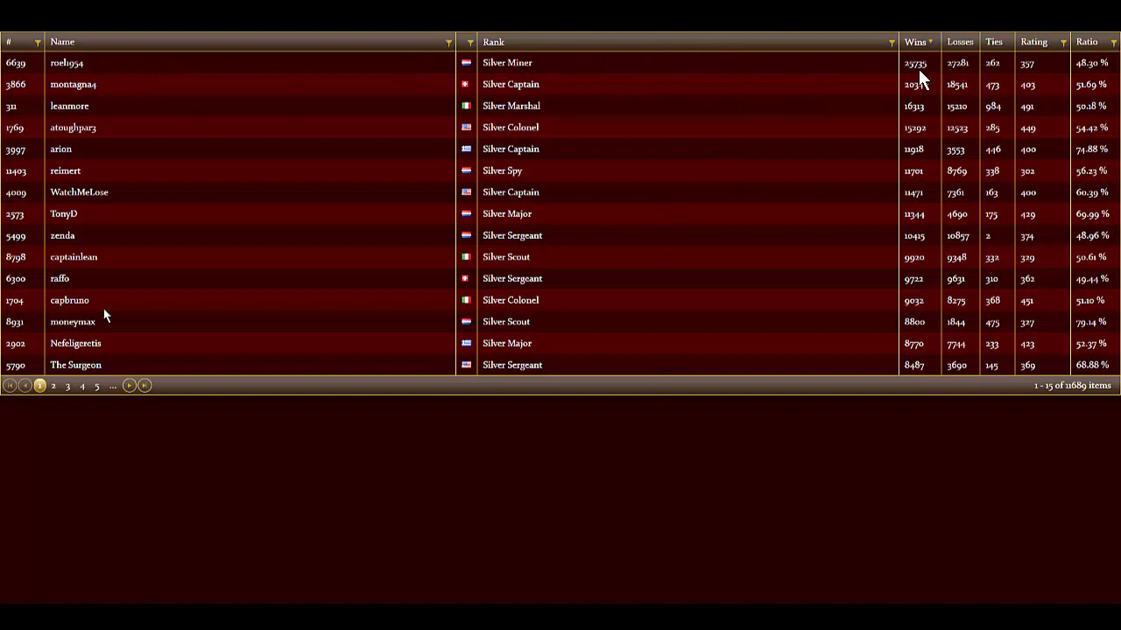
mouse_move(920, 72)
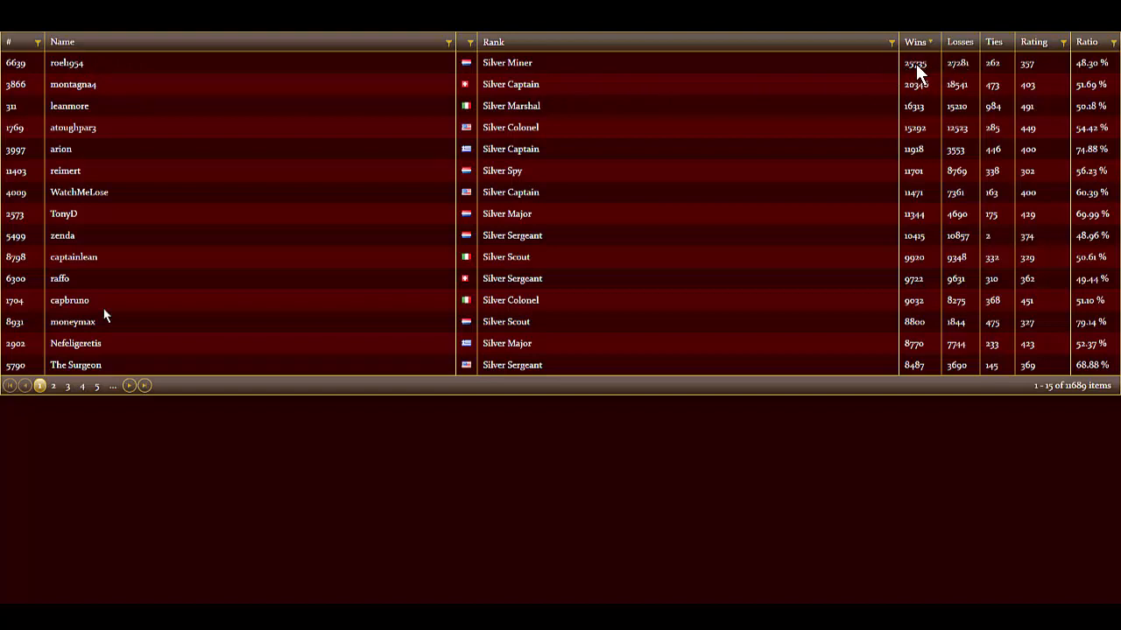
mouse_move(521, 84)
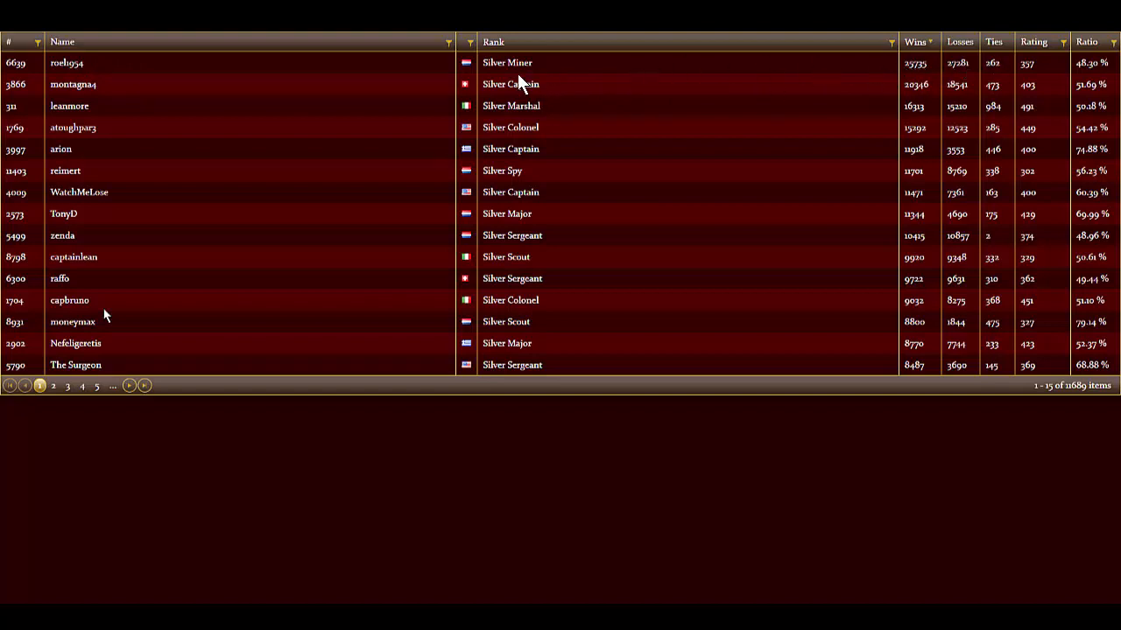
mouse_move(347, 161)
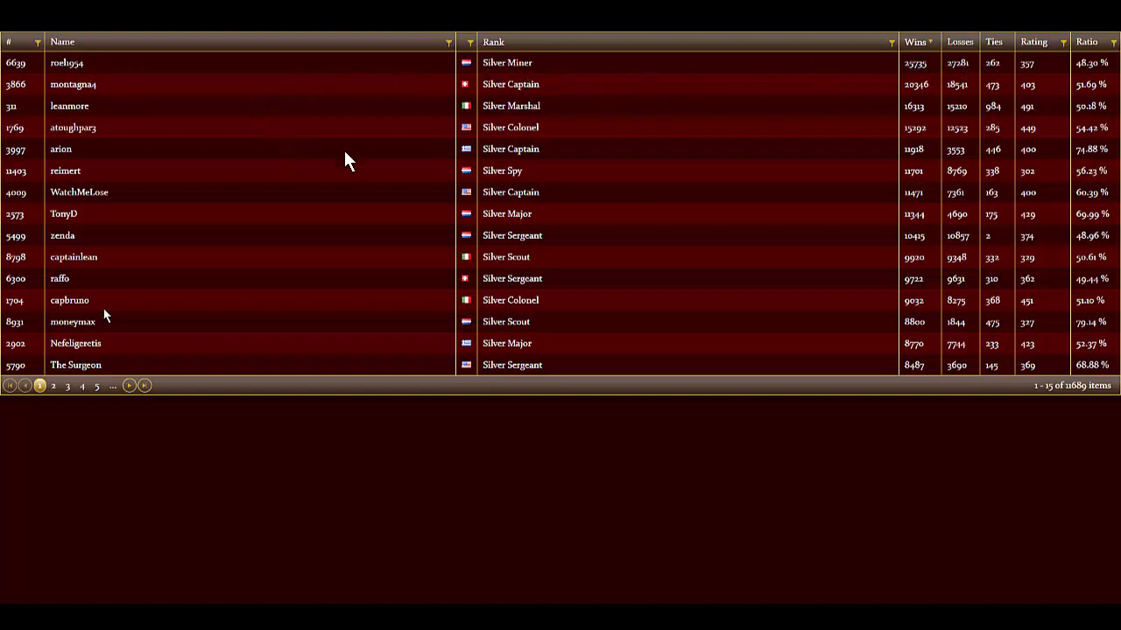
mouse_move(944, 175)
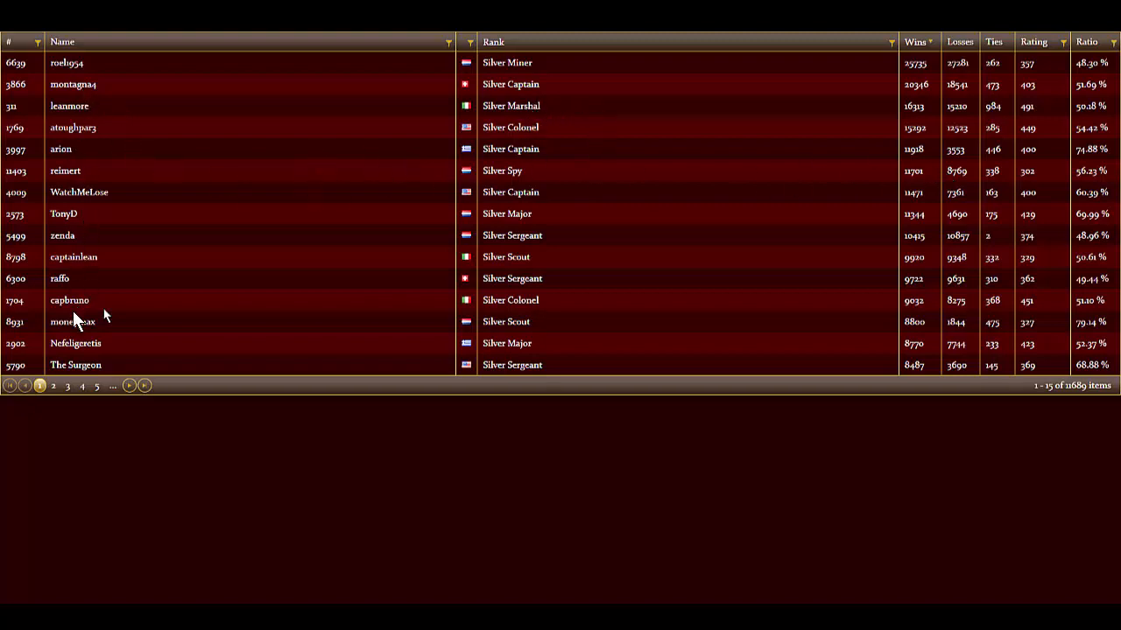
mouse_move(442, 438)
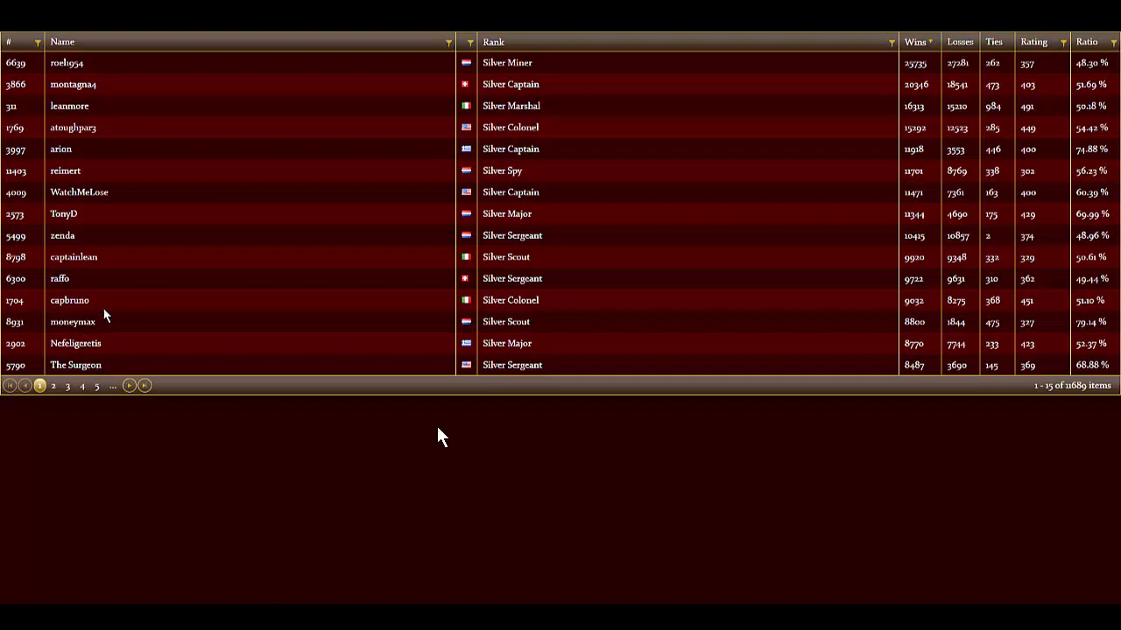
mouse_move(973, 91)
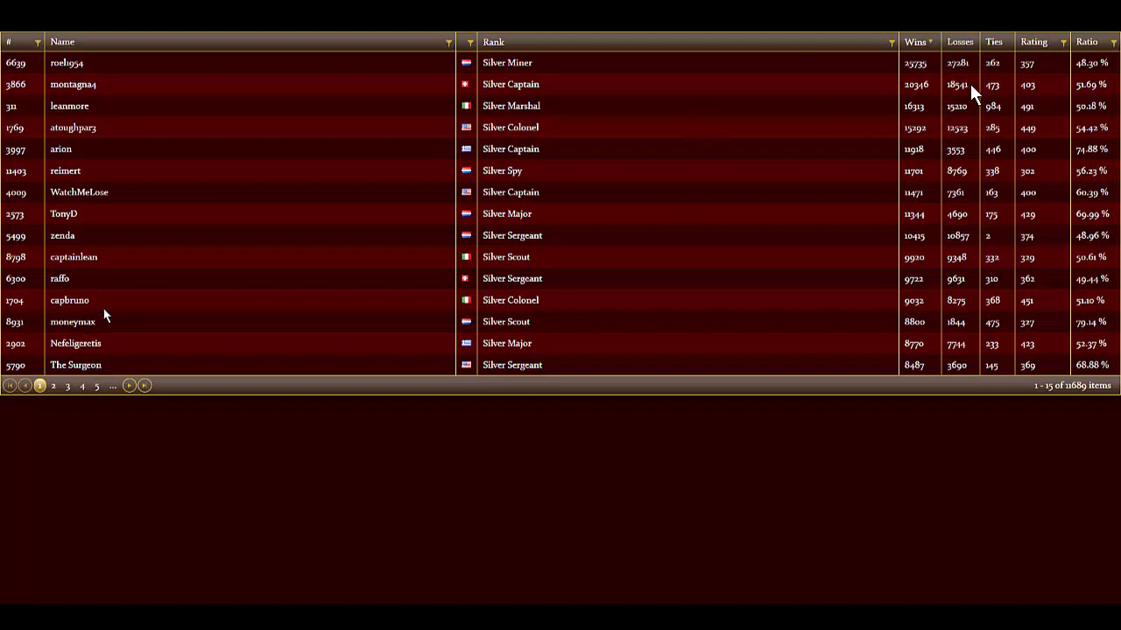
mouse_move(970, 259)
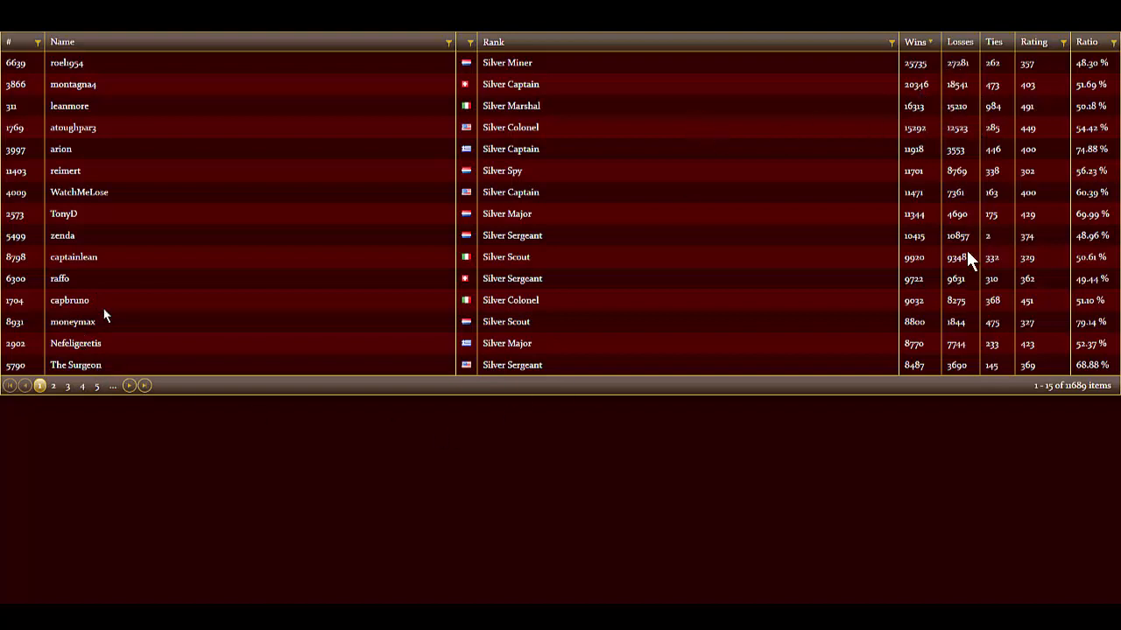
mouse_move(715, 91)
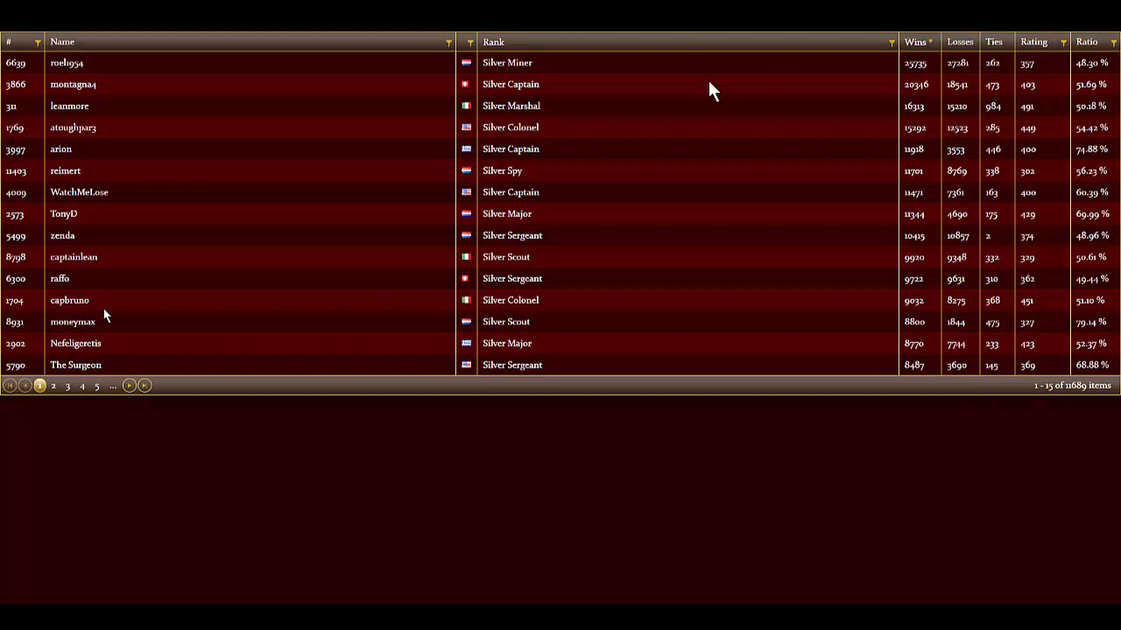
mouse_move(290, 126)
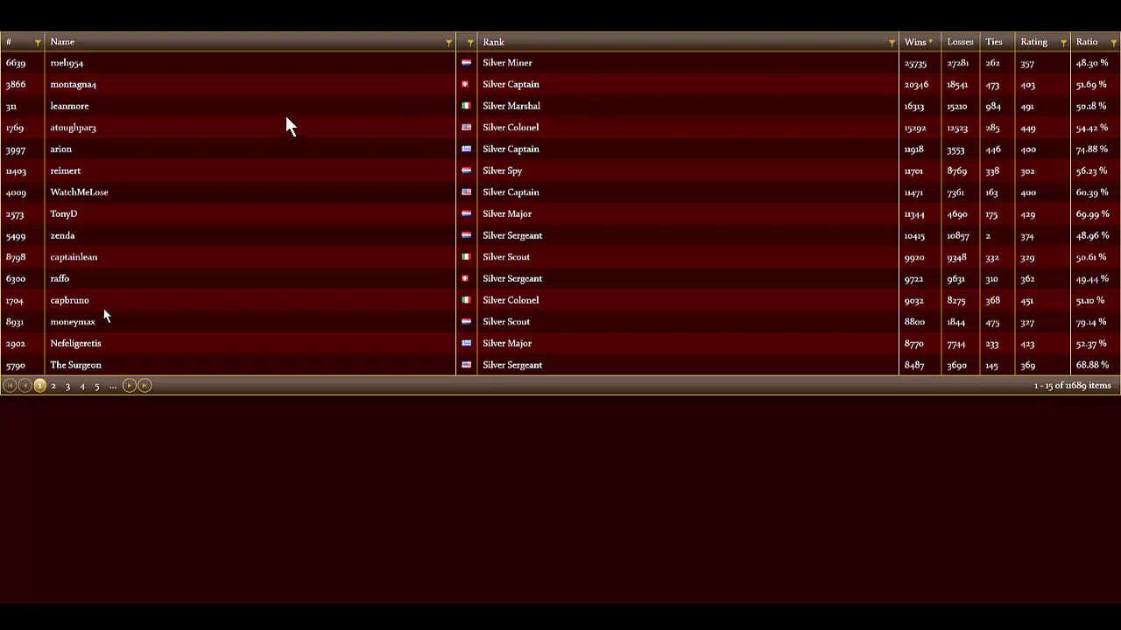
mouse_move(683, 143)
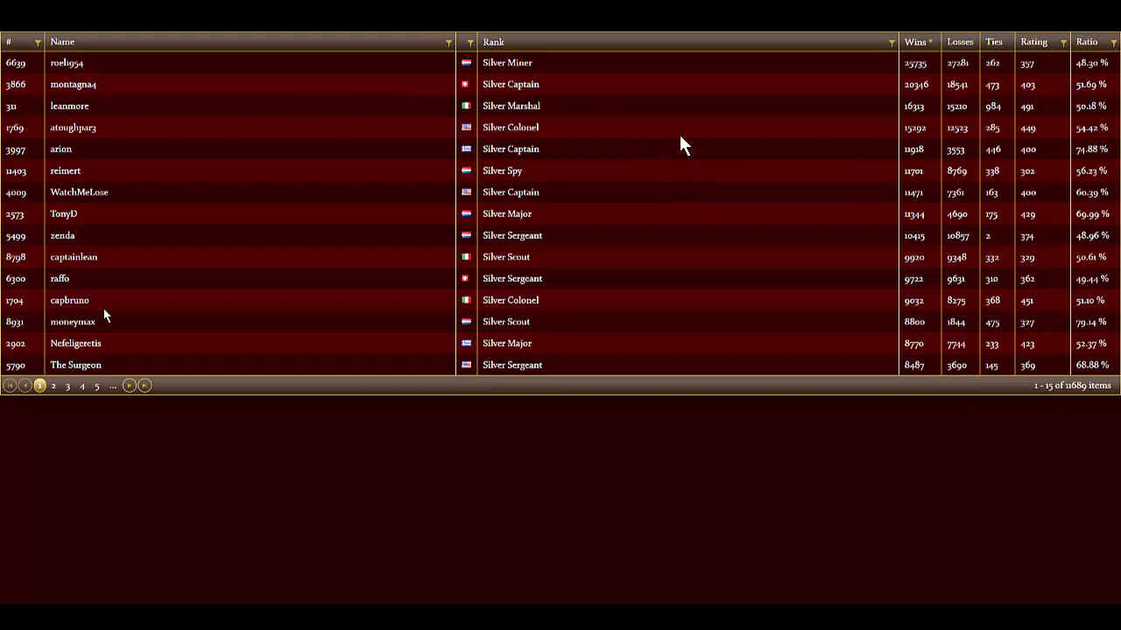
mouse_move(1105, 392)
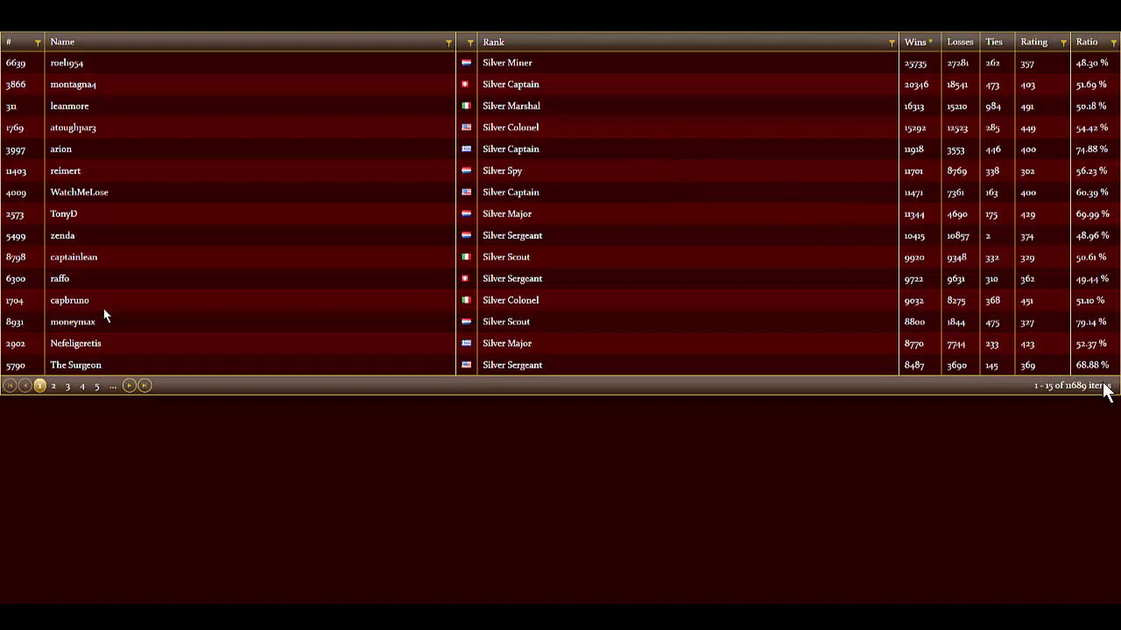
mouse_move(613, 248)
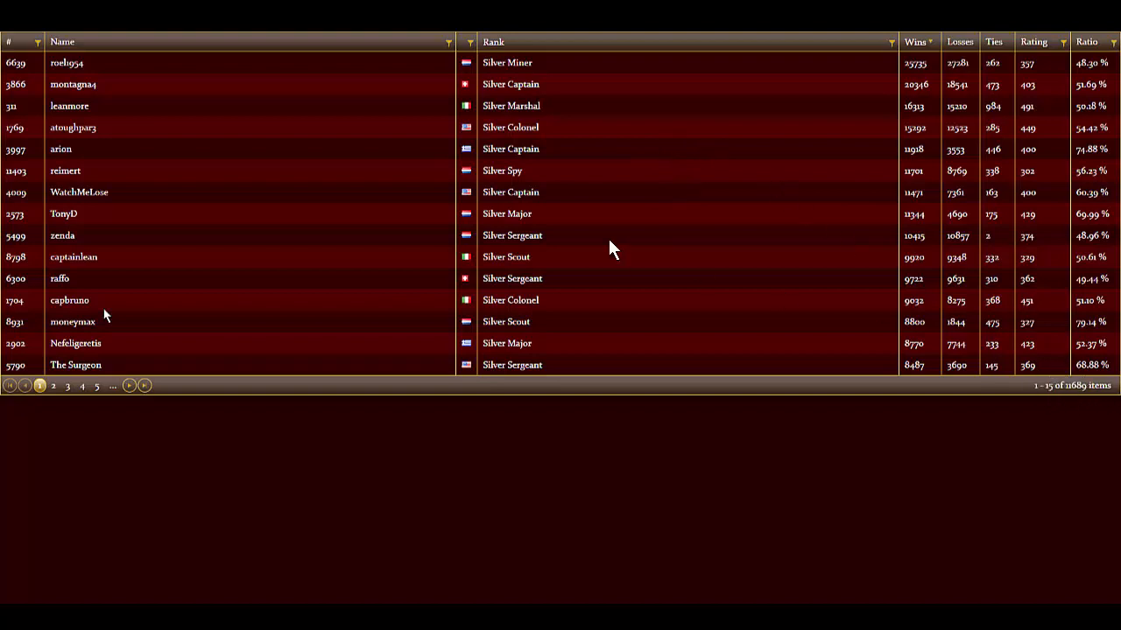
mouse_move(424, 214)
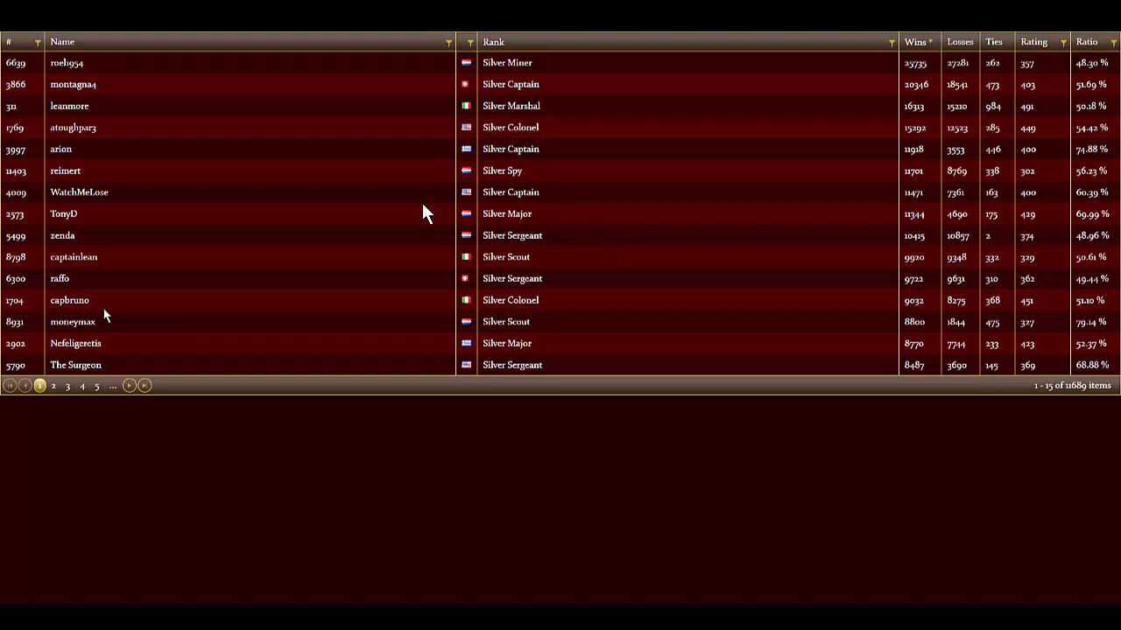
mouse_move(546, 113)
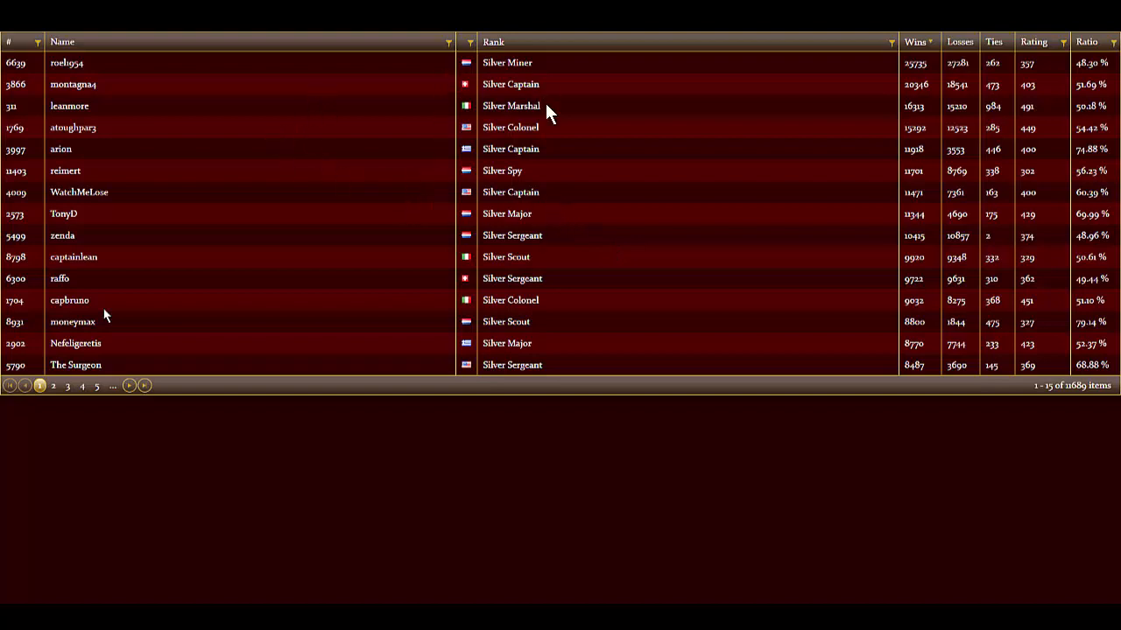
mouse_move(979, 140)
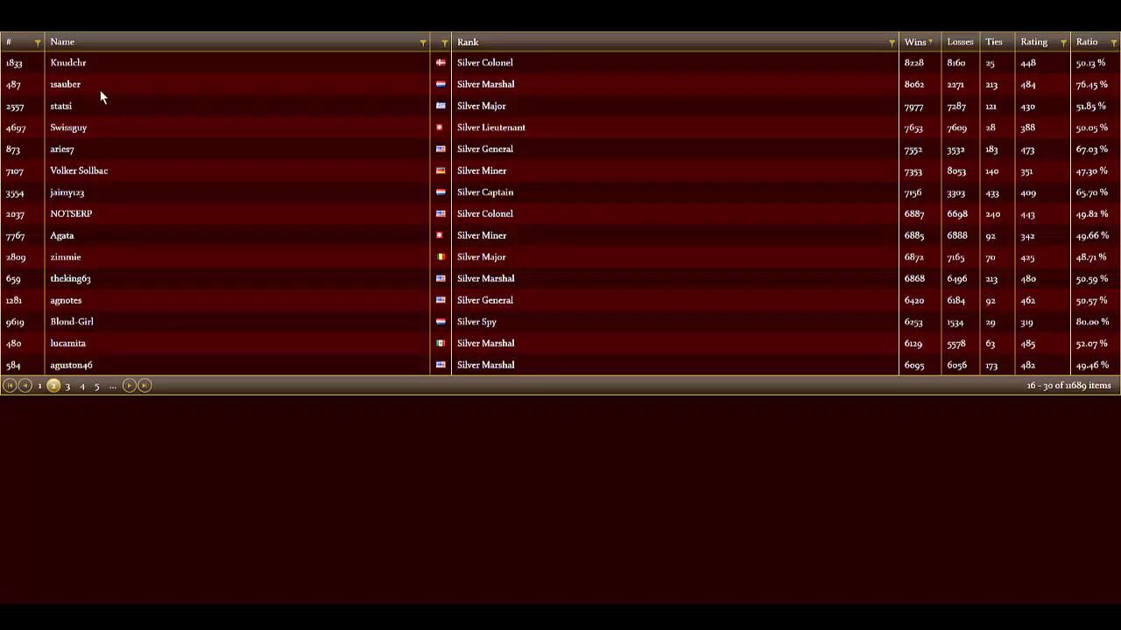
Sort the Platinum rankings by wins, then restore the default order led by Hadzo
click(66, 386)
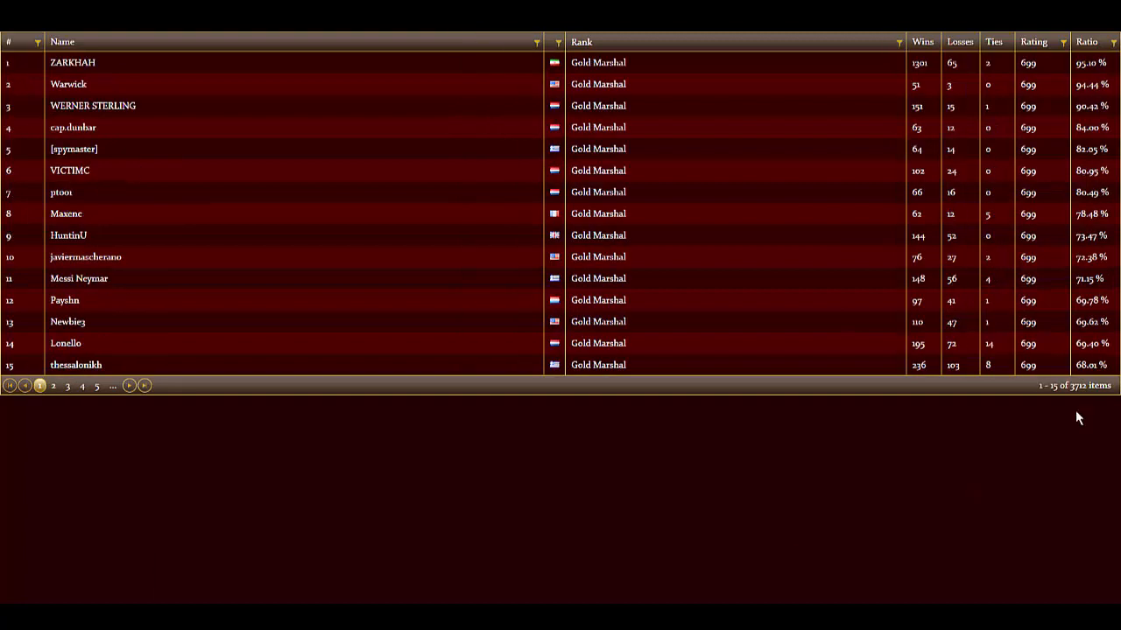
mouse_move(955, 354)
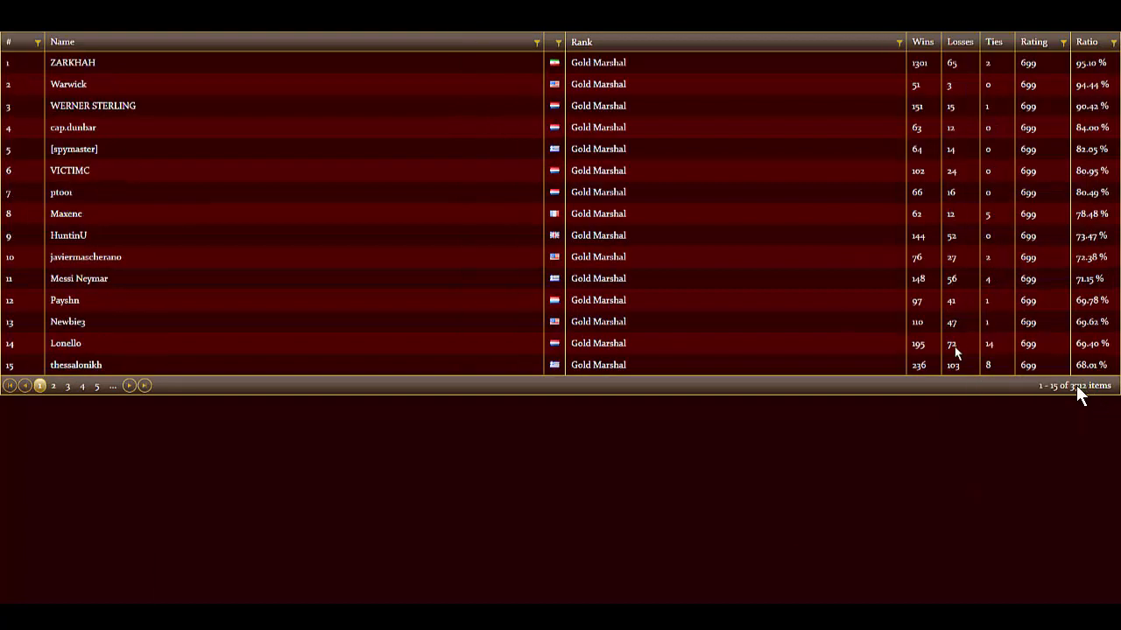
mouse_move(1086, 399)
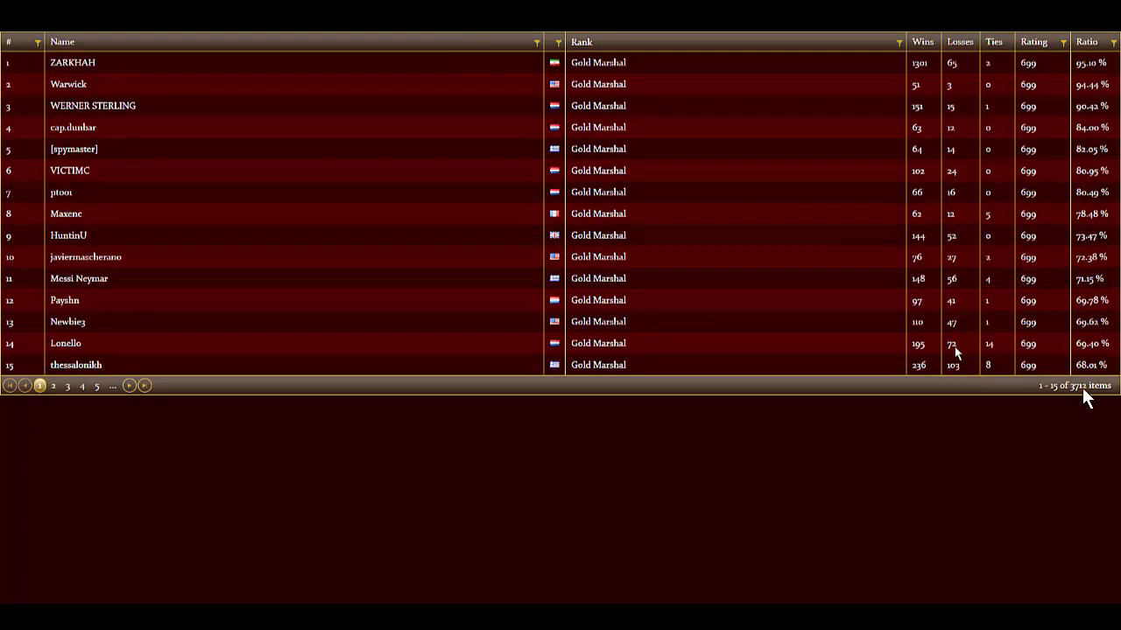
mouse_move(539, 379)
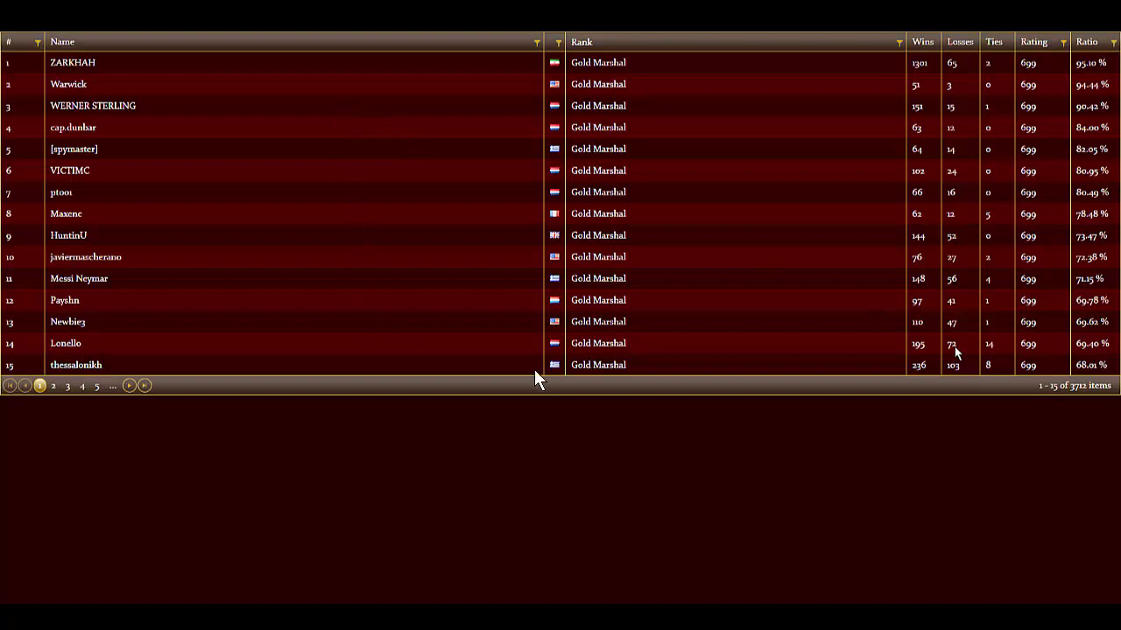
mouse_move(401, 549)
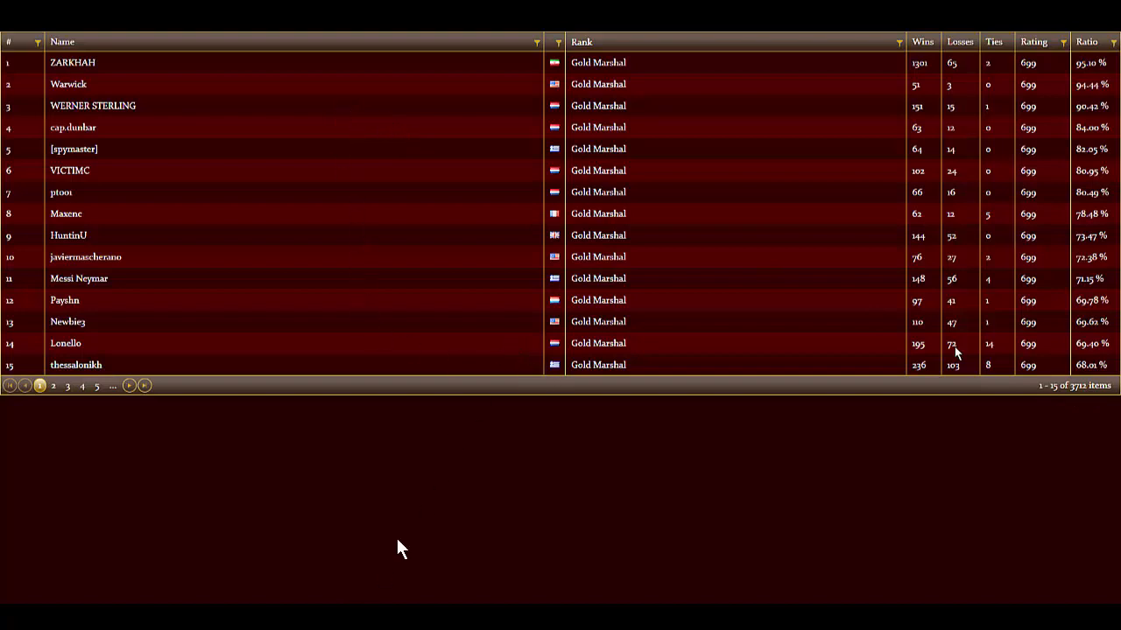
mouse_move(515, 404)
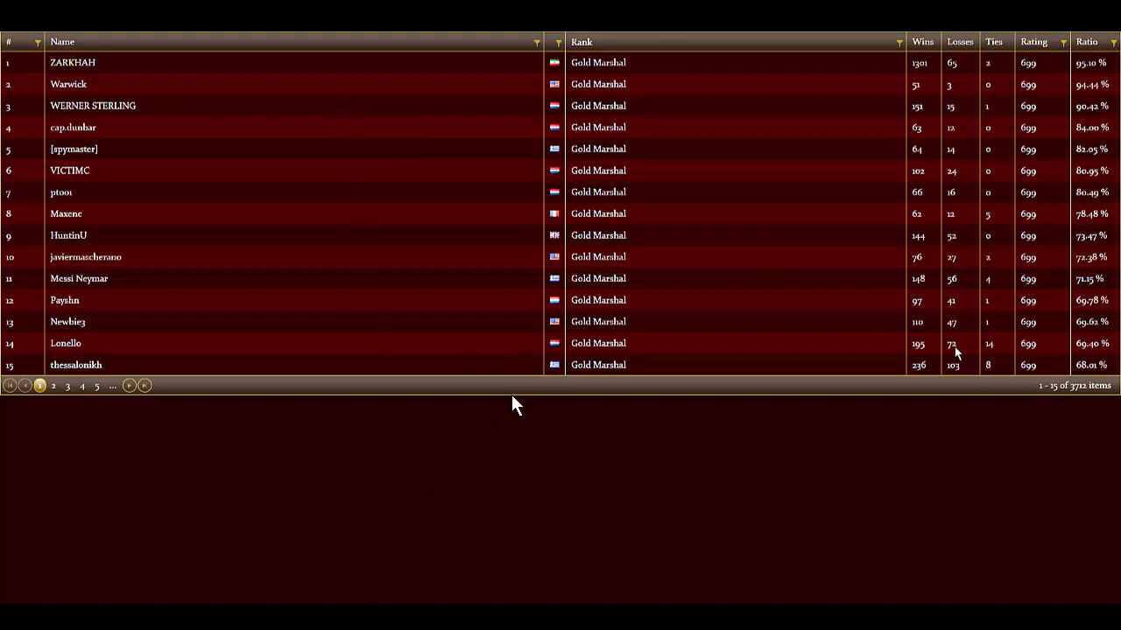
mouse_move(803, 265)
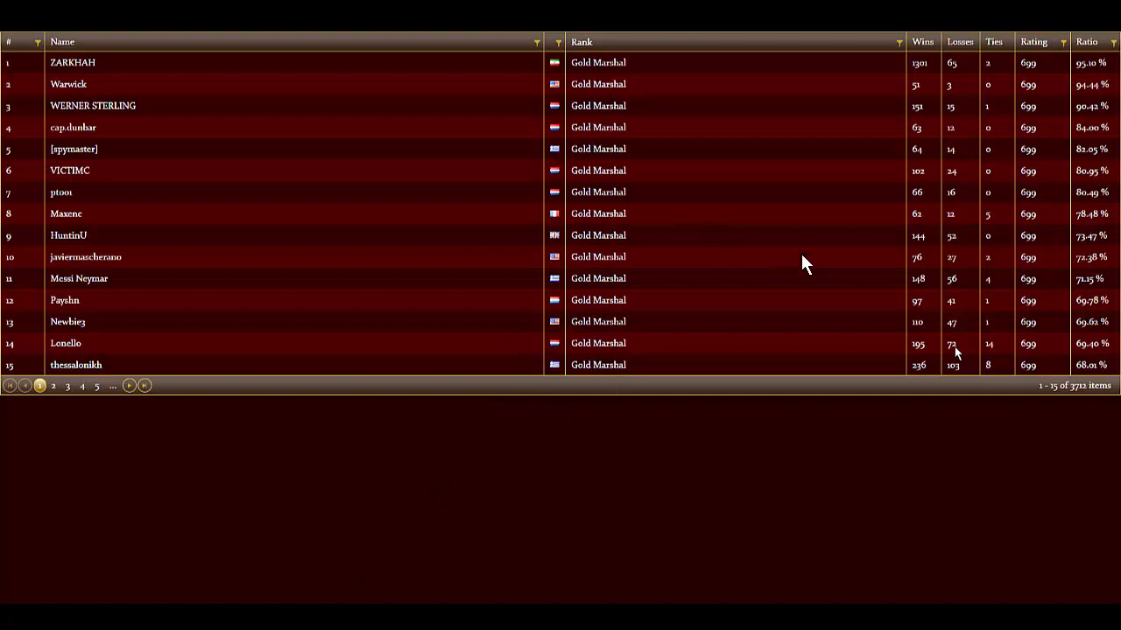
mouse_move(1033, 424)
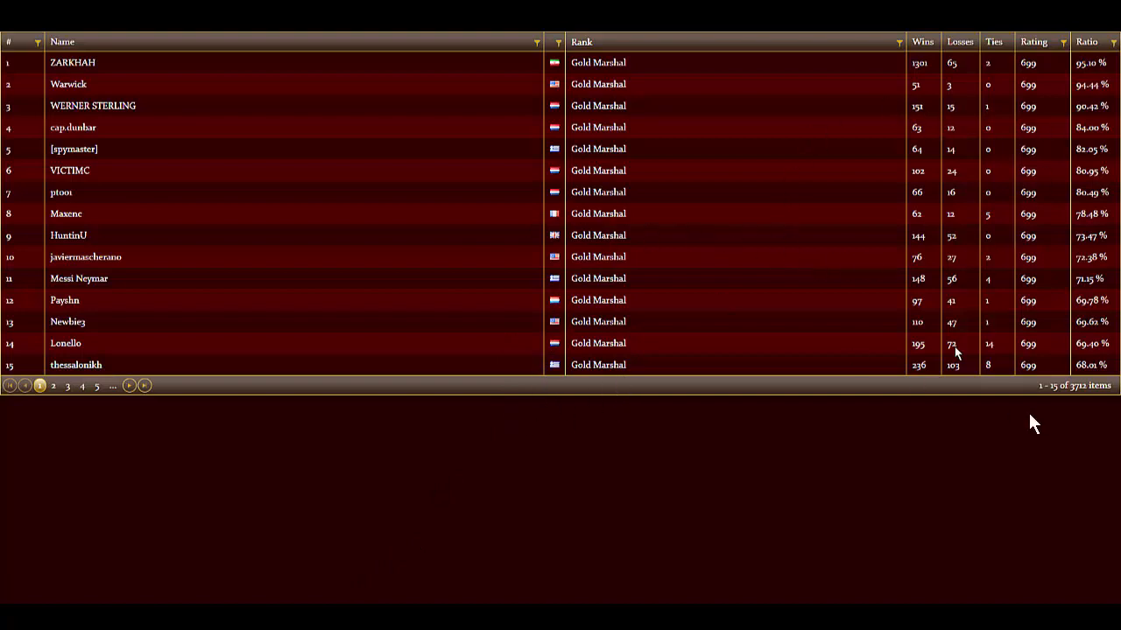
mouse_move(1060, 394)
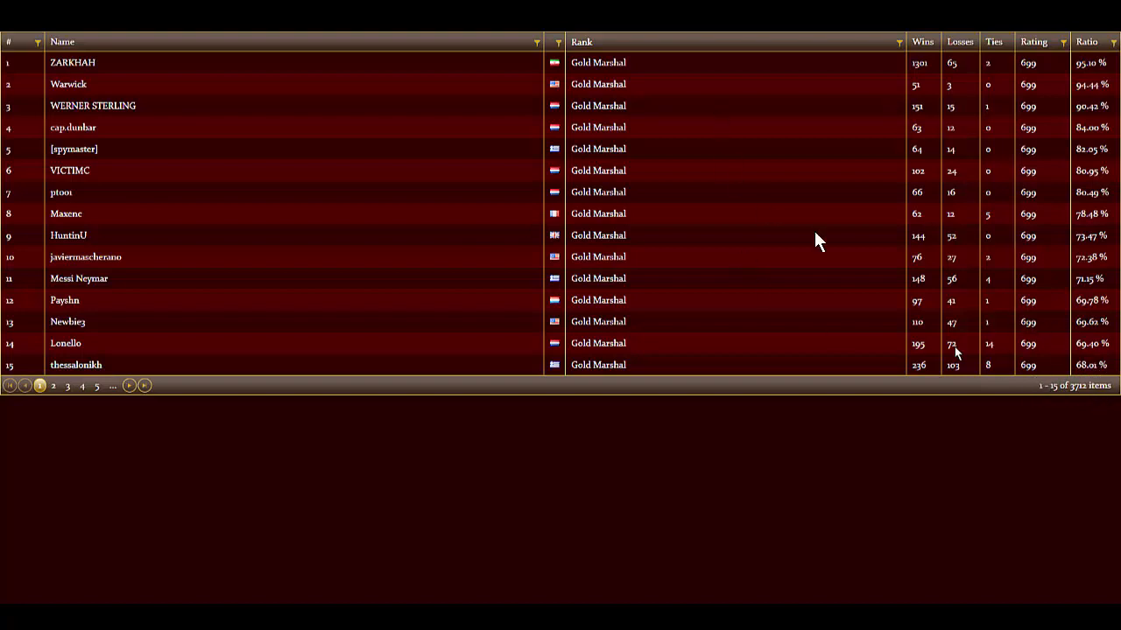
mouse_move(621, 133)
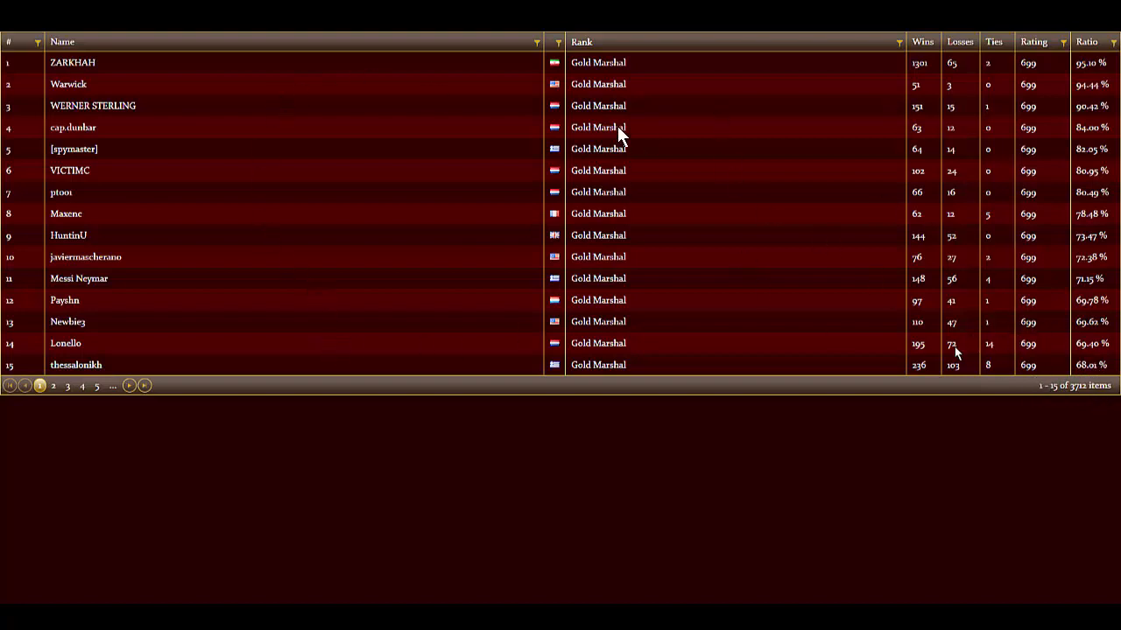
mouse_move(809, 87)
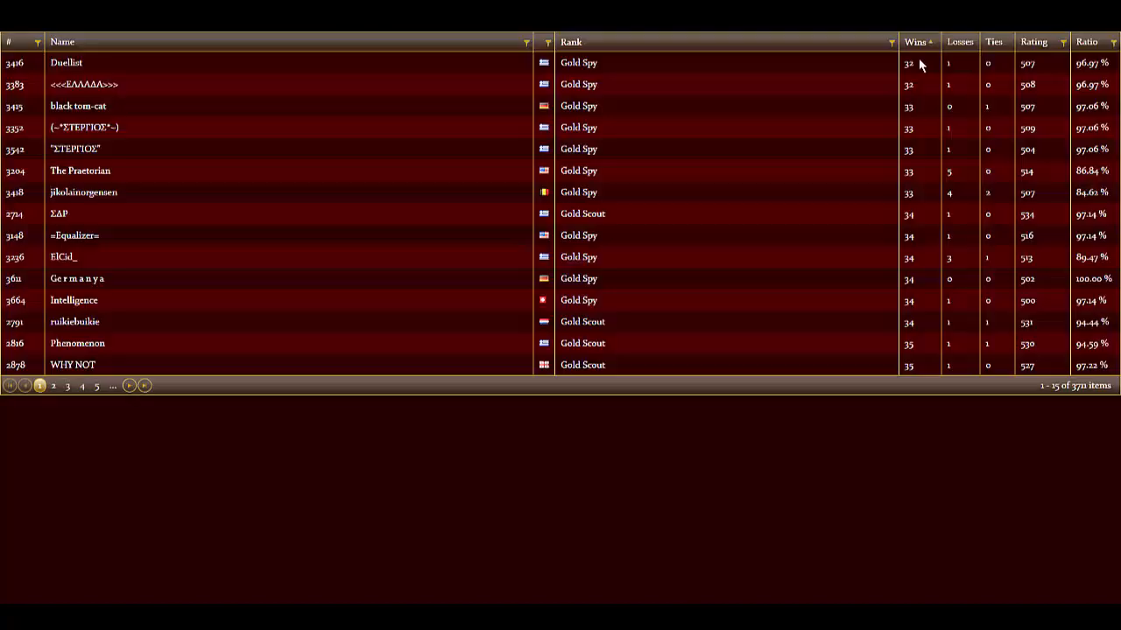
click(66, 387)
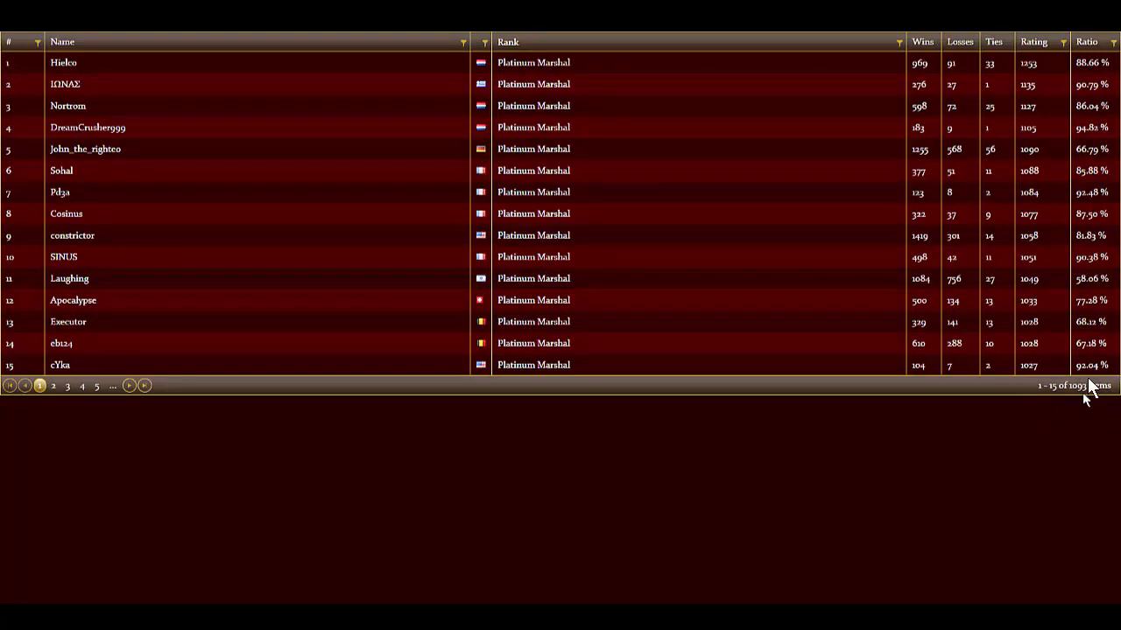
mouse_move(1082, 406)
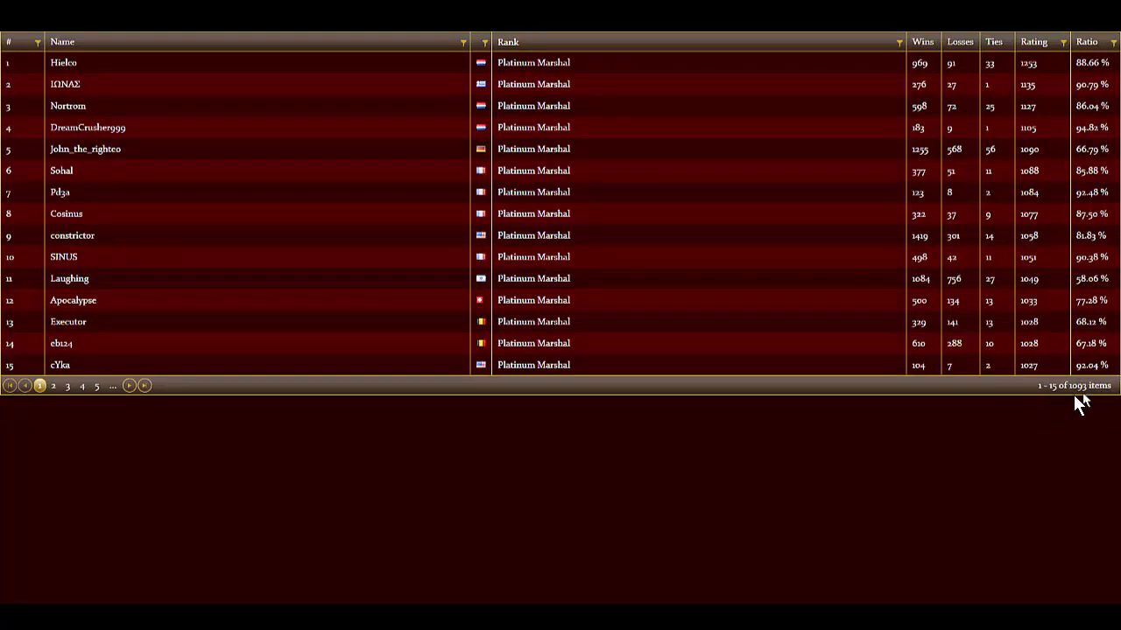
mouse_move(552, 284)
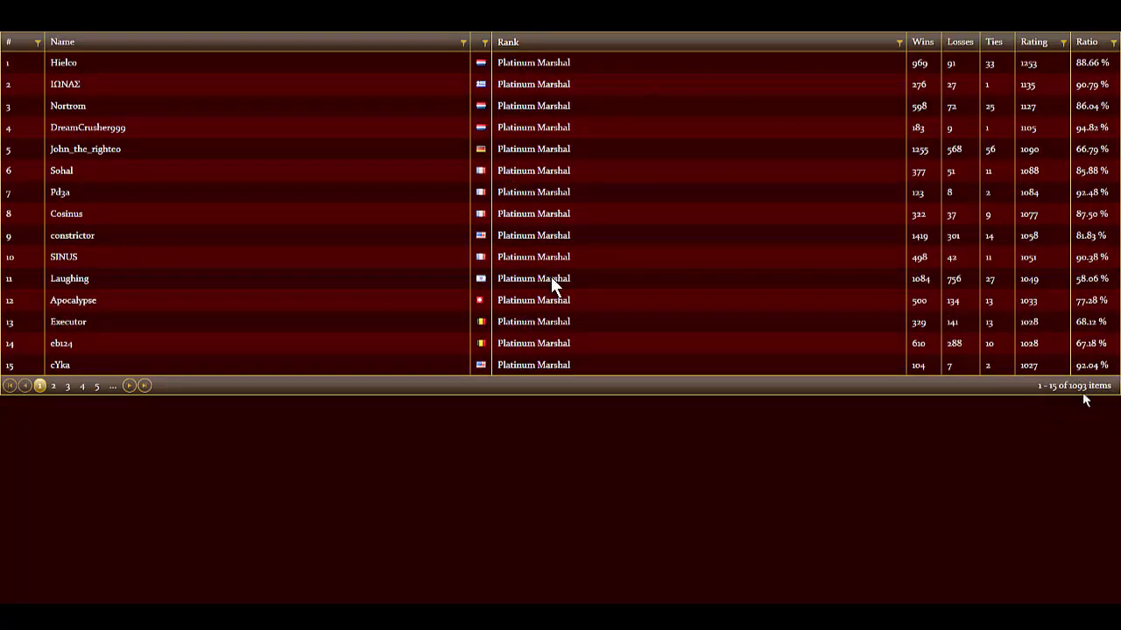
mouse_move(1082, 399)
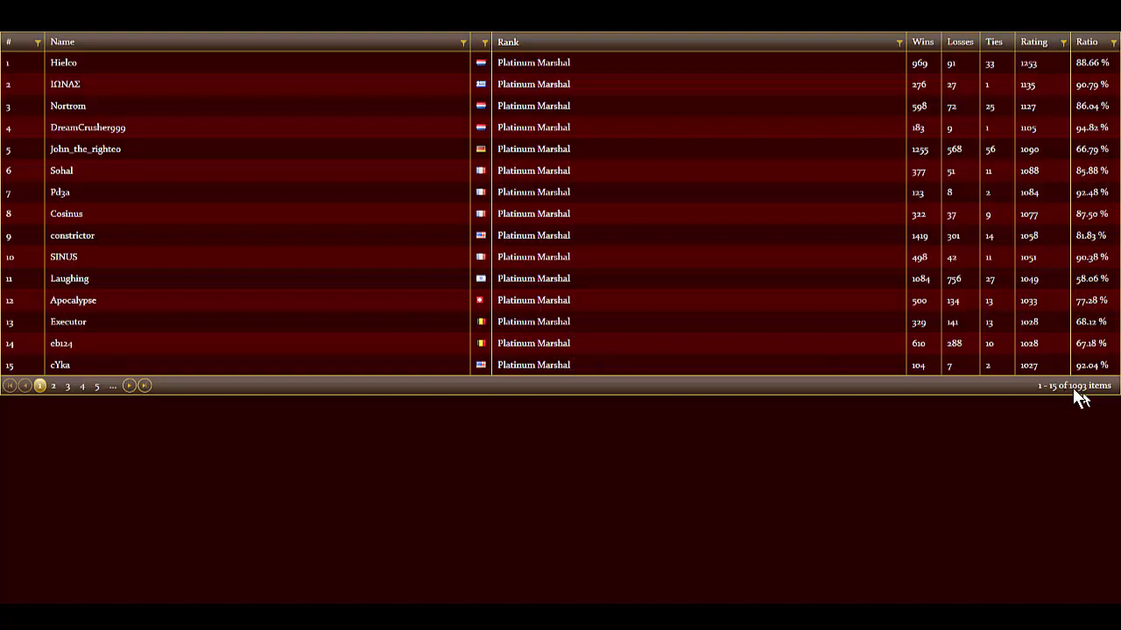
mouse_move(1059, 394)
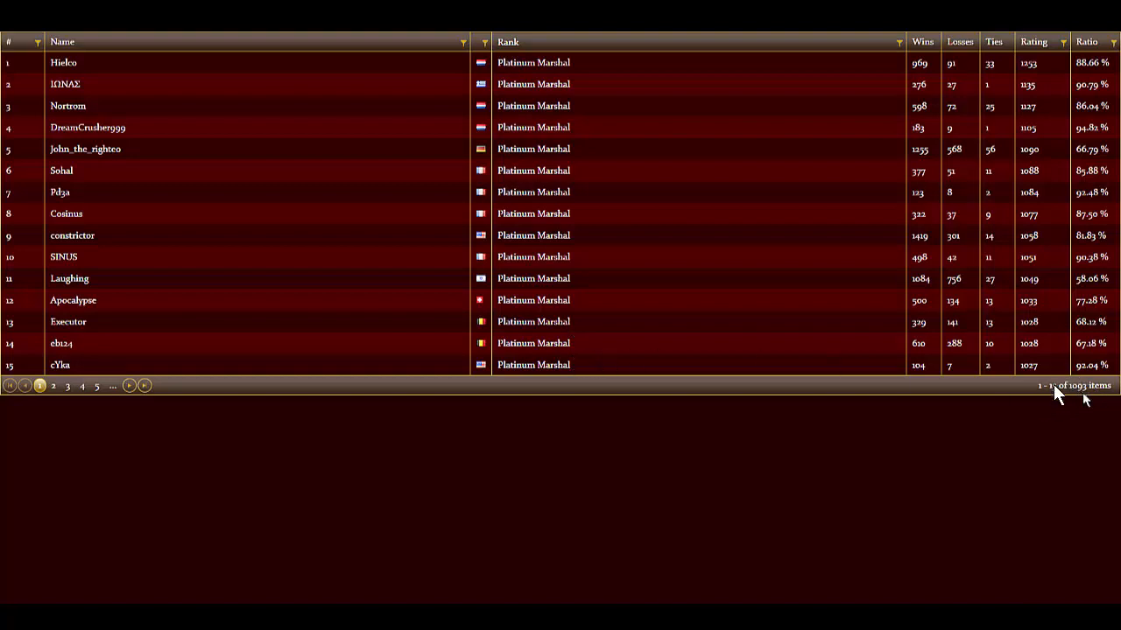
mouse_move(902, 340)
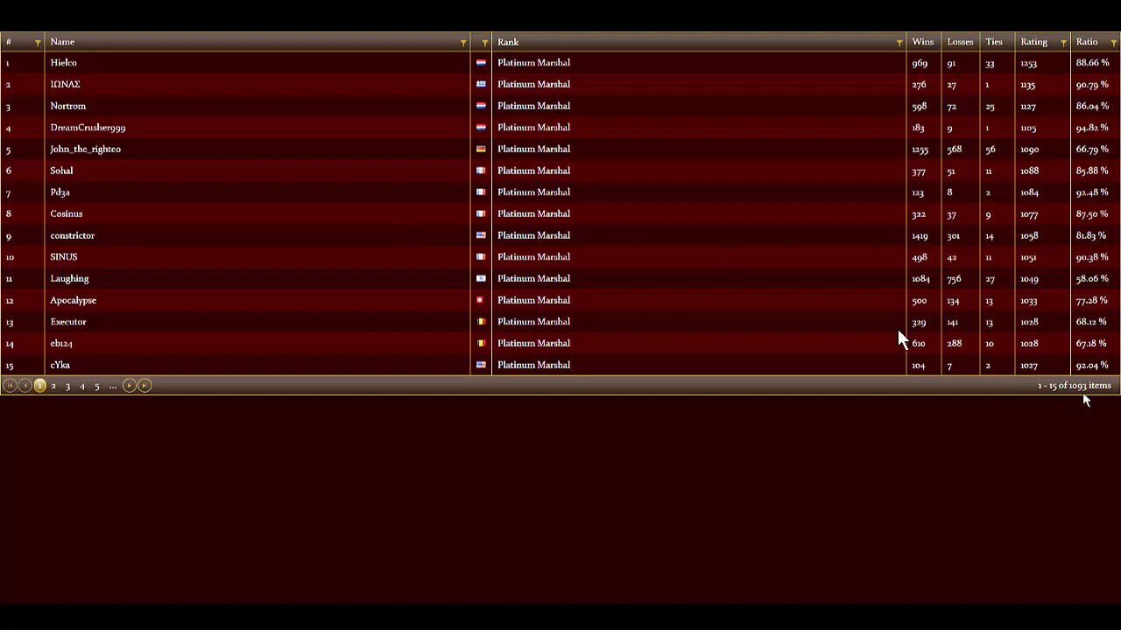
mouse_move(980, 394)
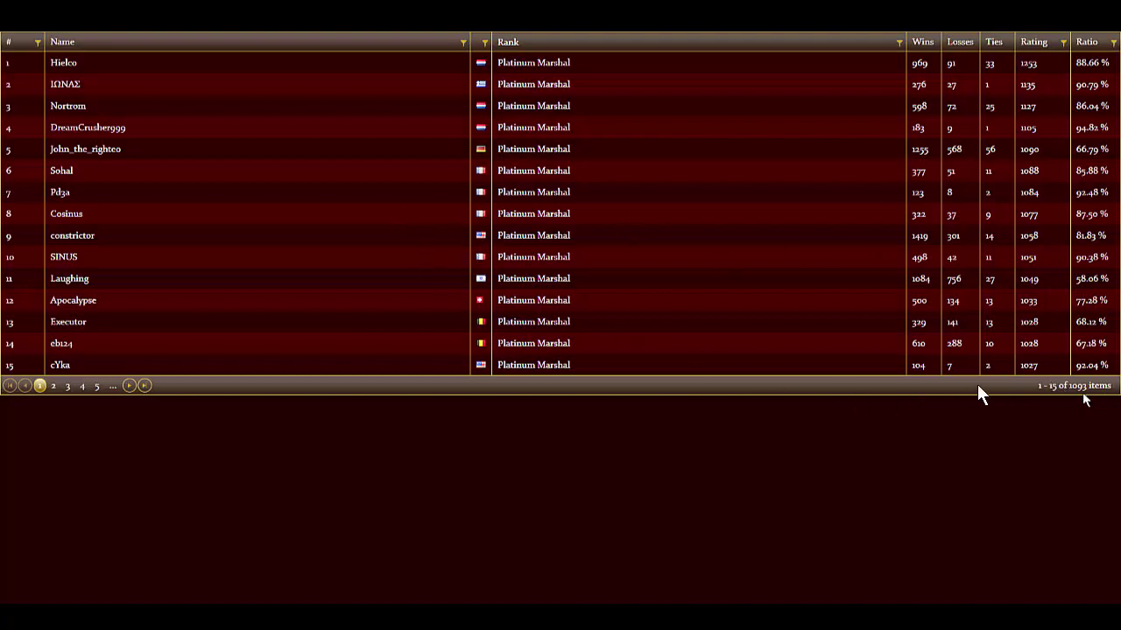
mouse_move(1089, 403)
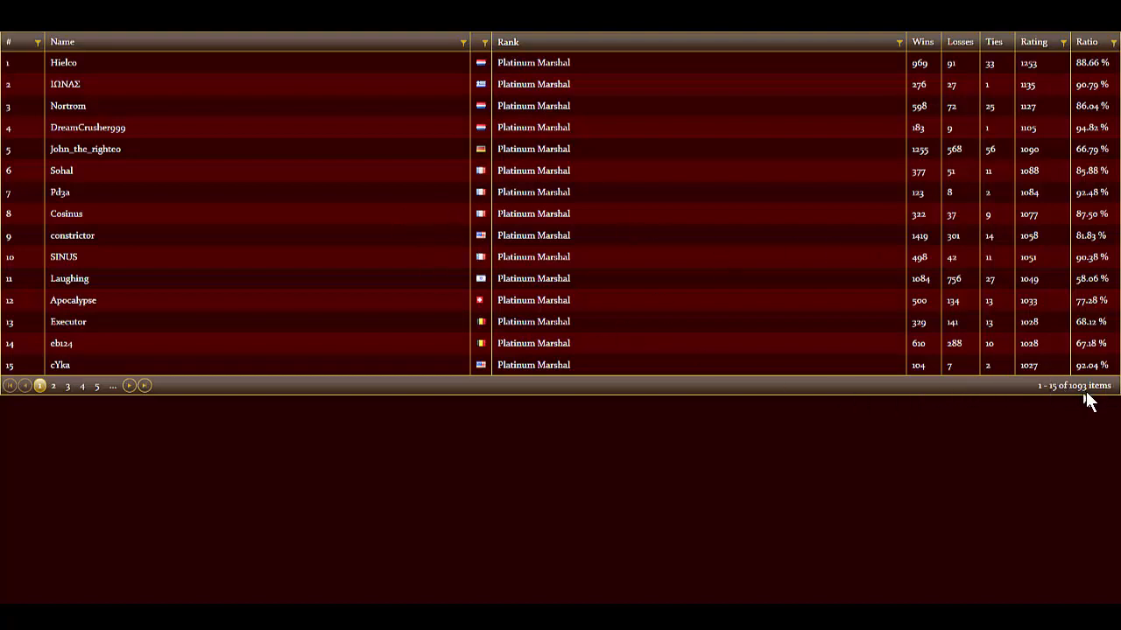
mouse_move(1096, 395)
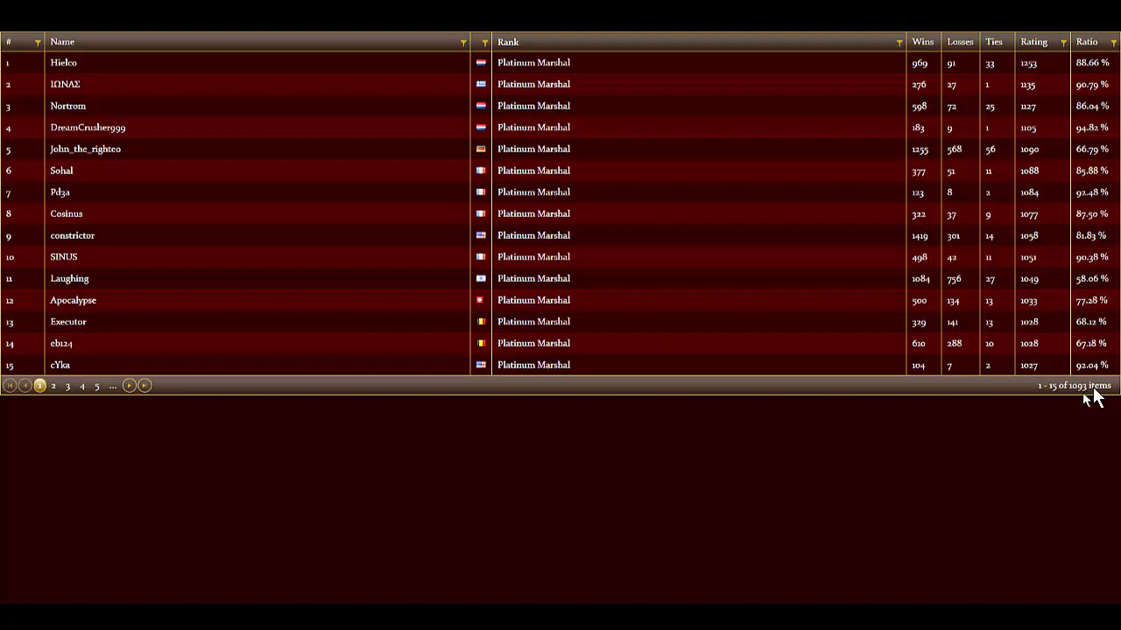
mouse_move(1089, 400)
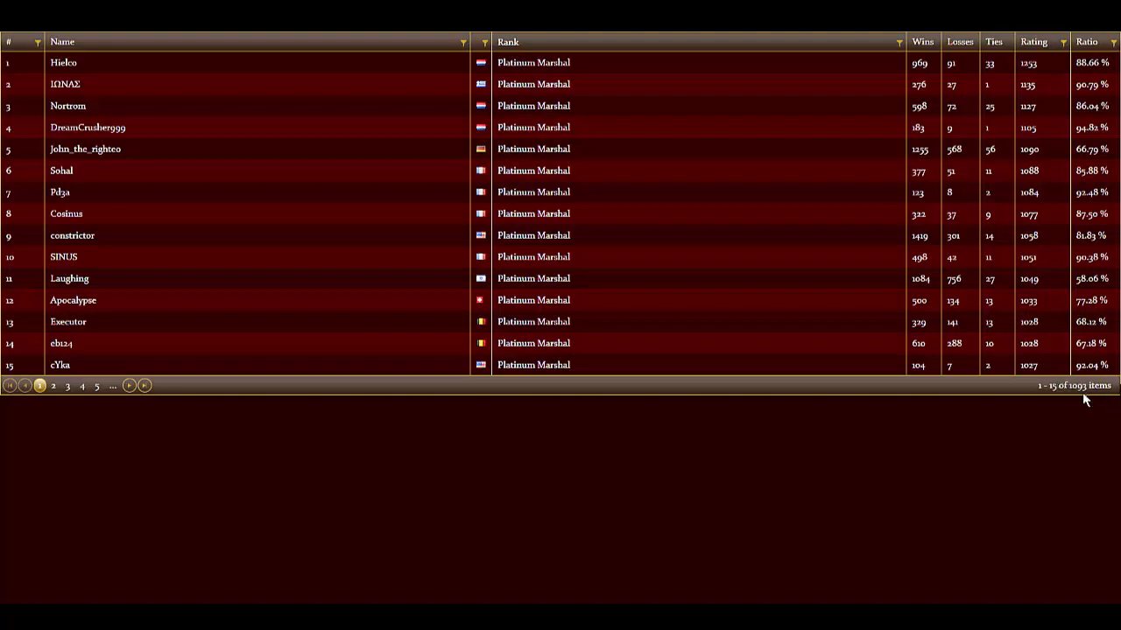
mouse_move(1073, 395)
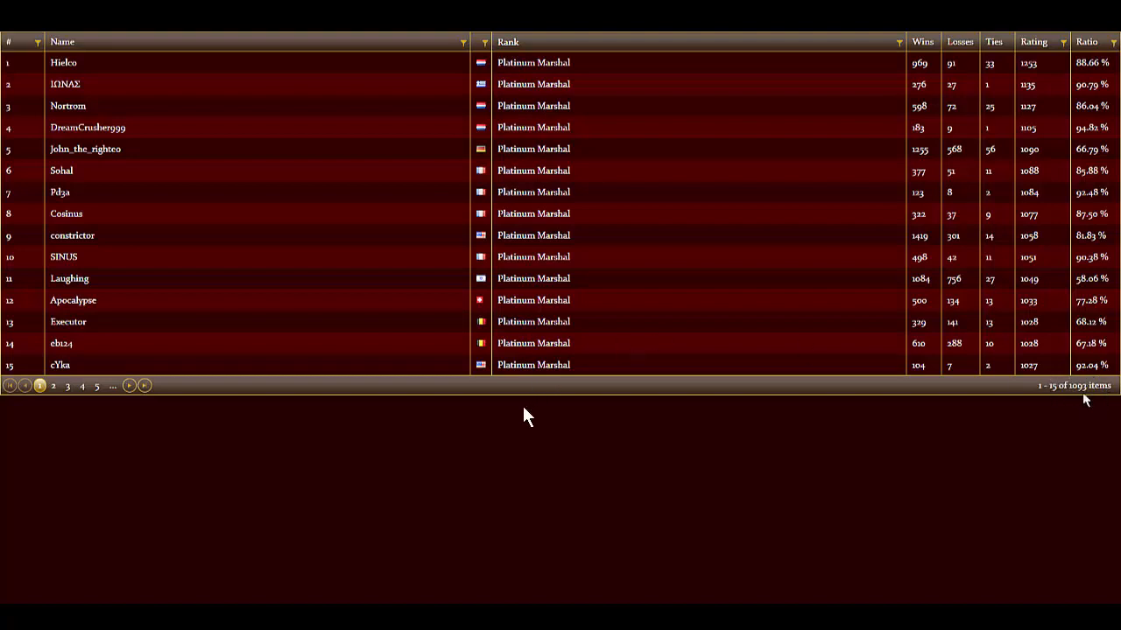
mouse_move(525, 239)
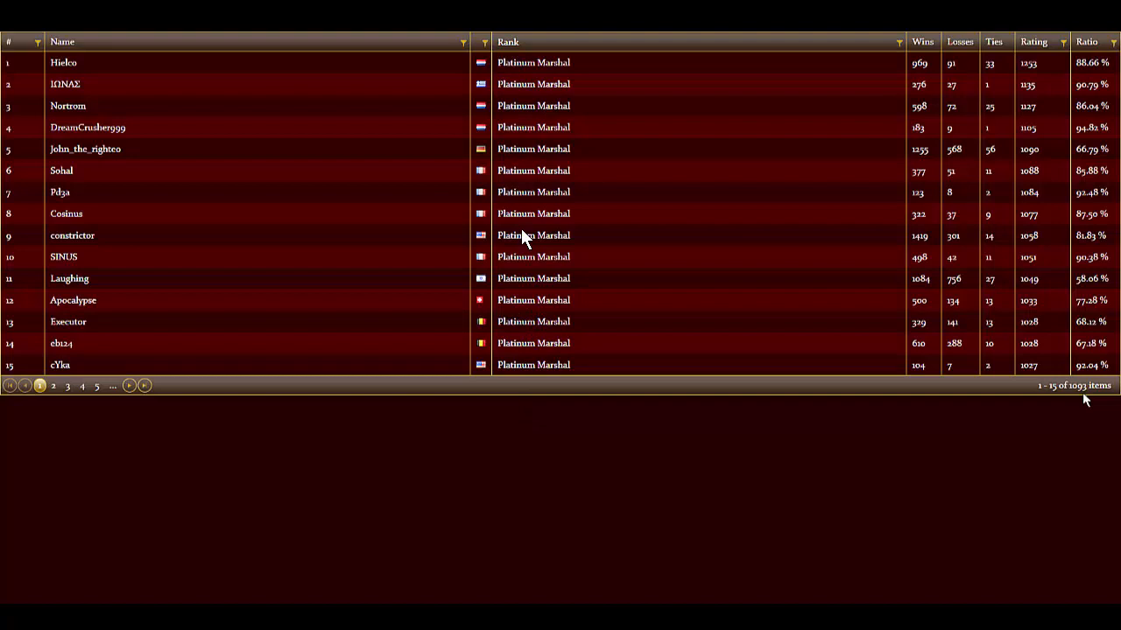
mouse_move(536, 269)
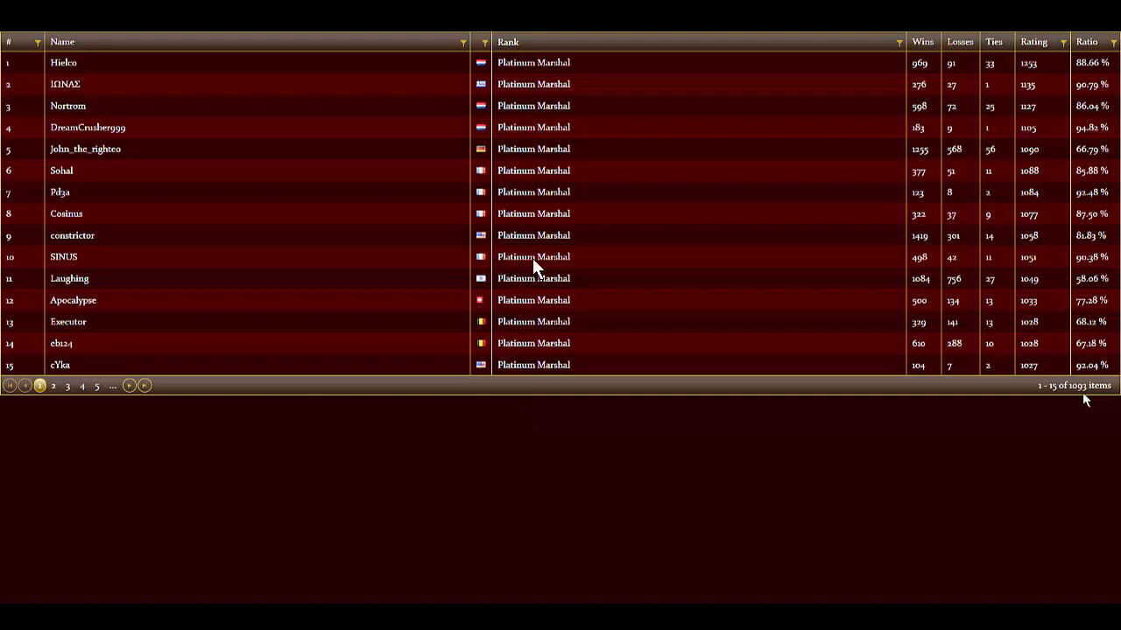
mouse_move(551, 261)
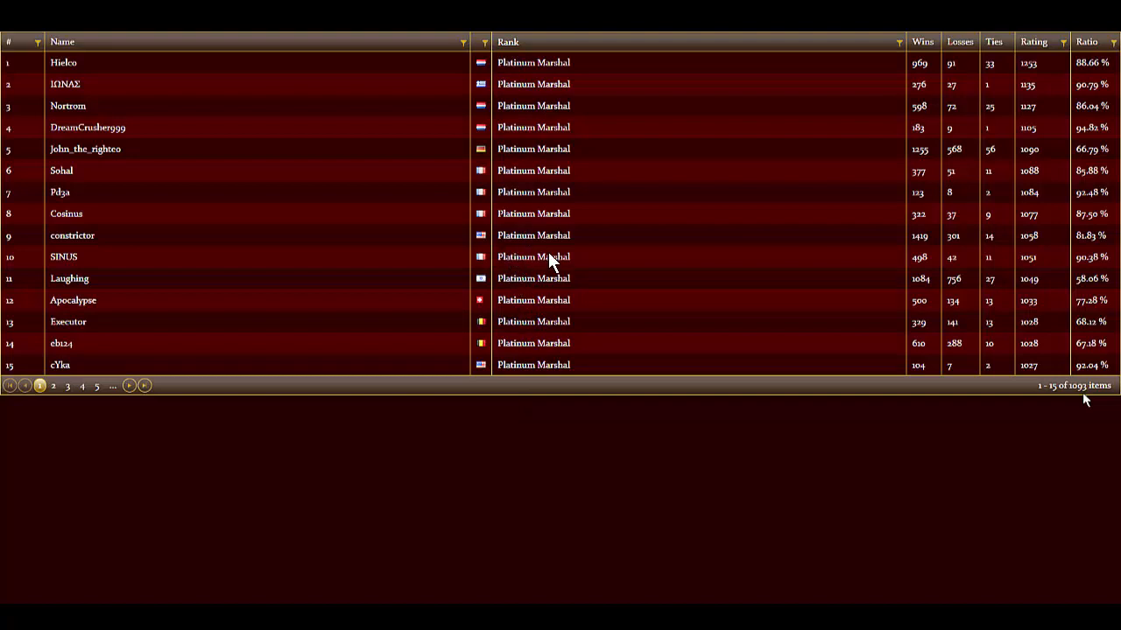
mouse_move(571, 291)
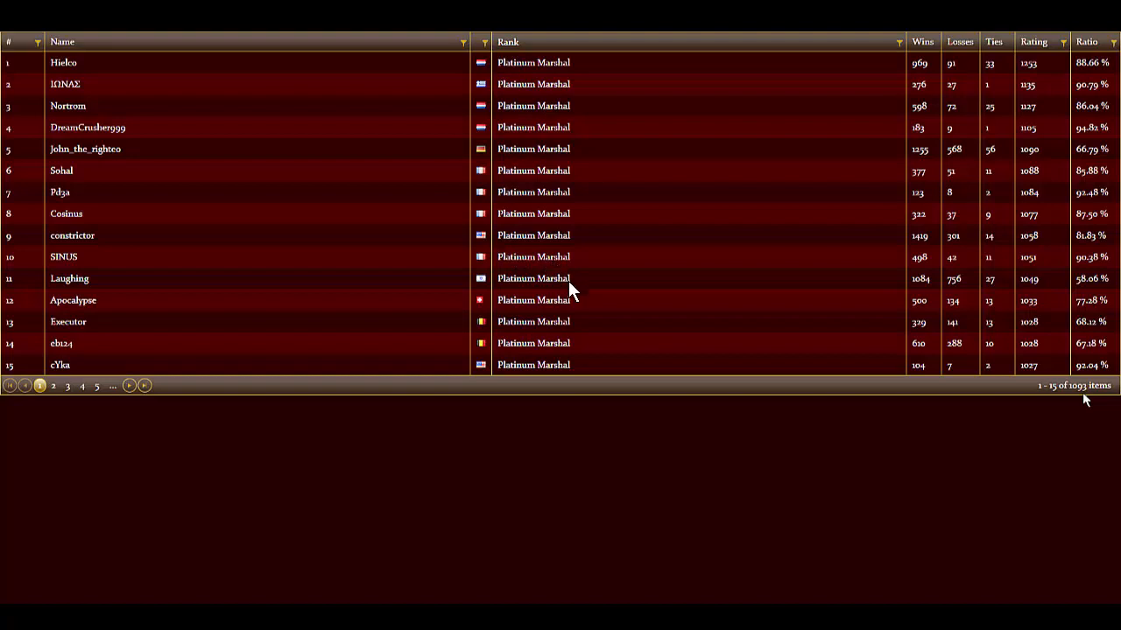
mouse_move(452, 221)
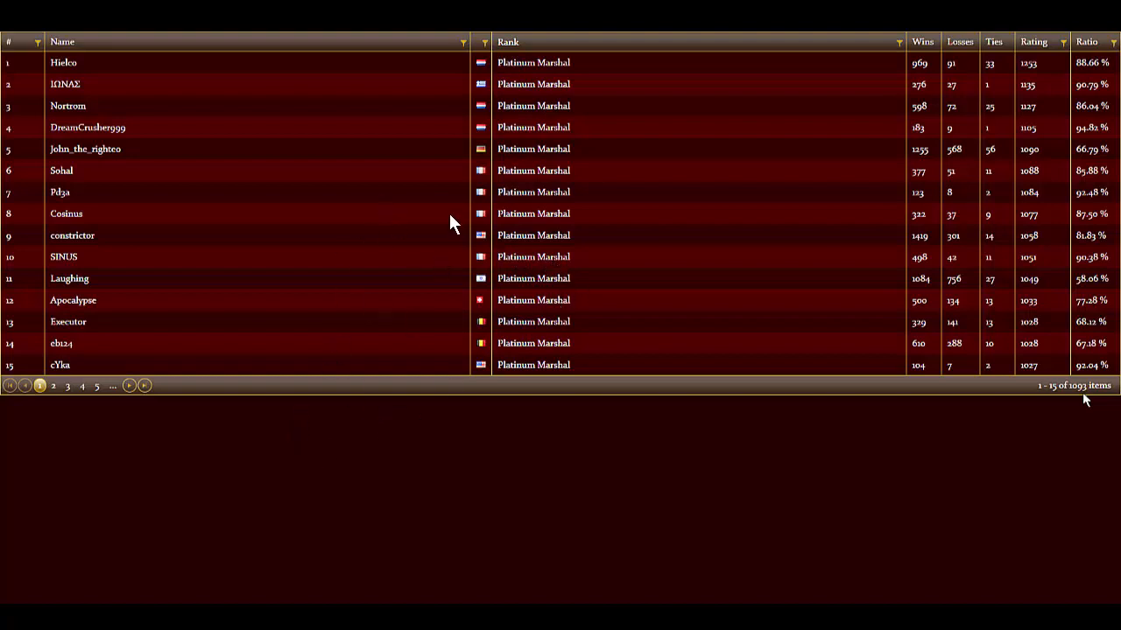
mouse_move(540, 184)
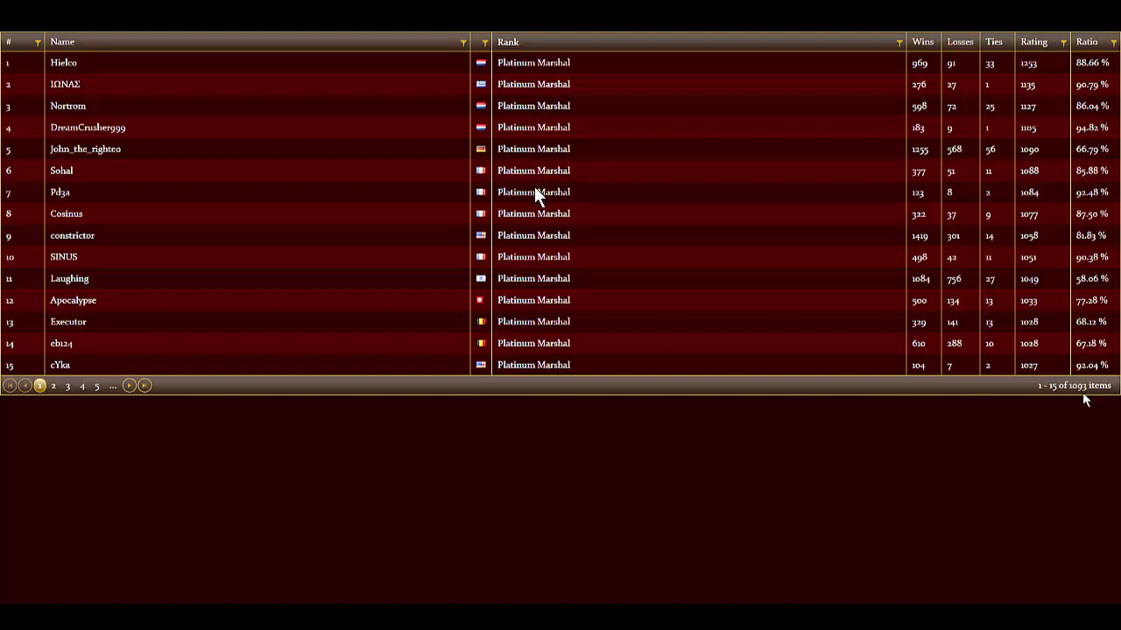
mouse_move(536, 170)
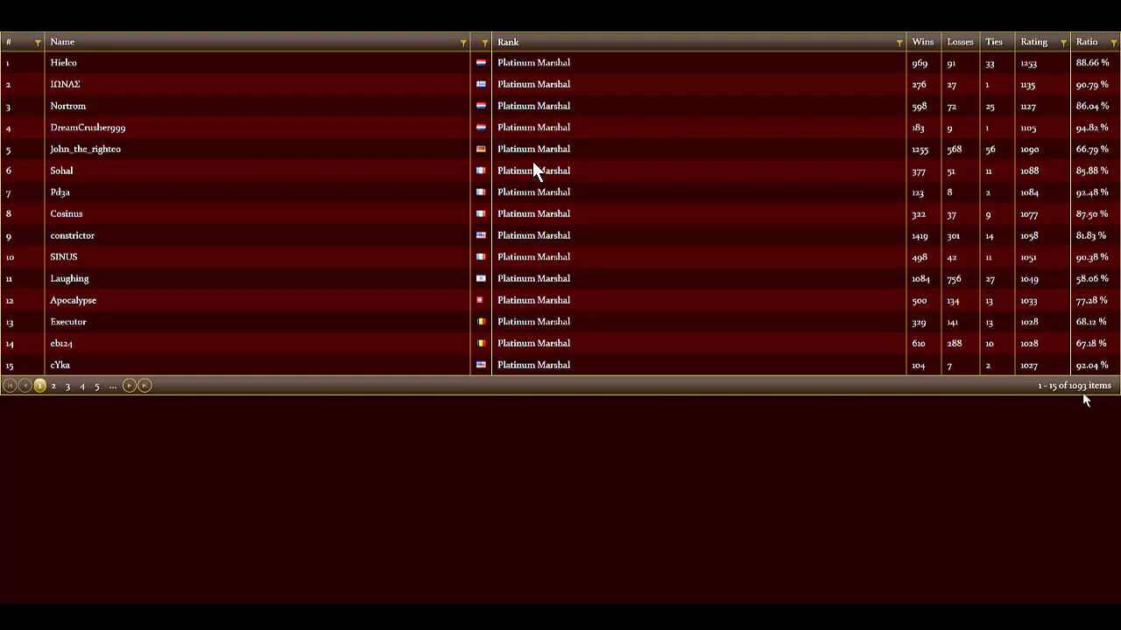
mouse_move(522, 210)
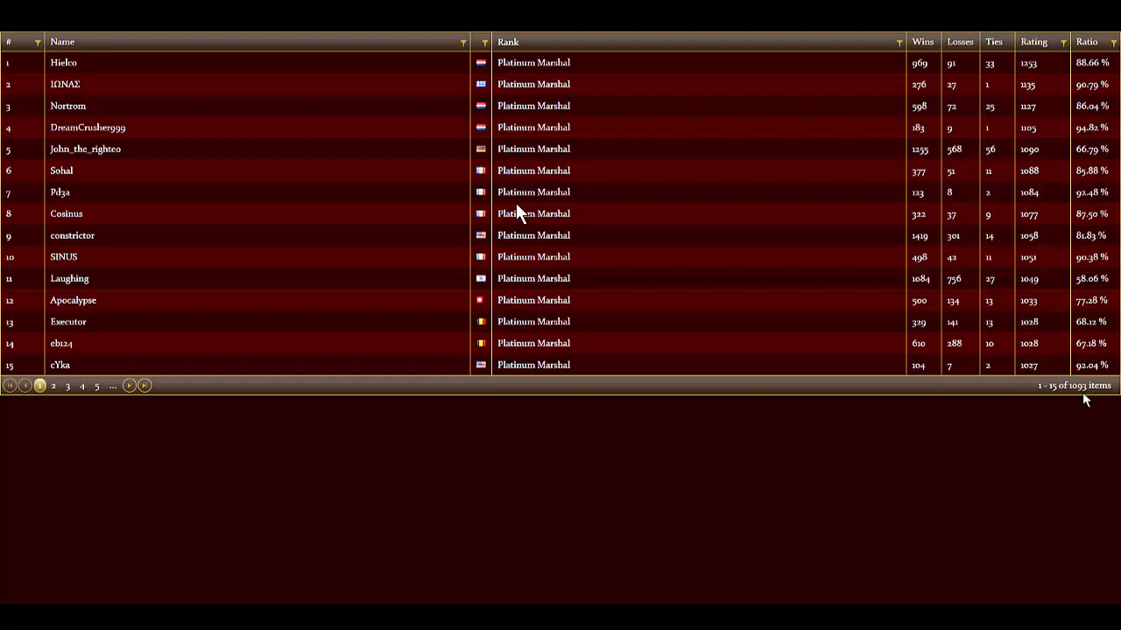
mouse_move(525, 215)
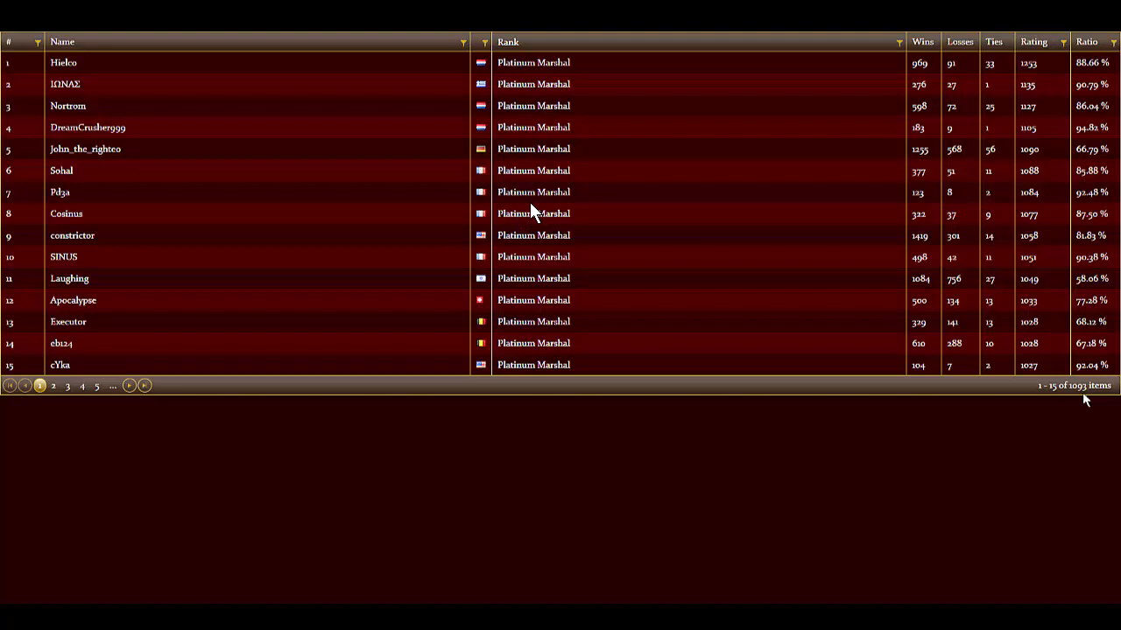
mouse_move(517, 236)
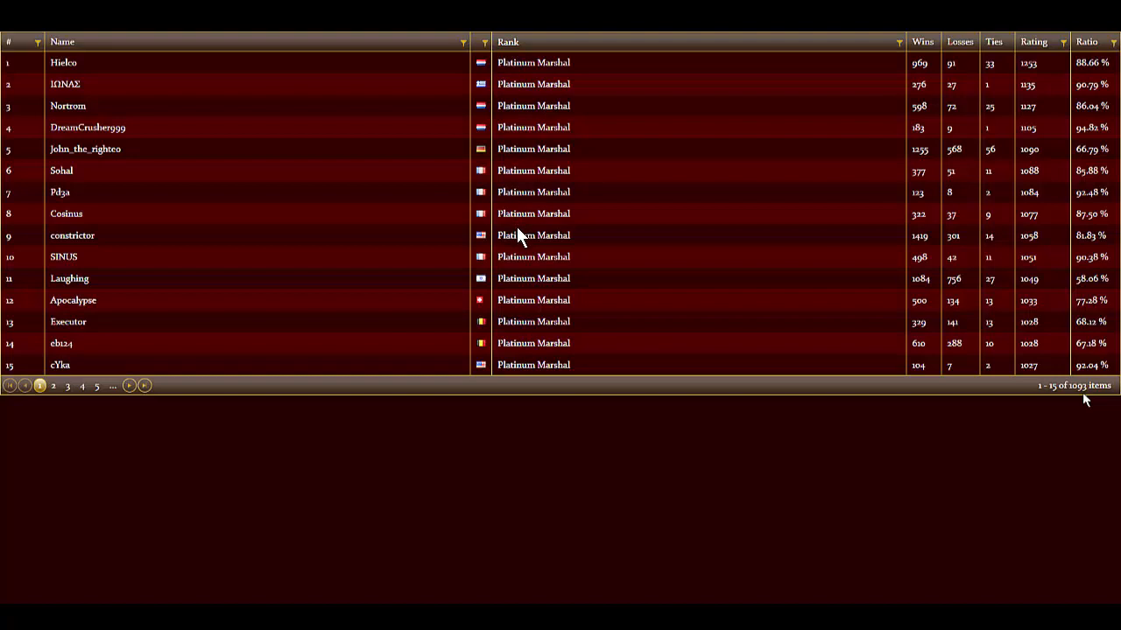
mouse_move(506, 189)
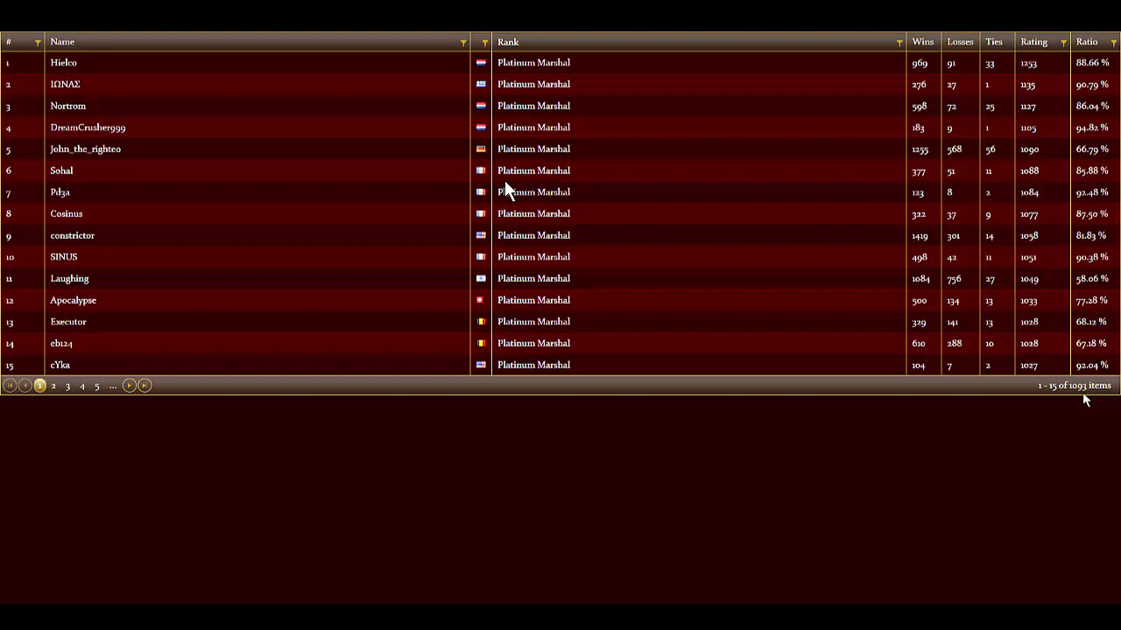
mouse_move(539, 194)
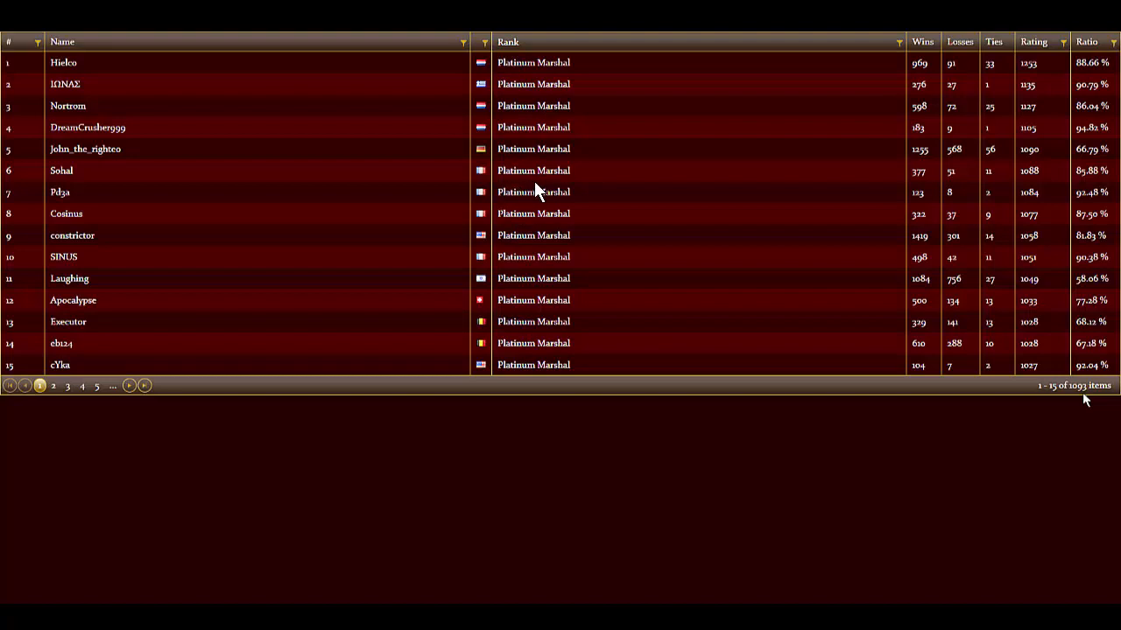
mouse_move(343, 238)
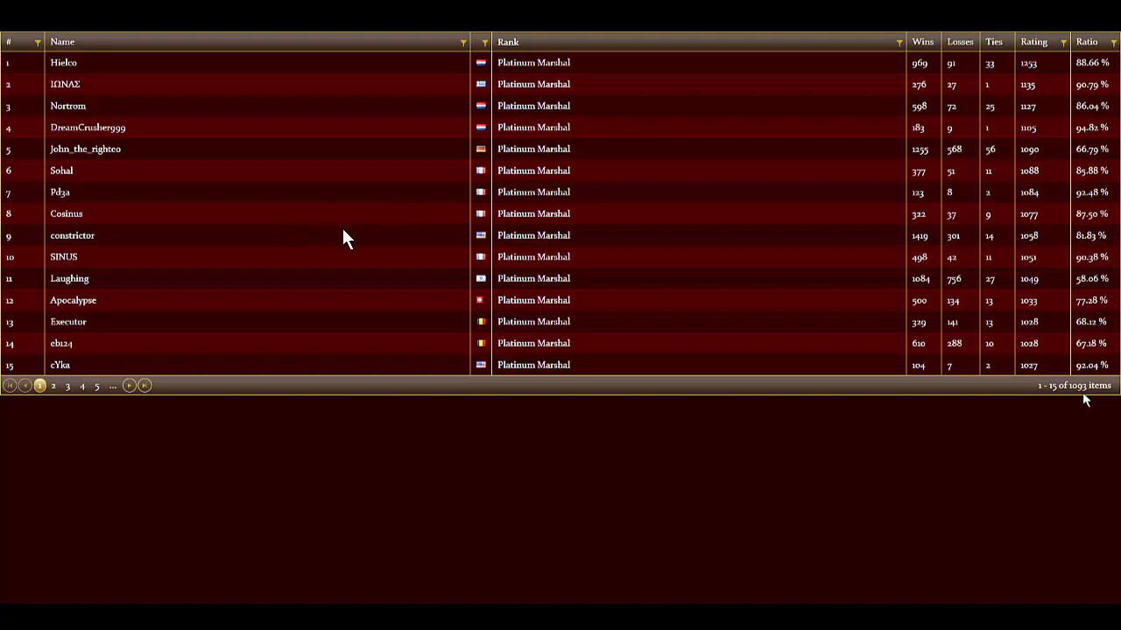
mouse_move(521, 174)
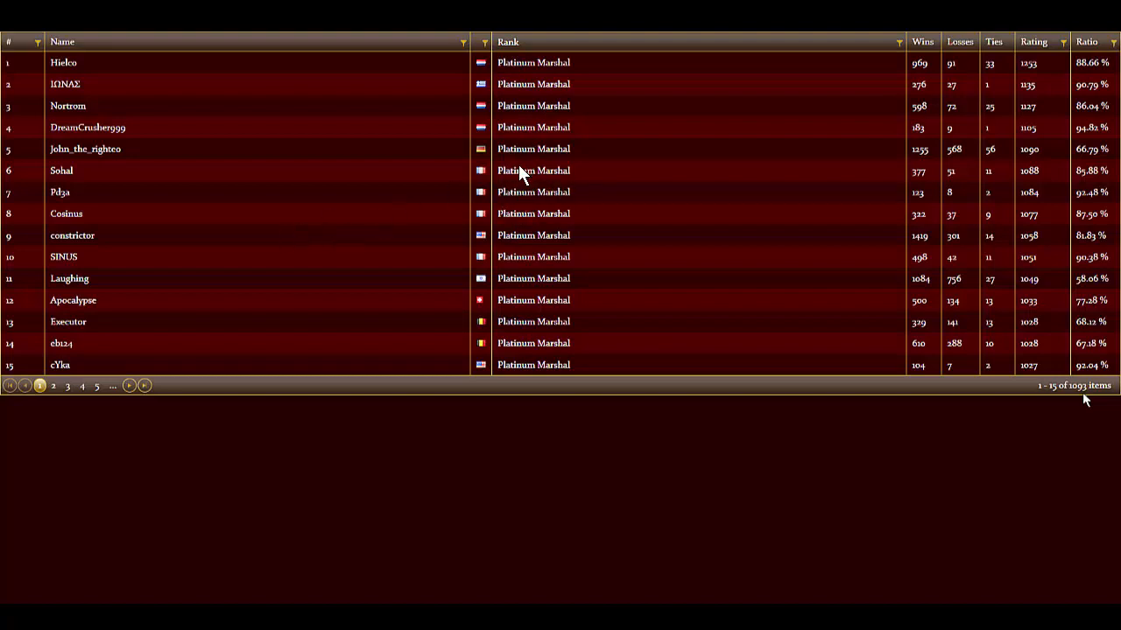
mouse_move(535, 229)
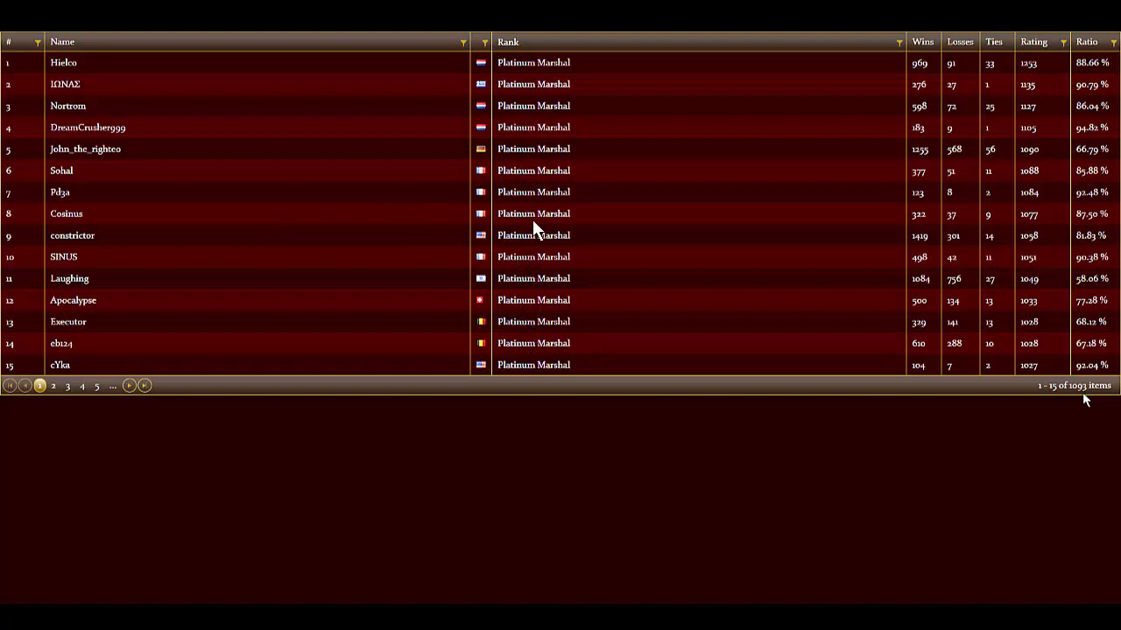
mouse_move(544, 132)
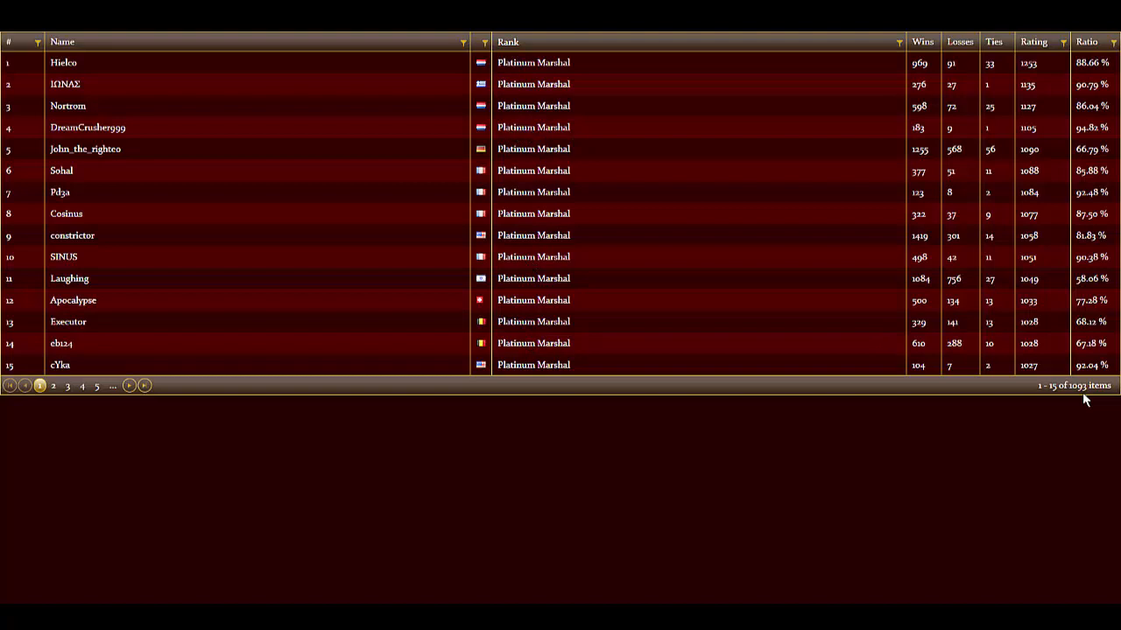
mouse_move(767, 136)
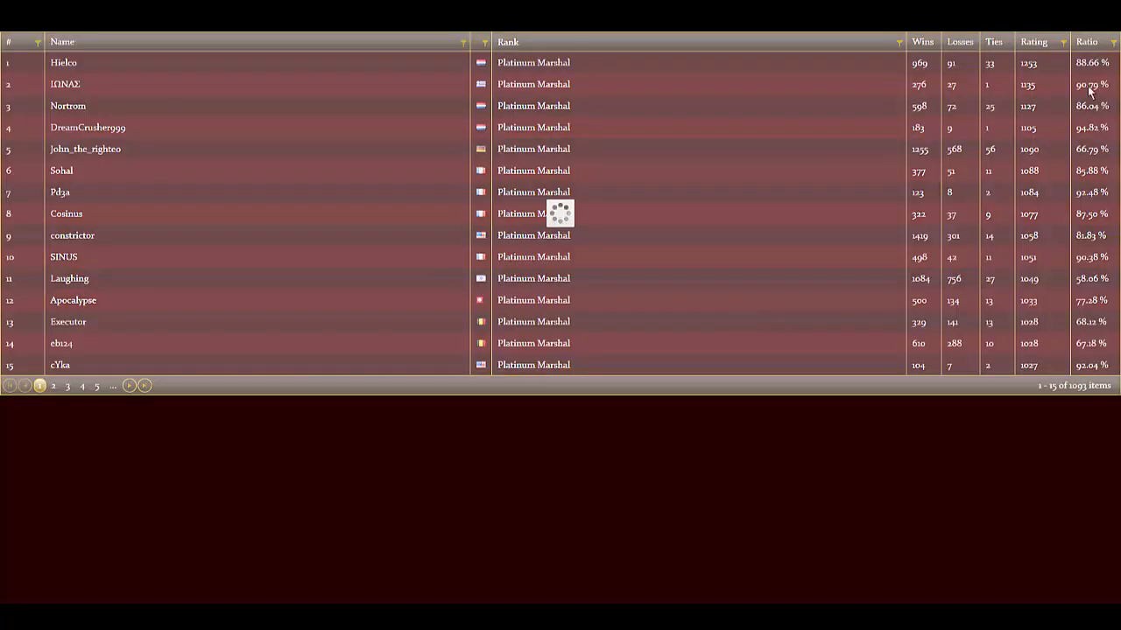
Submit a Name filter on the Platinum leaderboard so it reloads around ranks 31 to 45
click(53, 387)
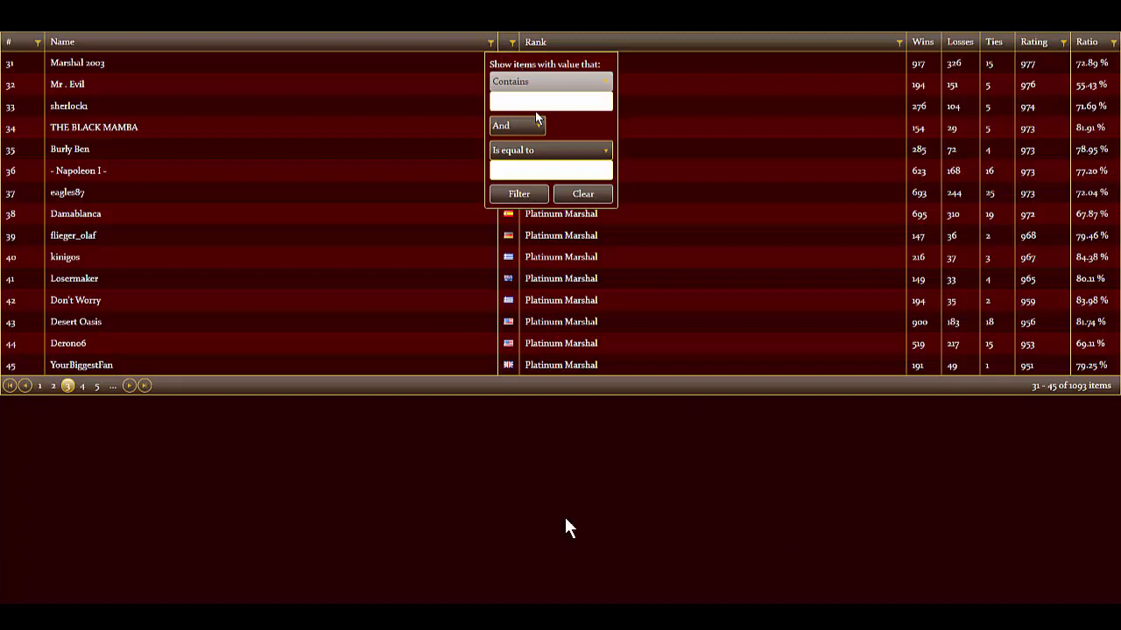
click(550, 101)
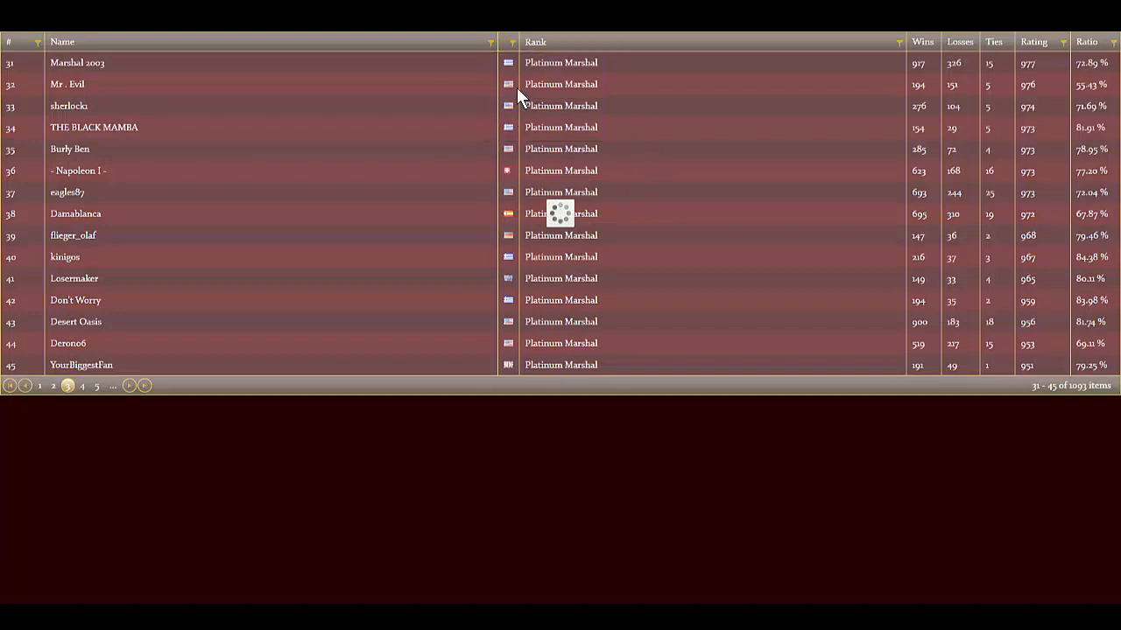
mouse_move(616, 551)
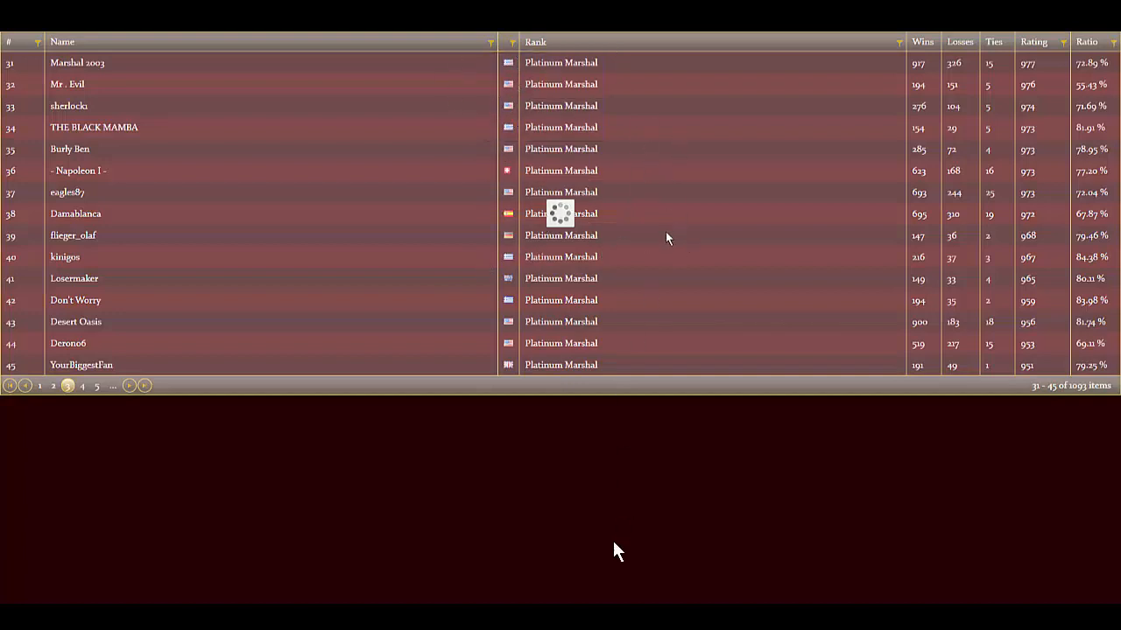
mouse_move(593, 571)
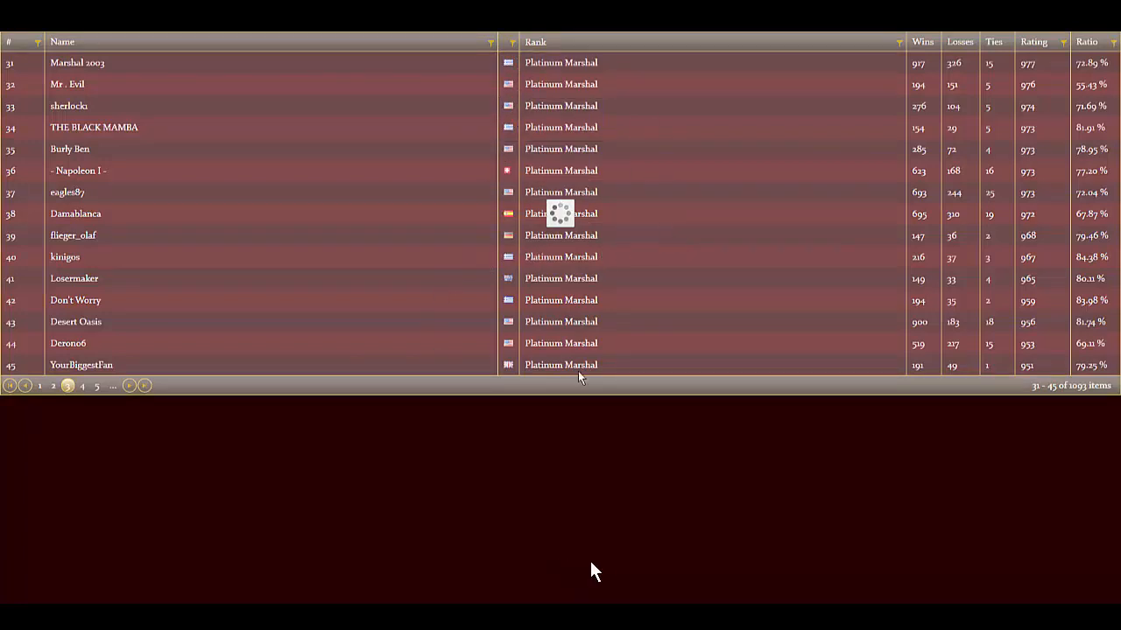
mouse_move(657, 322)
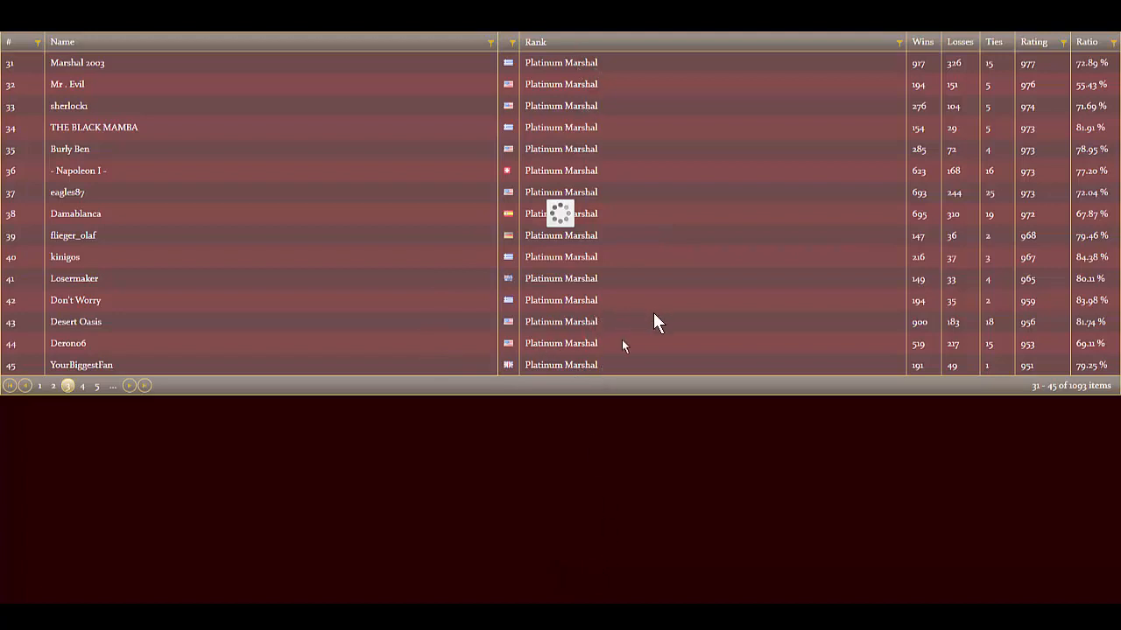
mouse_move(586, 219)
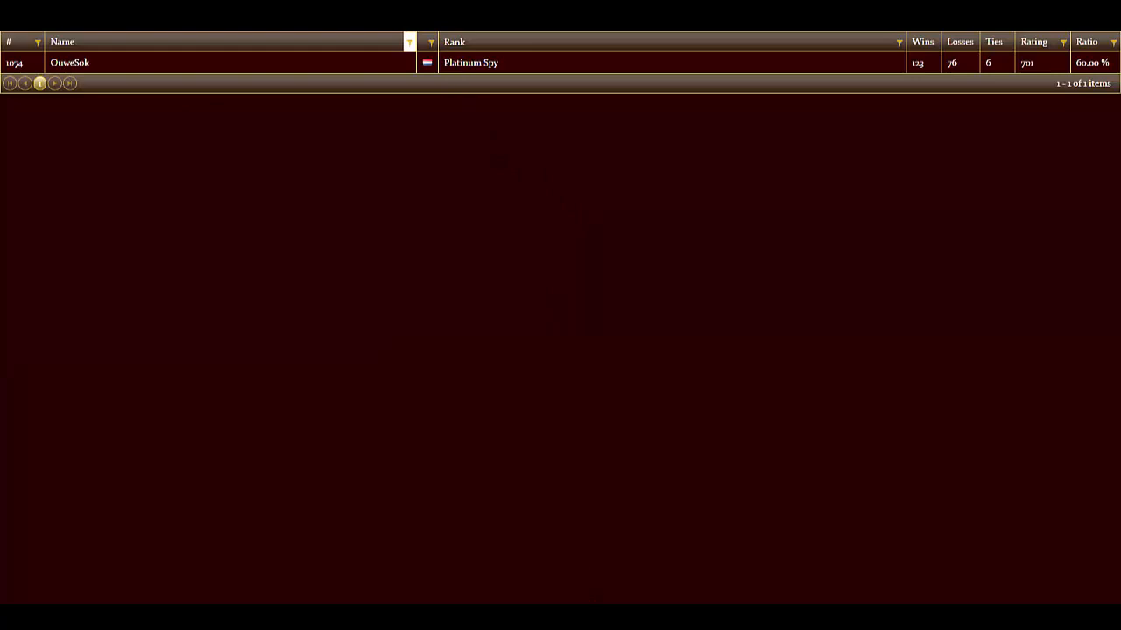
mouse_move(560, 91)
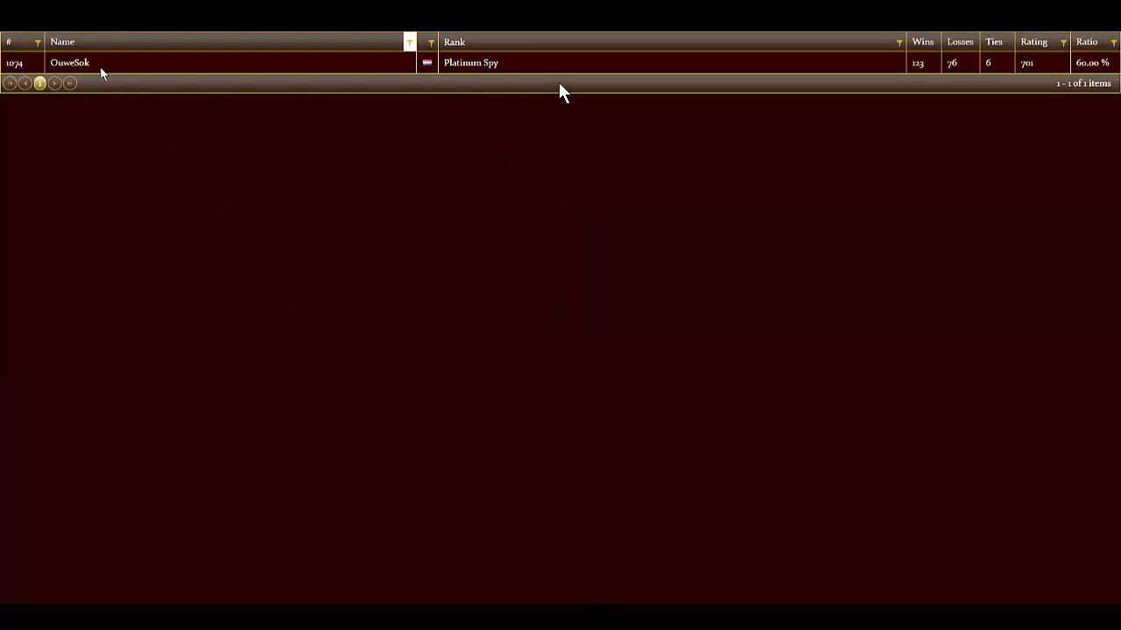
mouse_move(498, 70)
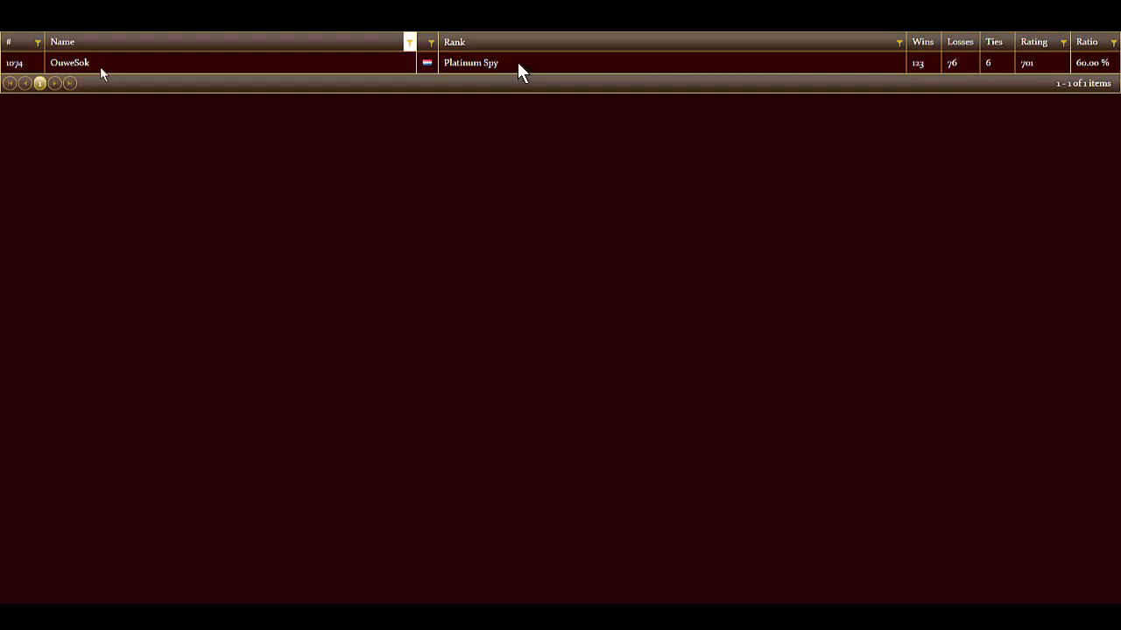
mouse_move(116, 68)
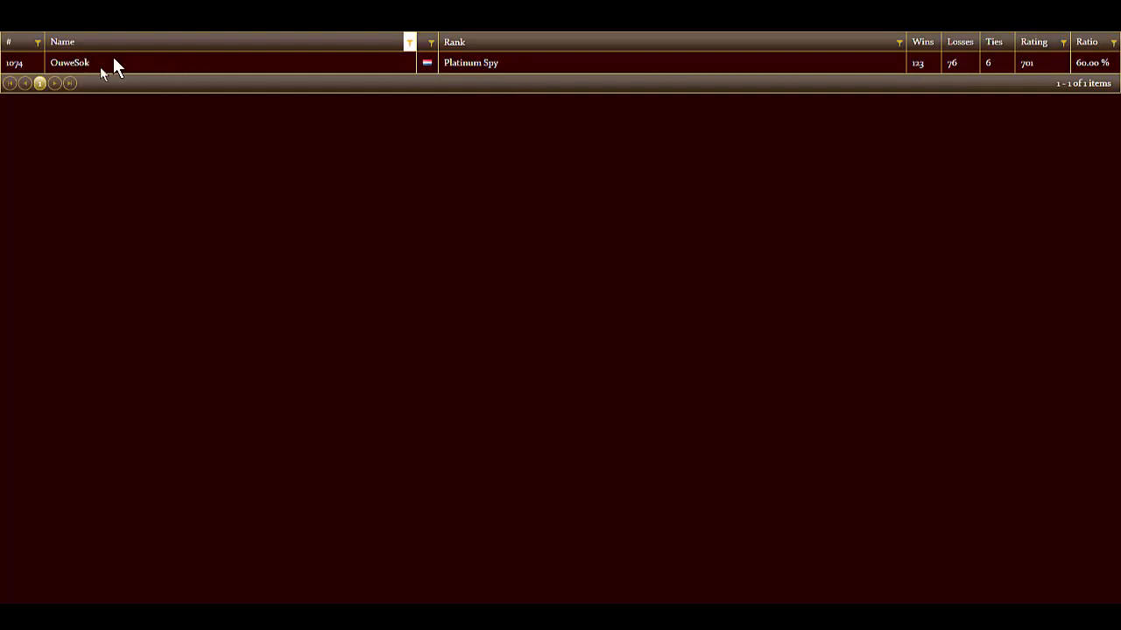
mouse_move(156, 105)
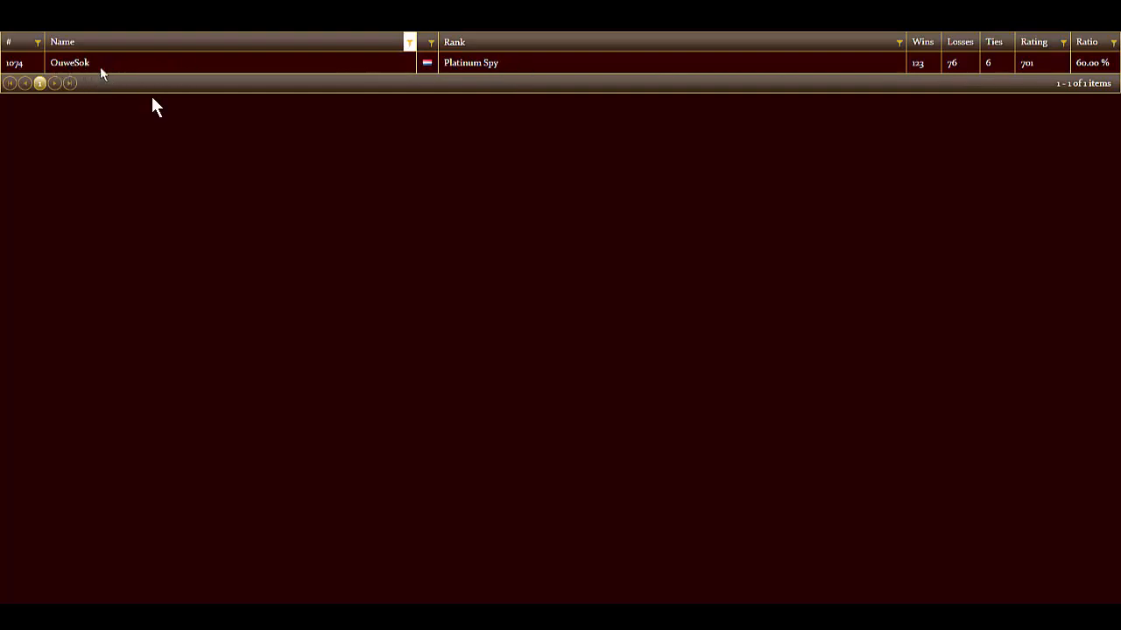
mouse_move(330, 71)
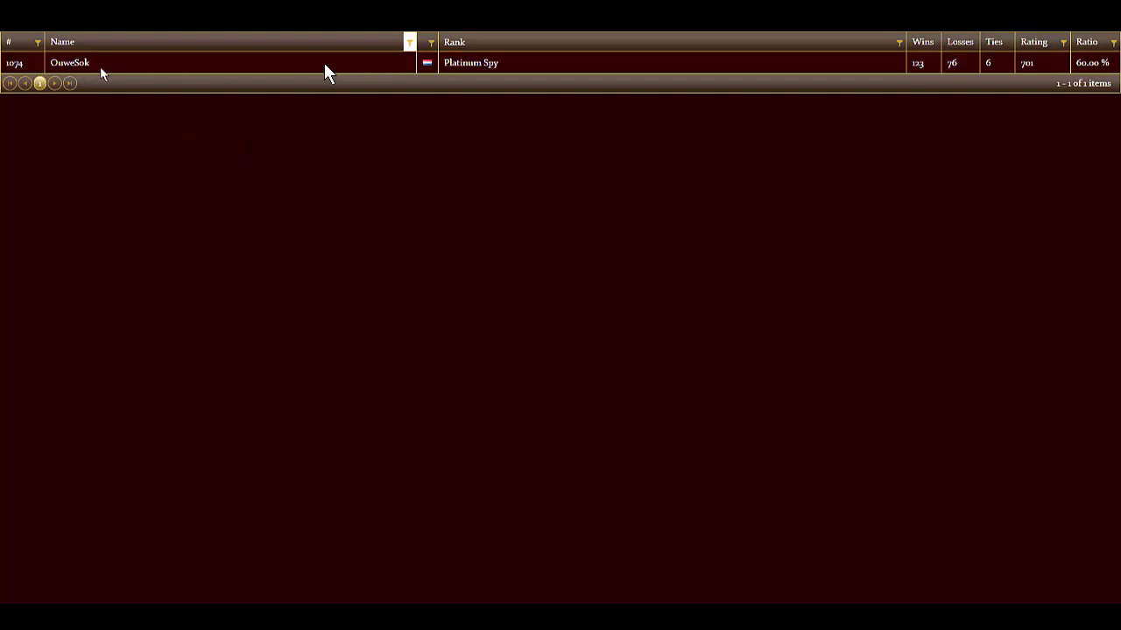
mouse_move(210, 69)
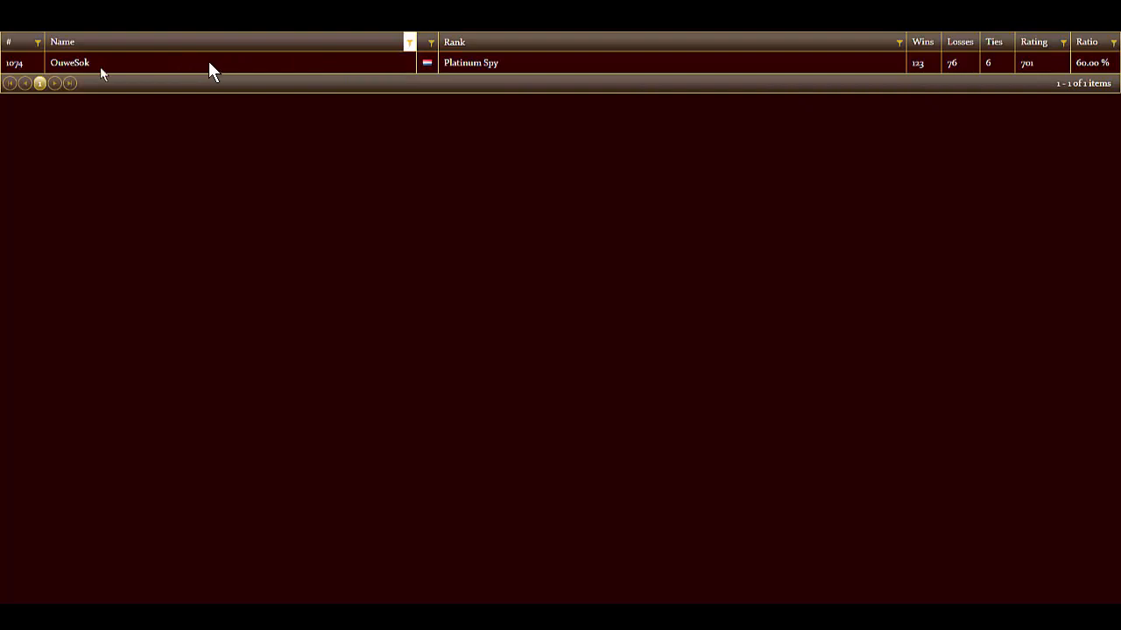
mouse_move(322, 79)
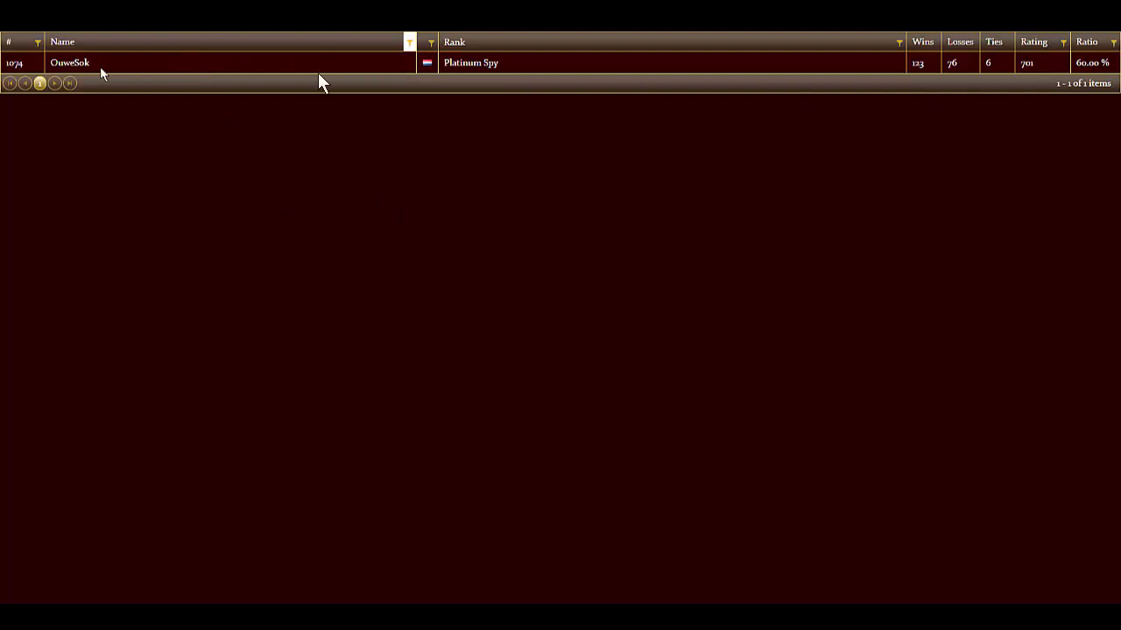
mouse_move(329, 165)
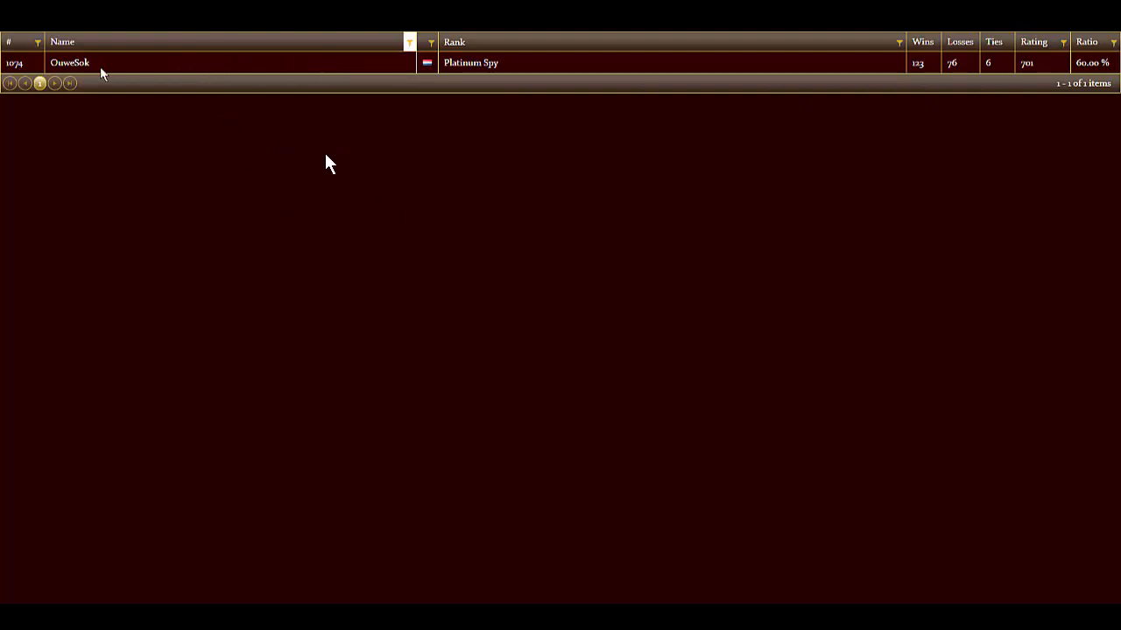
mouse_move(319, 73)
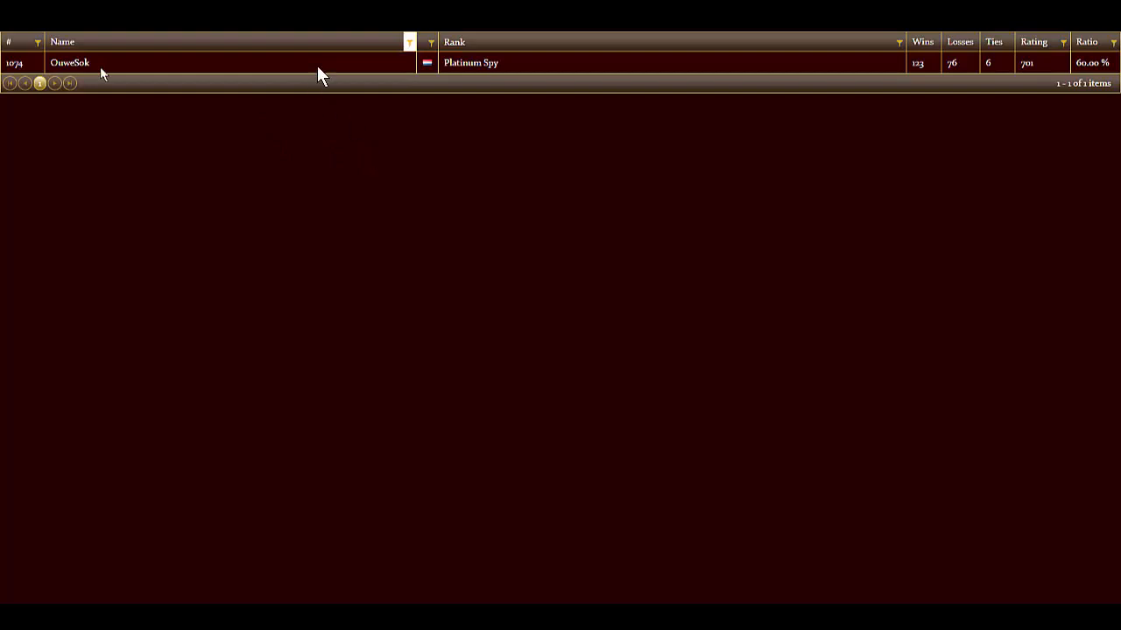
mouse_move(161, 63)
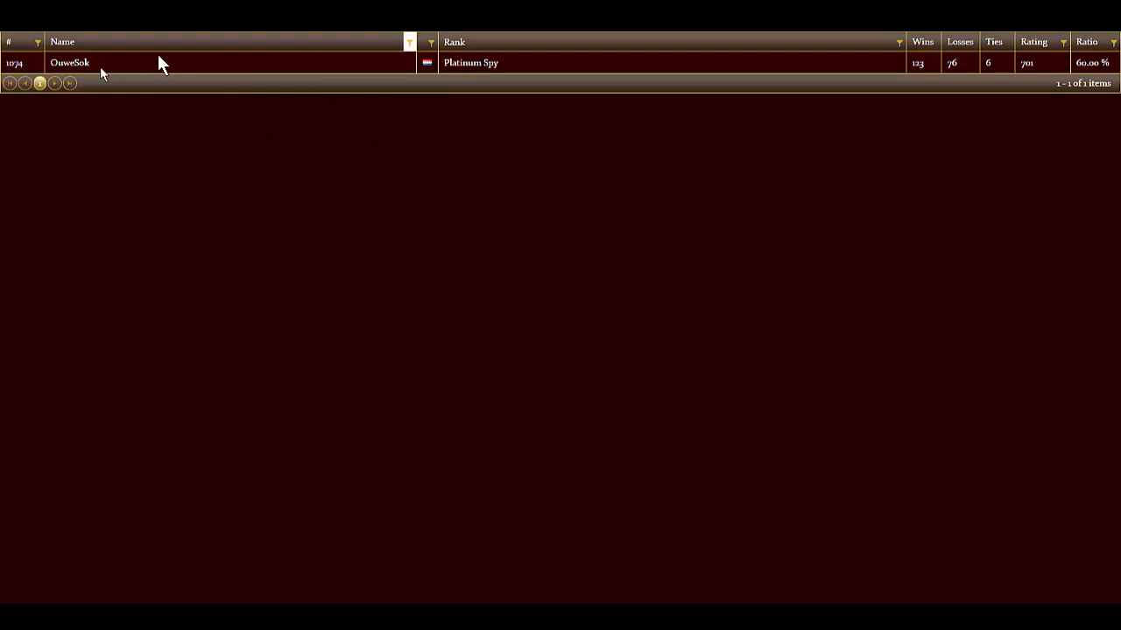
mouse_move(347, 68)
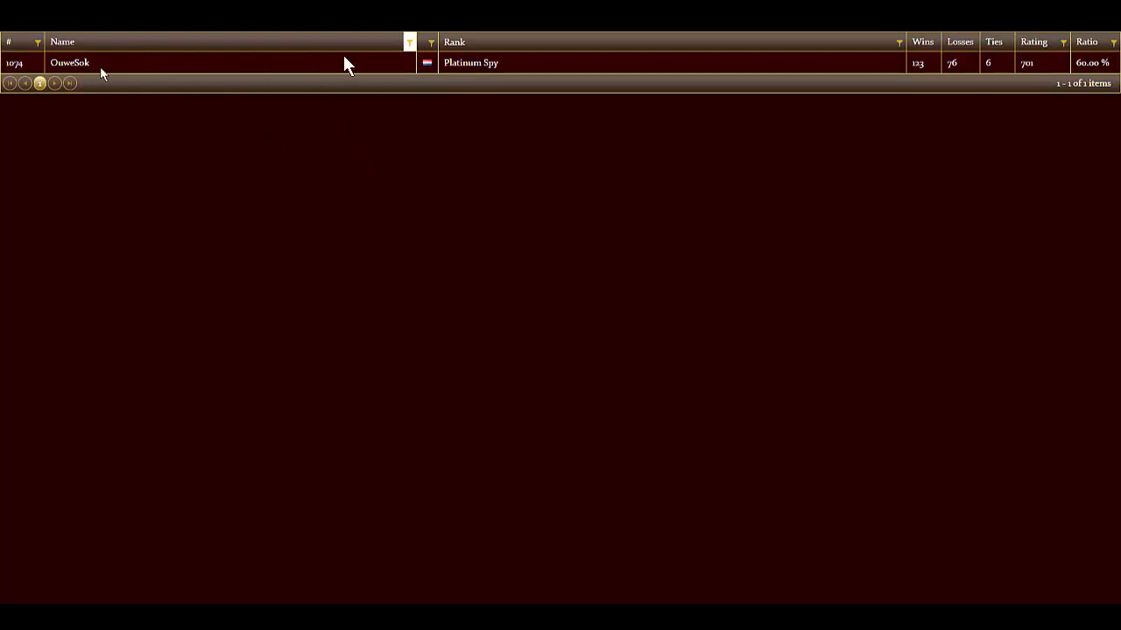
mouse_move(354, 72)
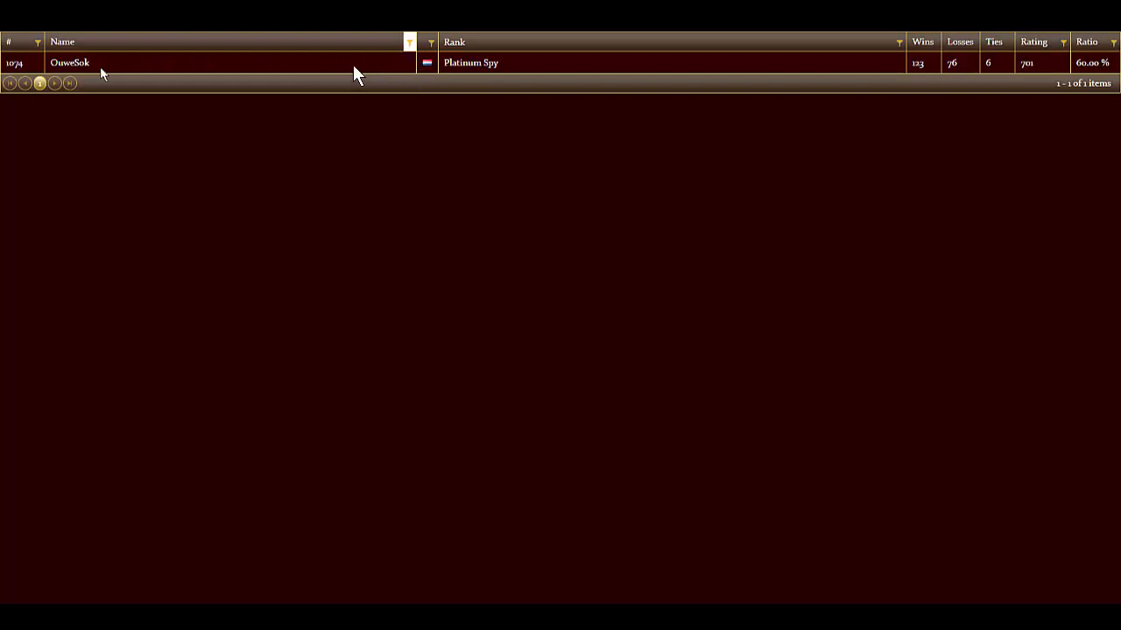
mouse_move(972, 84)
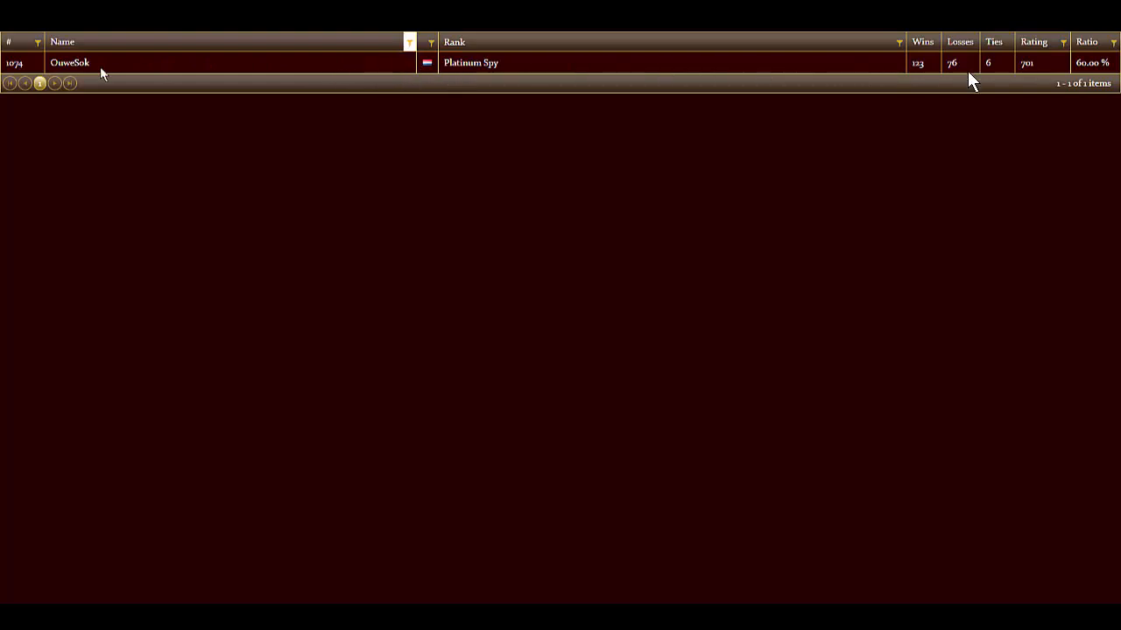
mouse_move(903, 70)
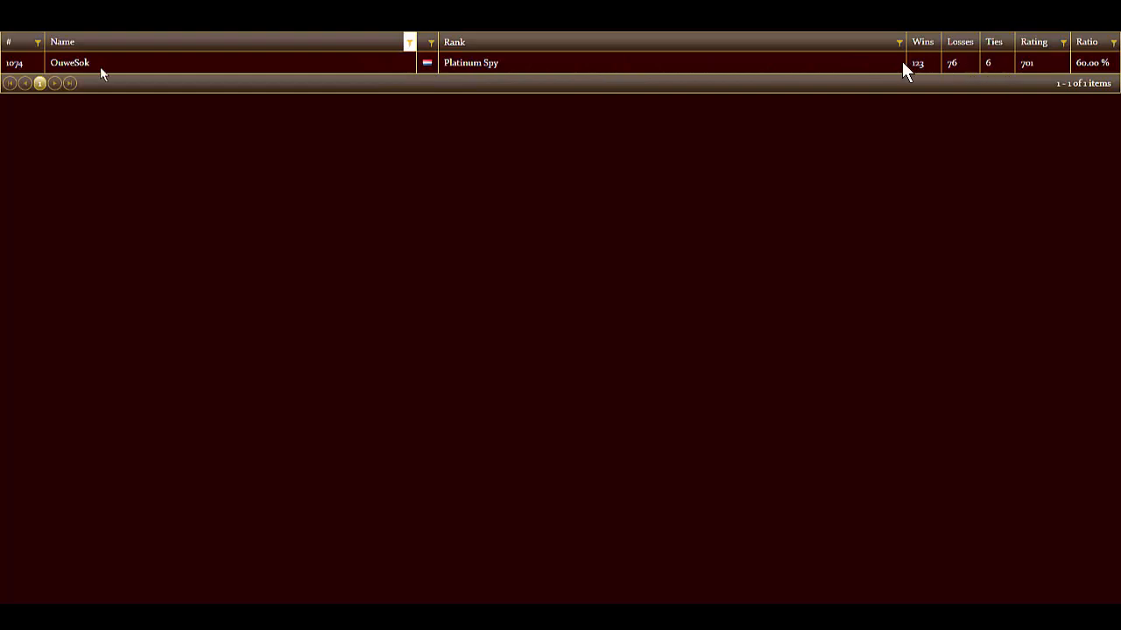
mouse_move(224, 73)
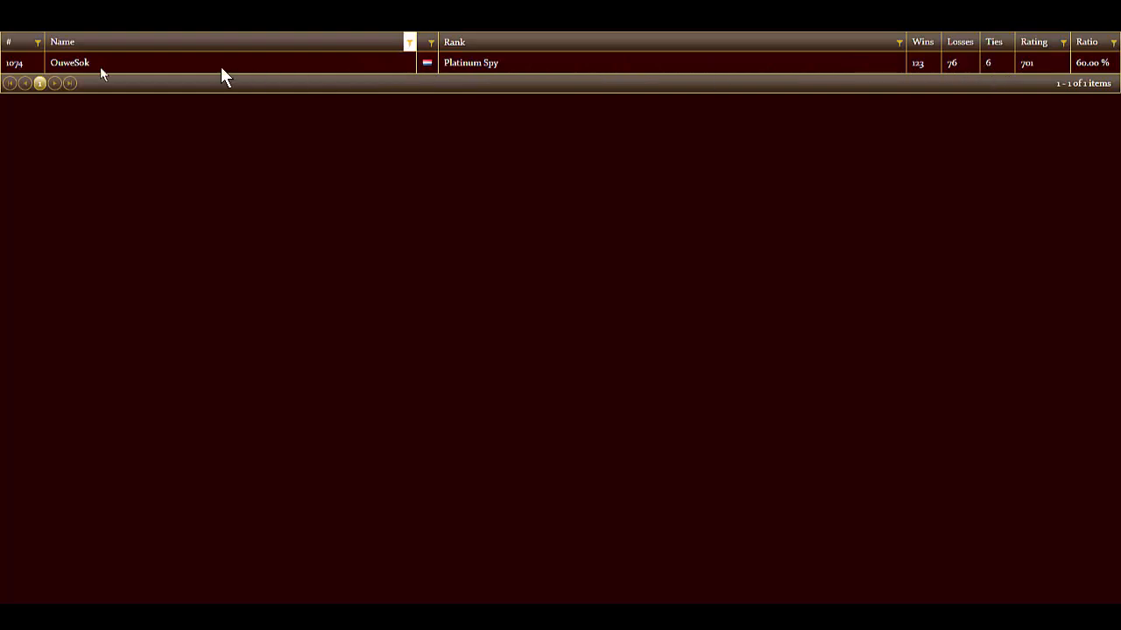
mouse_move(1047, 73)
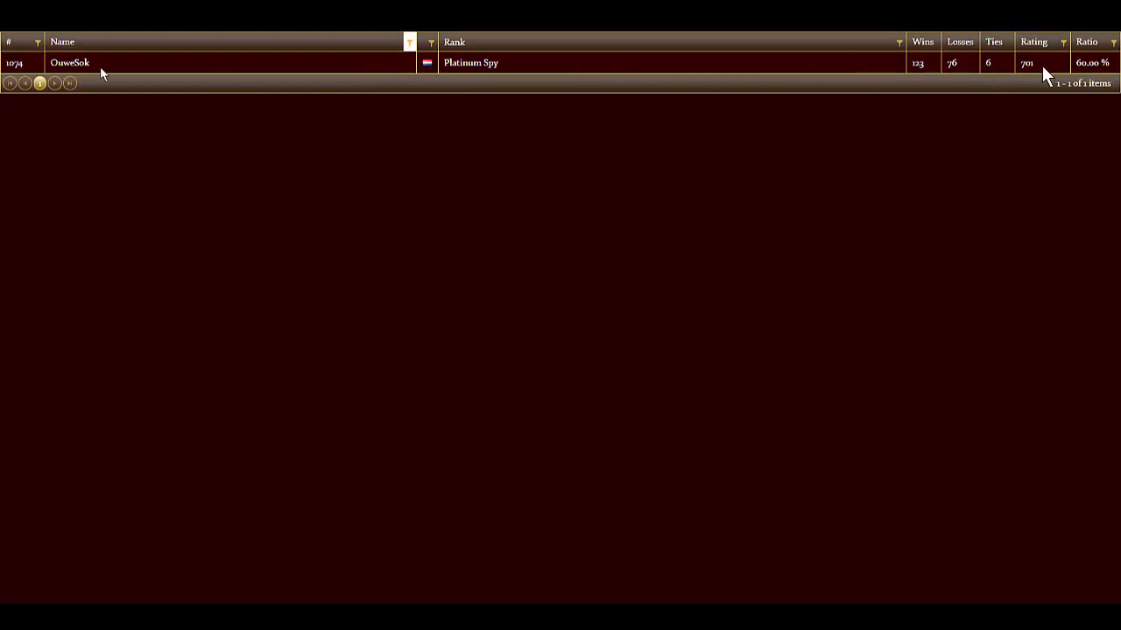
mouse_move(567, 91)
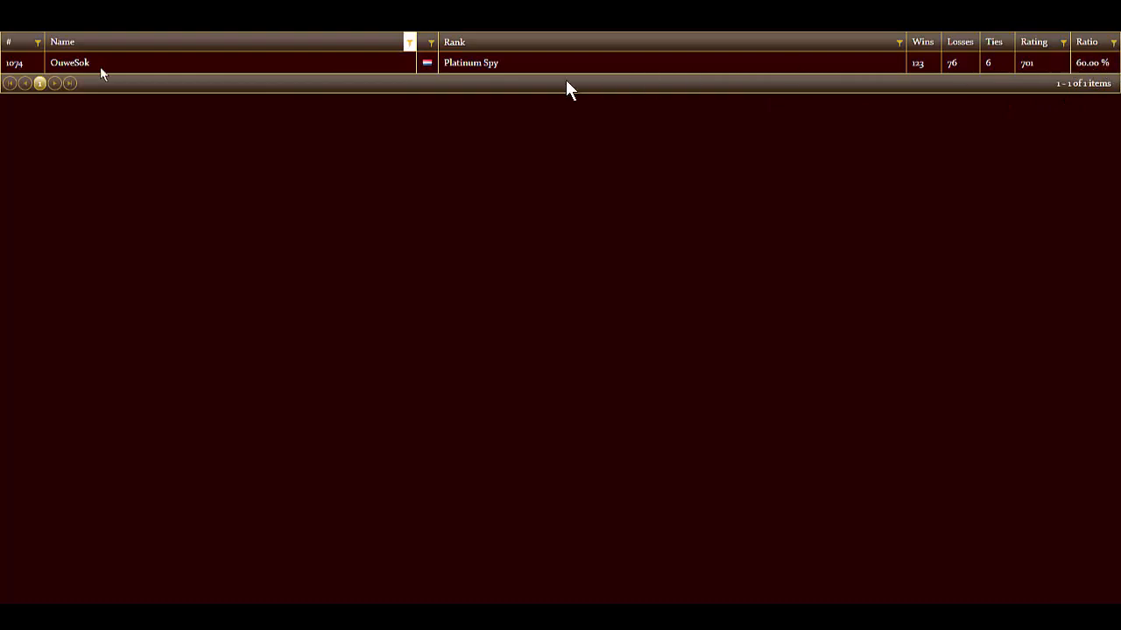
mouse_move(367, 121)
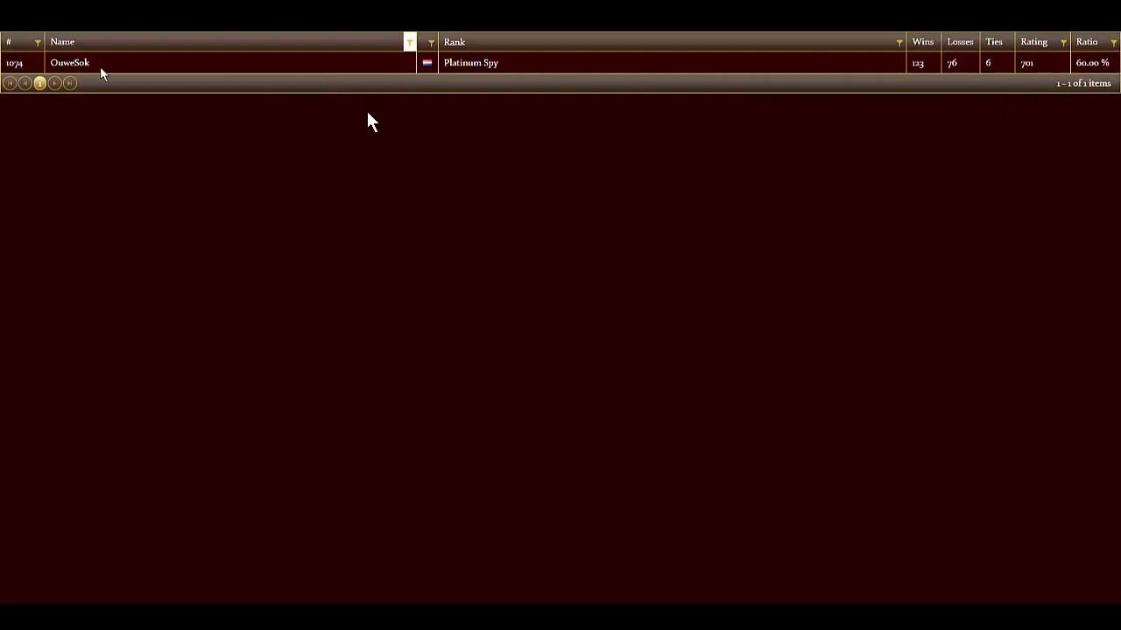
mouse_move(350, 95)
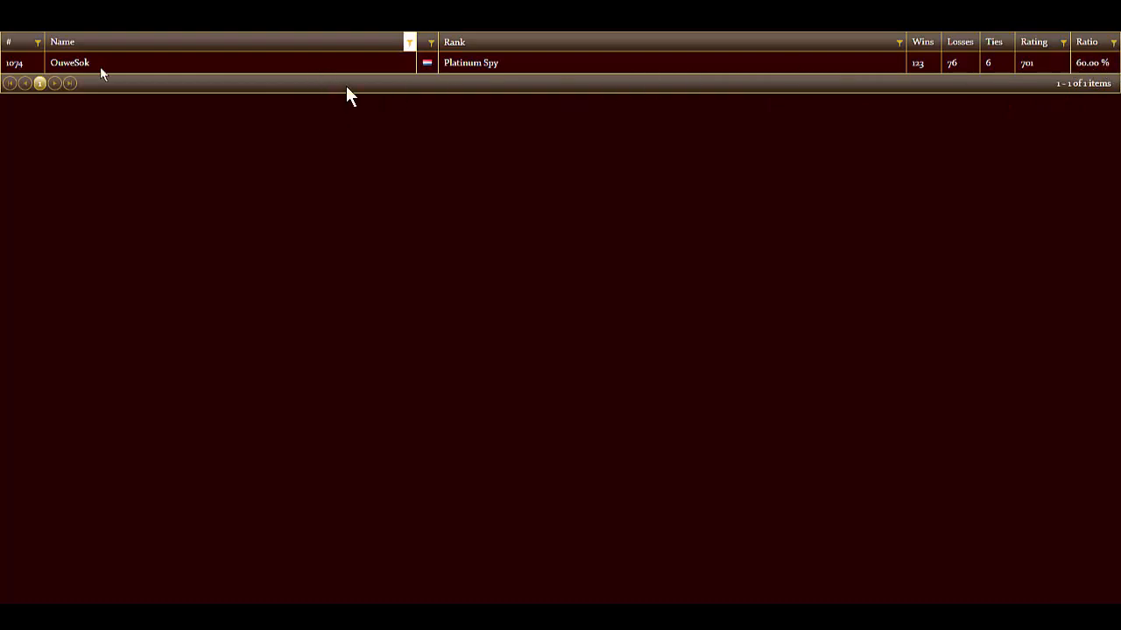
mouse_move(346, 226)
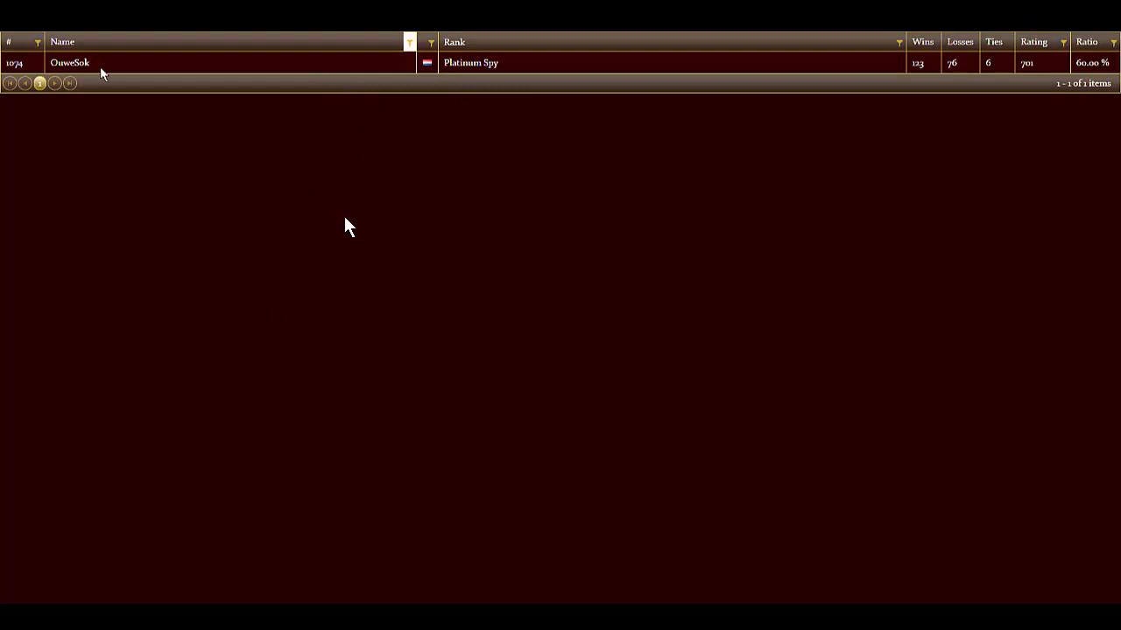
mouse_move(343, 221)
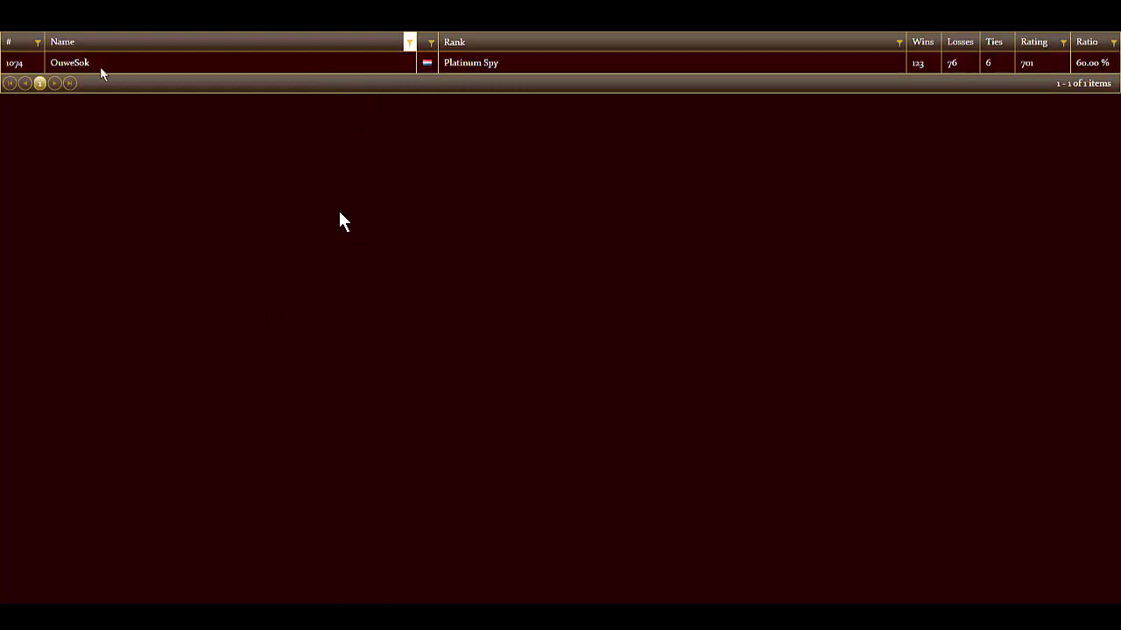
mouse_move(246, 84)
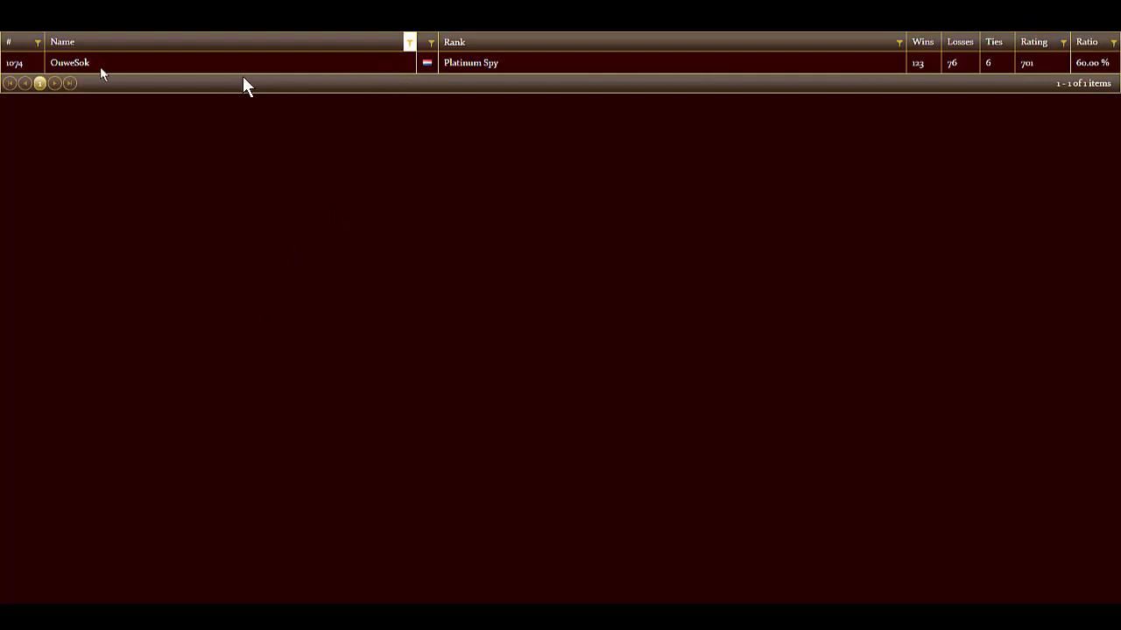
mouse_move(498, 68)
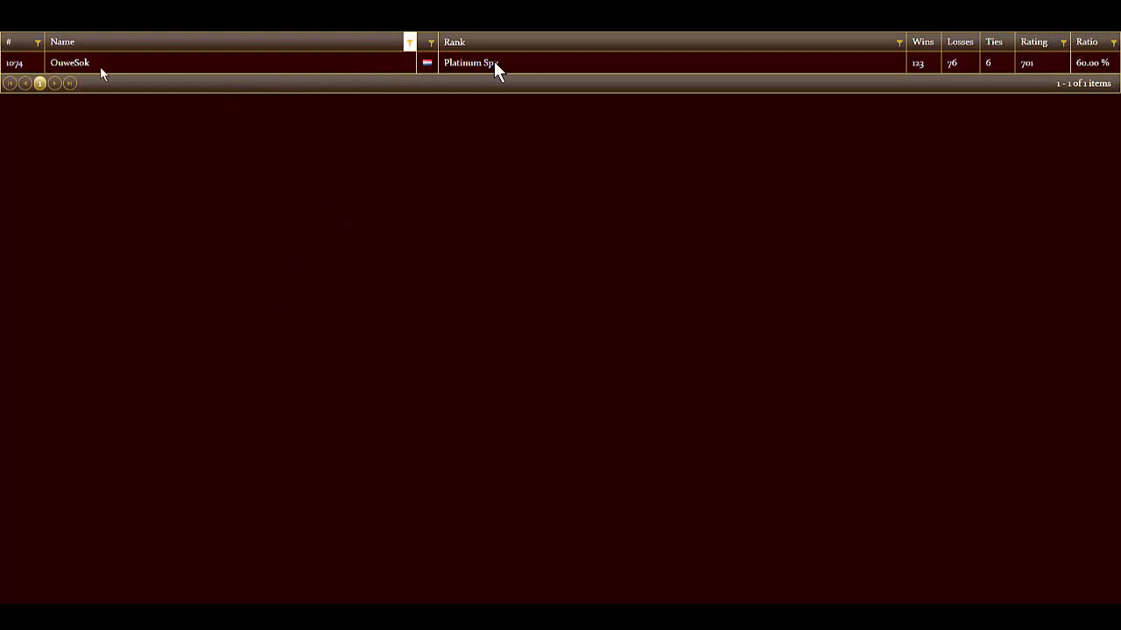
mouse_move(282, 168)
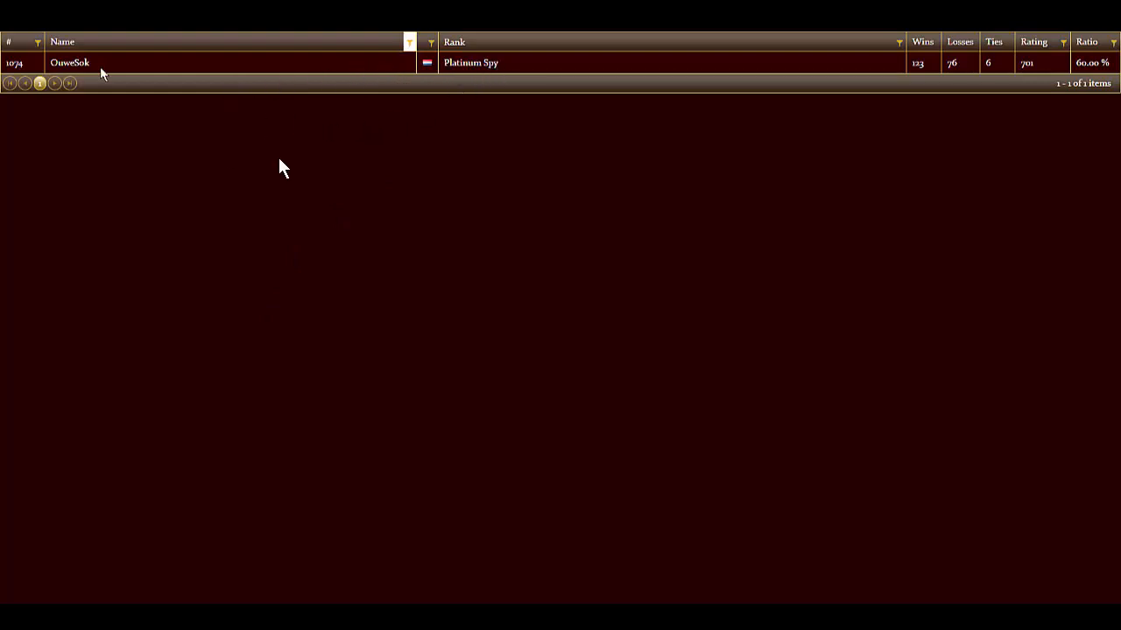
mouse_move(196, 77)
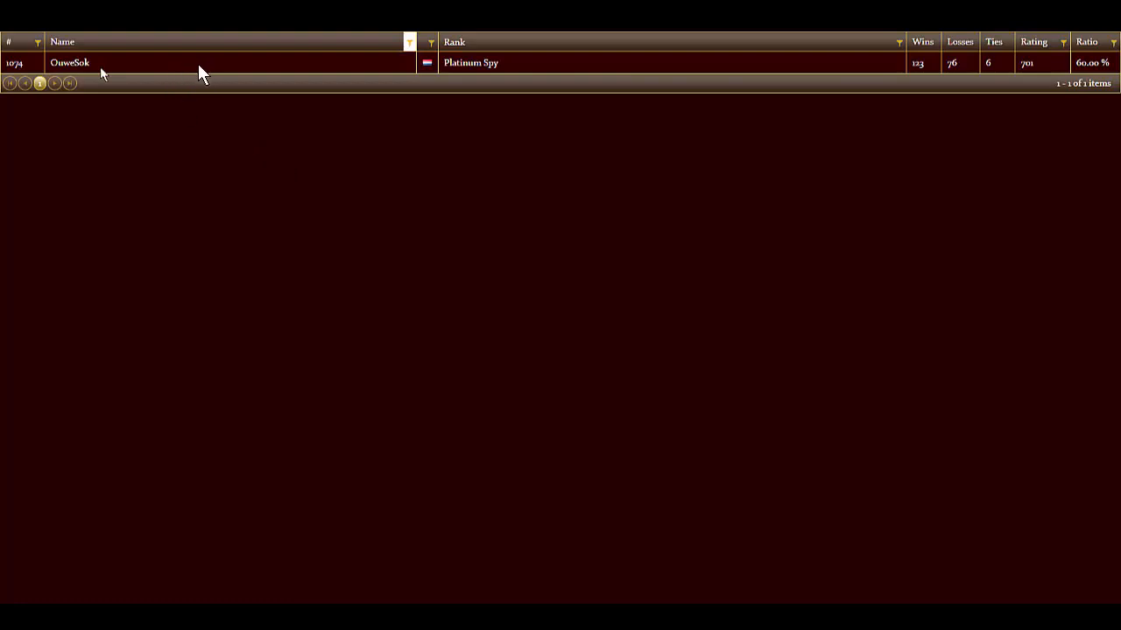
mouse_move(256, 189)
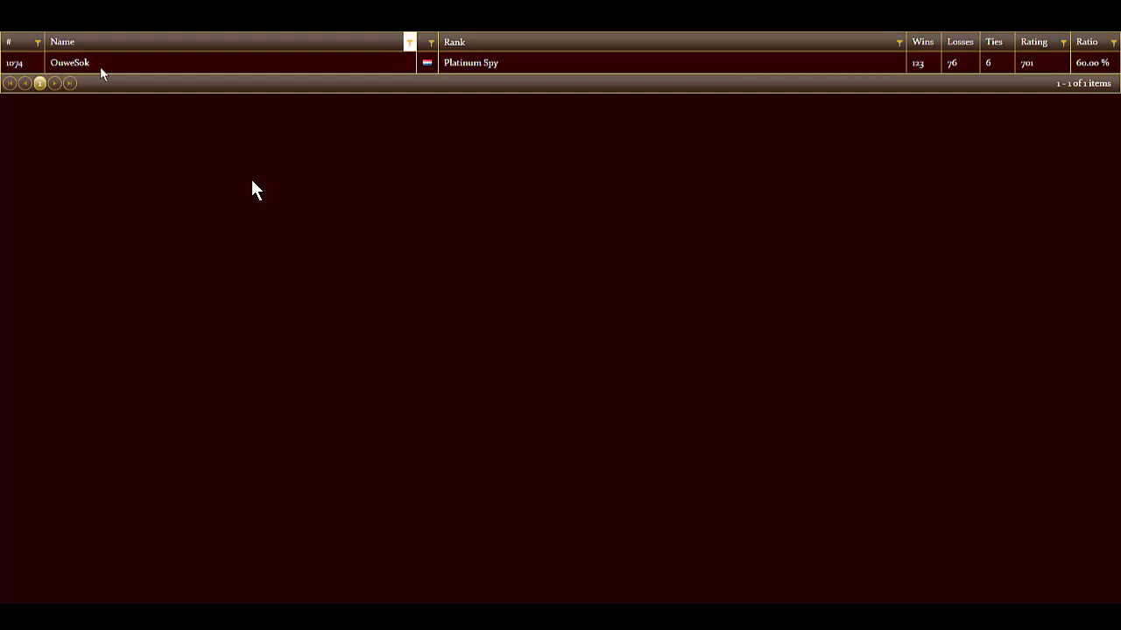
mouse_move(396, 203)
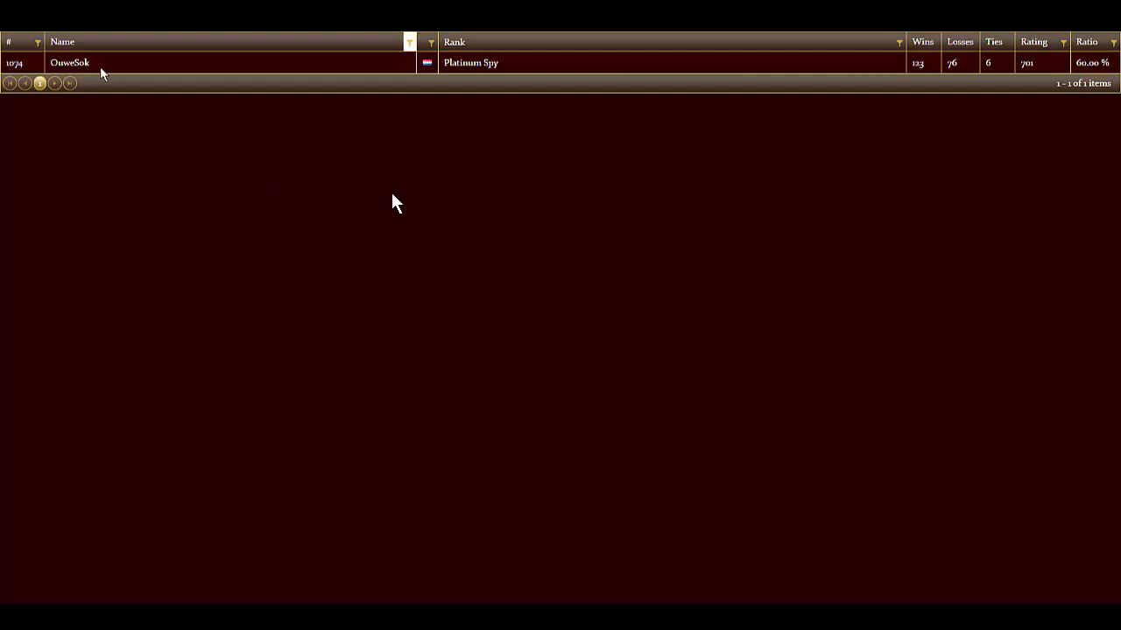
mouse_move(388, 283)
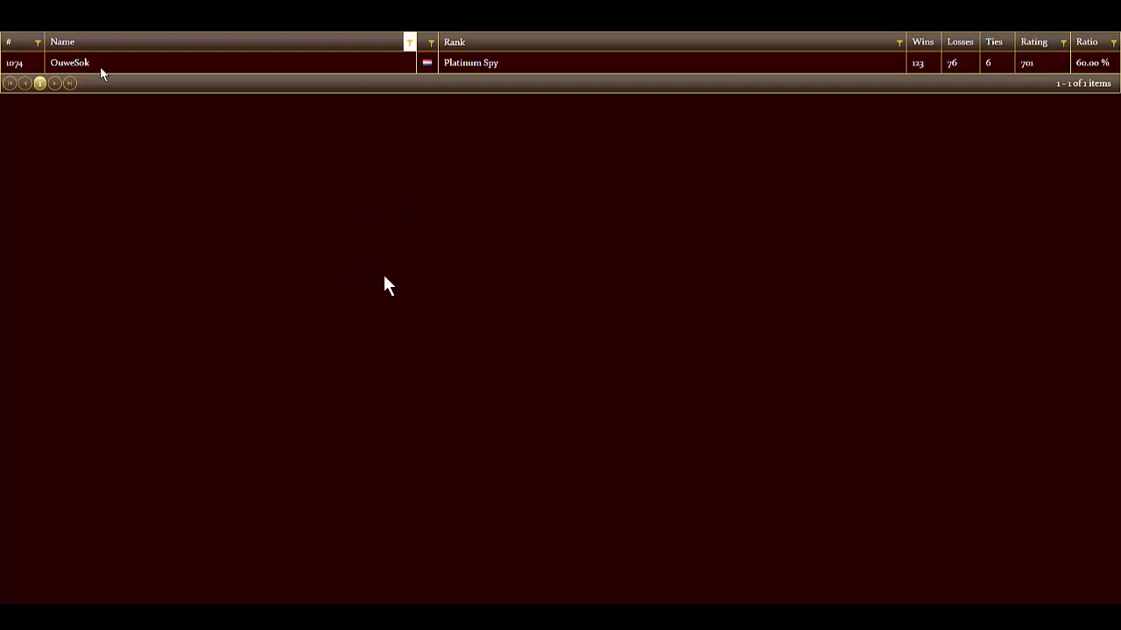
mouse_move(399, 284)
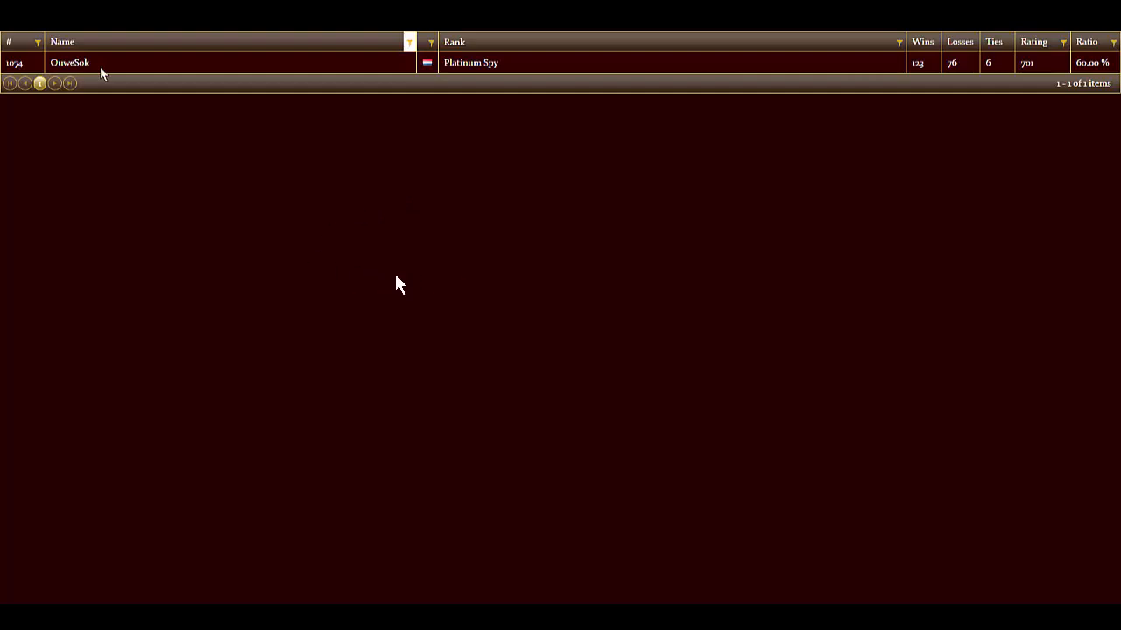
mouse_move(284, 63)
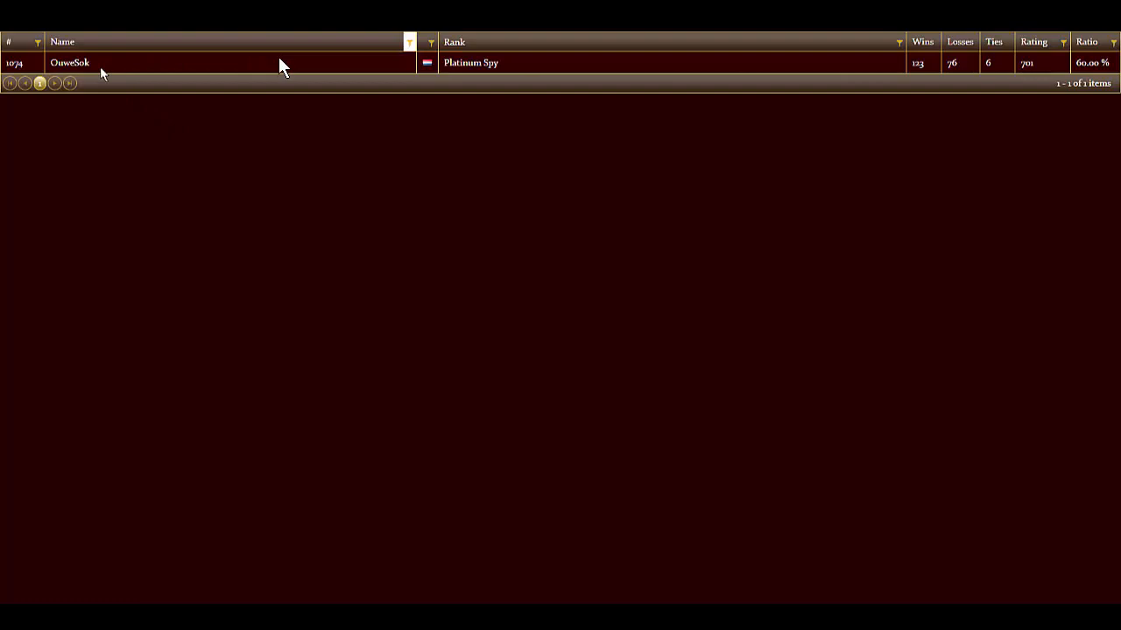
mouse_move(280, 209)
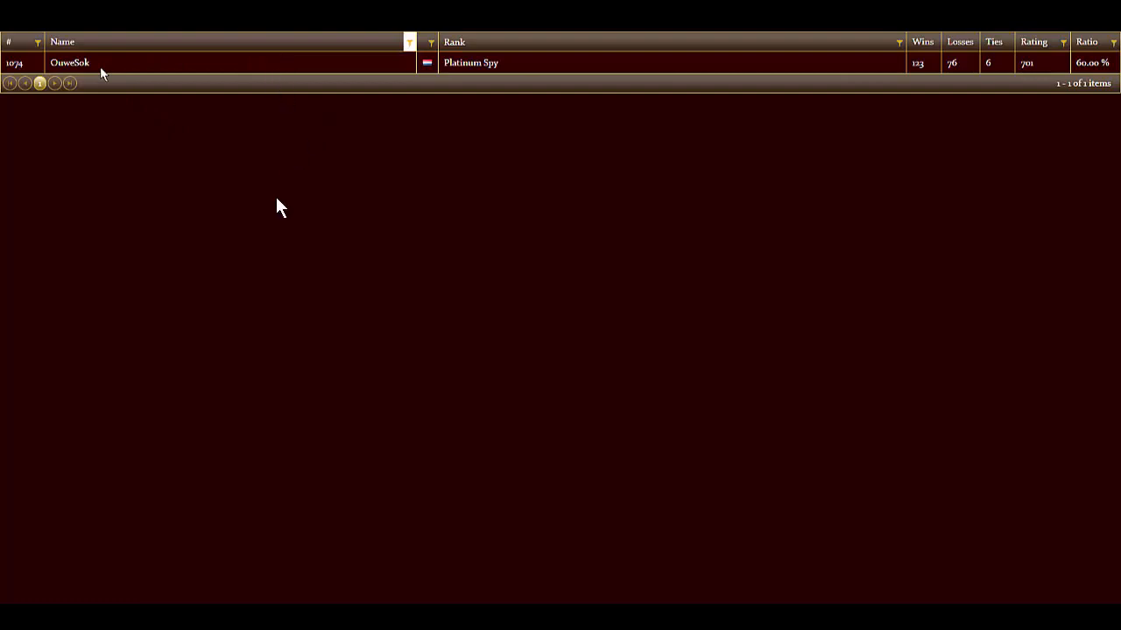
mouse_move(388, 228)
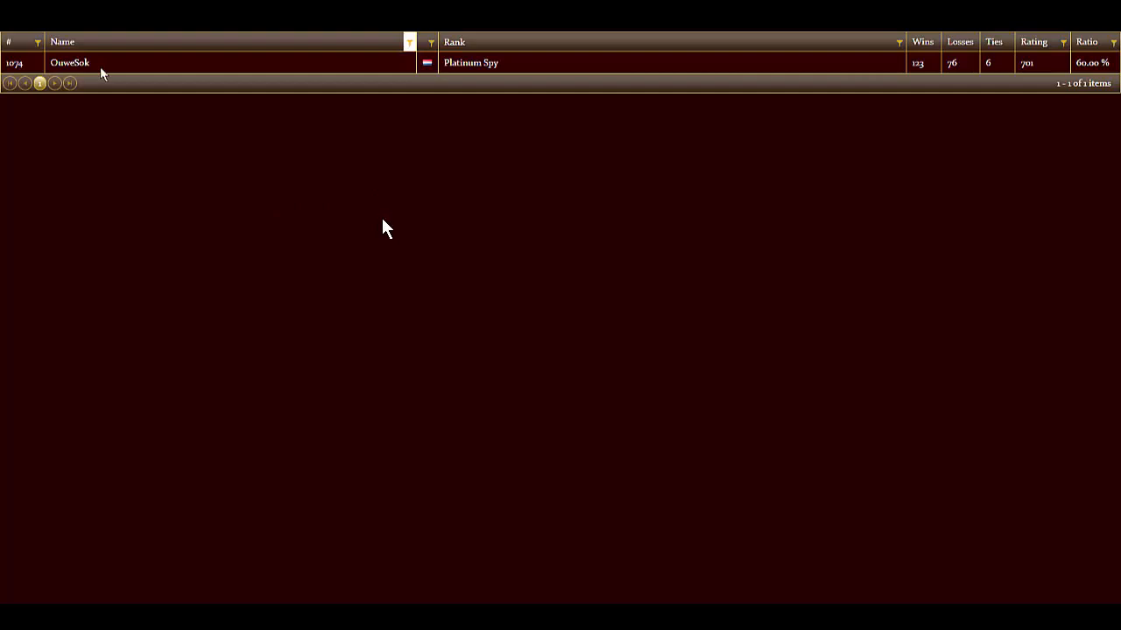
mouse_move(422, 203)
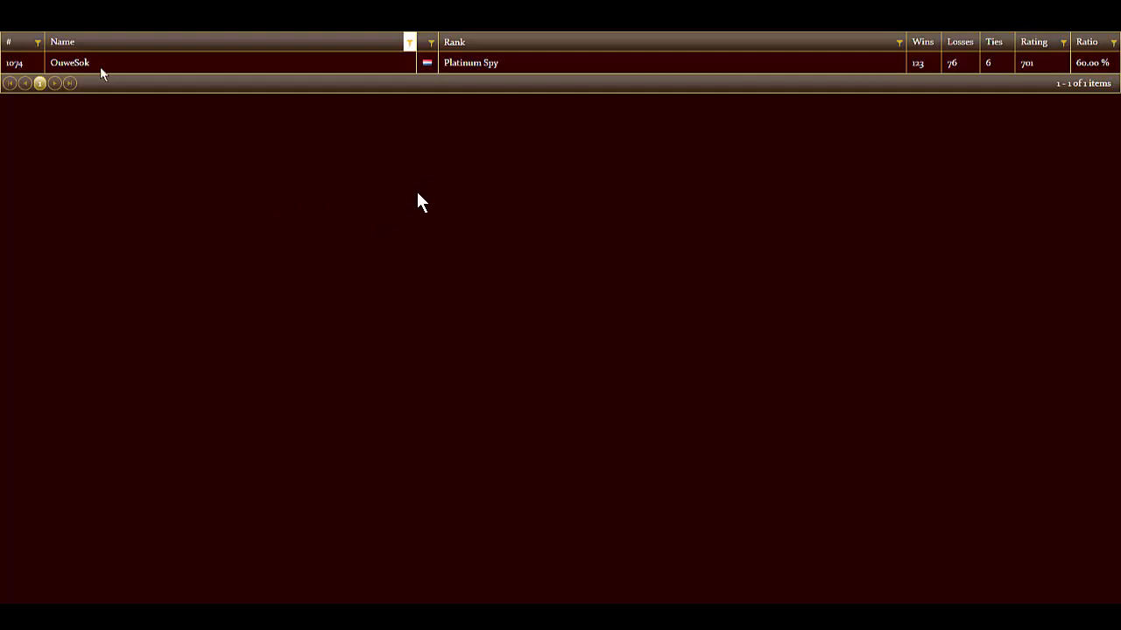
mouse_move(246, 70)
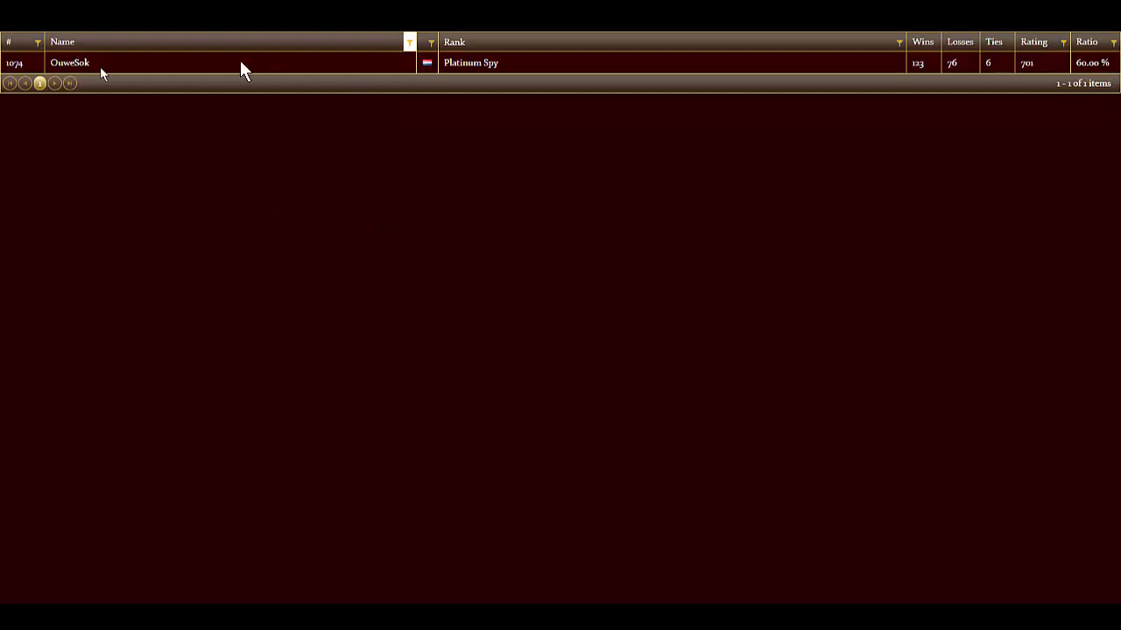
mouse_move(249, 70)
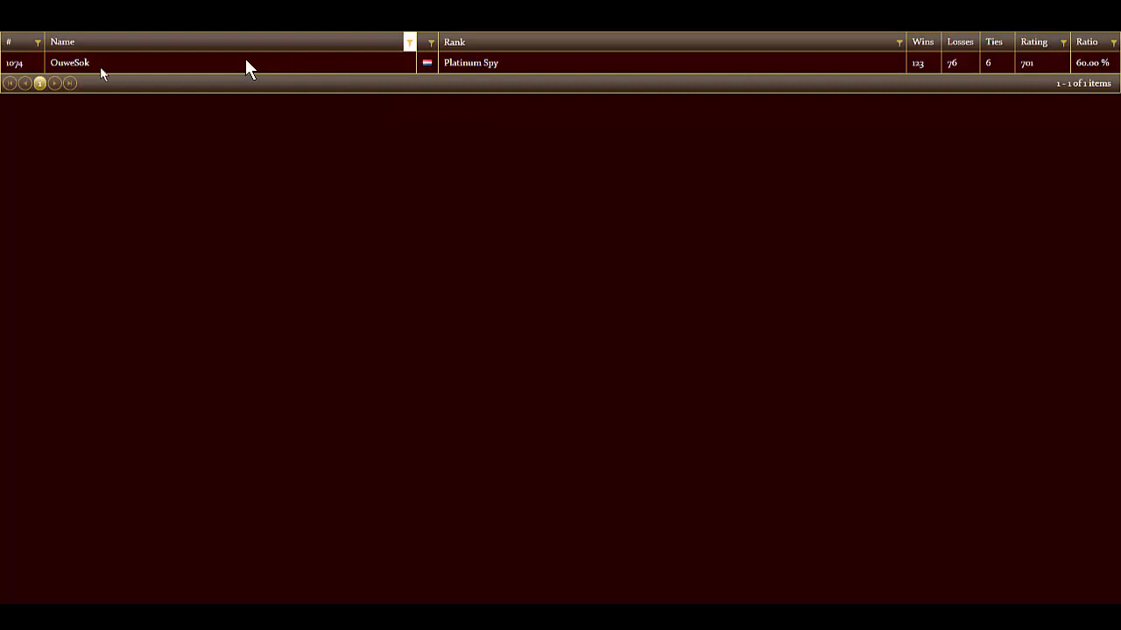
mouse_move(206, 91)
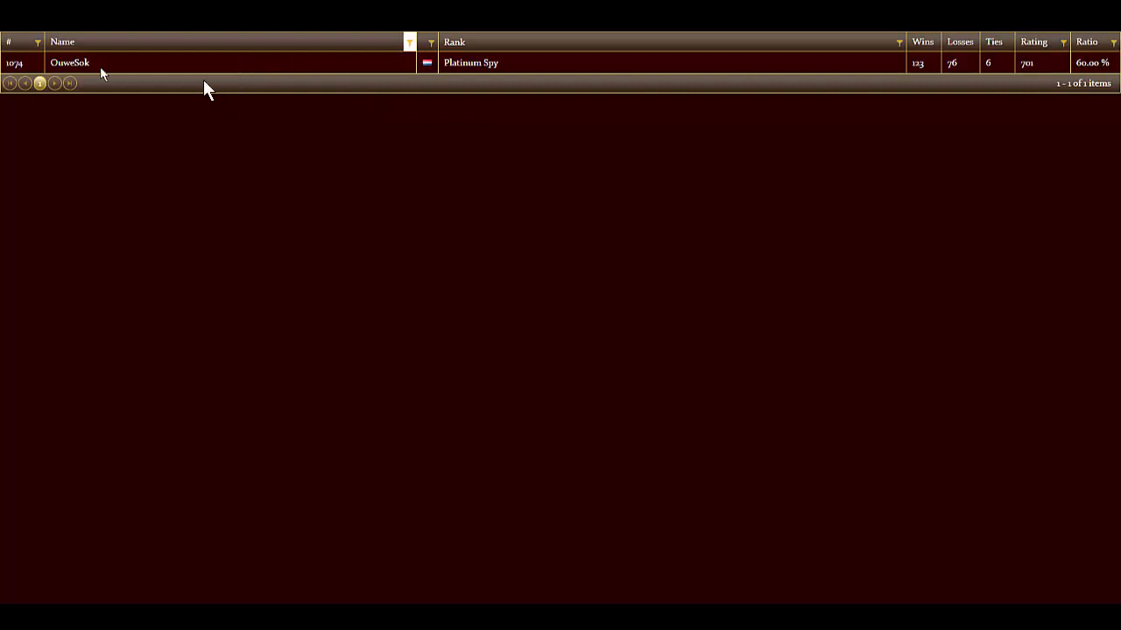
mouse_move(191, 147)
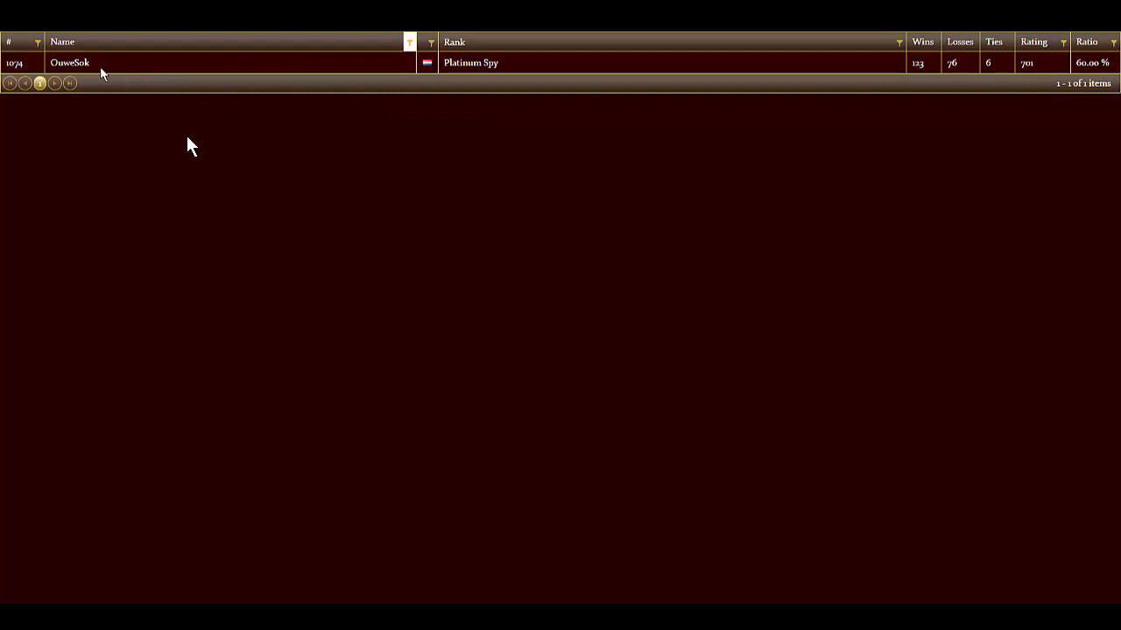
mouse_move(290, 72)
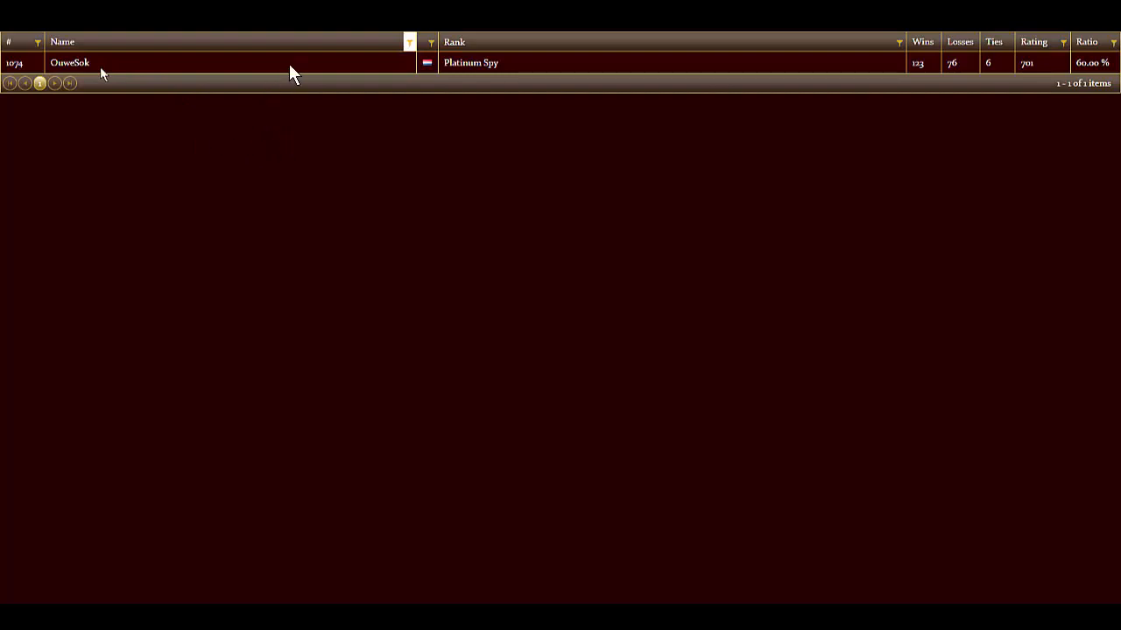
mouse_move(339, 169)
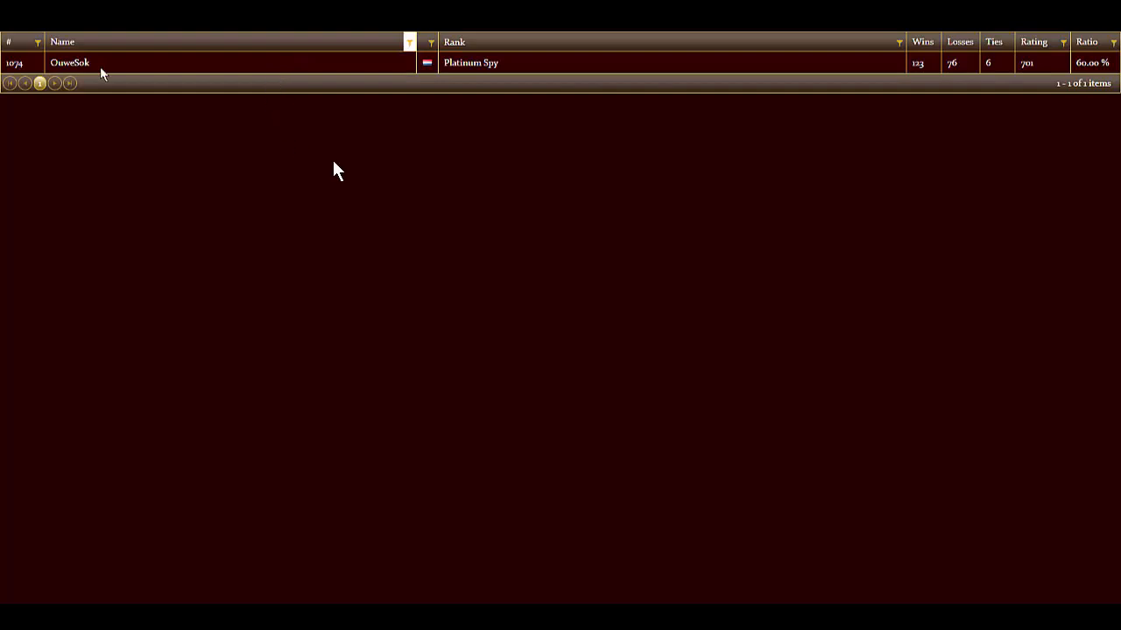
mouse_move(357, 207)
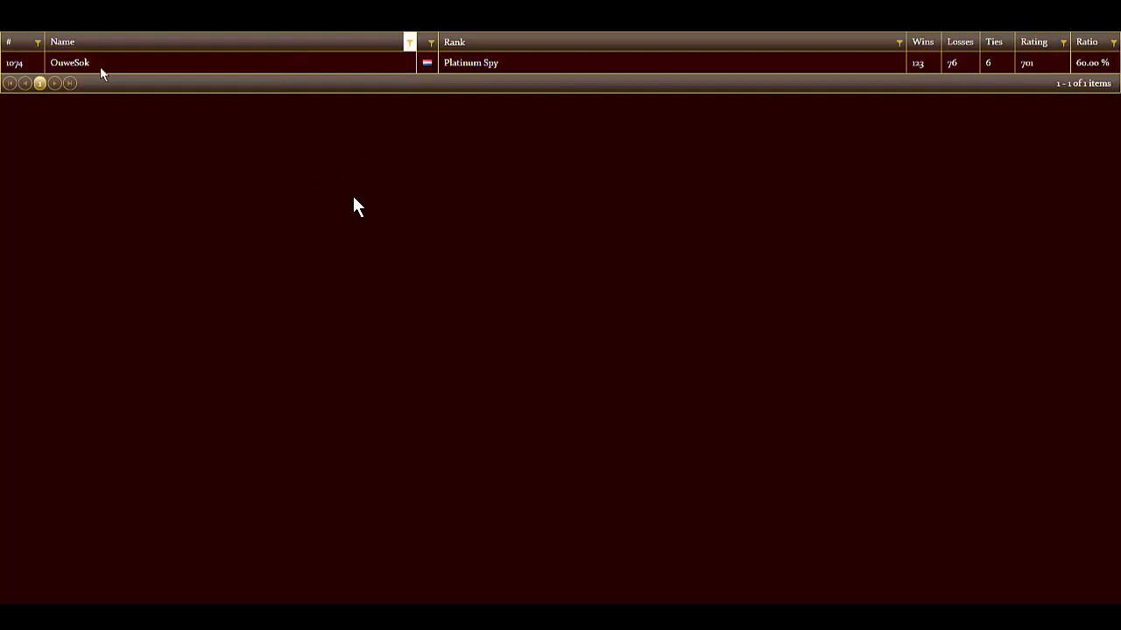
mouse_move(341, 213)
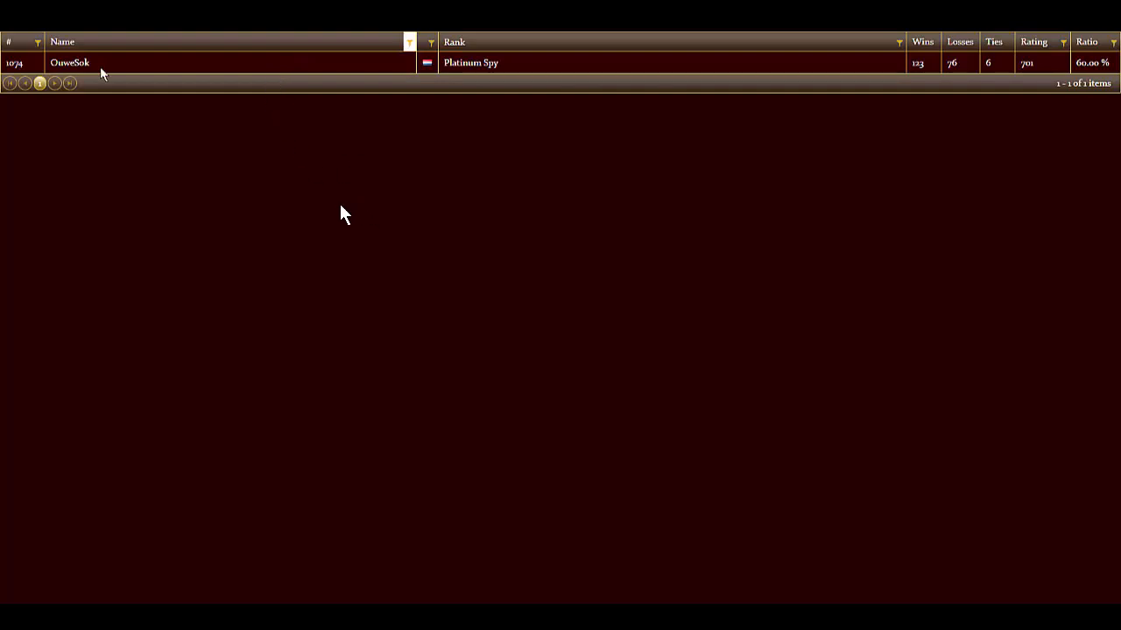
mouse_move(350, 70)
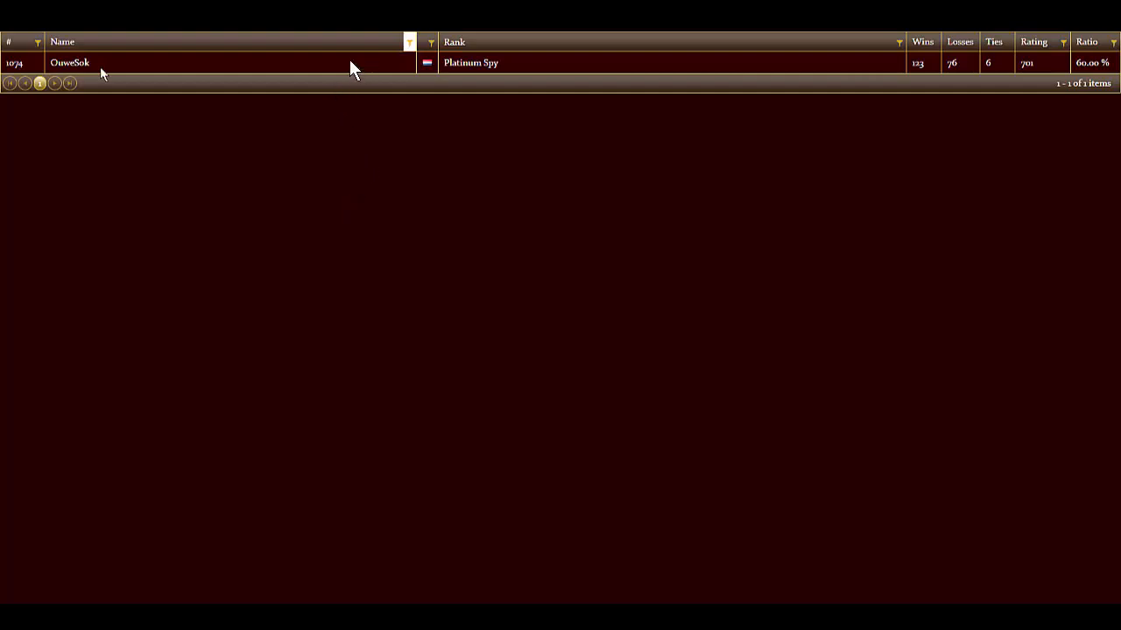
mouse_move(259, 70)
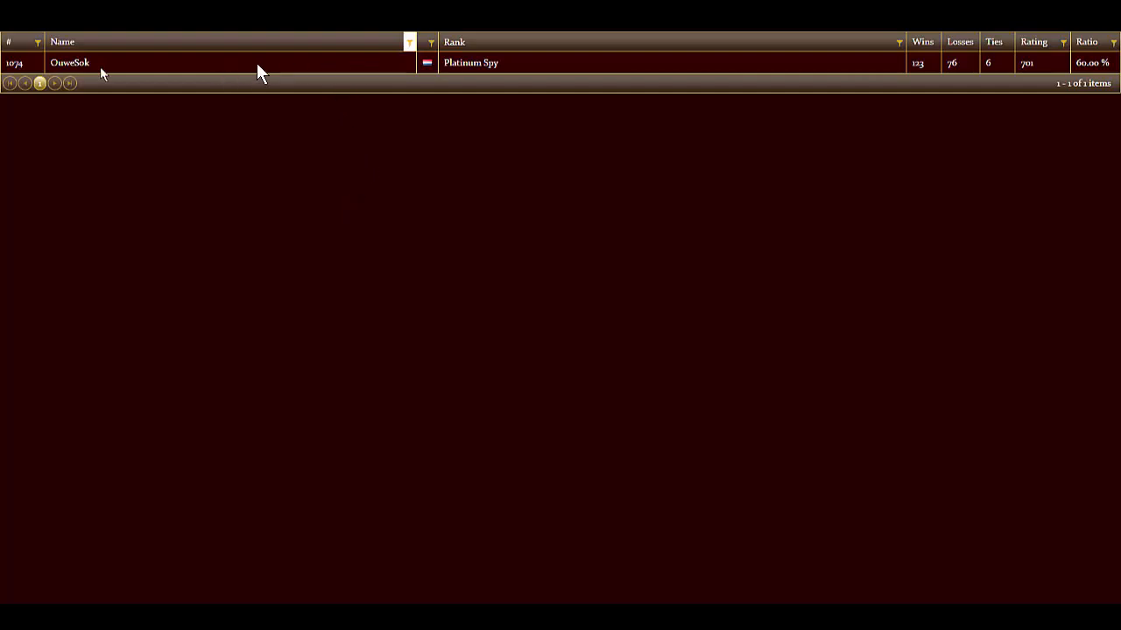
mouse_move(197, 68)
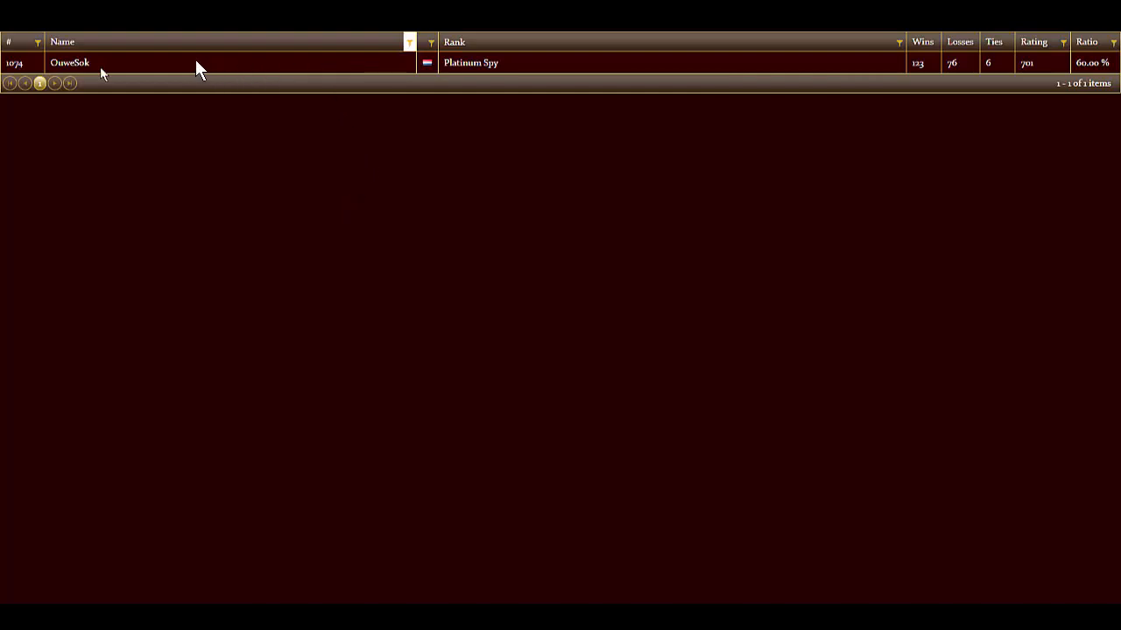
mouse_move(325, 217)
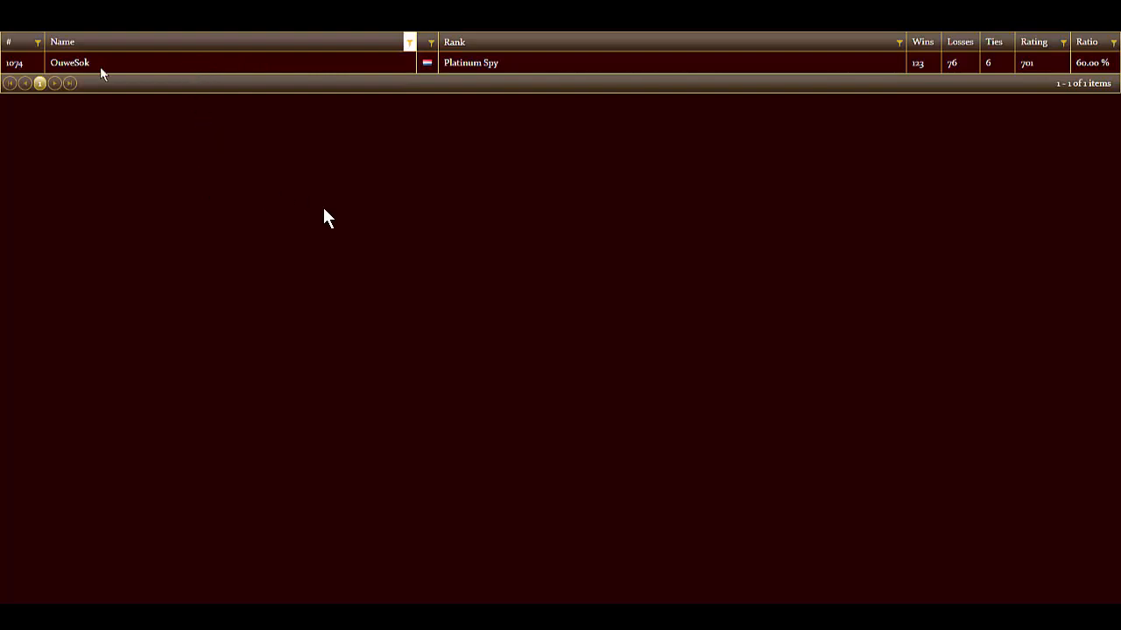
mouse_move(245, 214)
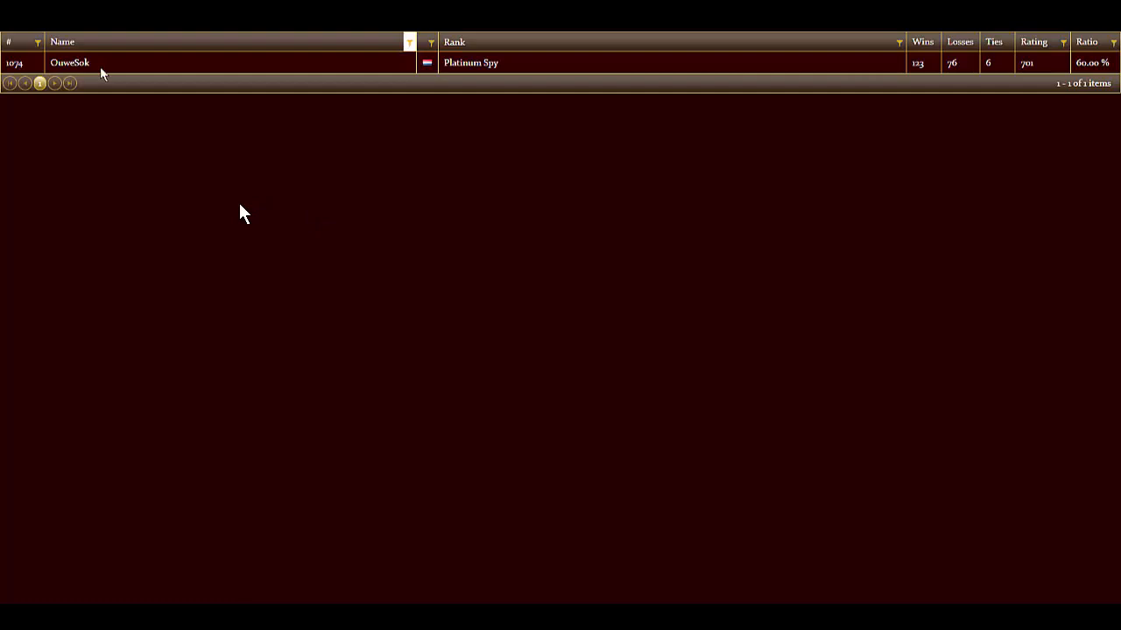
mouse_move(144, 74)
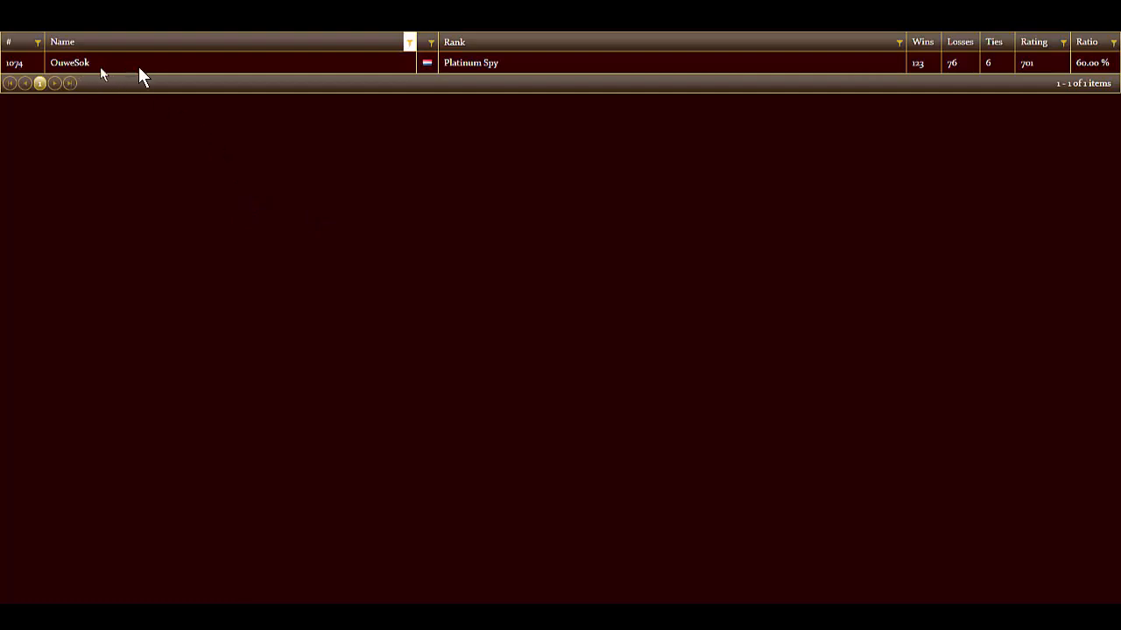
mouse_move(105, 63)
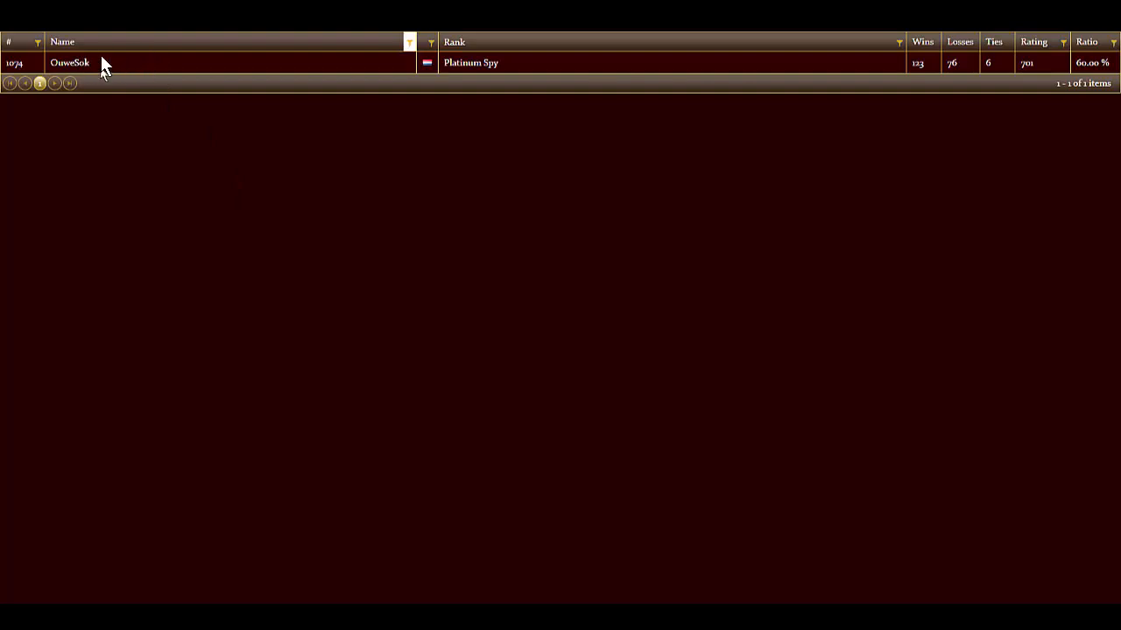
mouse_move(129, 59)
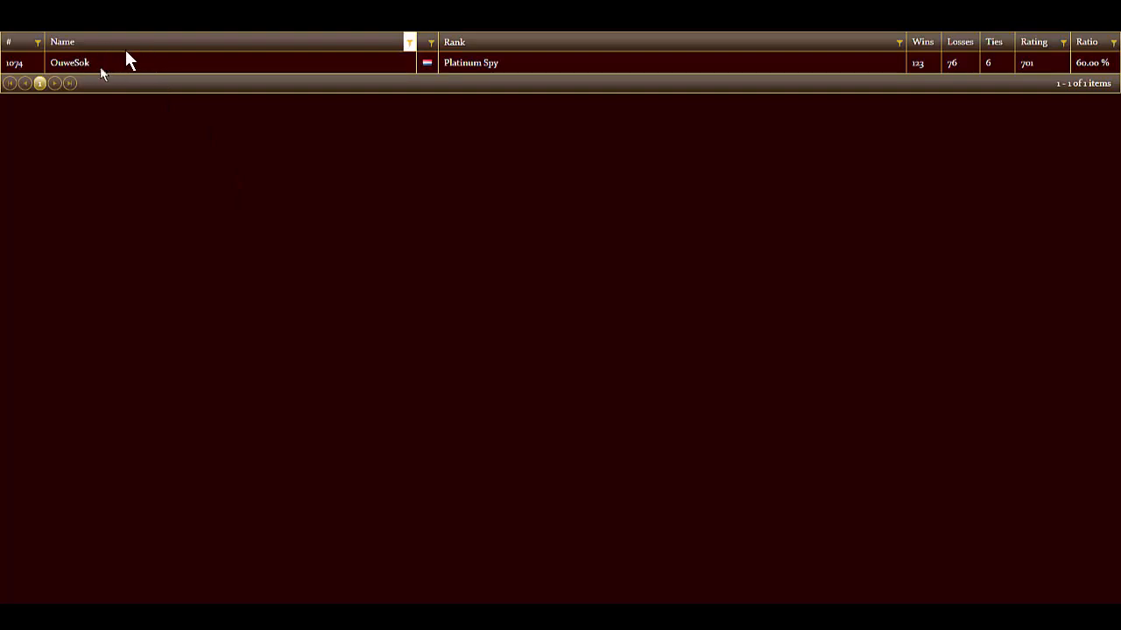
mouse_move(522, 74)
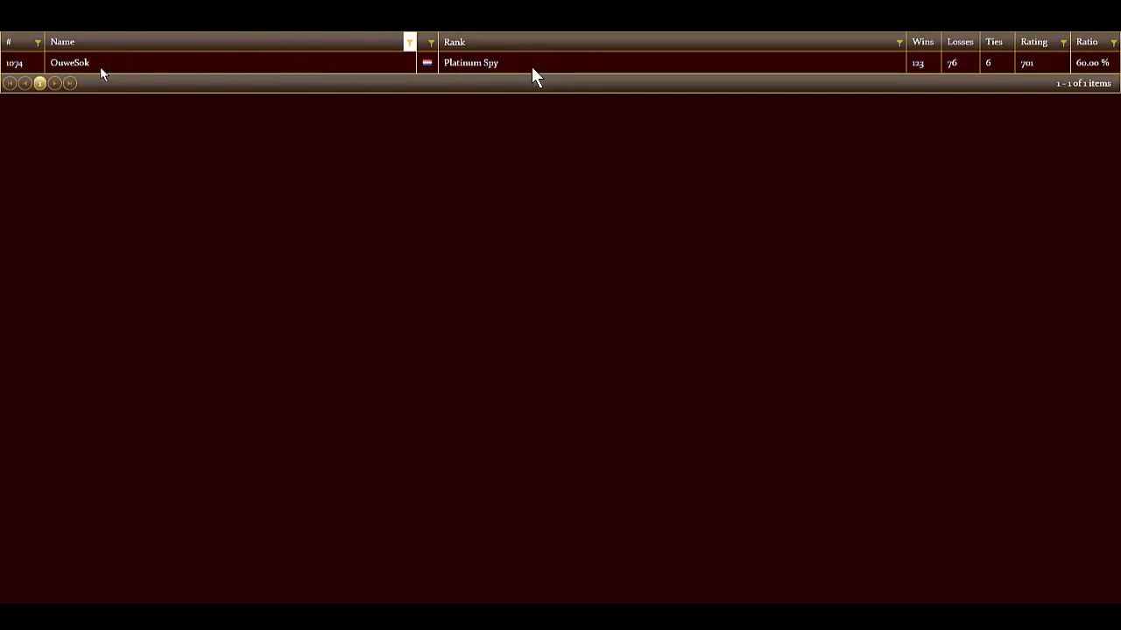
mouse_move(973, 73)
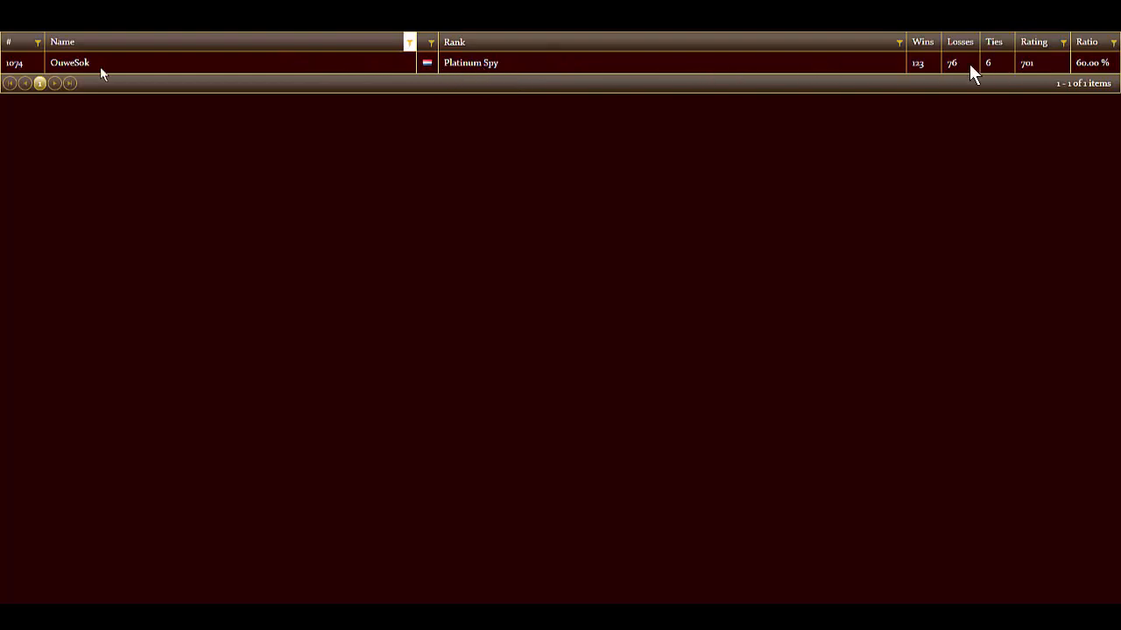
mouse_move(795, 106)
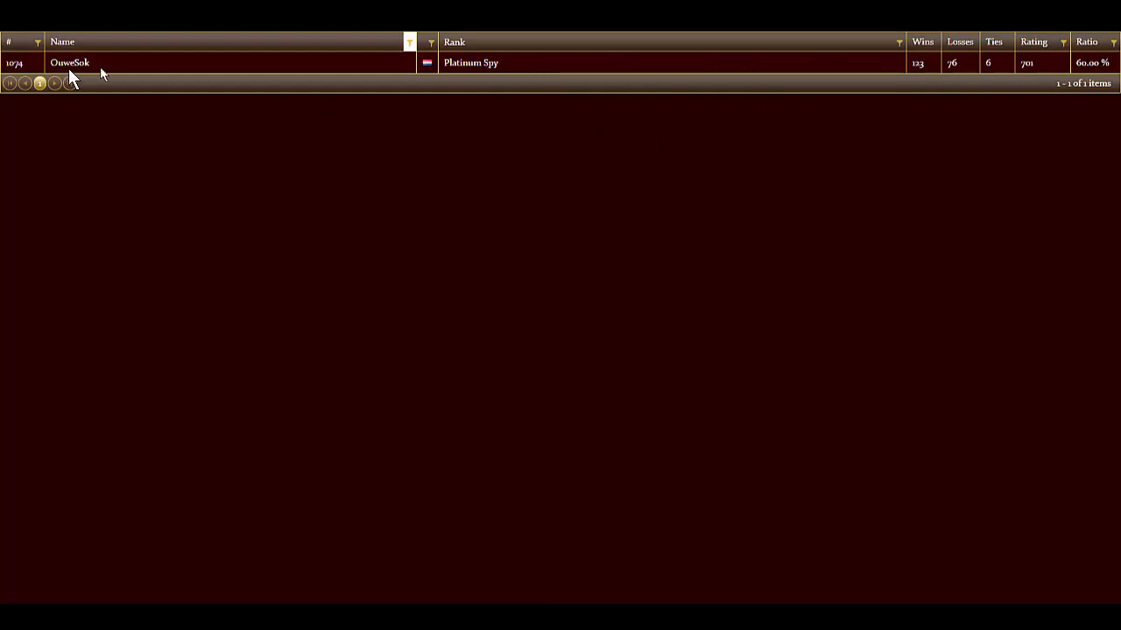
mouse_move(203, 67)
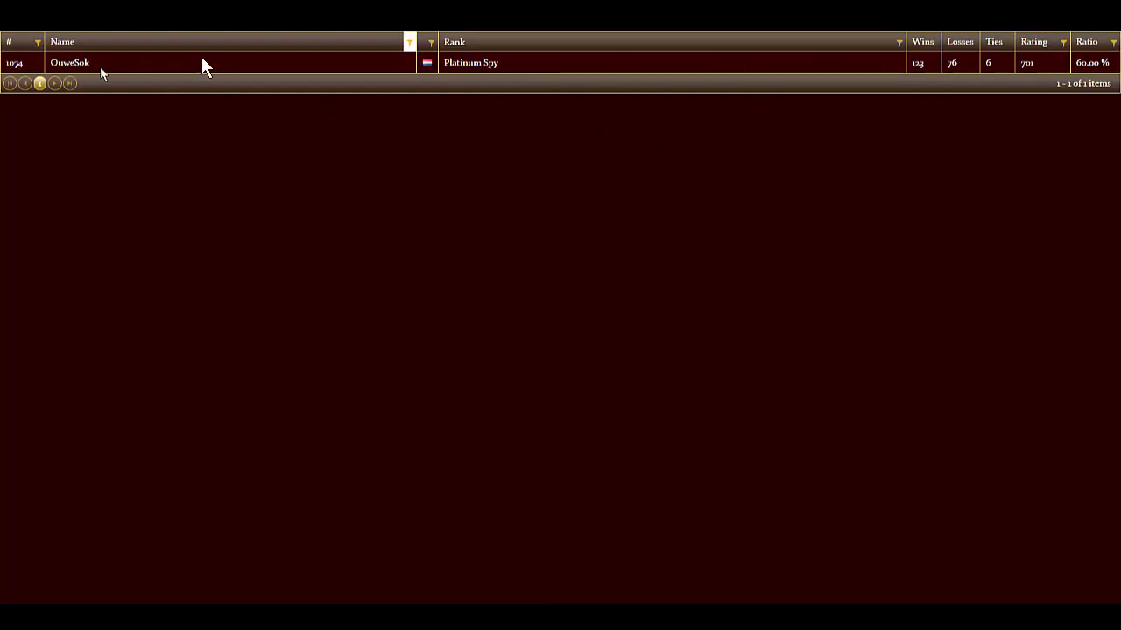
mouse_move(179, 72)
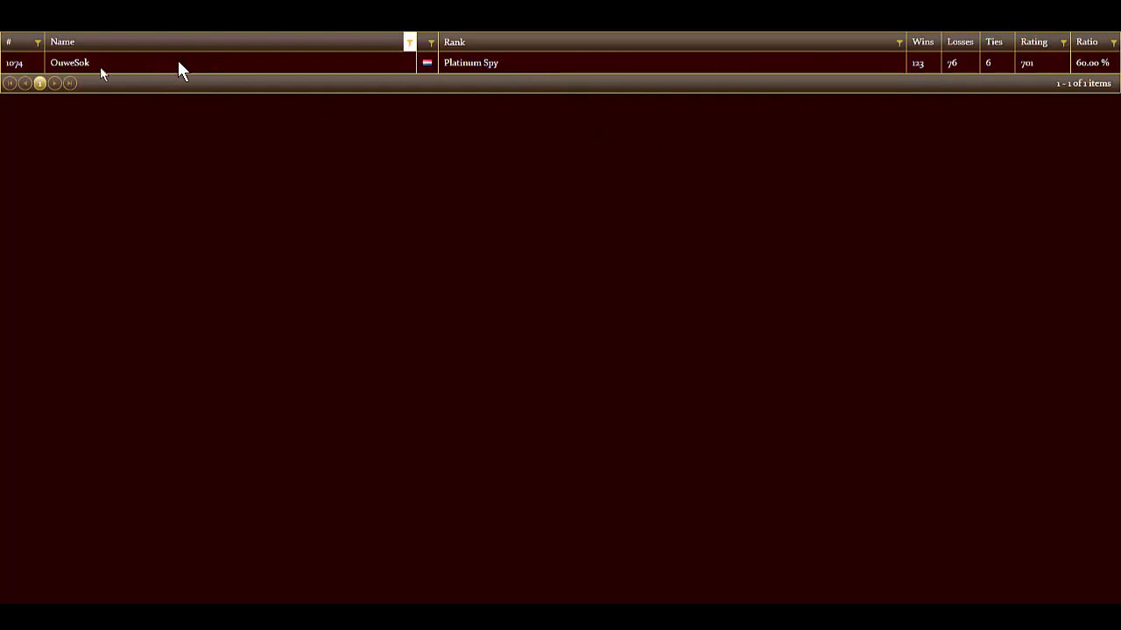
mouse_move(147, 69)
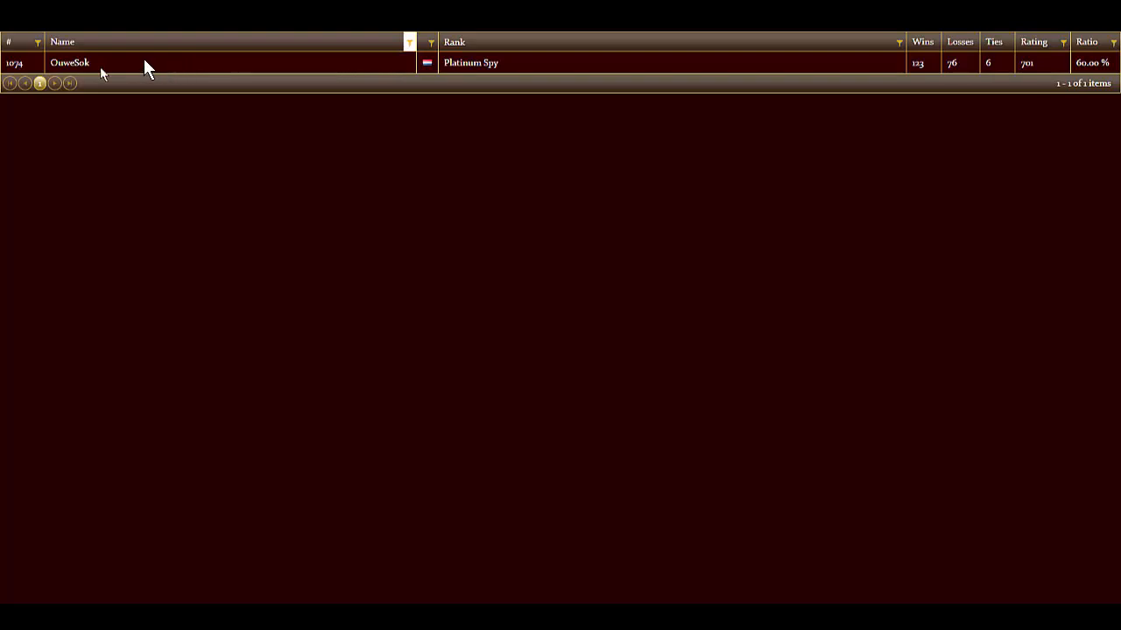
mouse_move(464, 235)
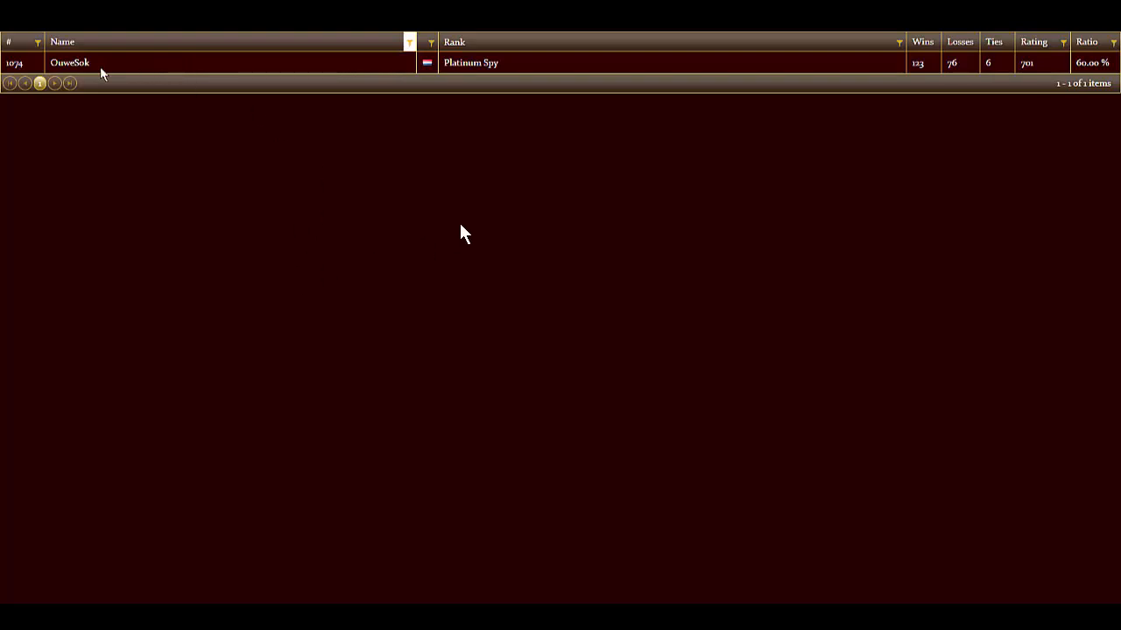
mouse_move(438, 178)
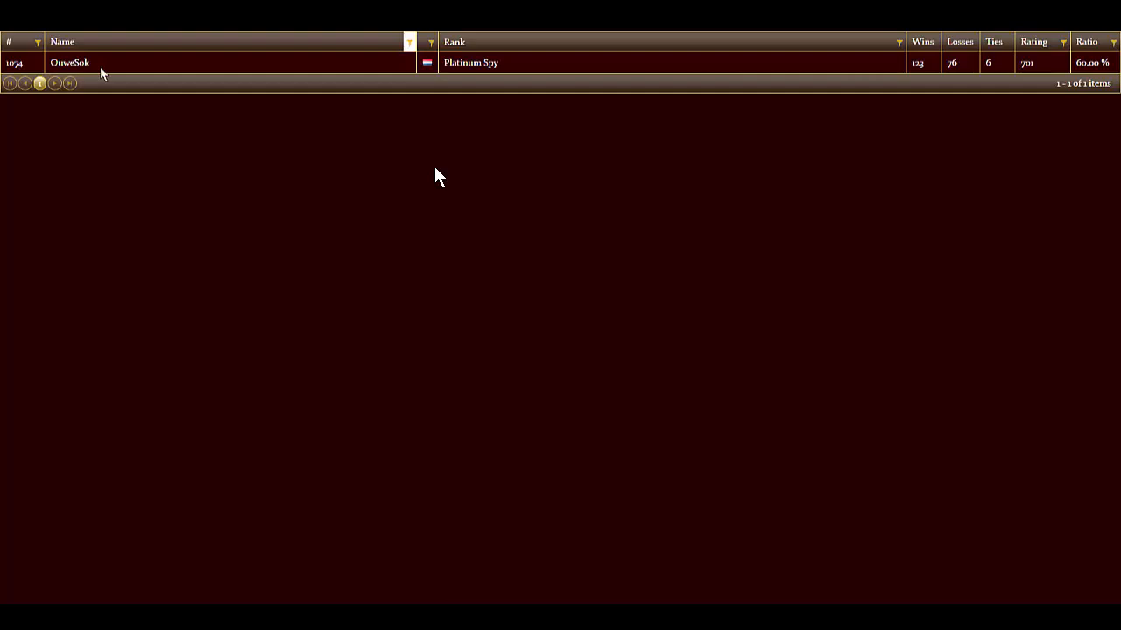
mouse_move(168, 68)
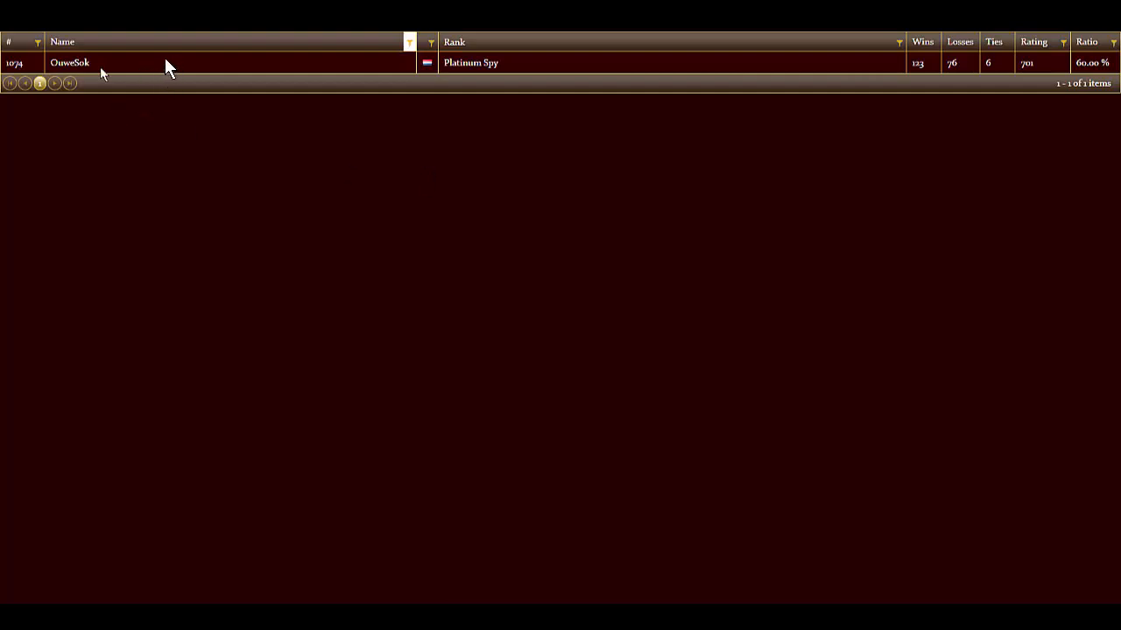
mouse_move(164, 67)
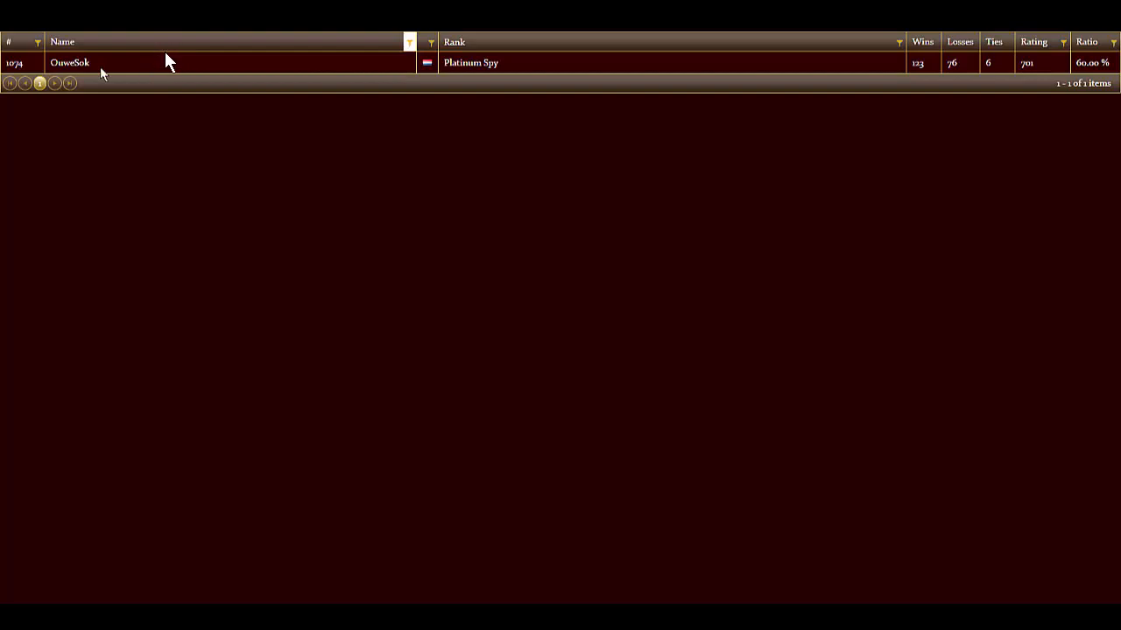
mouse_move(315, 68)
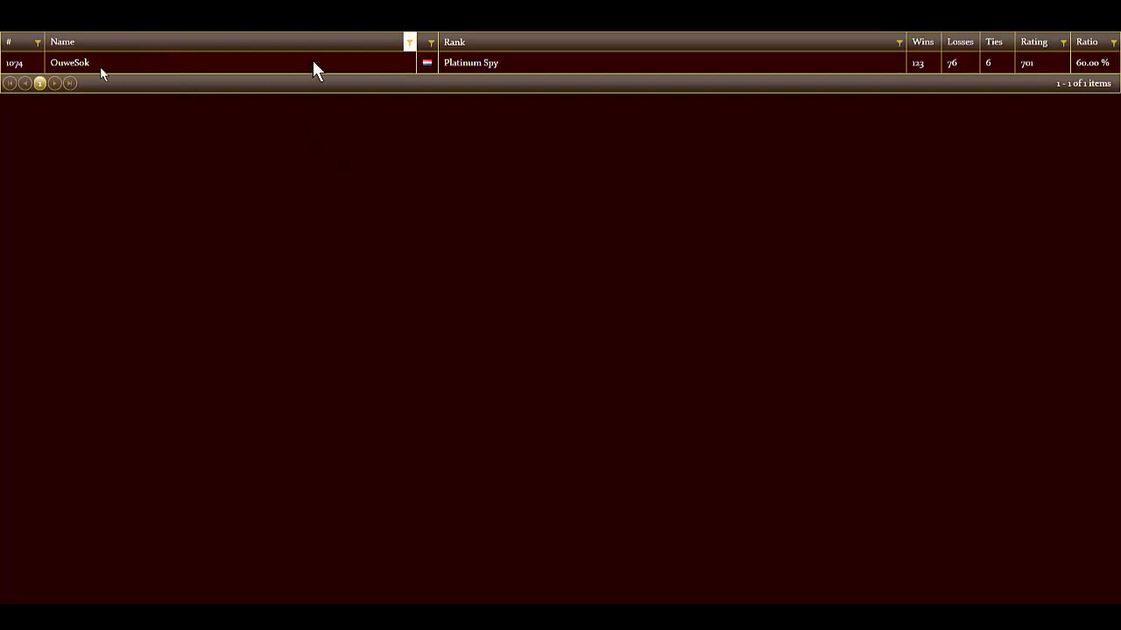
mouse_move(627, 155)
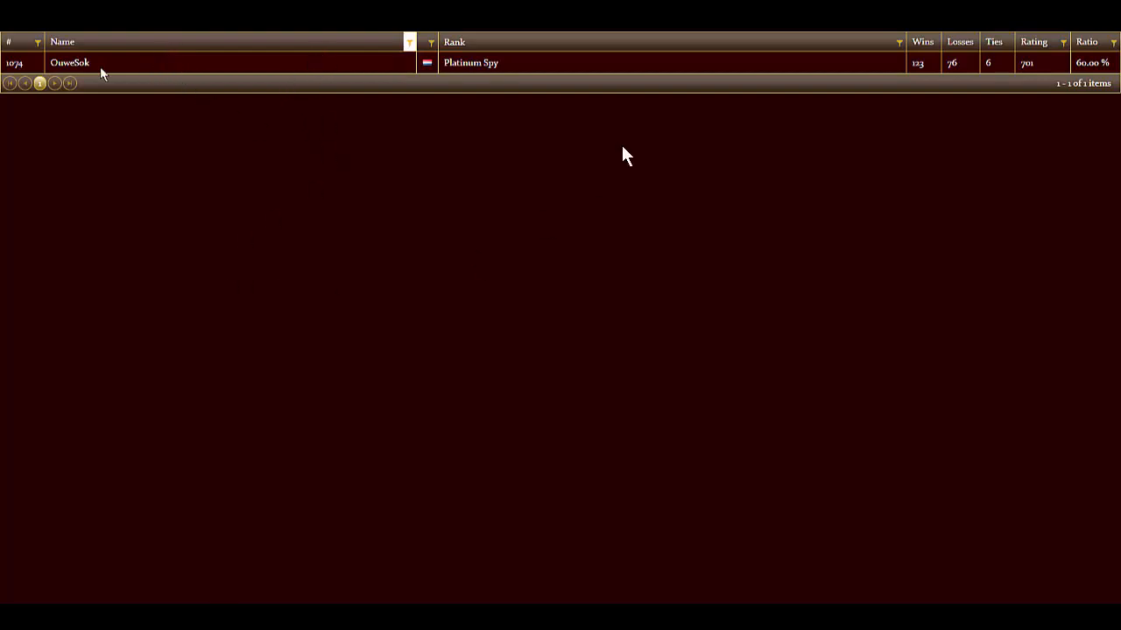
mouse_move(434, 273)
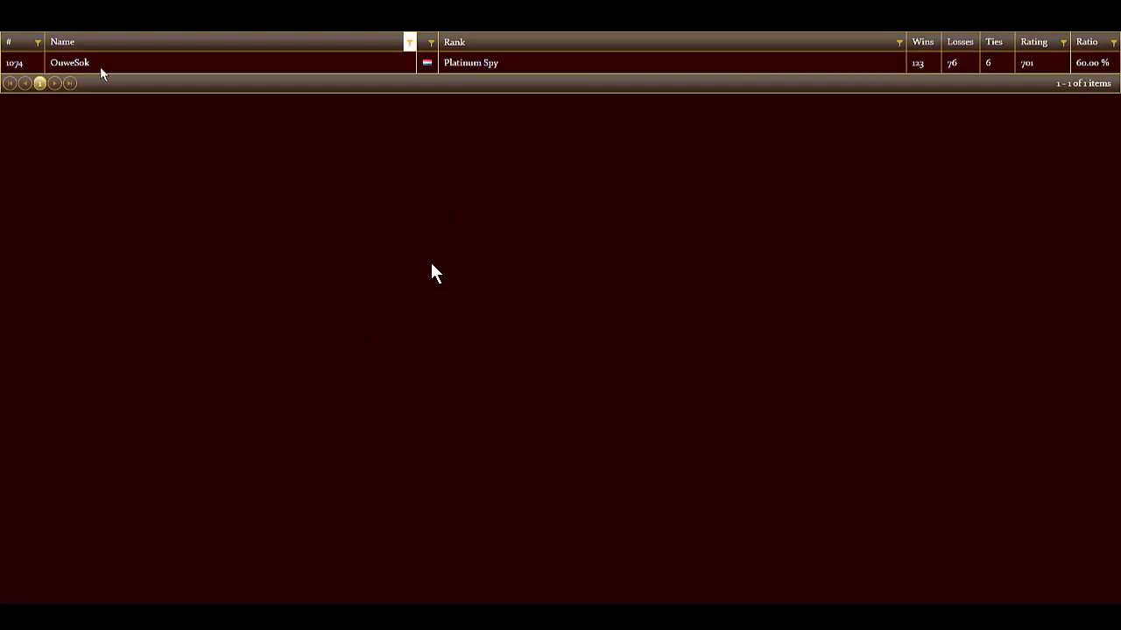
mouse_move(422, 282)
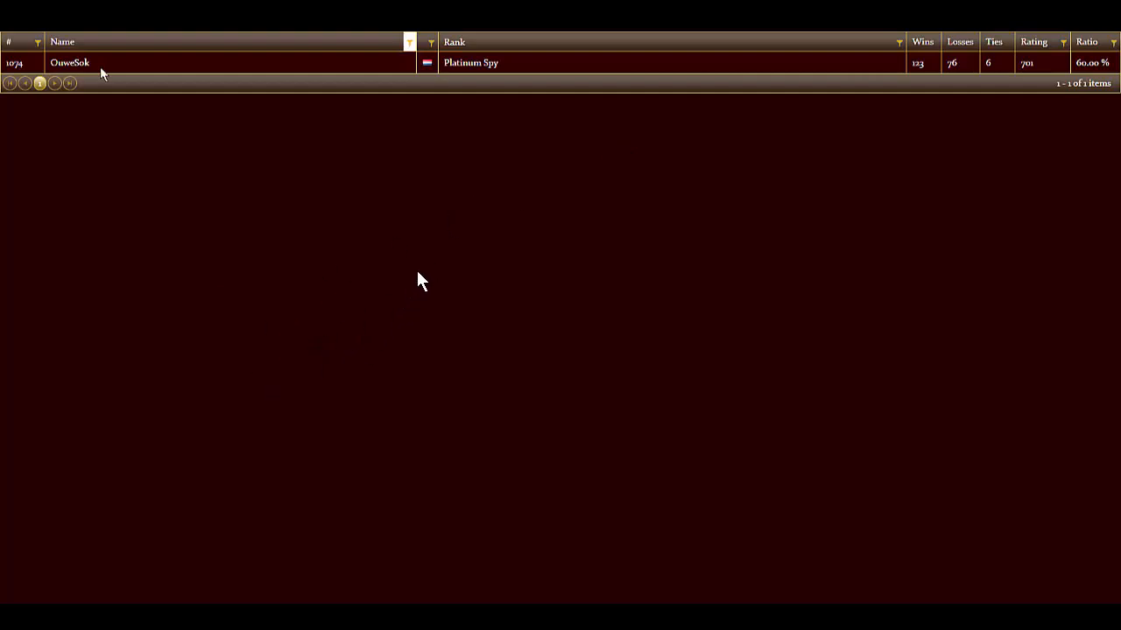
mouse_move(280, 409)
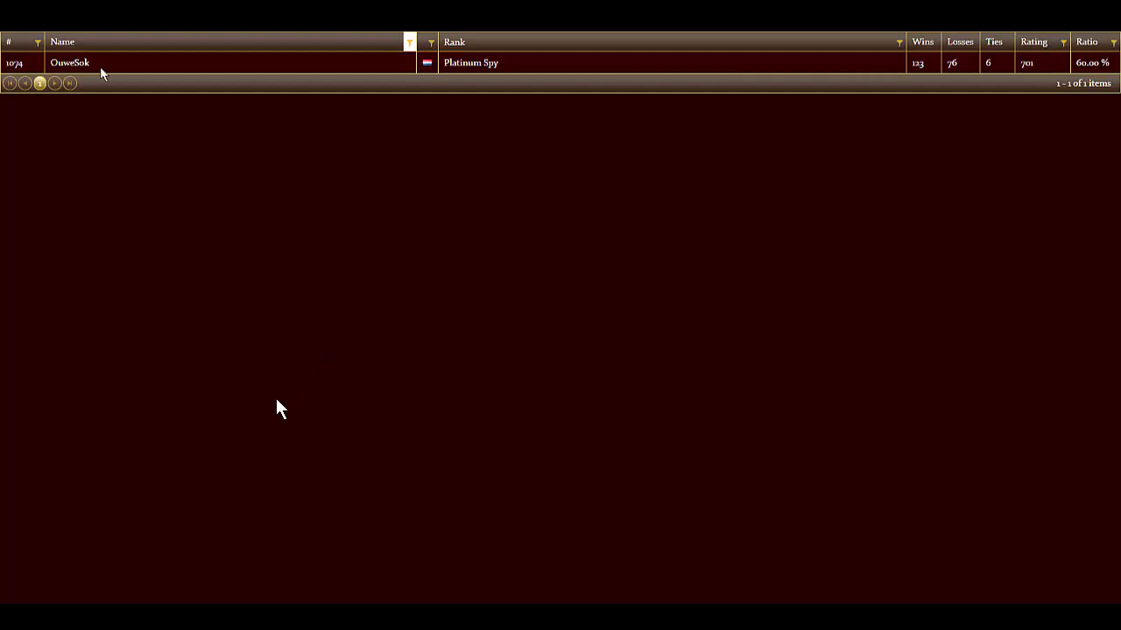
mouse_move(487, 220)
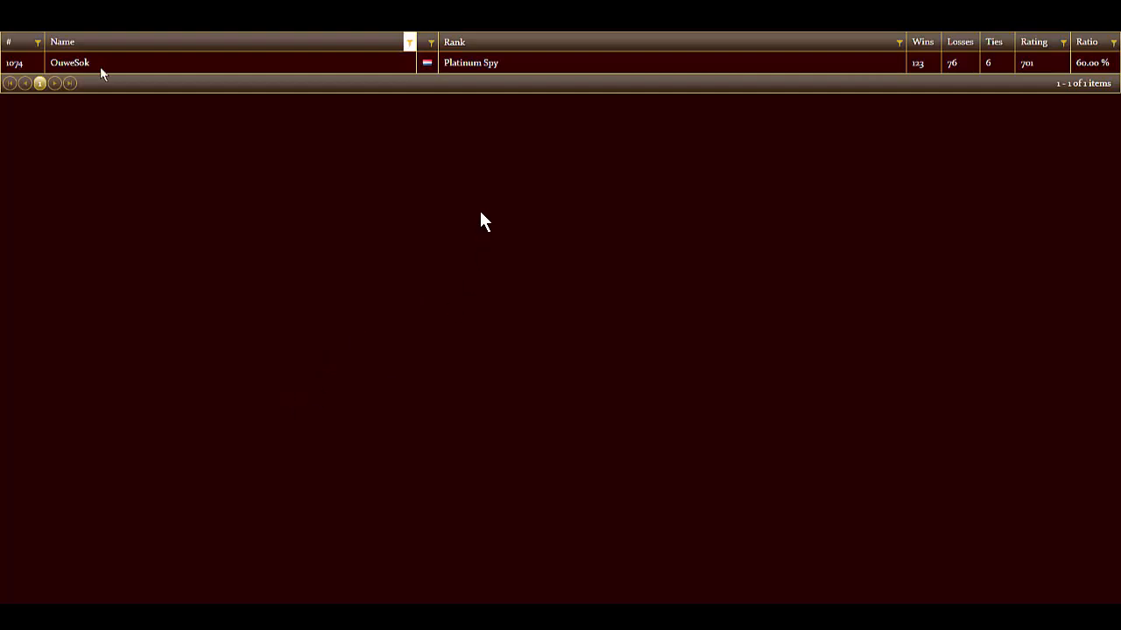
mouse_move(191, 63)
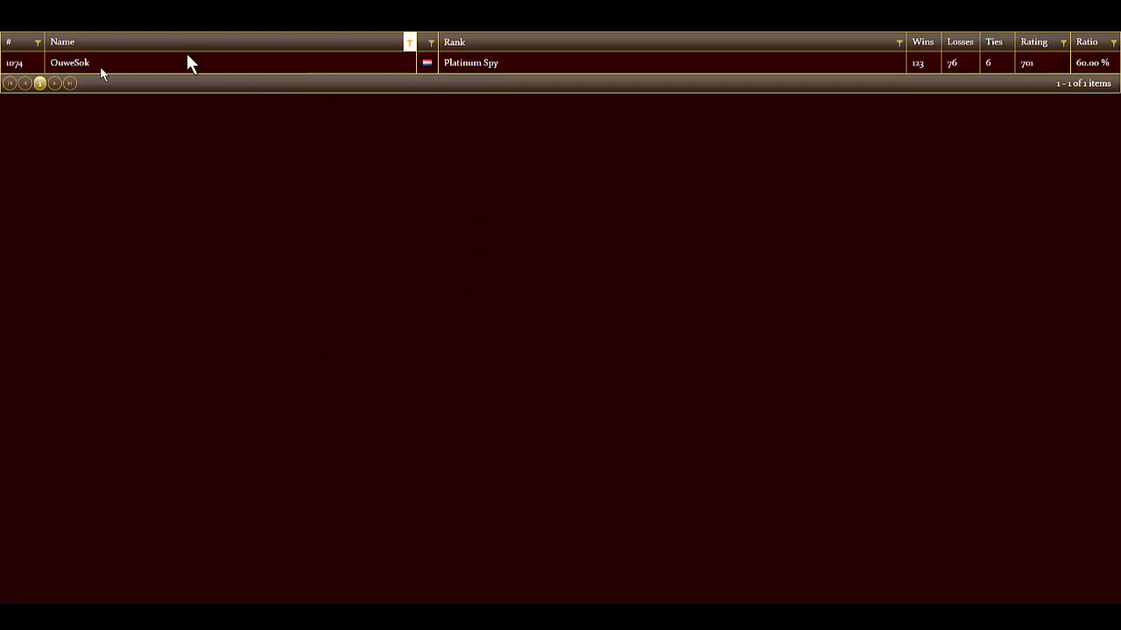
mouse_move(194, 68)
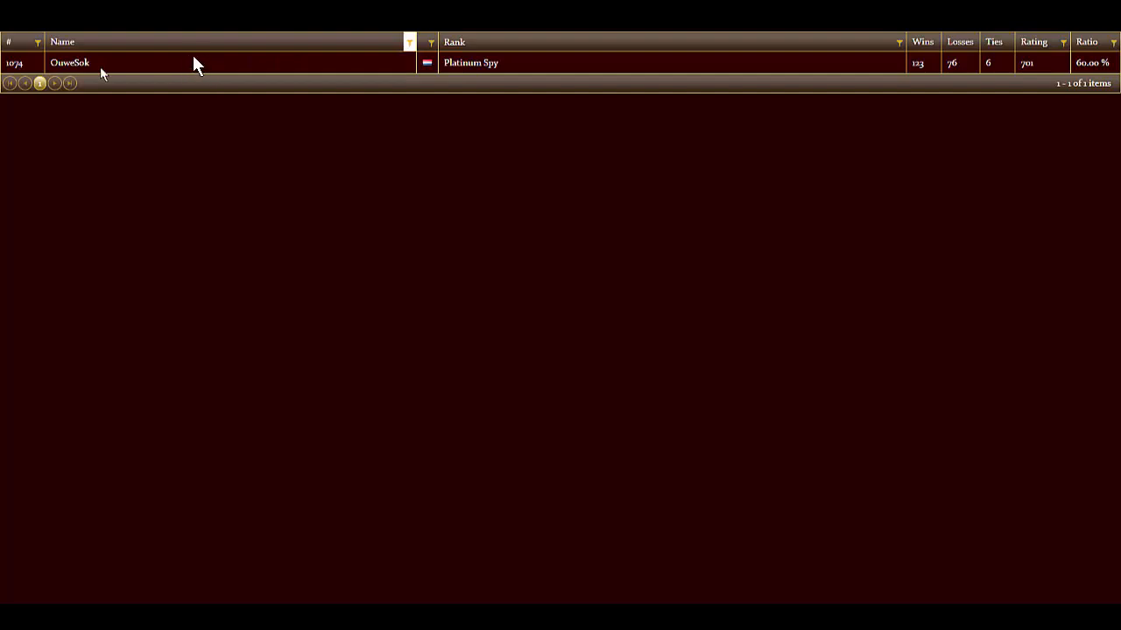
mouse_move(494, 70)
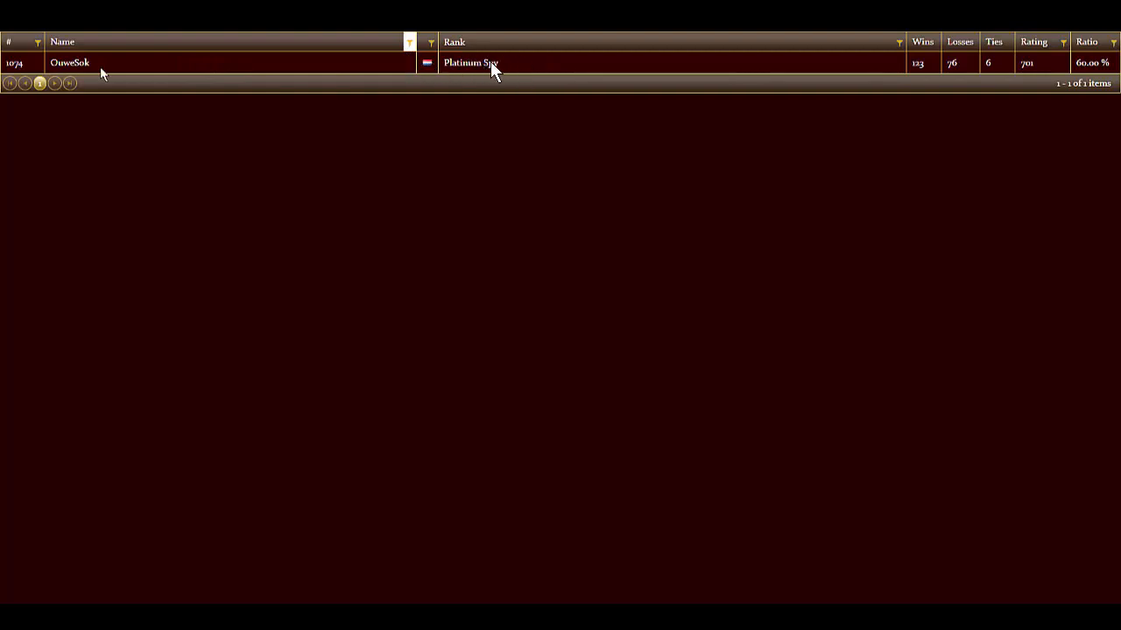
mouse_move(500, 68)
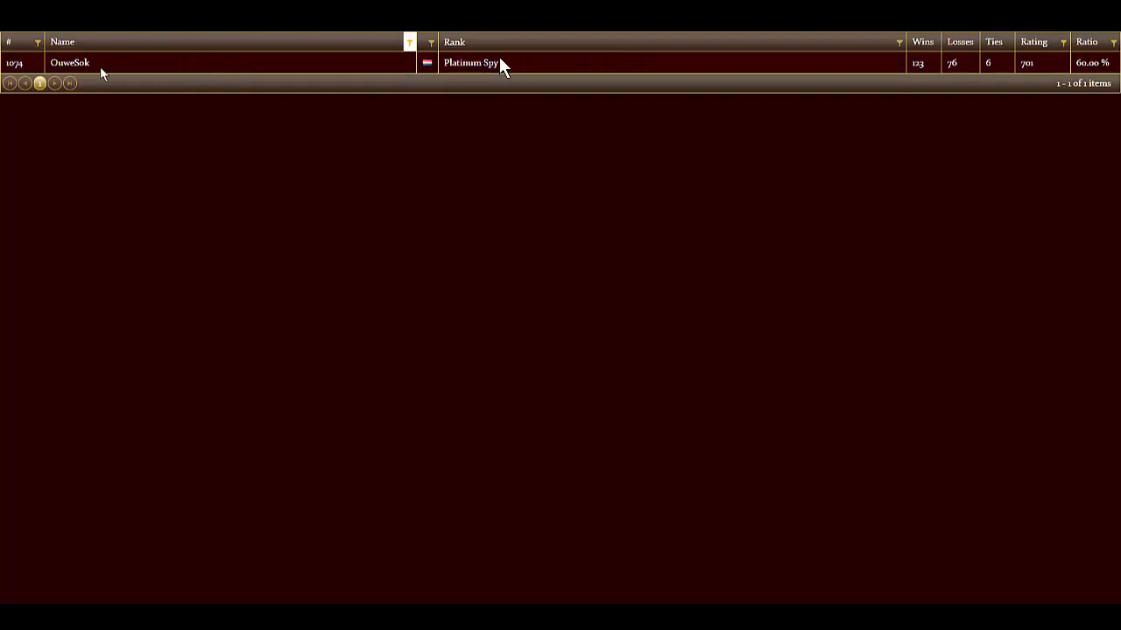
mouse_move(504, 91)
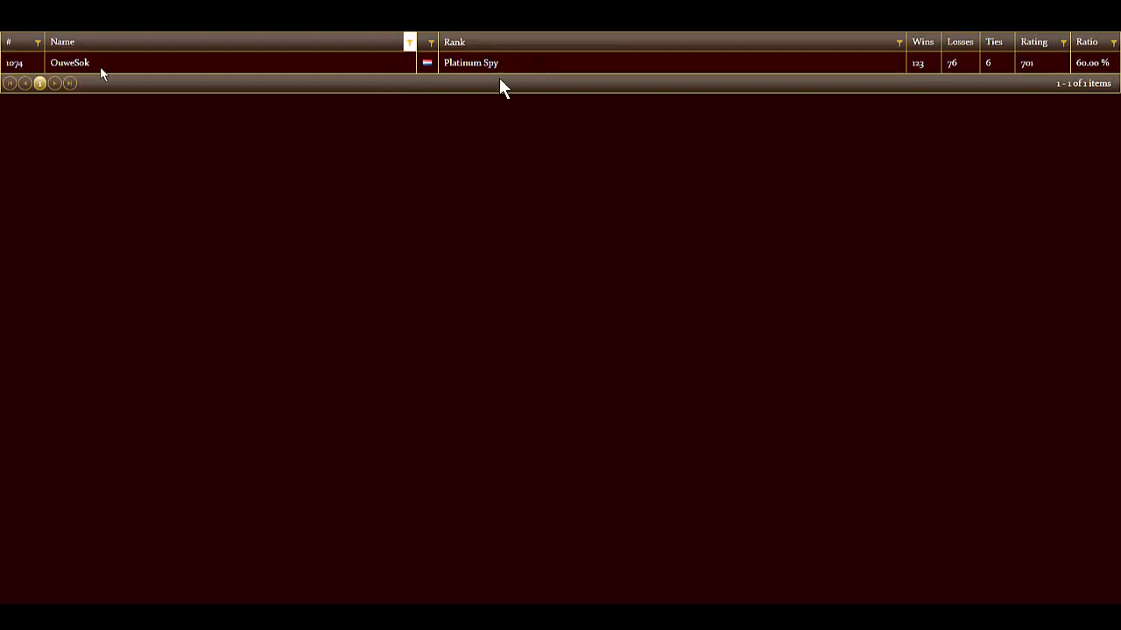
mouse_move(329, 49)
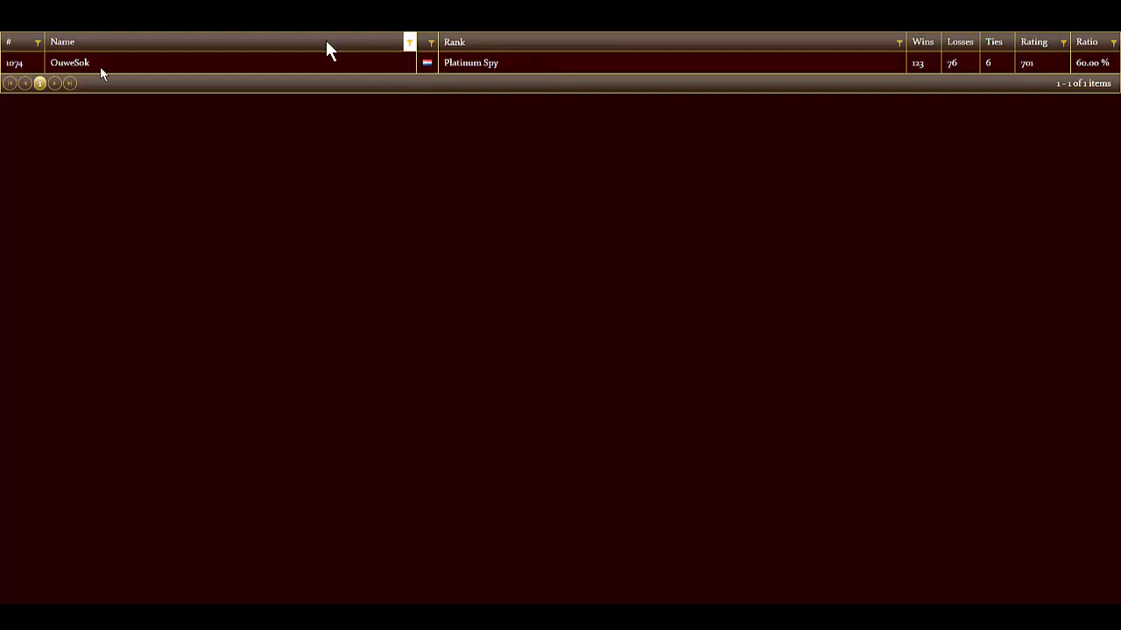
mouse_move(494, 63)
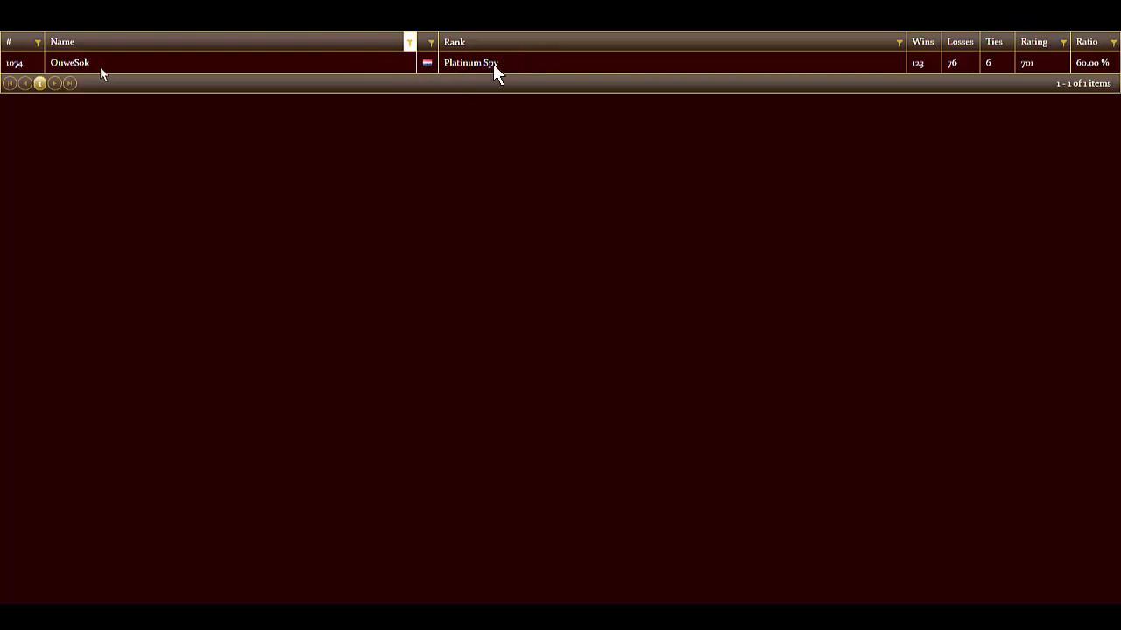
mouse_move(417, 91)
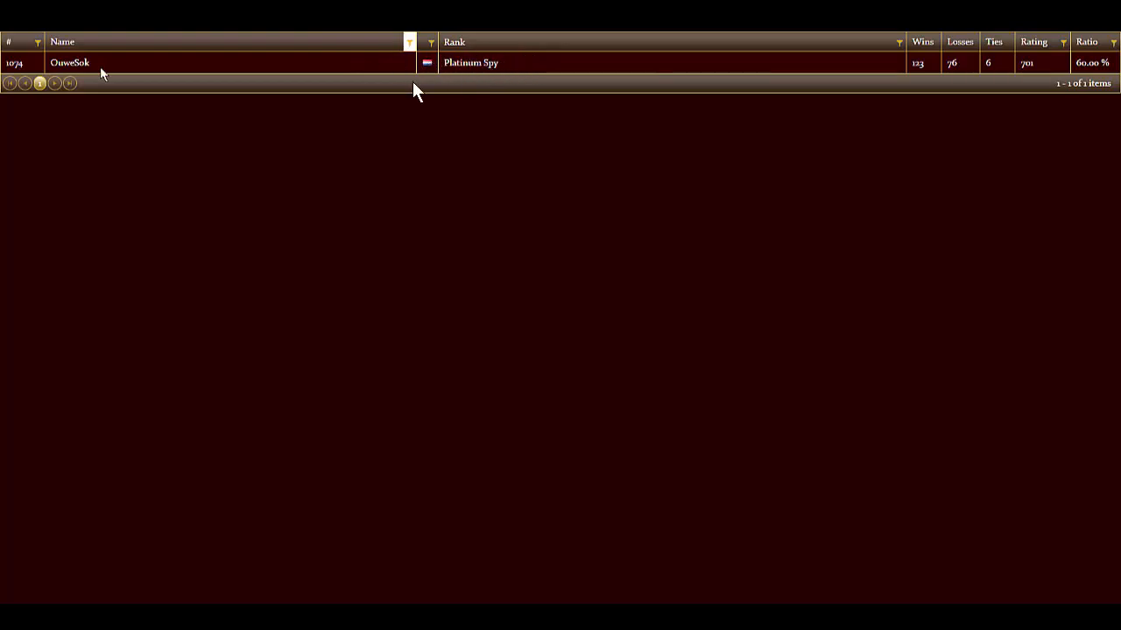
mouse_move(413, 400)
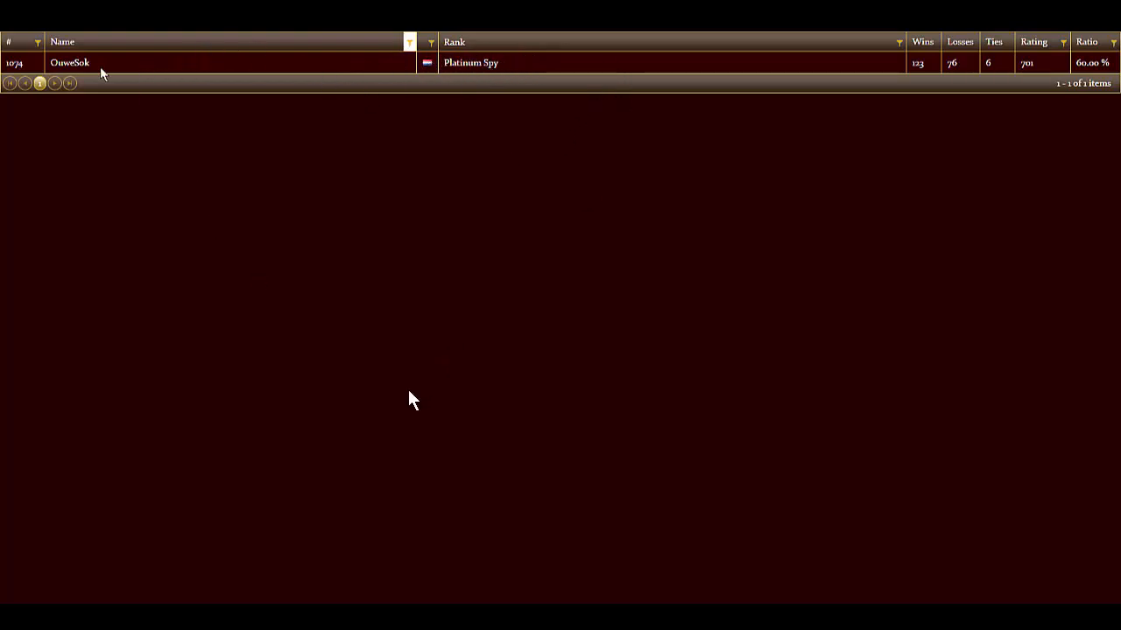
mouse_move(586, 117)
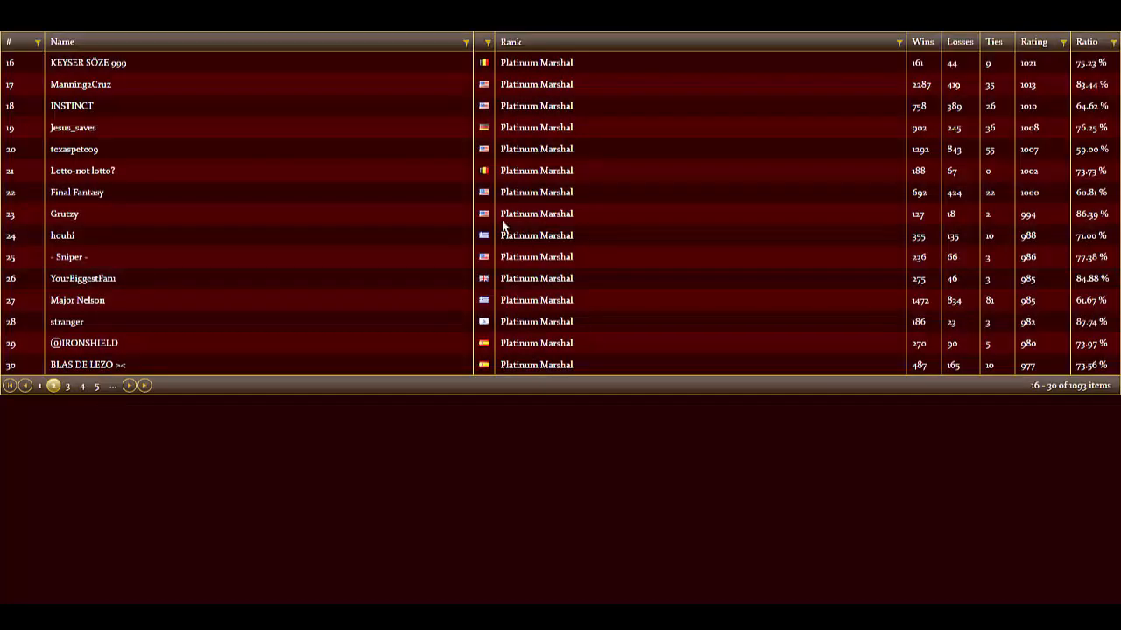
click(80, 386)
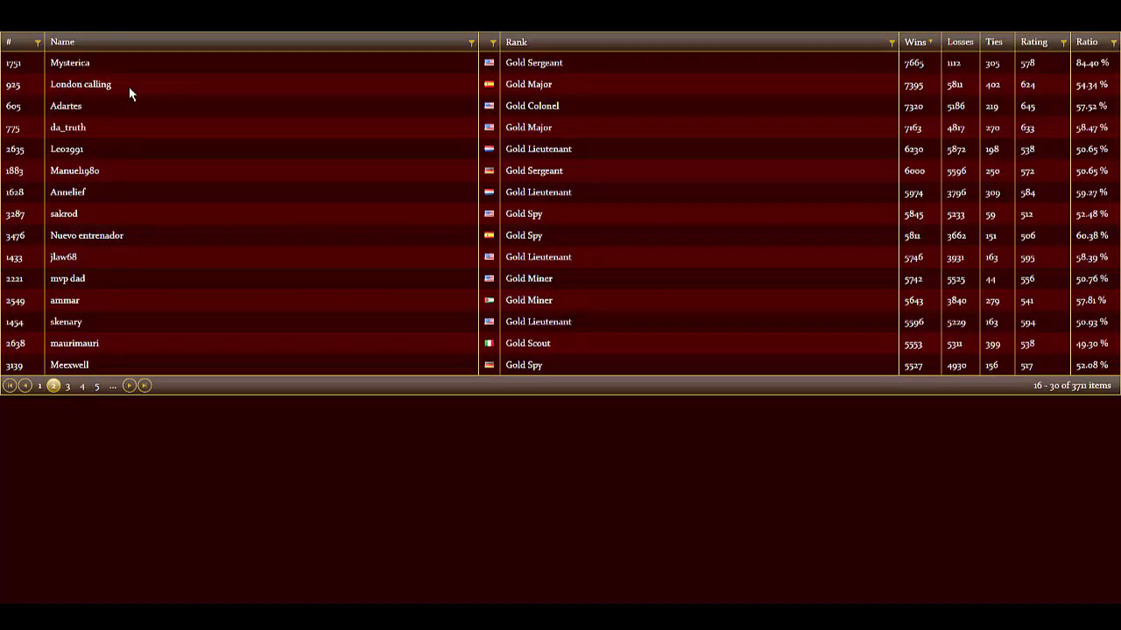
click(67, 387)
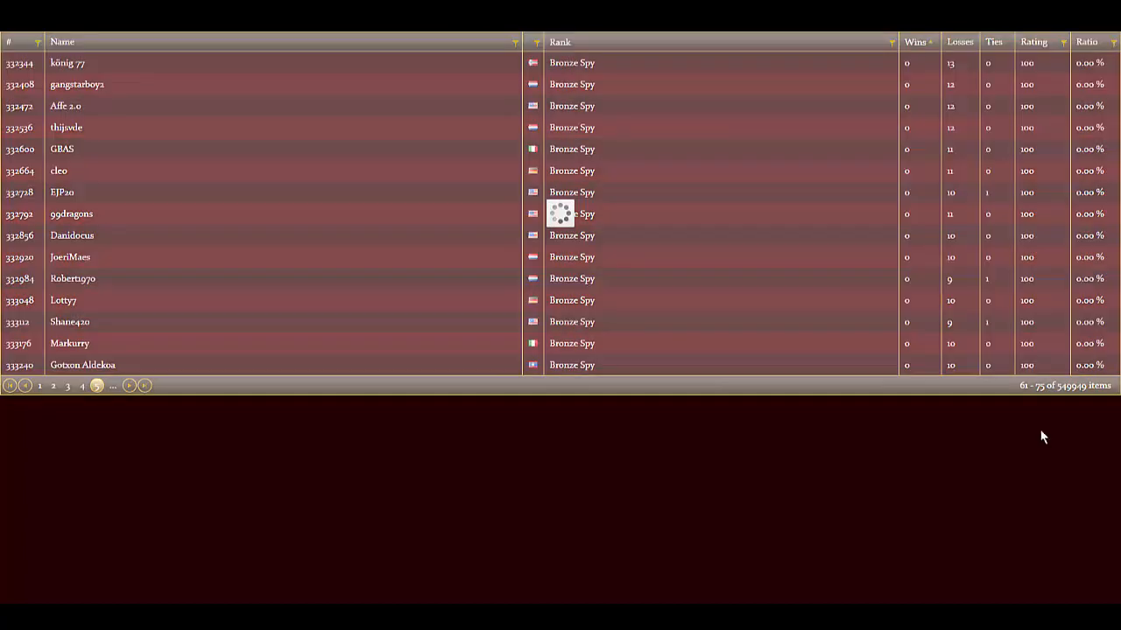
mouse_move(927, 172)
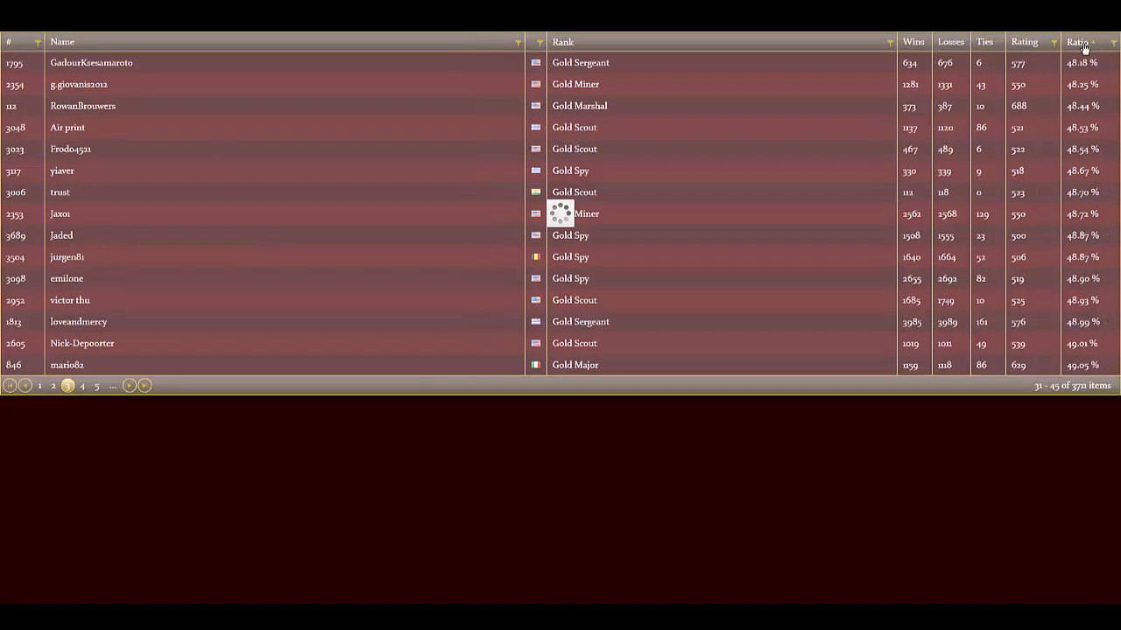
click(1085, 42)
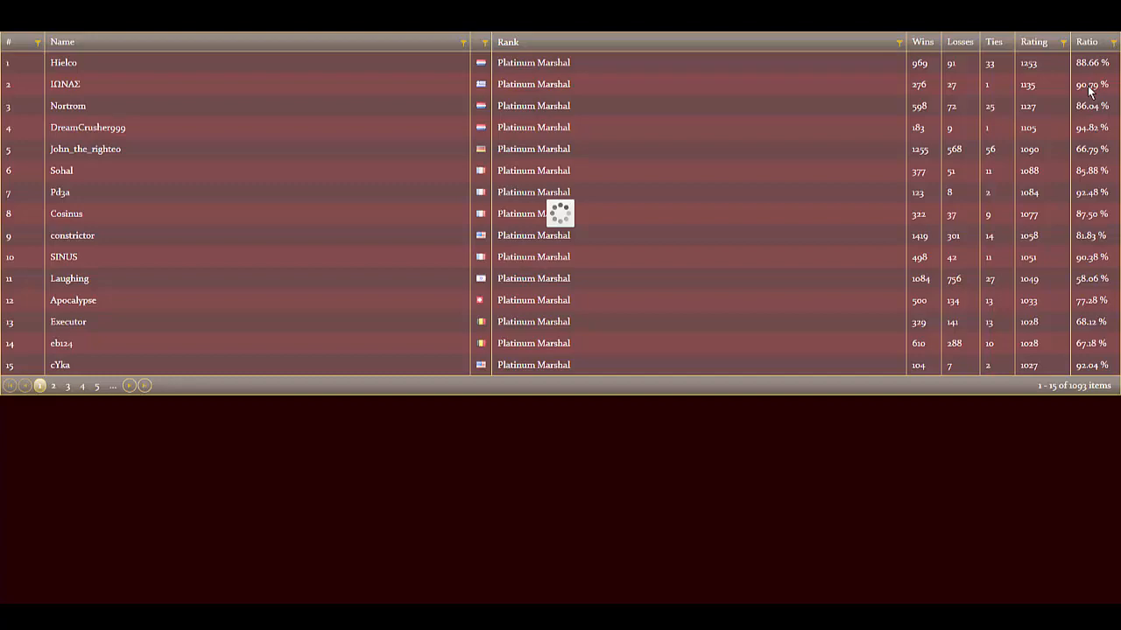
click(52, 387)
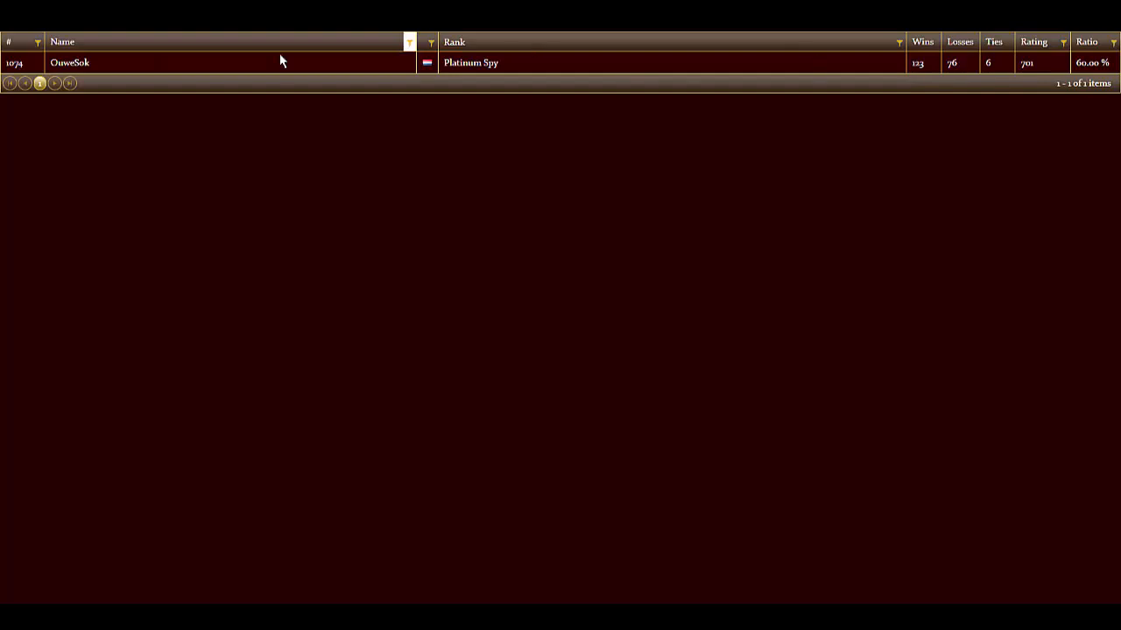
mouse_move(983, 72)
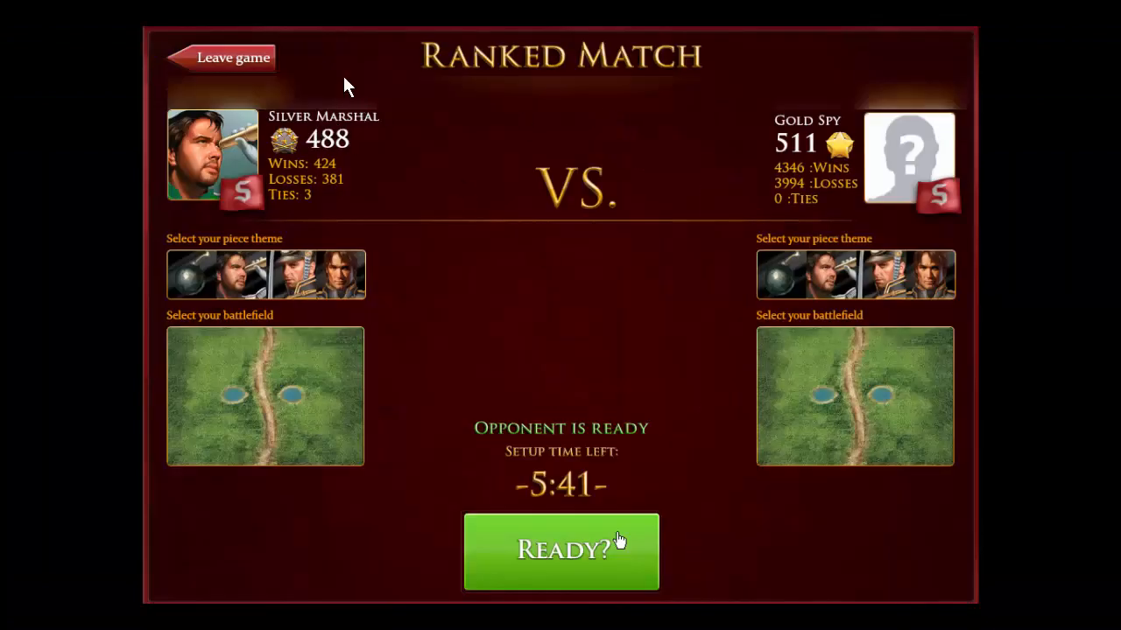
mouse_move(858, 143)
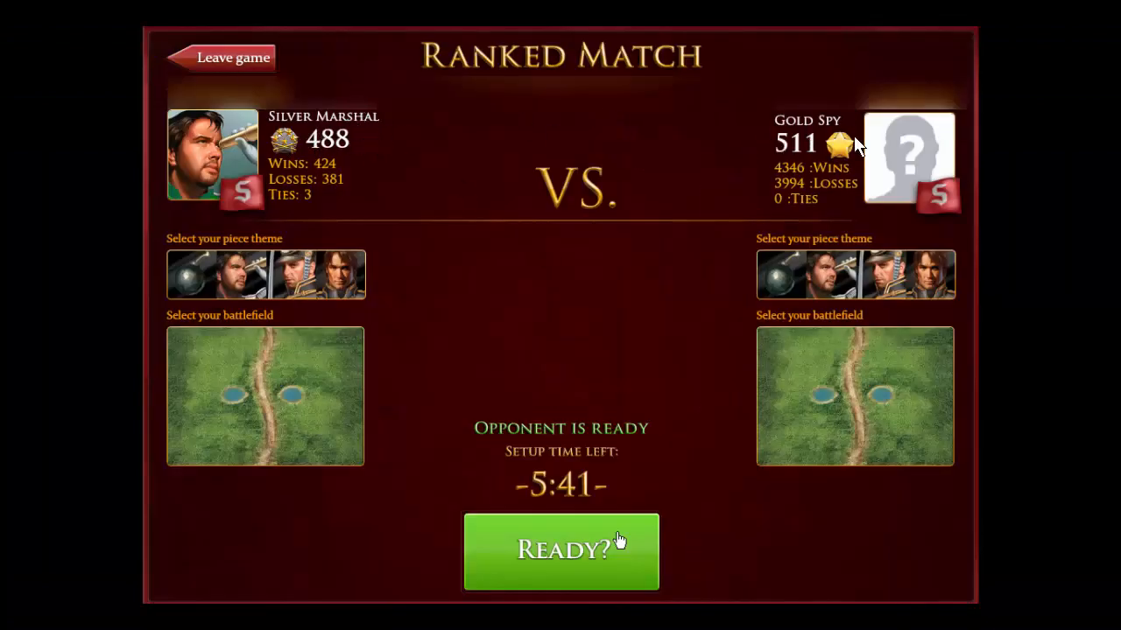
mouse_move(368, 179)
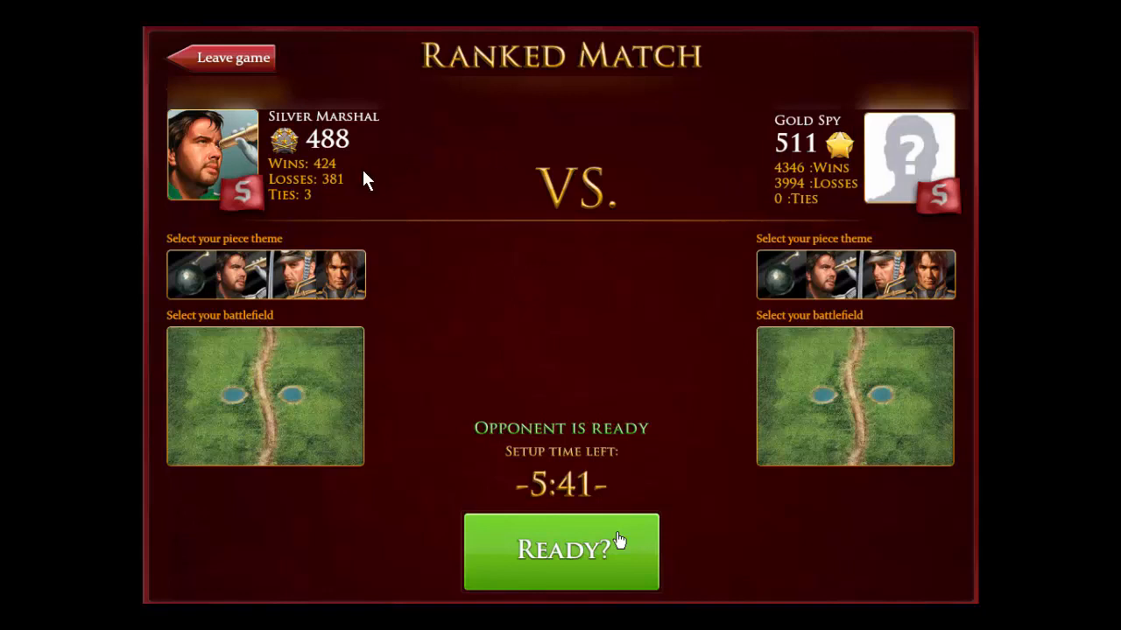
mouse_move(294, 131)
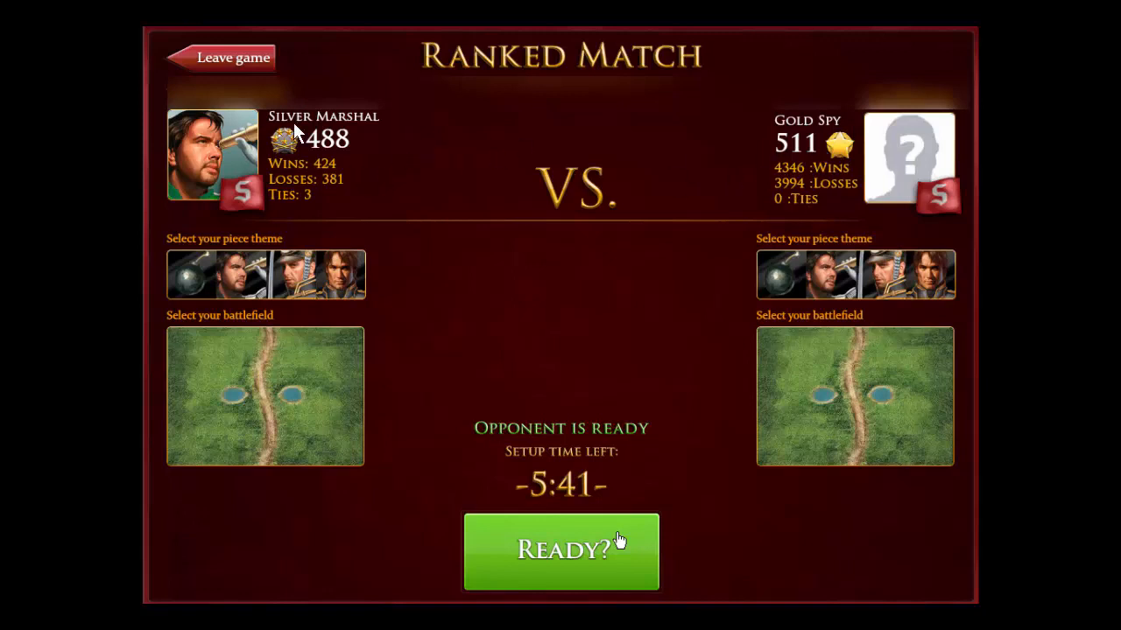
mouse_move(529, 539)
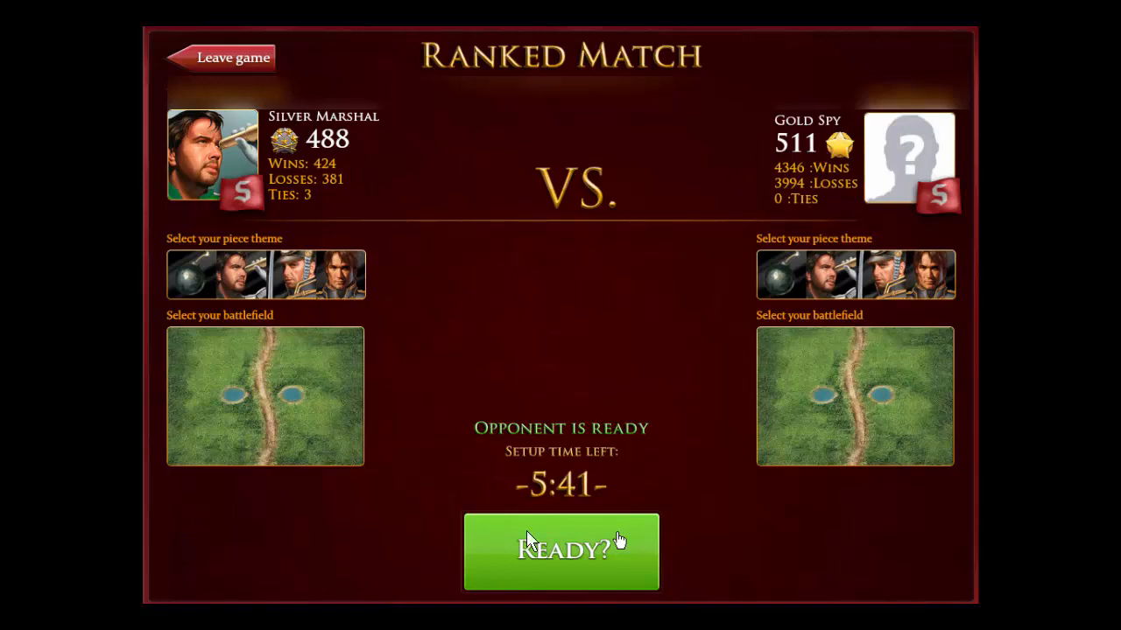
mouse_move(613, 504)
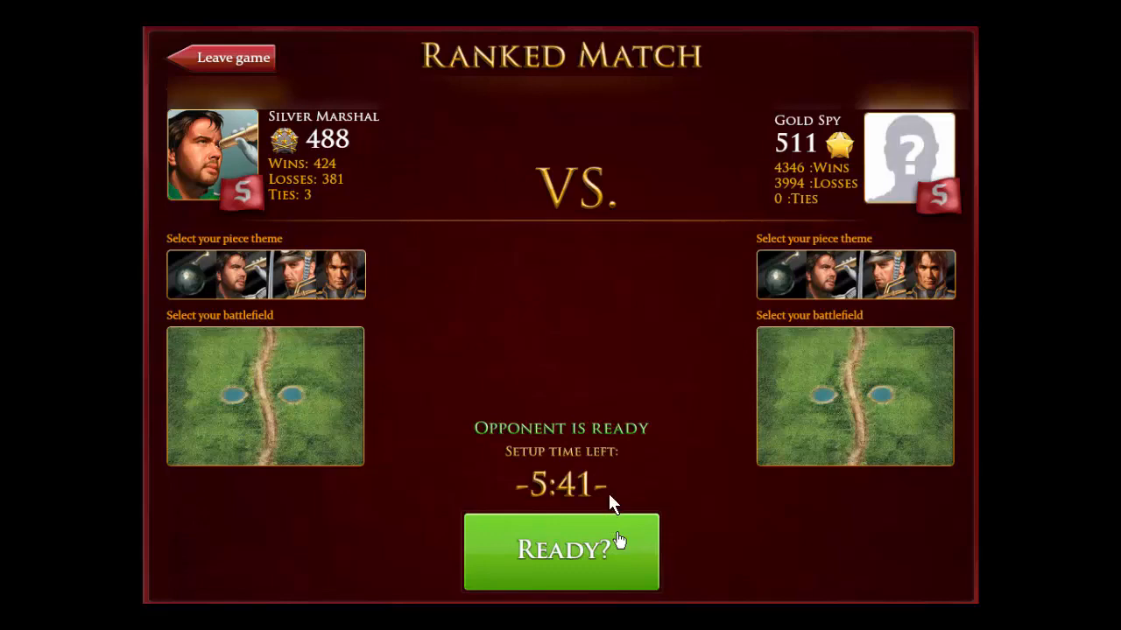
Mark Ready on the Ranked Match screen and load a saved full army setup onto the board
click(561, 551)
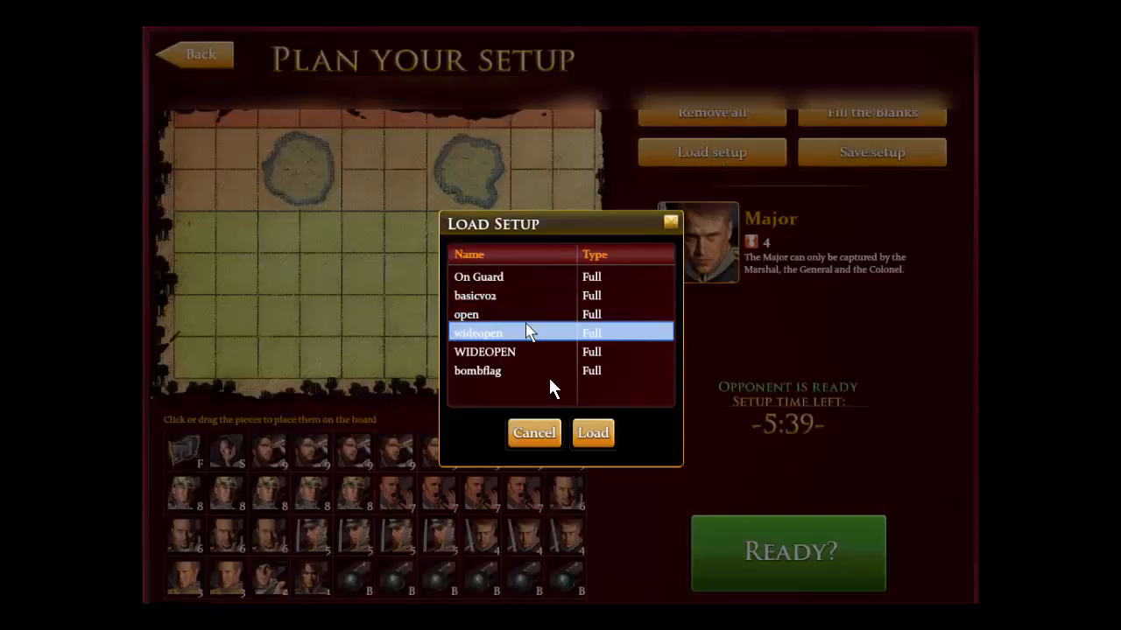
click(591, 433)
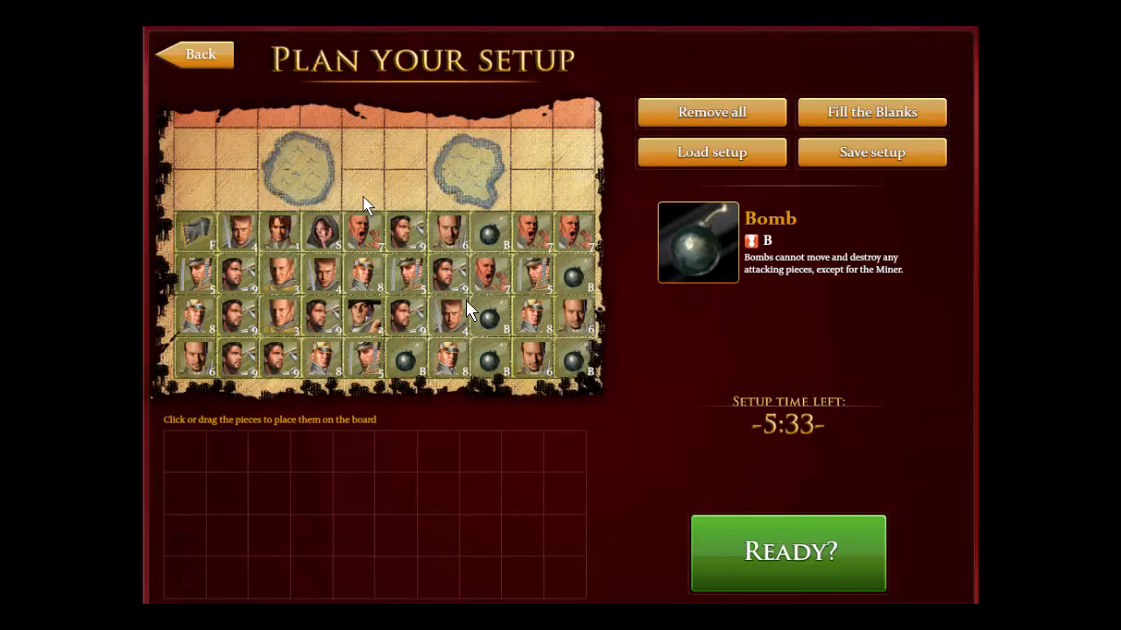
mouse_move(560, 361)
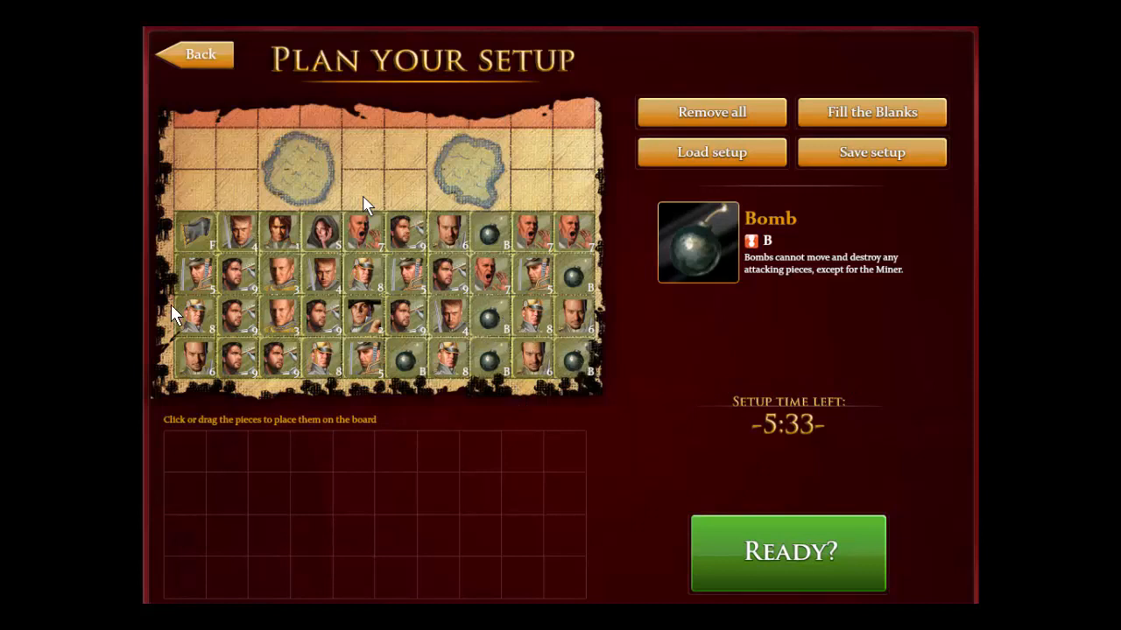
mouse_move(266, 348)
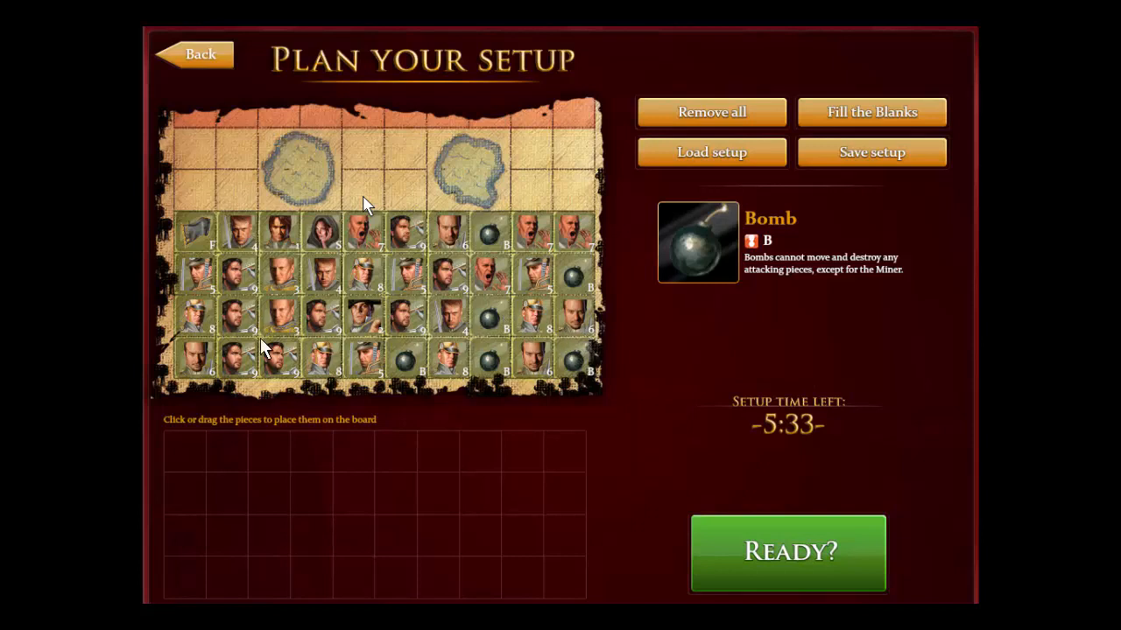
mouse_move(498, 336)
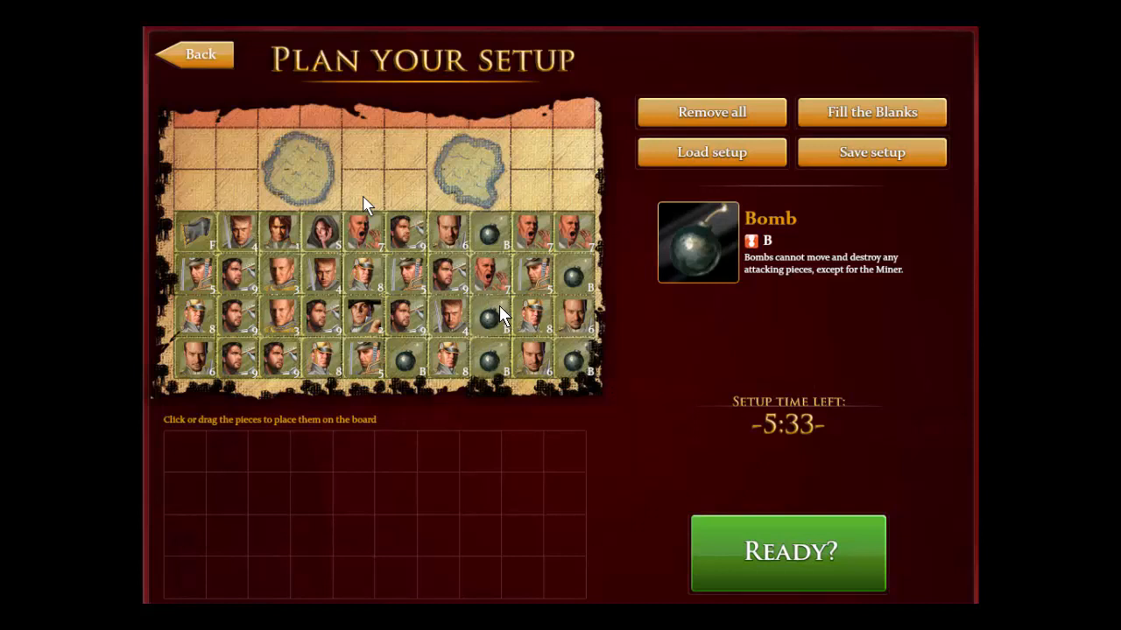
mouse_move(525, 359)
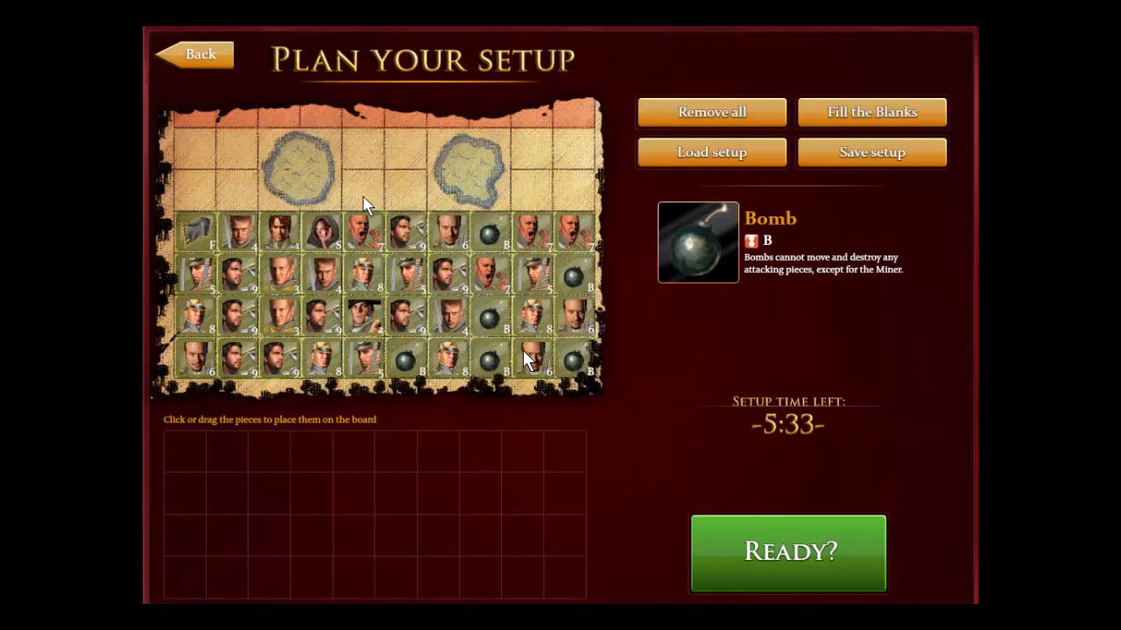
mouse_move(494, 371)
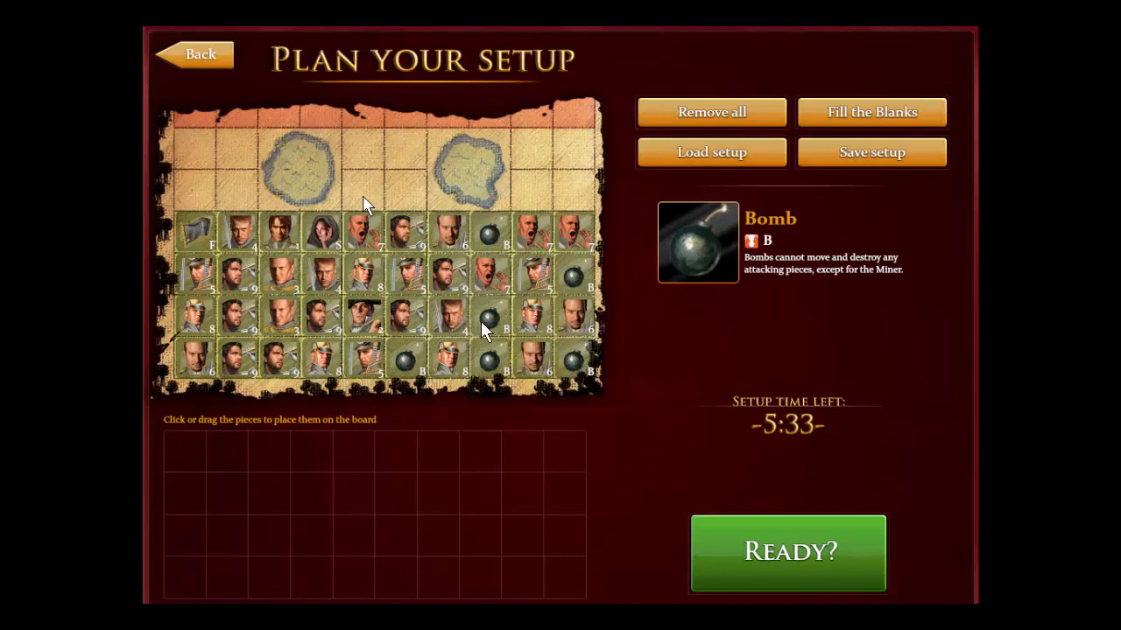
mouse_move(488, 328)
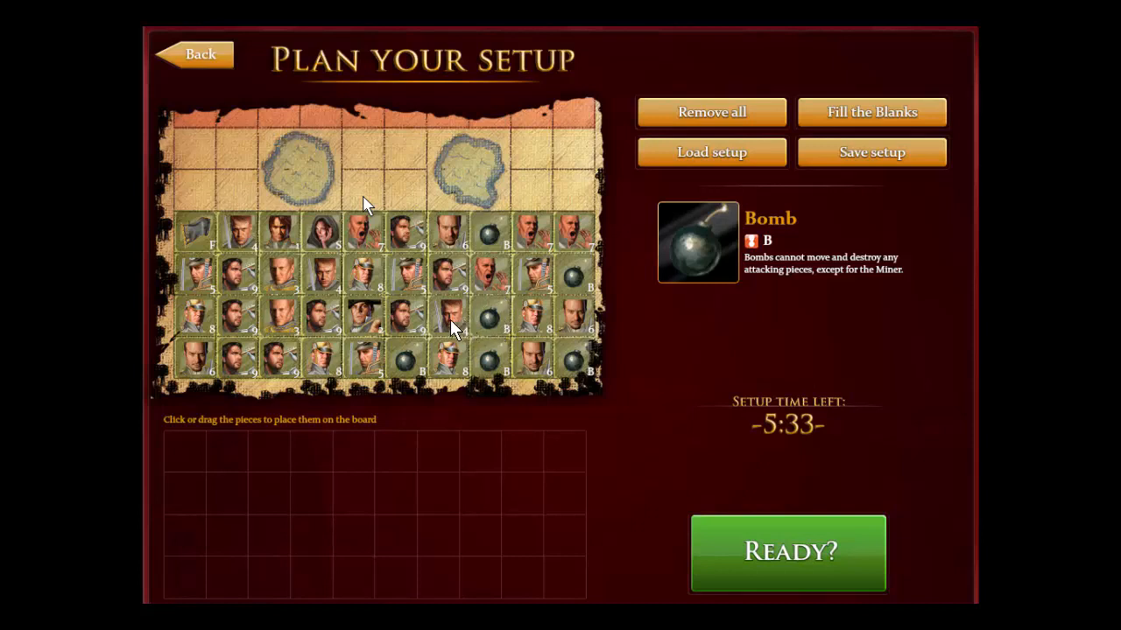
mouse_move(534, 298)
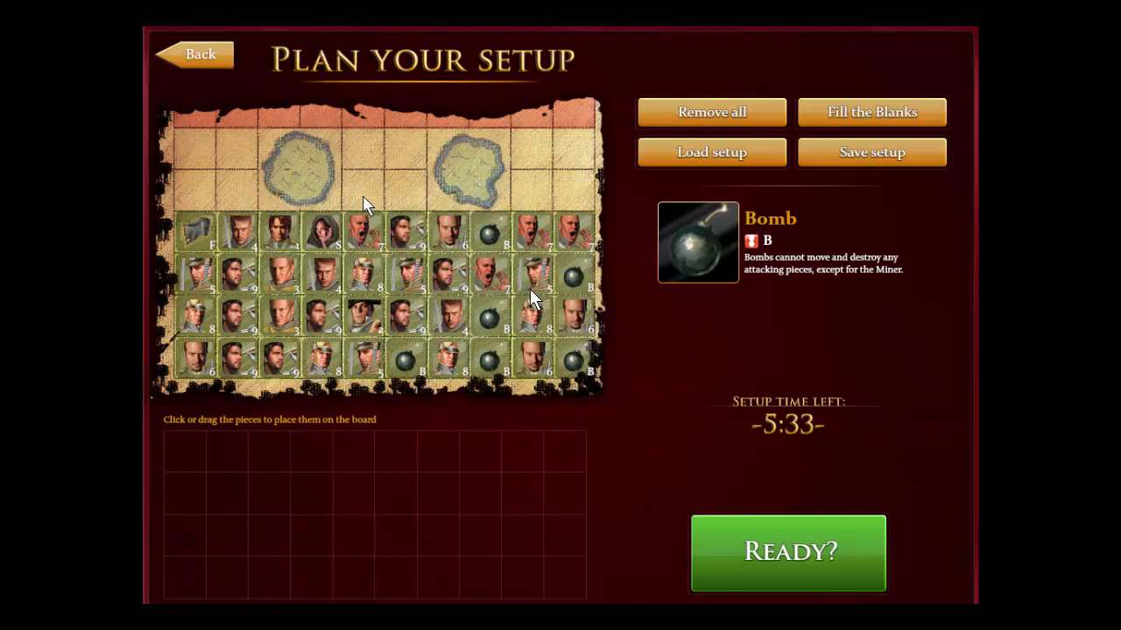
mouse_move(481, 359)
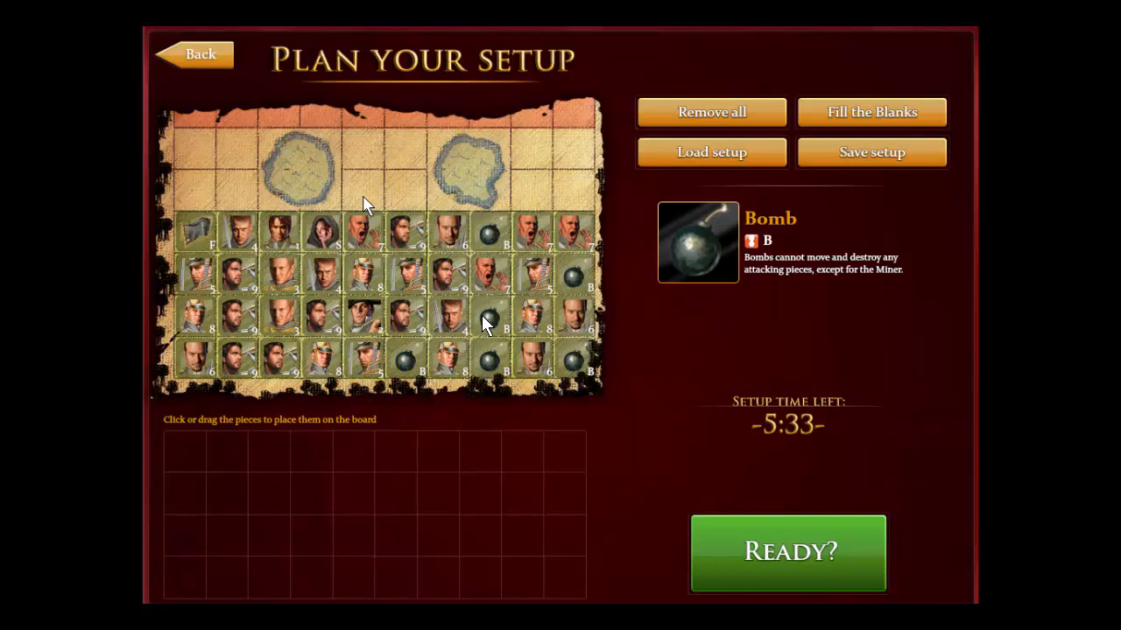
mouse_move(504, 361)
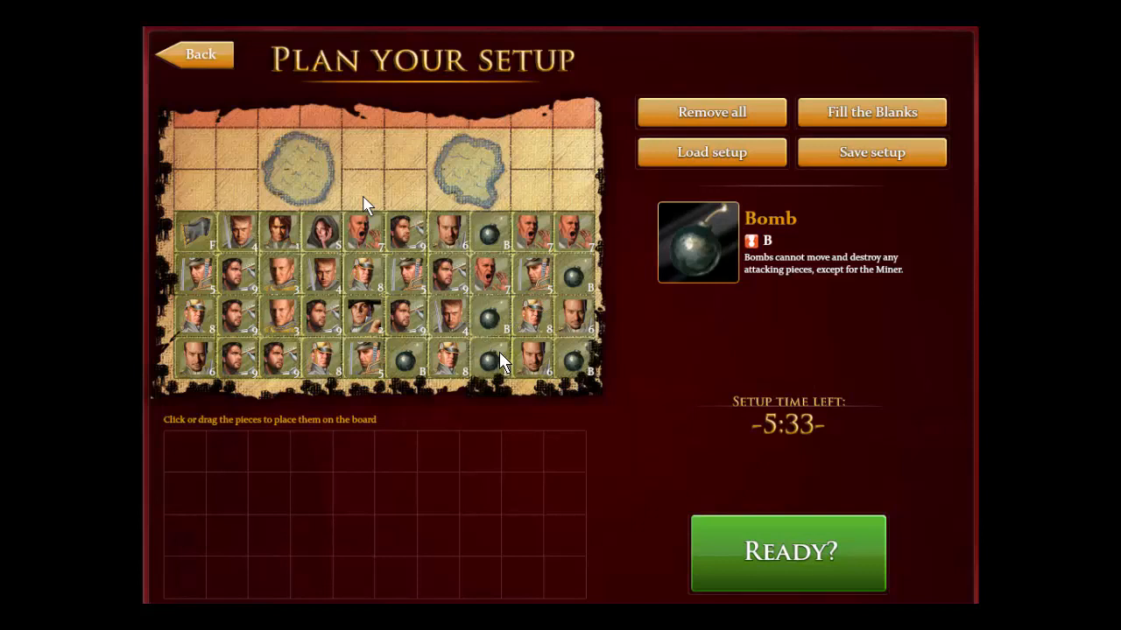
mouse_move(504, 371)
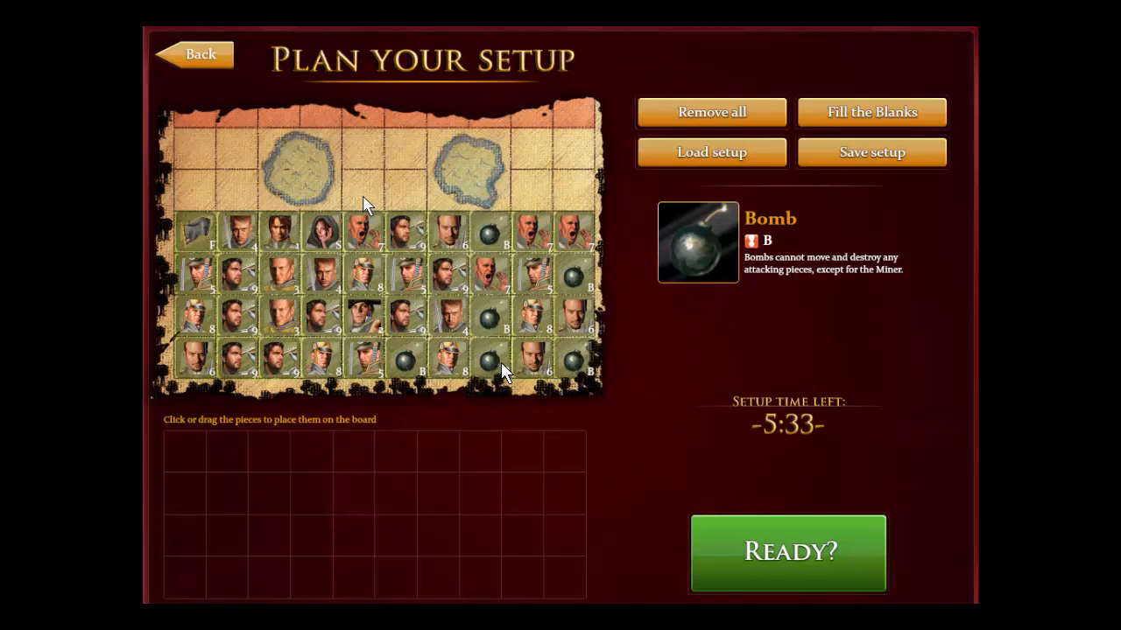
mouse_move(493, 317)
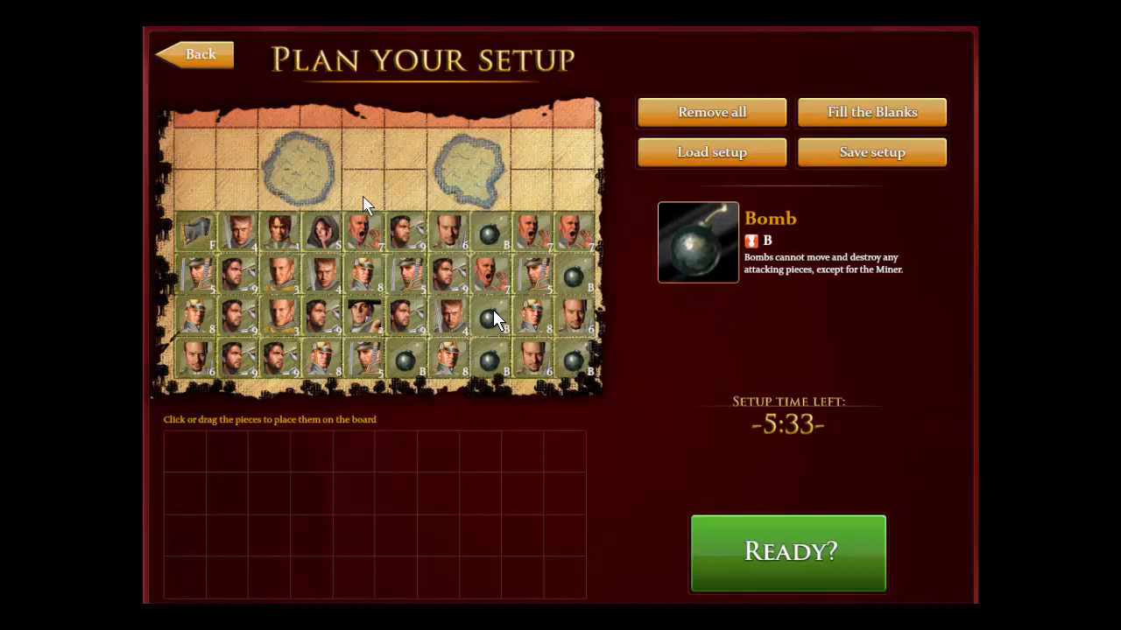
mouse_move(492, 312)
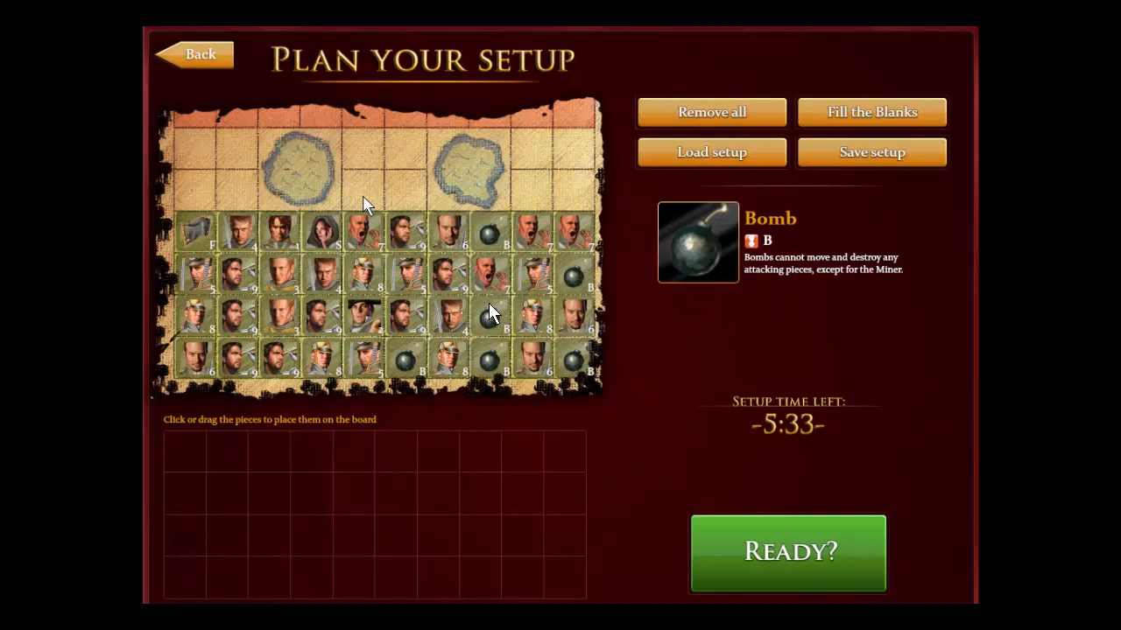
mouse_move(469, 359)
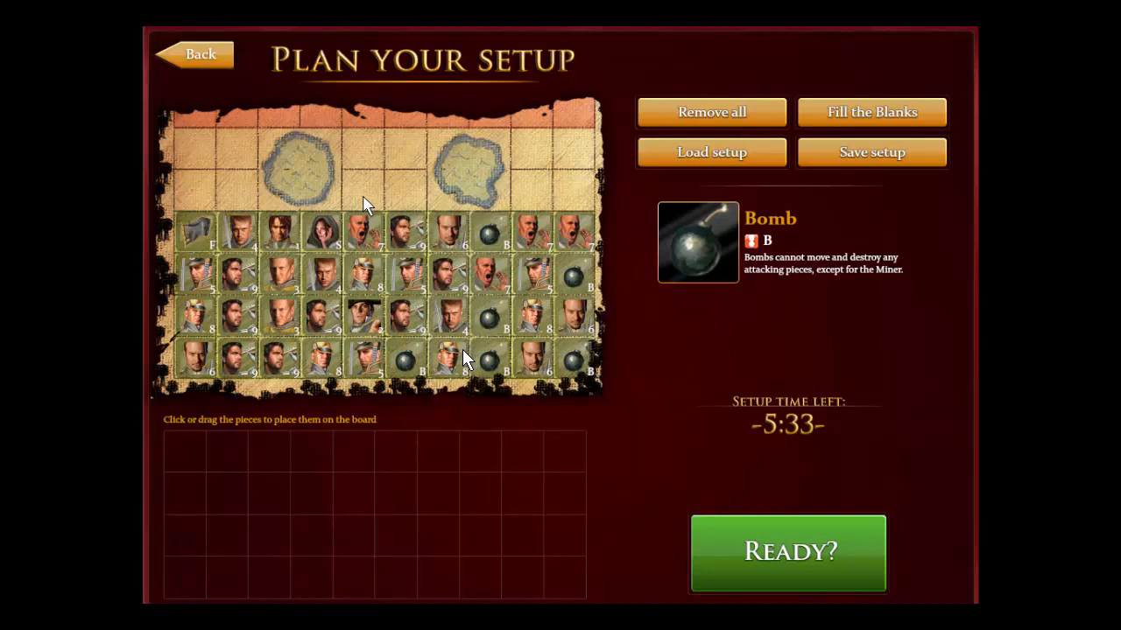
mouse_move(536, 368)
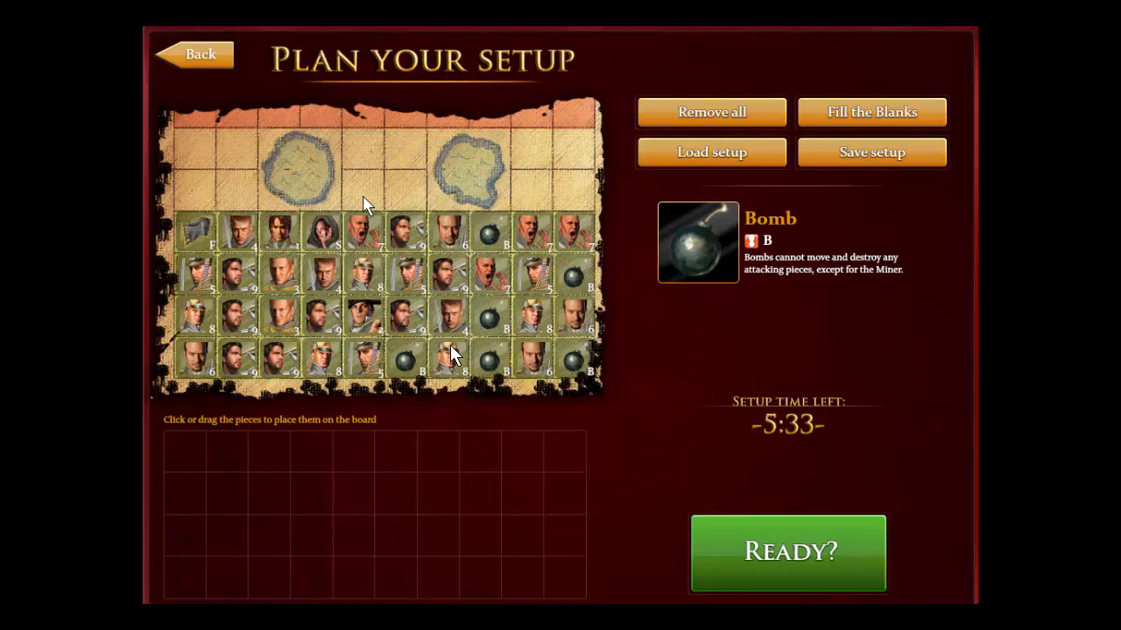
mouse_move(493, 318)
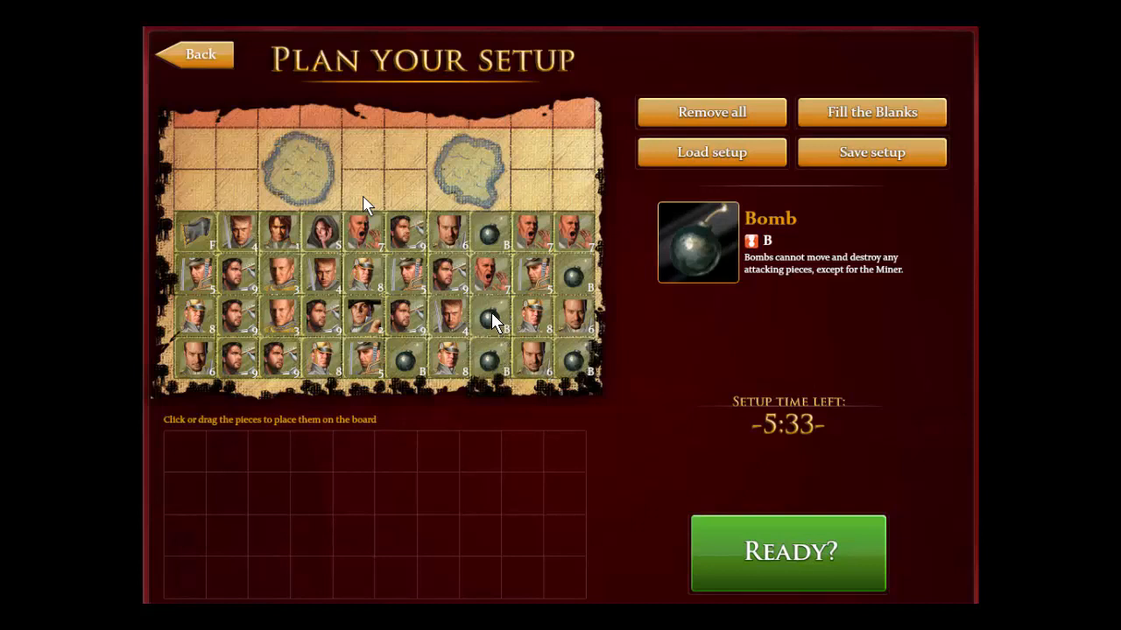
mouse_move(560, 362)
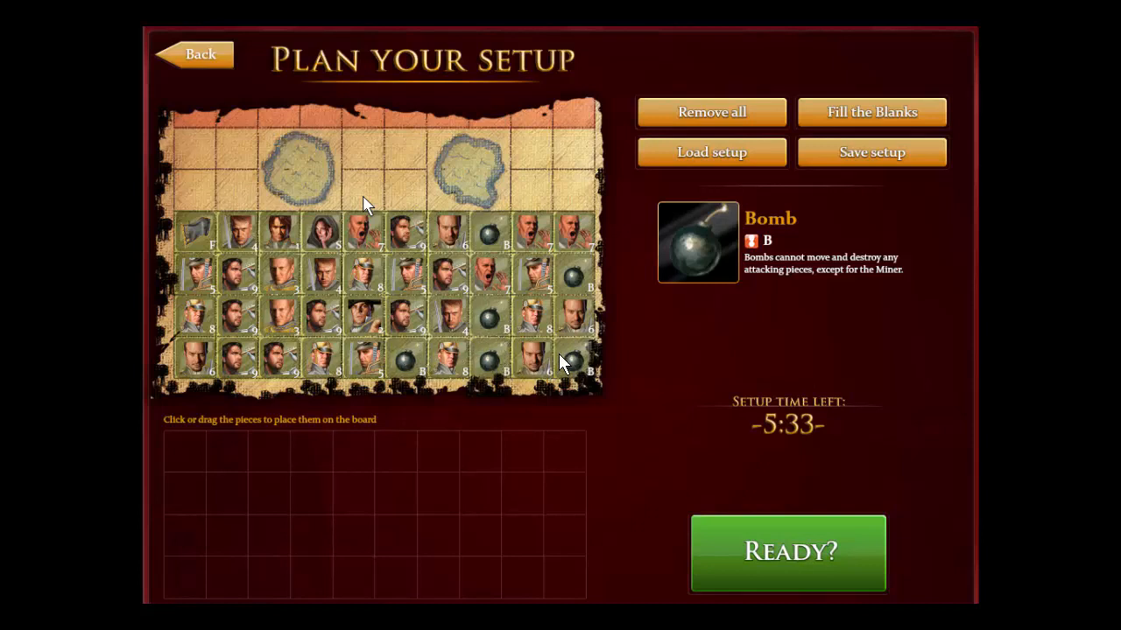
mouse_move(578, 361)
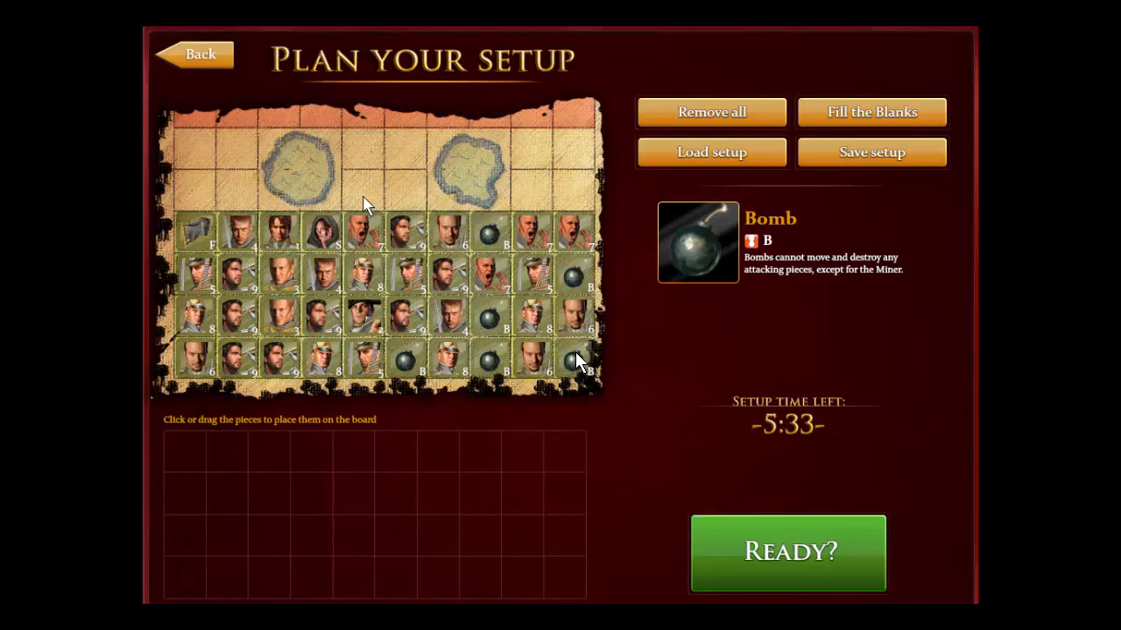
mouse_move(421, 360)
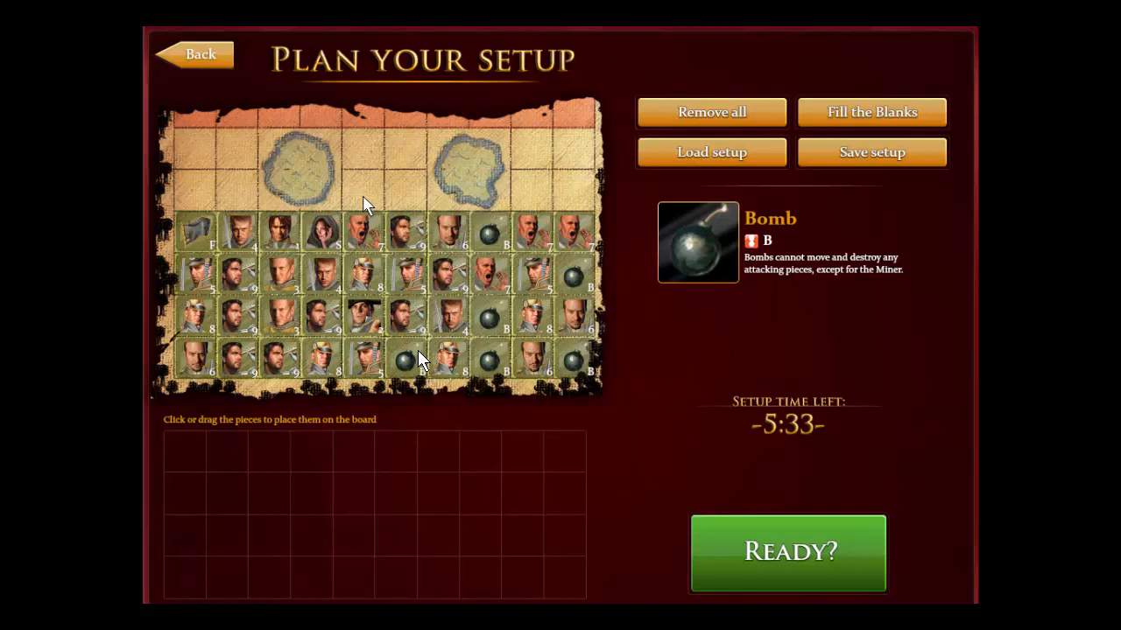
mouse_move(569, 371)
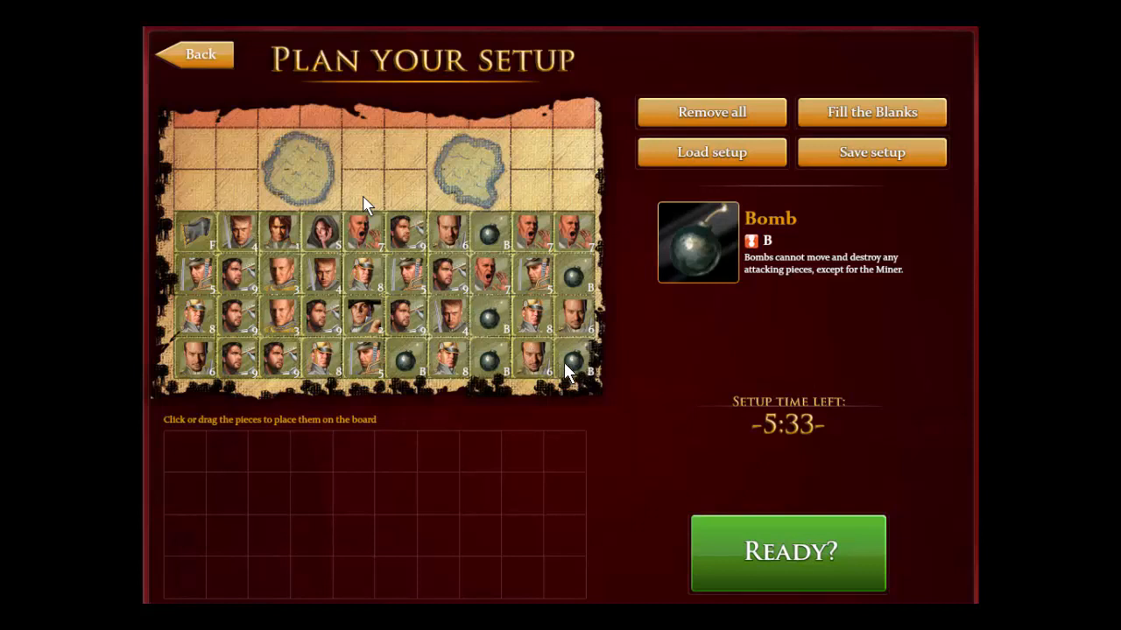
mouse_move(511, 336)
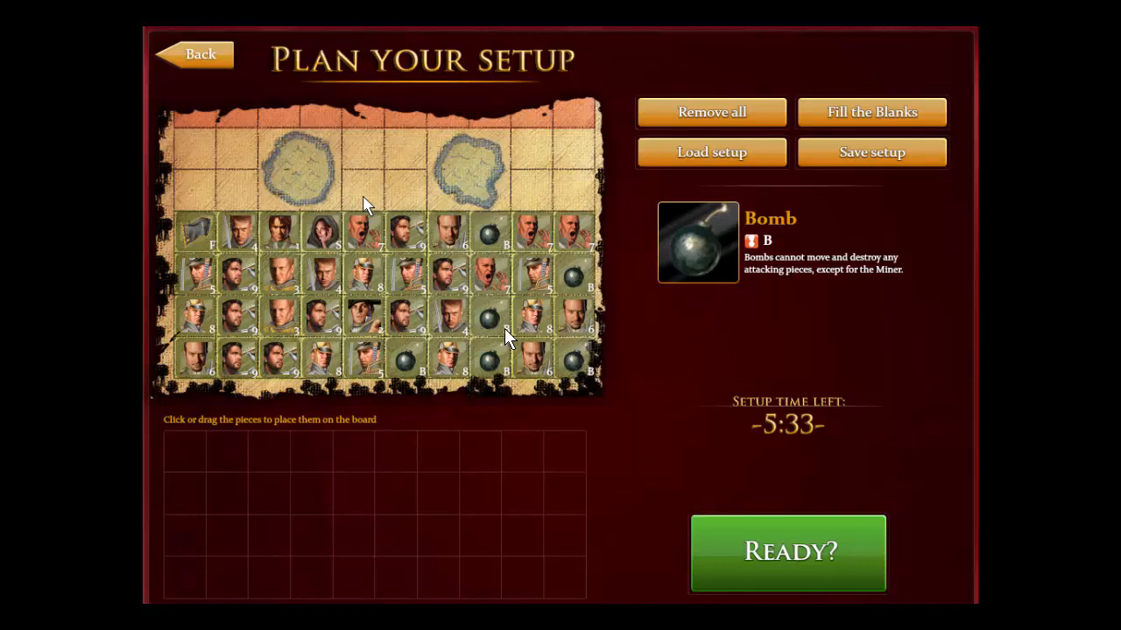
mouse_move(497, 322)
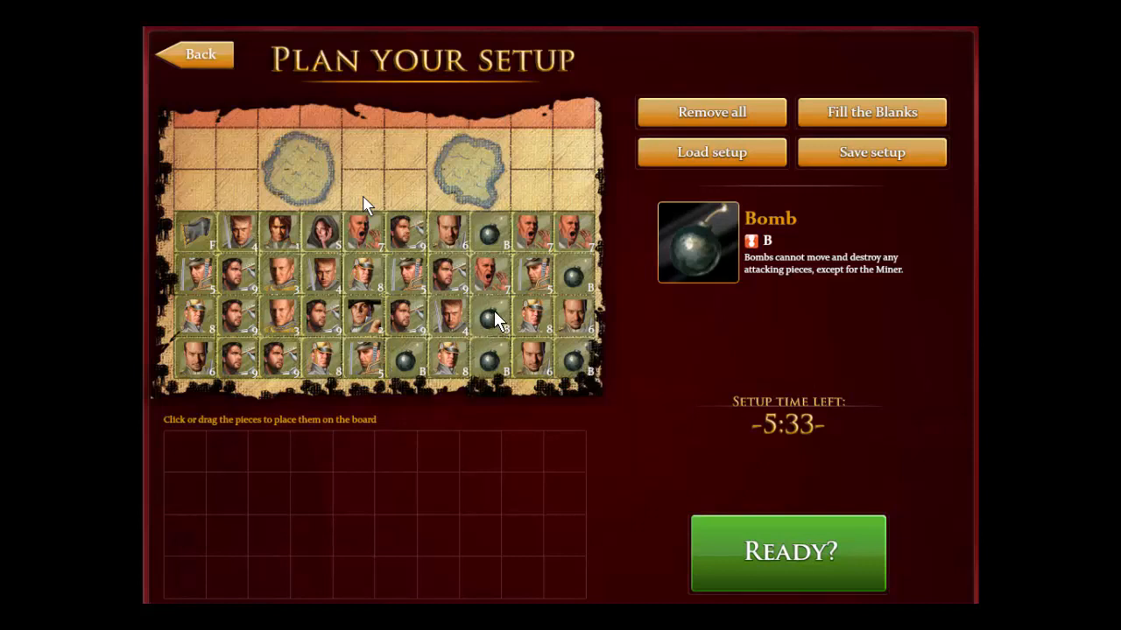
mouse_move(581, 367)
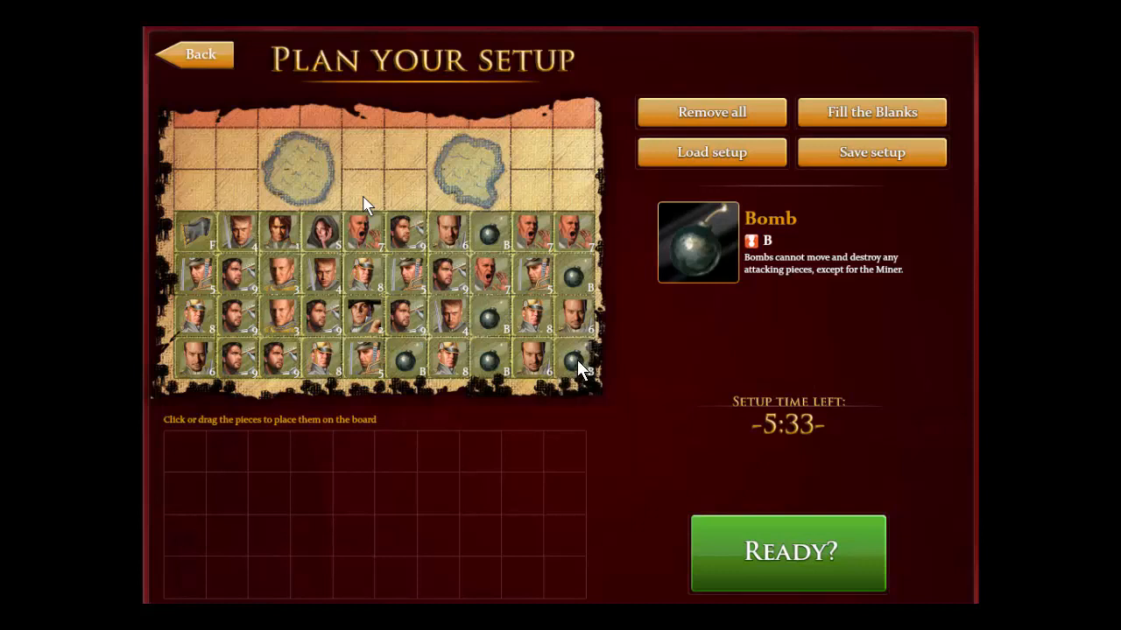
mouse_move(399, 368)
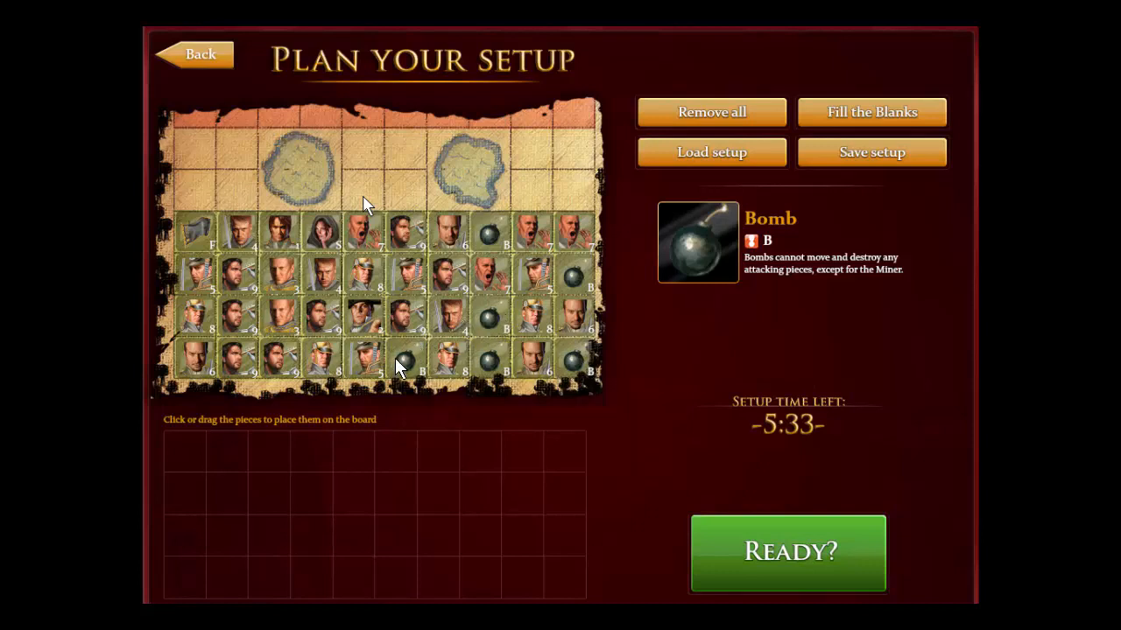
mouse_move(455, 353)
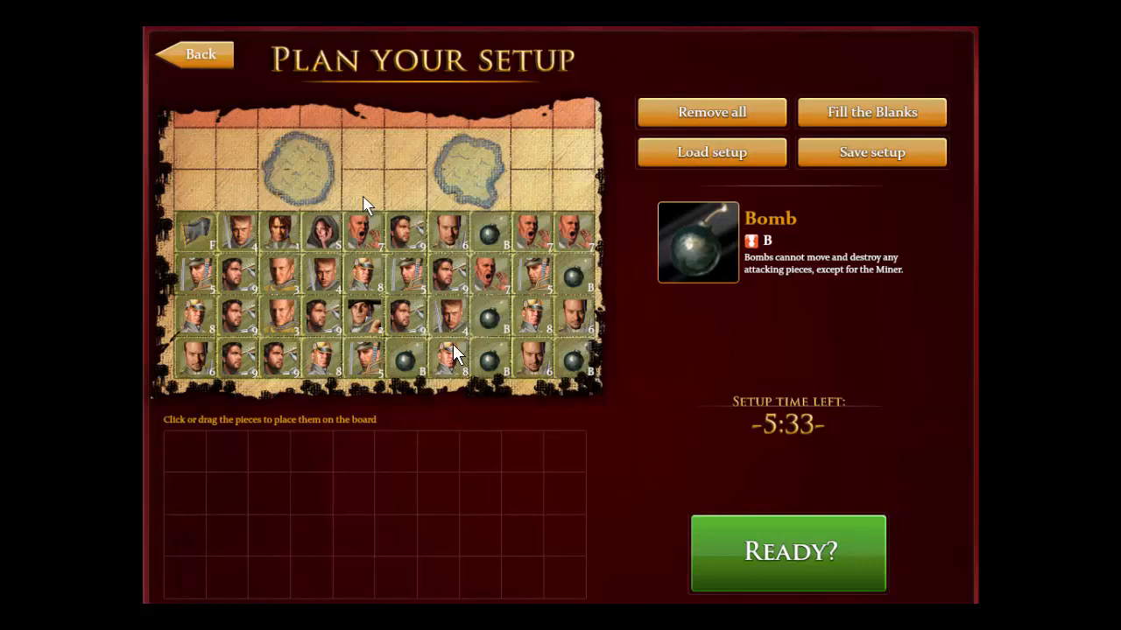
mouse_move(535, 361)
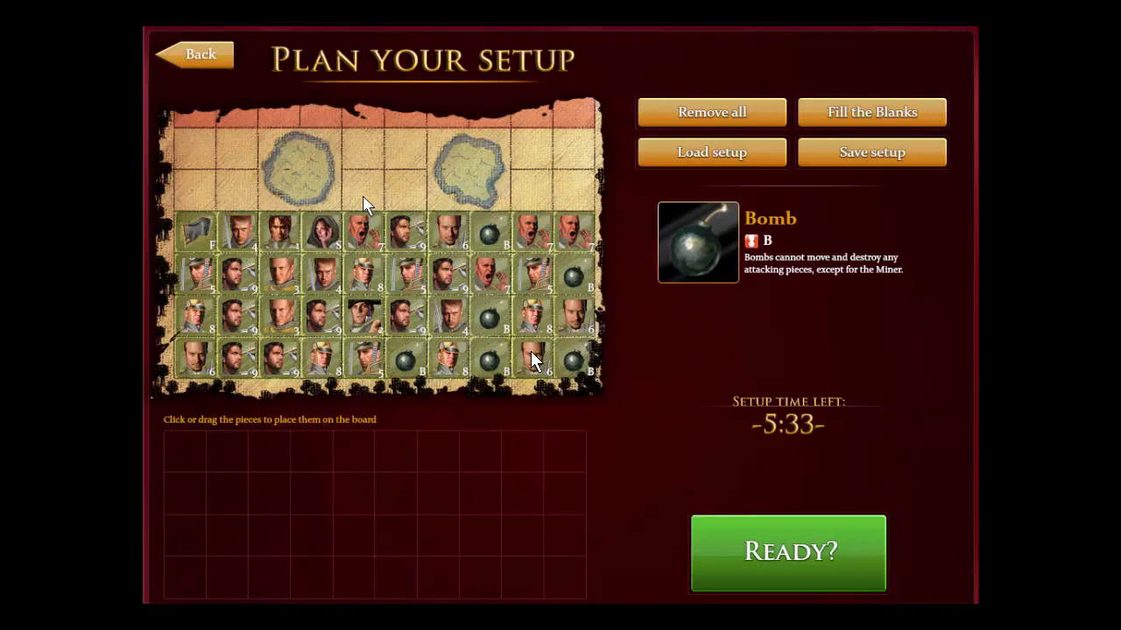
mouse_move(446, 363)
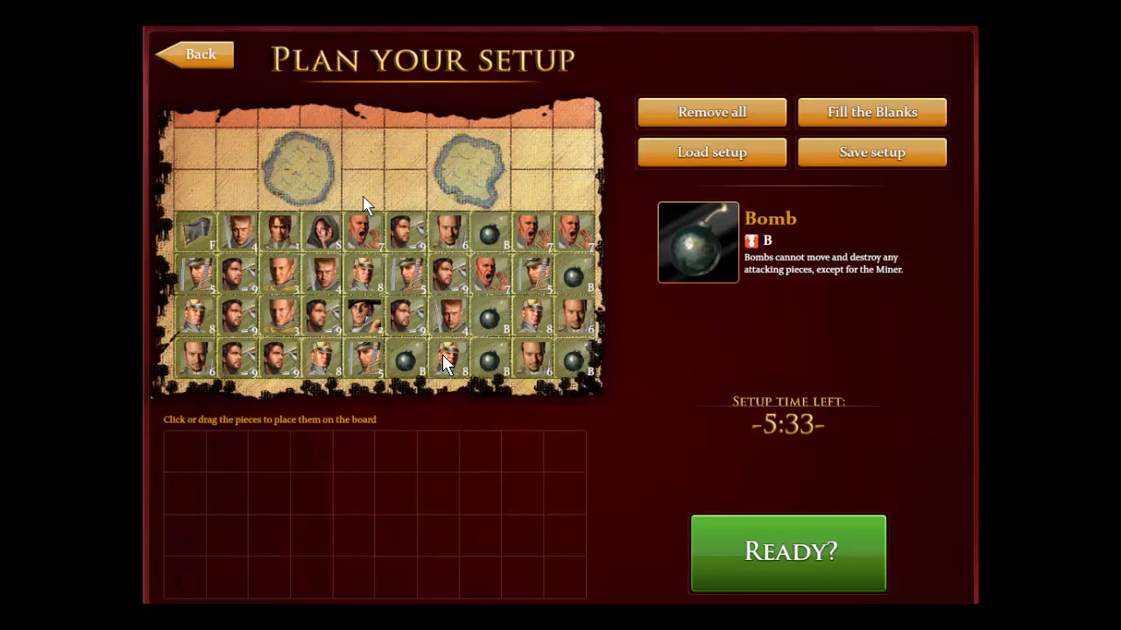
mouse_move(539, 359)
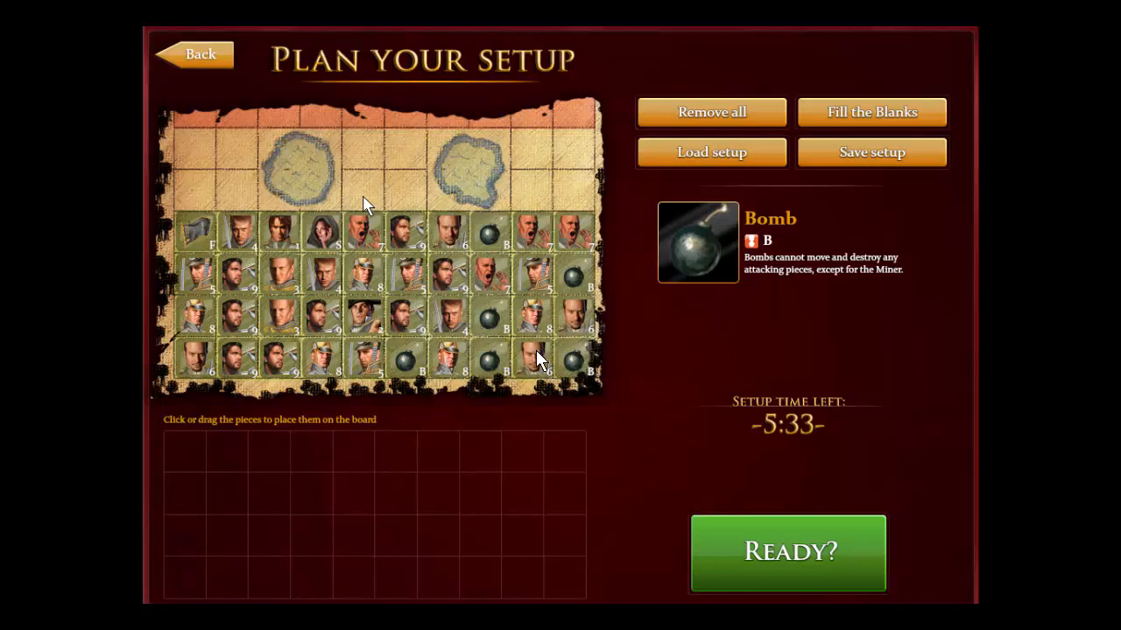
mouse_move(539, 357)
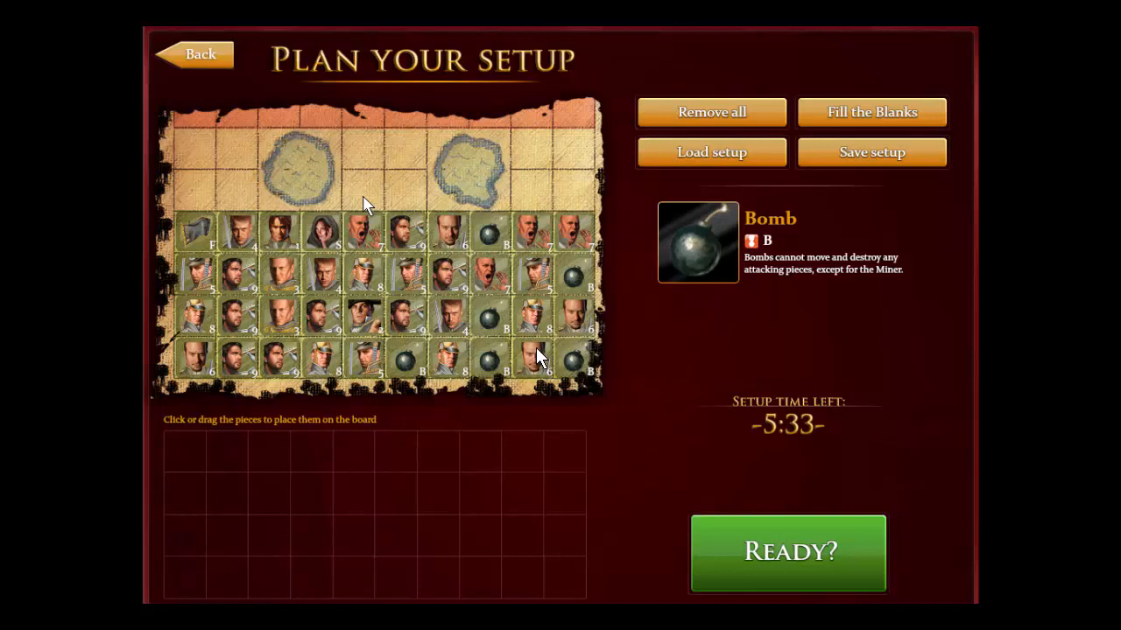
mouse_move(540, 361)
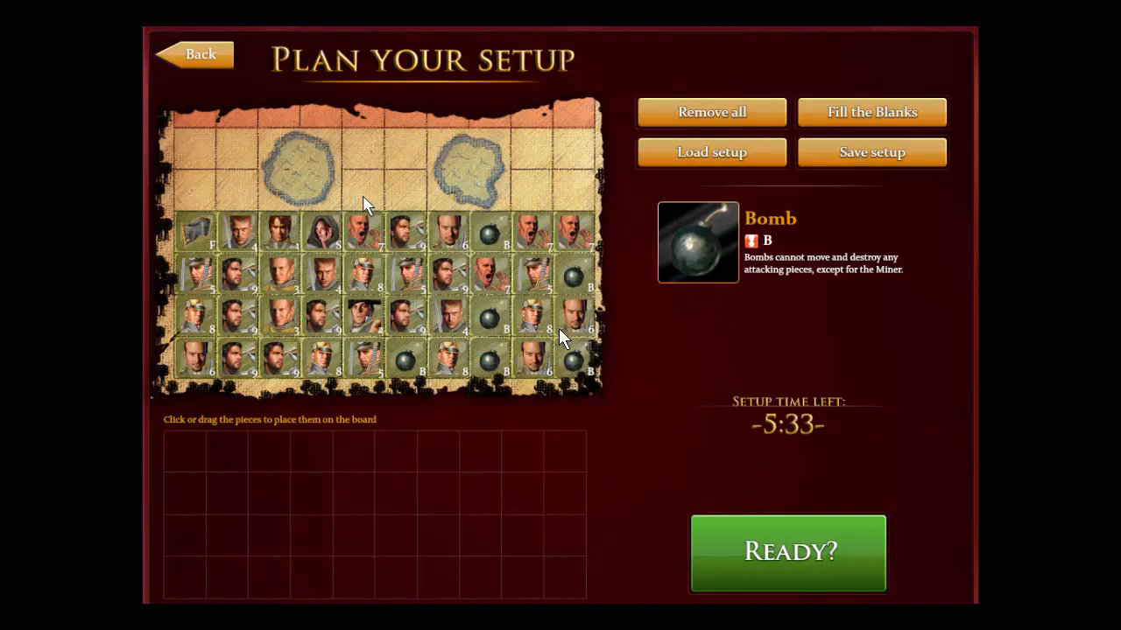
mouse_move(536, 362)
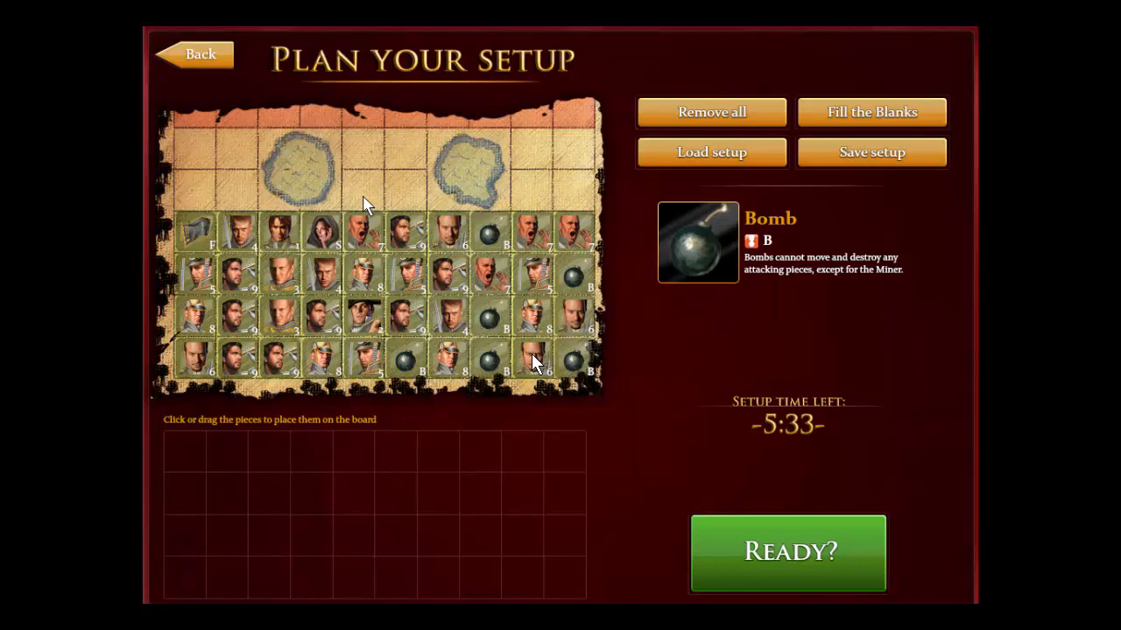
mouse_move(490, 331)
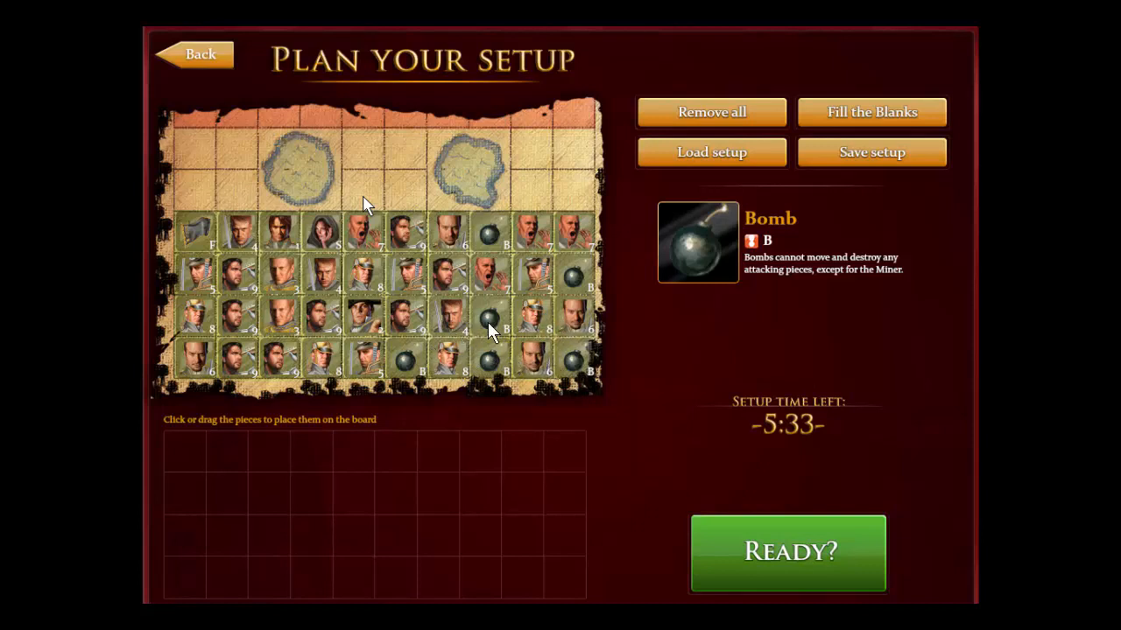
mouse_move(471, 366)
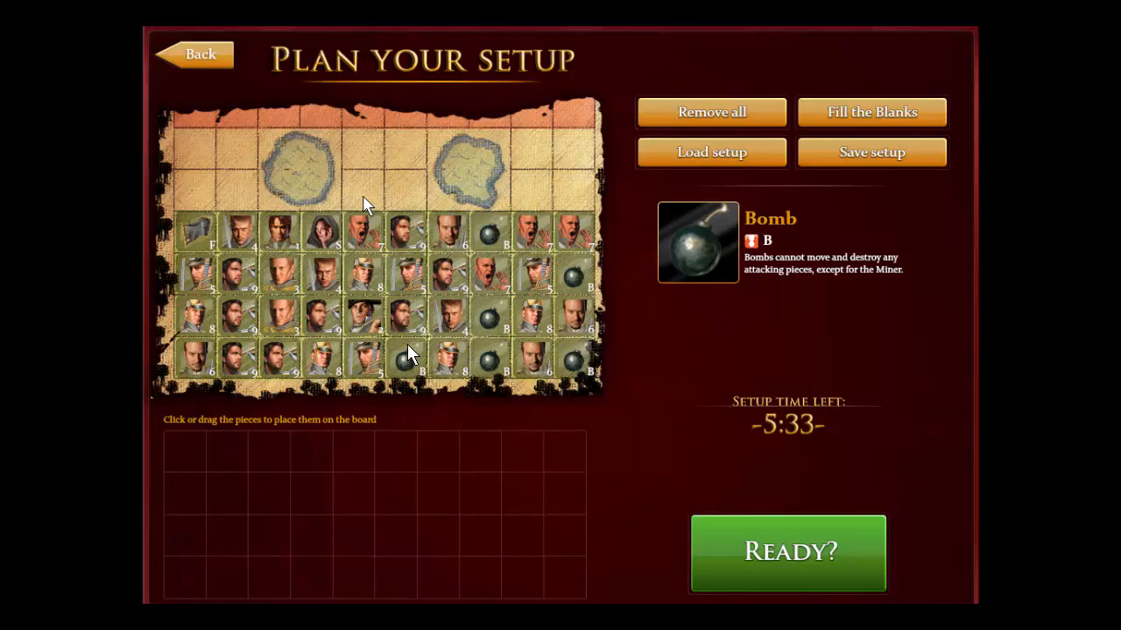
mouse_move(569, 362)
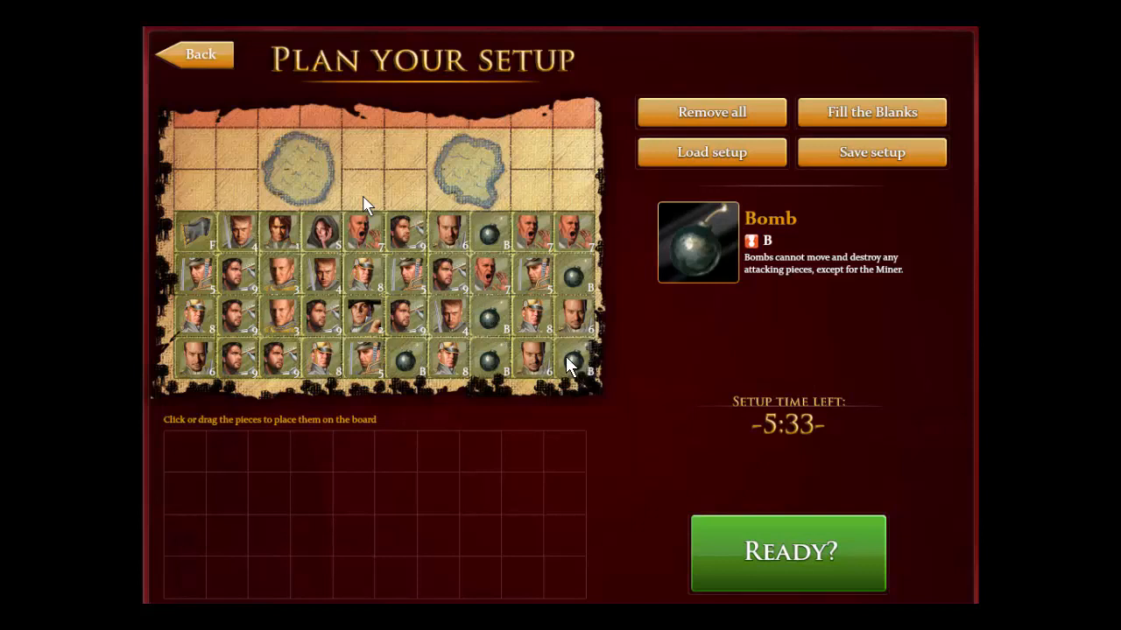
mouse_move(585, 366)
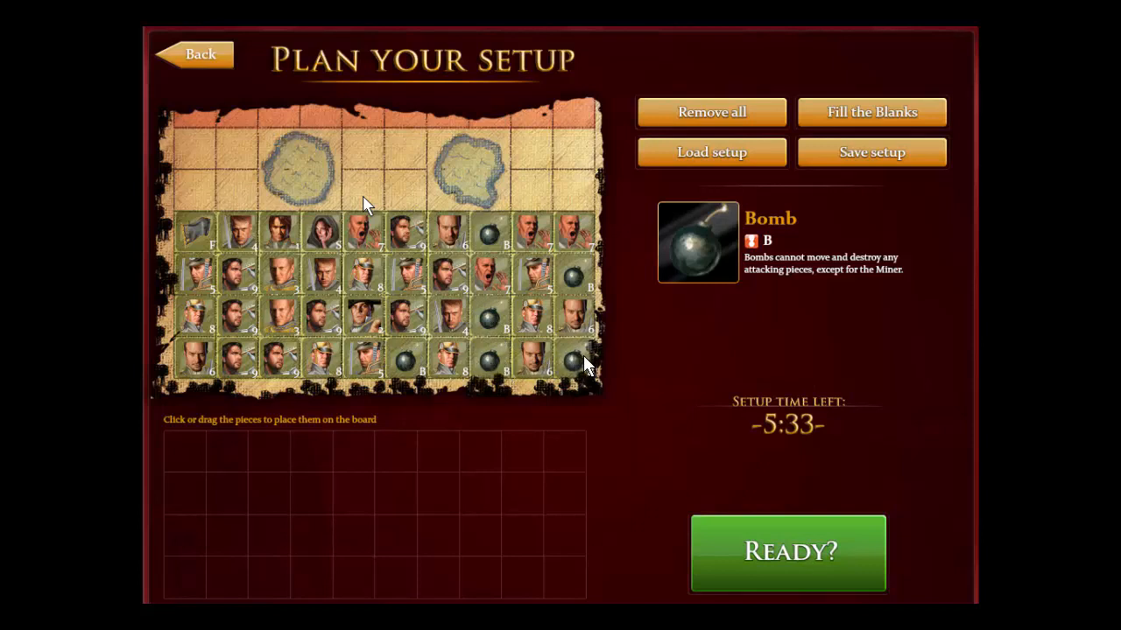
mouse_move(592, 371)
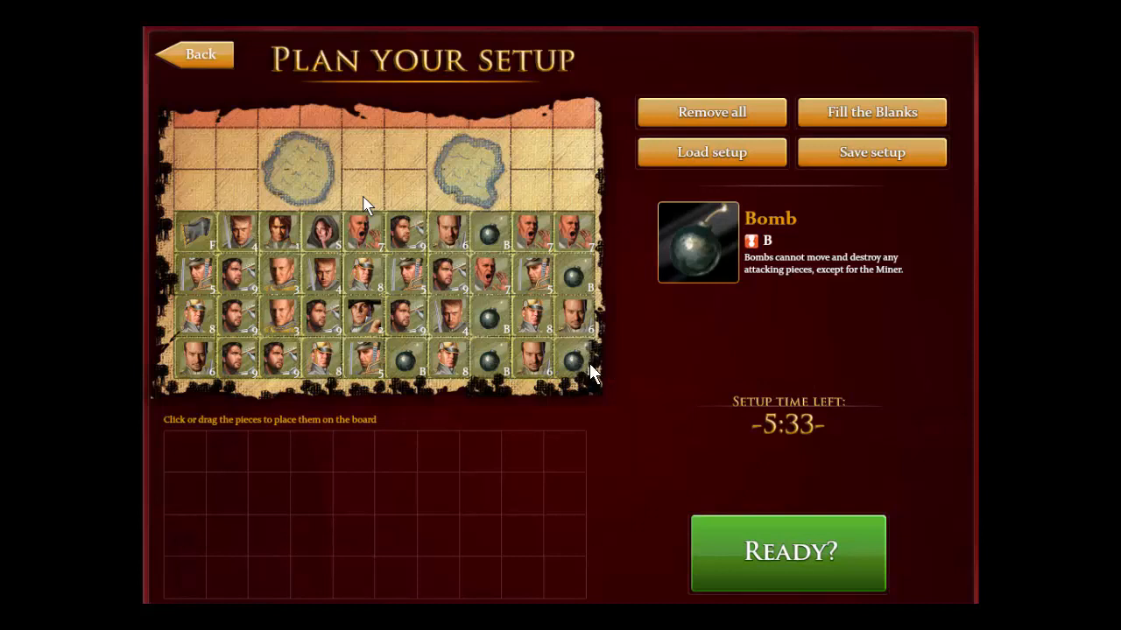
mouse_move(578, 362)
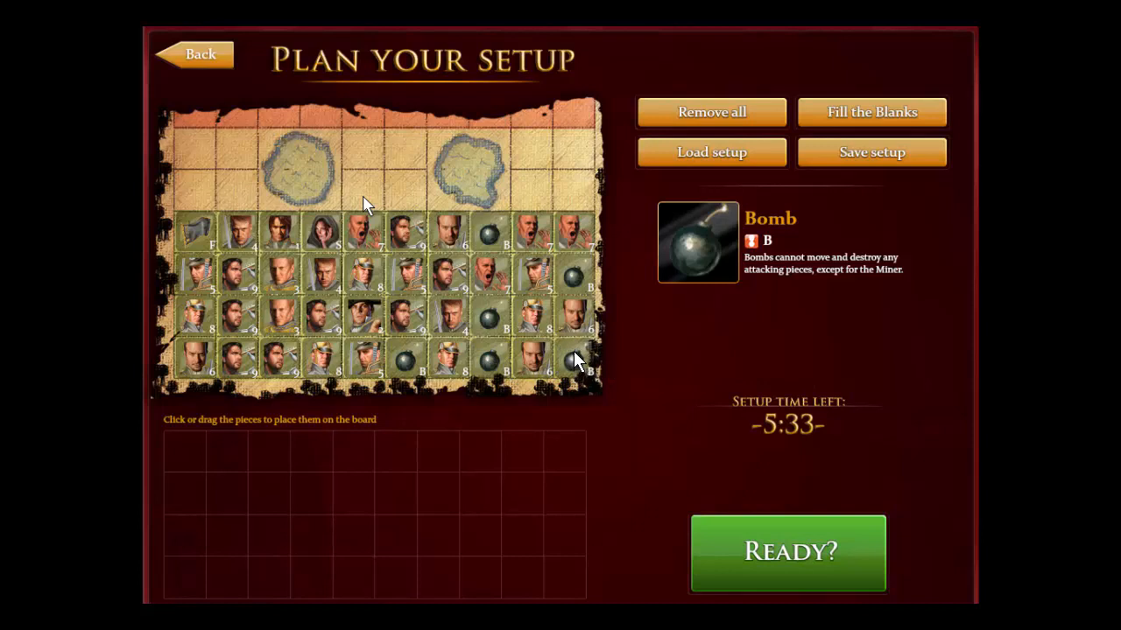
mouse_move(200, 366)
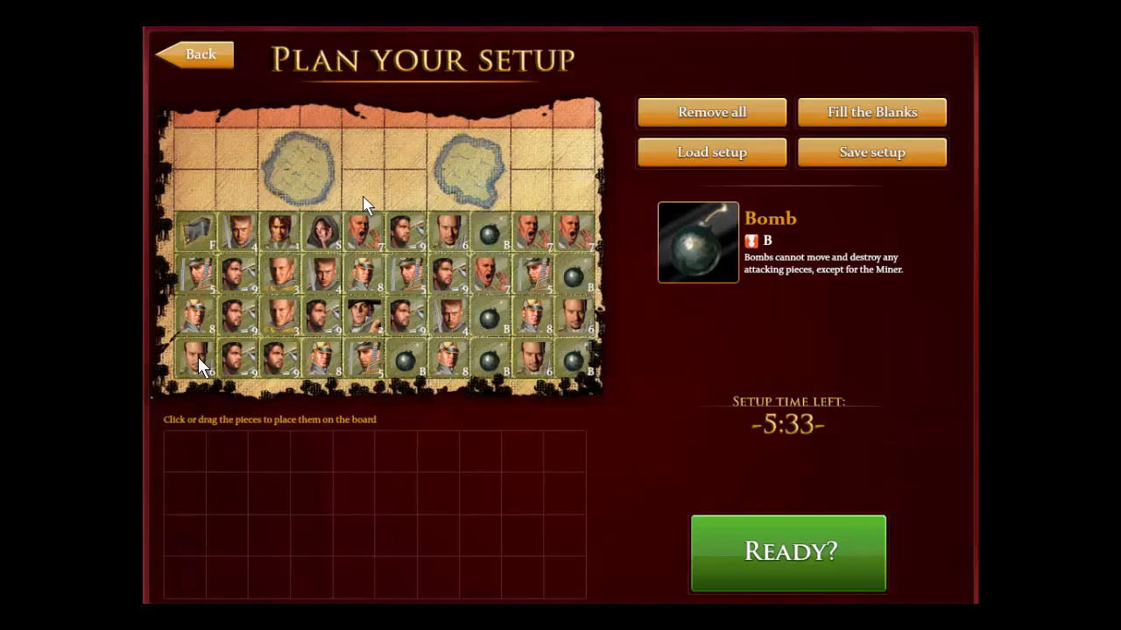
mouse_move(536, 259)
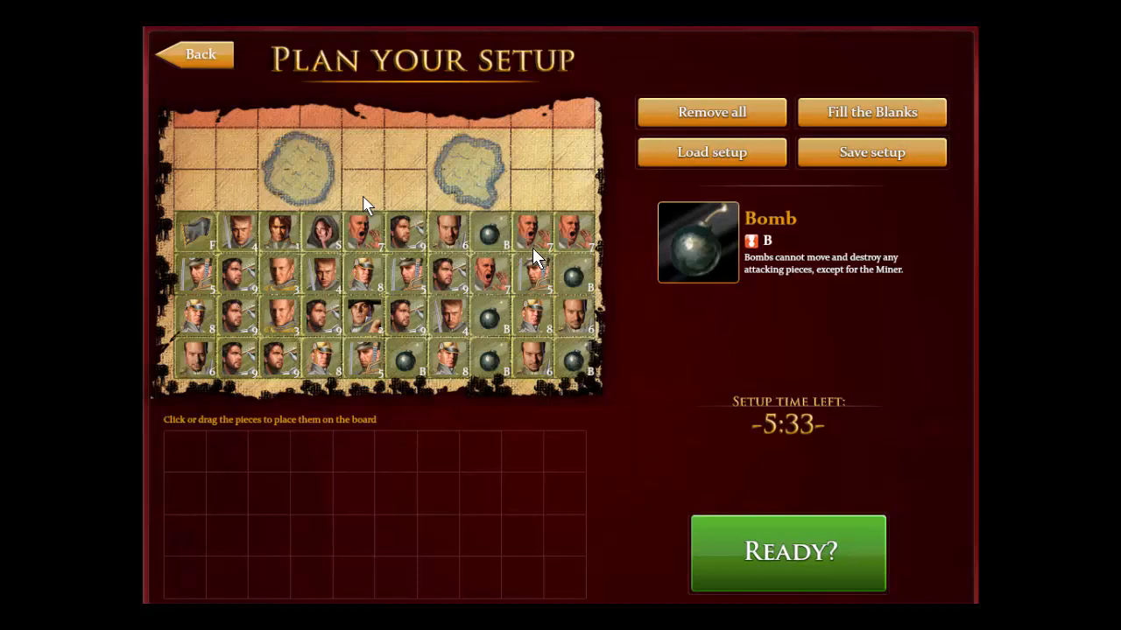
mouse_move(237, 354)
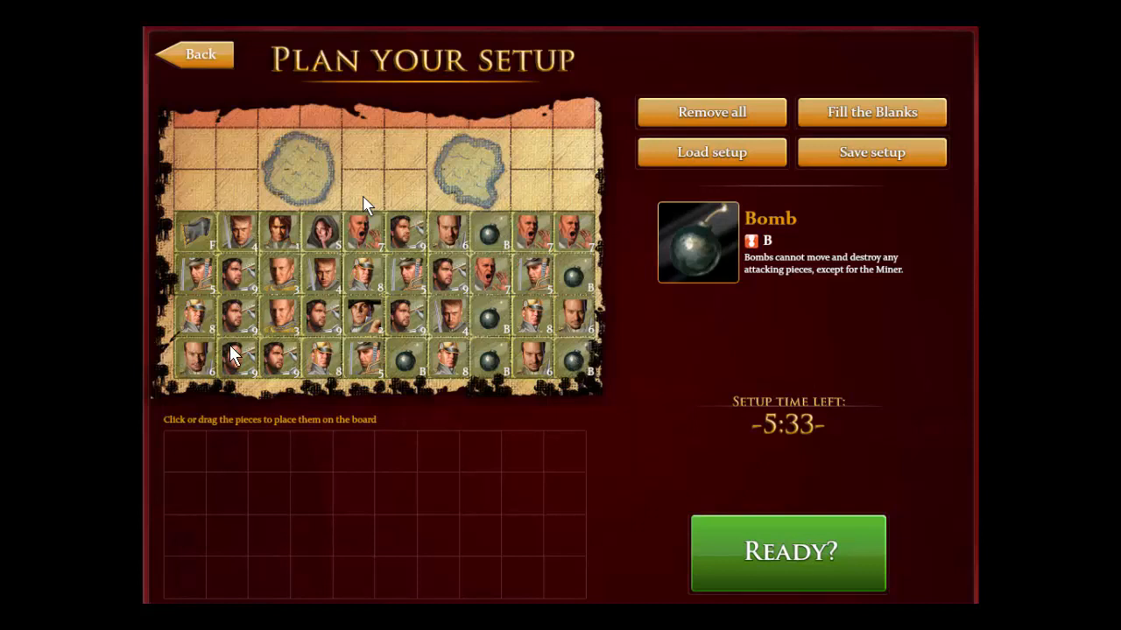
mouse_move(546, 367)
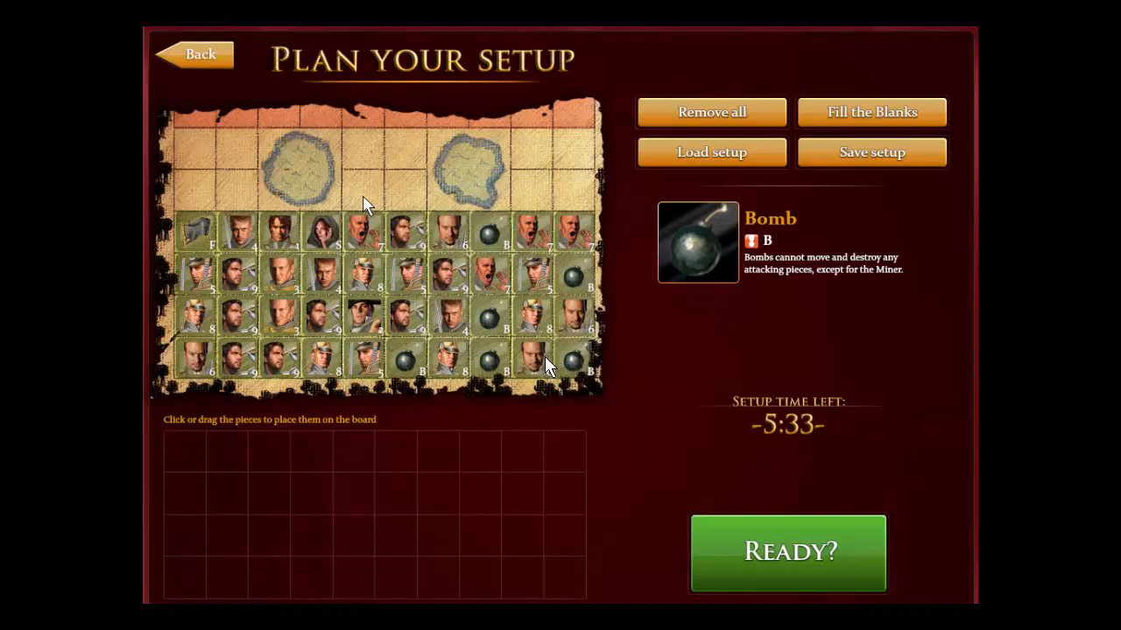
mouse_move(571, 365)
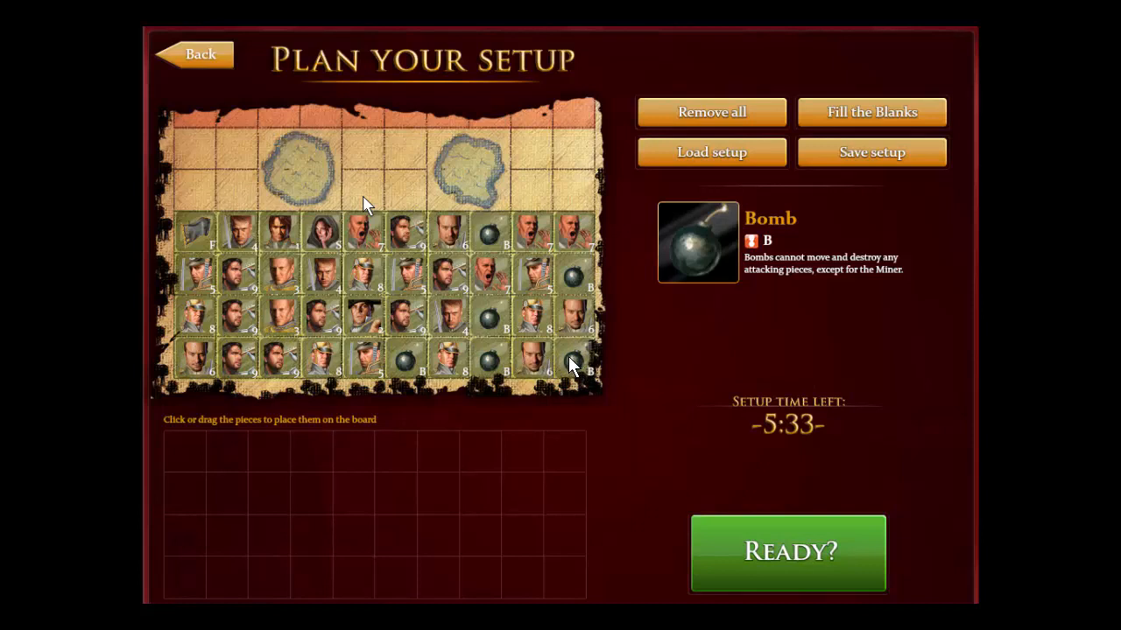
mouse_move(579, 369)
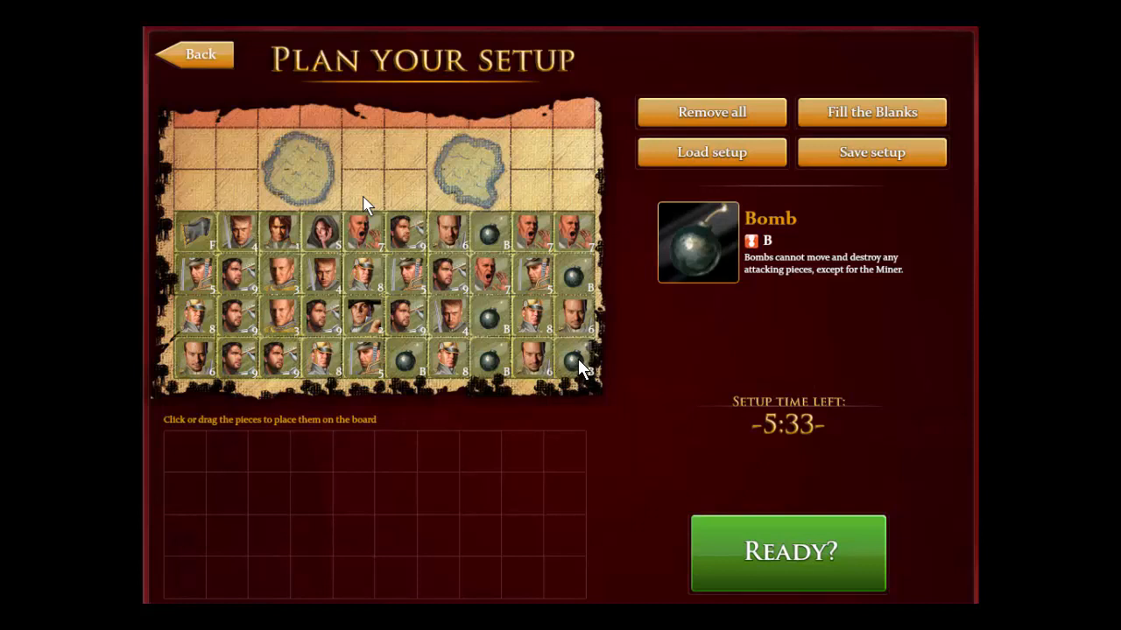
mouse_move(574, 368)
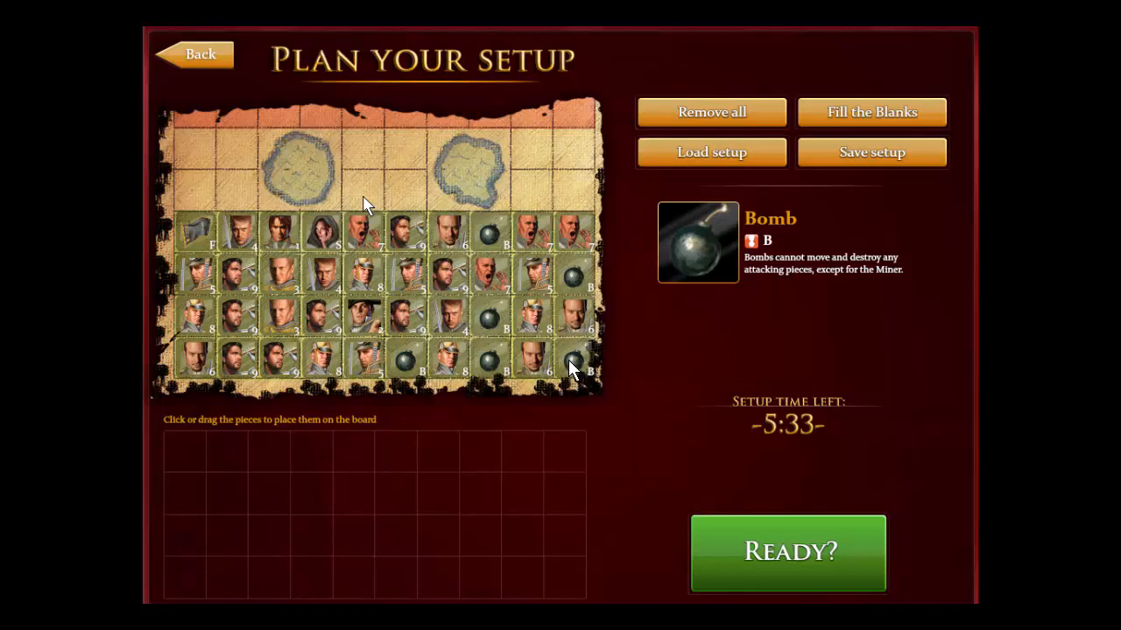
mouse_move(577, 331)
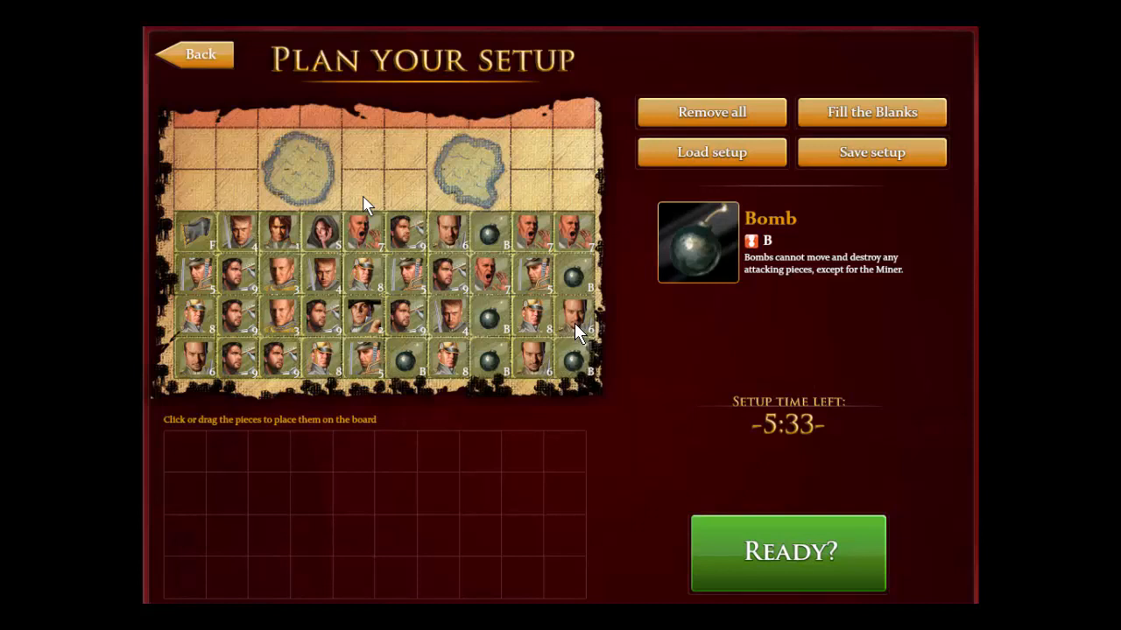
mouse_move(420, 214)
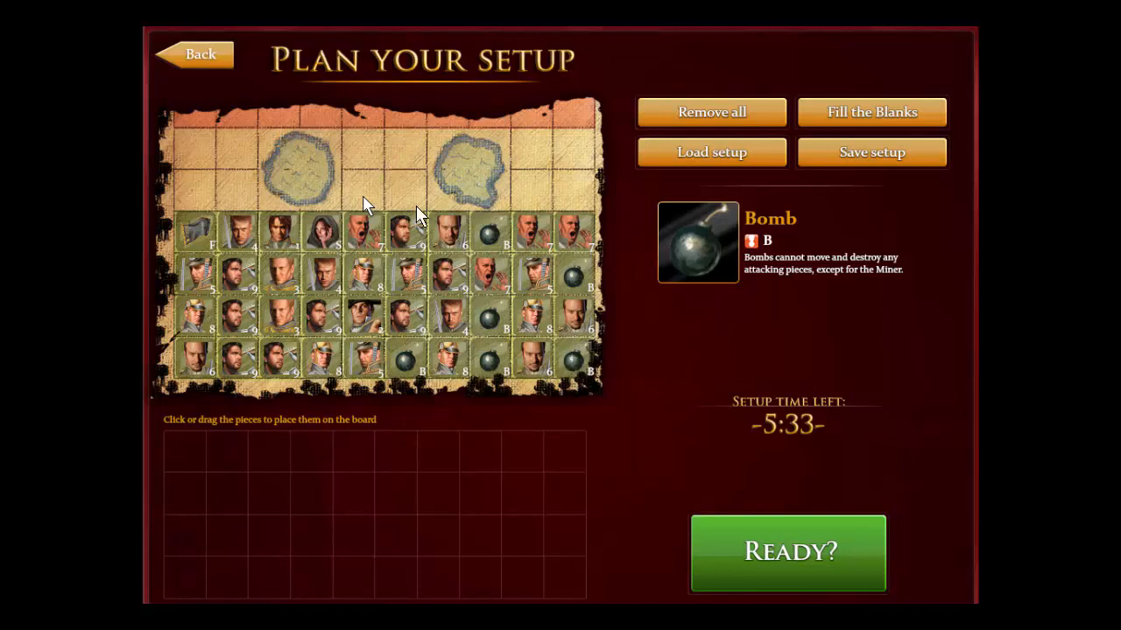
mouse_move(481, 413)
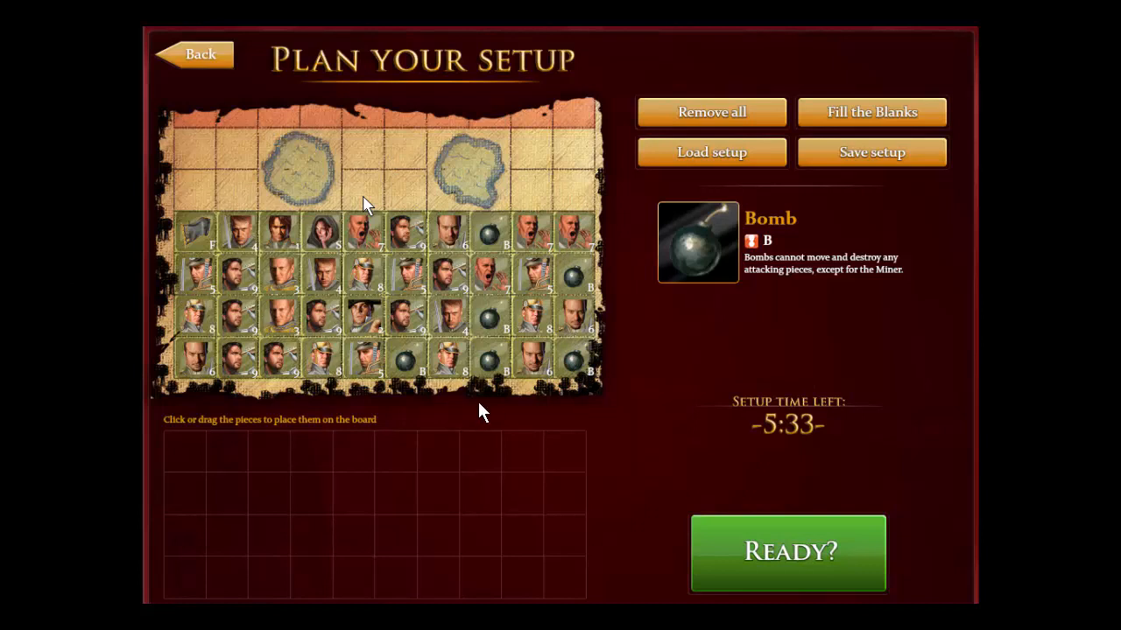
mouse_move(509, 326)
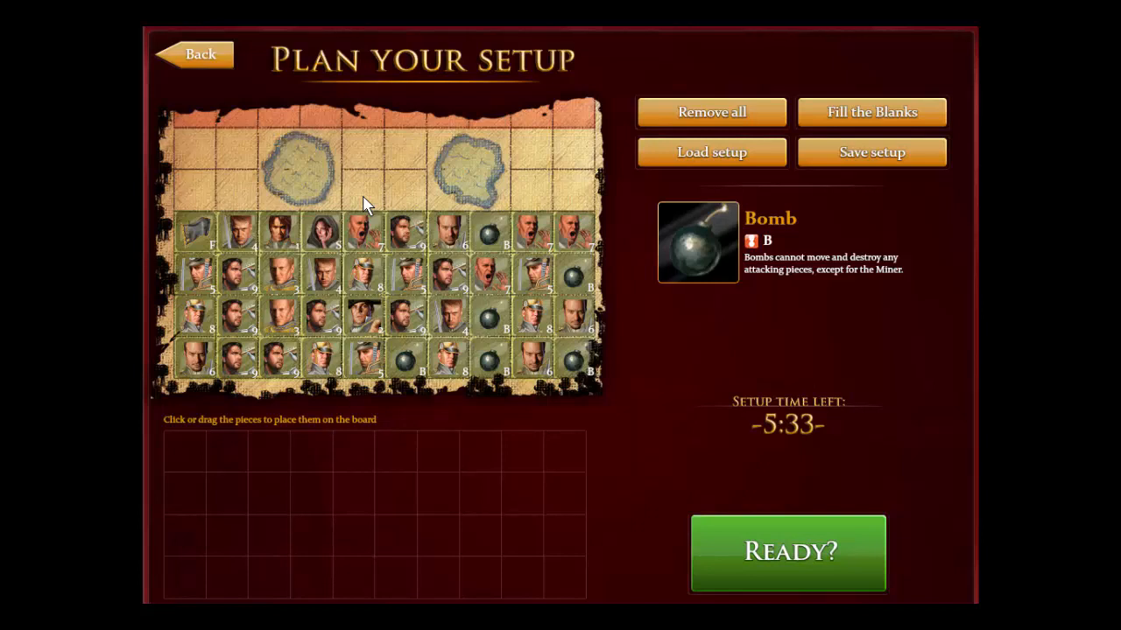
mouse_move(511, 560)
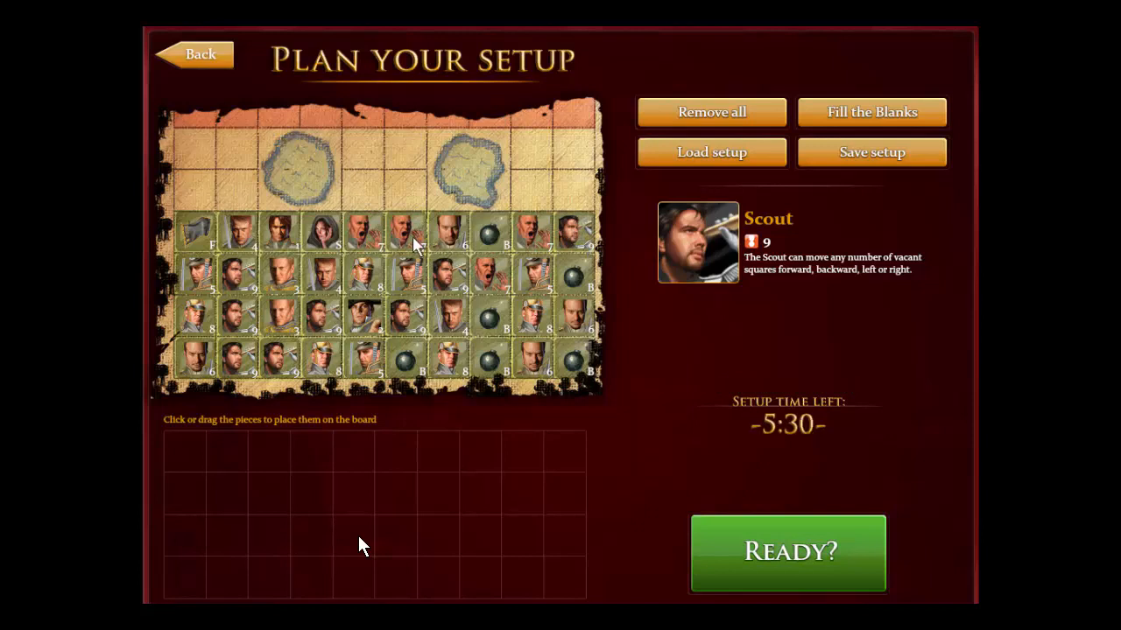
mouse_move(593, 394)
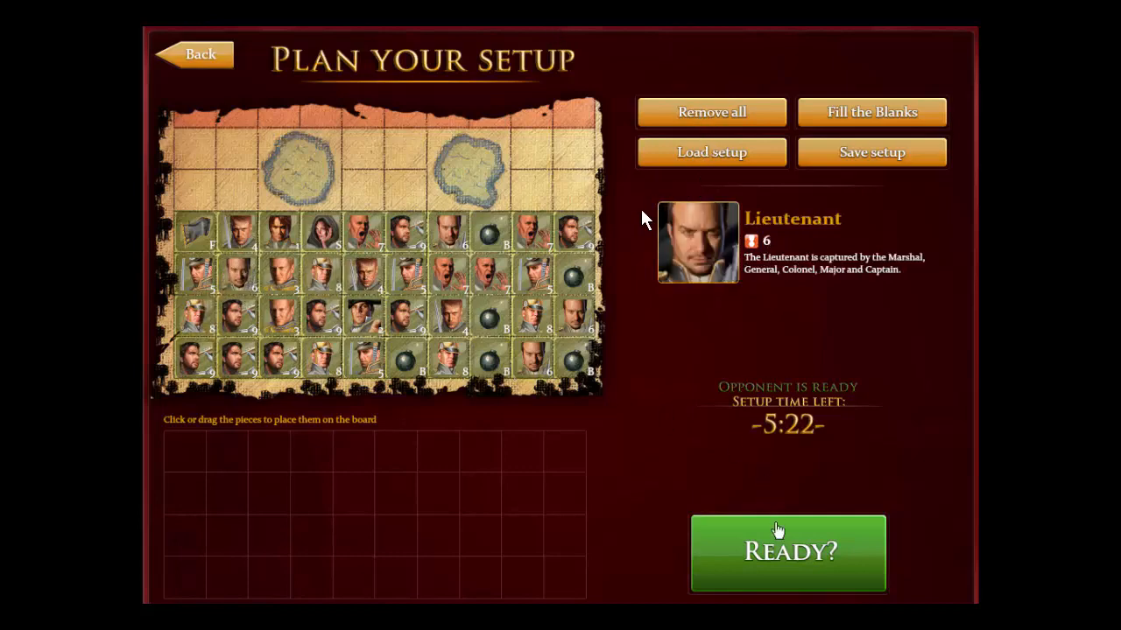
Confirm the setup and make the opening move, advancing the red 7 between the two lakes
click(786, 553)
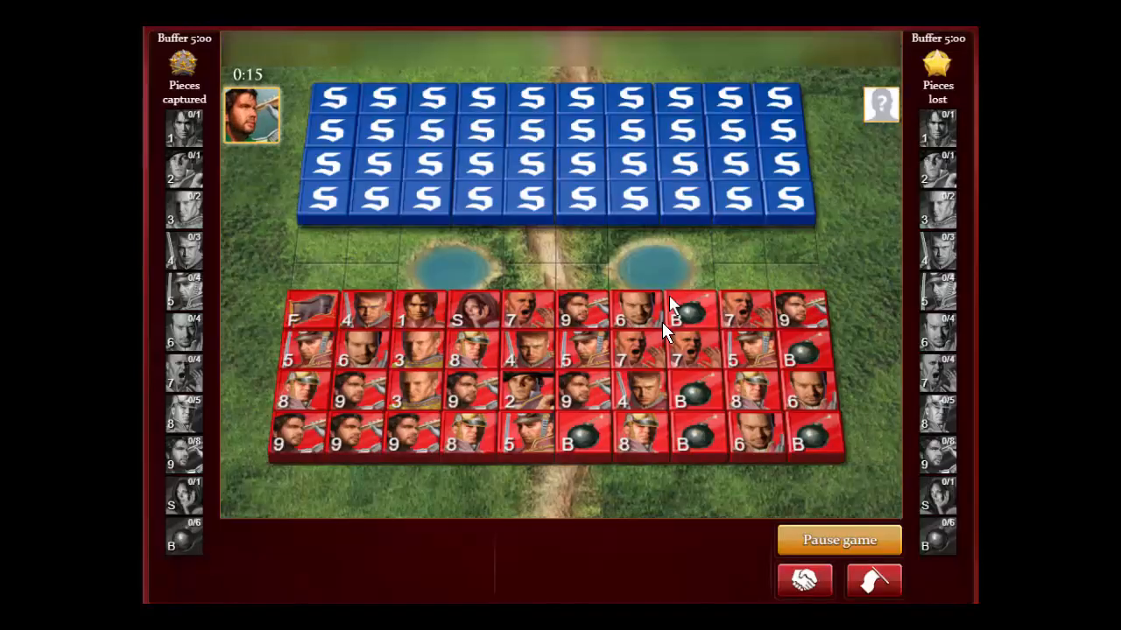
click(511, 317)
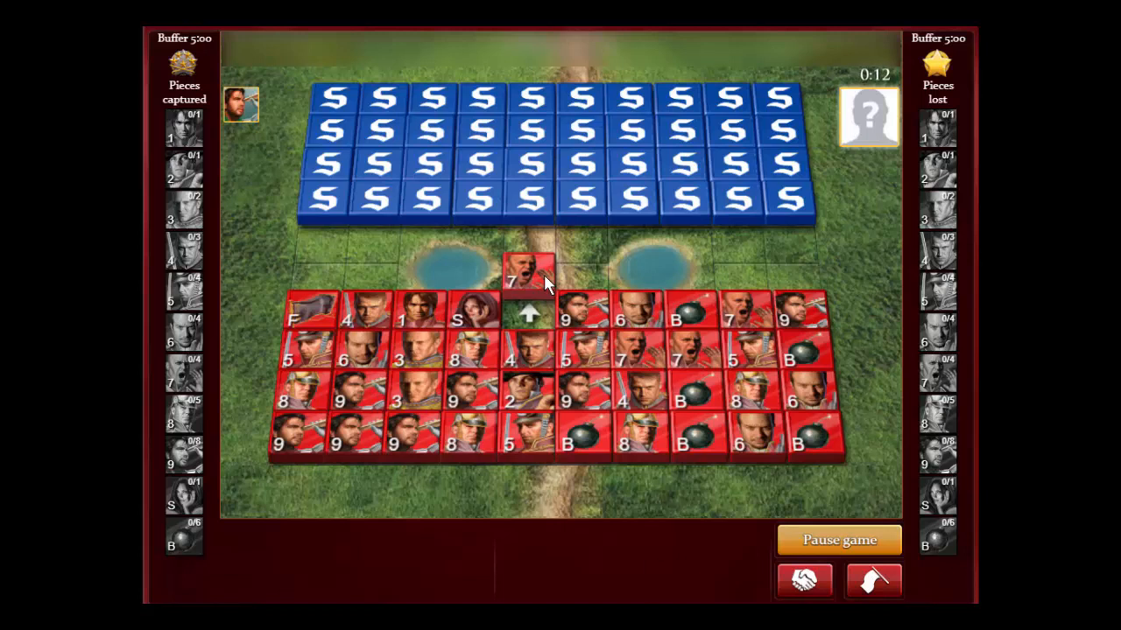
mouse_move(540, 282)
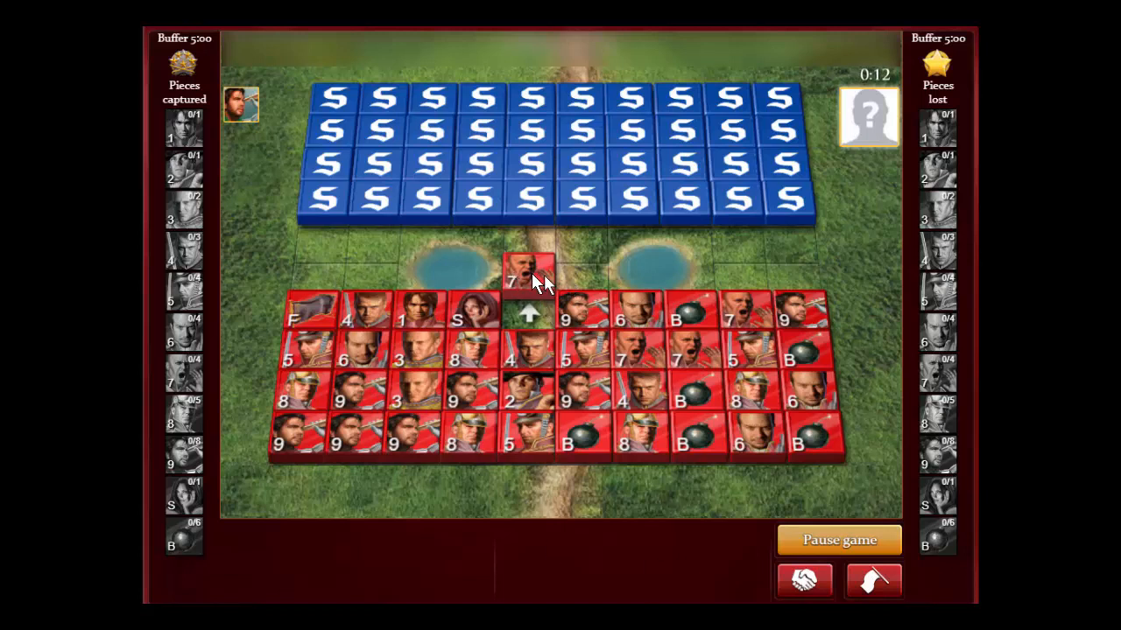
mouse_move(366, 281)
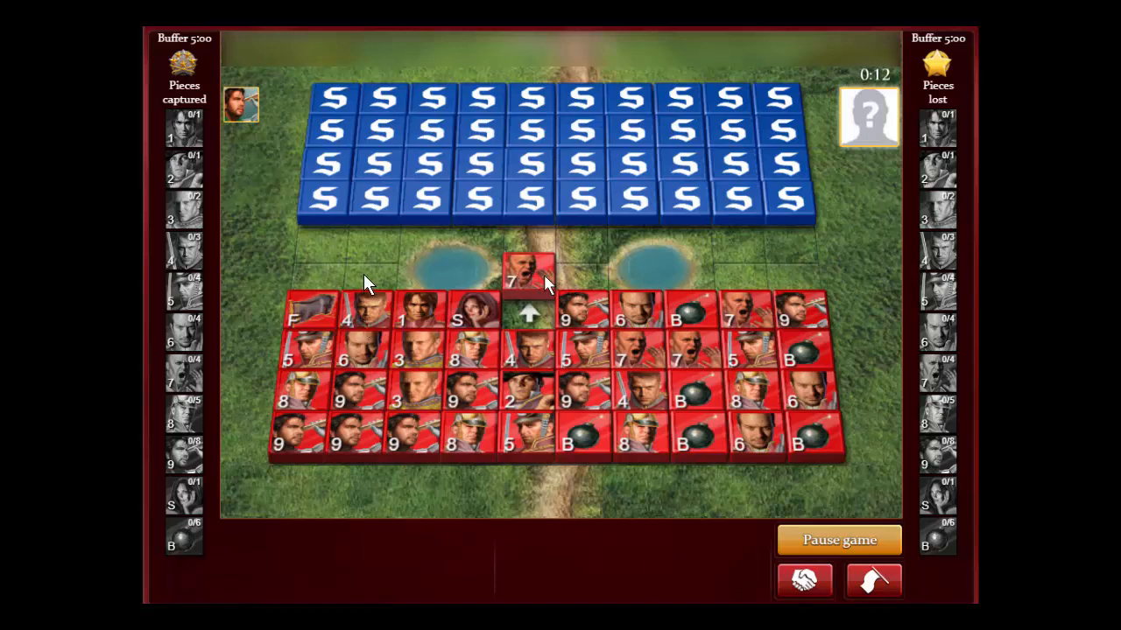
mouse_move(319, 306)
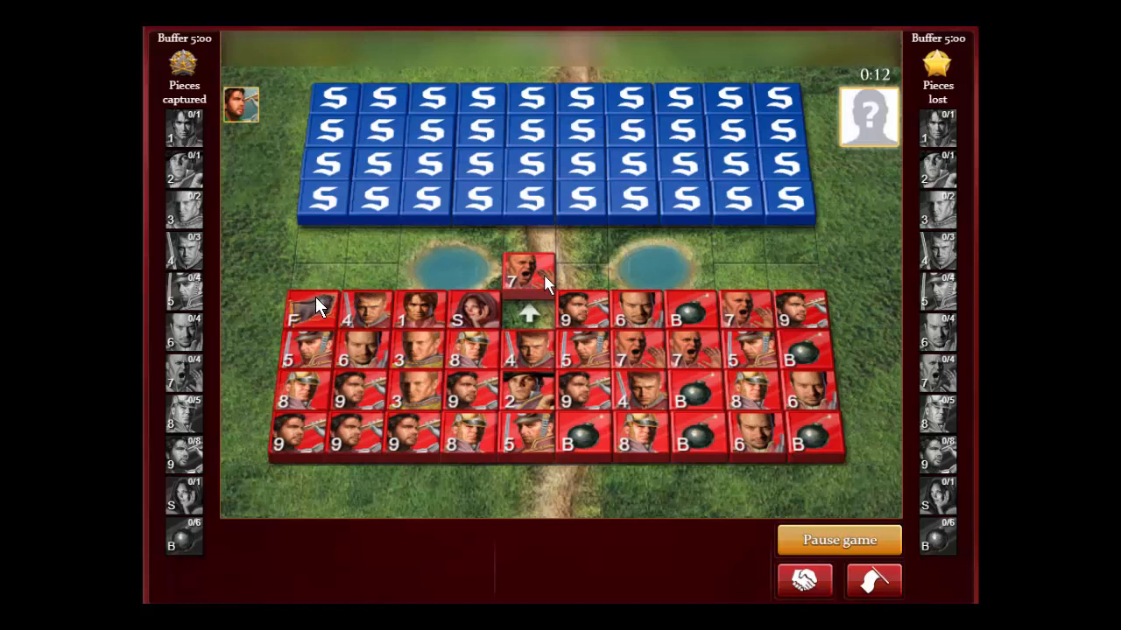
mouse_move(311, 318)
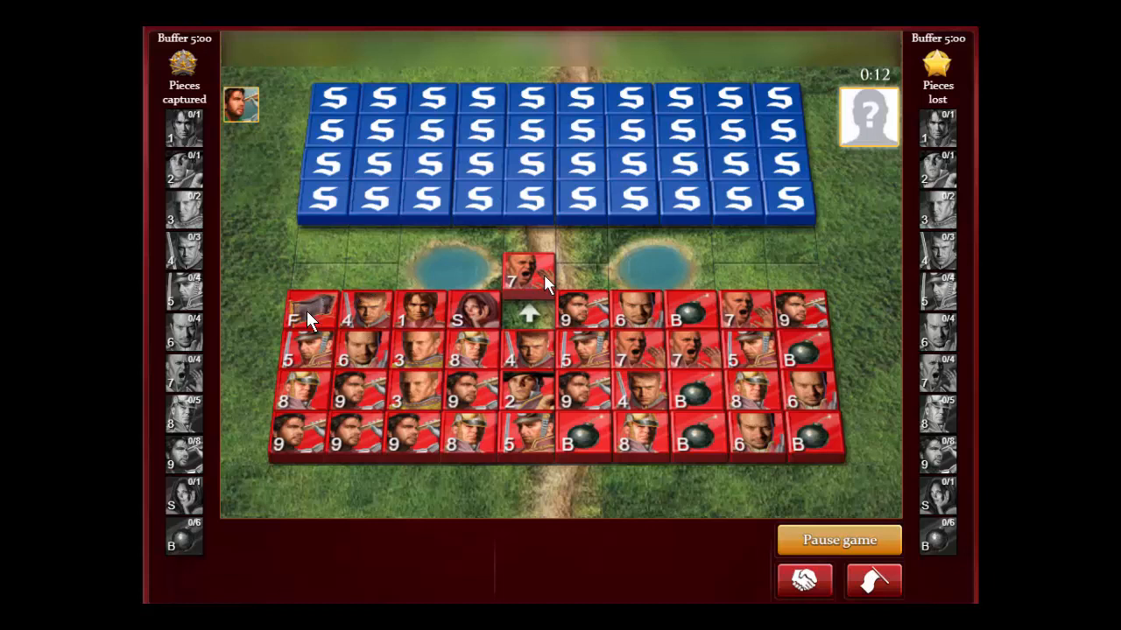
mouse_move(778, 314)
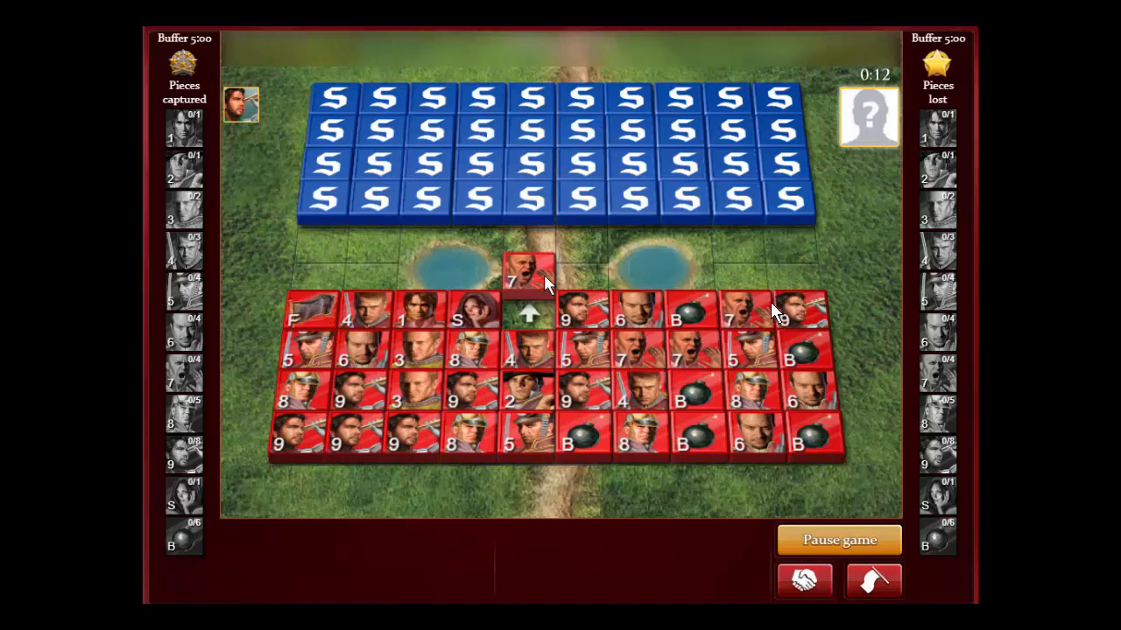
mouse_move(791, 213)
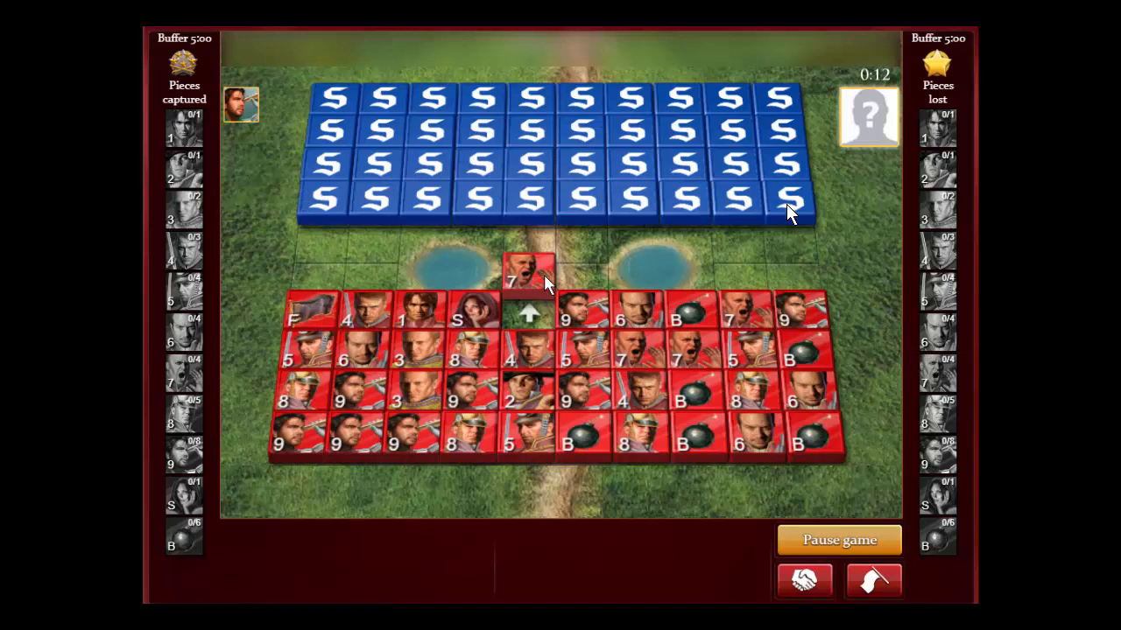
mouse_move(796, 347)
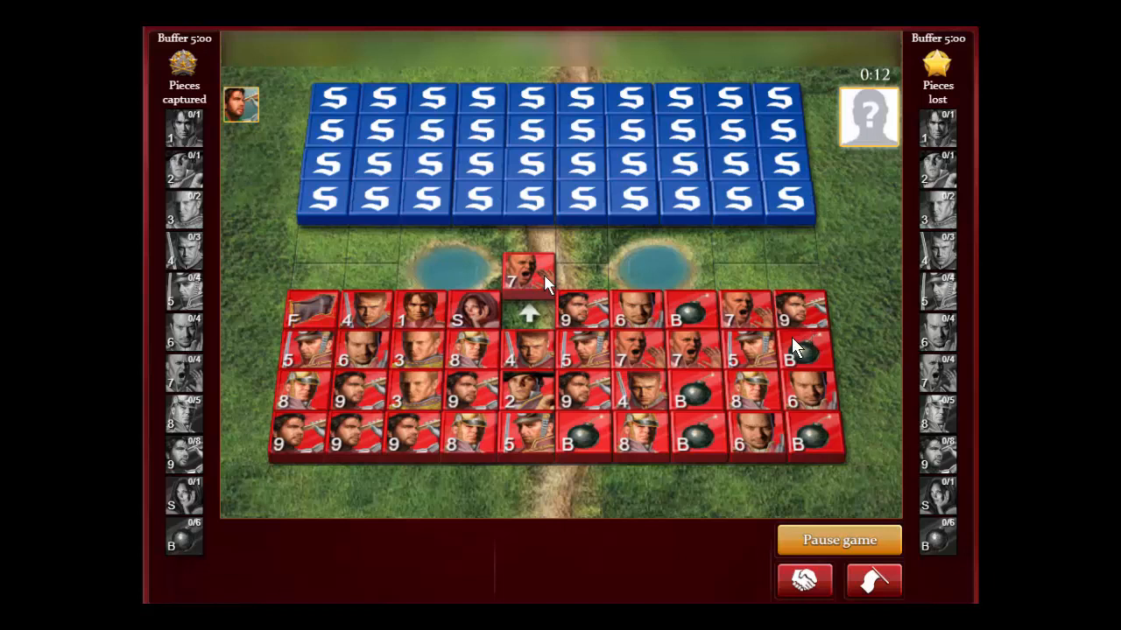
mouse_move(771, 280)
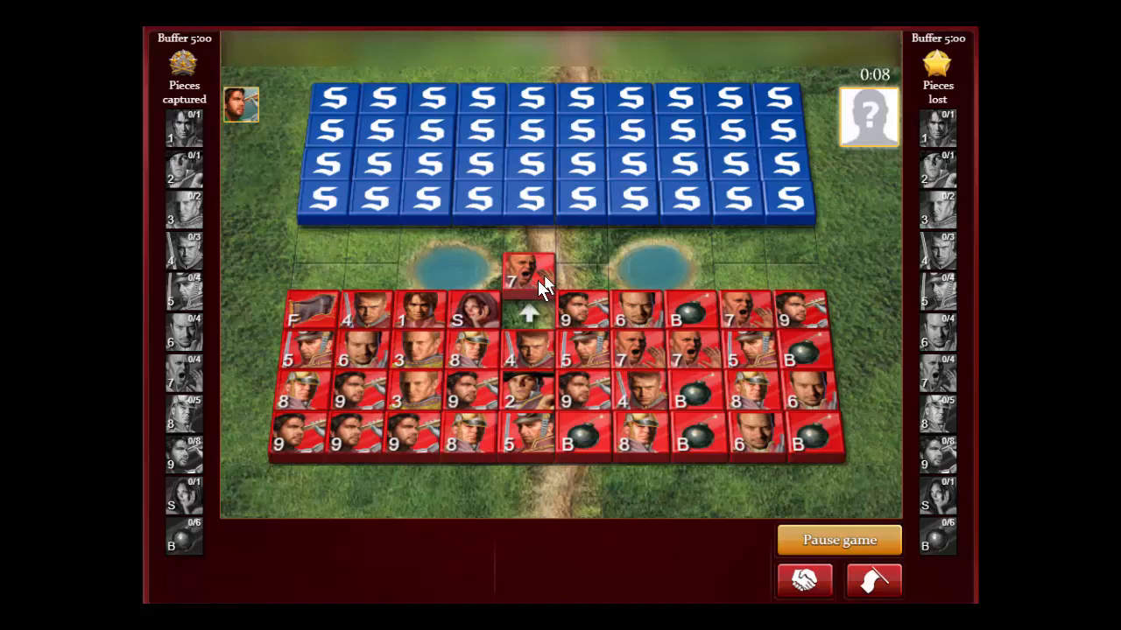
mouse_move(511, 546)
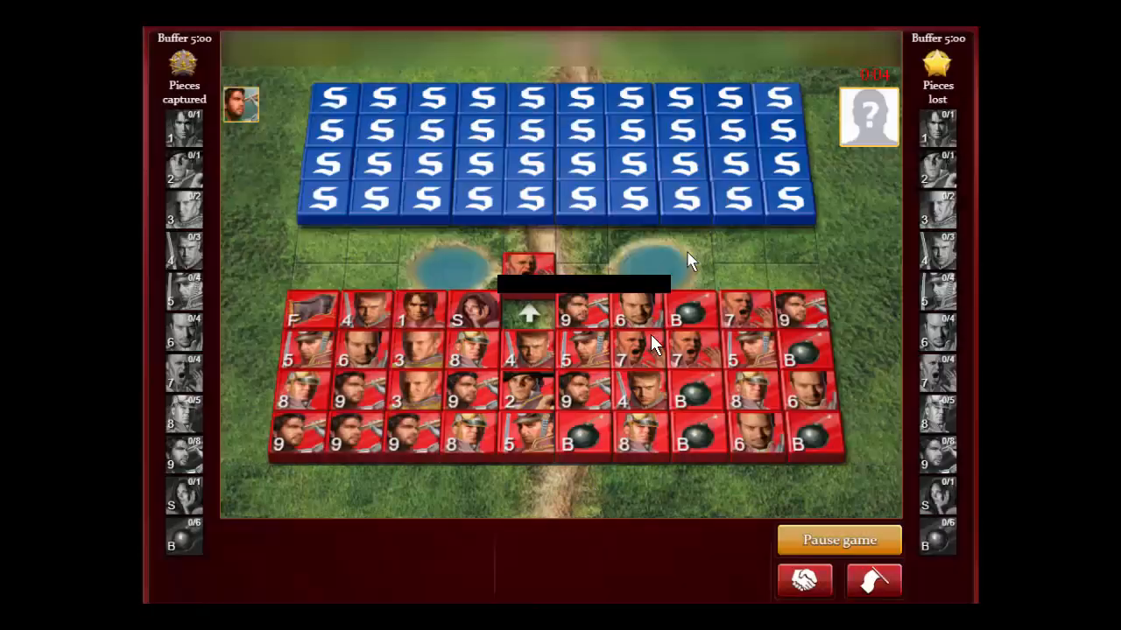
Advance the red 4 on the left flank forward beside the left lake
click(529, 262)
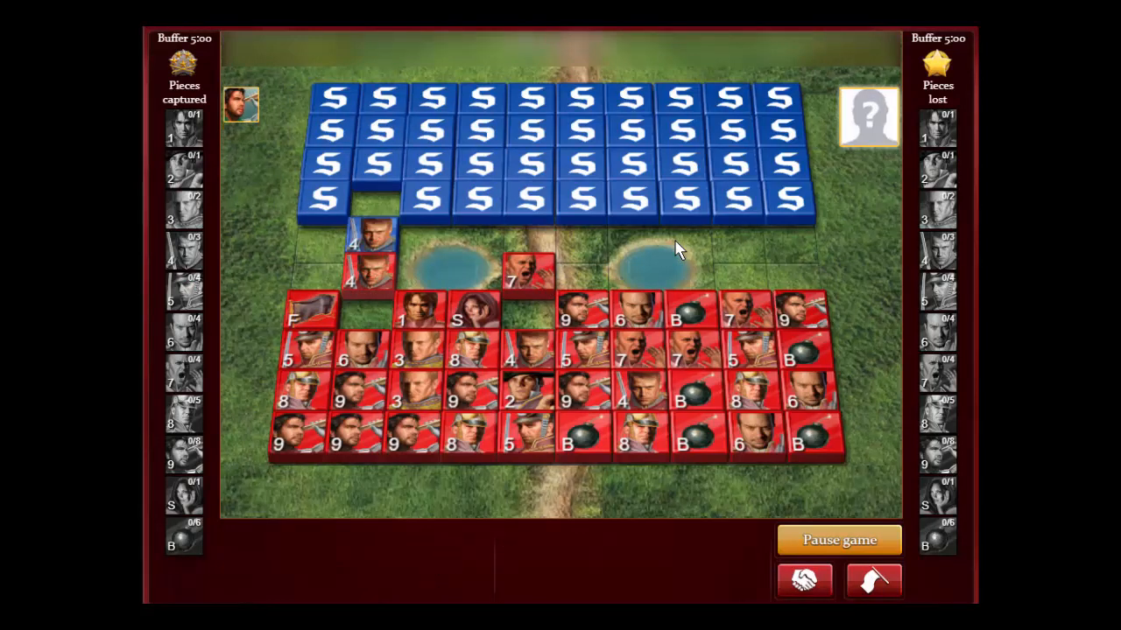
Attack the blue piece facing the red 4 on the left flank, revealing both pieces
click(371, 259)
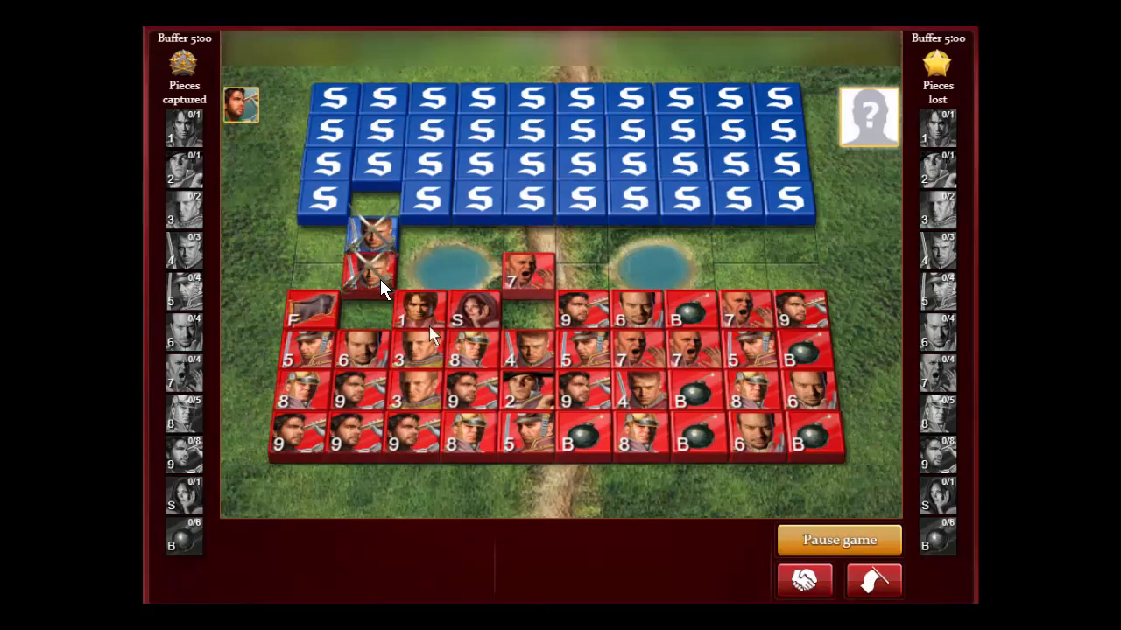
mouse_move(346, 266)
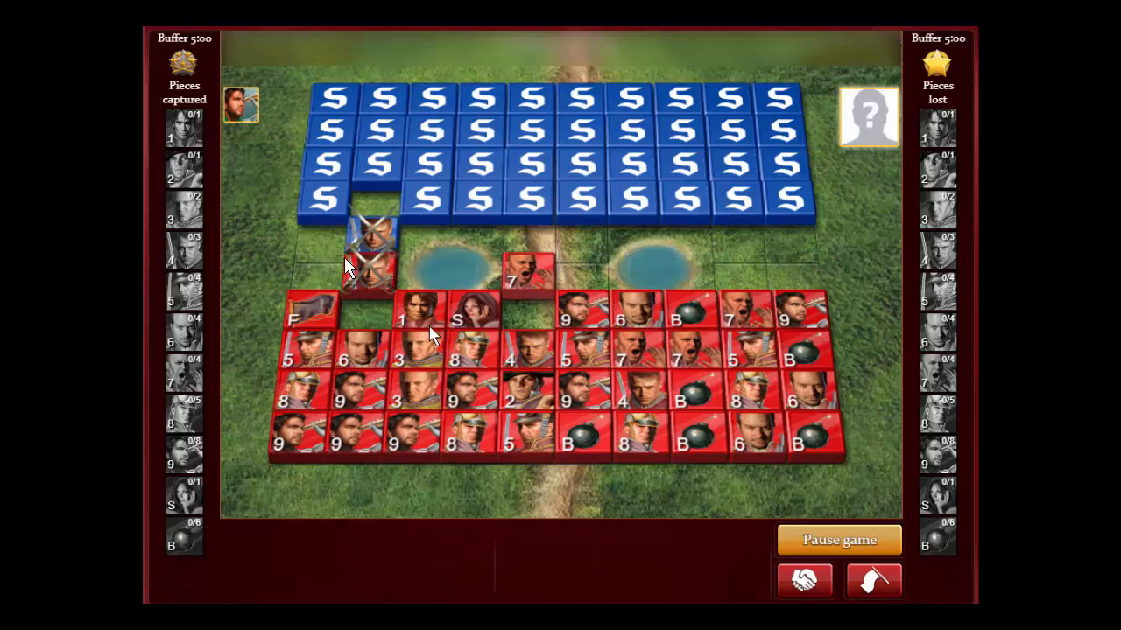
mouse_move(382, 248)
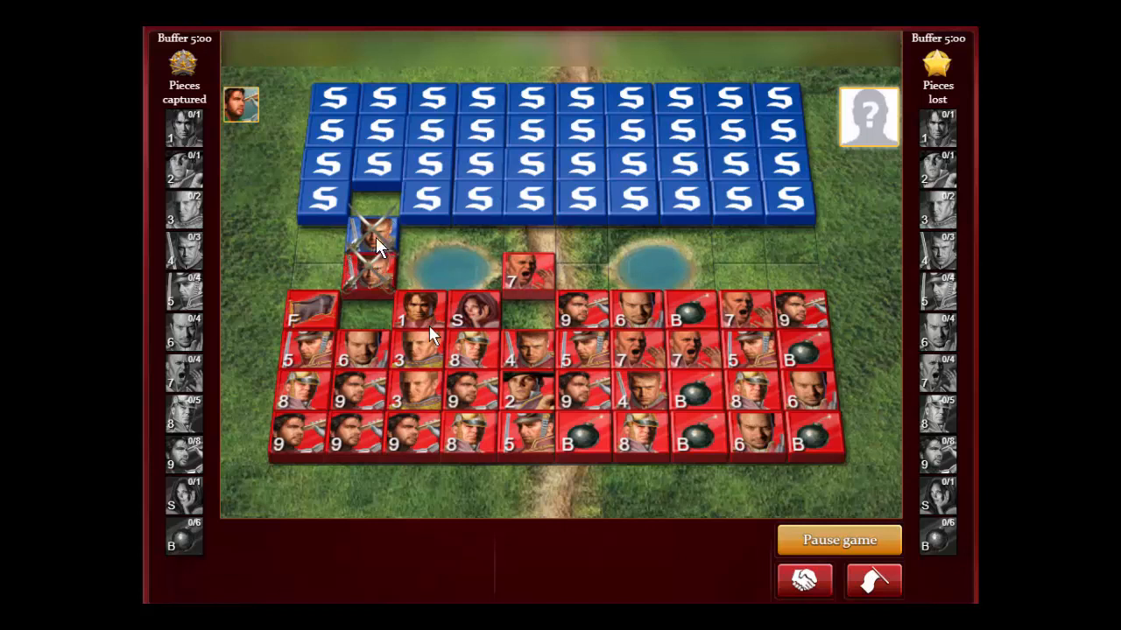
mouse_move(375, 263)
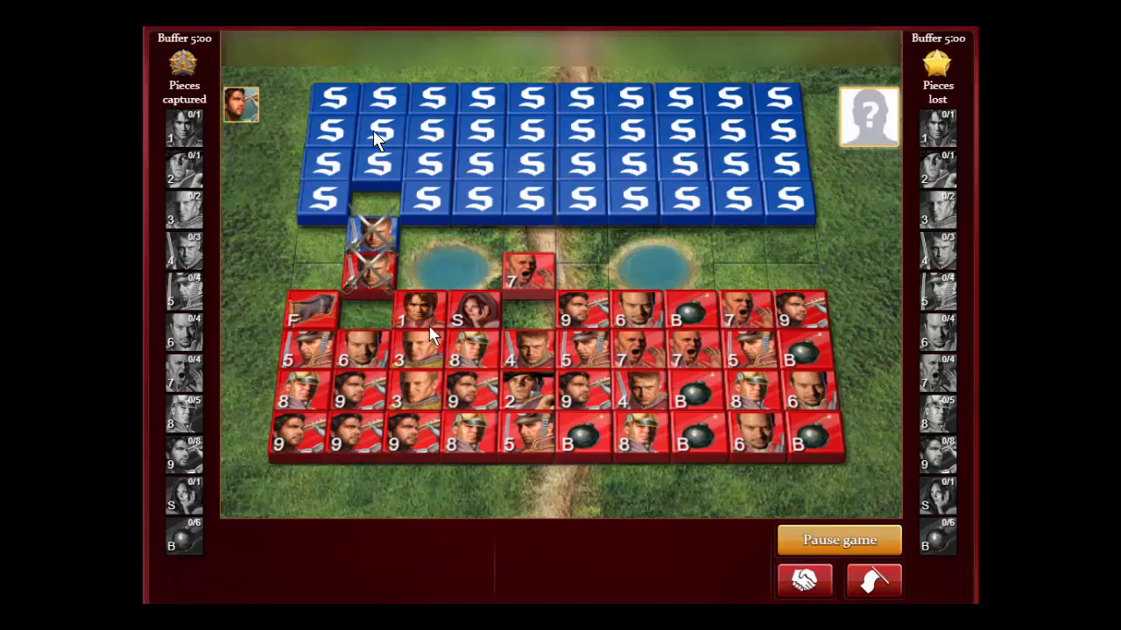
mouse_move(354, 105)
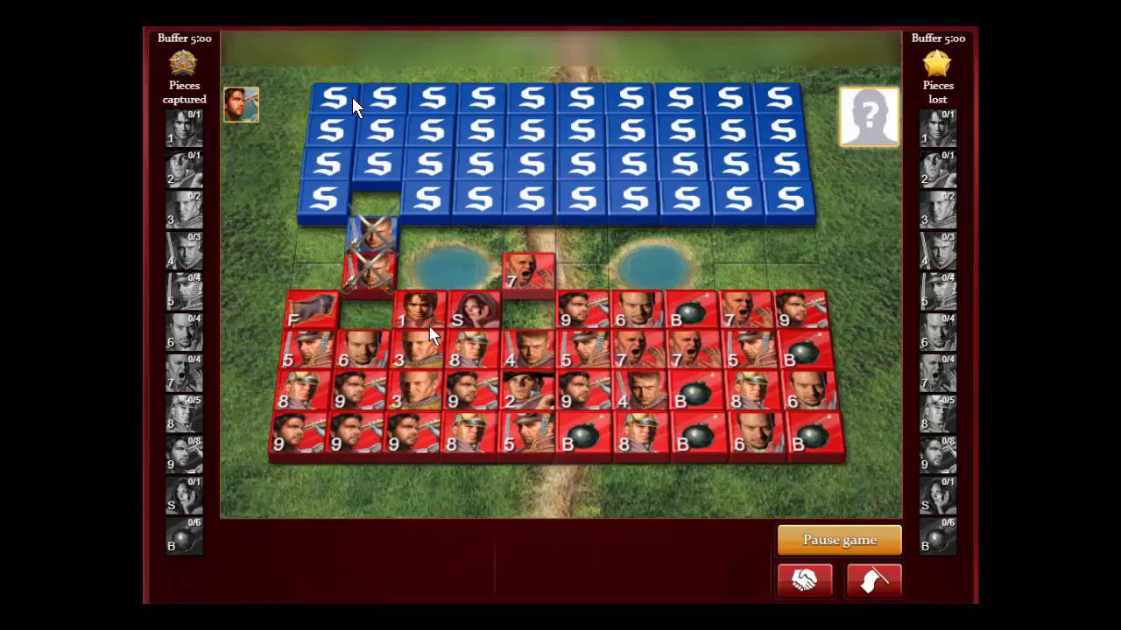
mouse_move(388, 217)
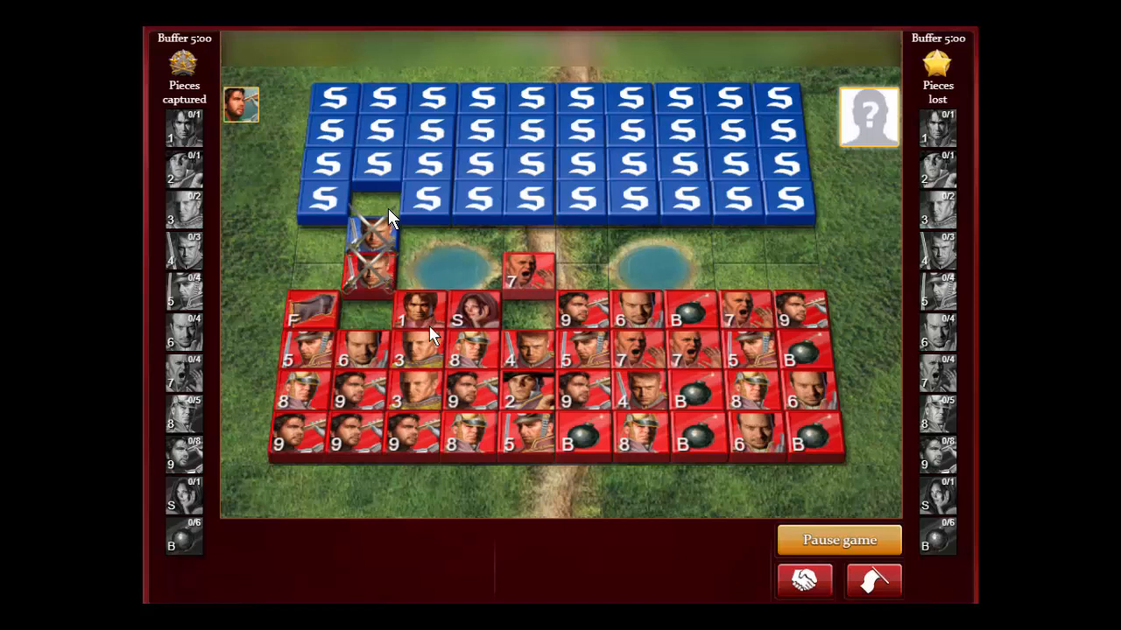
mouse_move(377, 243)
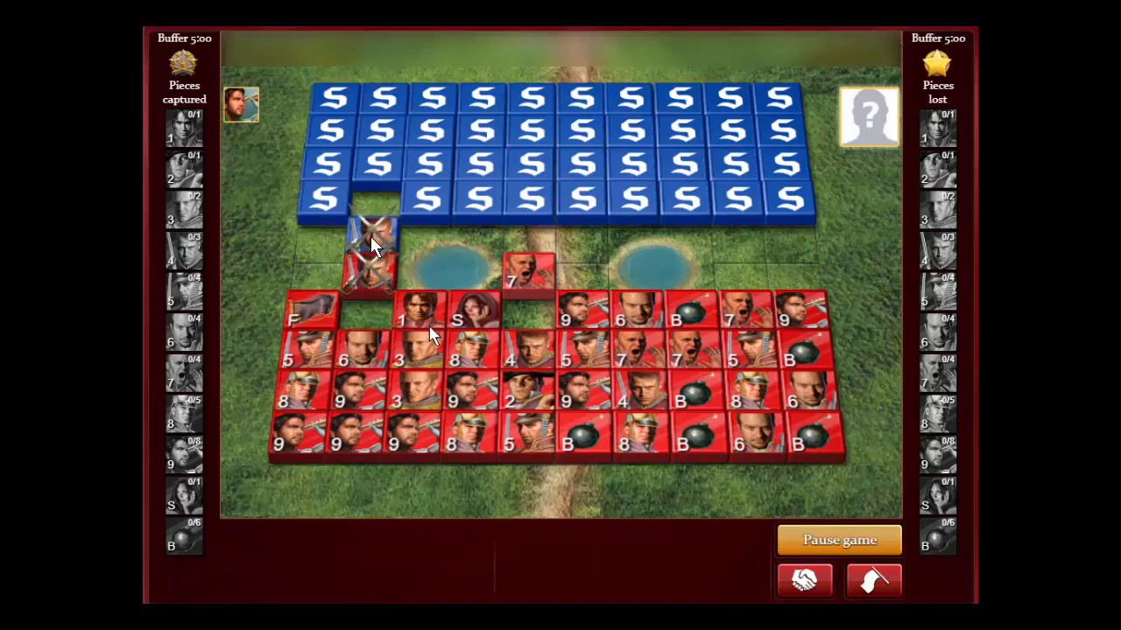
mouse_move(394, 202)
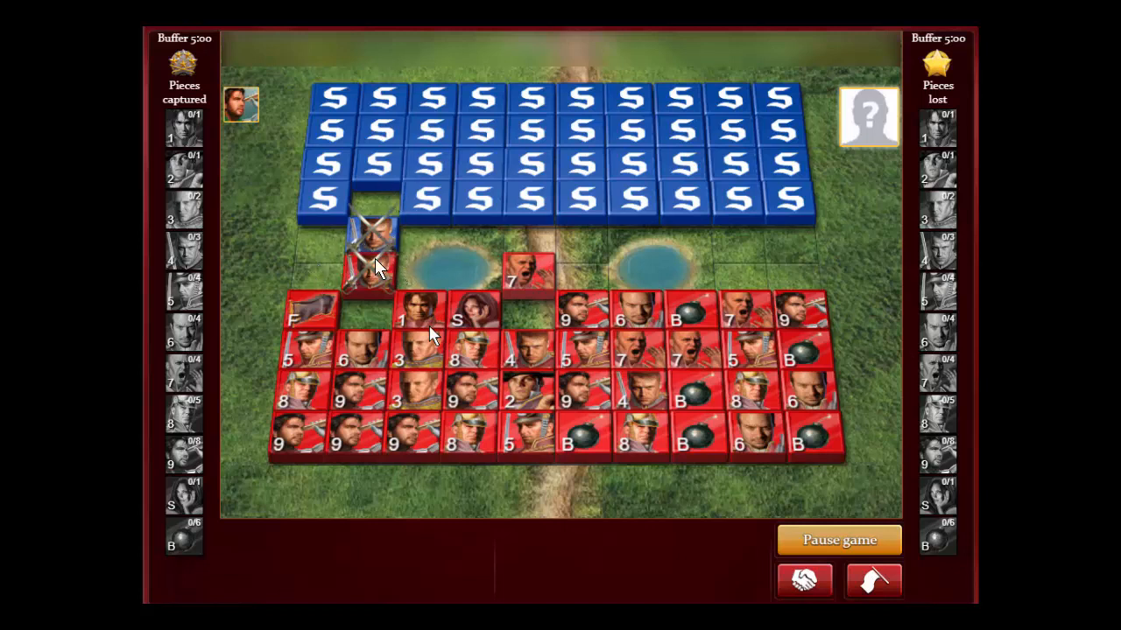
mouse_move(365, 248)
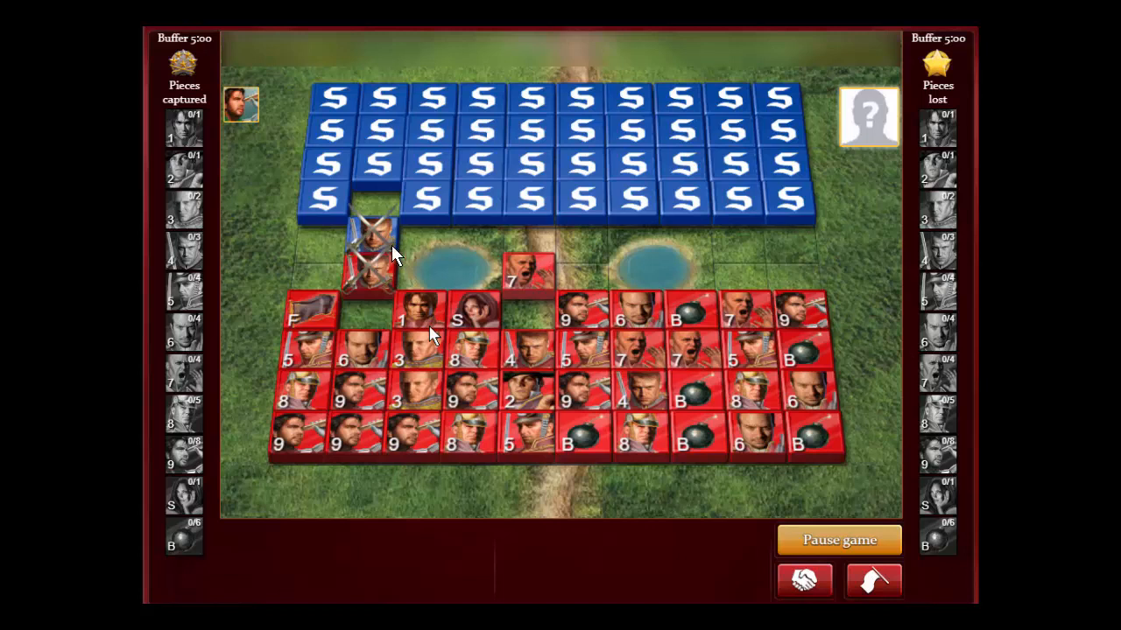
mouse_move(499, 363)
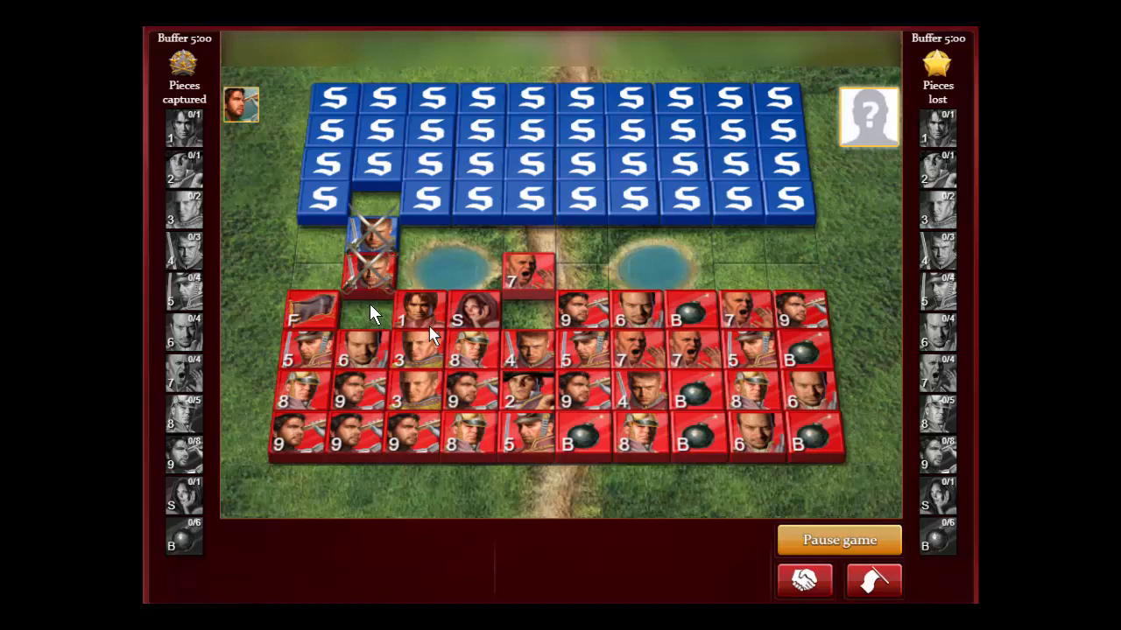
mouse_move(366, 317)
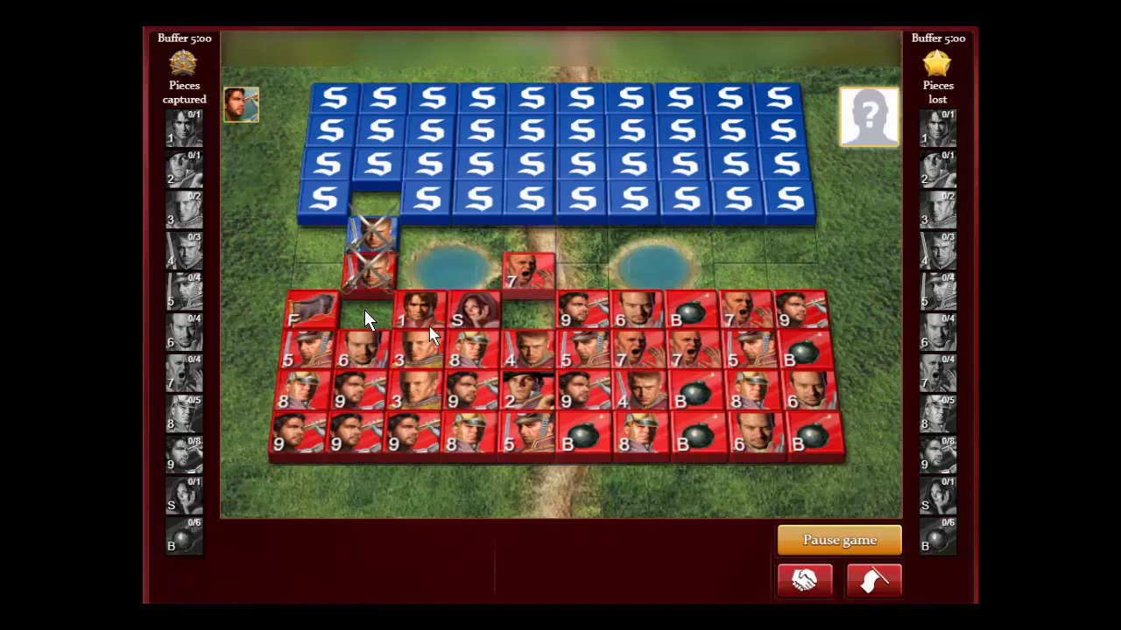
mouse_move(331, 279)
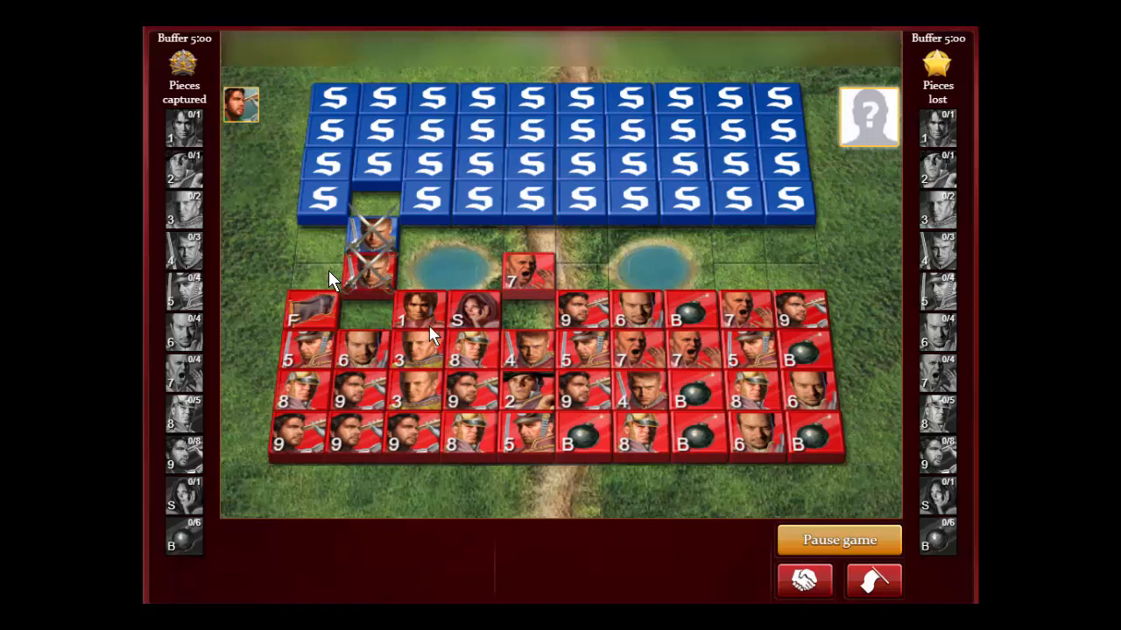
mouse_move(331, 139)
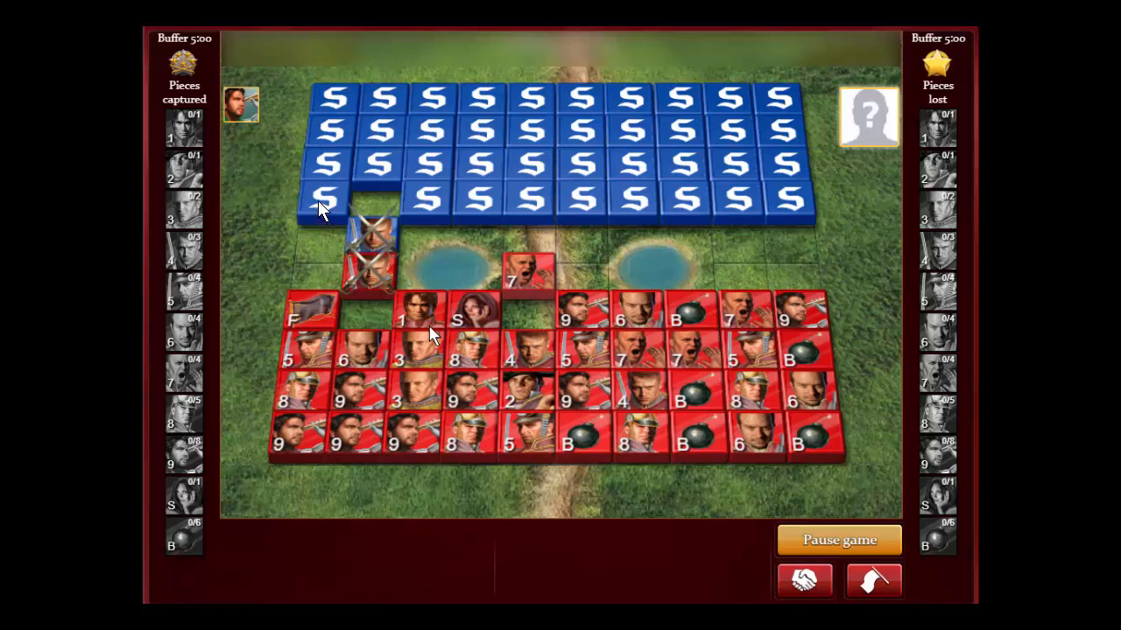
mouse_move(322, 213)
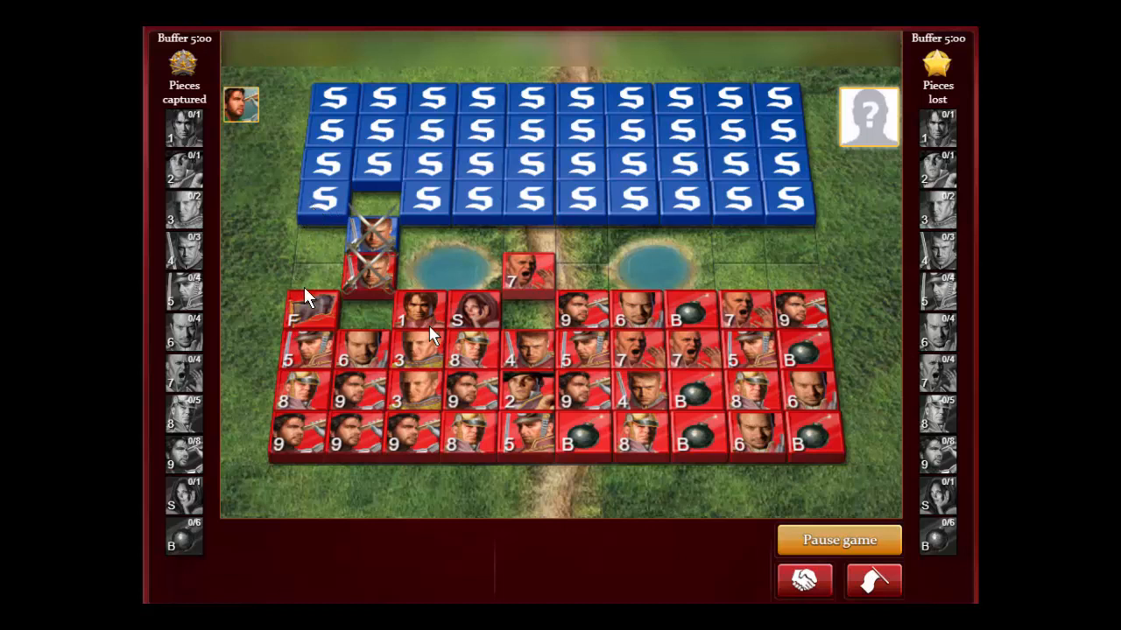
mouse_move(314, 322)
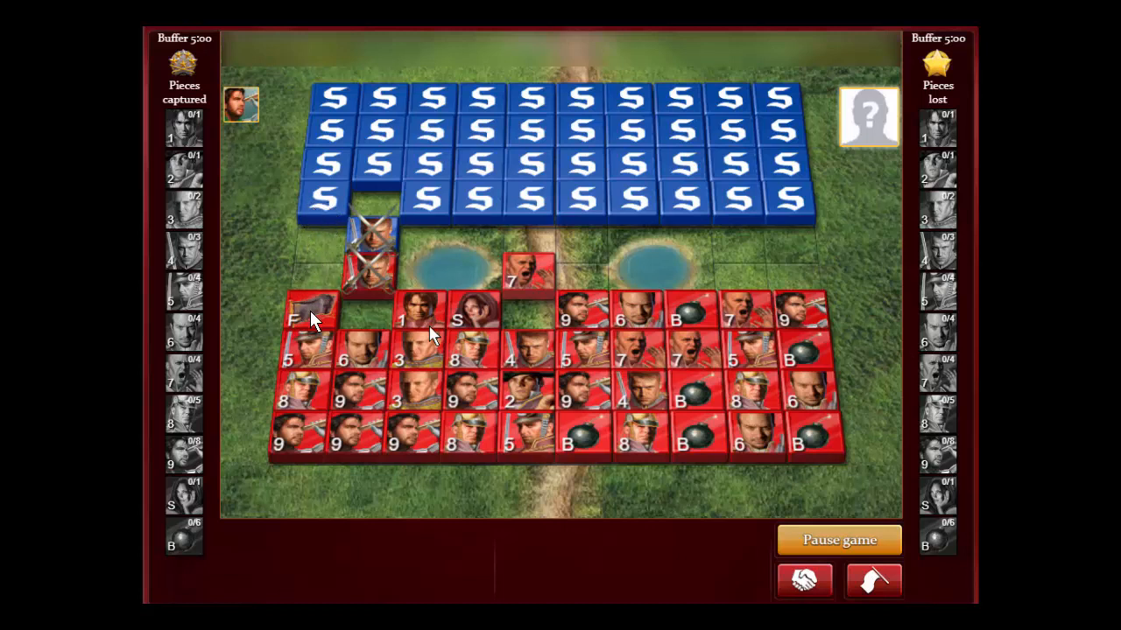
mouse_move(332, 217)
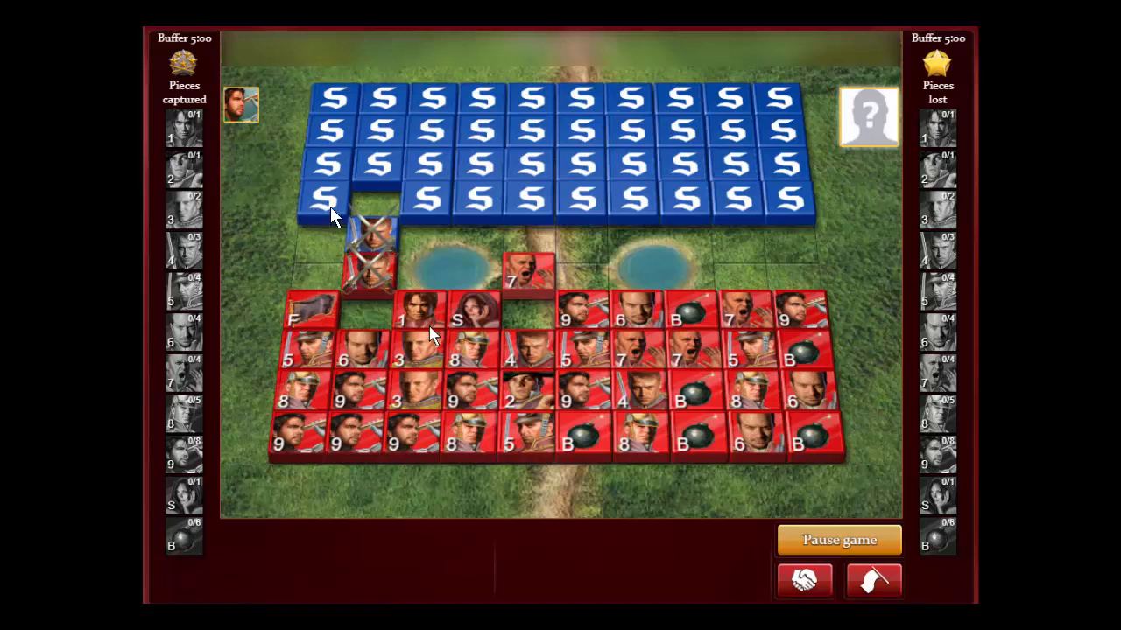
mouse_move(318, 279)
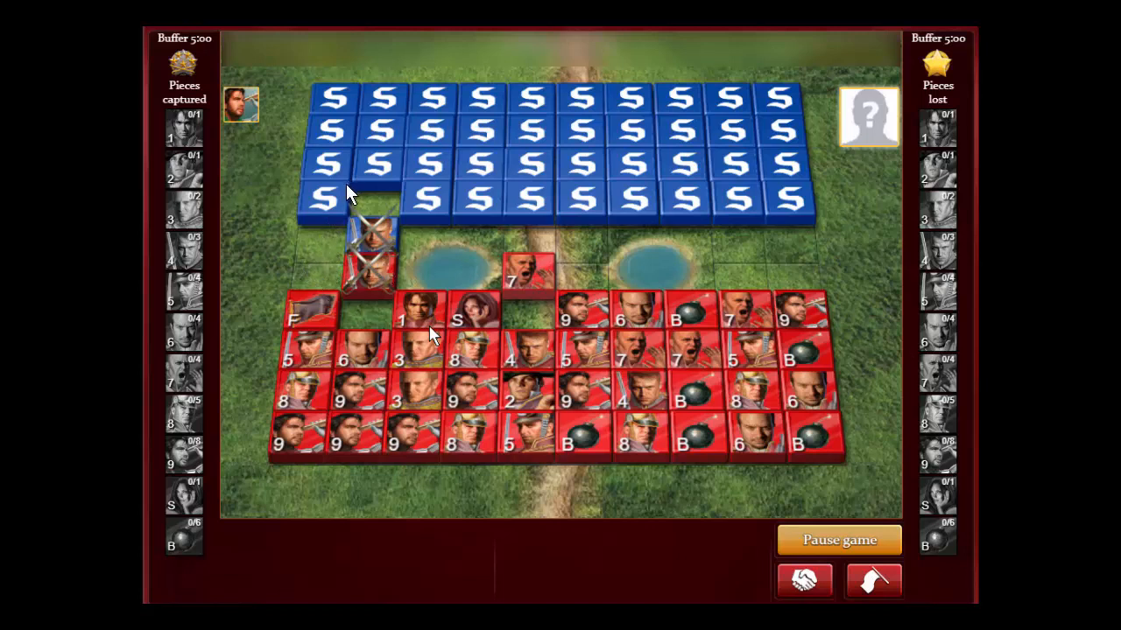
mouse_move(325, 180)
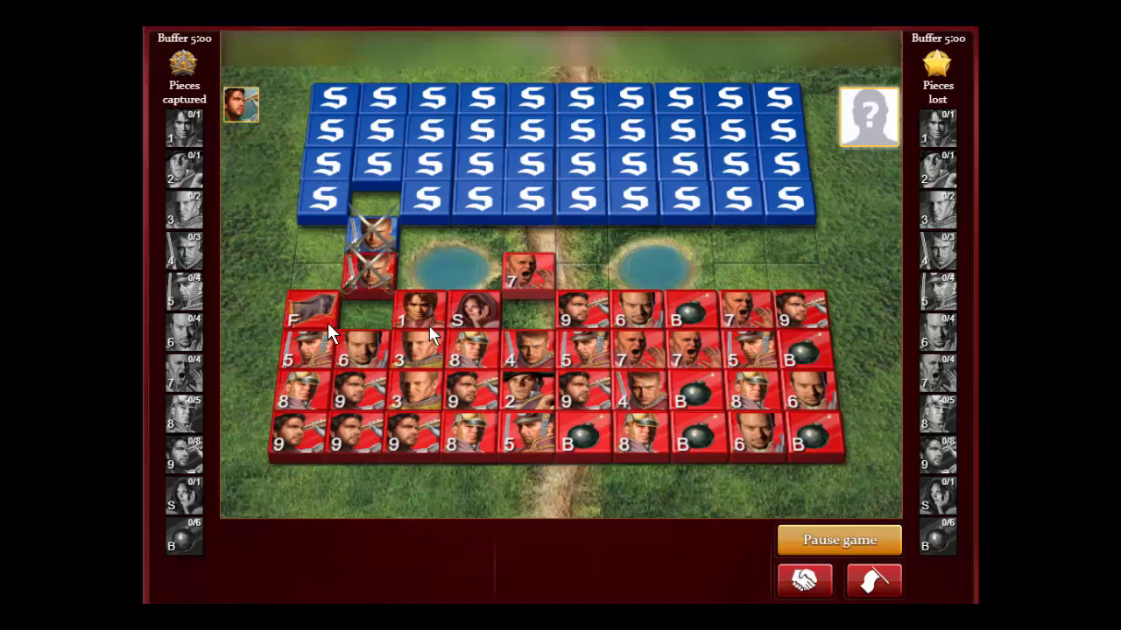
mouse_move(406, 389)
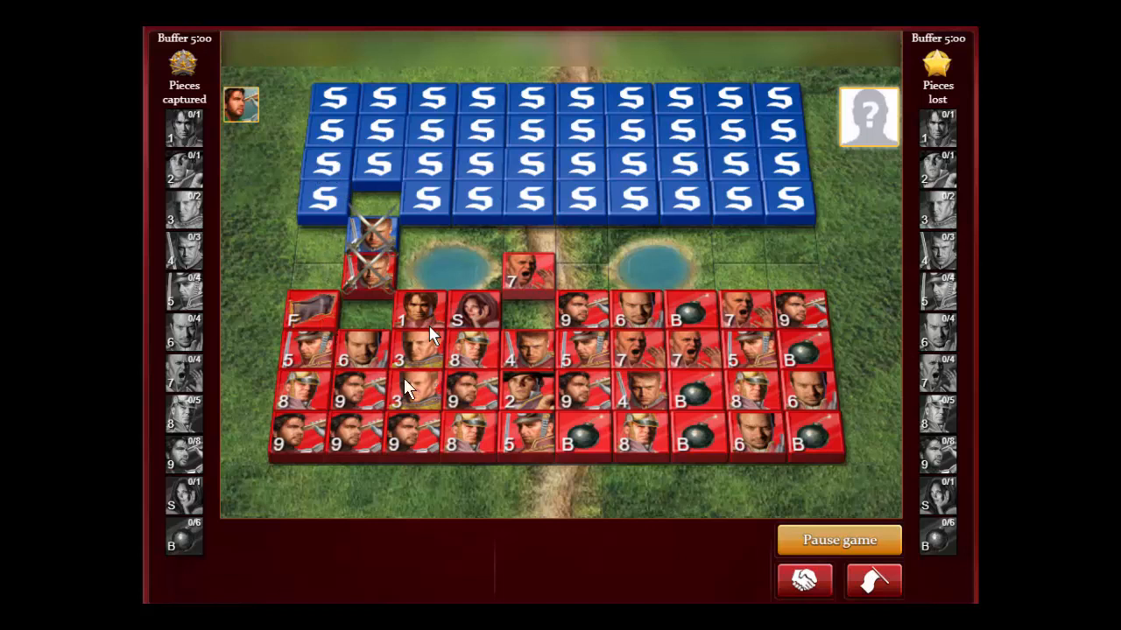
mouse_move(420, 363)
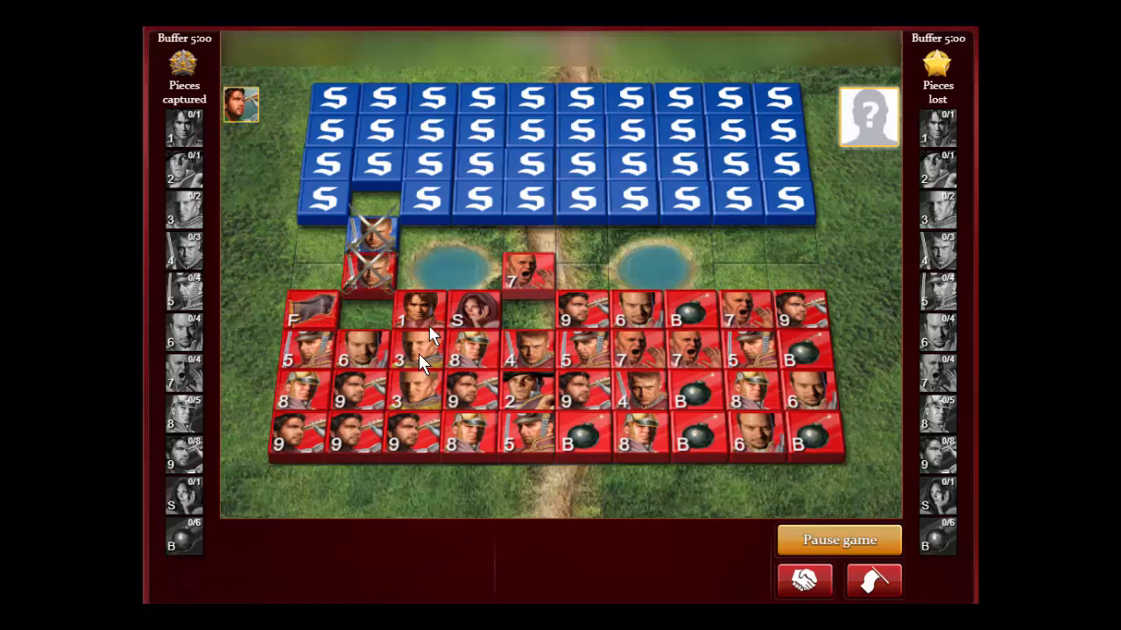
mouse_move(368, 324)
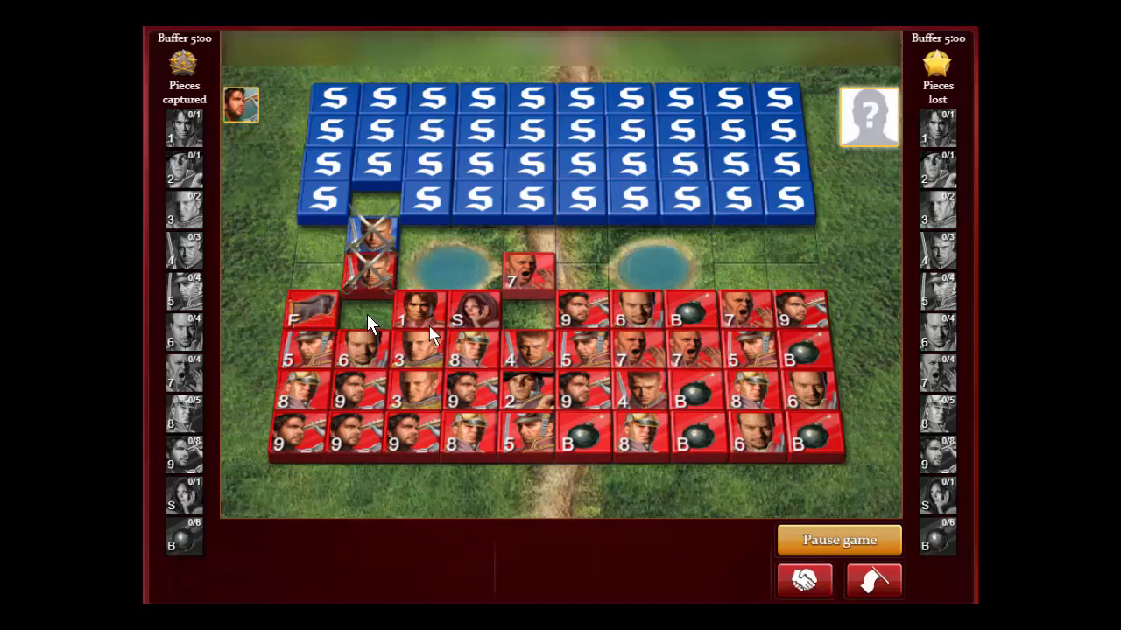
mouse_move(306, 282)
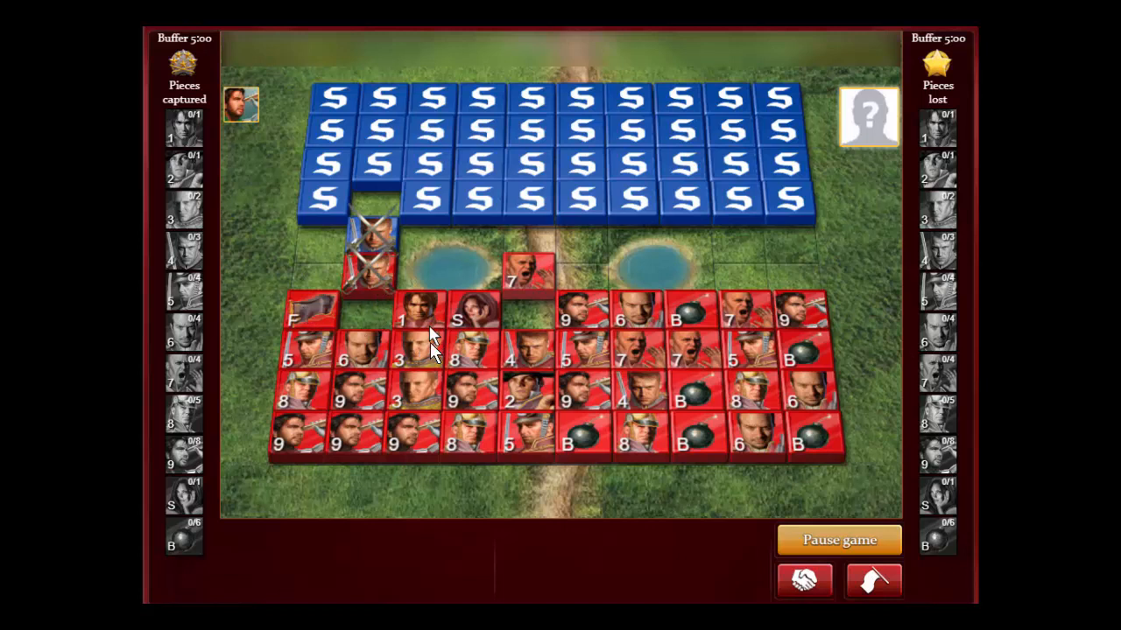
mouse_move(480, 166)
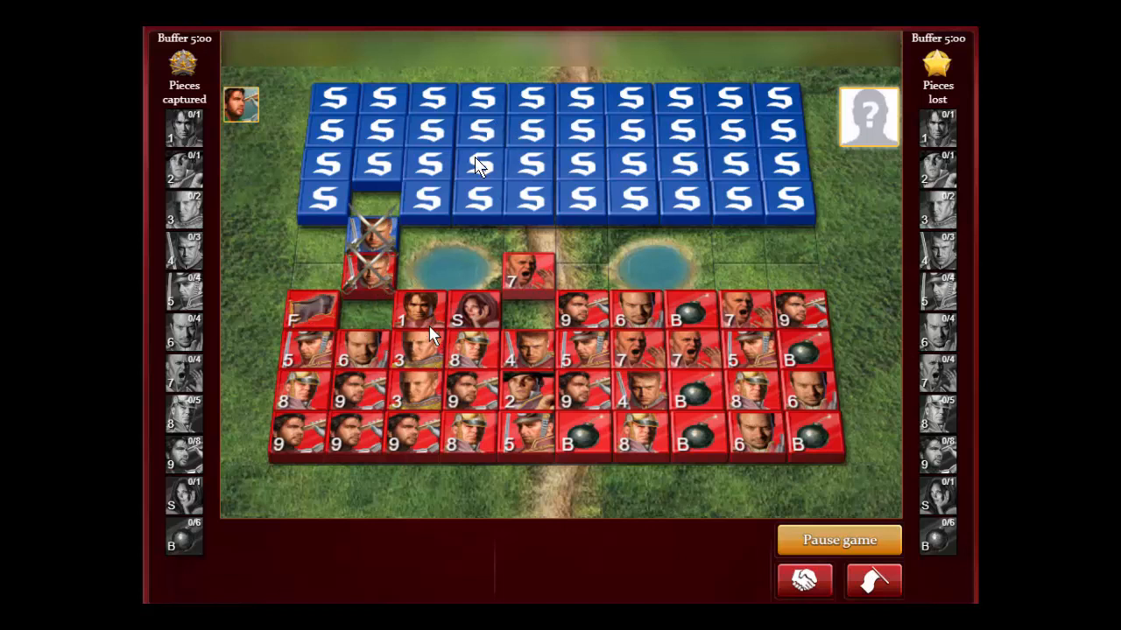
mouse_move(305, 312)
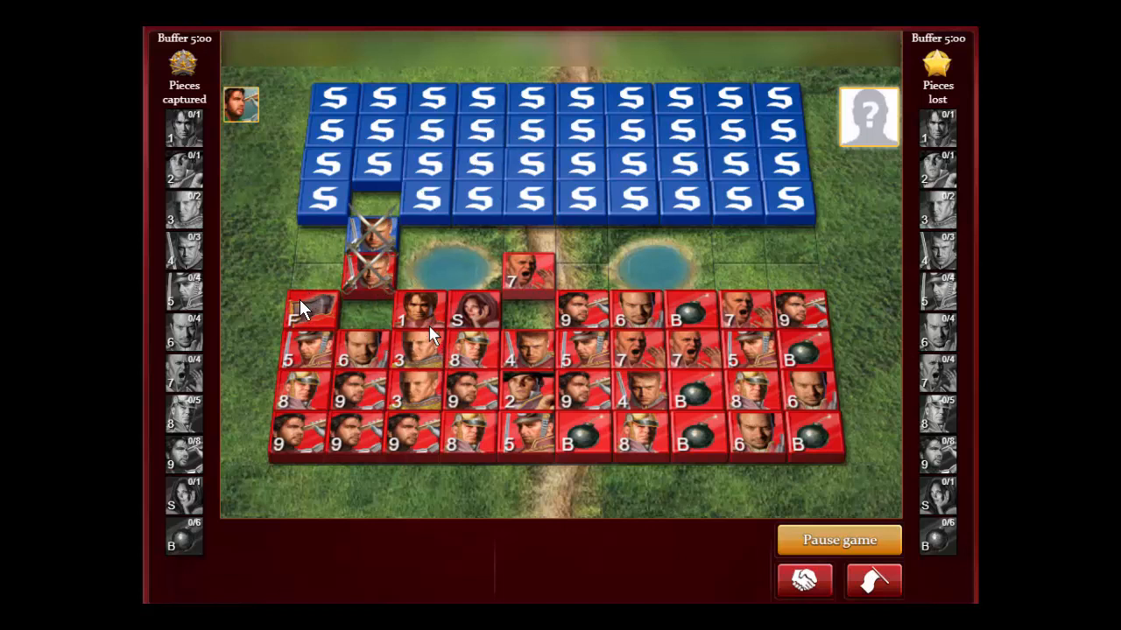
mouse_move(394, 175)
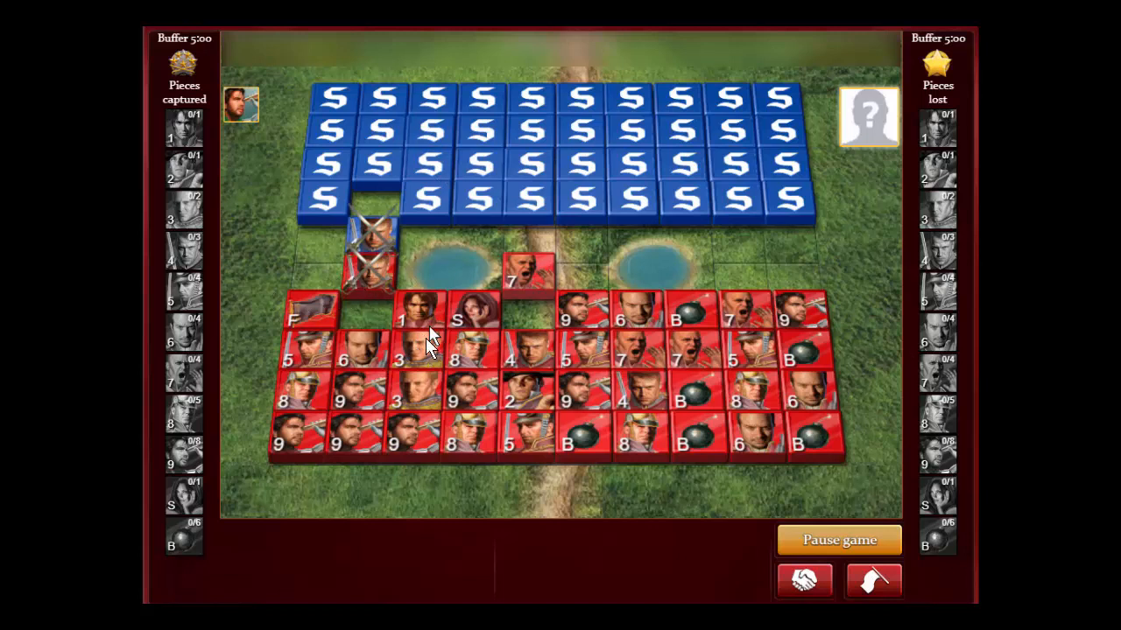
mouse_move(534, 161)
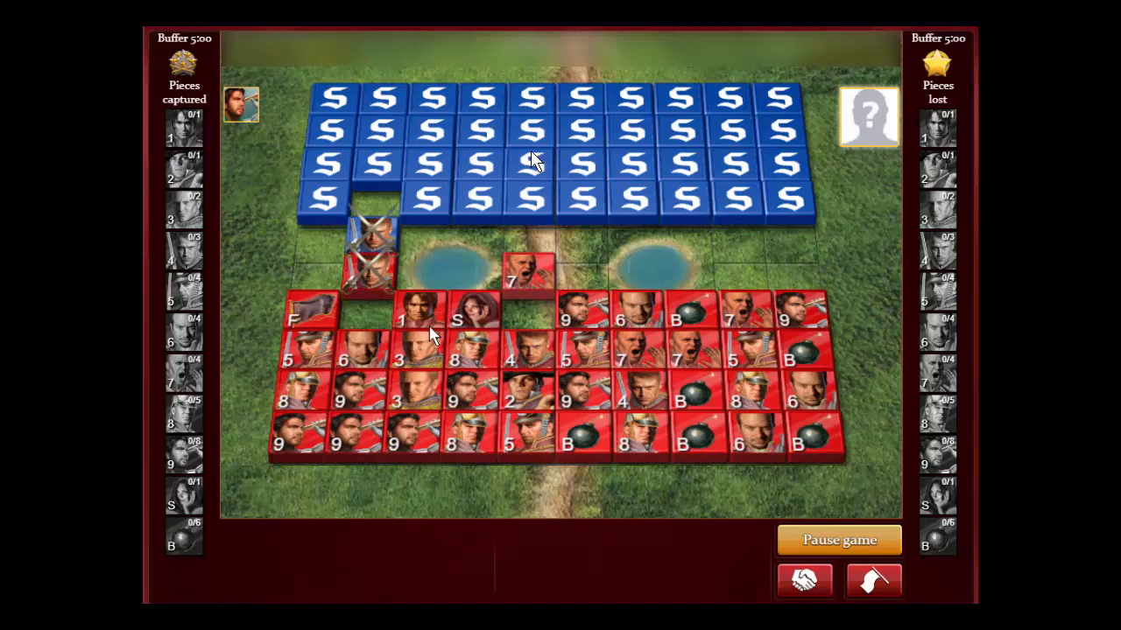
mouse_move(323, 271)
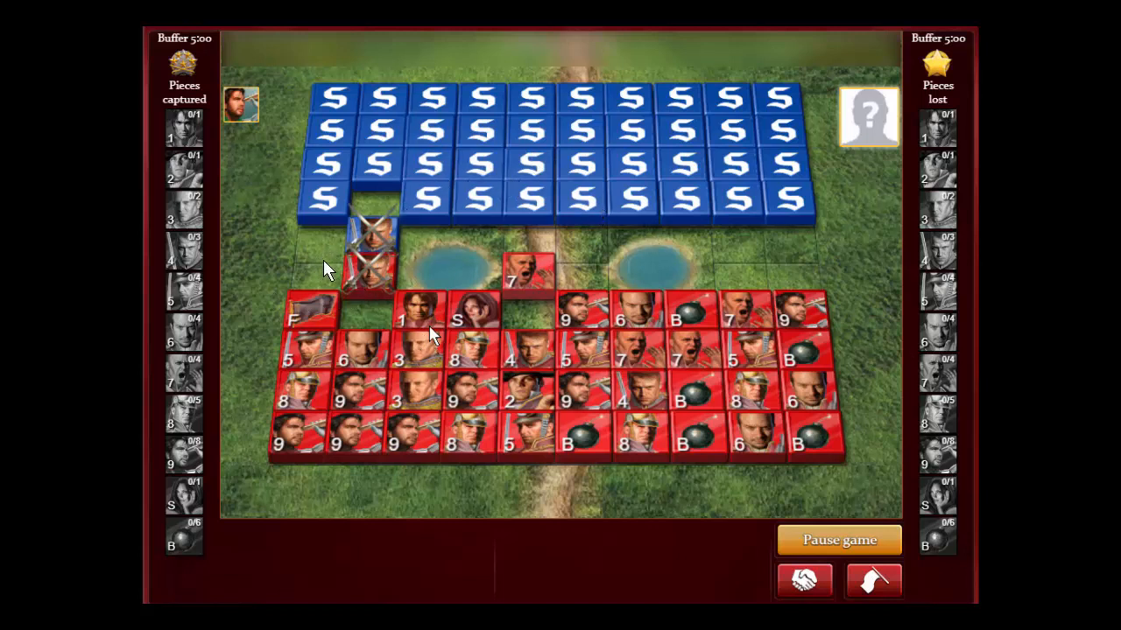
mouse_move(419, 353)
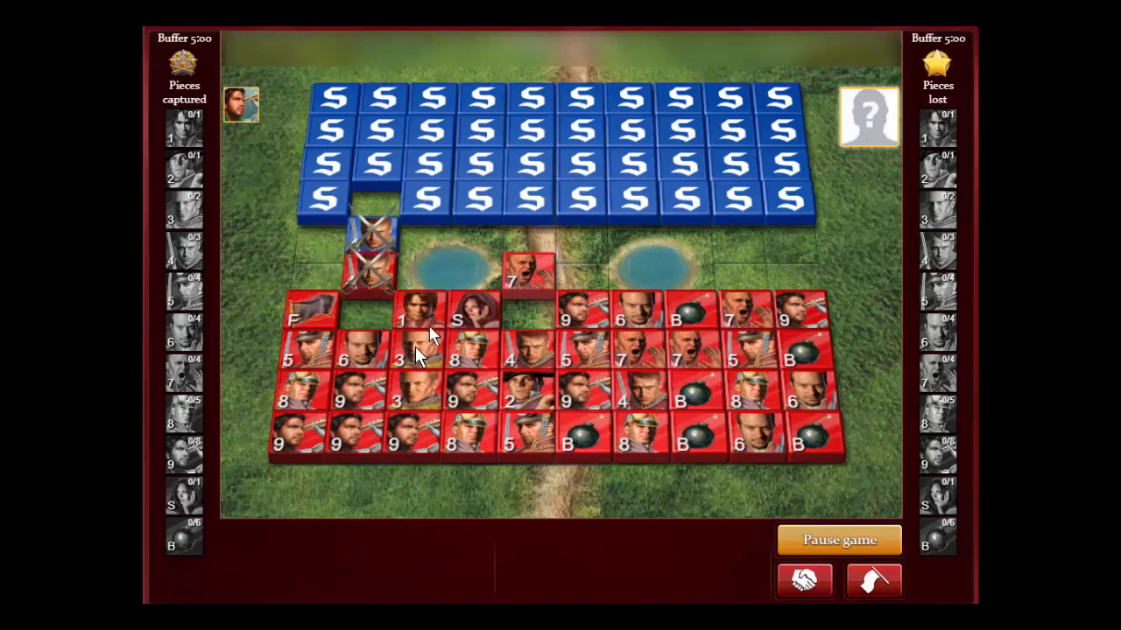
mouse_move(368, 280)
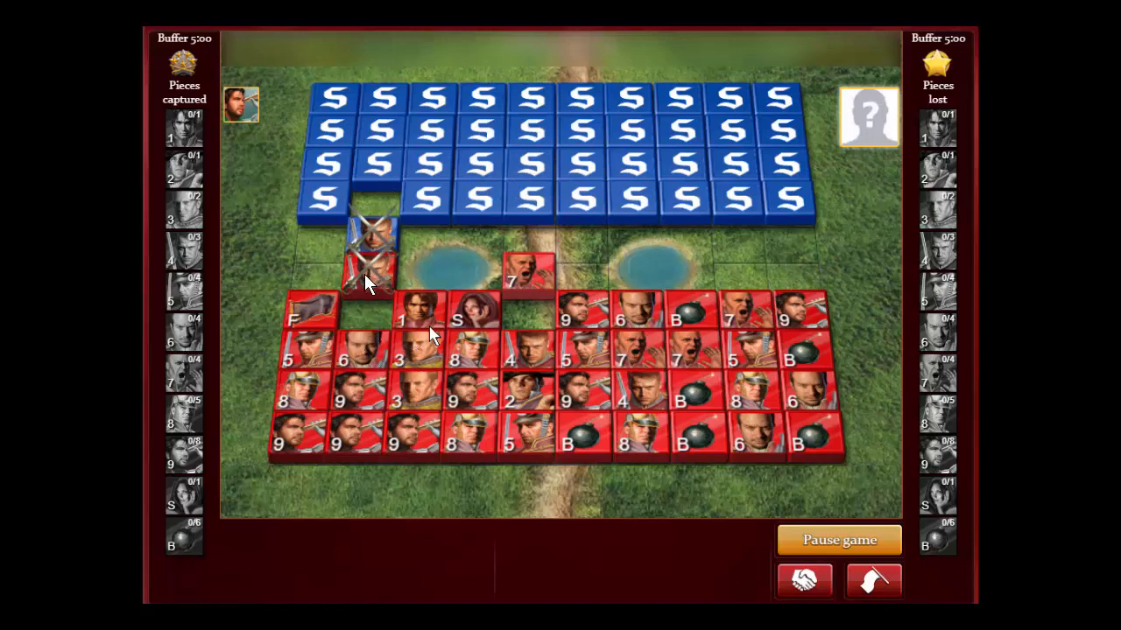
mouse_move(333, 289)
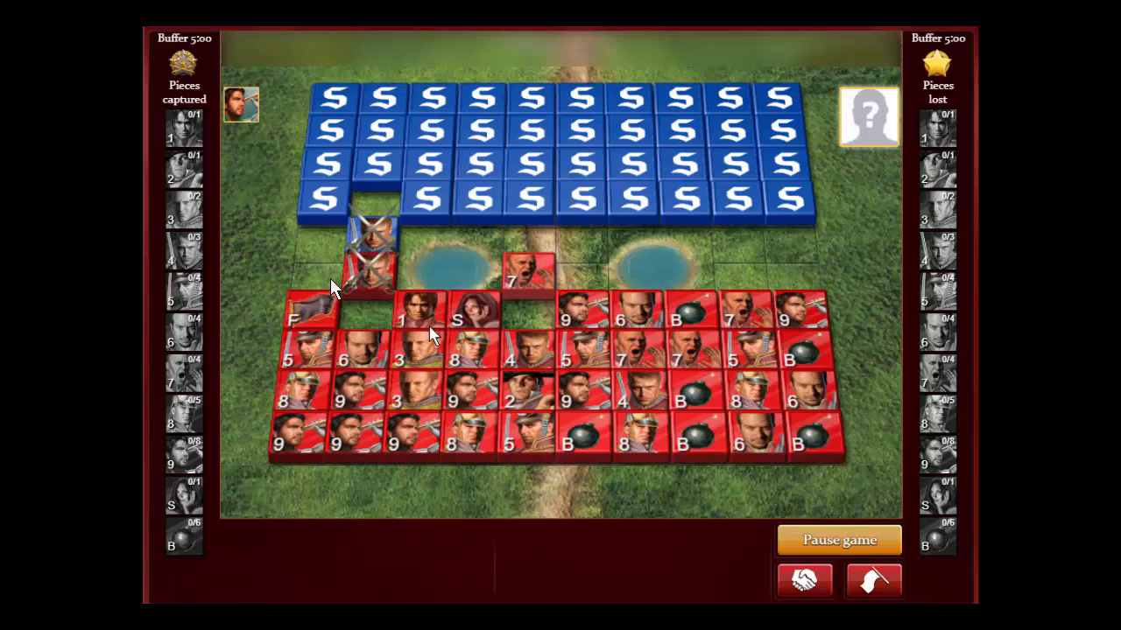
mouse_move(368, 294)
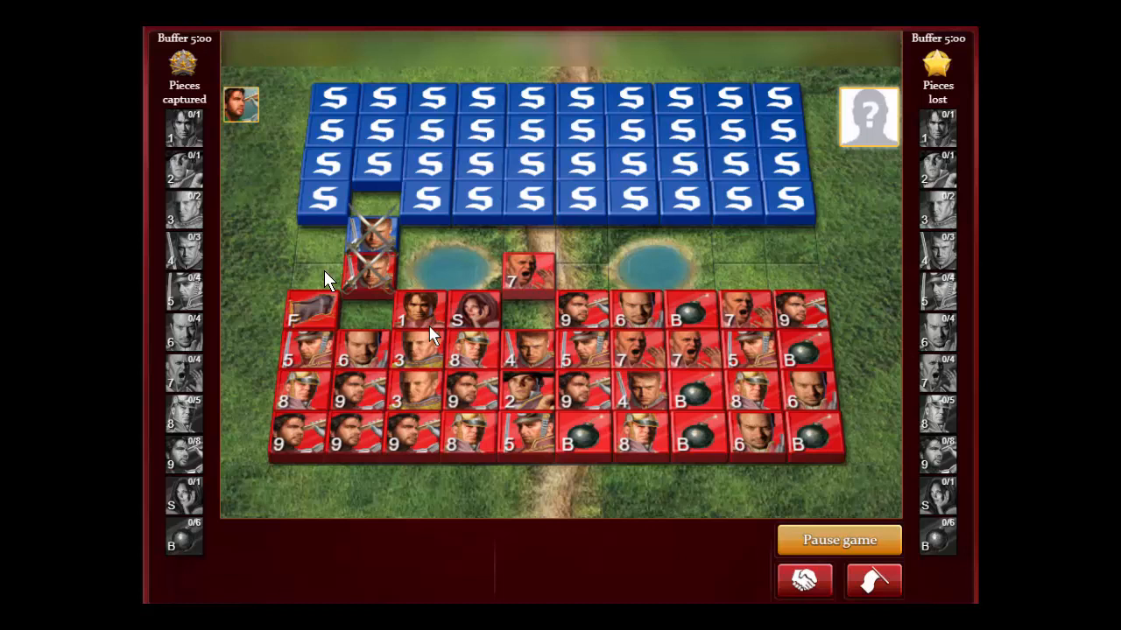
mouse_move(311, 207)
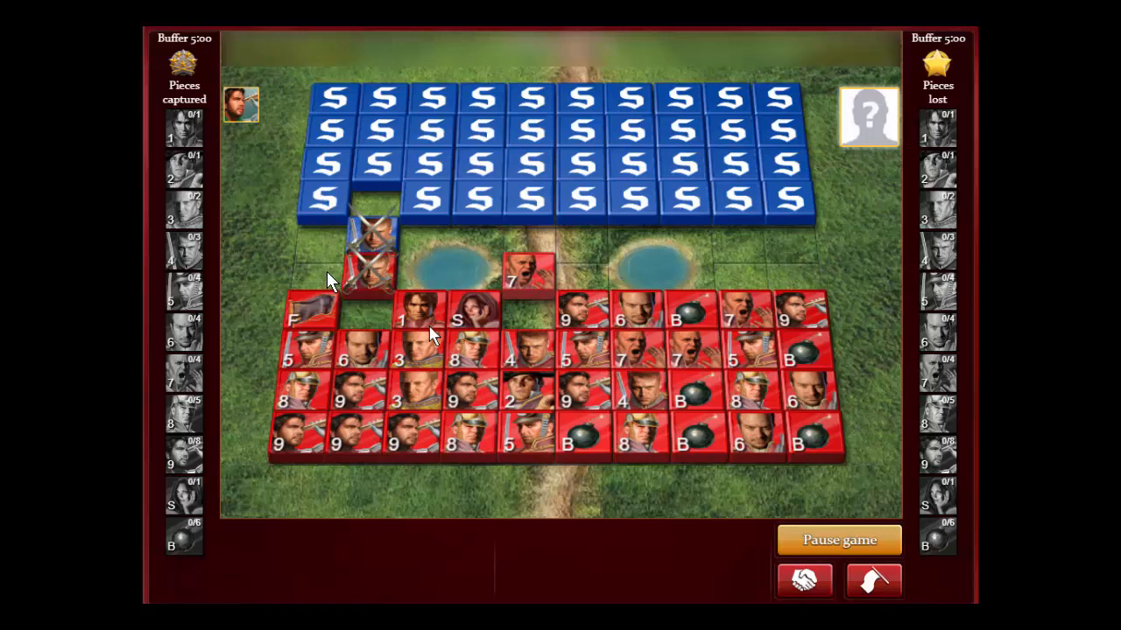
mouse_move(384, 284)
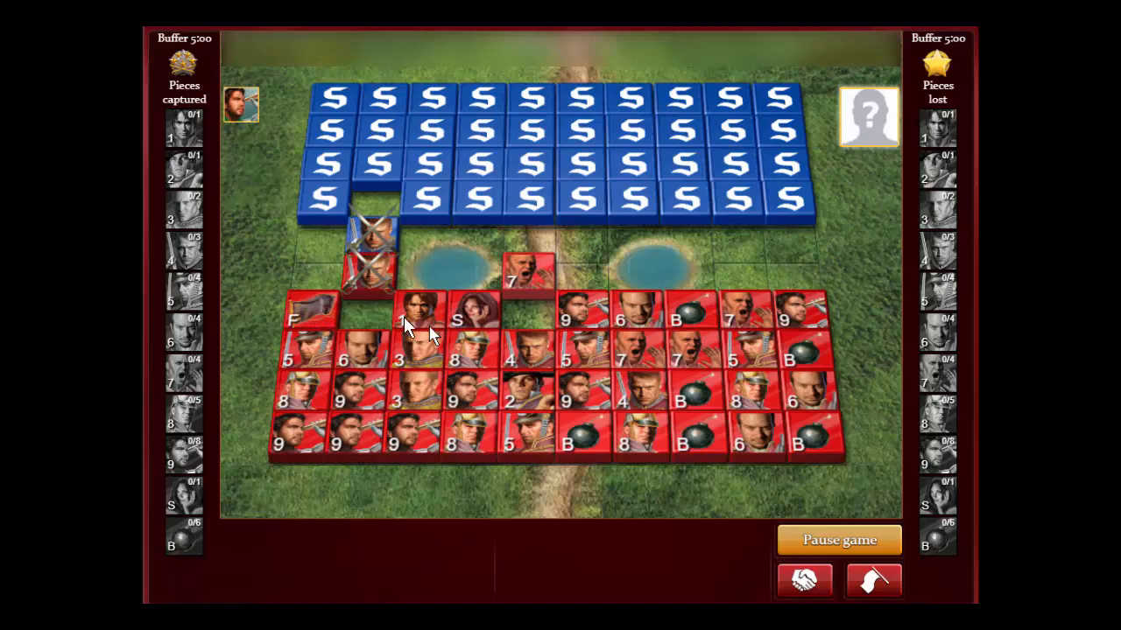
mouse_move(302, 316)
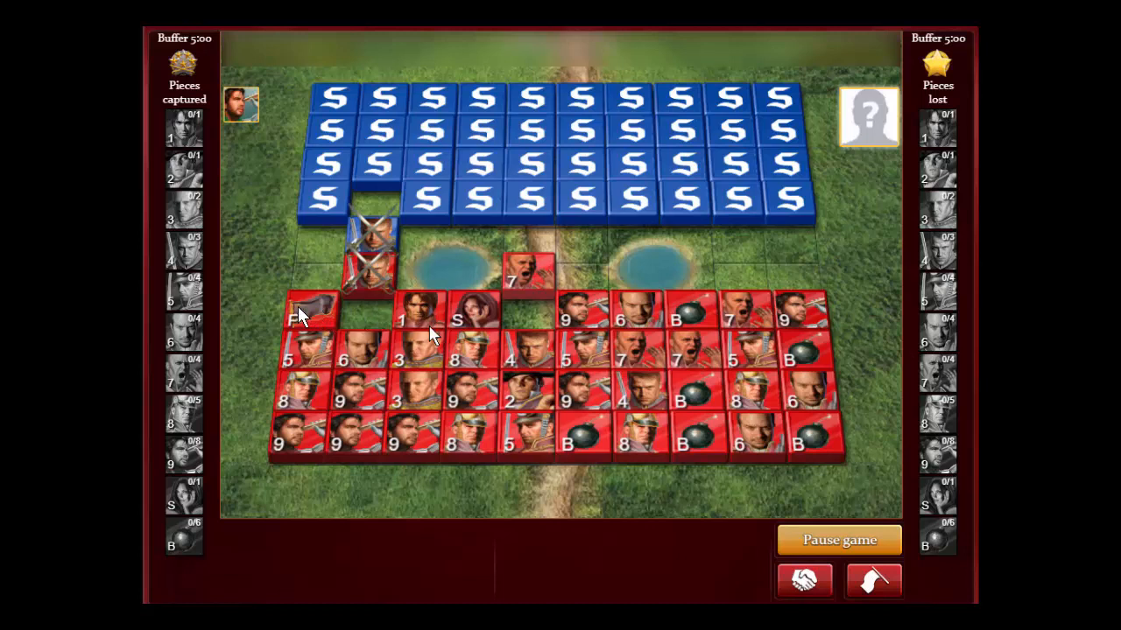
mouse_move(403, 324)
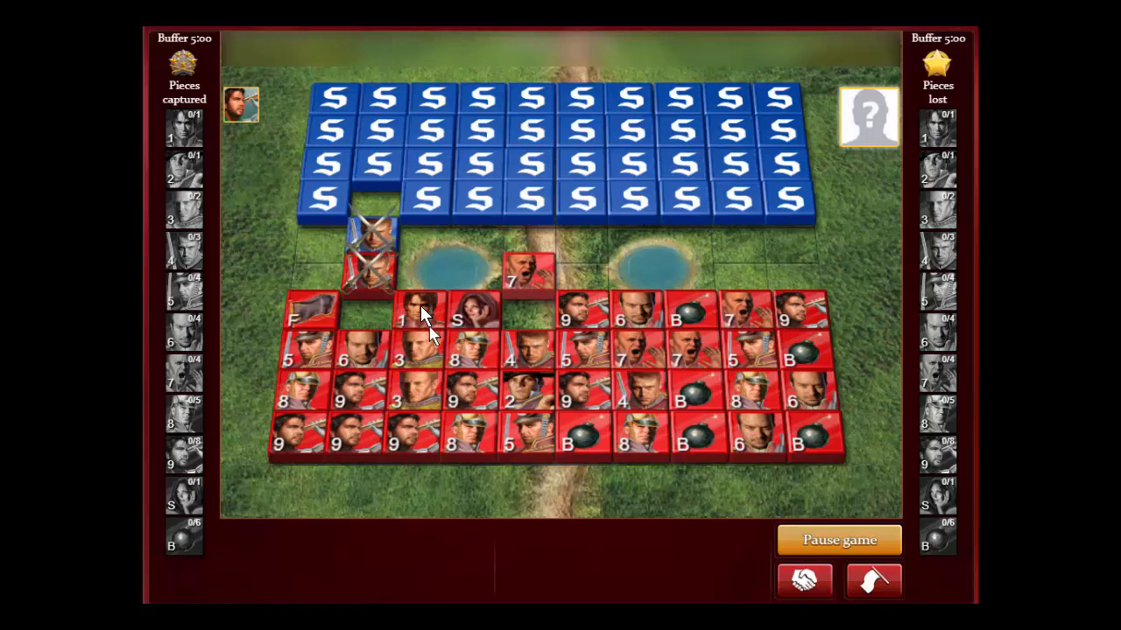
mouse_move(434, 311)
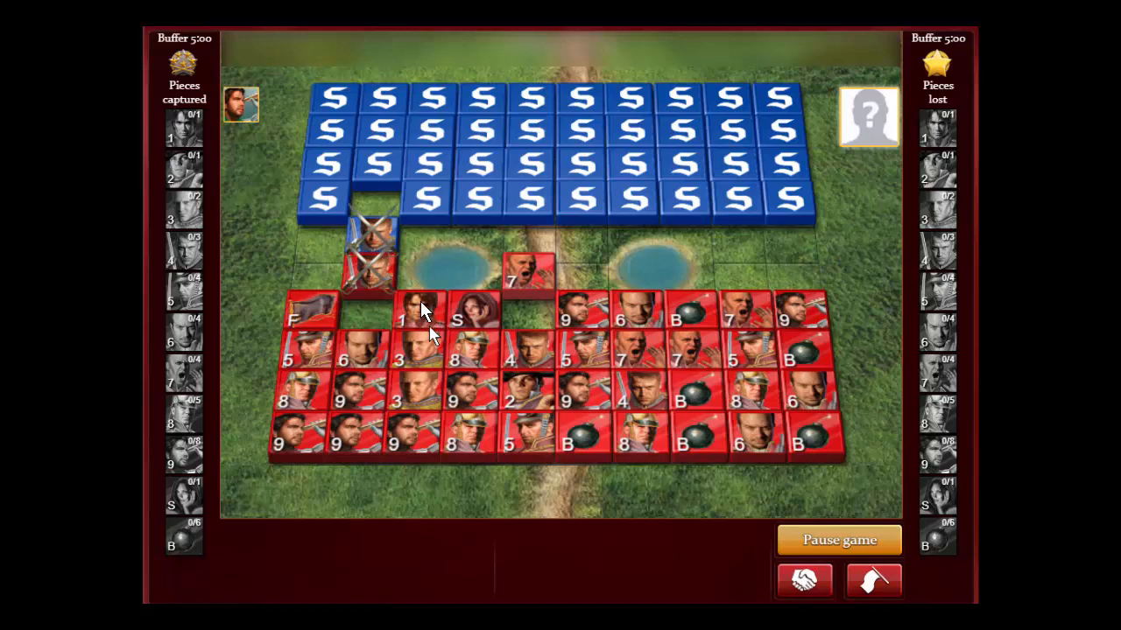
mouse_move(420, 318)
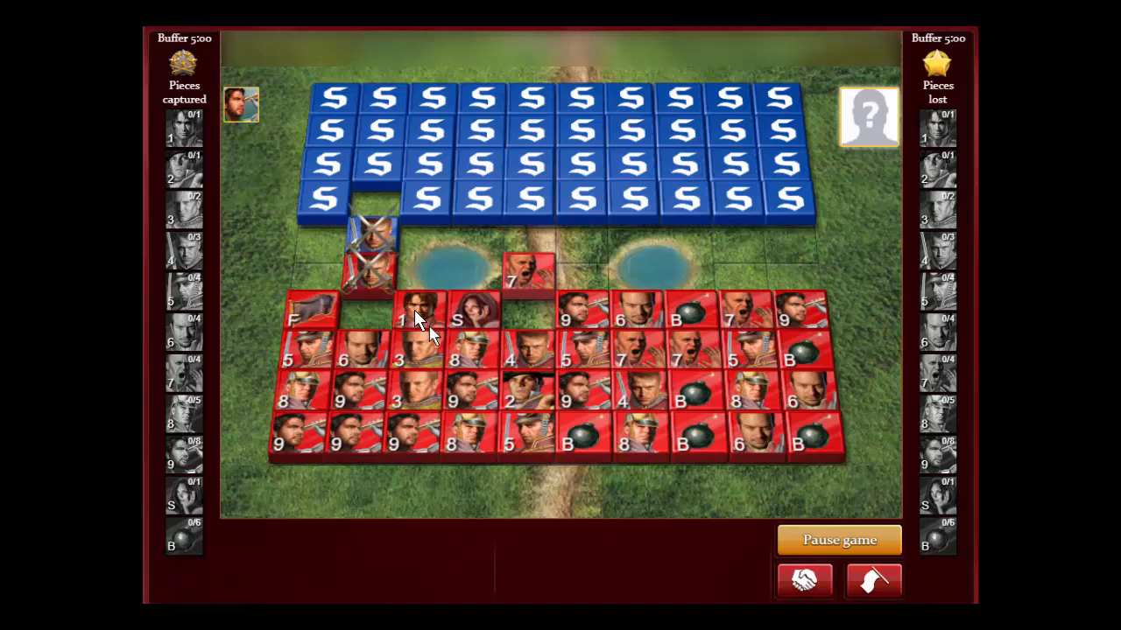
mouse_move(366, 278)
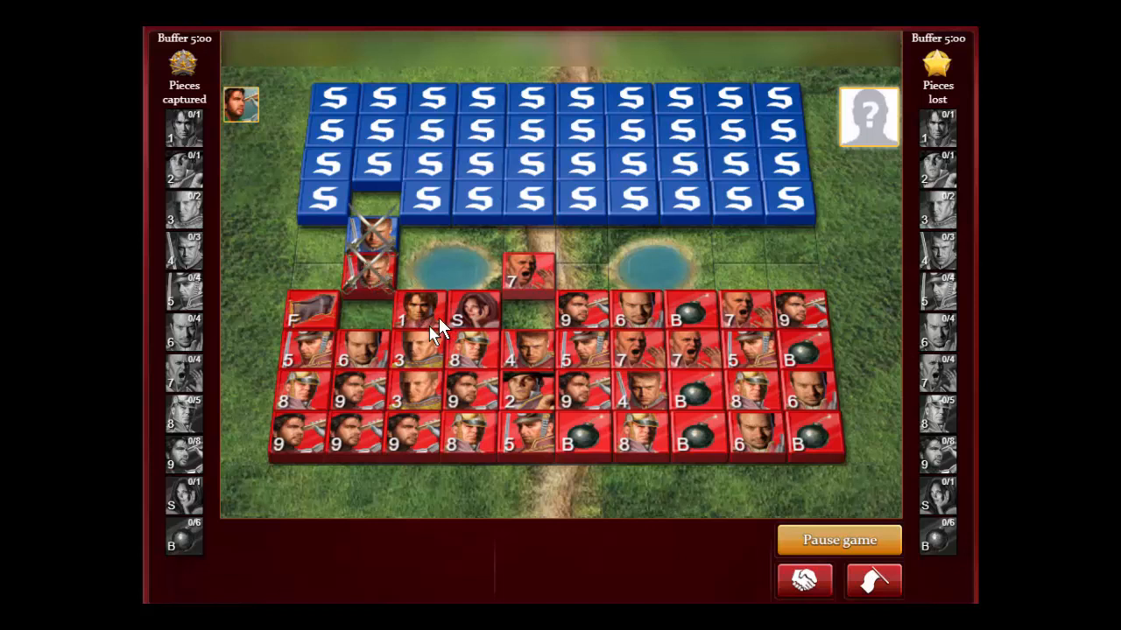
mouse_move(434, 315)
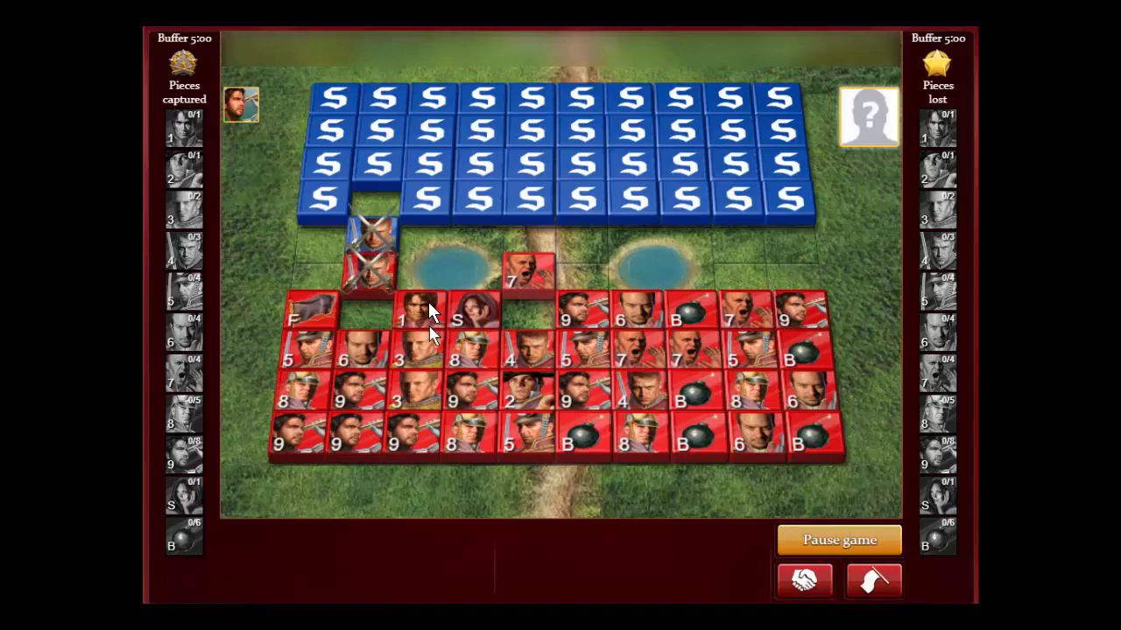
mouse_move(423, 313)
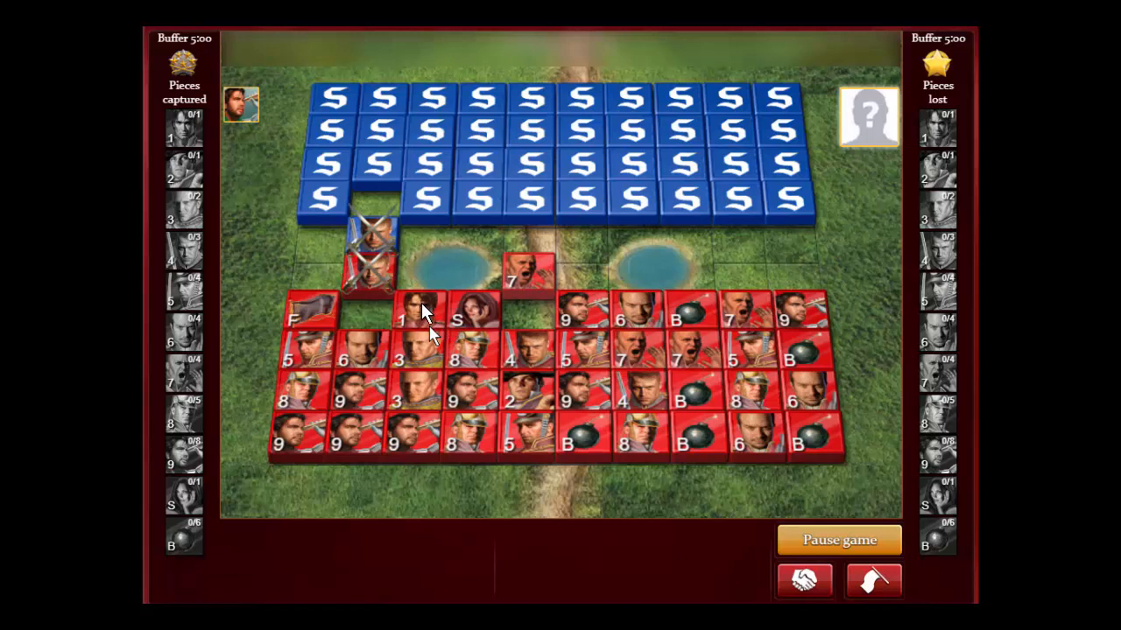
mouse_move(424, 301)
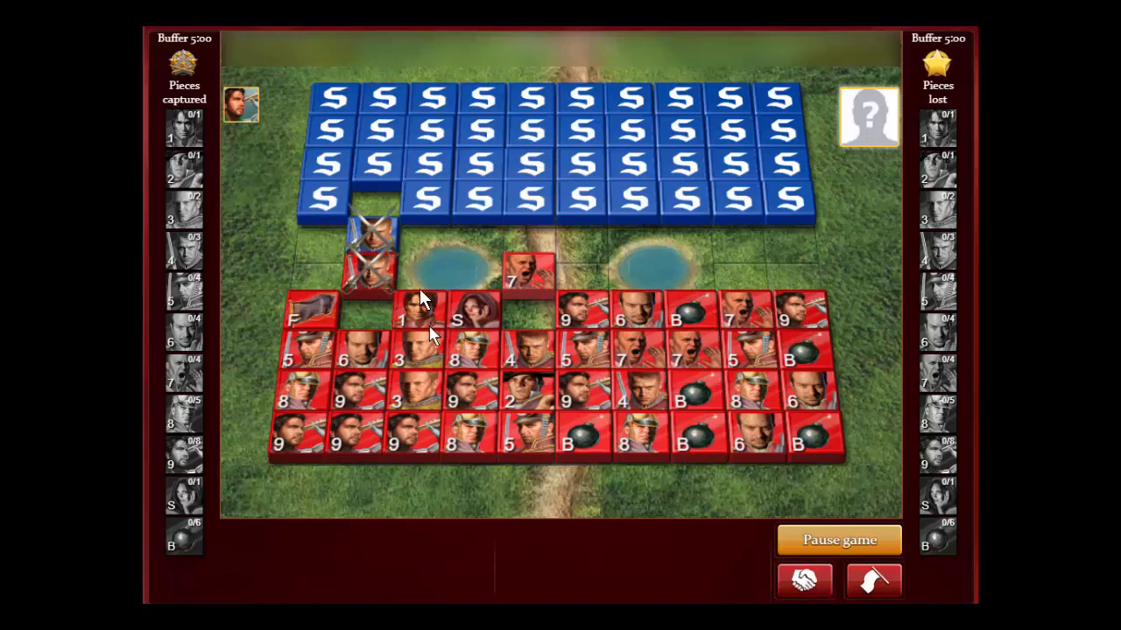
mouse_move(357, 317)
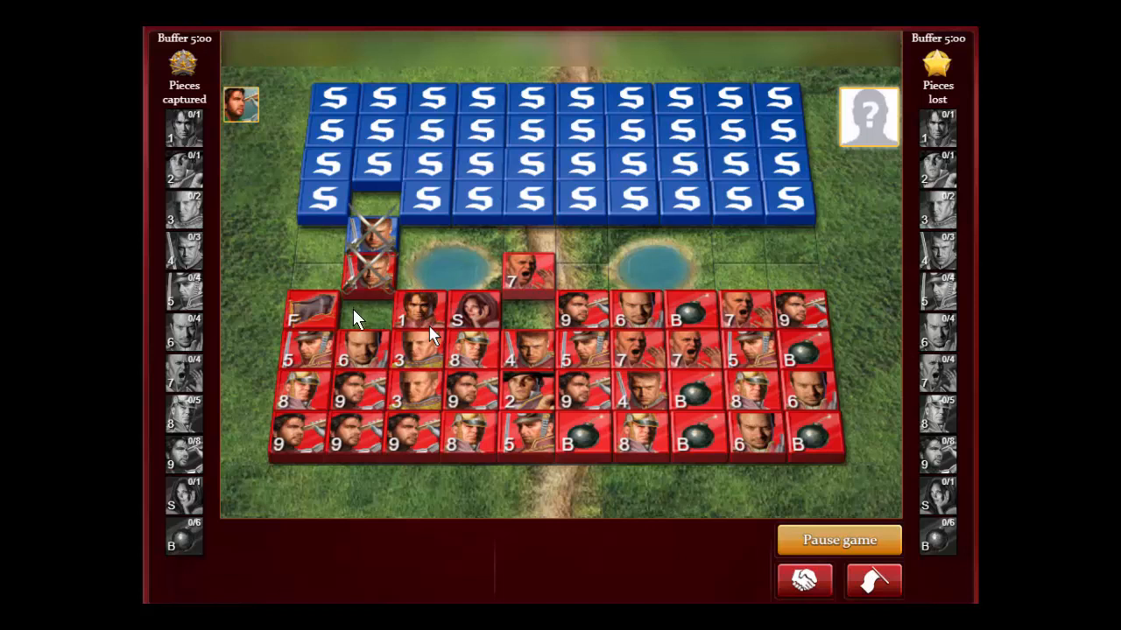
mouse_move(271, 305)
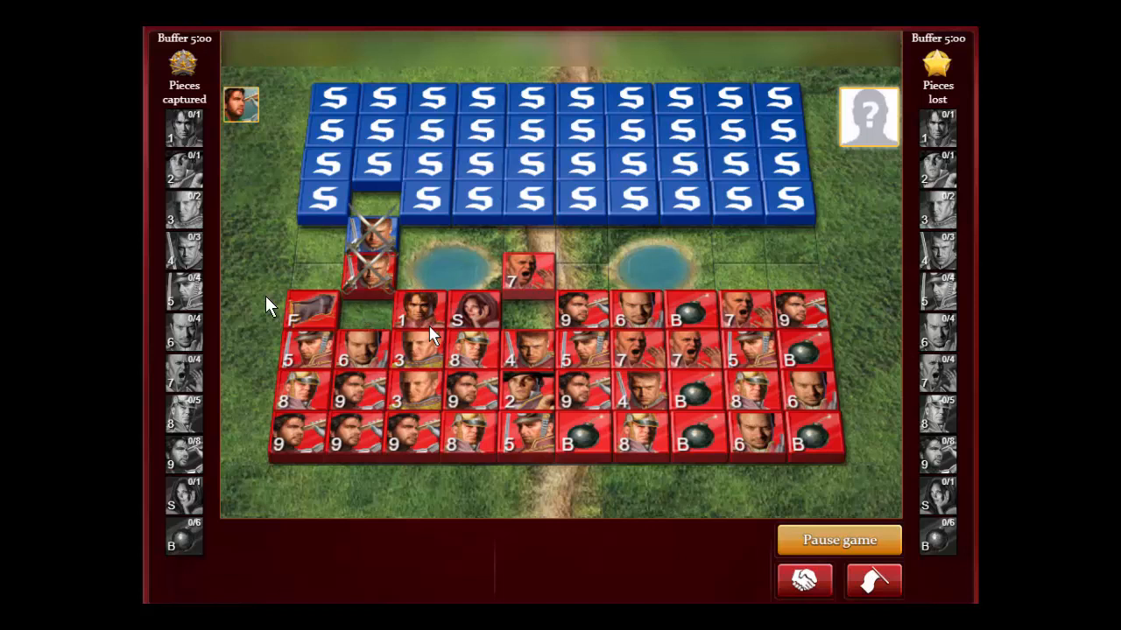
mouse_move(437, 322)
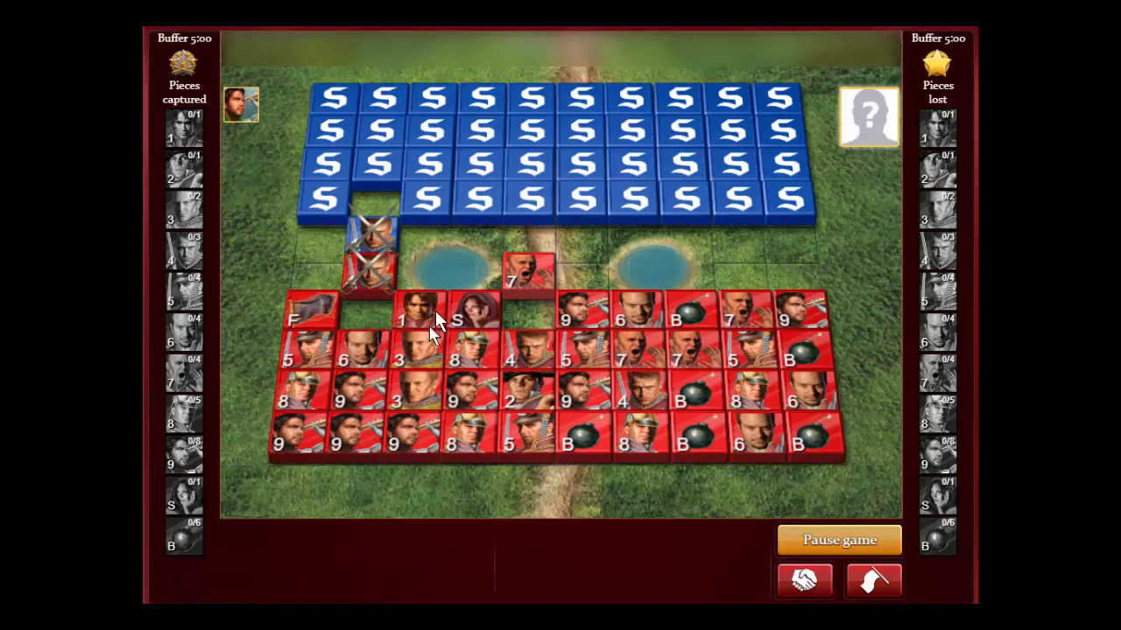
mouse_move(411, 208)
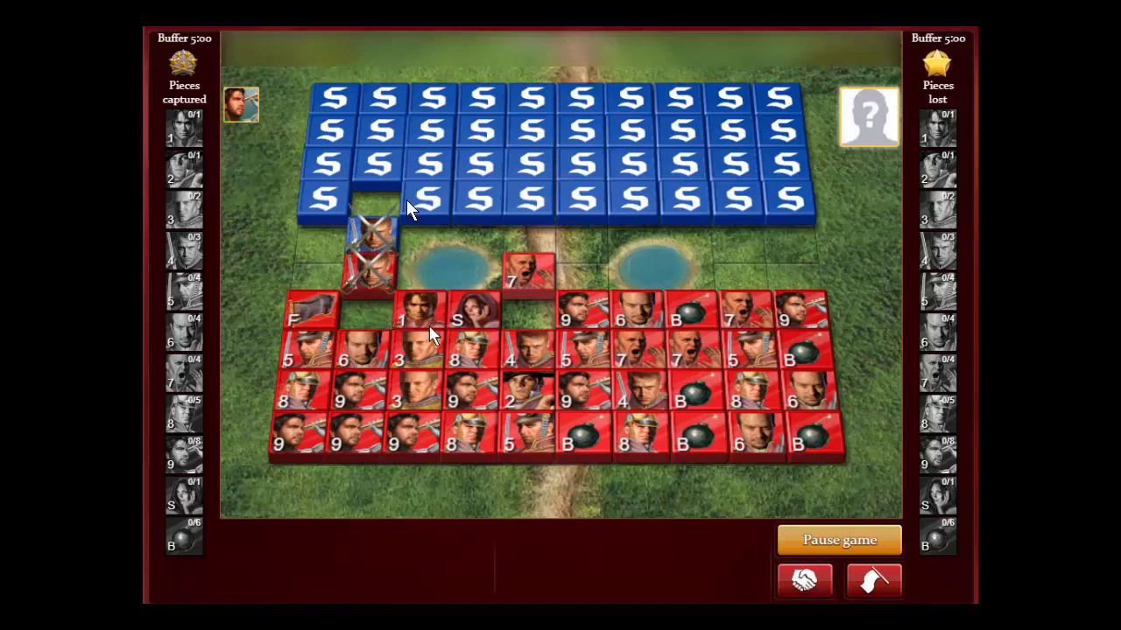
mouse_move(367, 228)
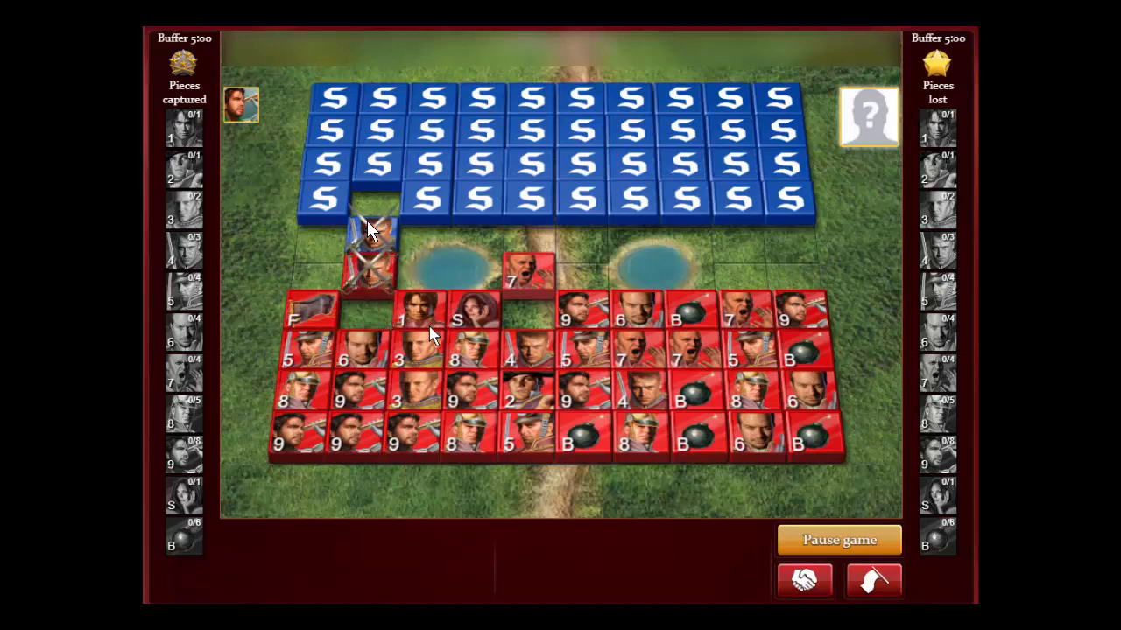
mouse_move(456, 206)
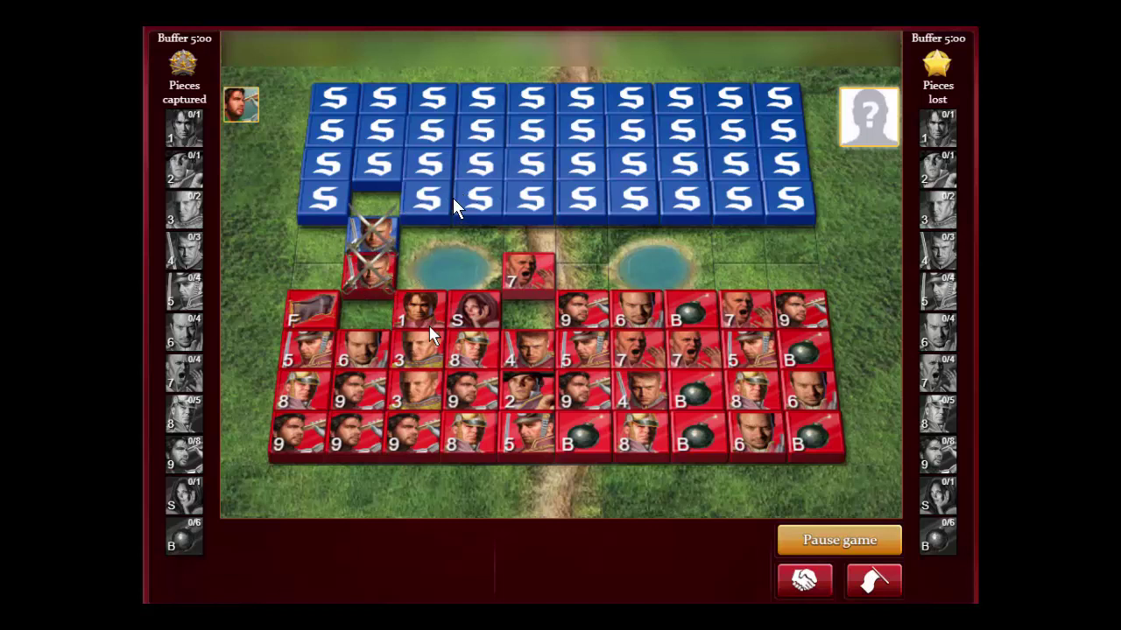
mouse_move(435, 332)
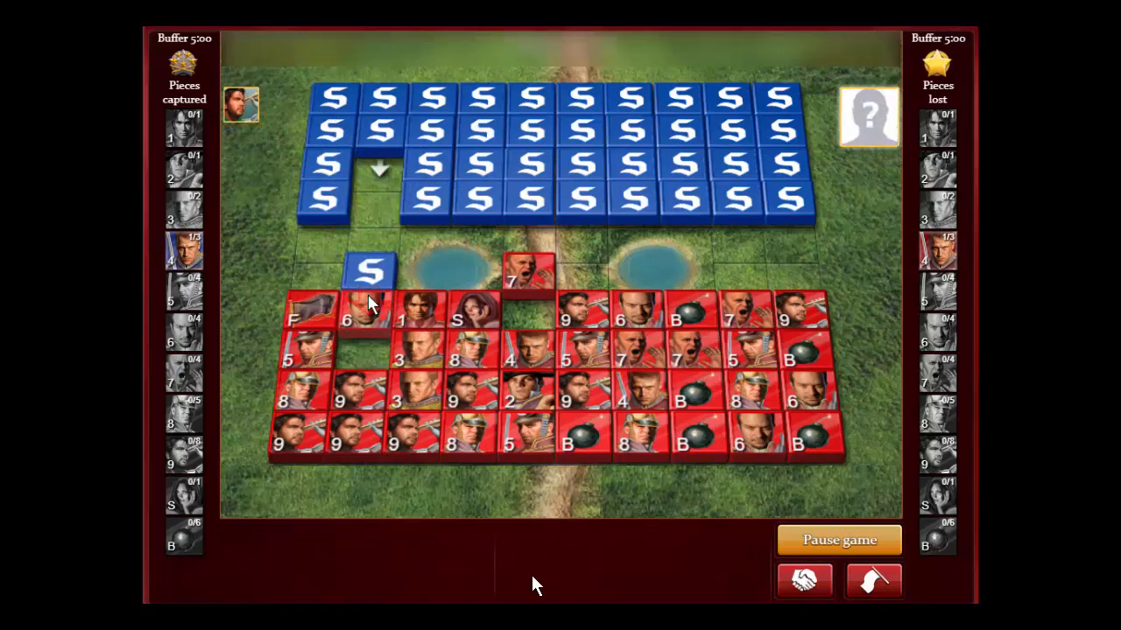
click(371, 272)
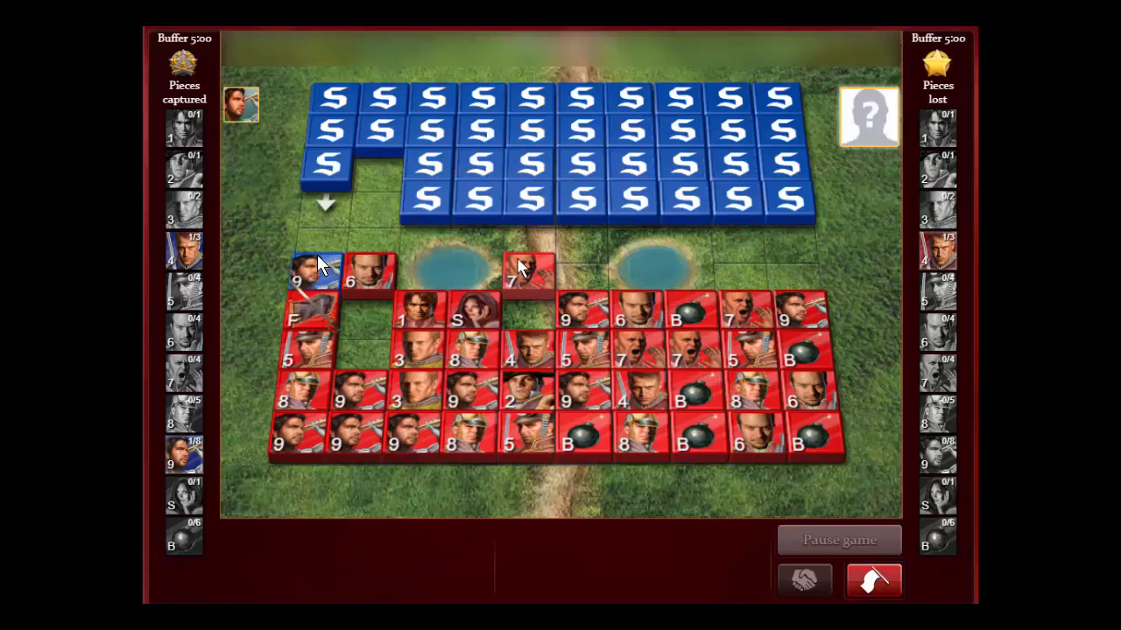
mouse_move(337, 200)
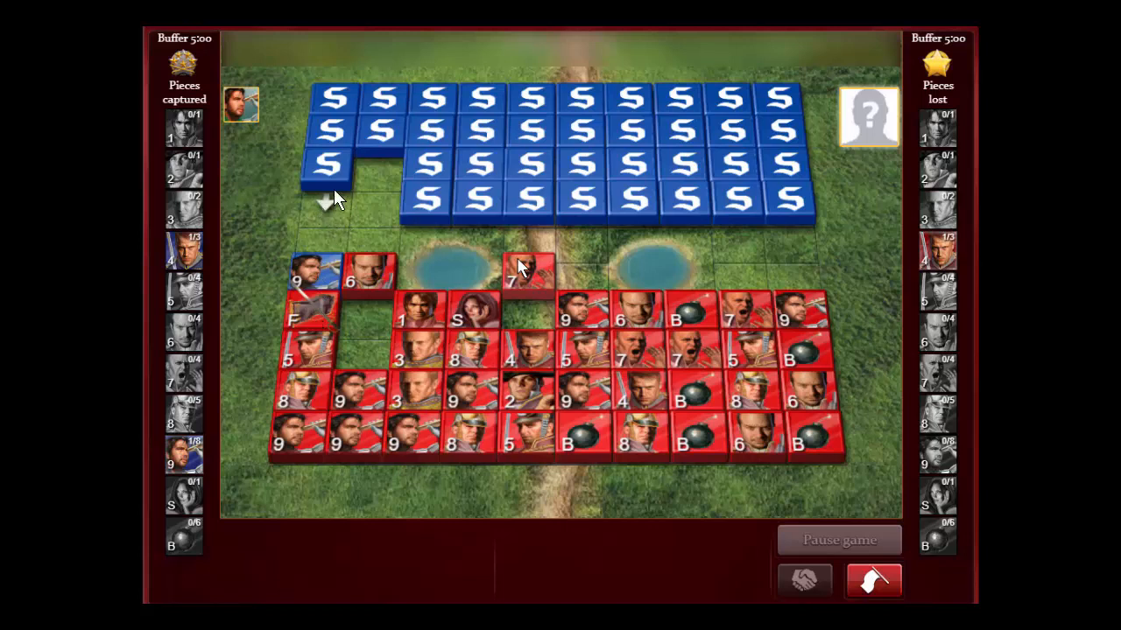
mouse_move(357, 318)
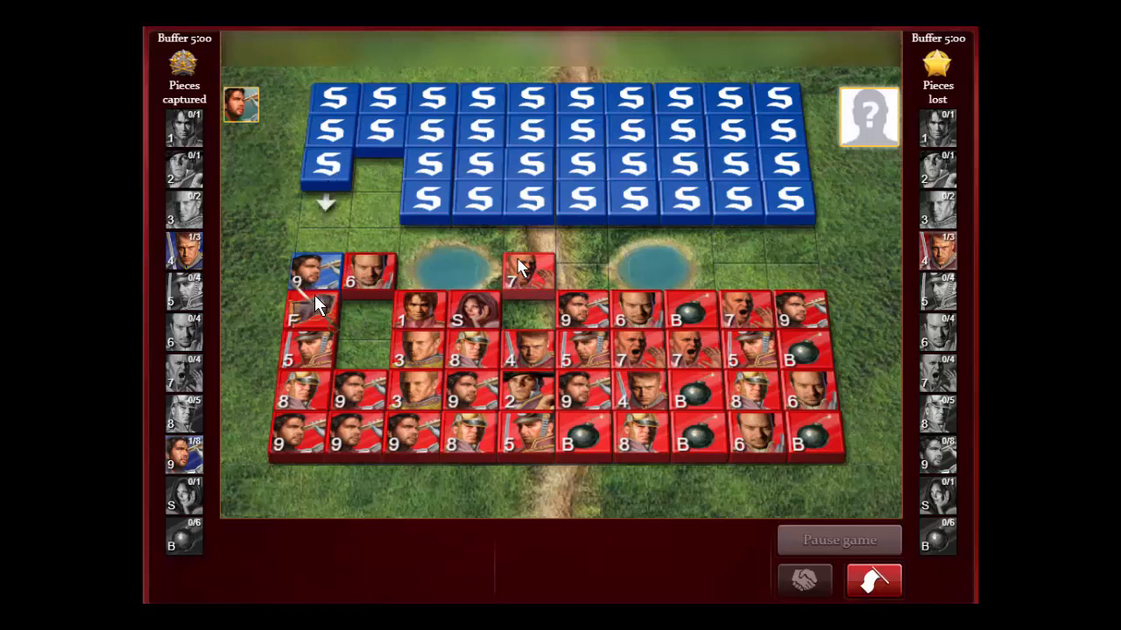
mouse_move(317, 294)
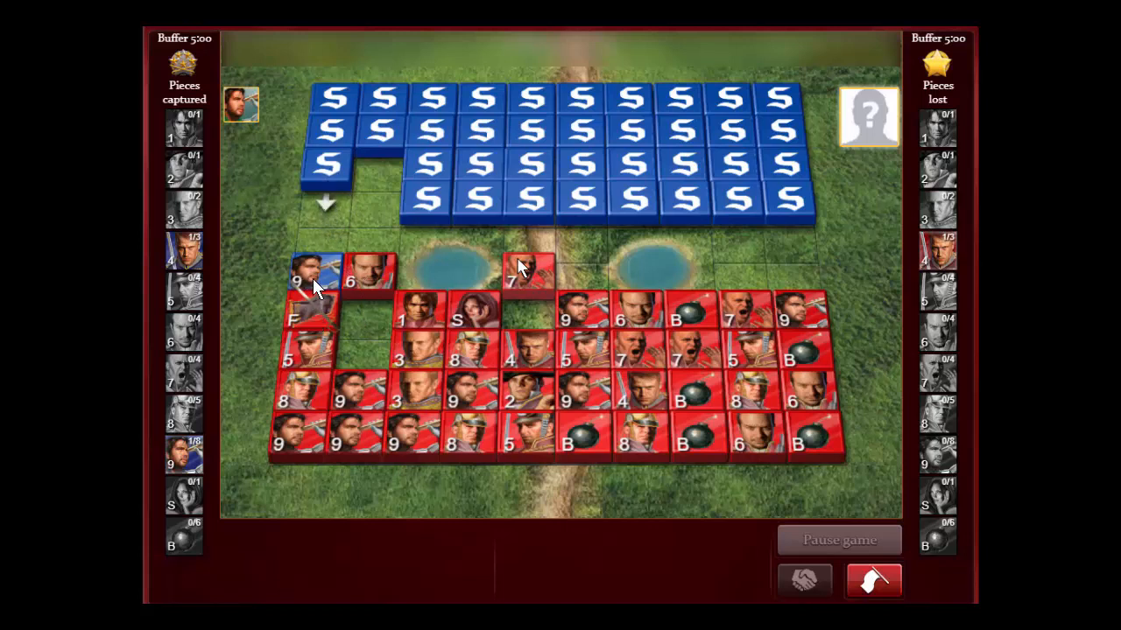
mouse_move(353, 336)
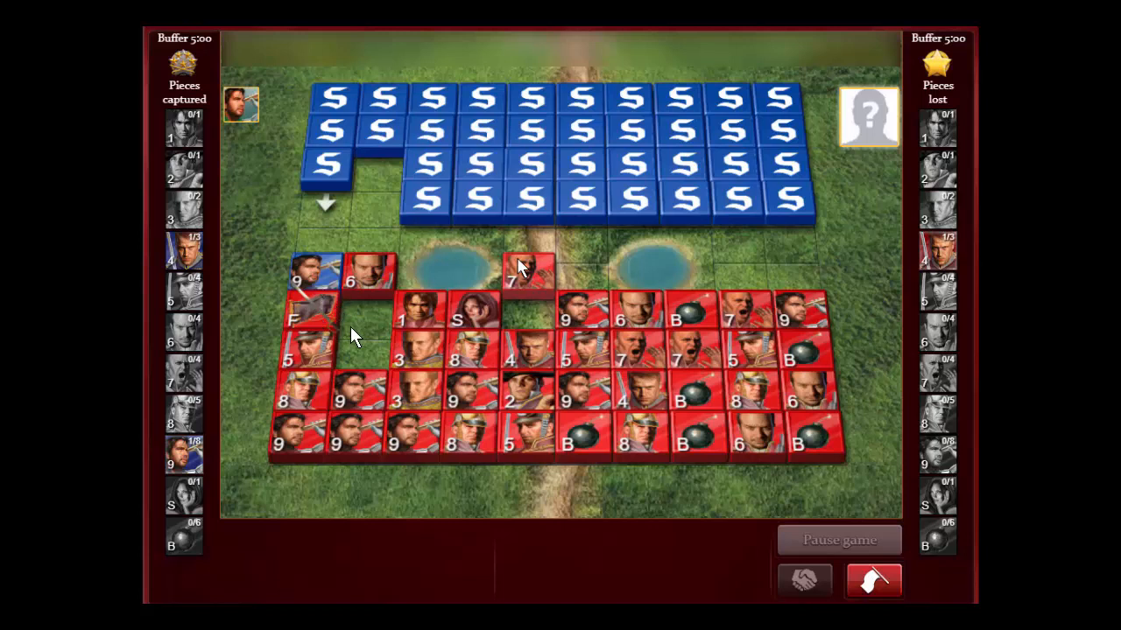
mouse_move(333, 278)
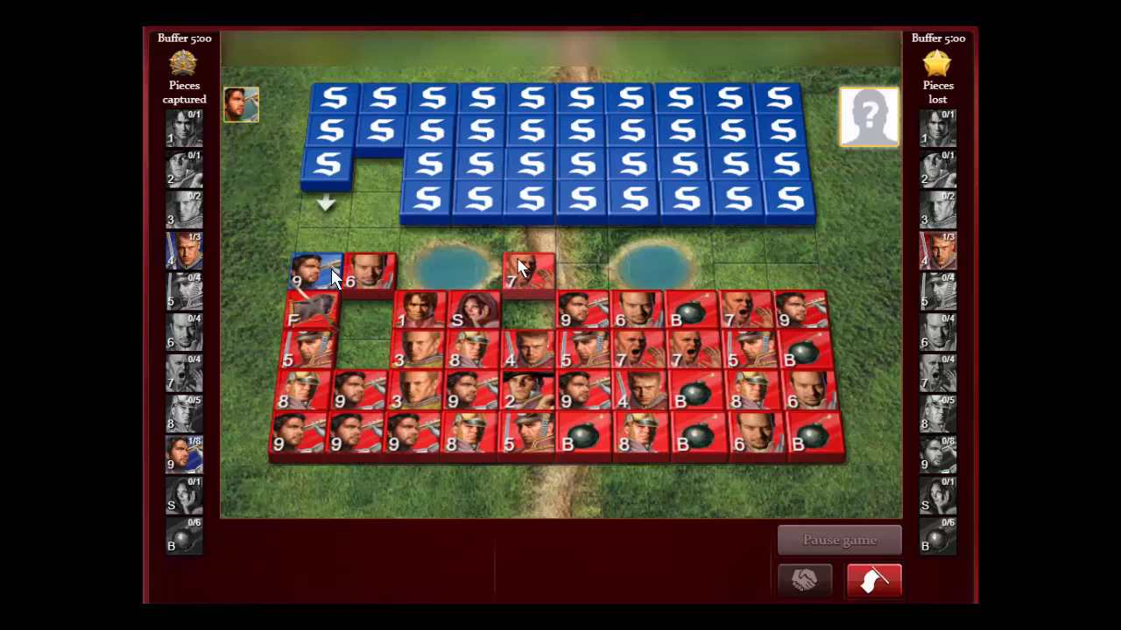
mouse_move(326, 212)
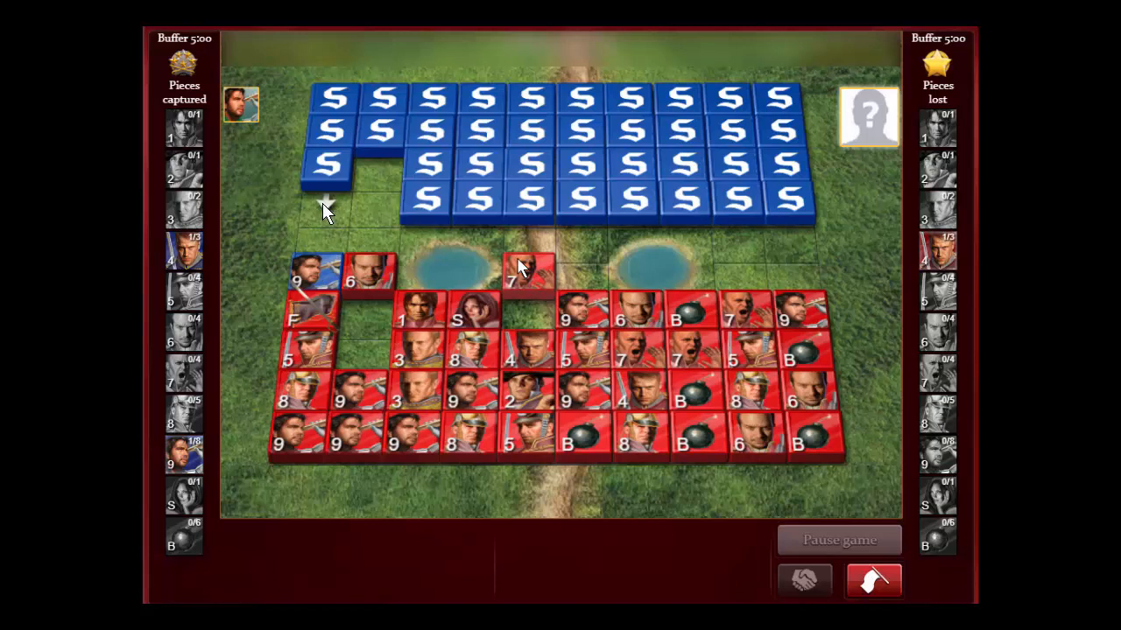
mouse_move(349, 221)
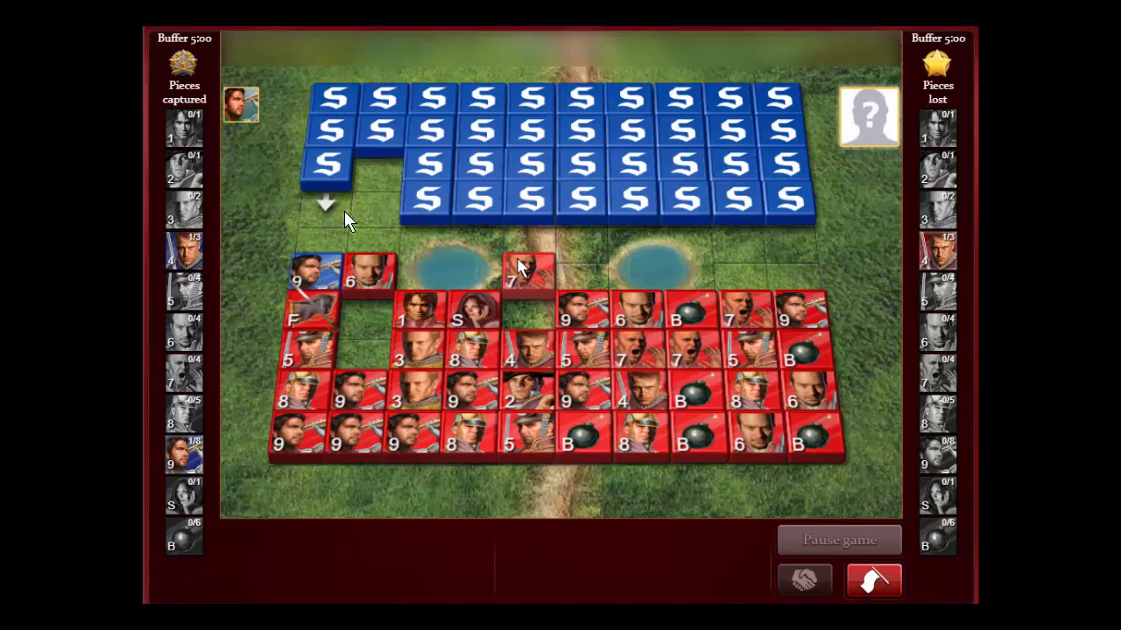
mouse_move(803, 220)
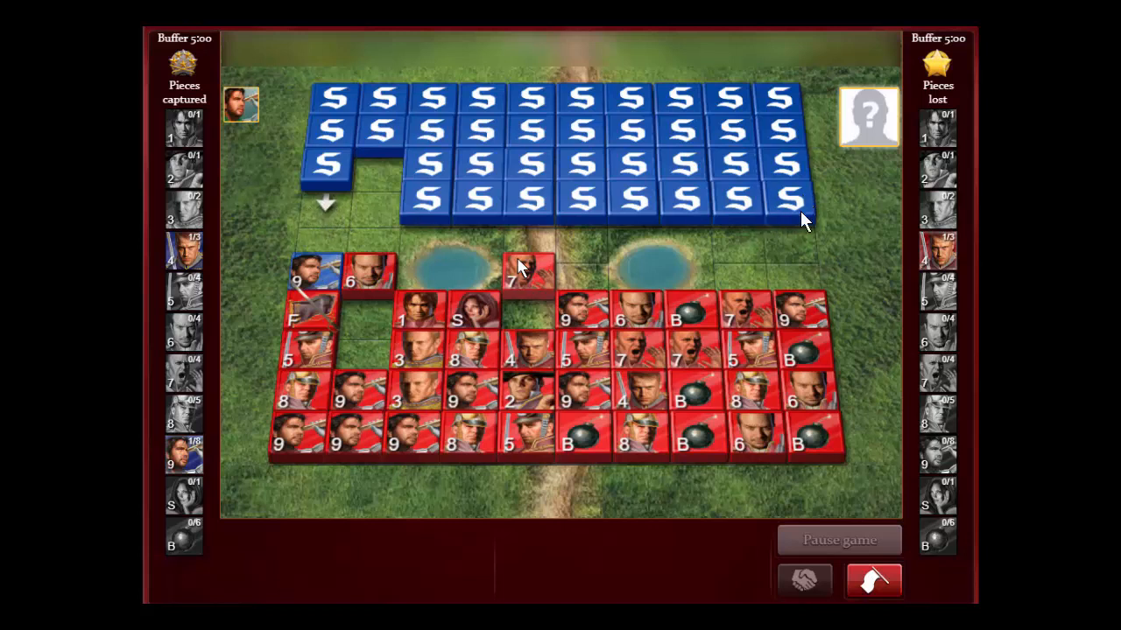
mouse_move(367, 334)
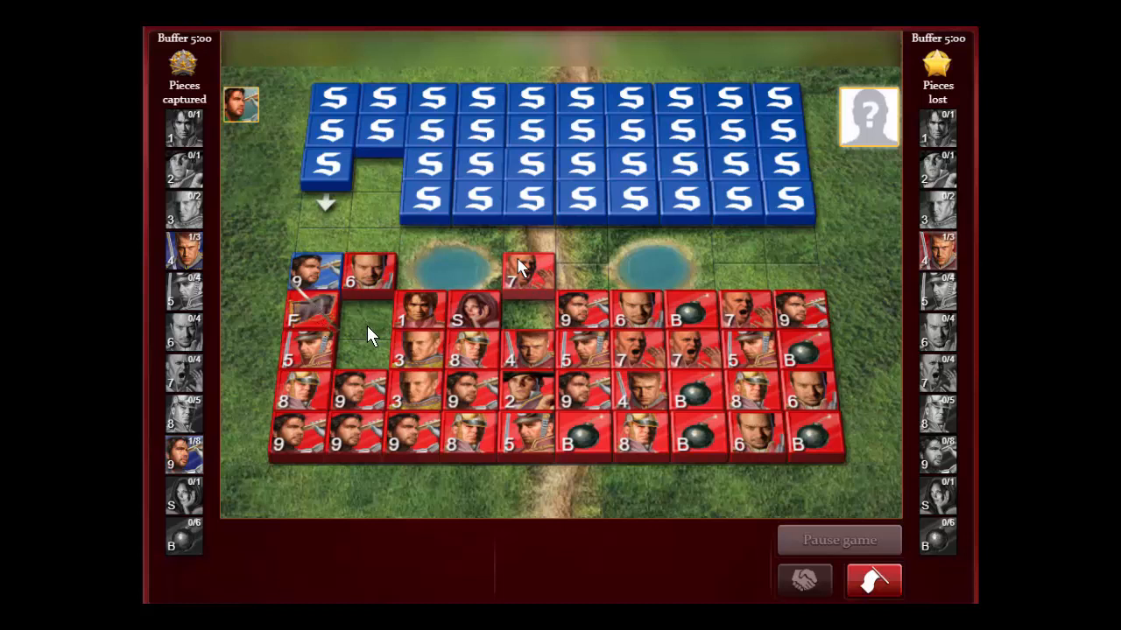
mouse_move(490, 196)
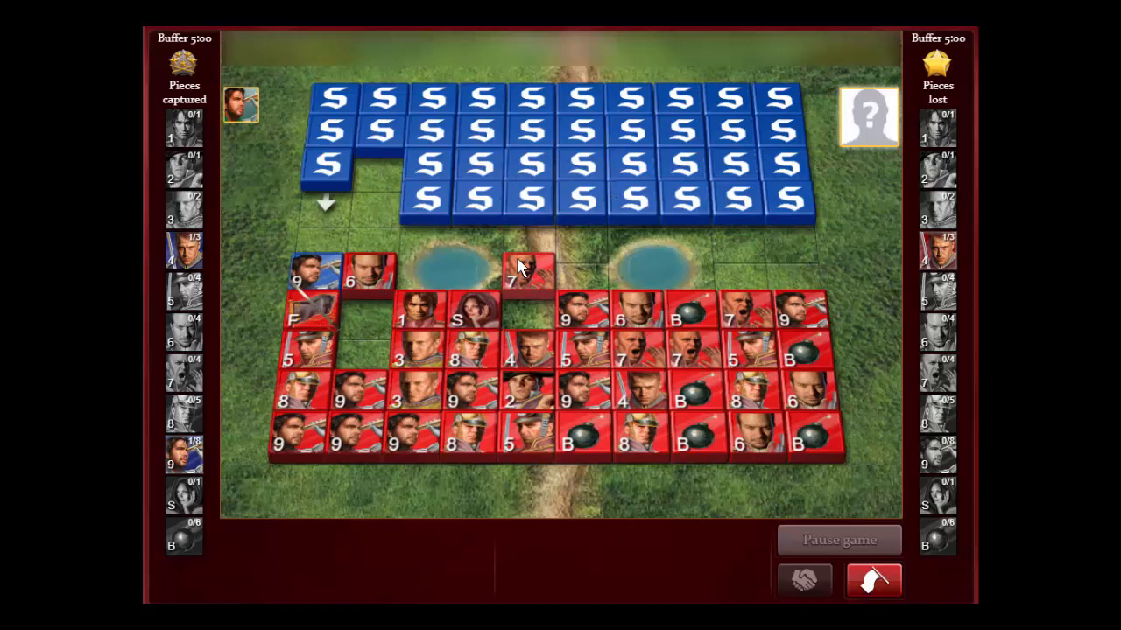
click(296, 280)
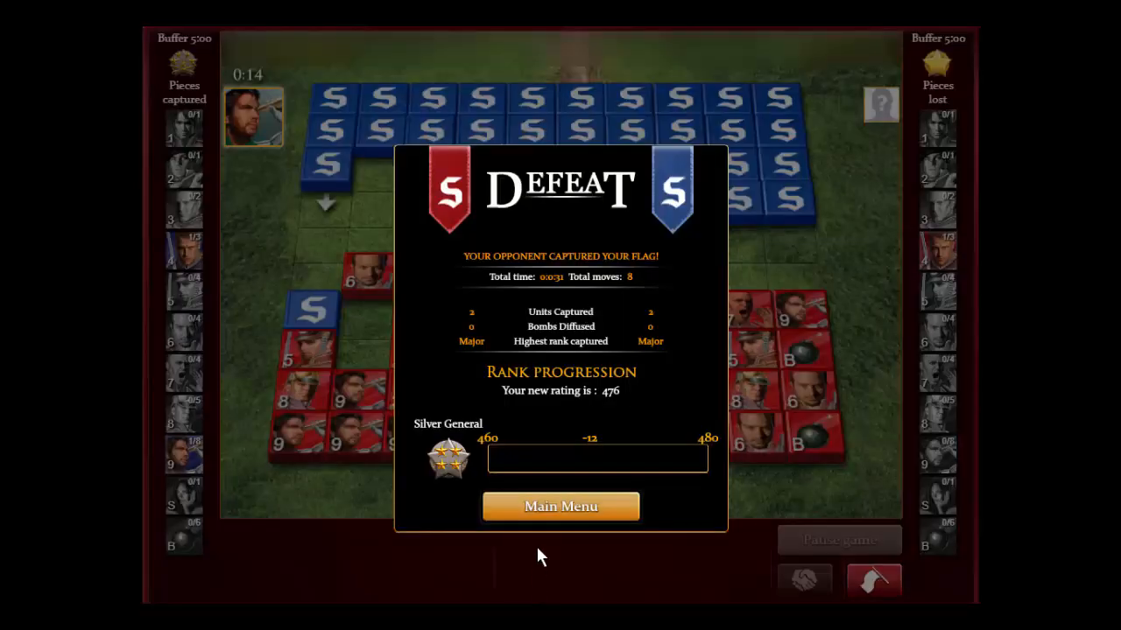
mouse_move(406, 231)
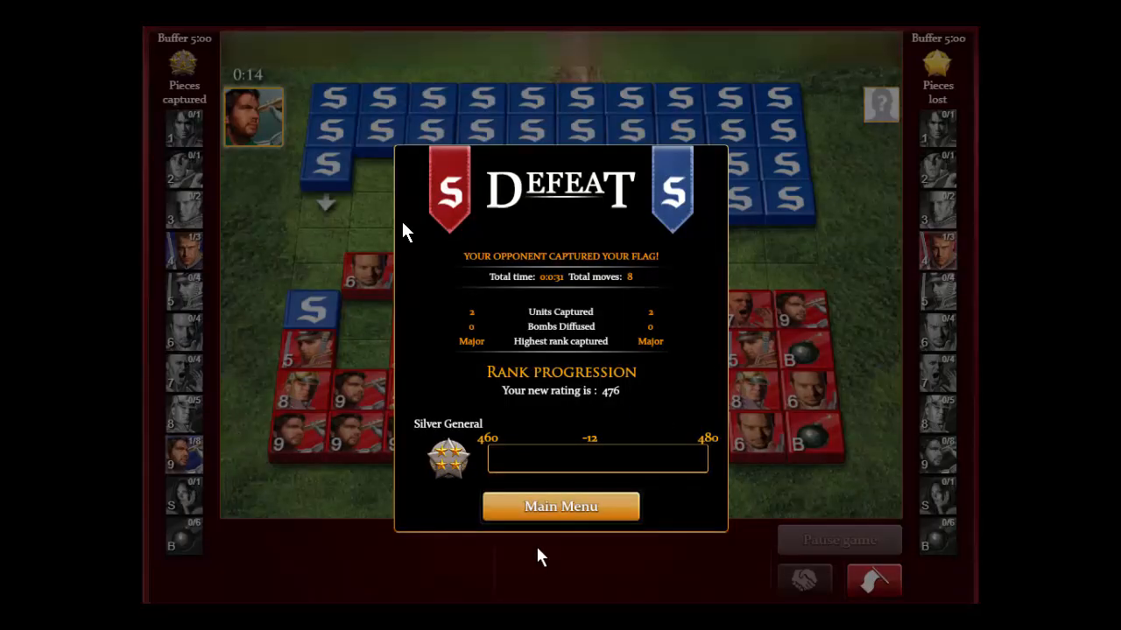
mouse_move(343, 389)
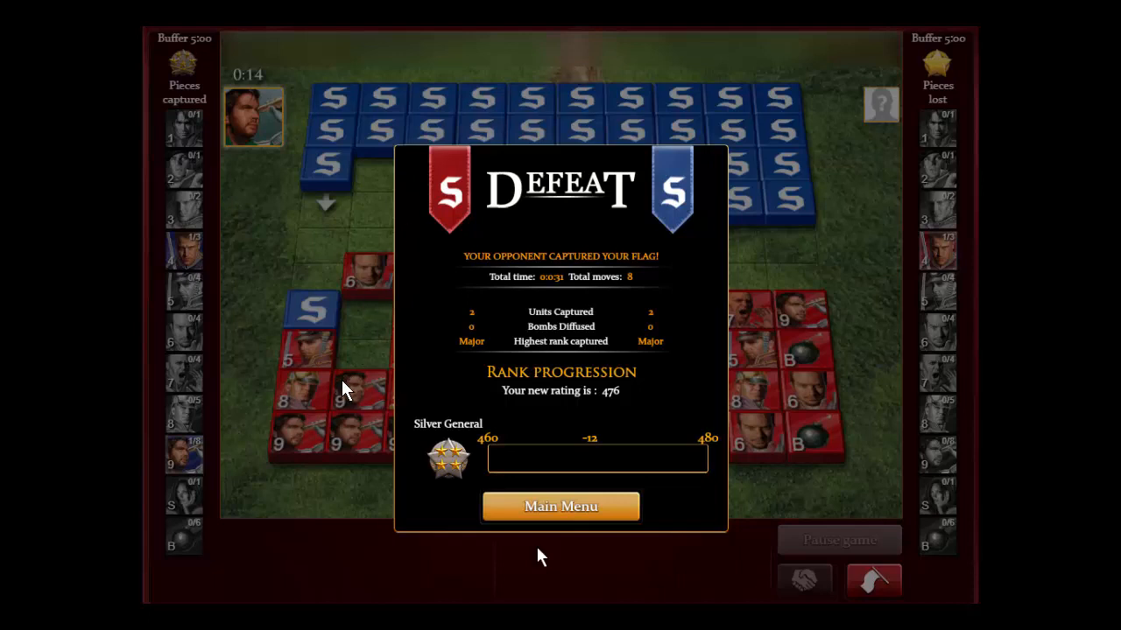
mouse_move(761, 174)
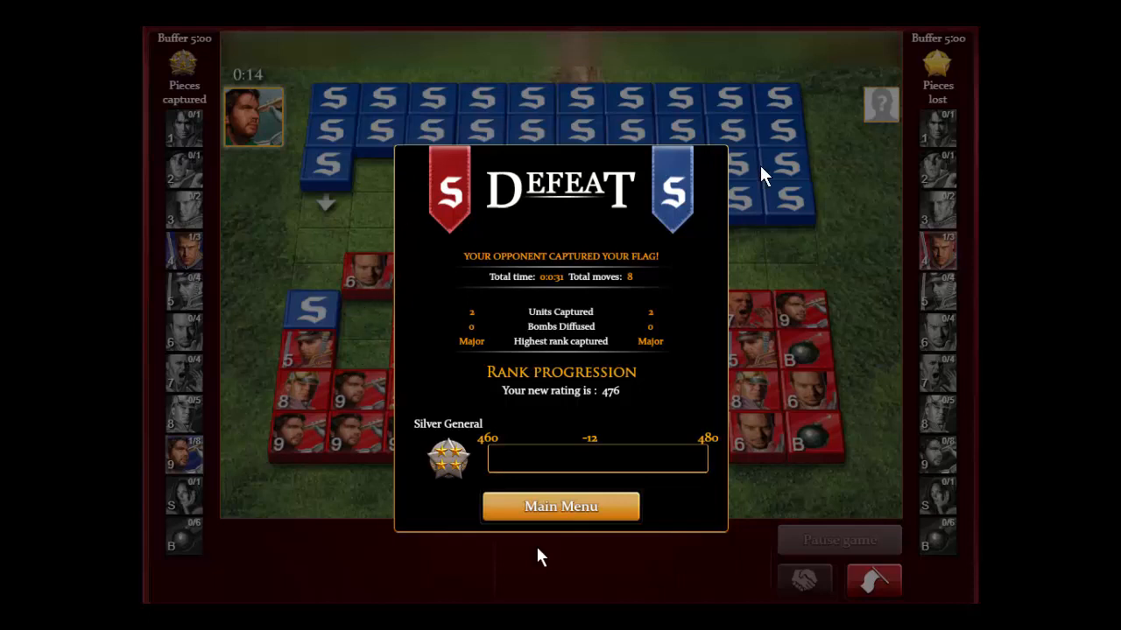
mouse_move(357, 453)
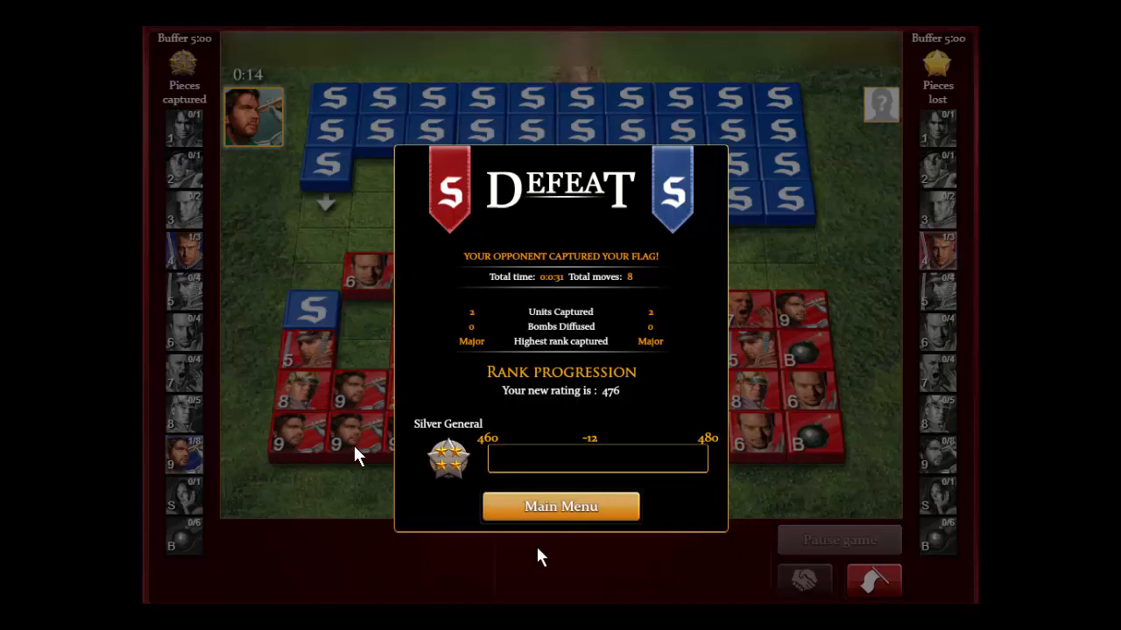
mouse_move(314, 441)
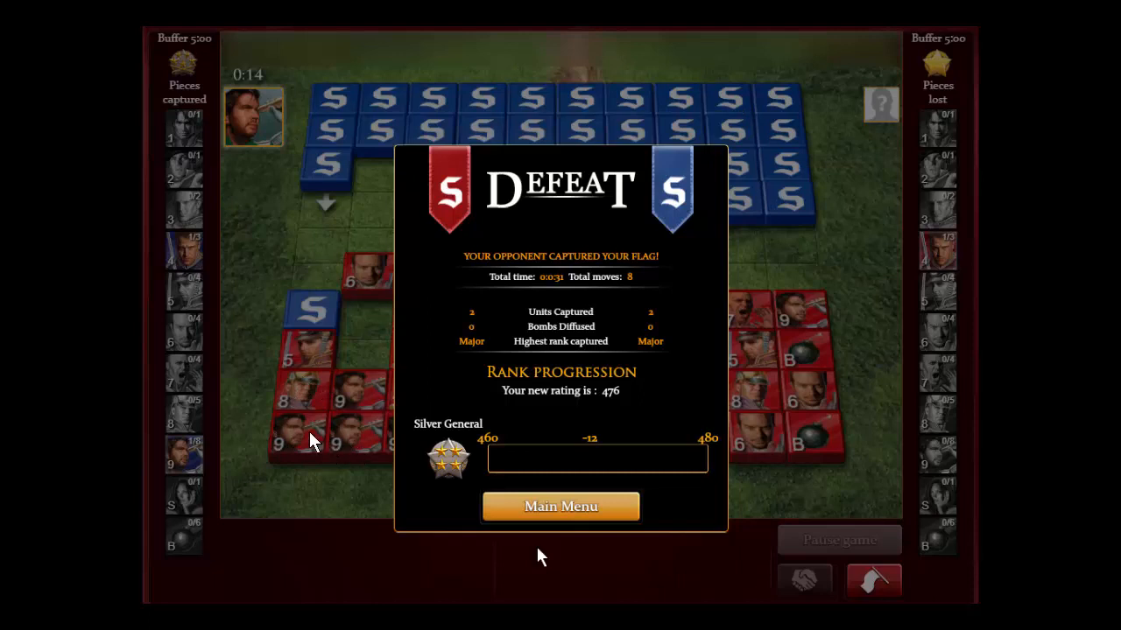
mouse_move(648, 278)
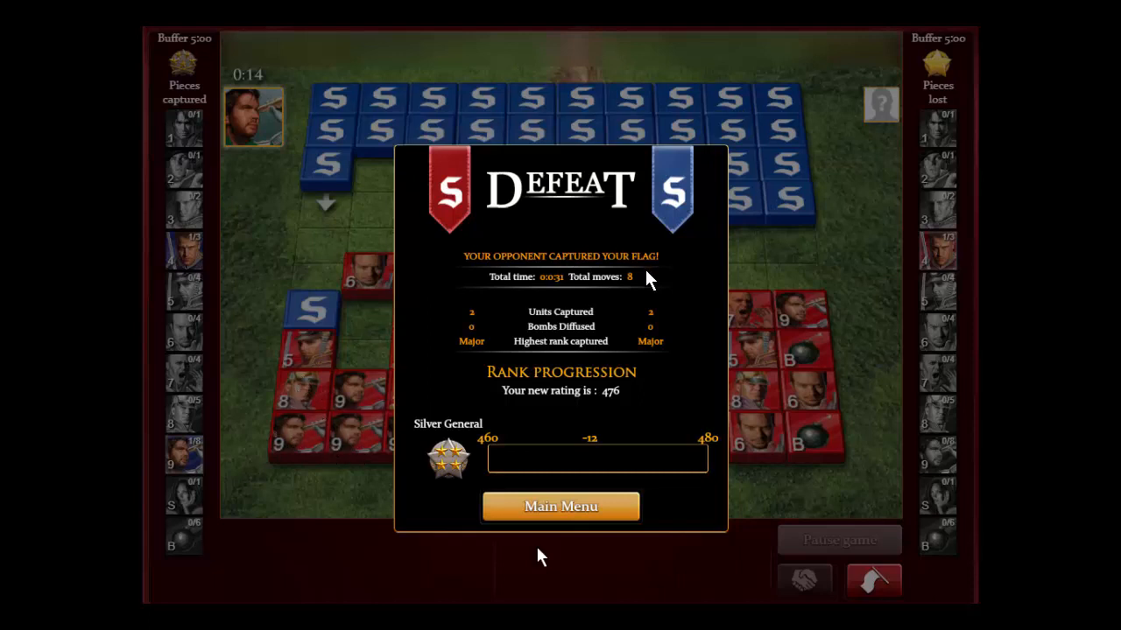
mouse_move(371, 389)
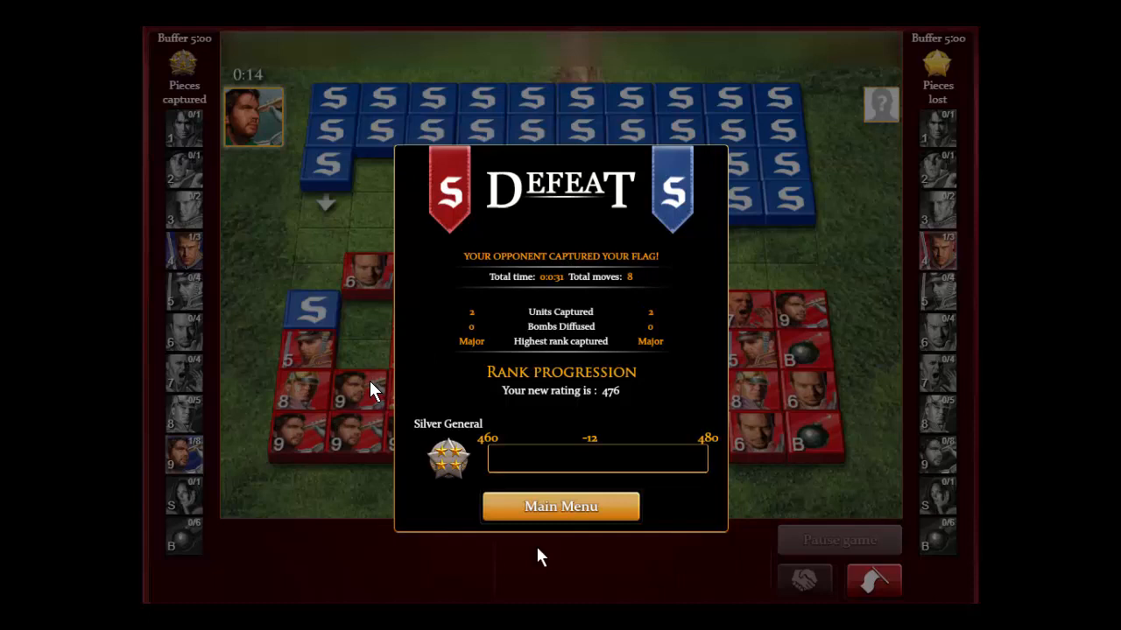
mouse_move(296, 435)
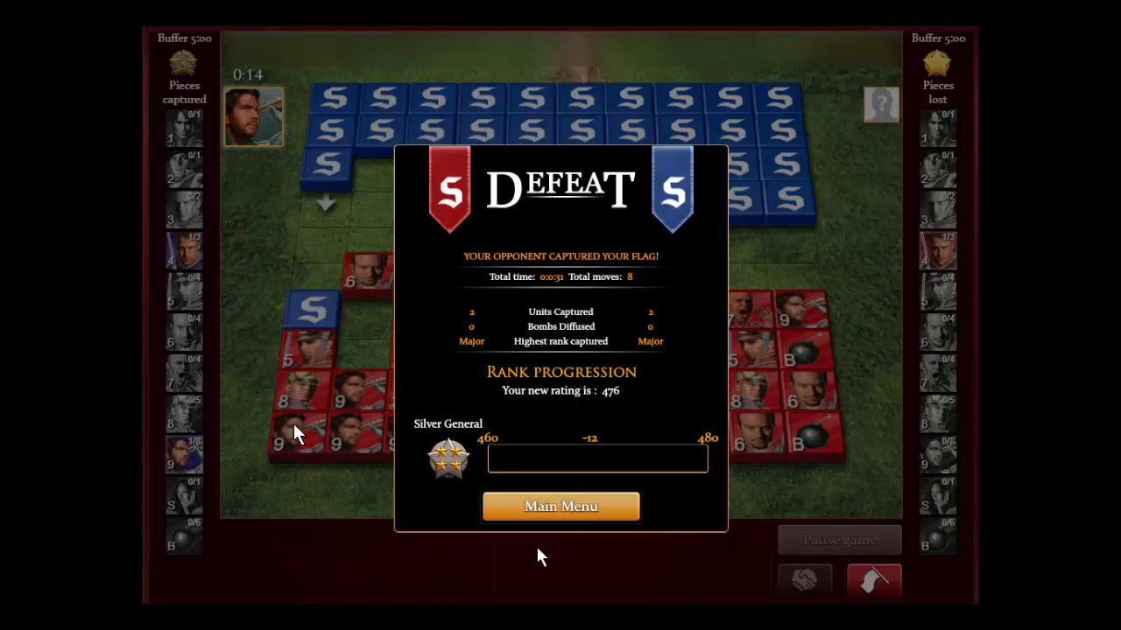
mouse_move(306, 311)
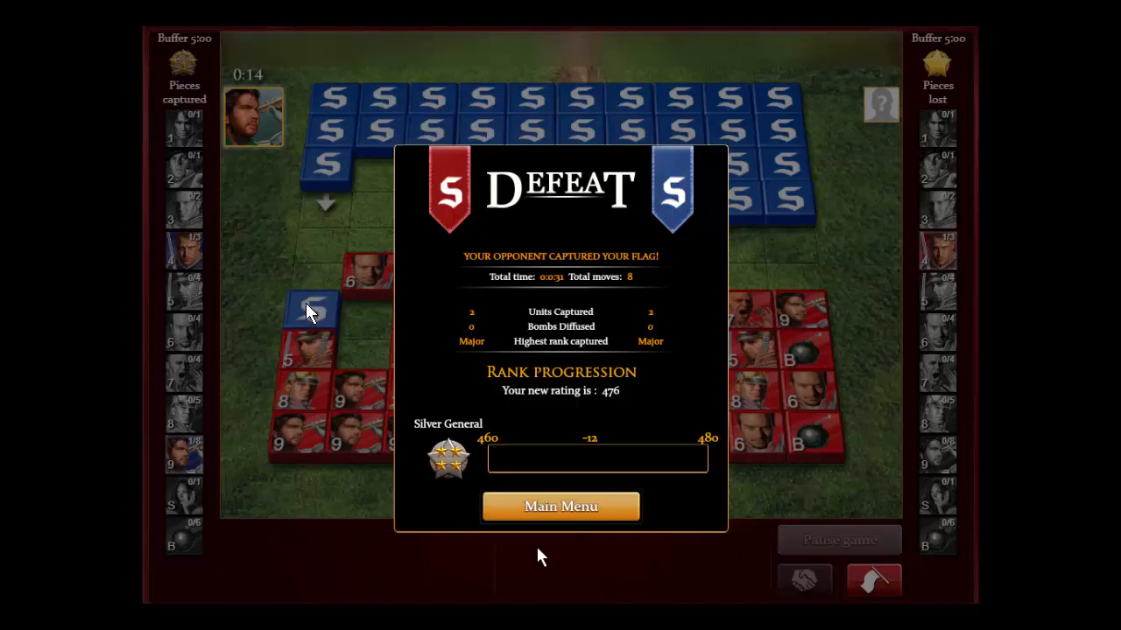
mouse_move(317, 313)
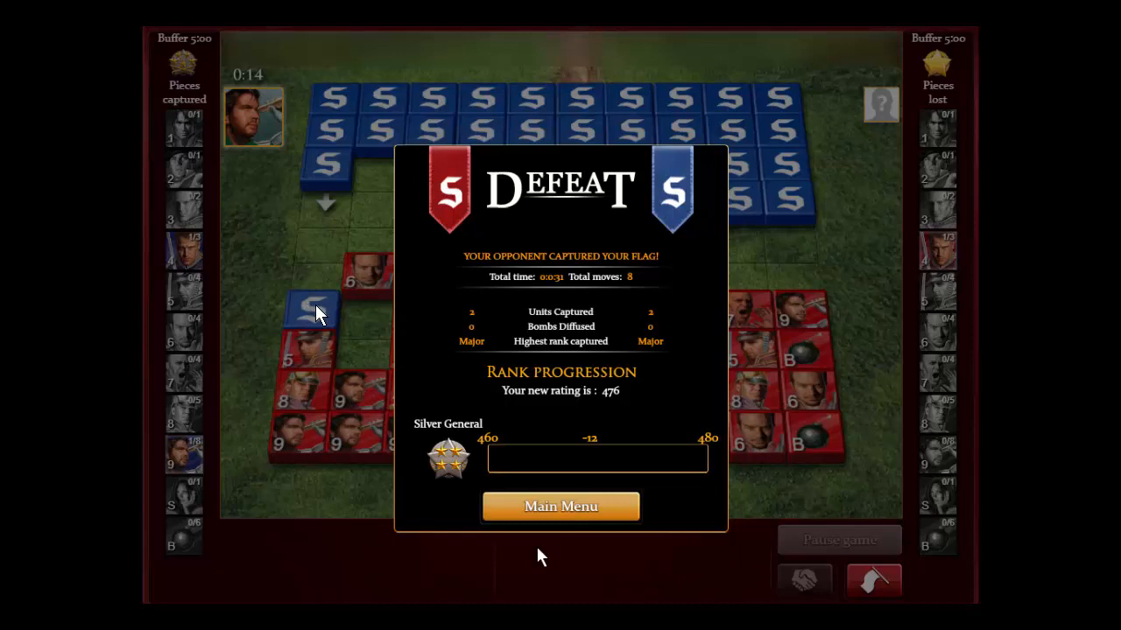
mouse_move(510, 315)
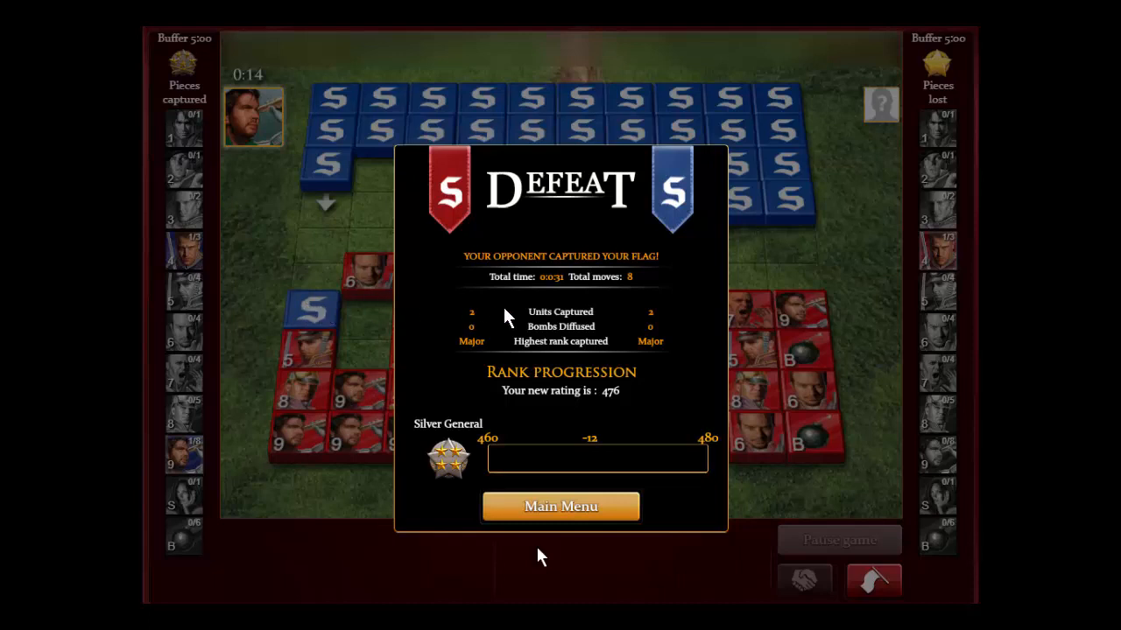
mouse_move(388, 329)
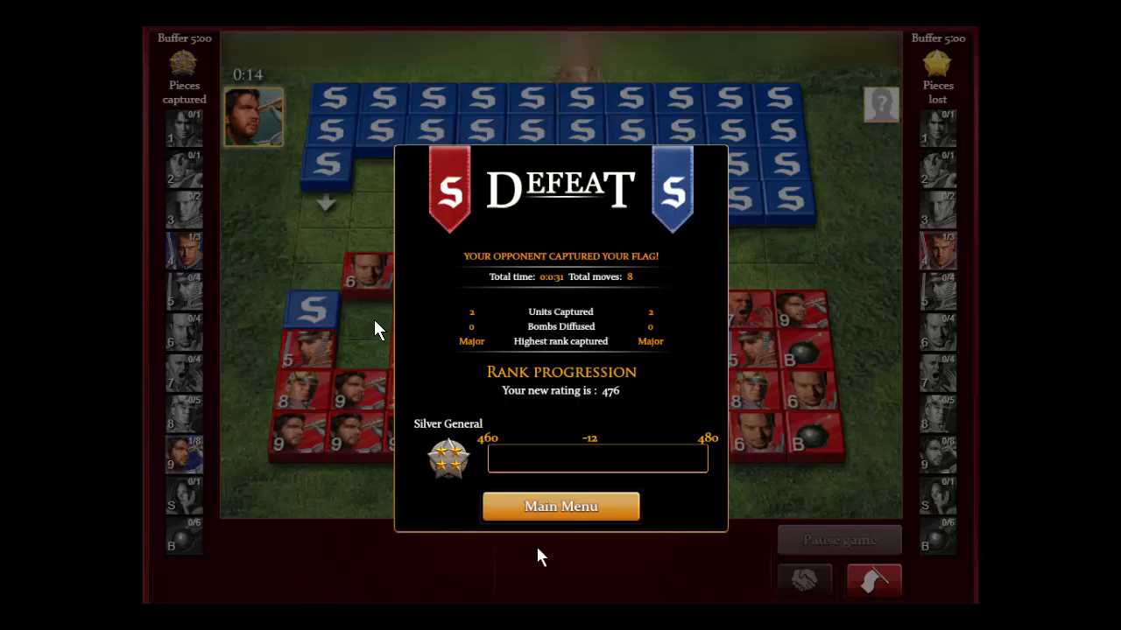
mouse_move(743, 194)
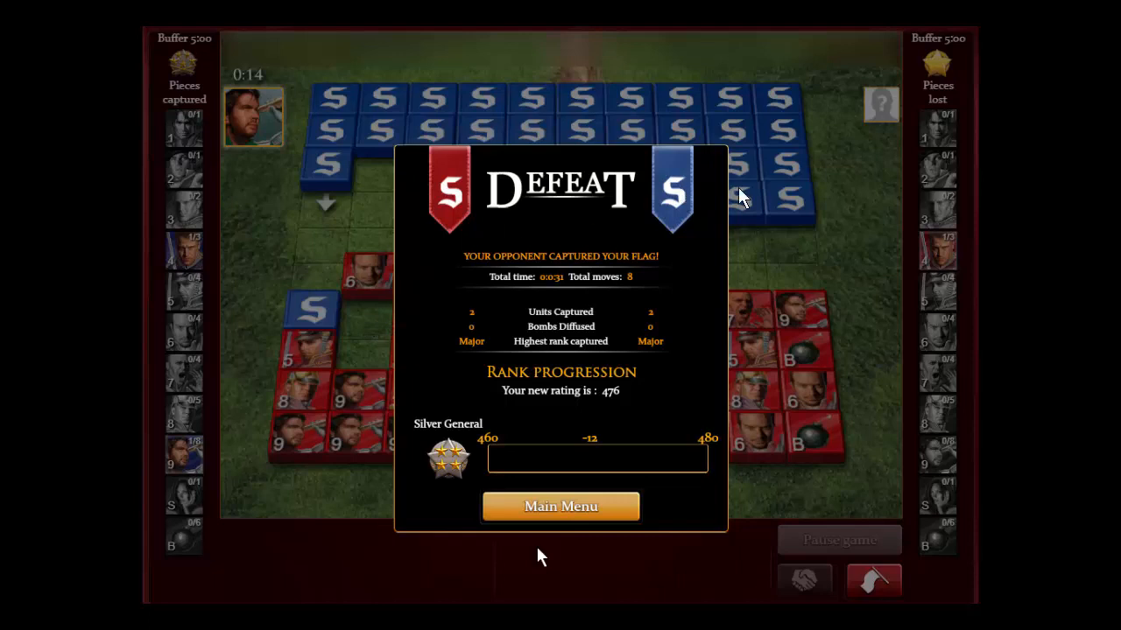
mouse_move(376, 401)
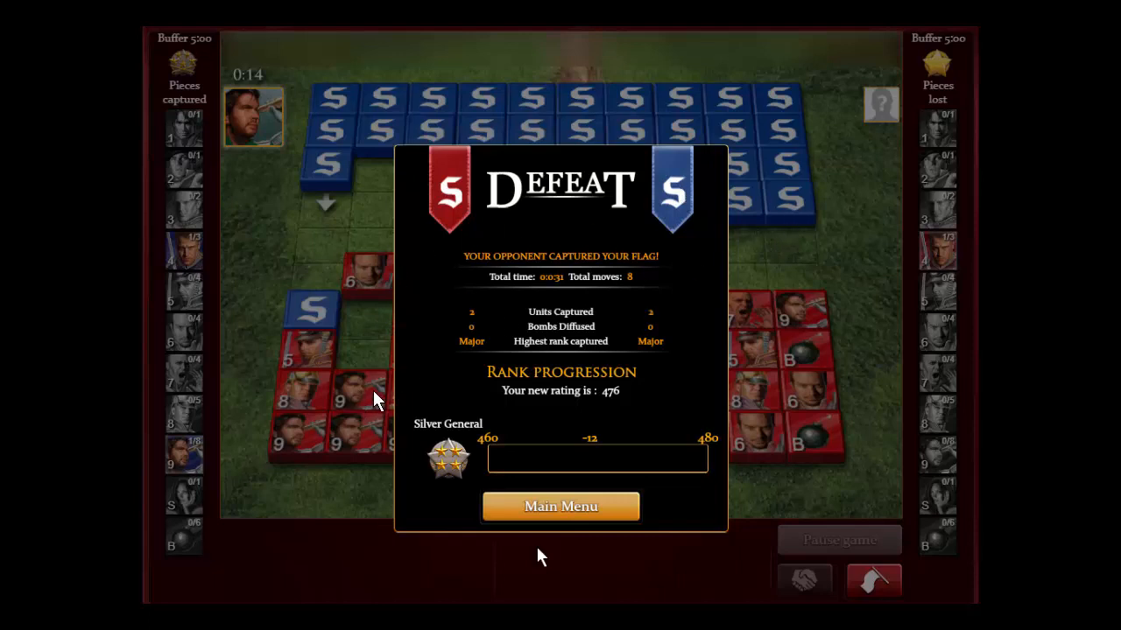
mouse_move(301, 307)
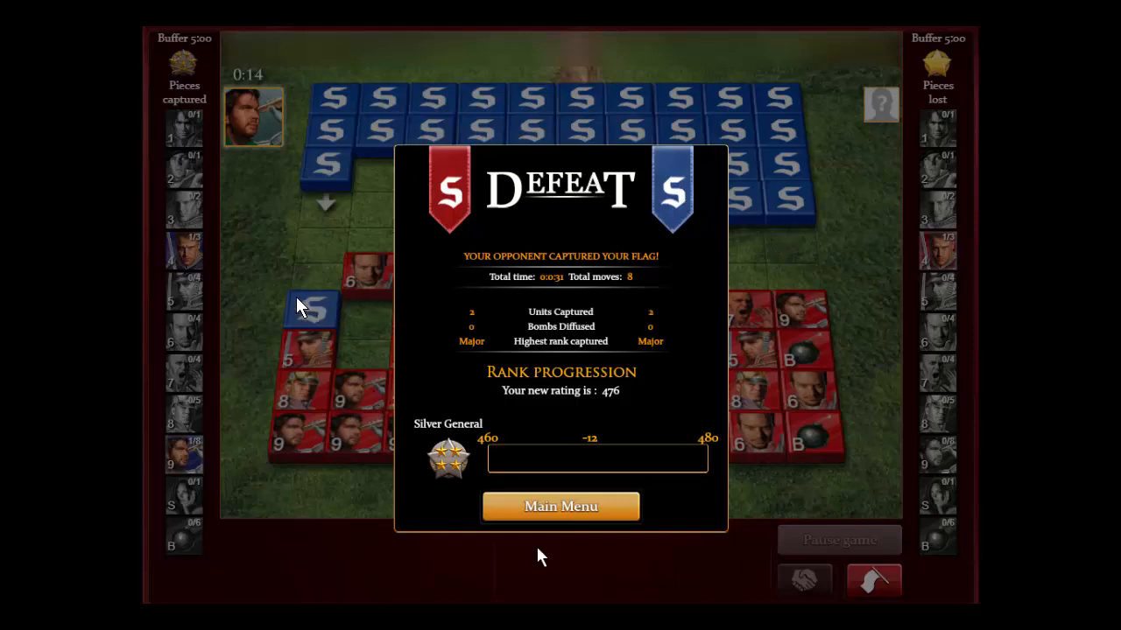
mouse_move(412, 344)
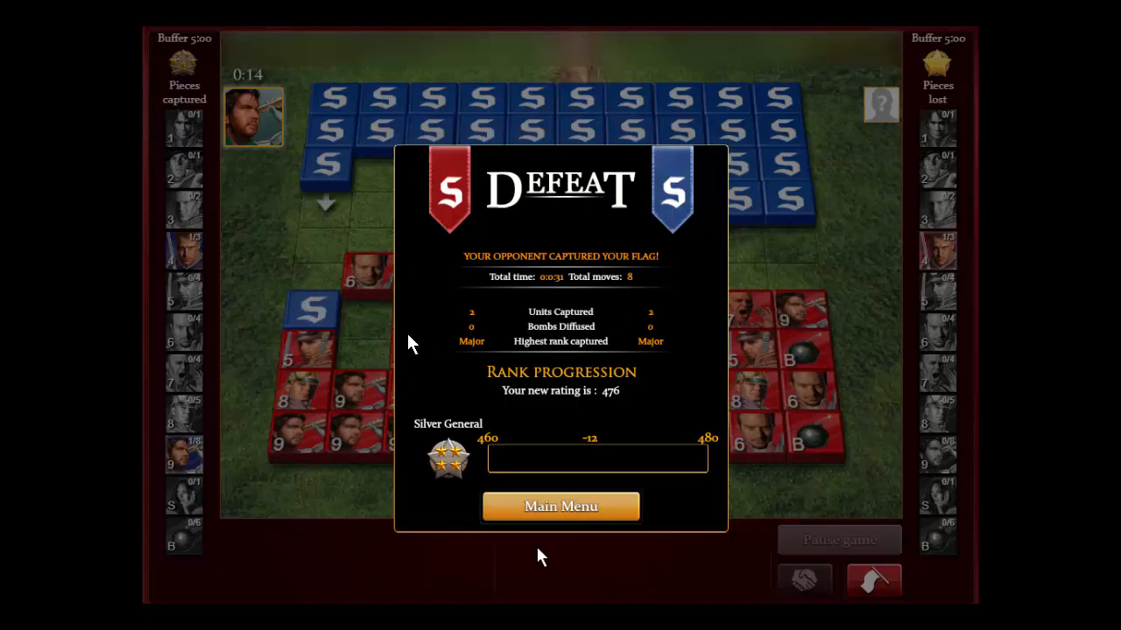
mouse_move(341, 214)
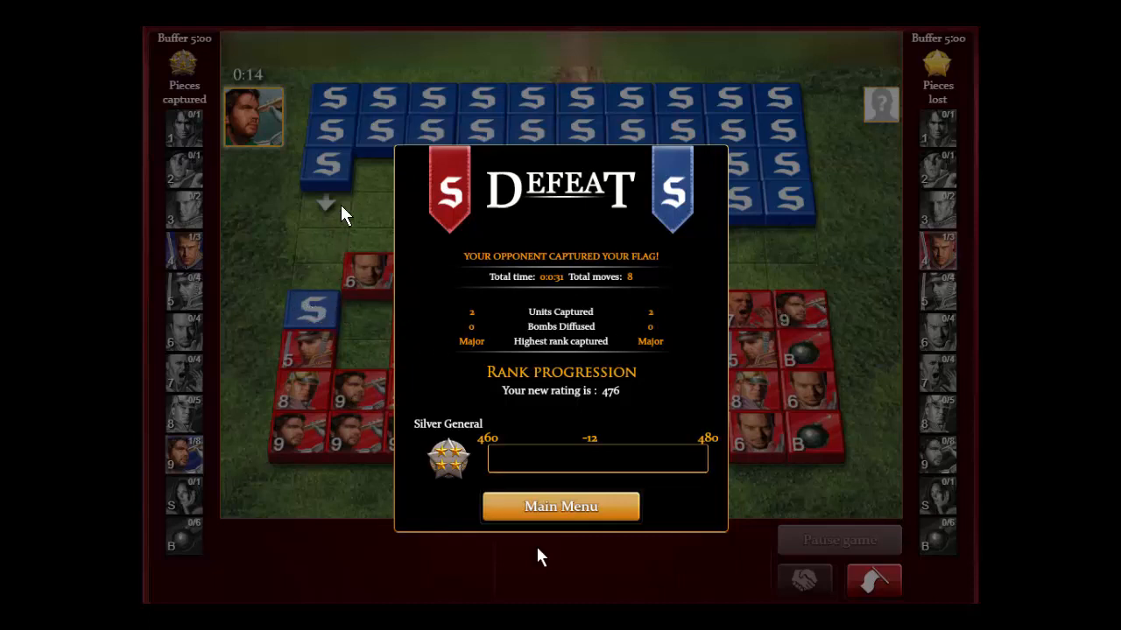
mouse_move(639, 284)
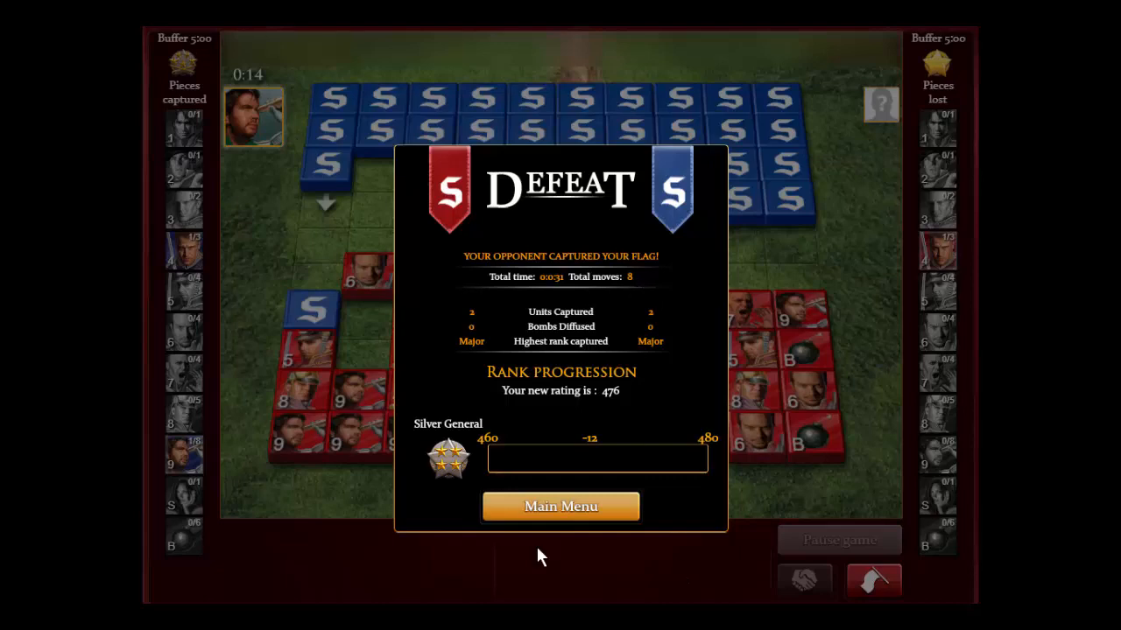
click(560, 506)
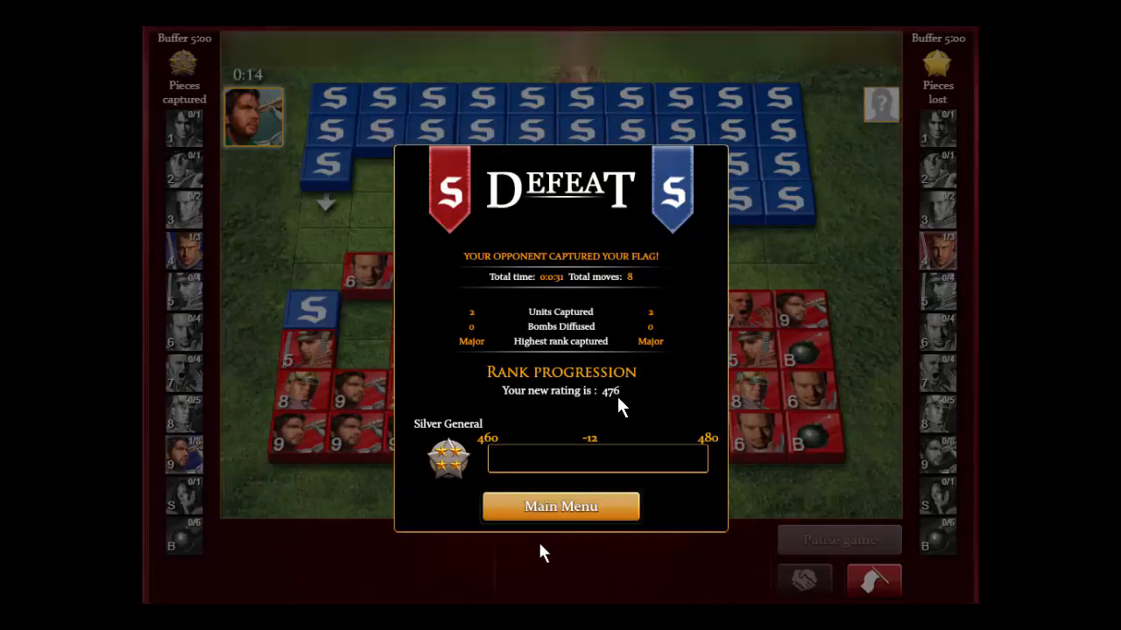
mouse_move(627, 375)
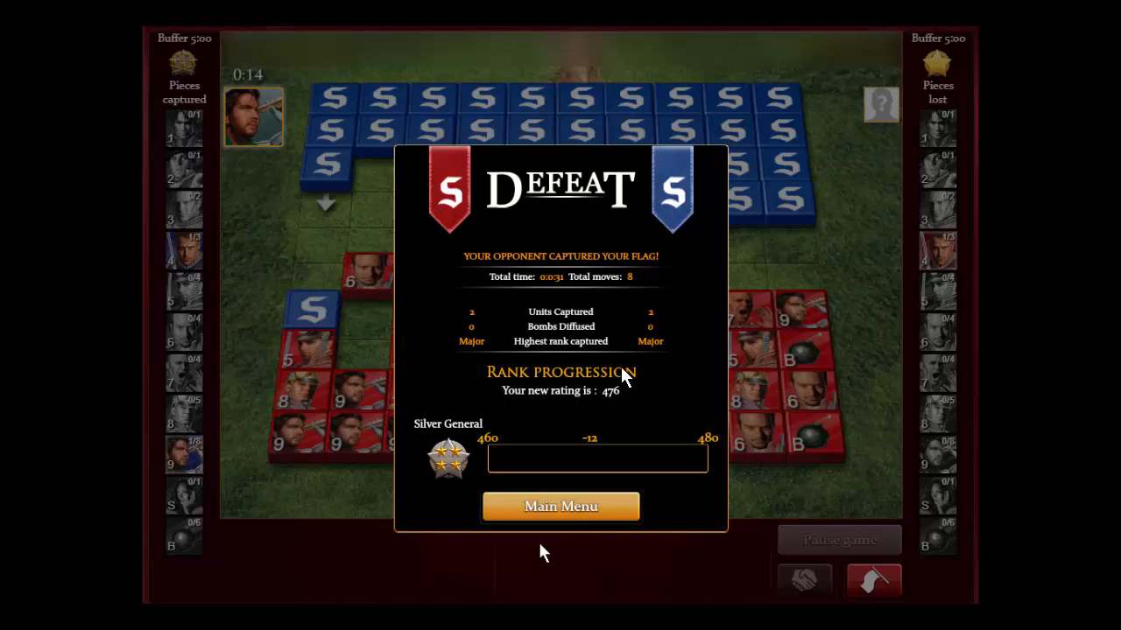
mouse_move(604, 406)
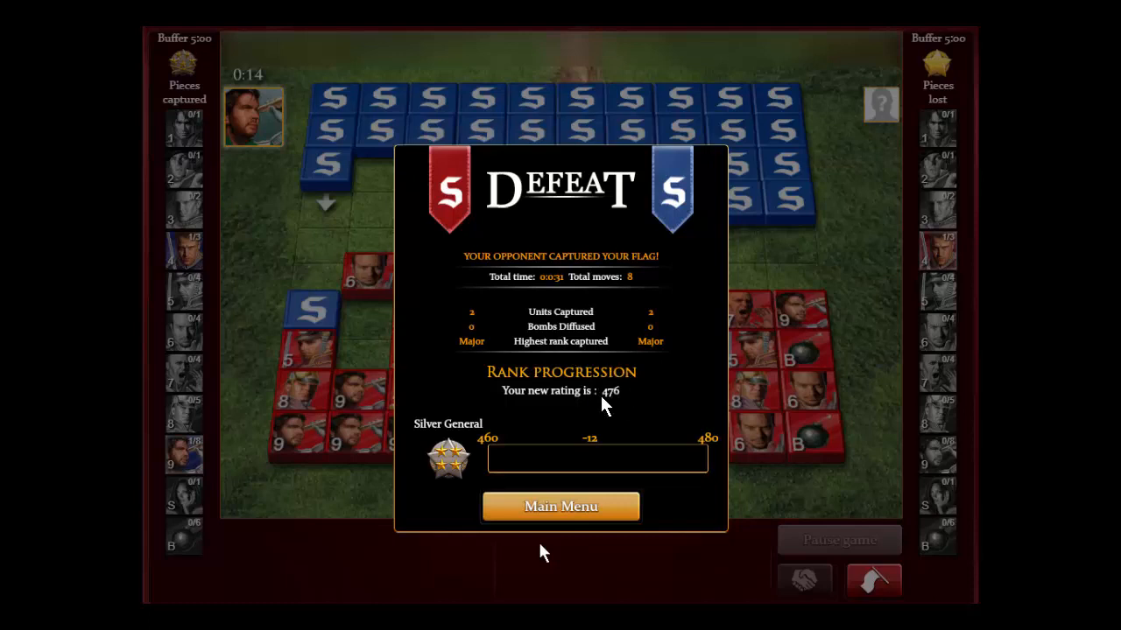
mouse_move(622, 388)
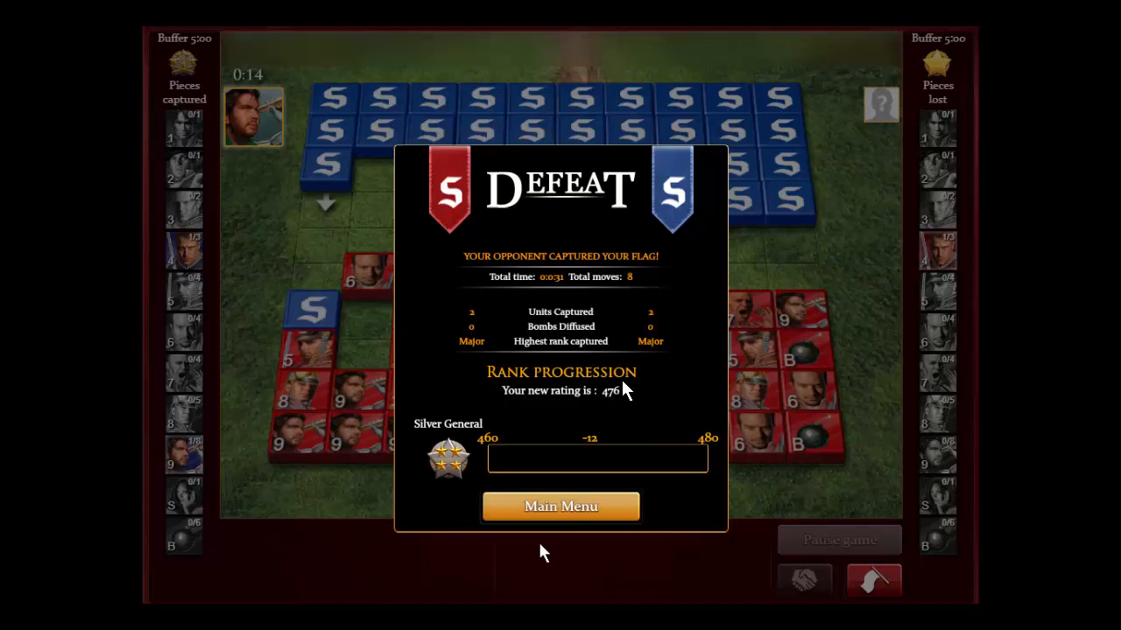
mouse_move(613, 399)
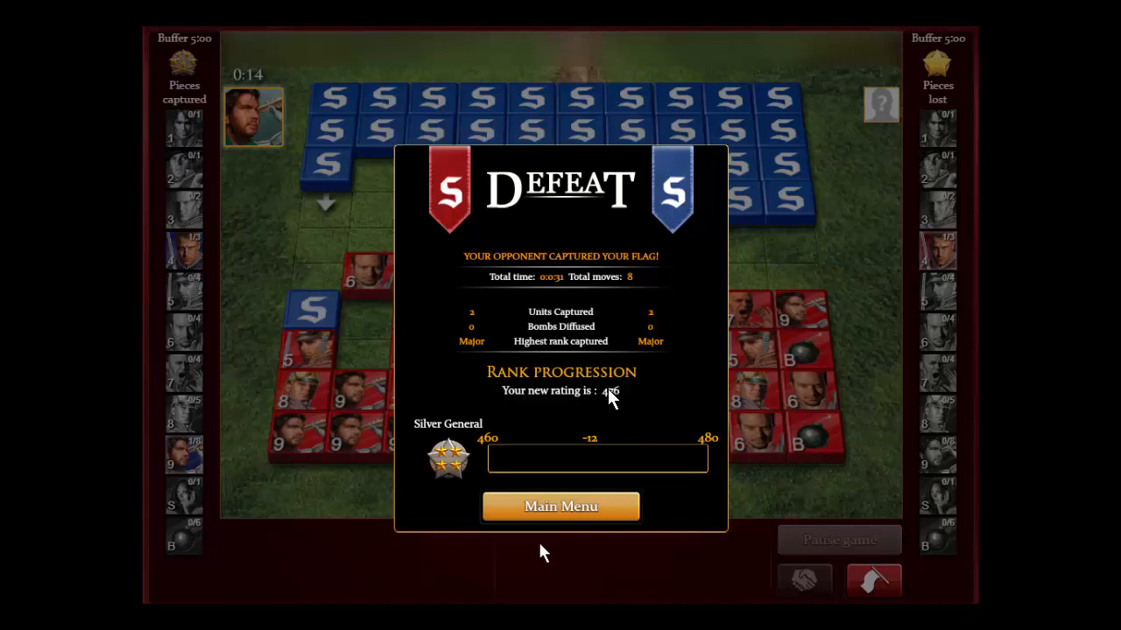
mouse_move(483, 295)
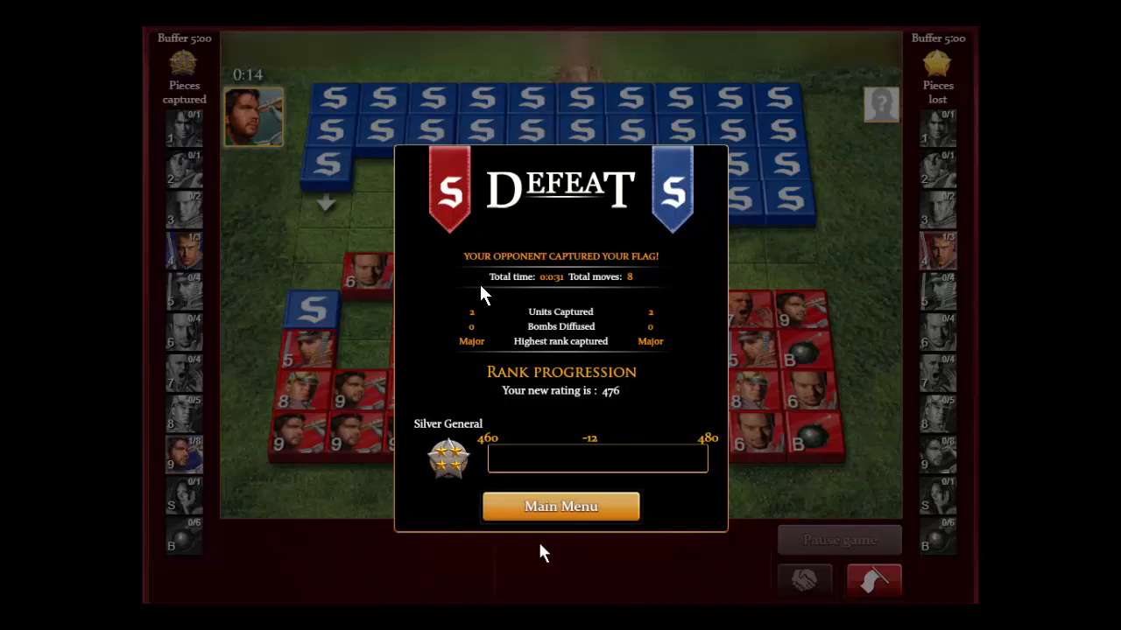
mouse_move(613, 270)
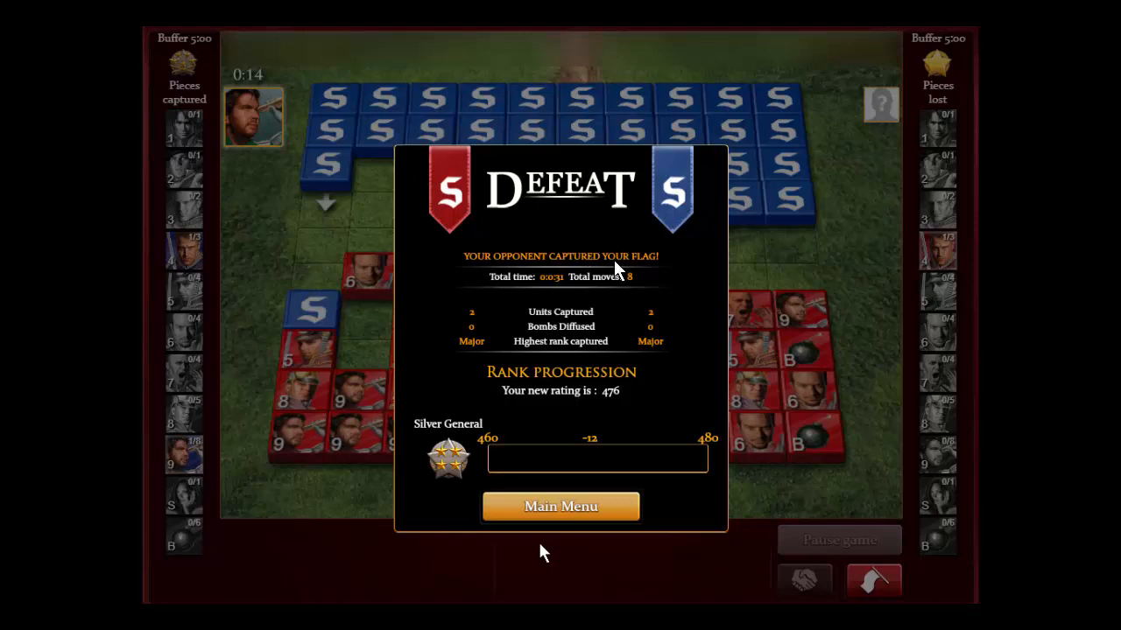
mouse_move(366, 432)
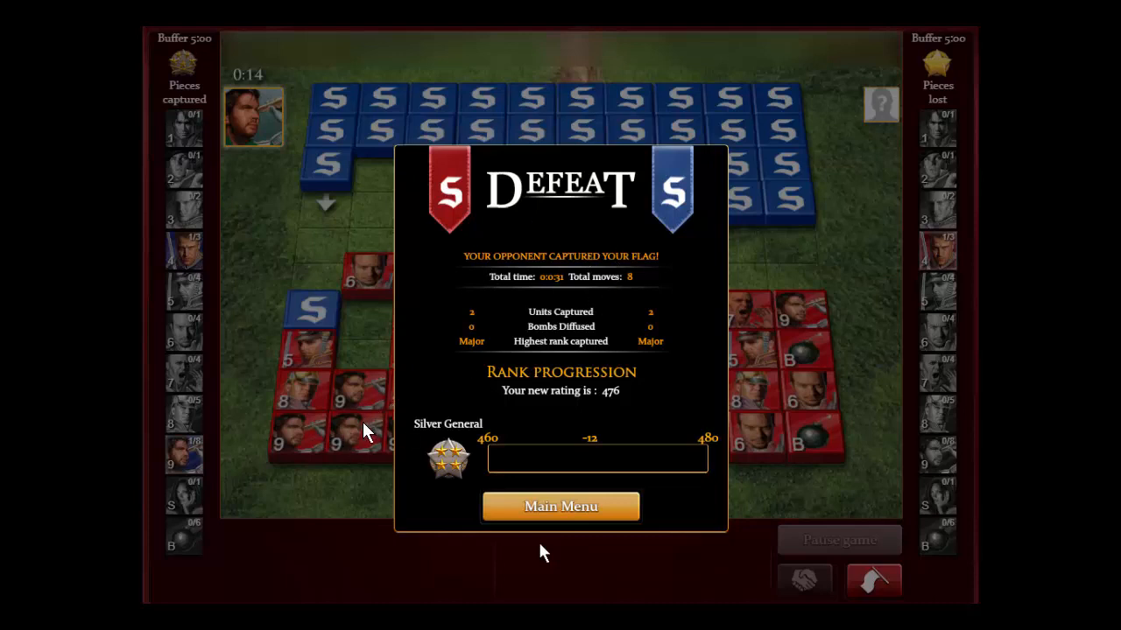
mouse_move(648, 270)
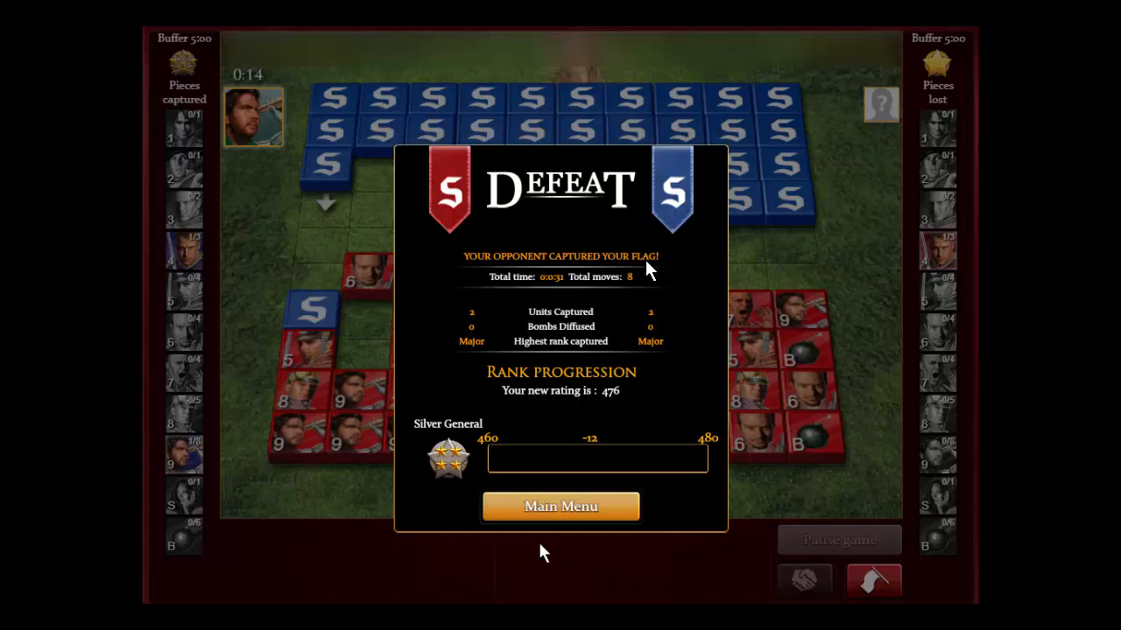
mouse_move(341, 420)
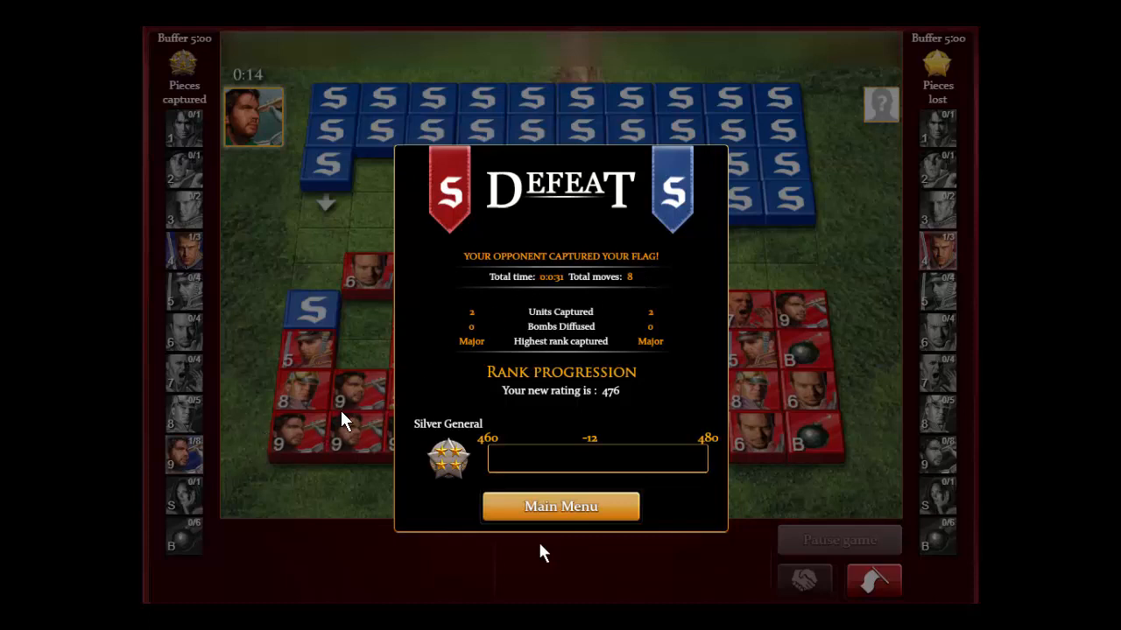
mouse_move(527, 279)
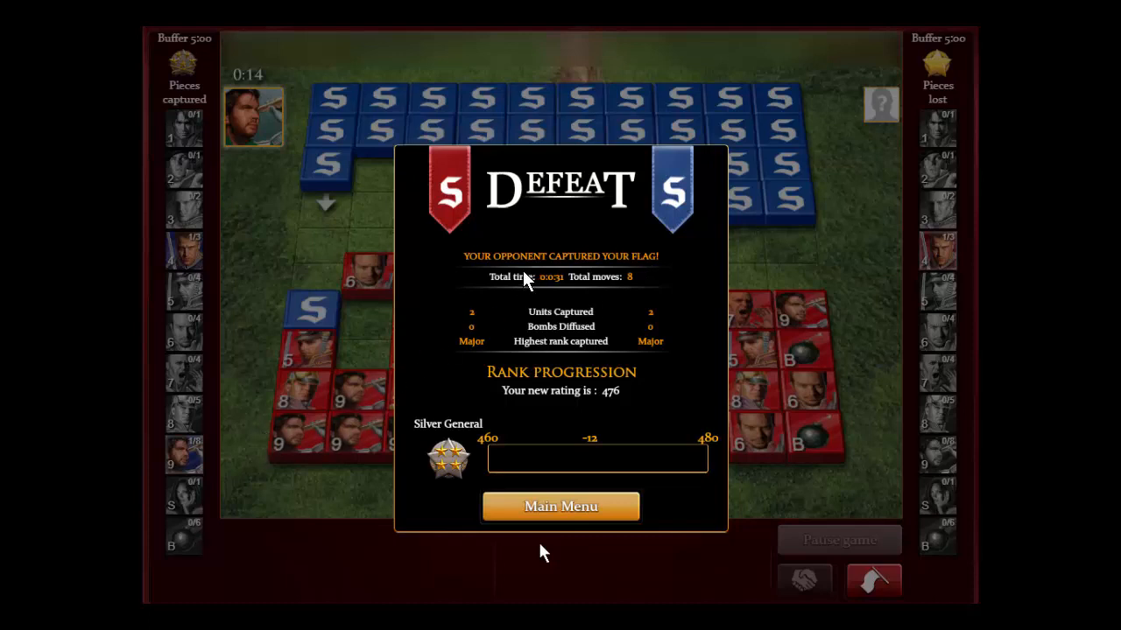
mouse_move(595, 336)
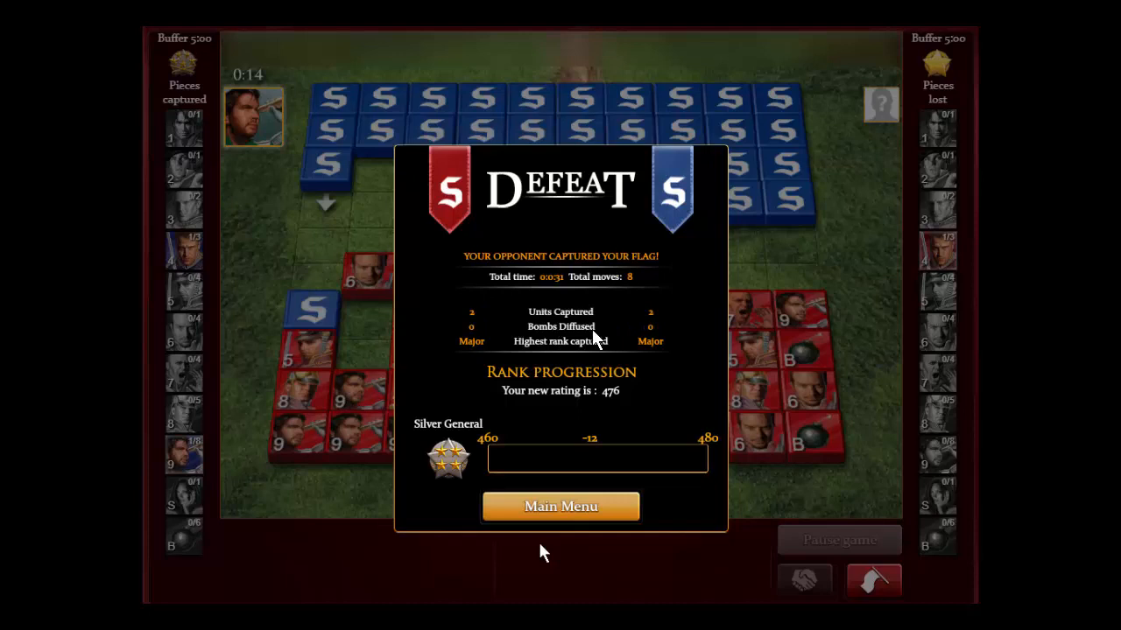
mouse_move(350, 419)
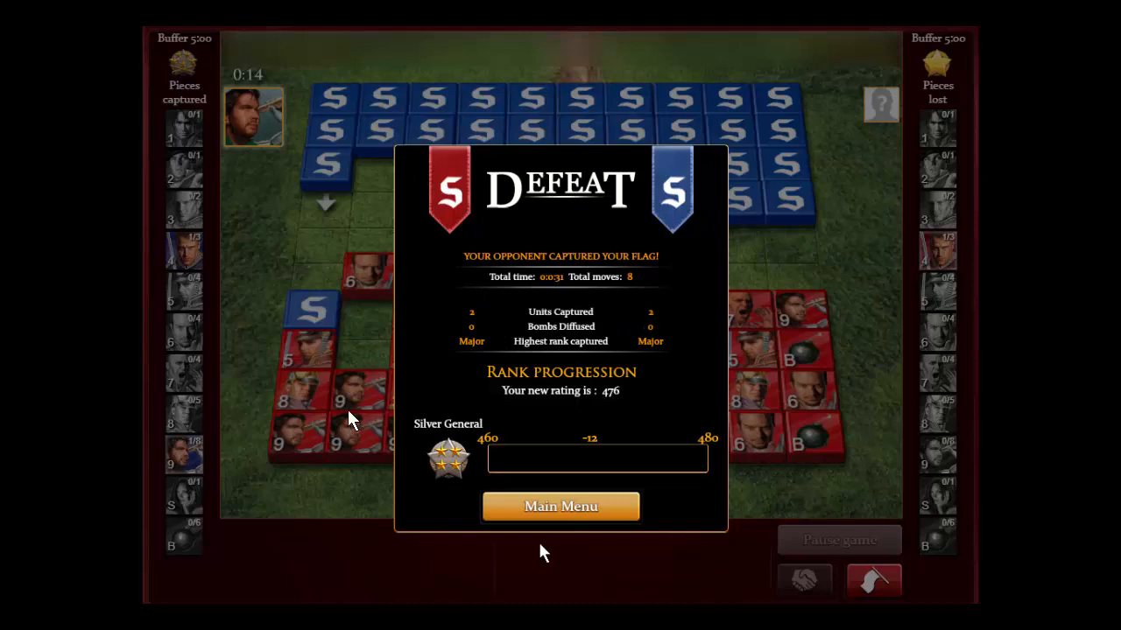
mouse_move(371, 412)
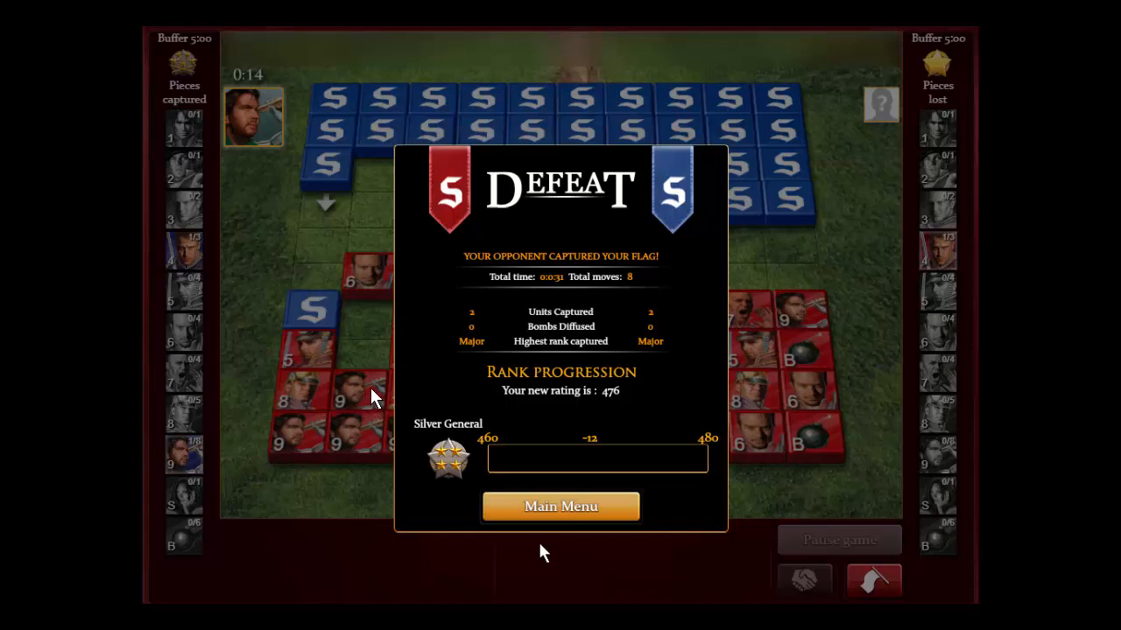
mouse_move(377, 368)
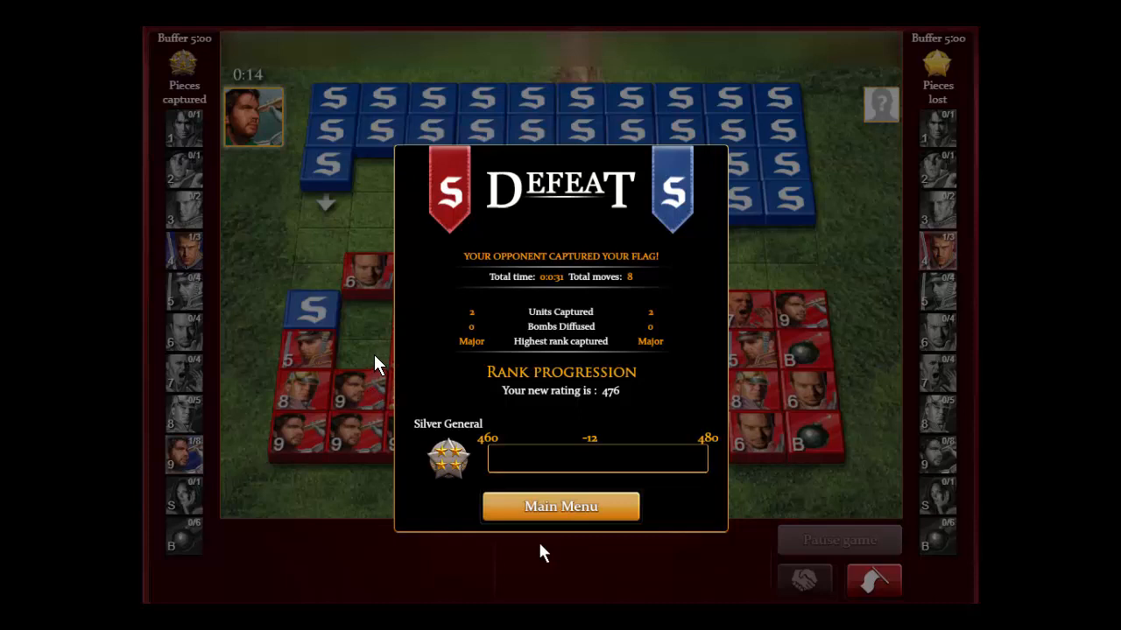
mouse_move(623, 224)
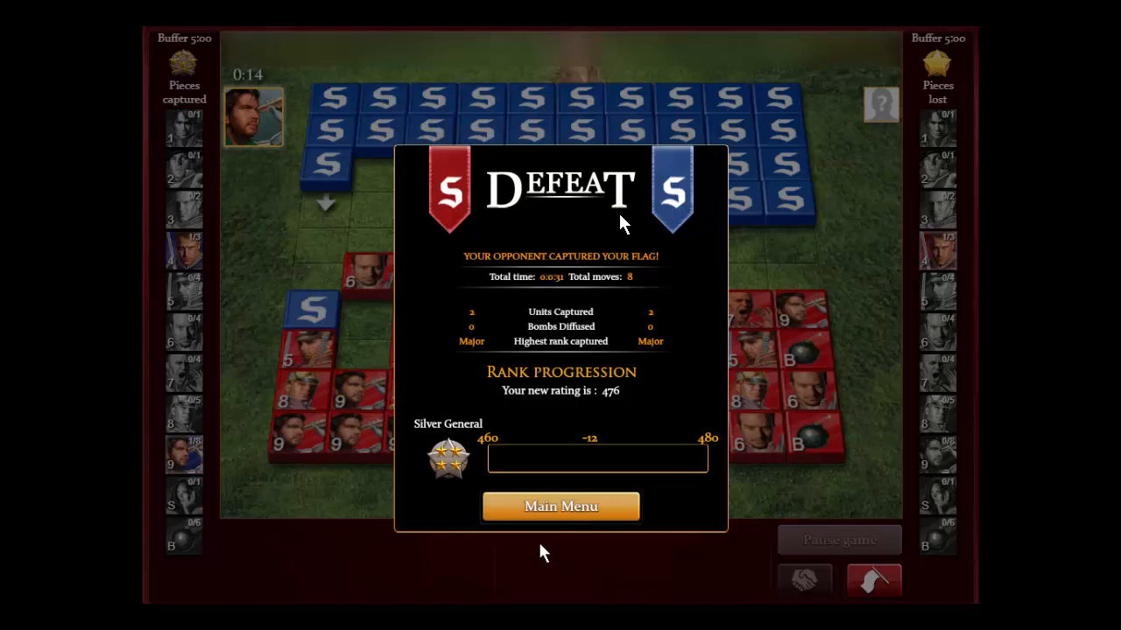
mouse_move(832, 82)
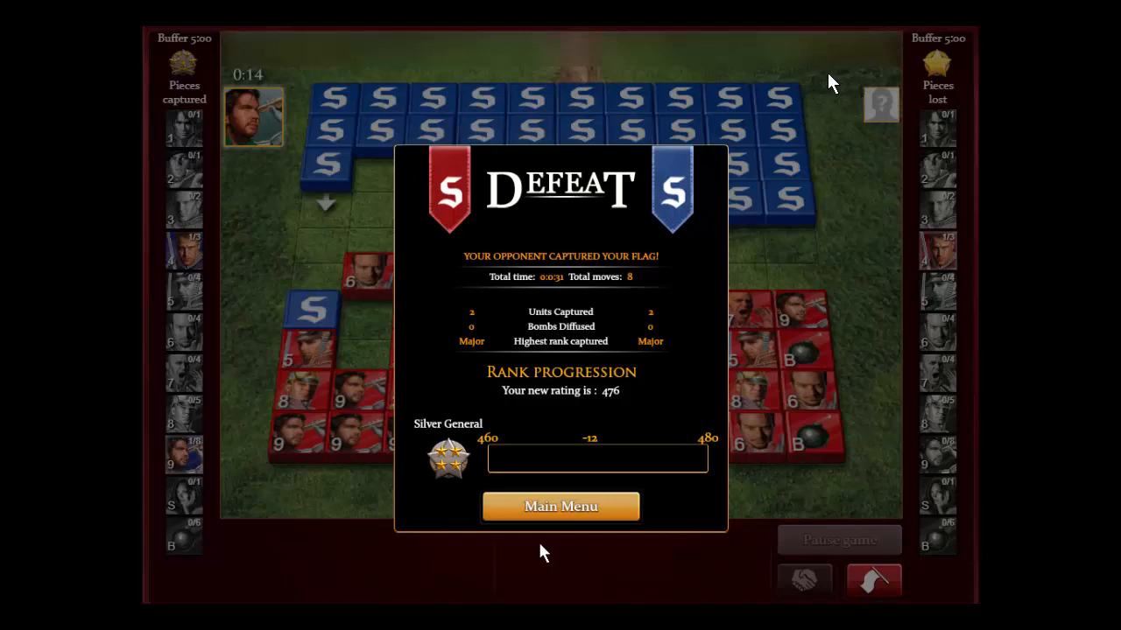
mouse_move(839, 79)
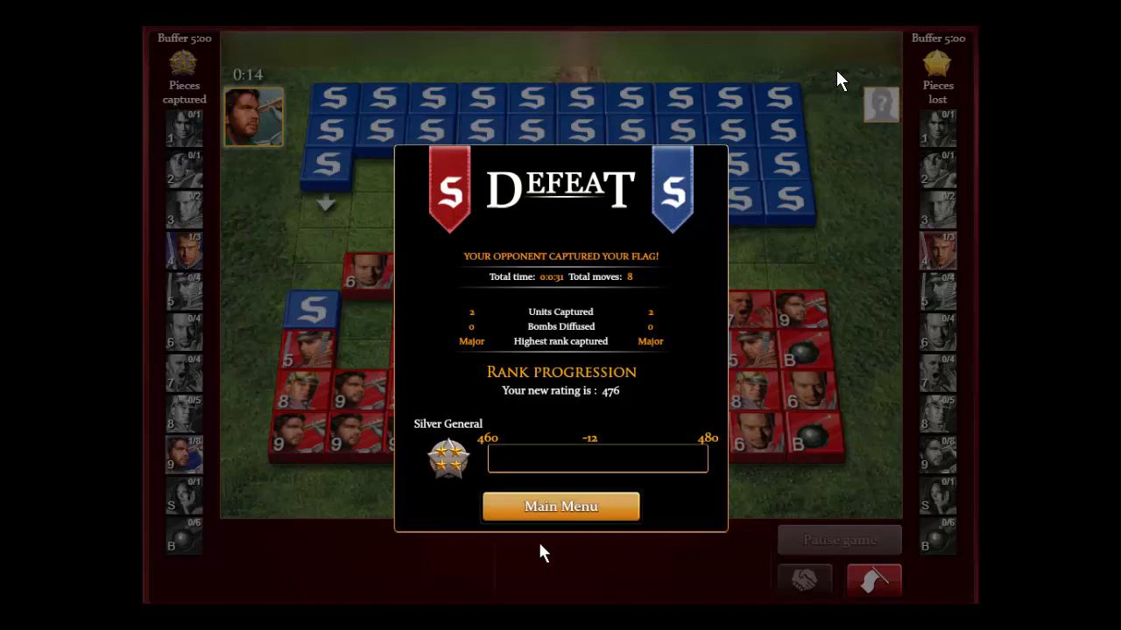
mouse_move(532, 394)
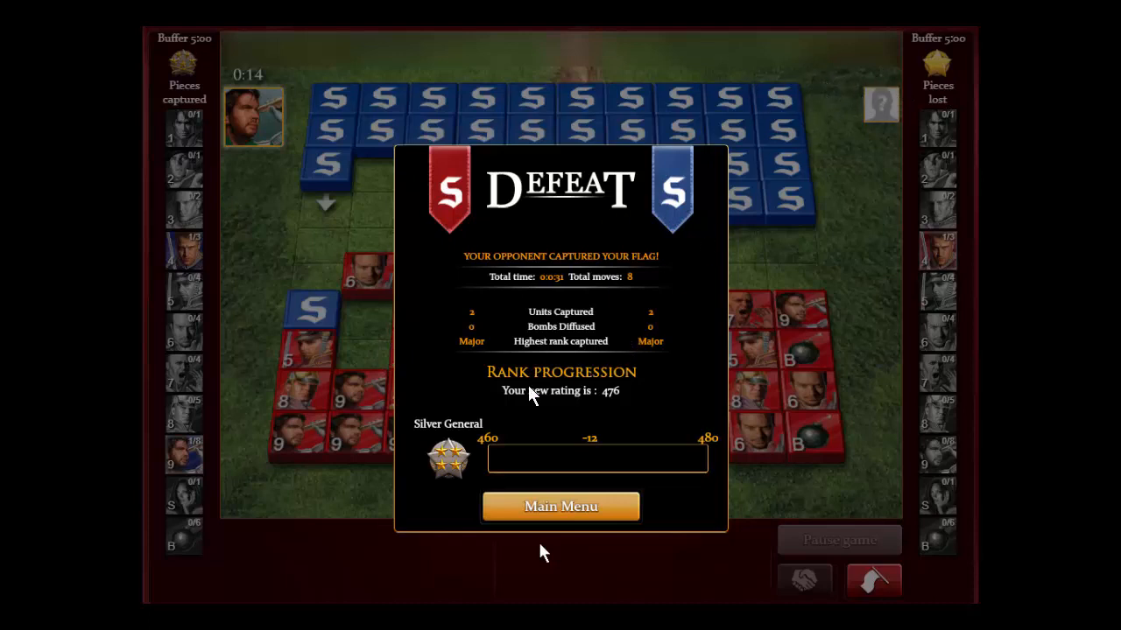
mouse_move(414, 417)
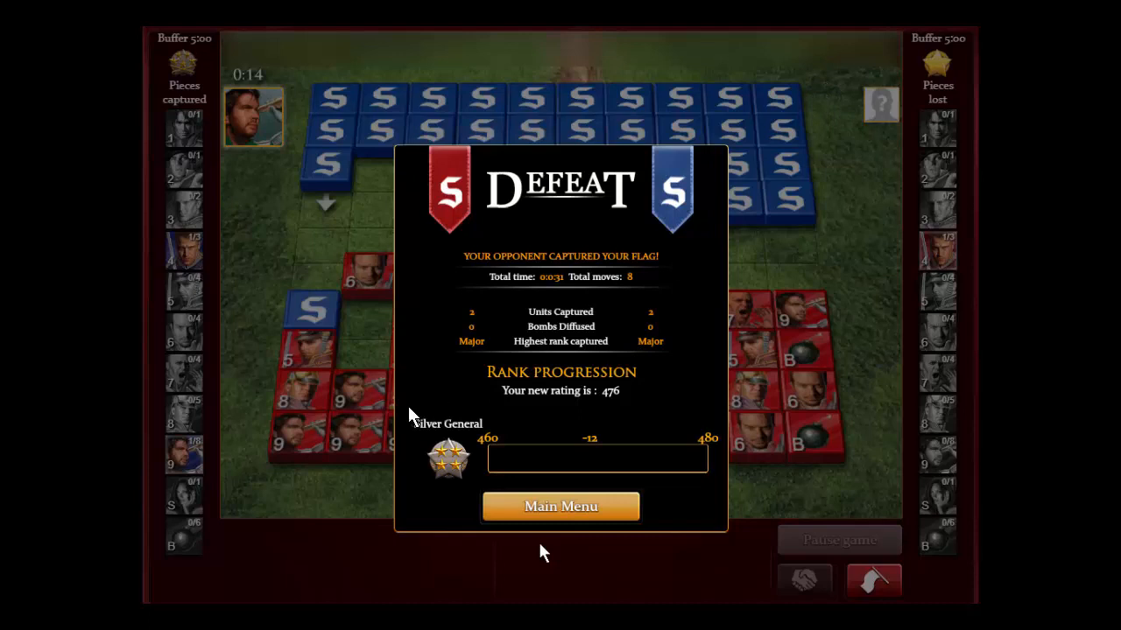
mouse_move(380, 359)
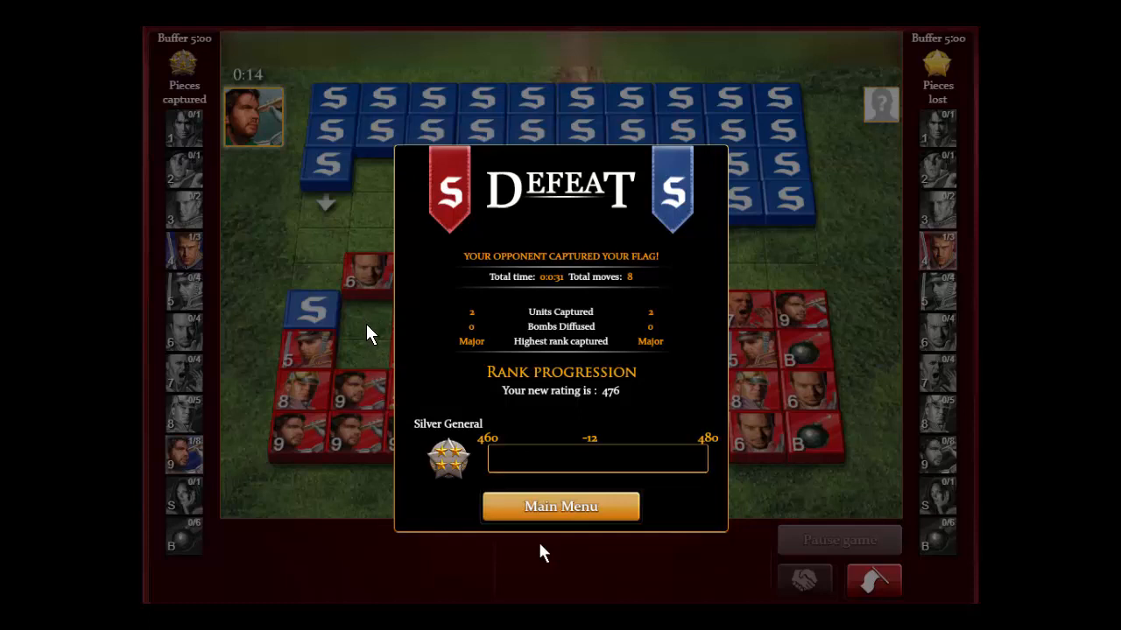
mouse_move(483, 273)
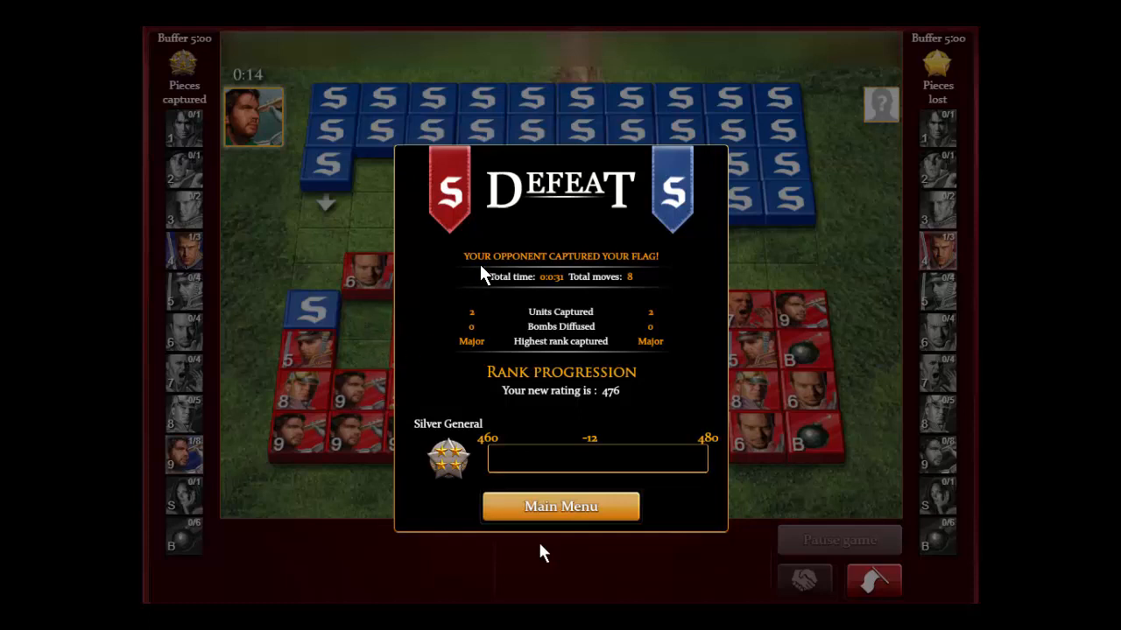
mouse_move(422, 393)
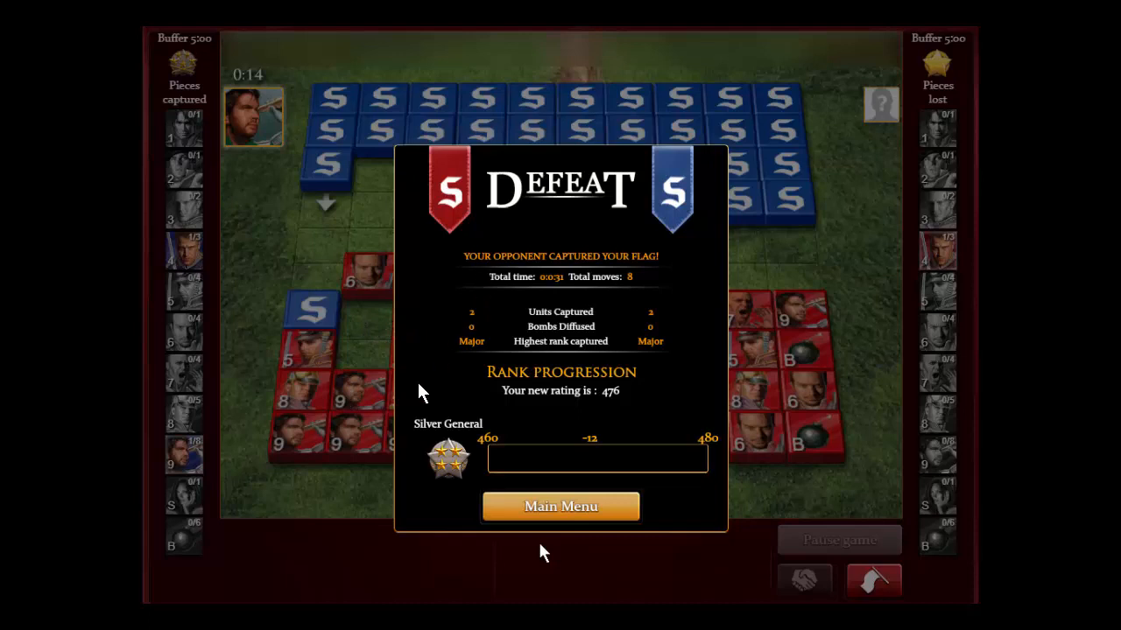
mouse_move(364, 346)
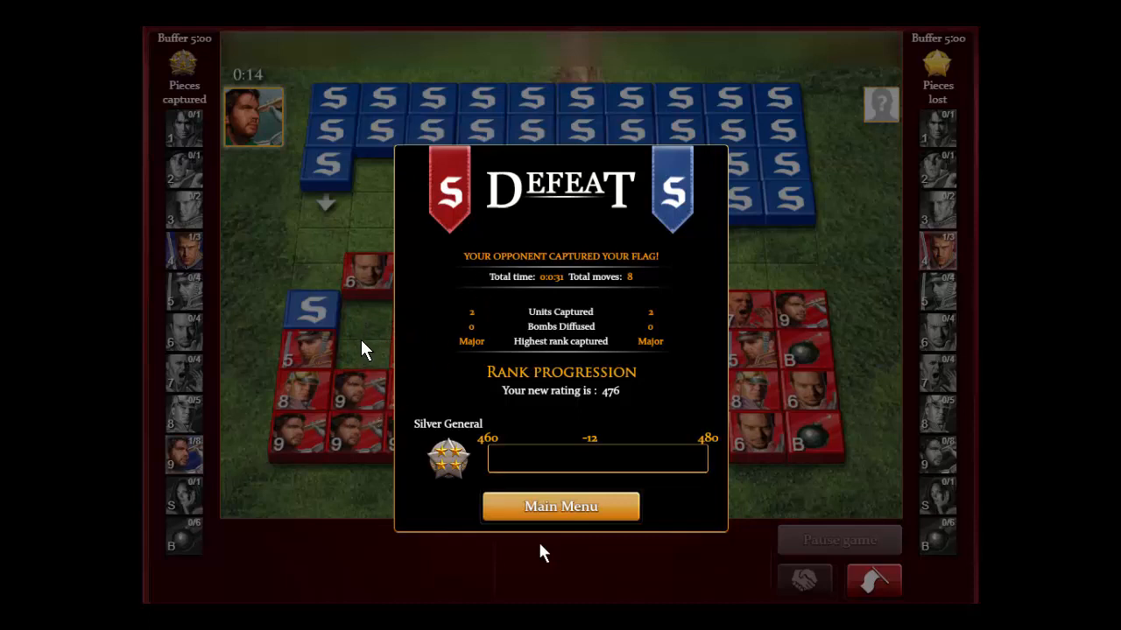
mouse_move(382, 375)
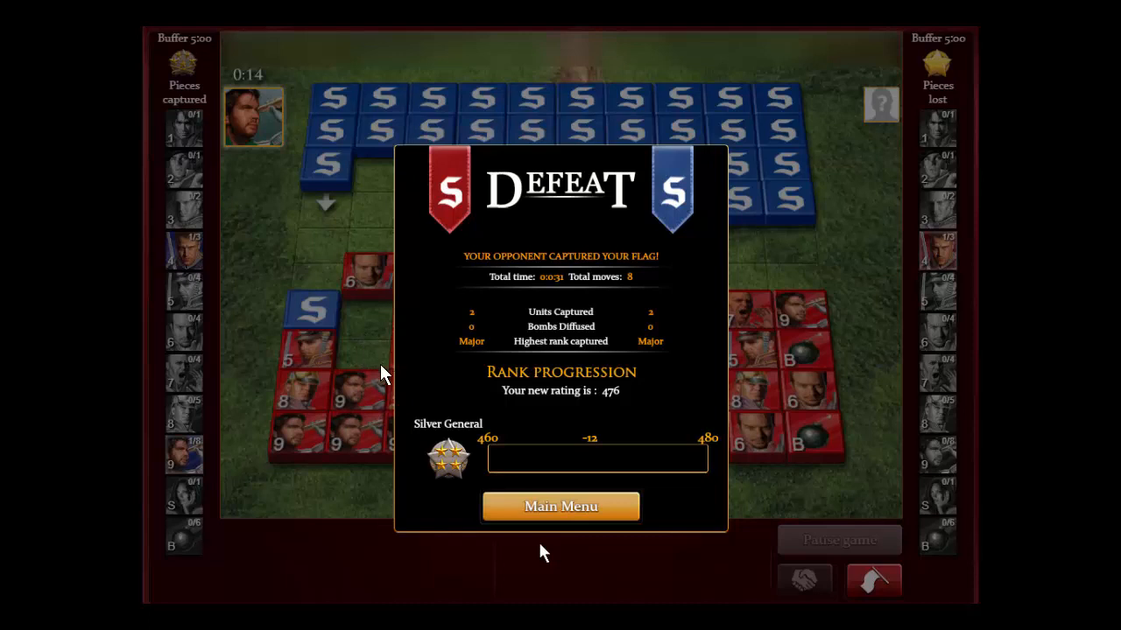
mouse_move(336, 347)
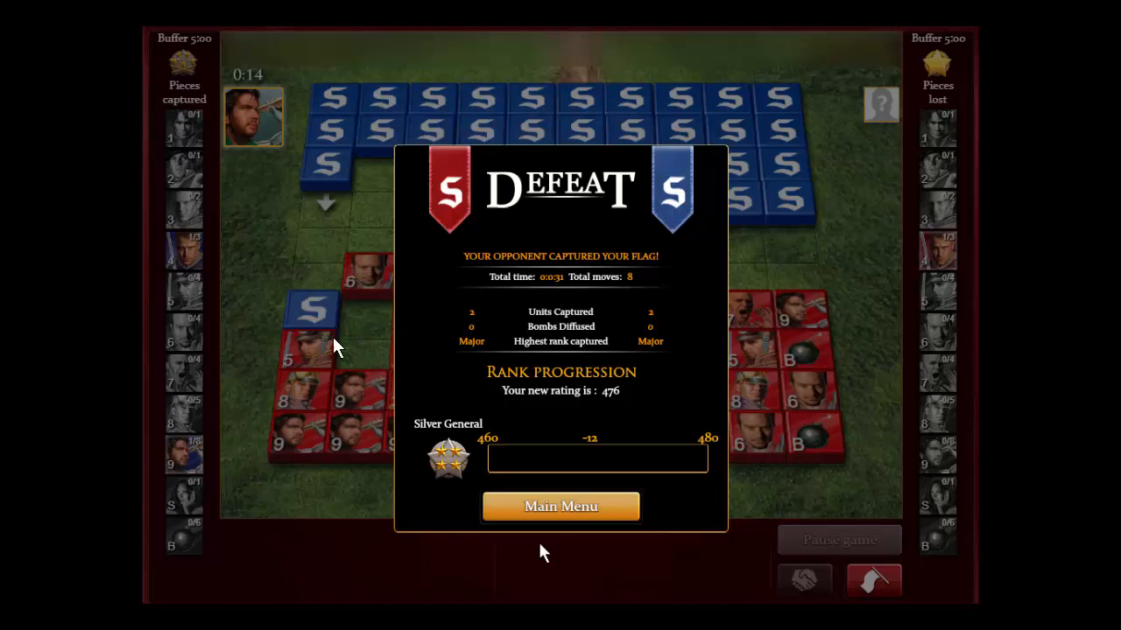
mouse_move(294, 382)
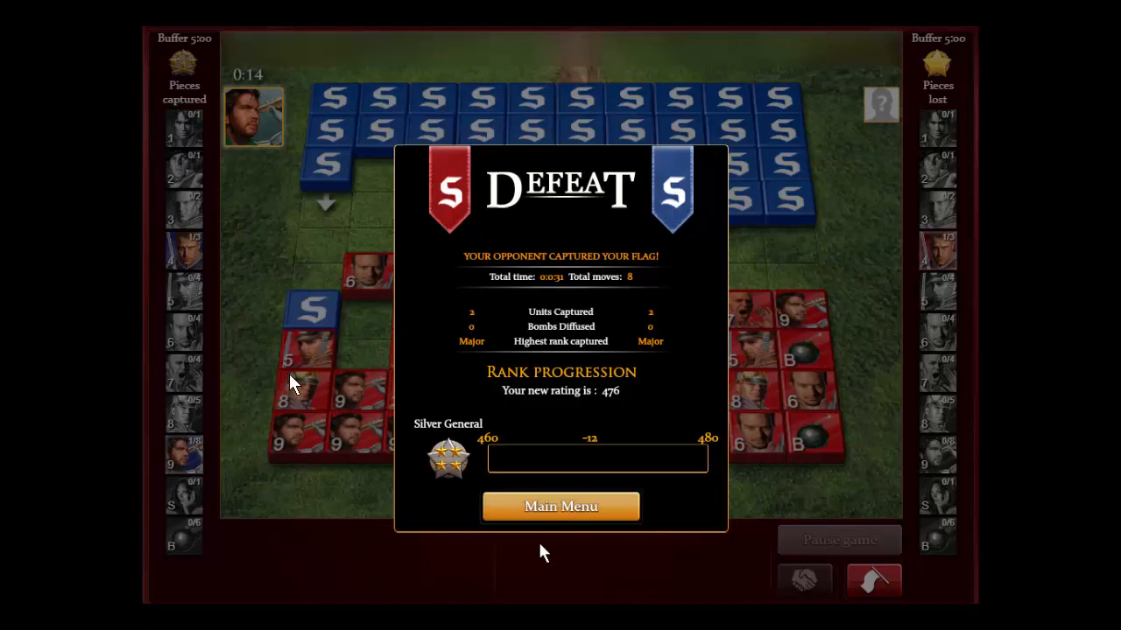
mouse_move(342, 417)
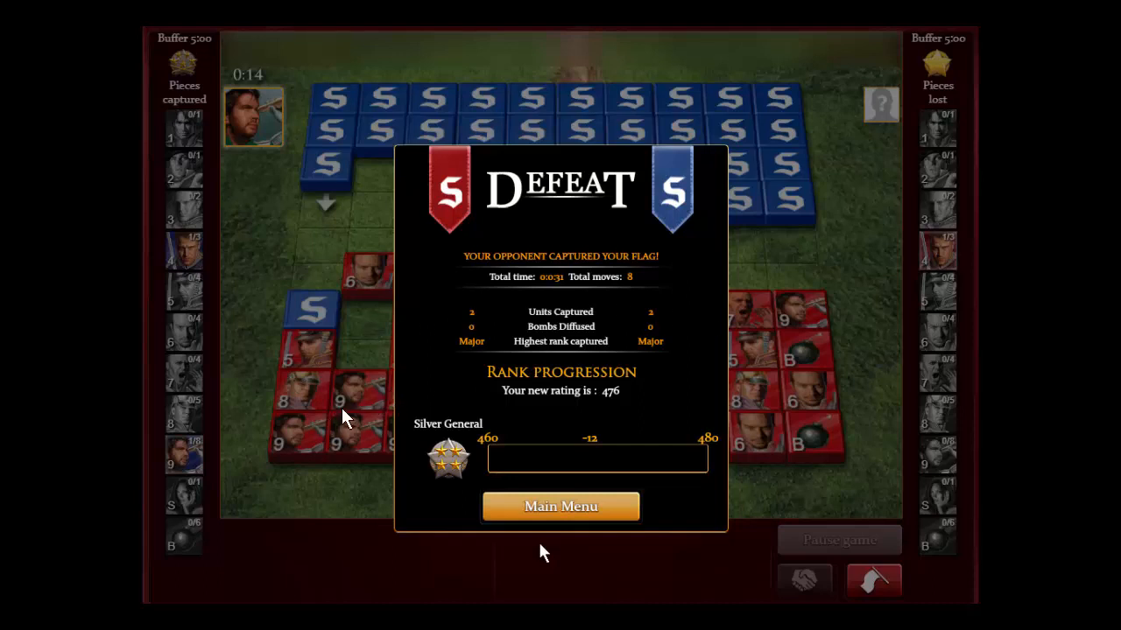
mouse_move(385, 344)
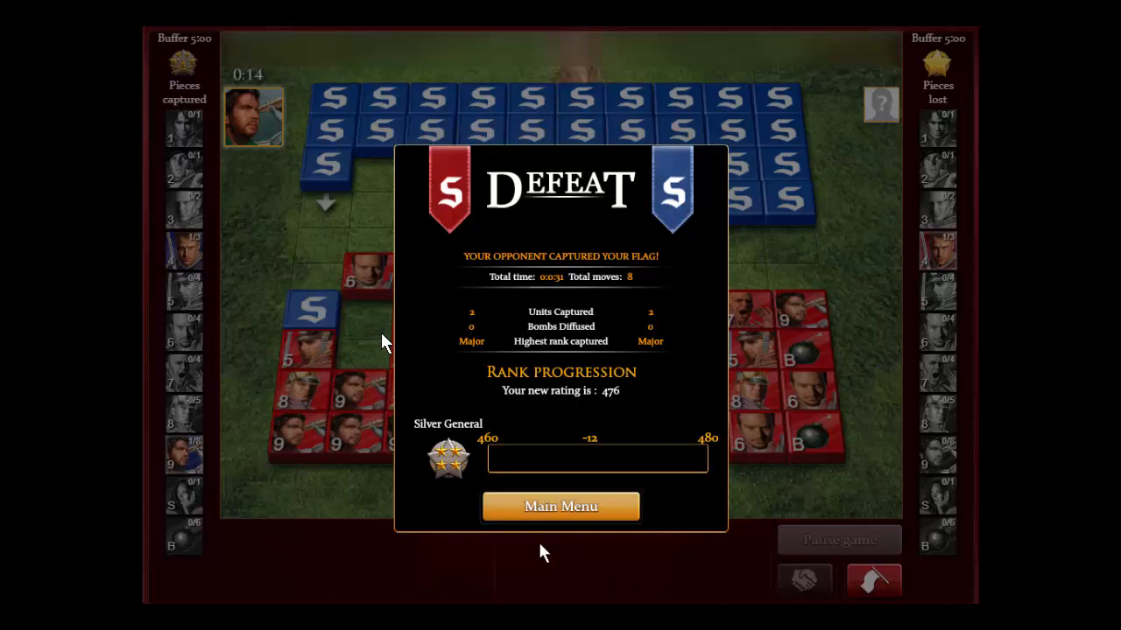
mouse_move(616, 217)
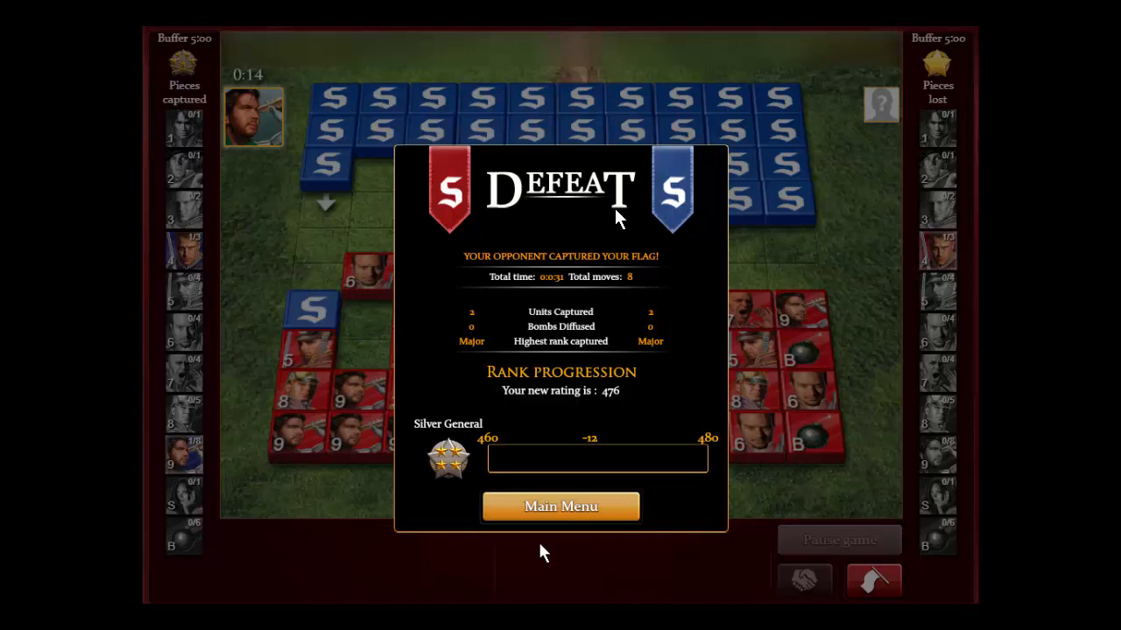
mouse_move(791, 231)
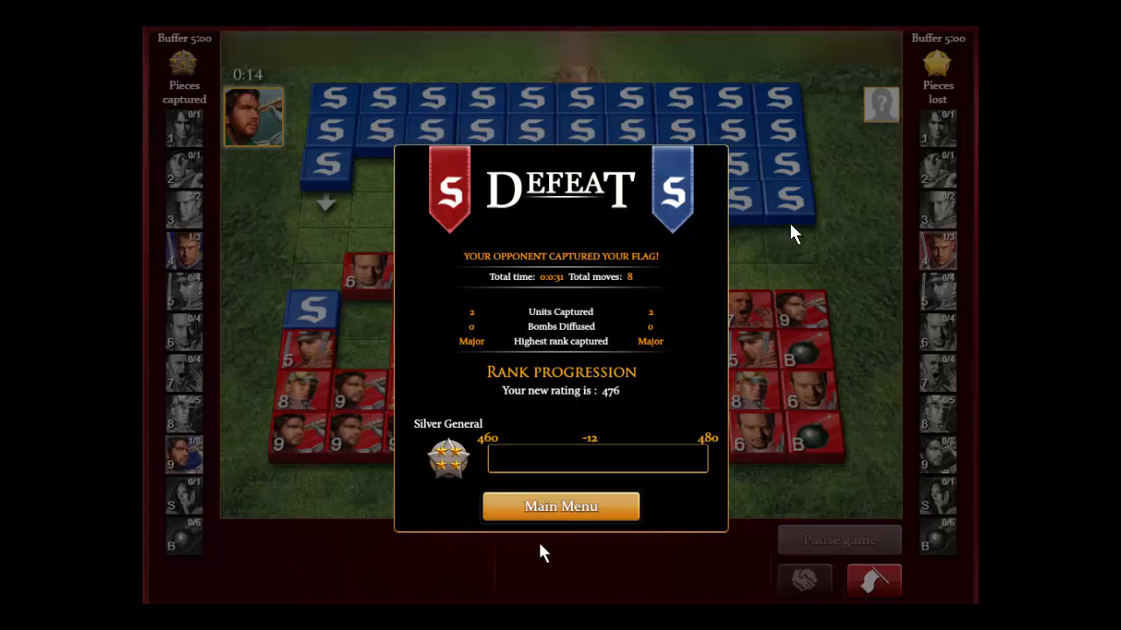
mouse_move(374, 371)
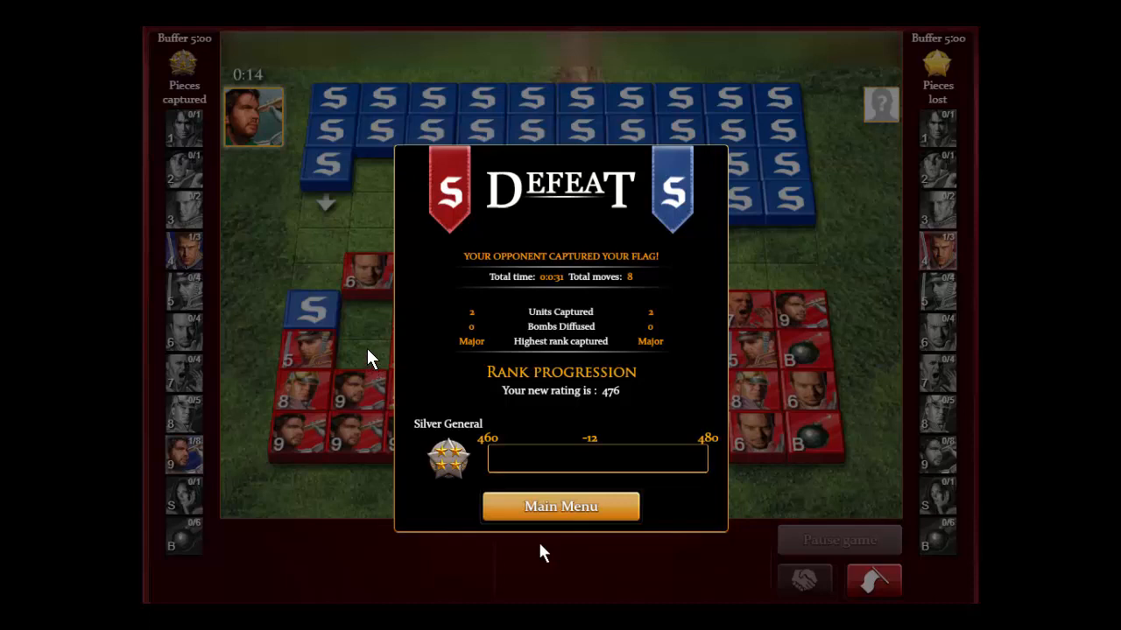
mouse_move(365, 348)
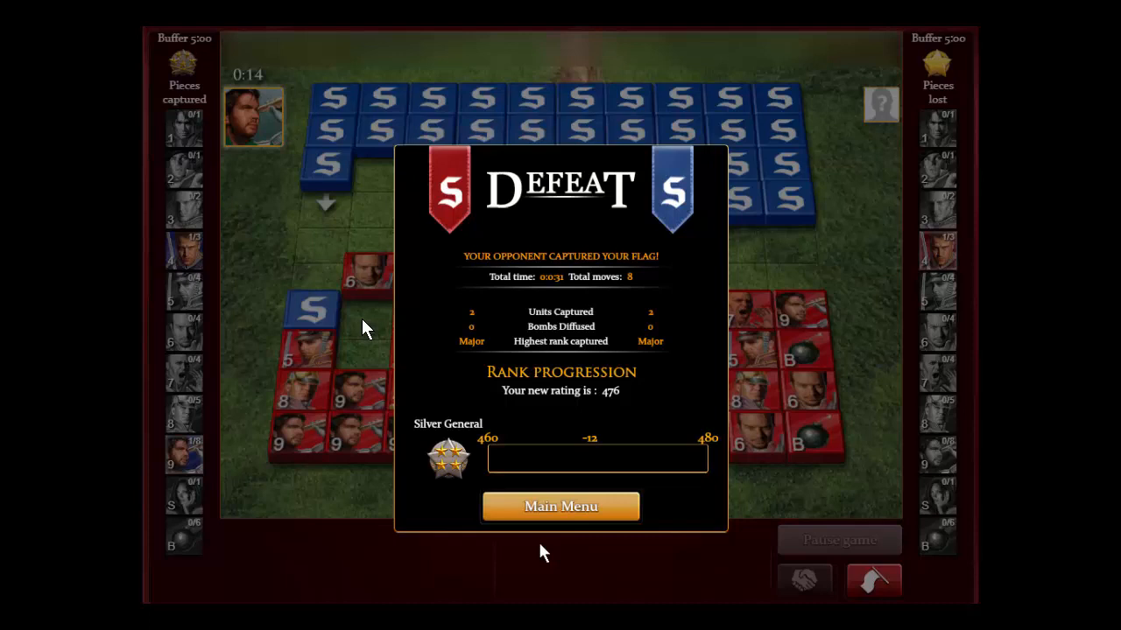
mouse_move(757, 506)
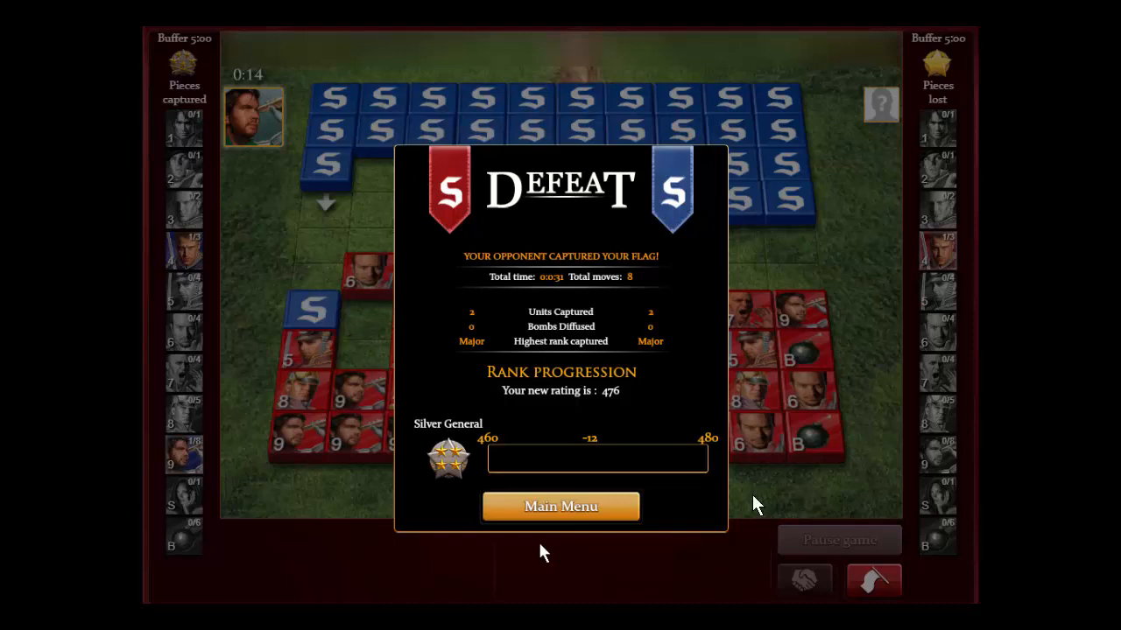